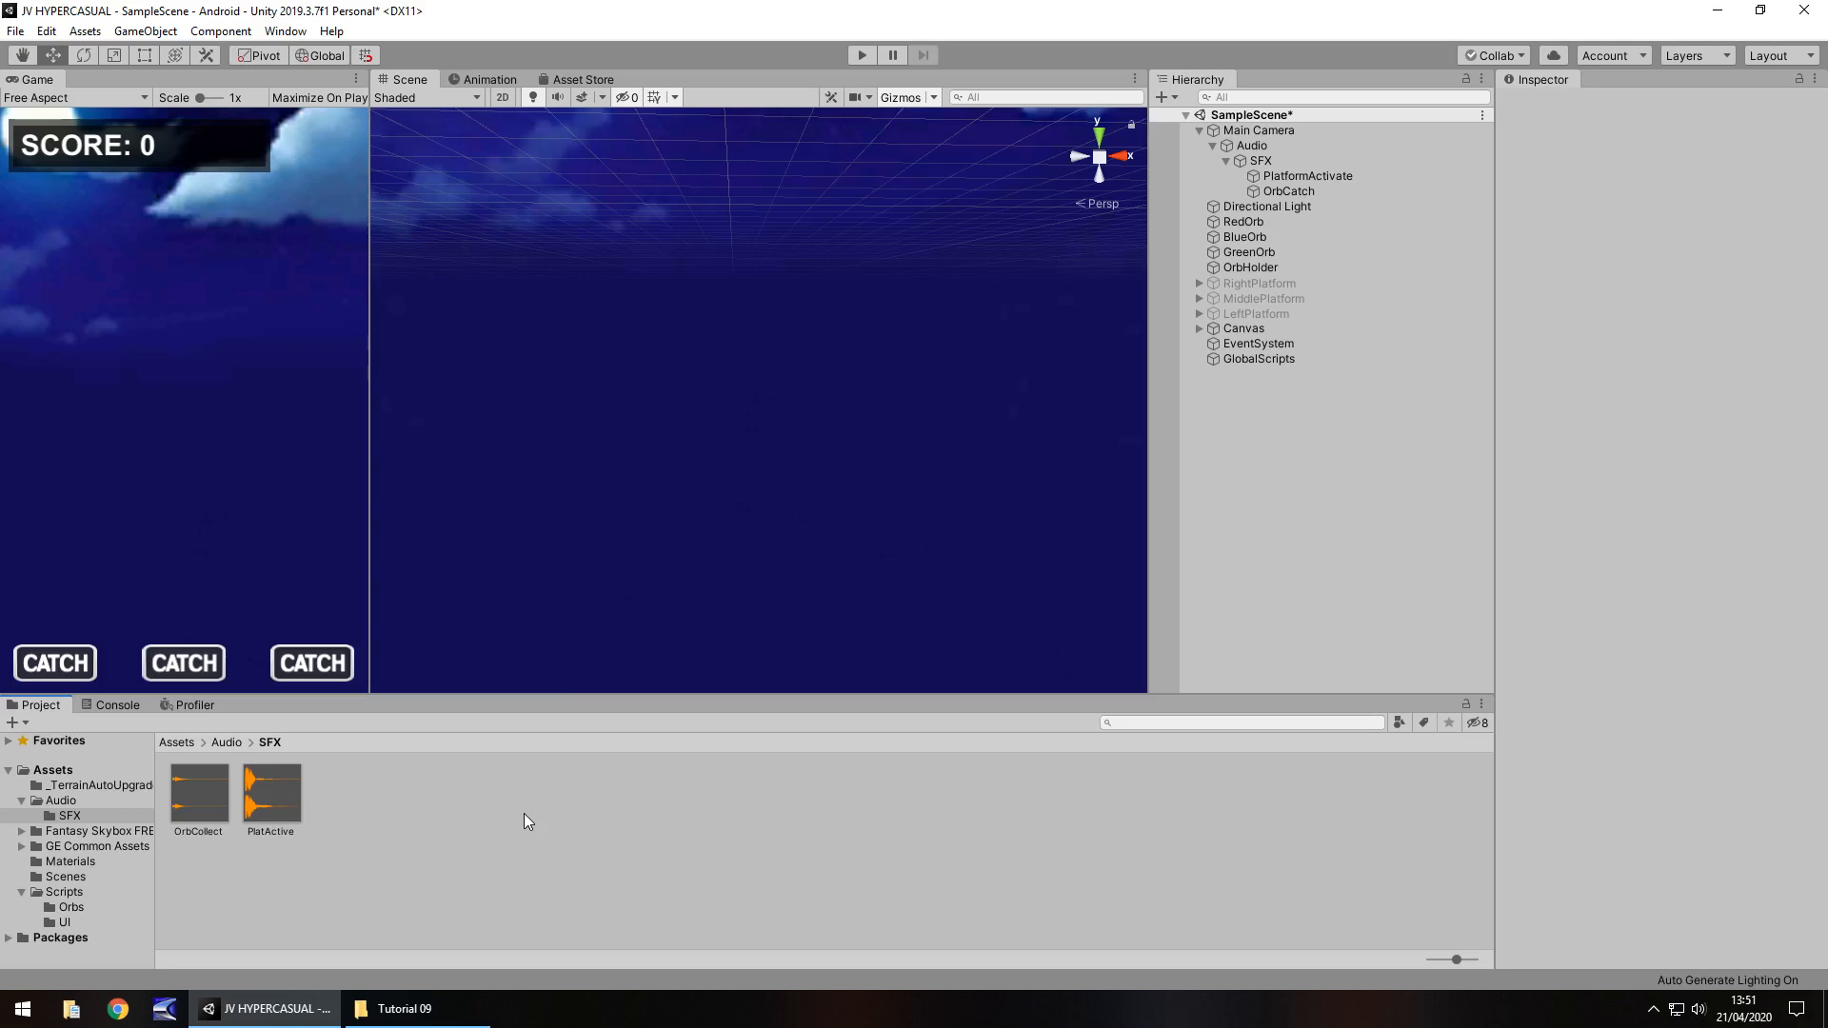
pyautogui.moveTo(832, 499)
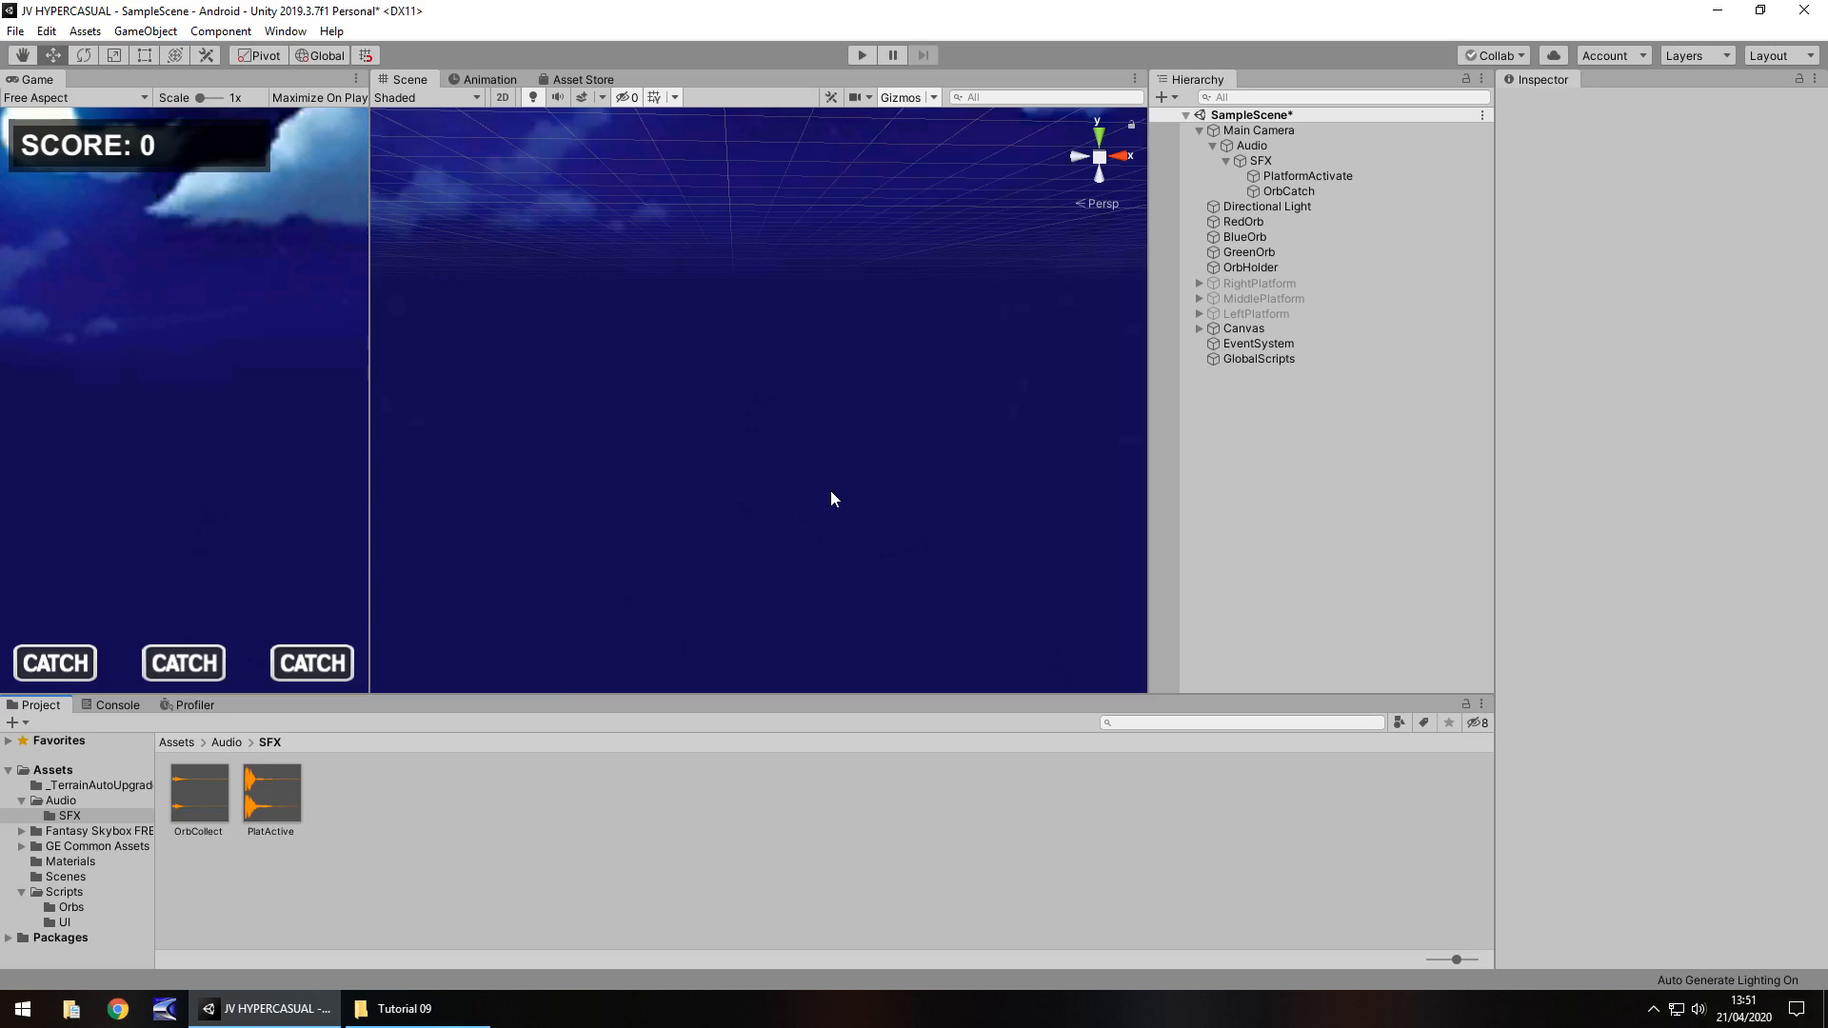
pyautogui.moveTo(889, 32)
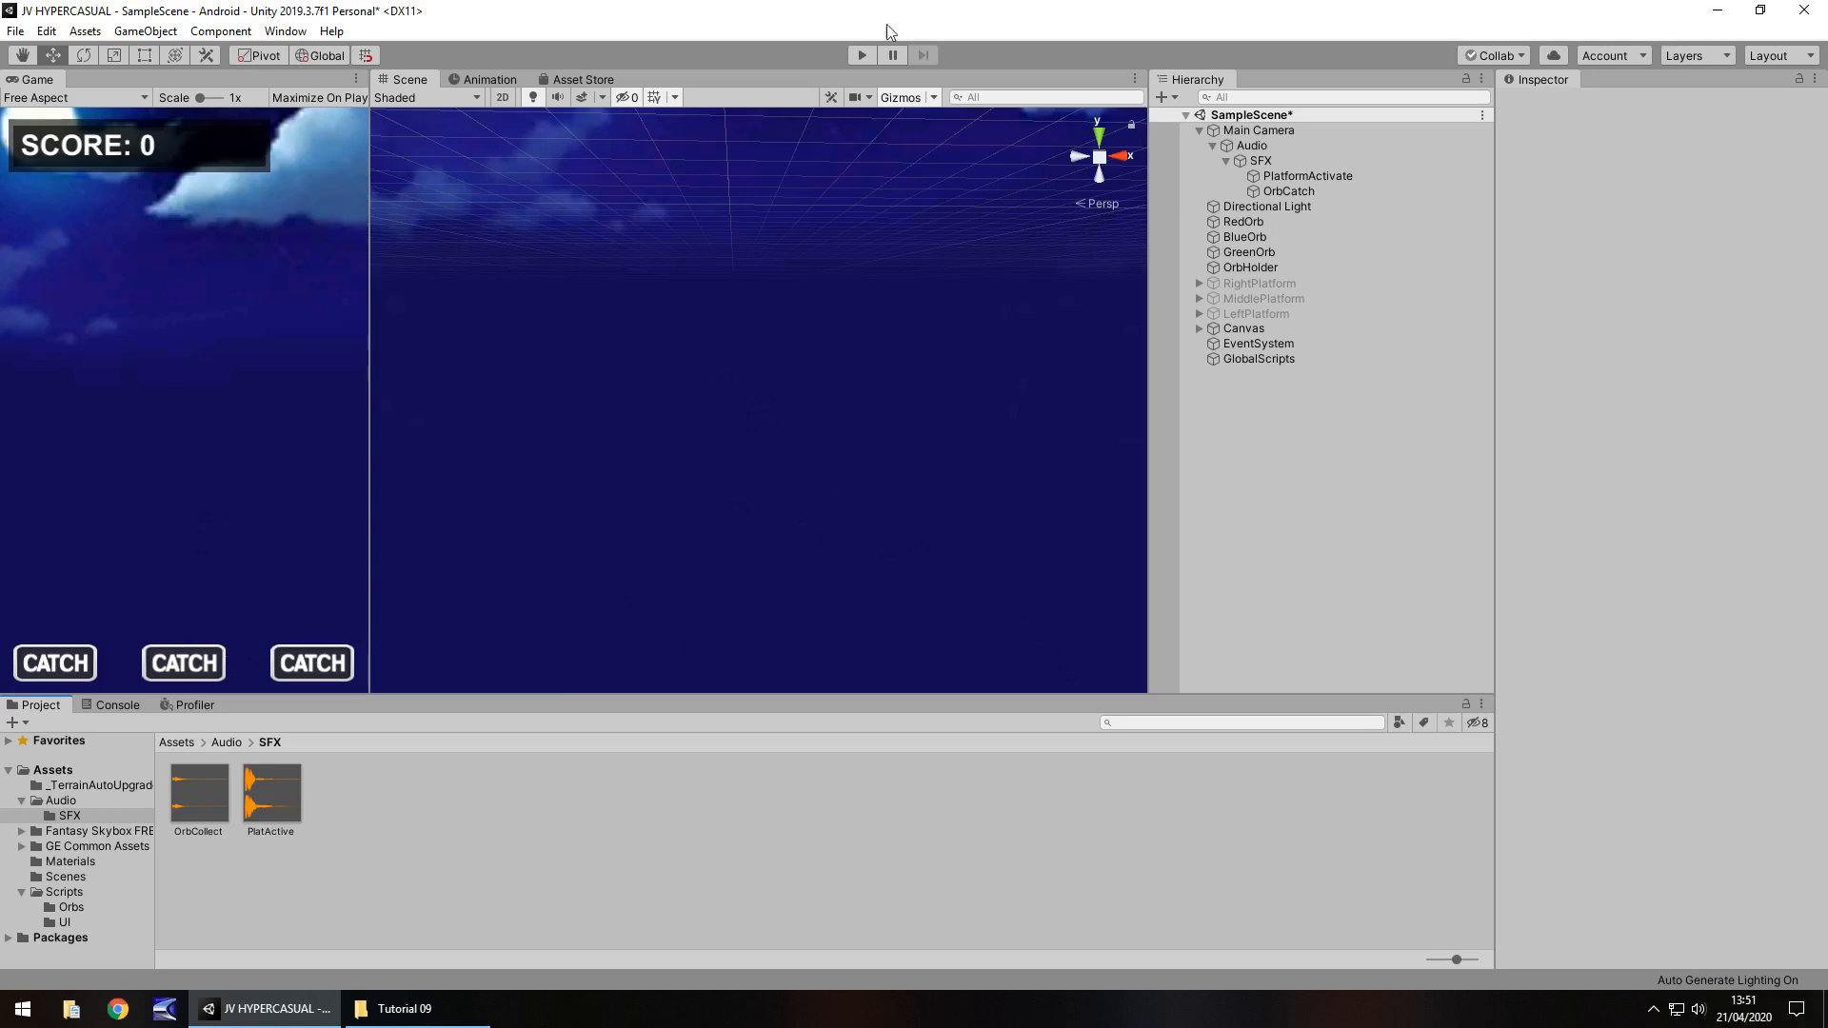
# Playtest the game, triggering a catch, then stop the test.
pyautogui.click(861, 55)
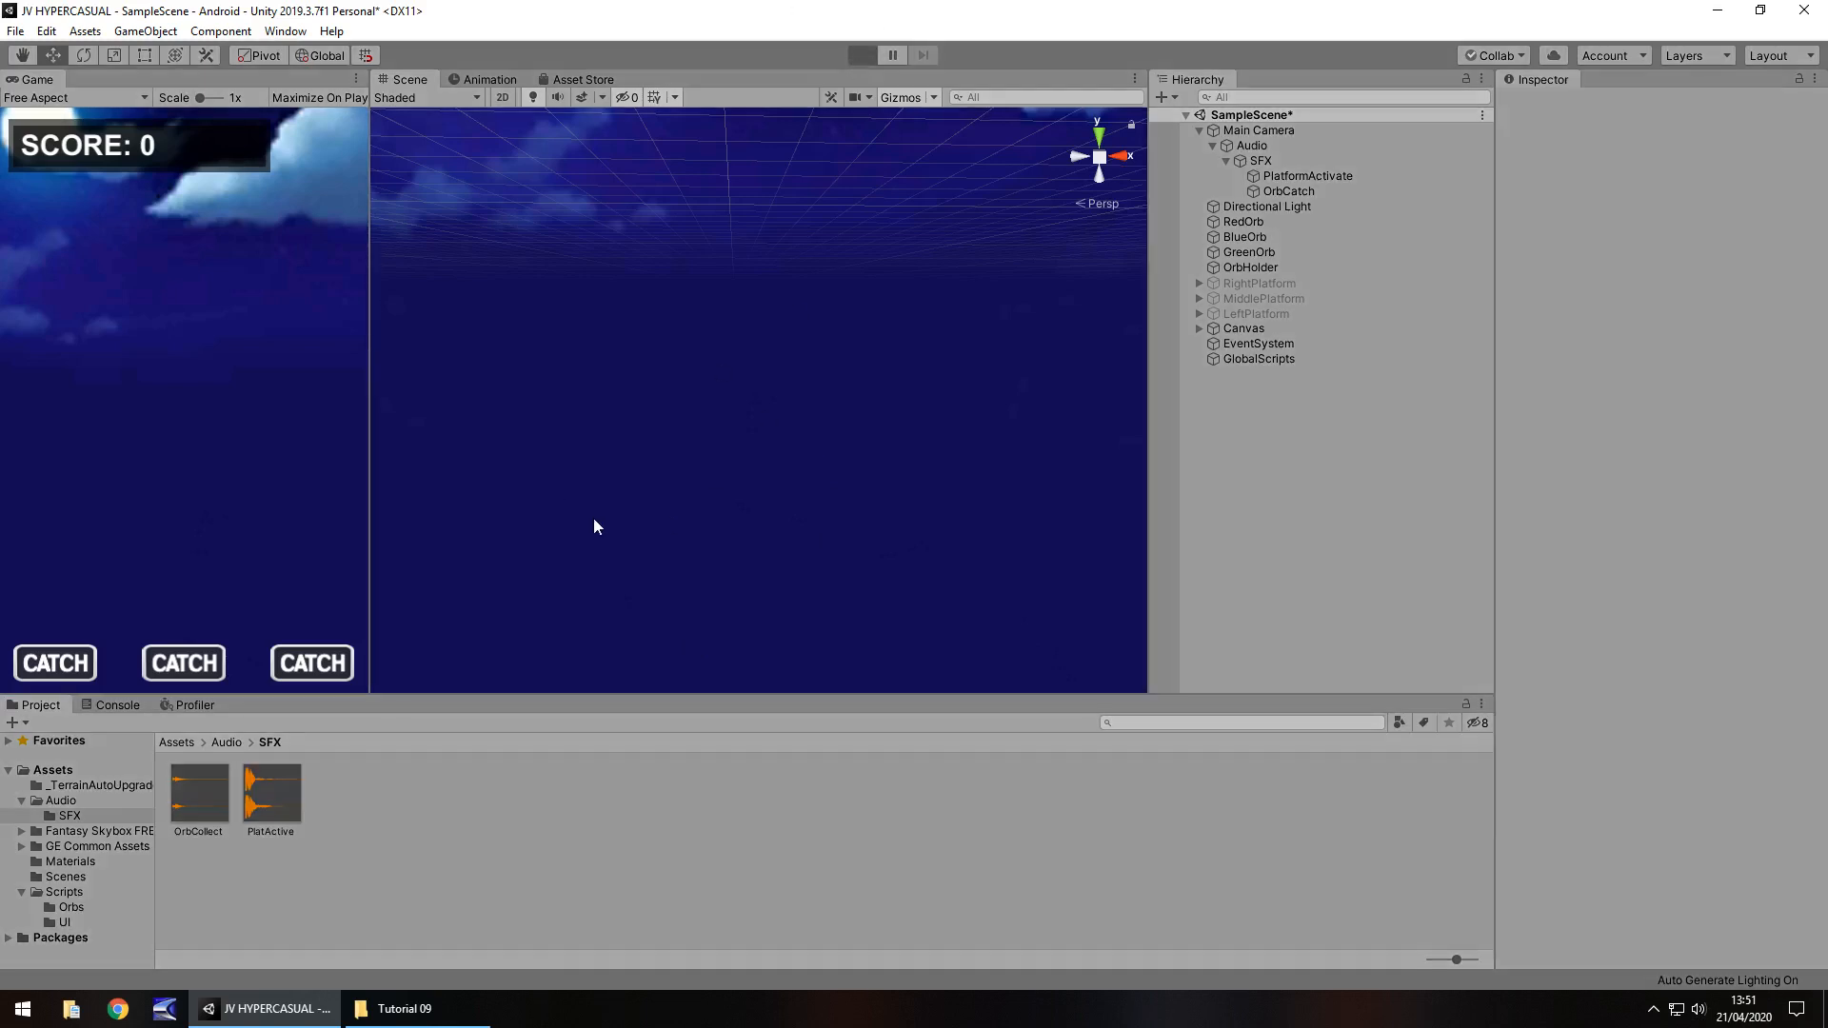
pyautogui.click(861, 55)
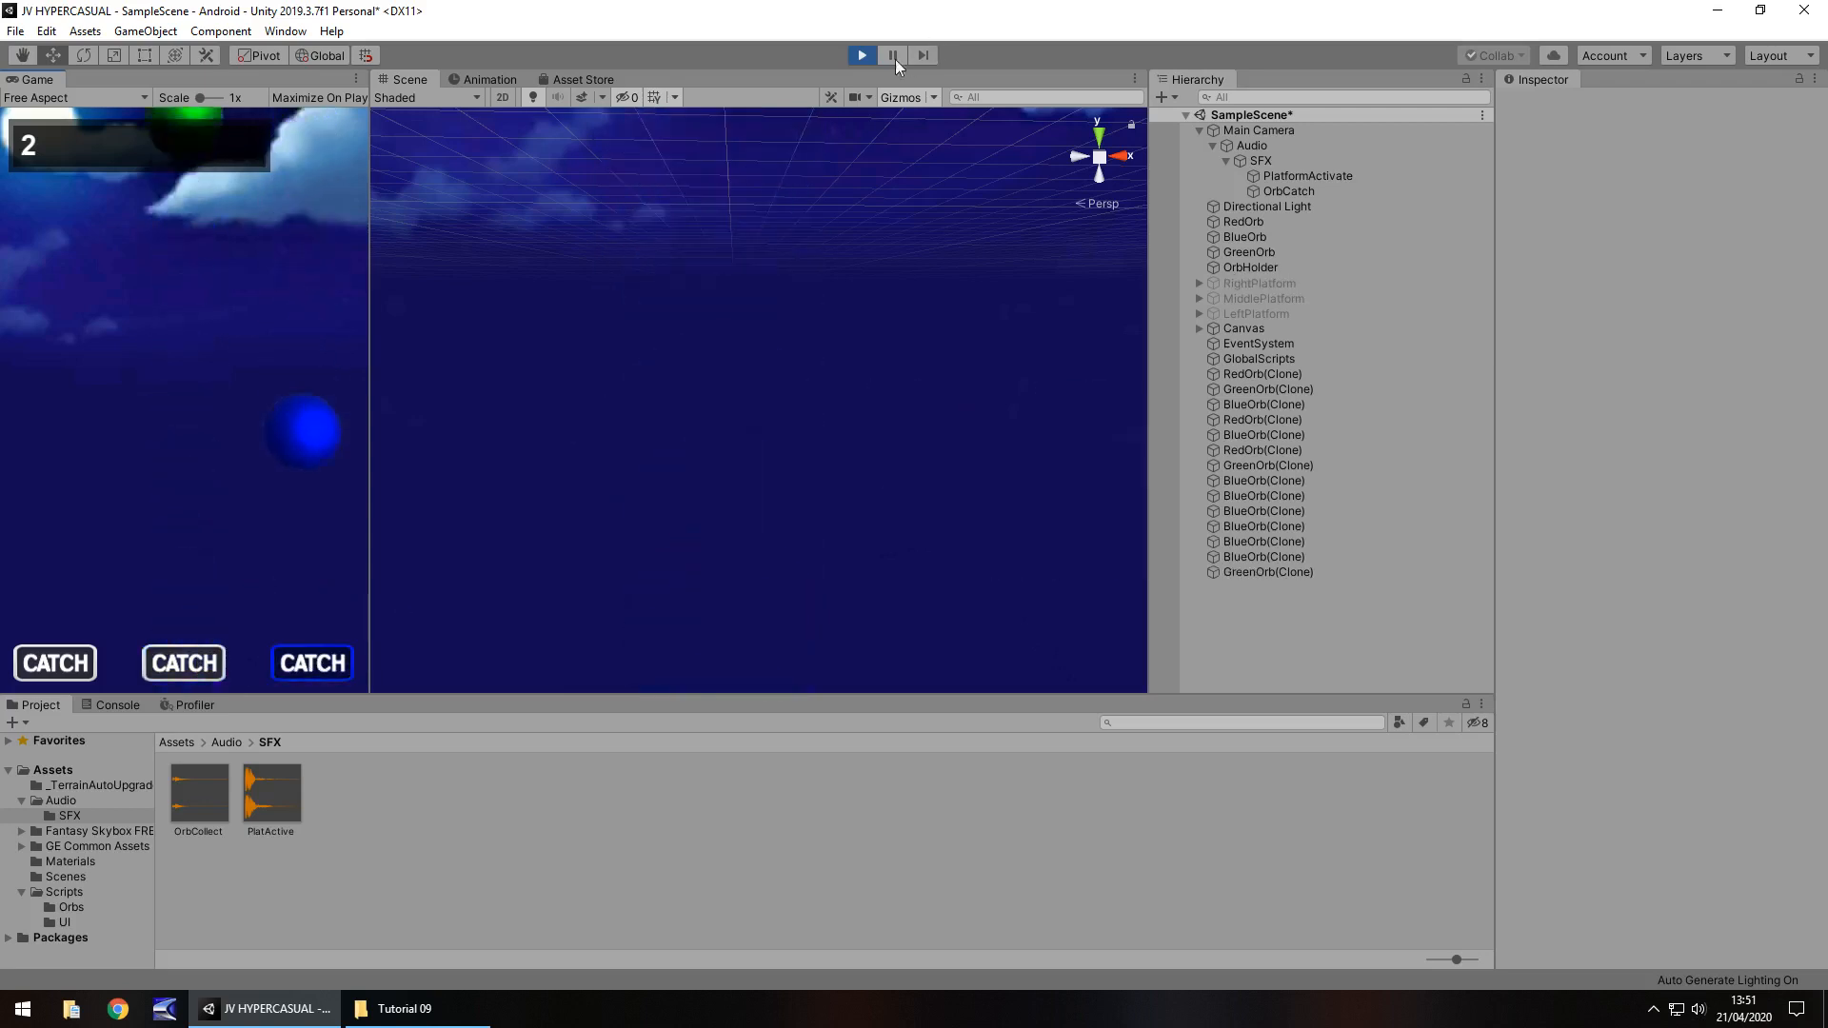
pyautogui.click(922, 56)
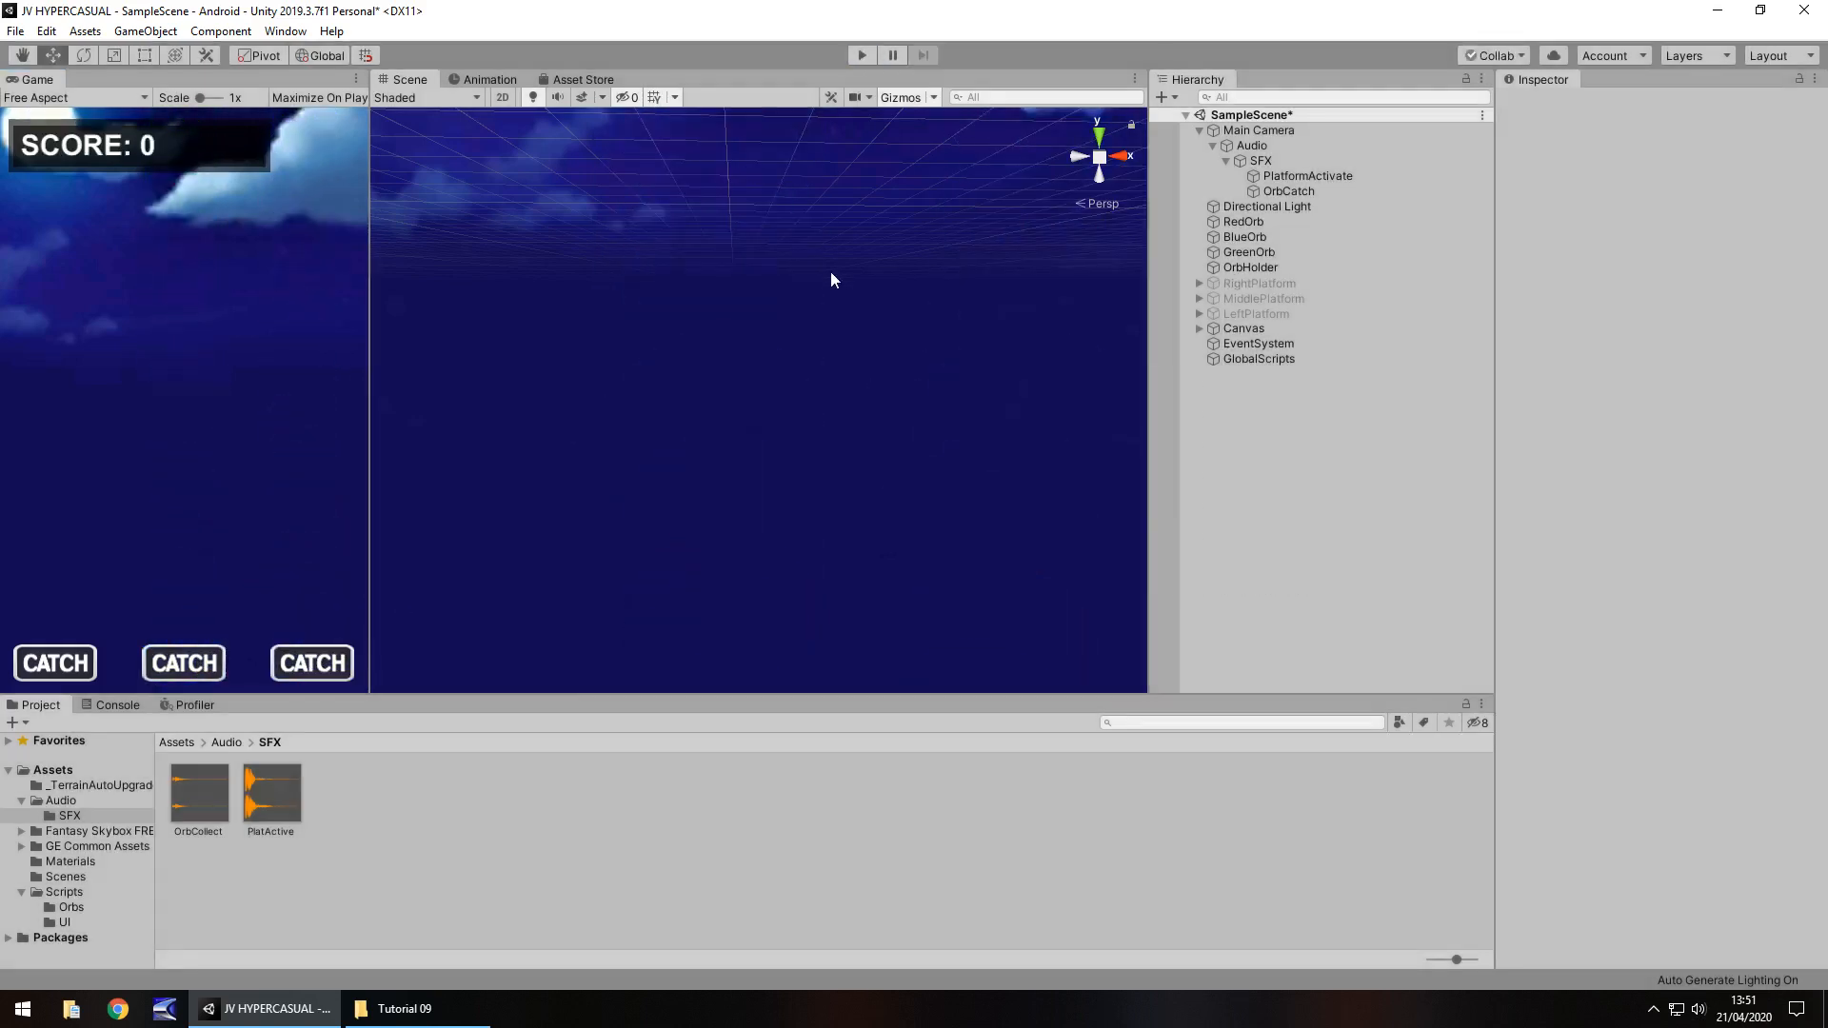
pyautogui.moveTo(828, 303)
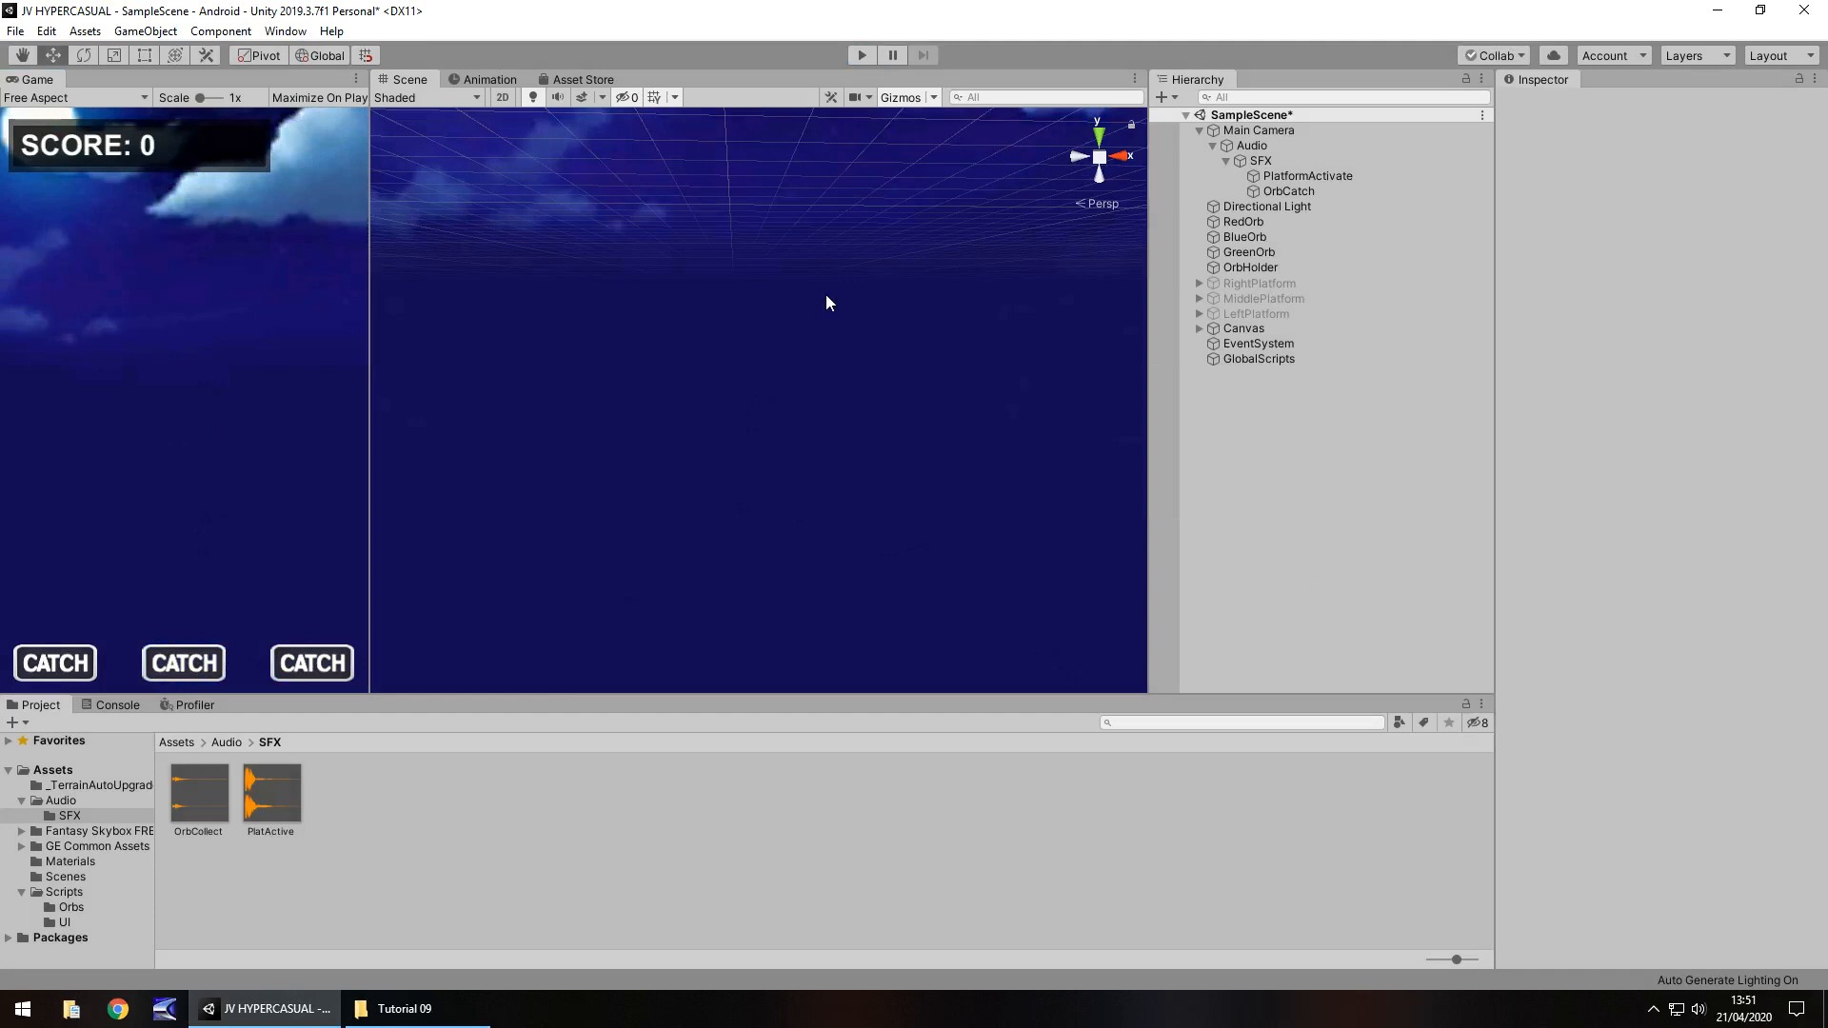
pyautogui.moveTo(903, 424)
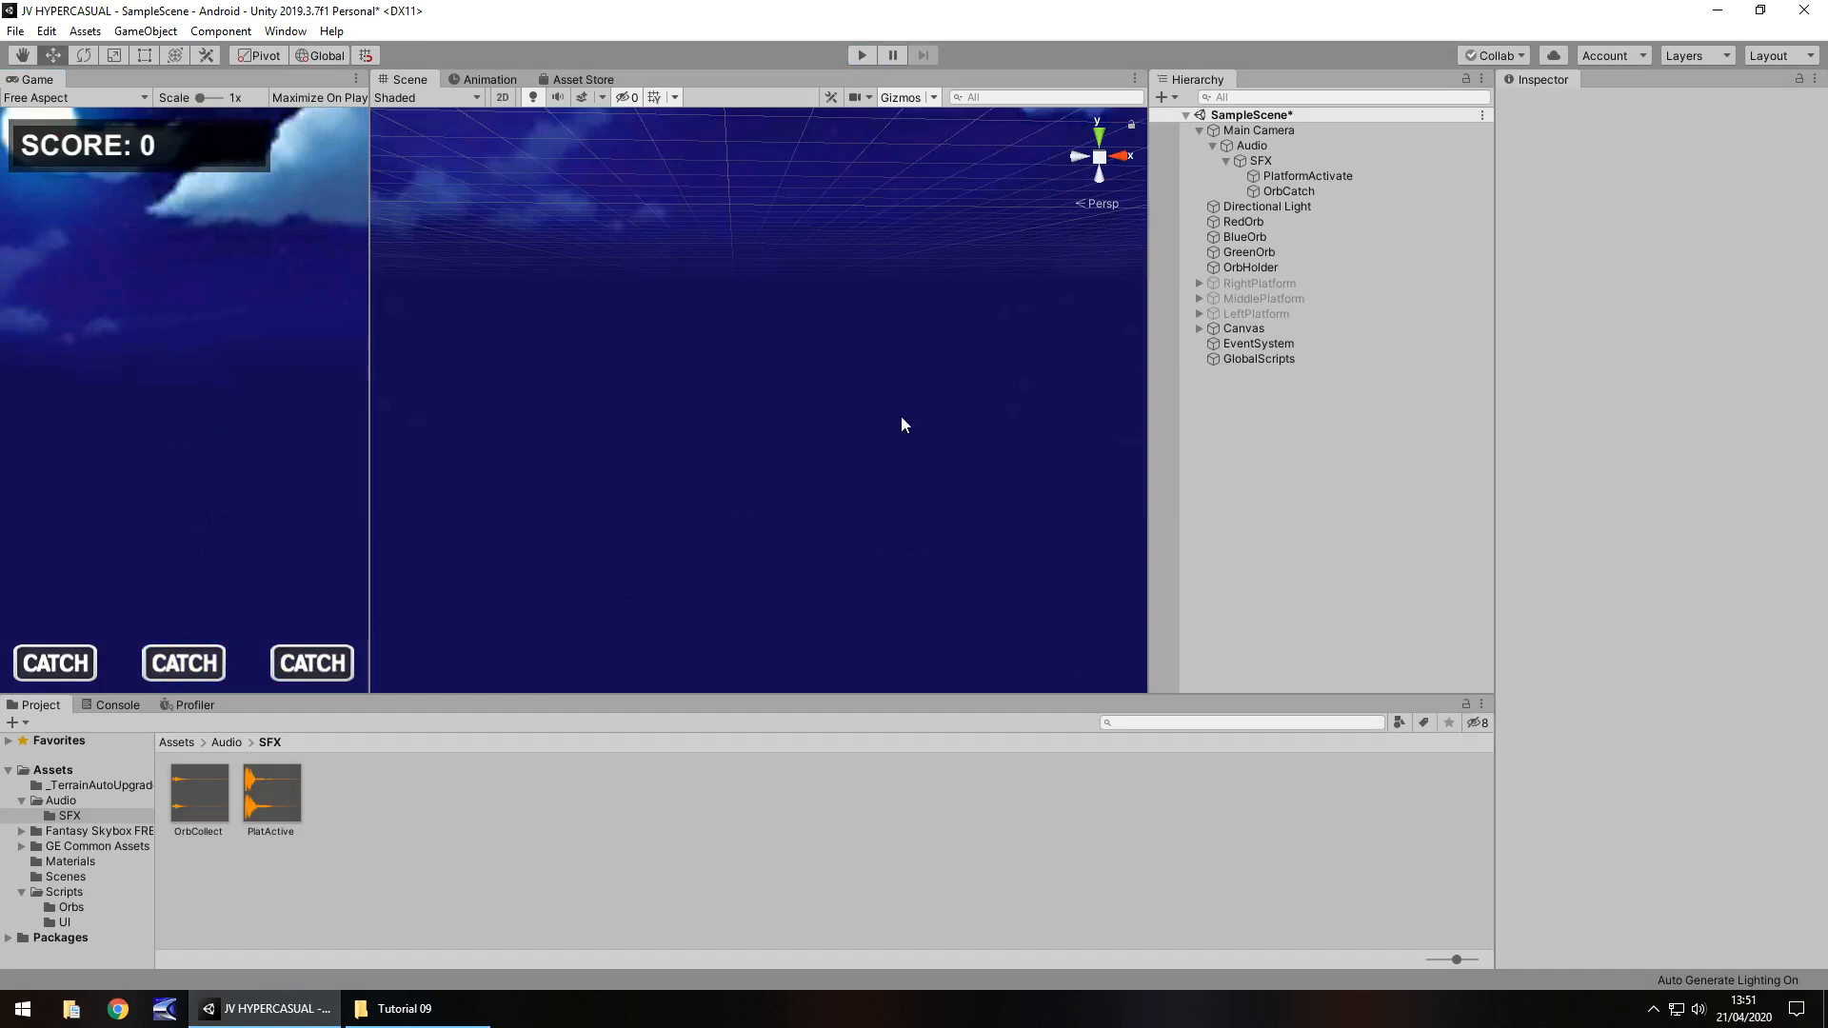
pyautogui.moveTo(943, 432)
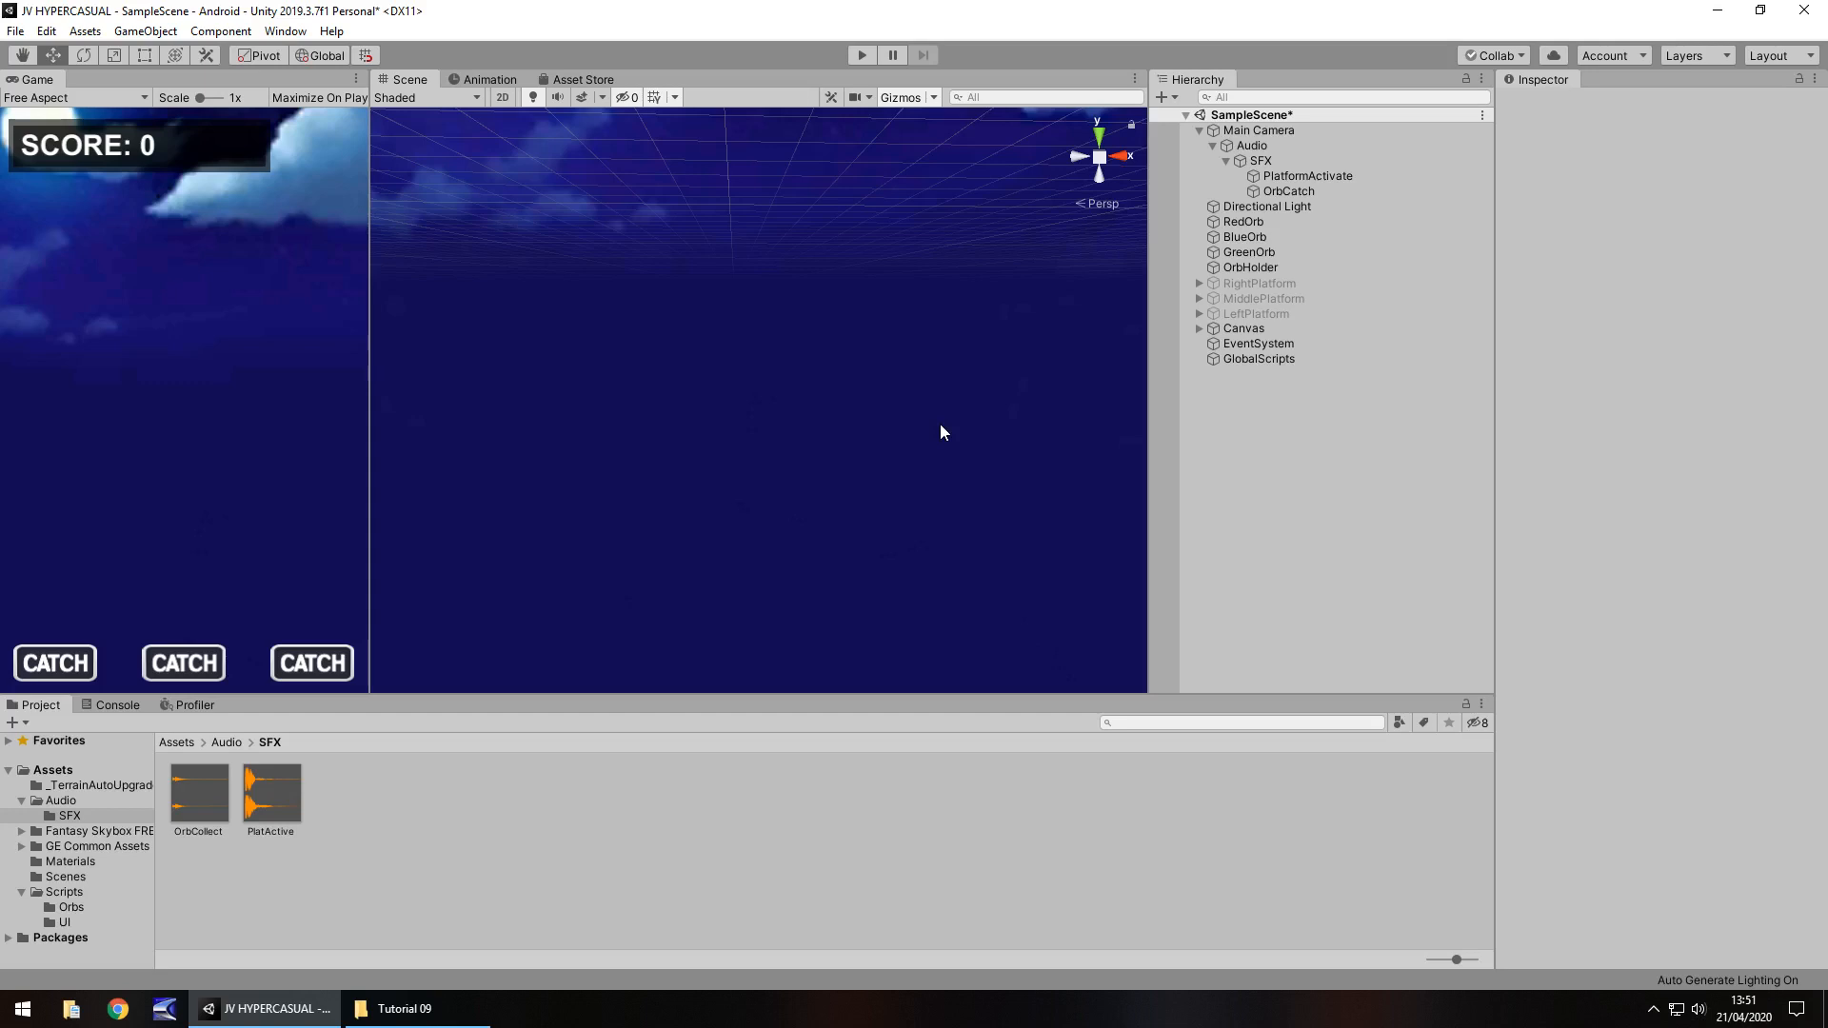
pyautogui.moveTo(648, 897)
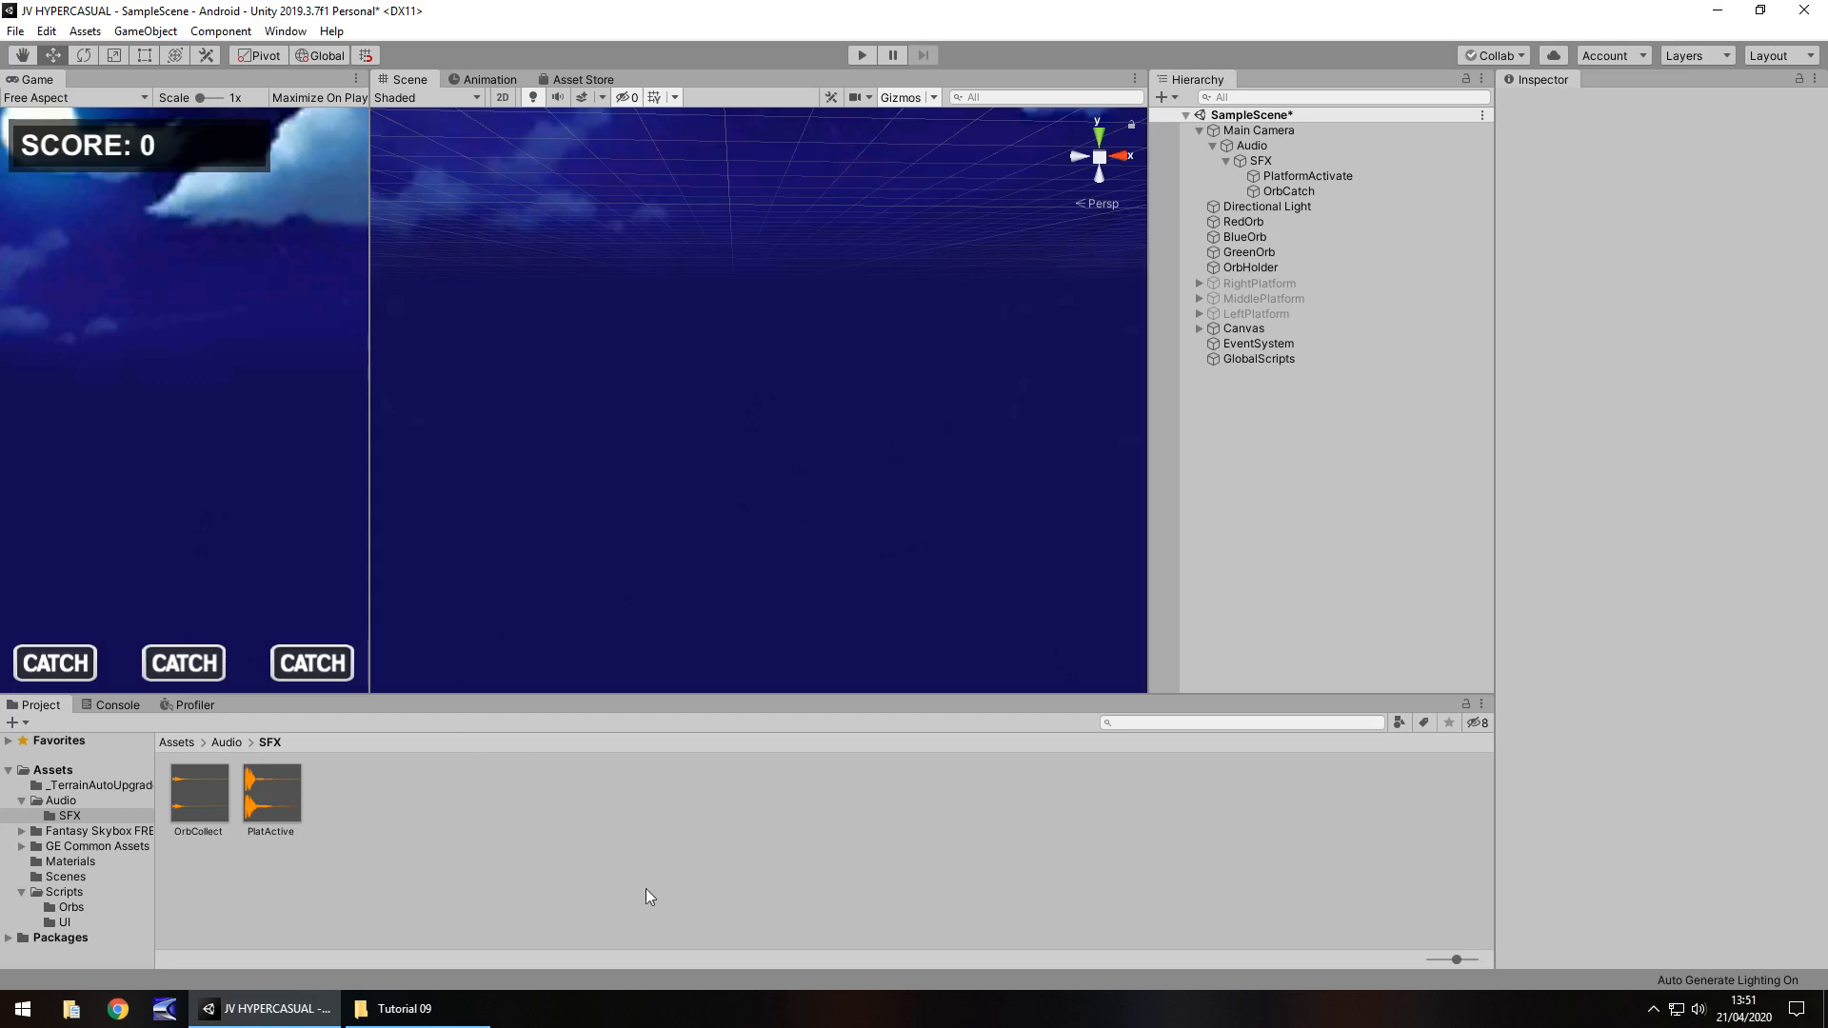
pyautogui.moveTo(1213, 419)
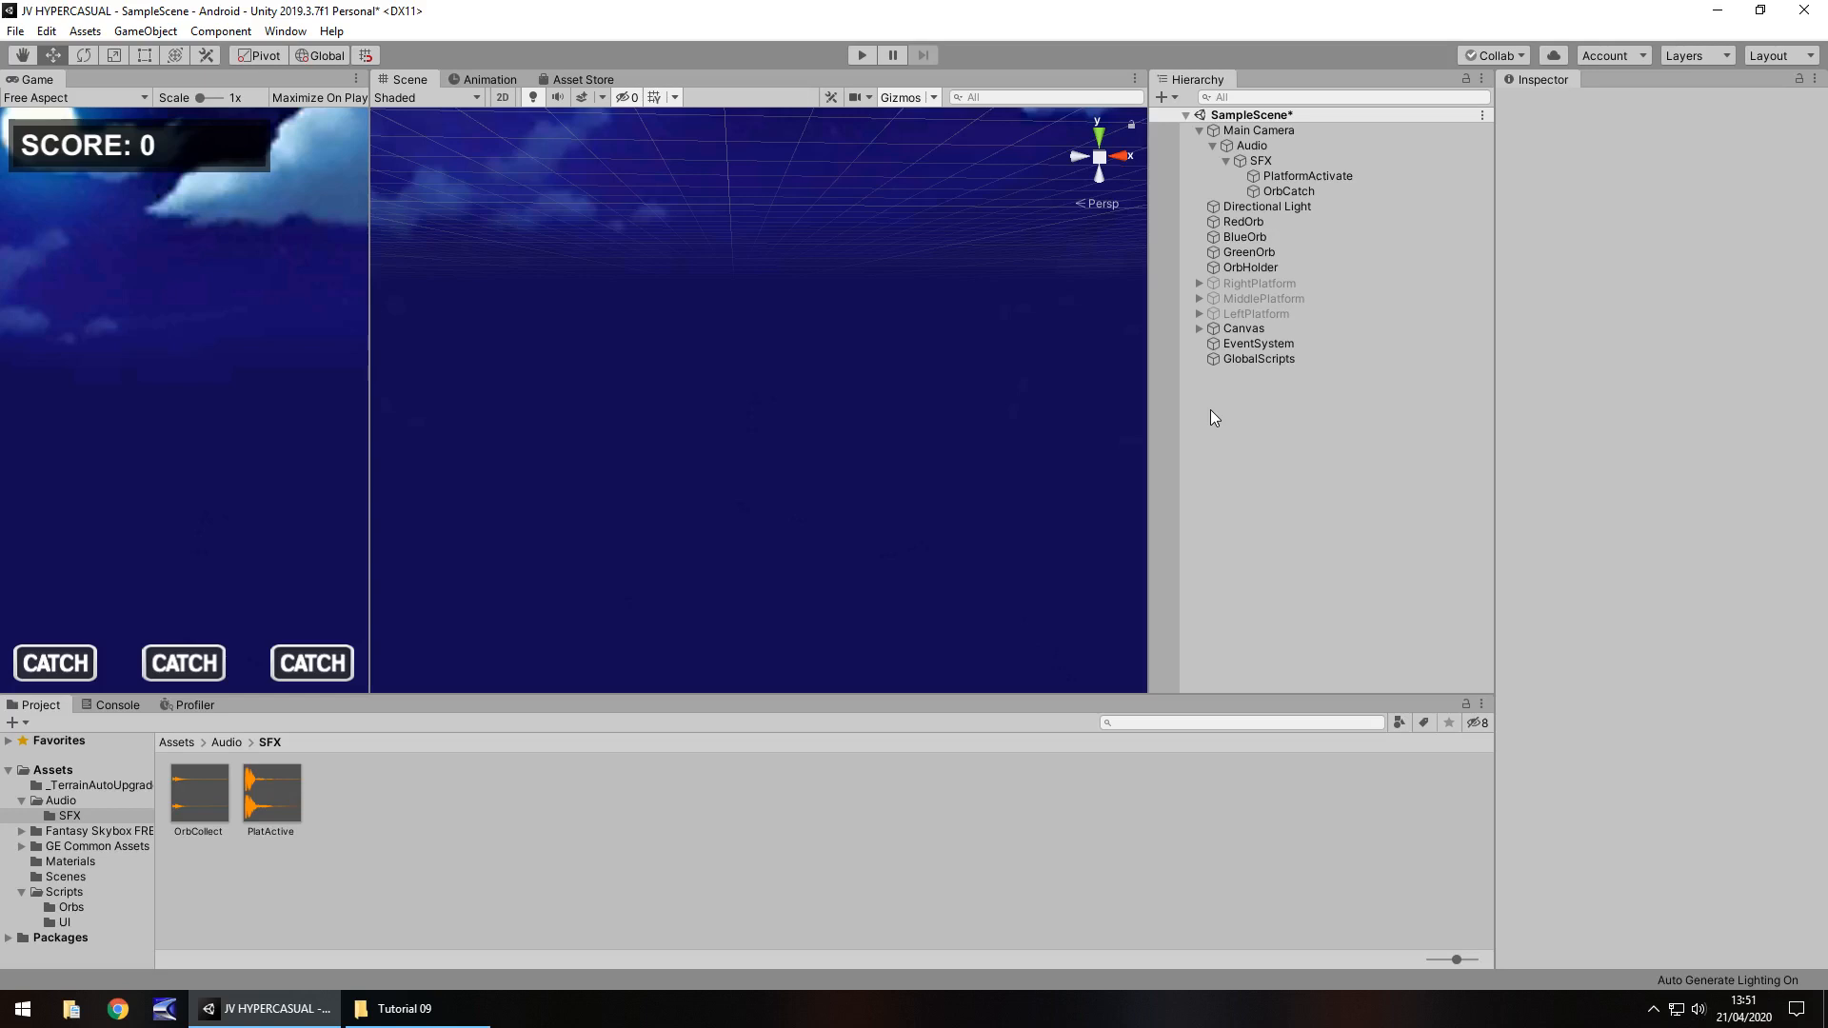
# In OrbCatch.cs, add other.gameObject.SetActive(false); after the last if block.
pyautogui.click(71, 907)
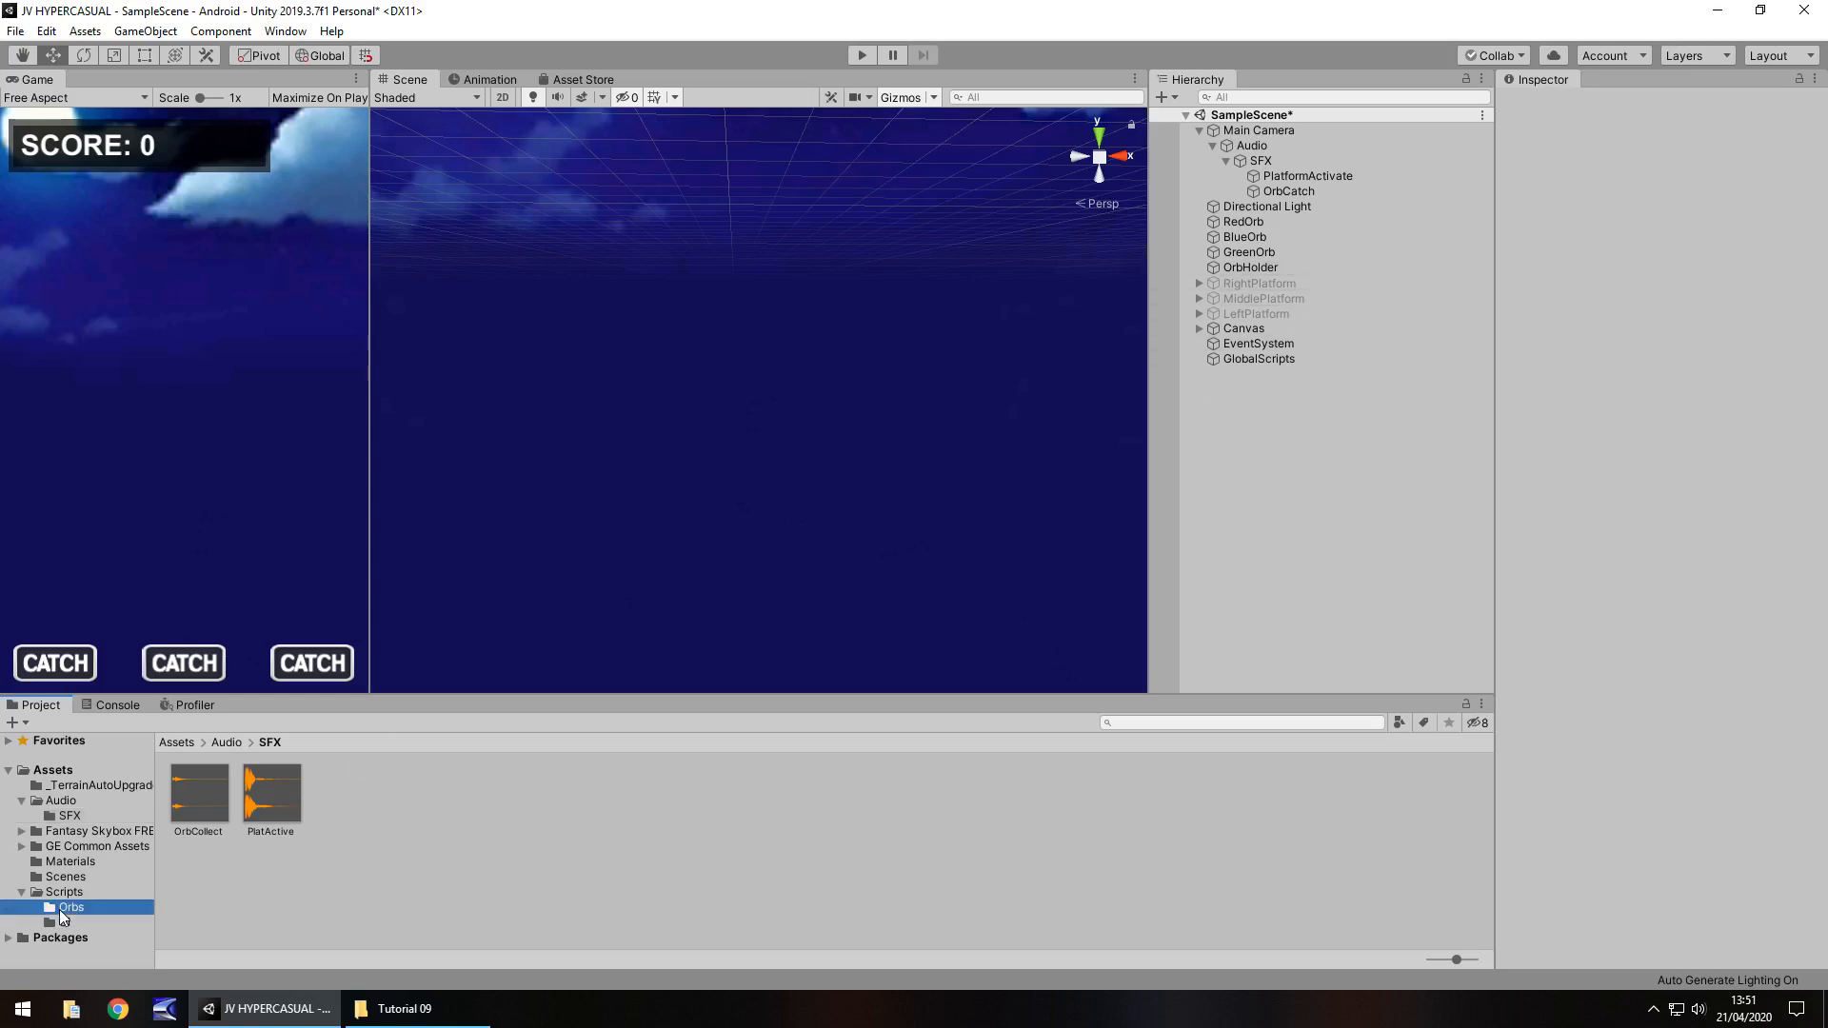
pyautogui.doubleClick(198, 792)
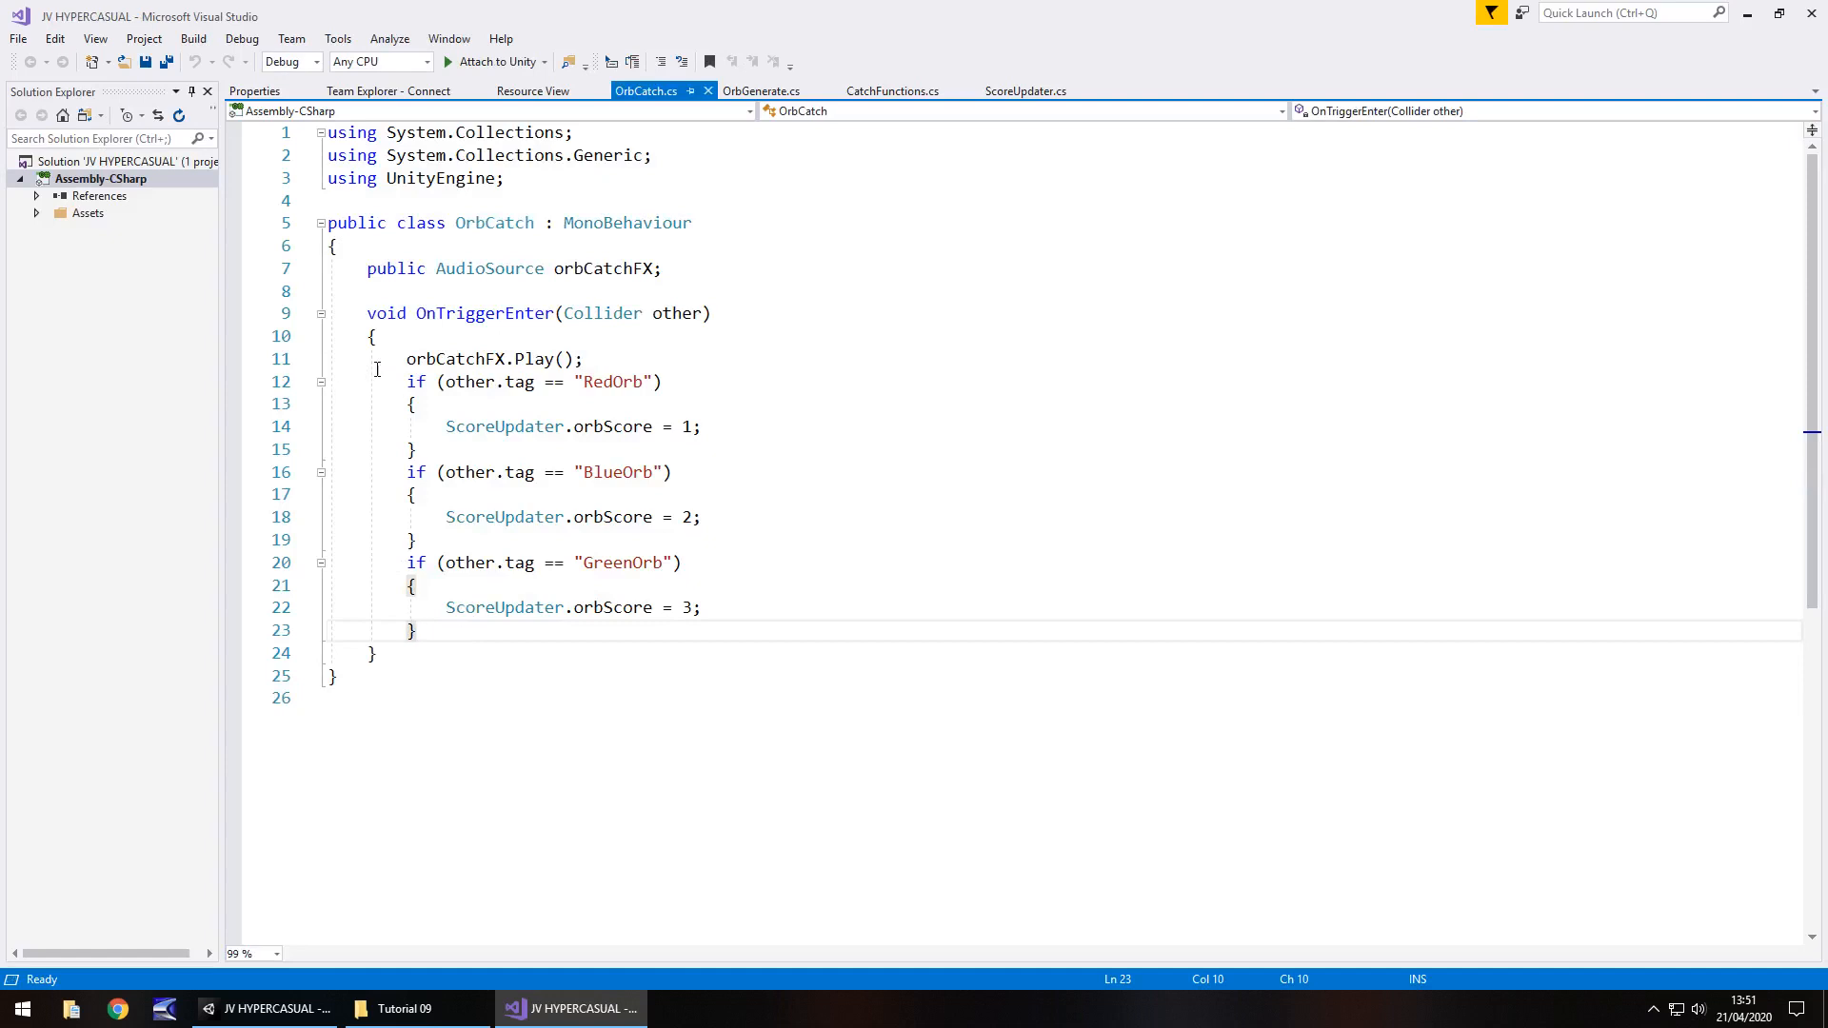
pyautogui.click(375, 335)
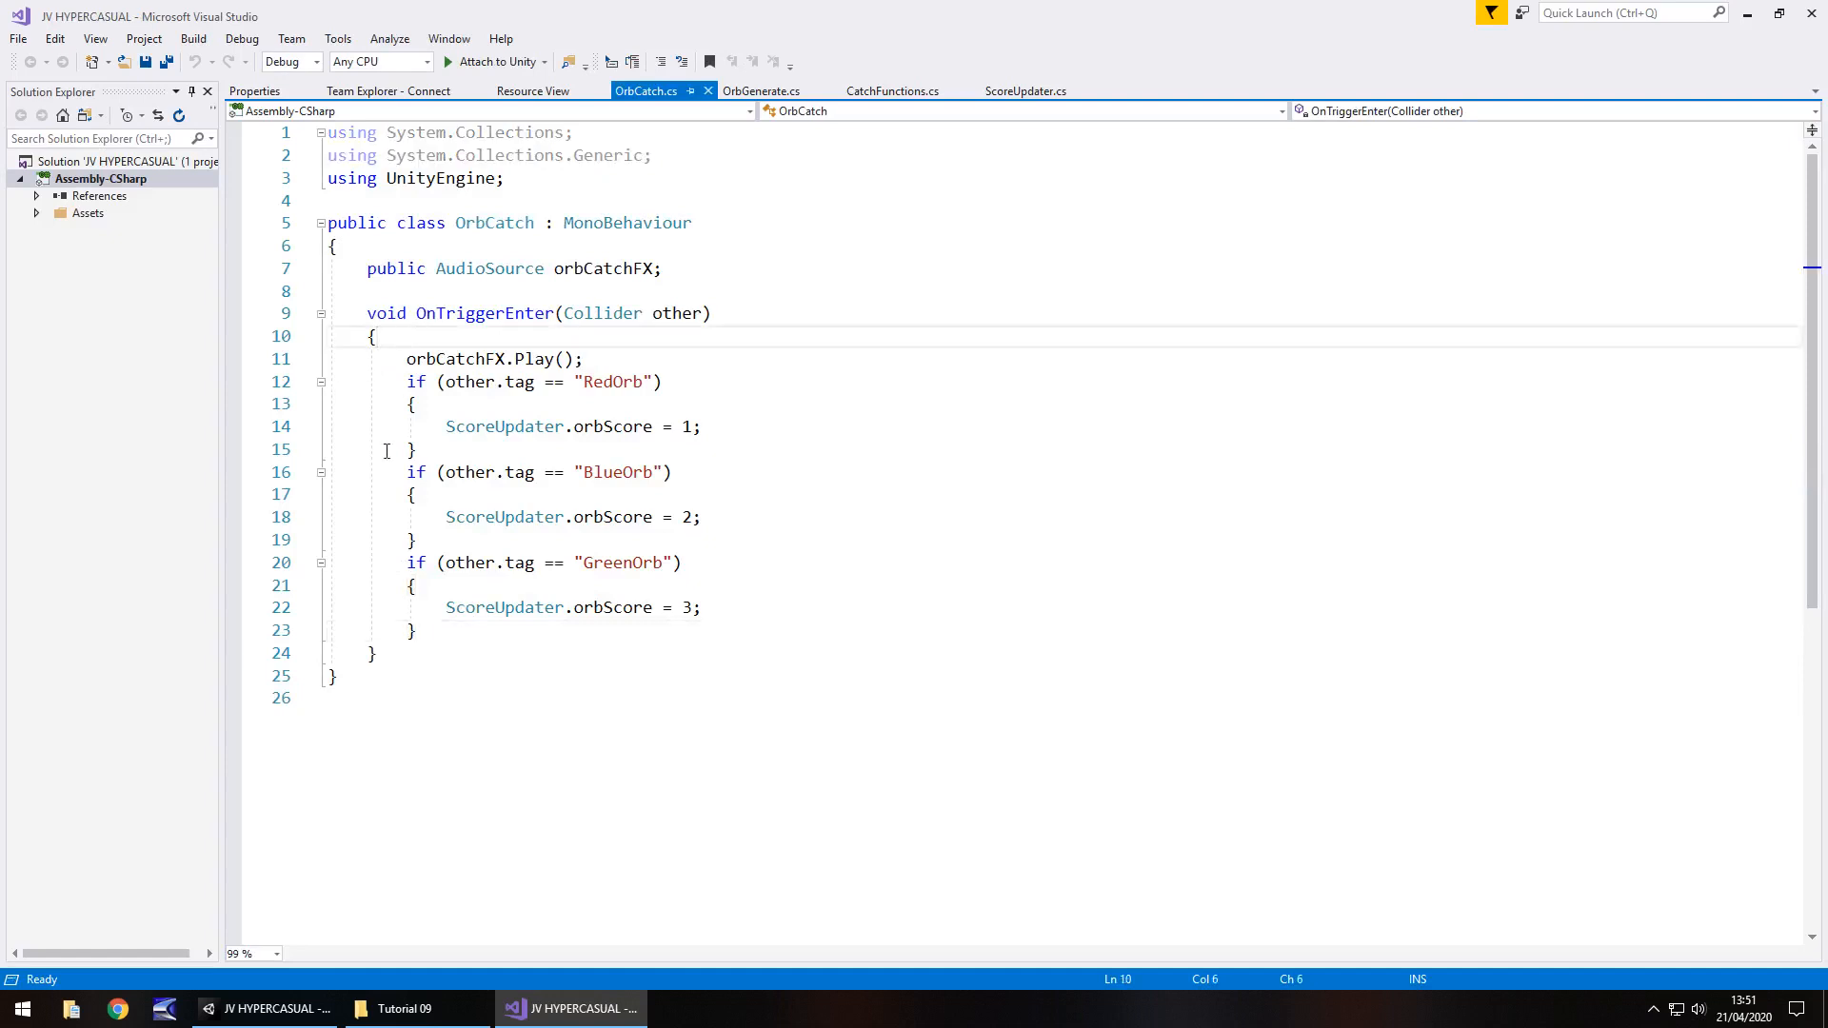
pyautogui.press('Enter')
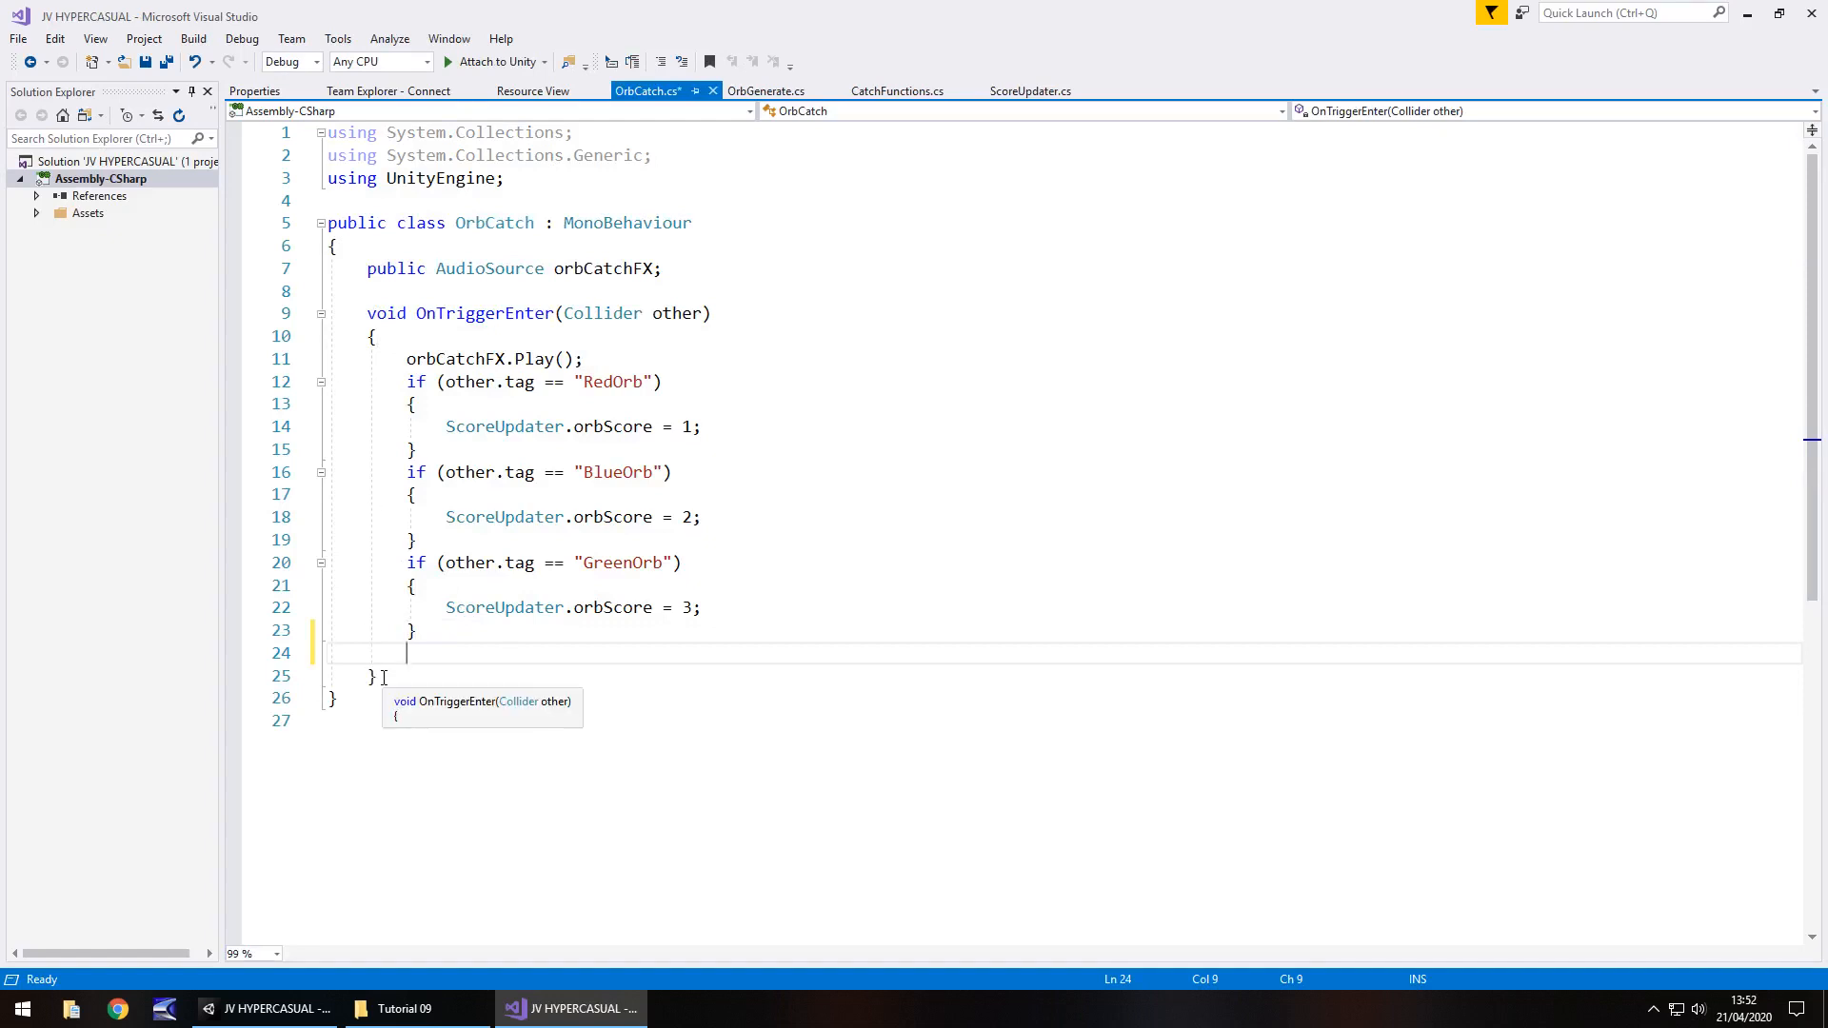
pyautogui.write('other')
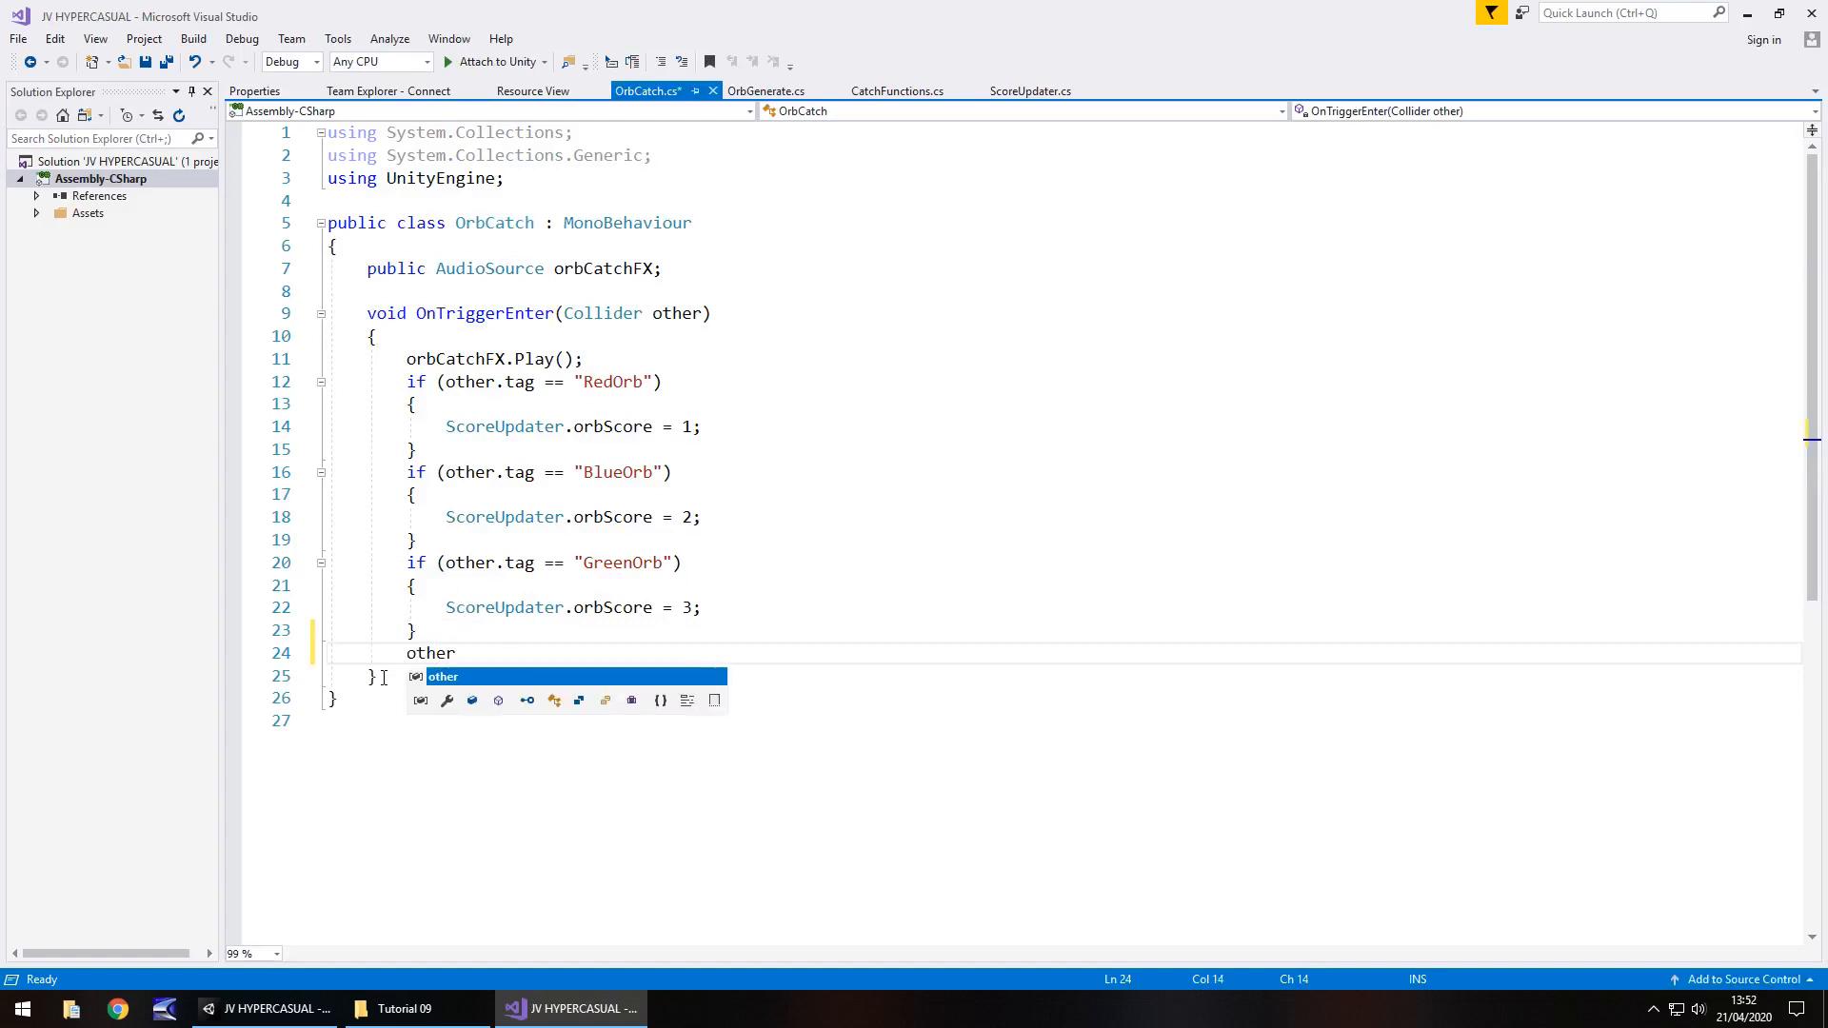
pyautogui.write('.')
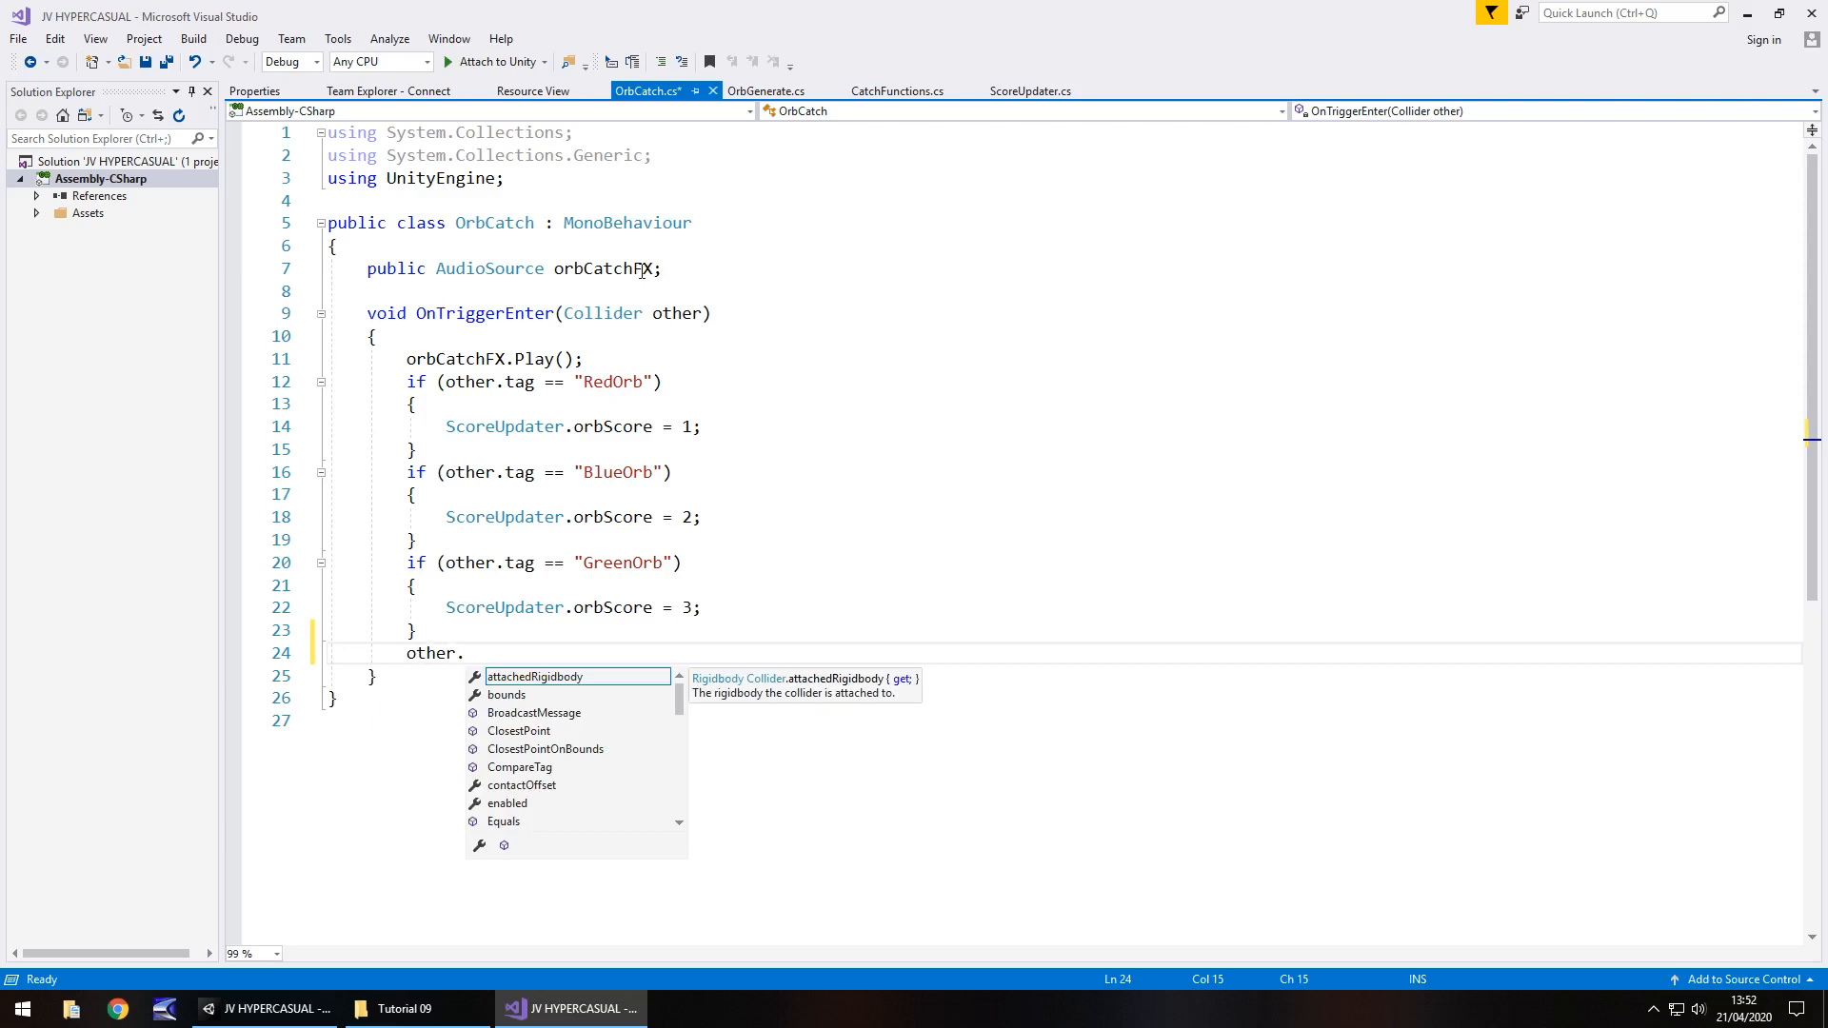
pyautogui.moveTo(678, 312)
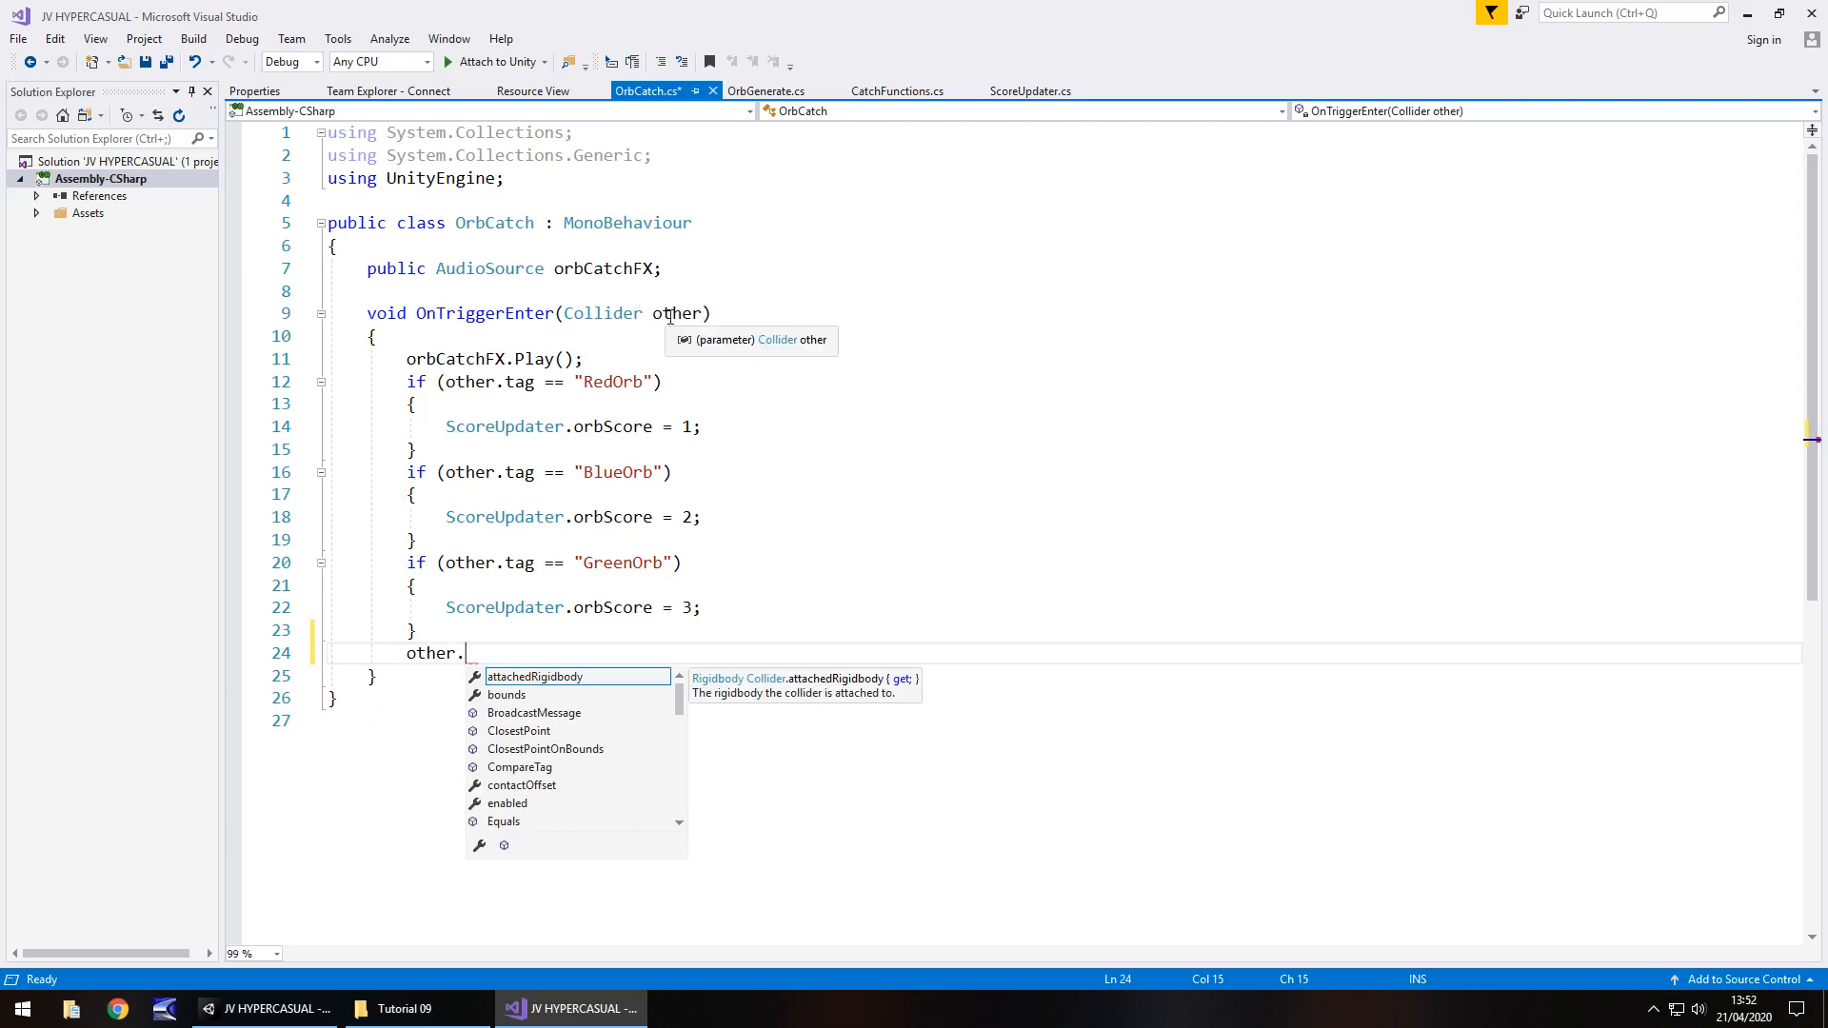
pyautogui.moveTo(428, 617)
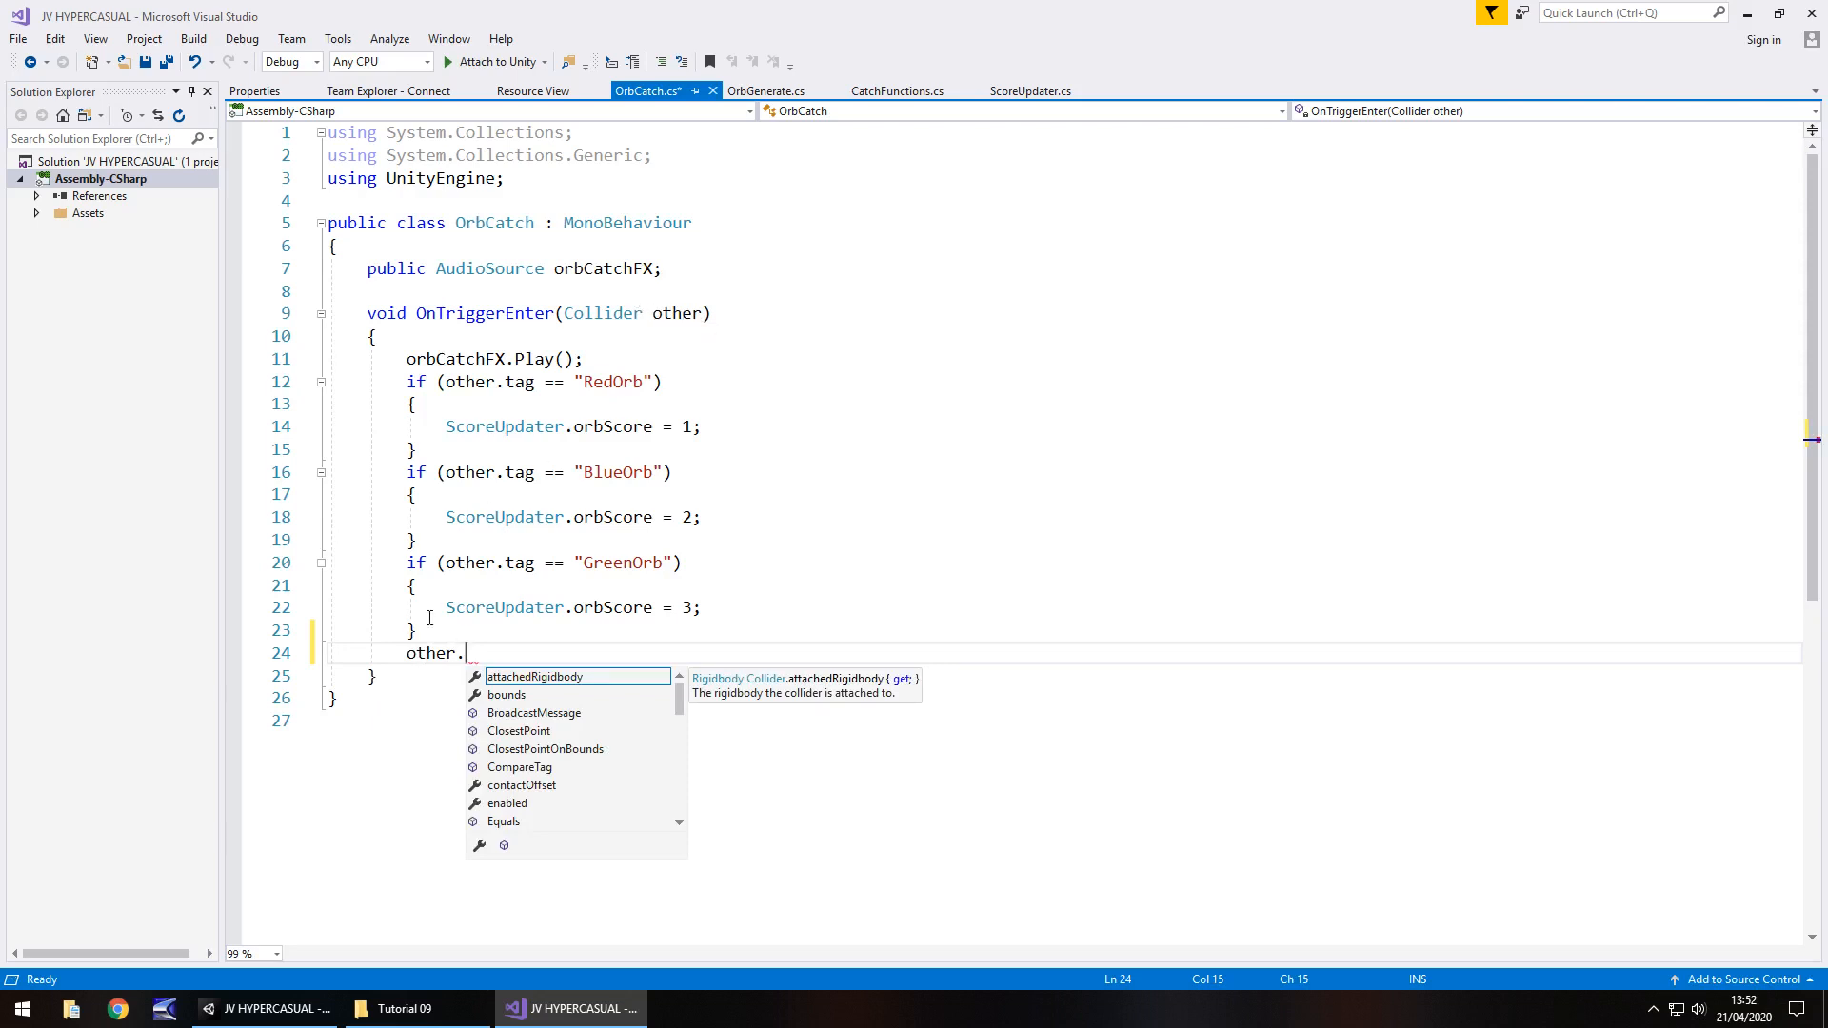
pyautogui.moveTo(478, 560)
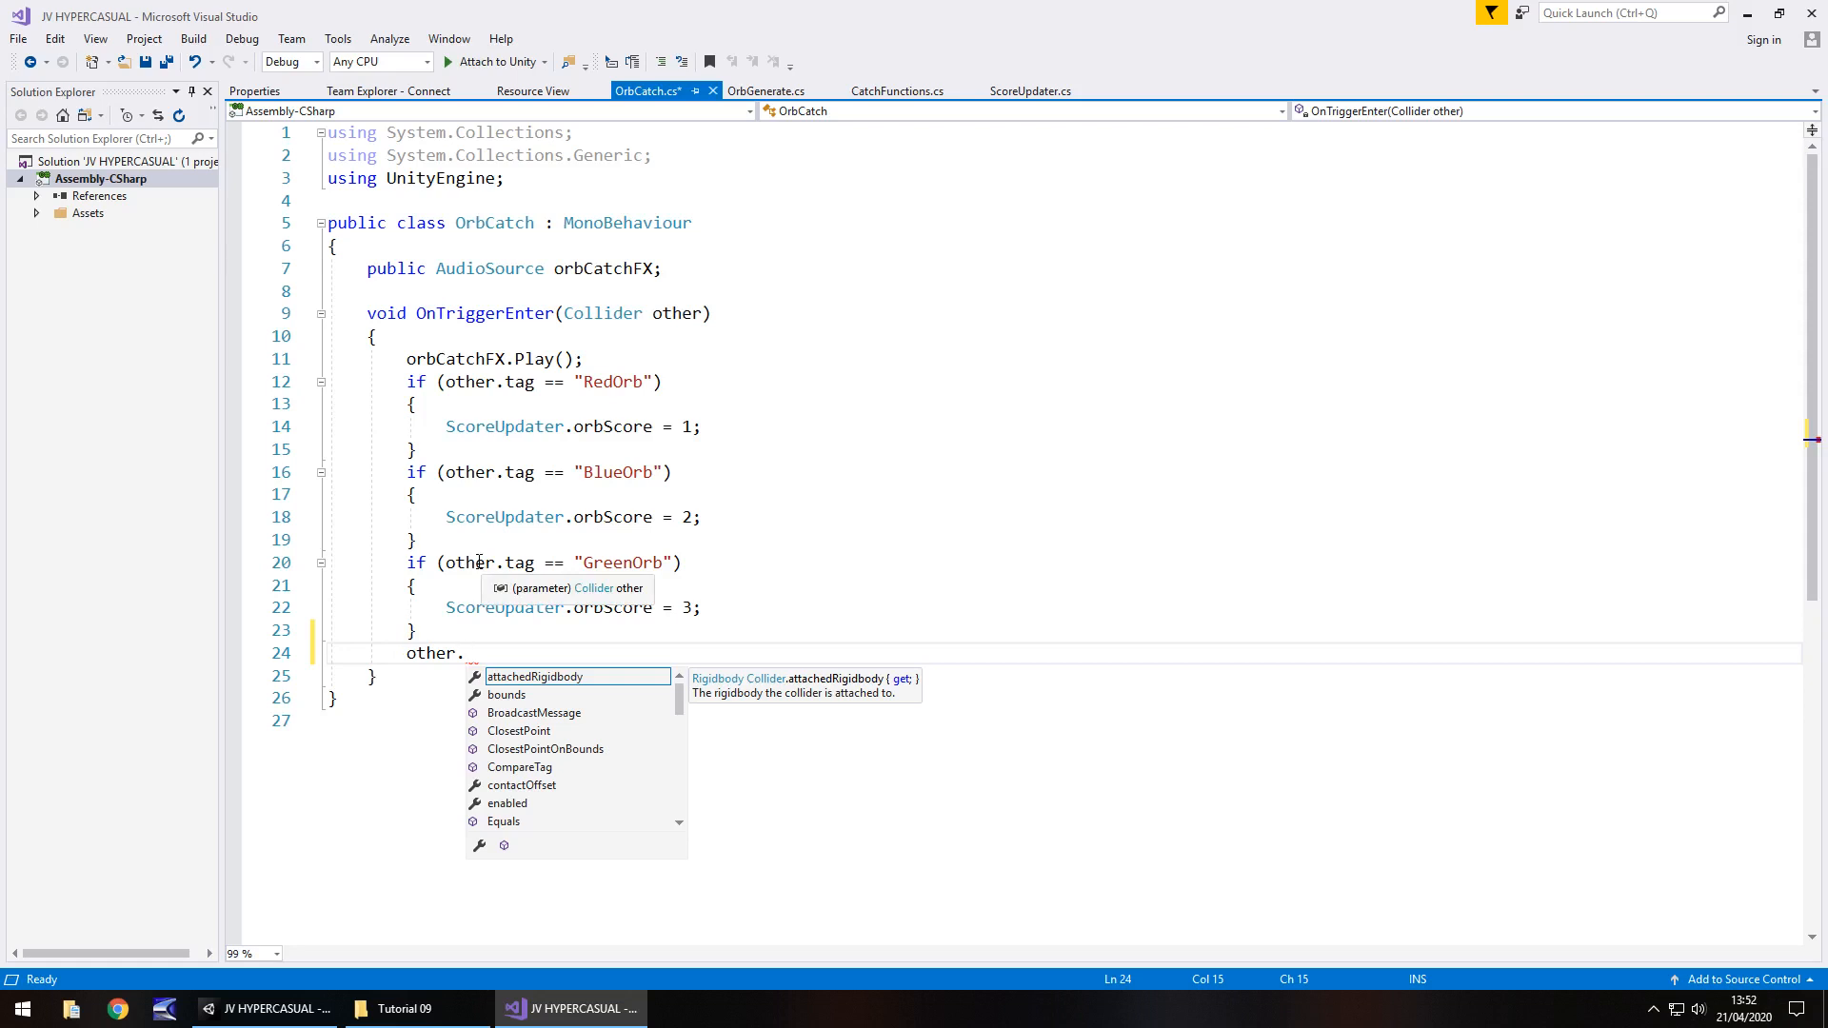
pyautogui.write('gameObject')
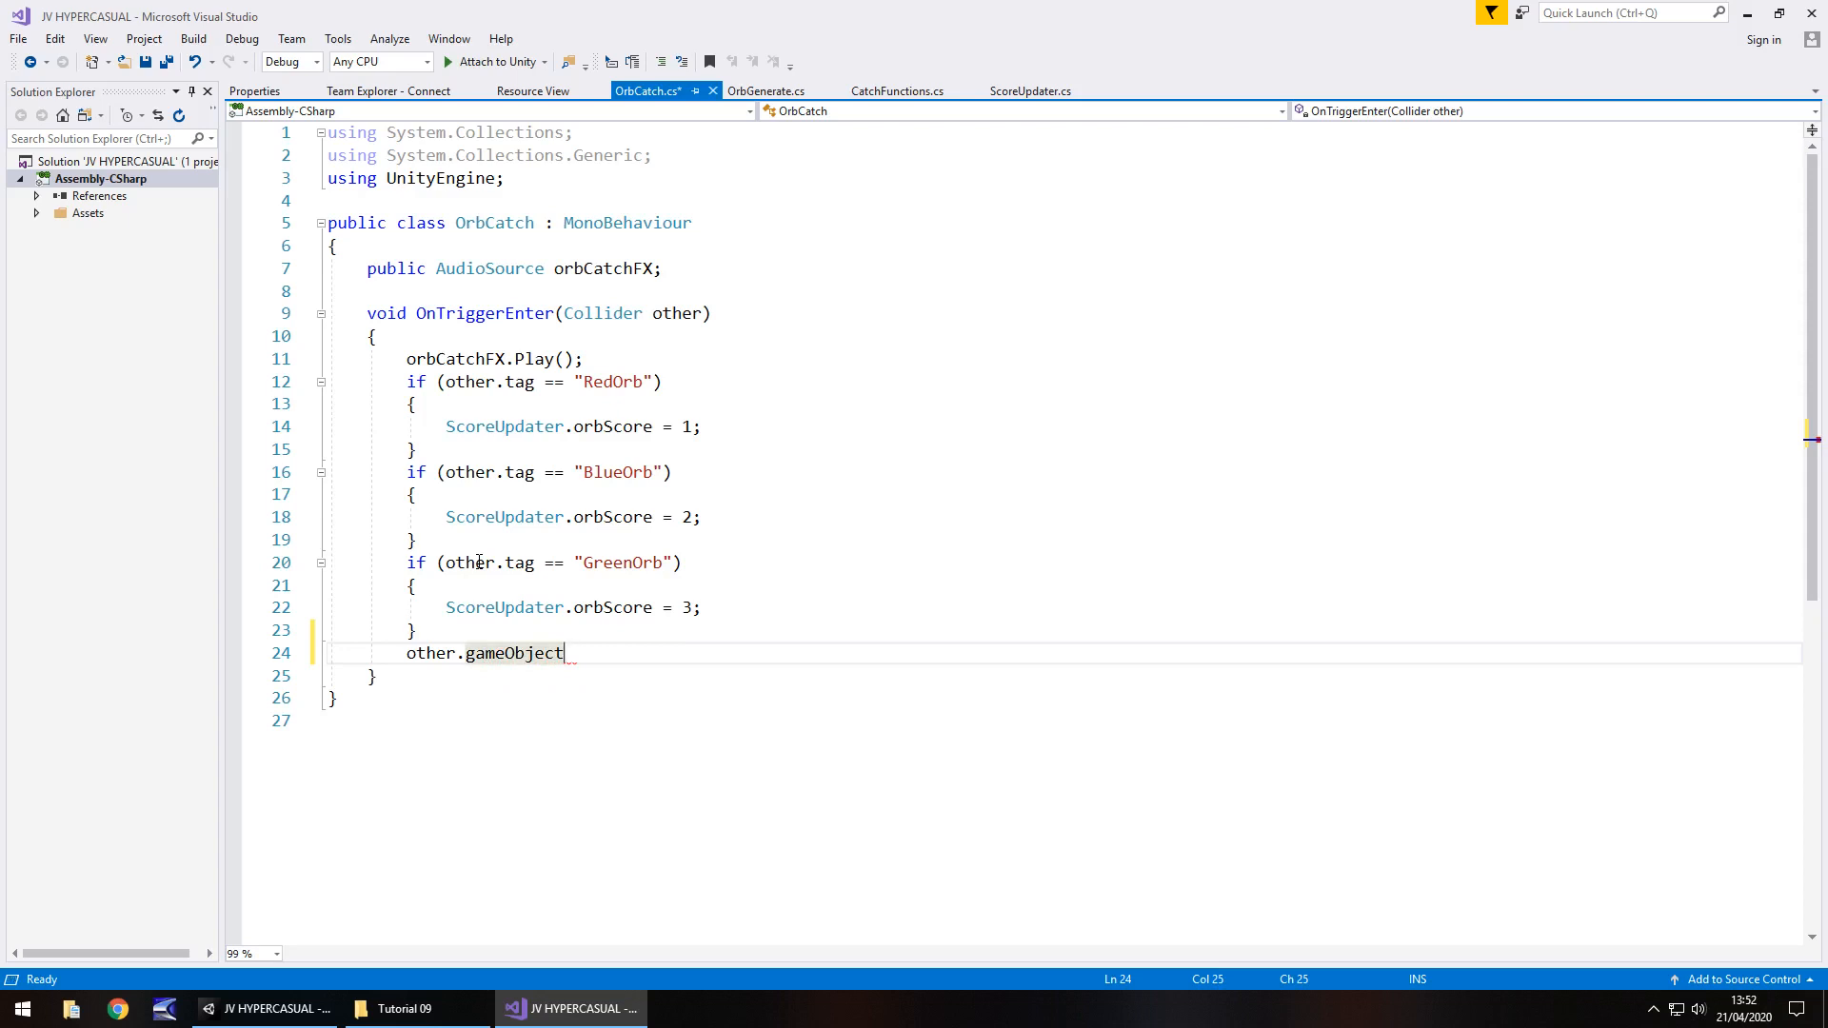
pyautogui.write('.SetActive')
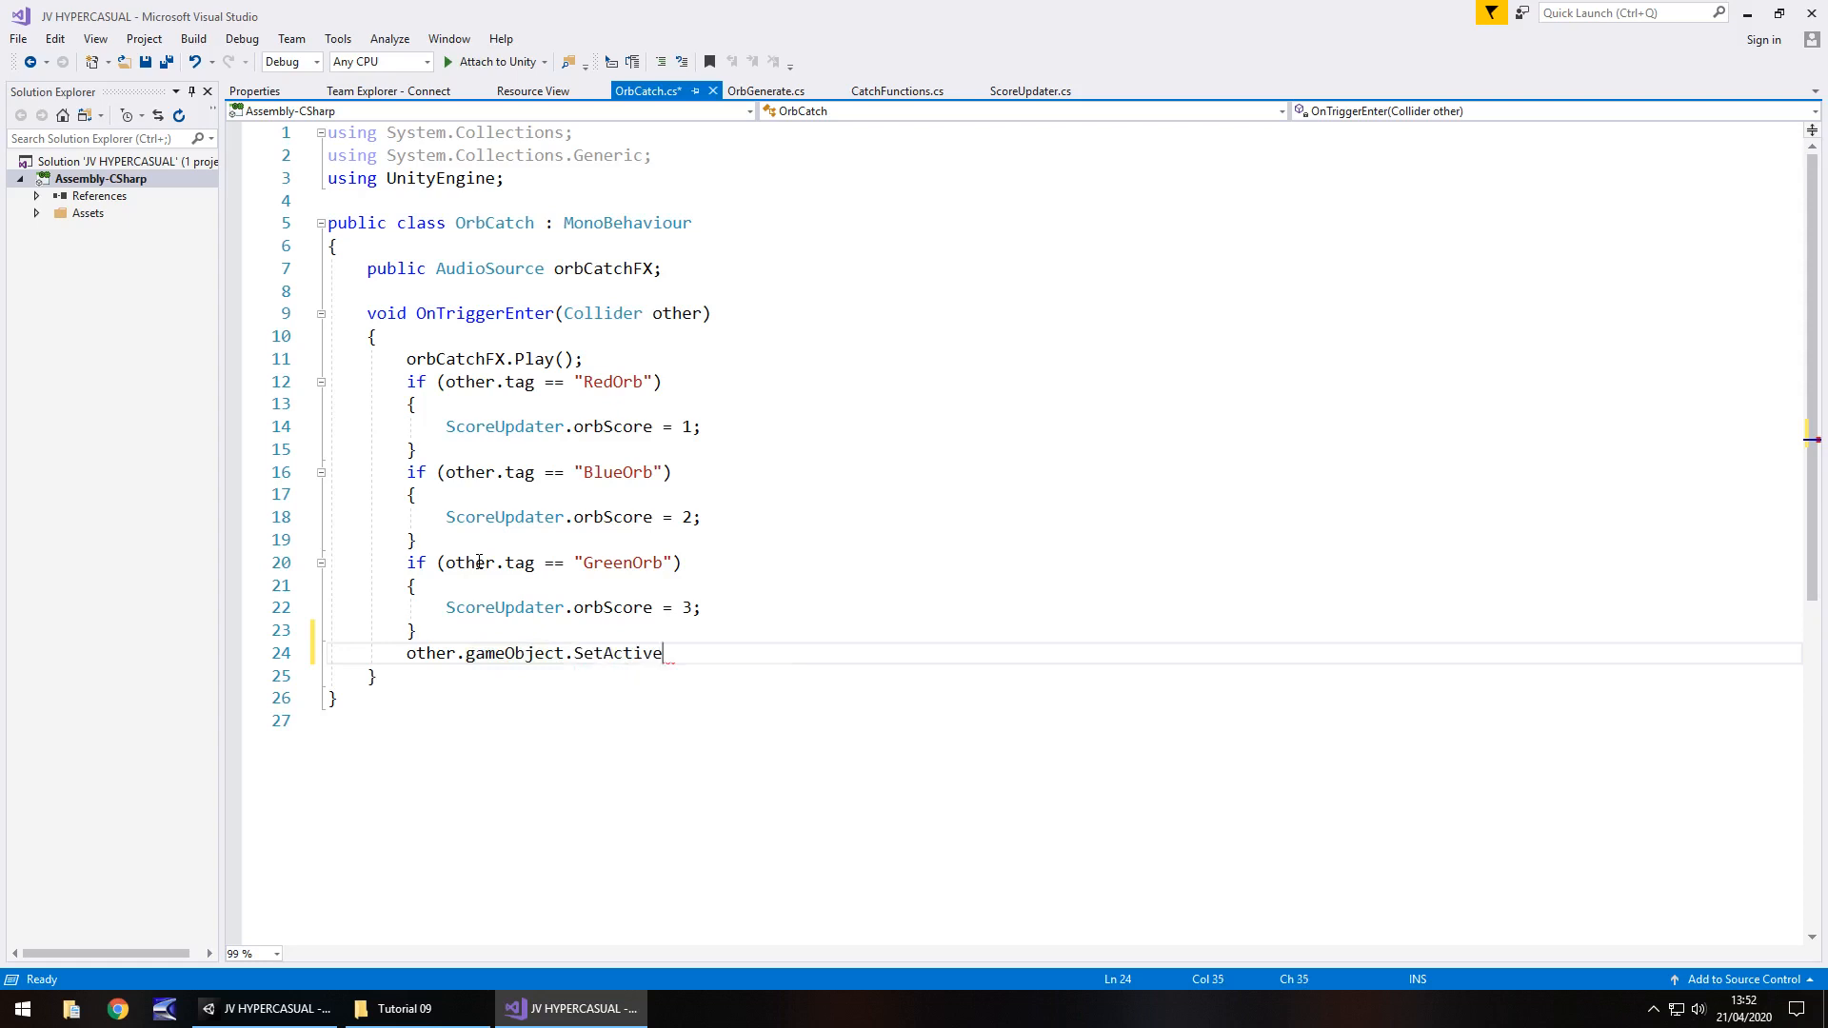
pyautogui.write('(false);')
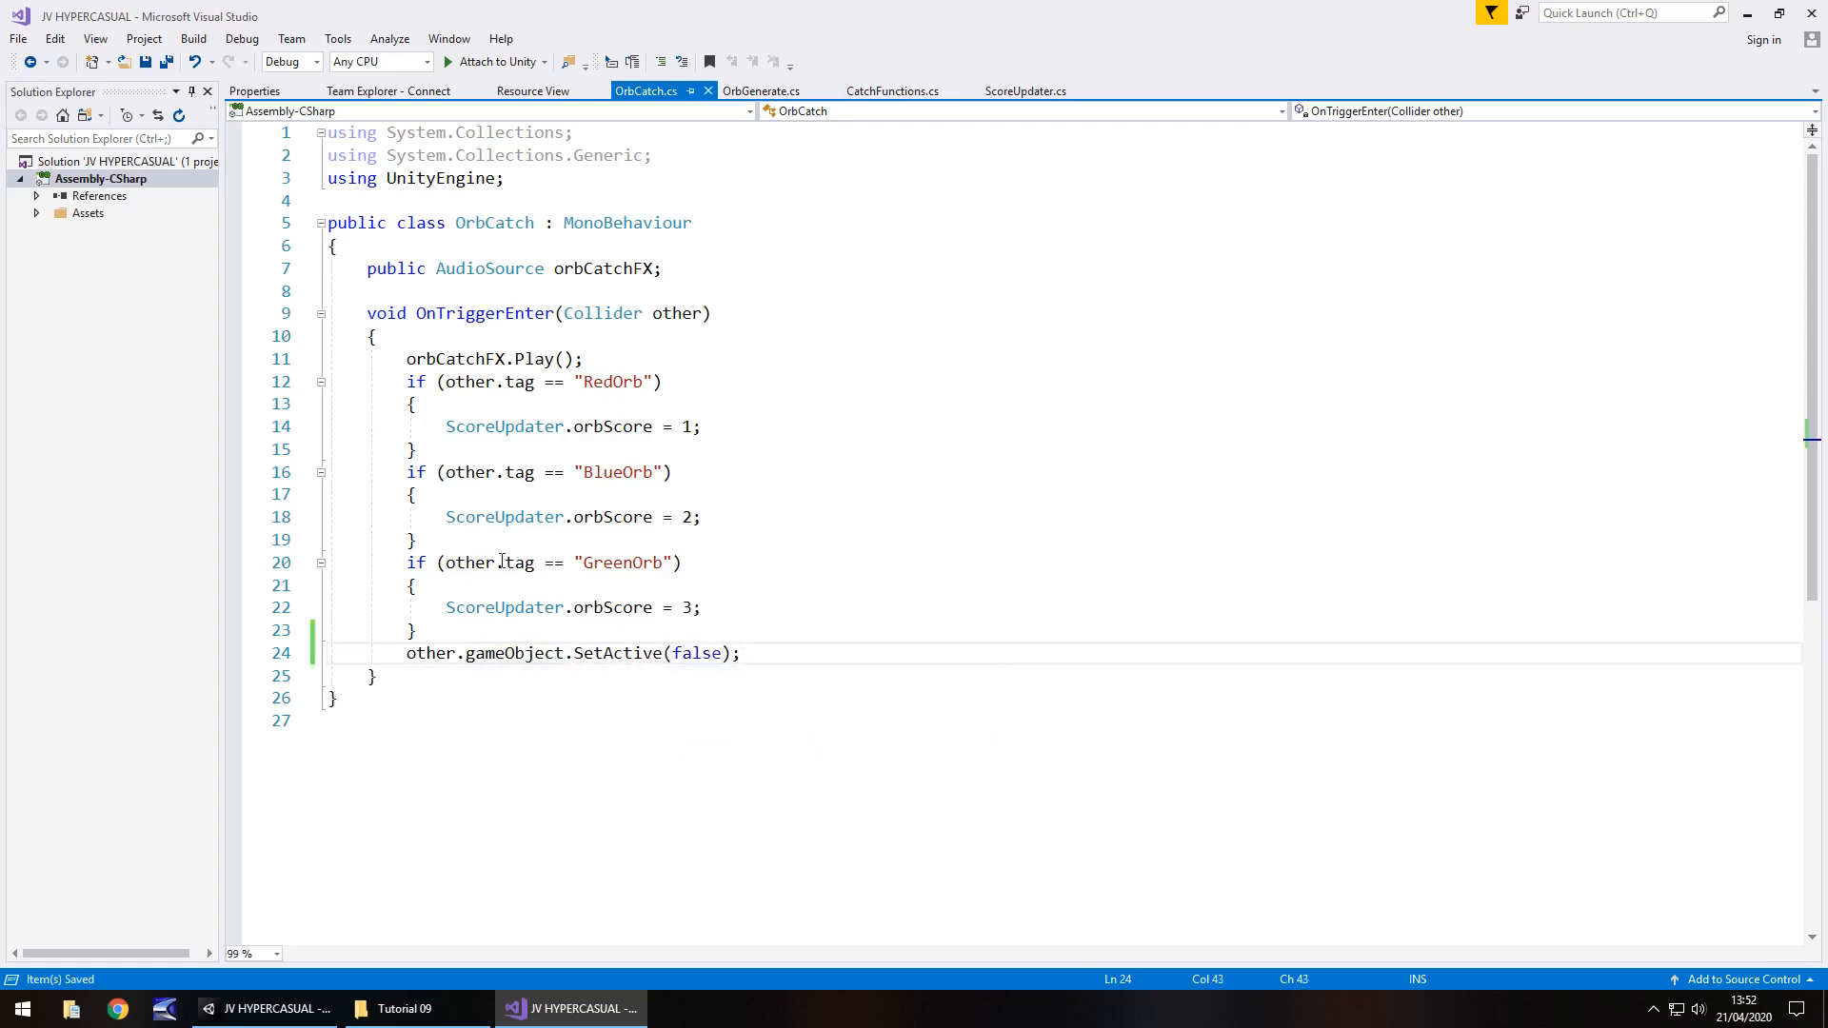
# Back in Unity, playtest catching orbs with the updated OrbCatch script, then stop.
pyautogui.click(570, 1009)
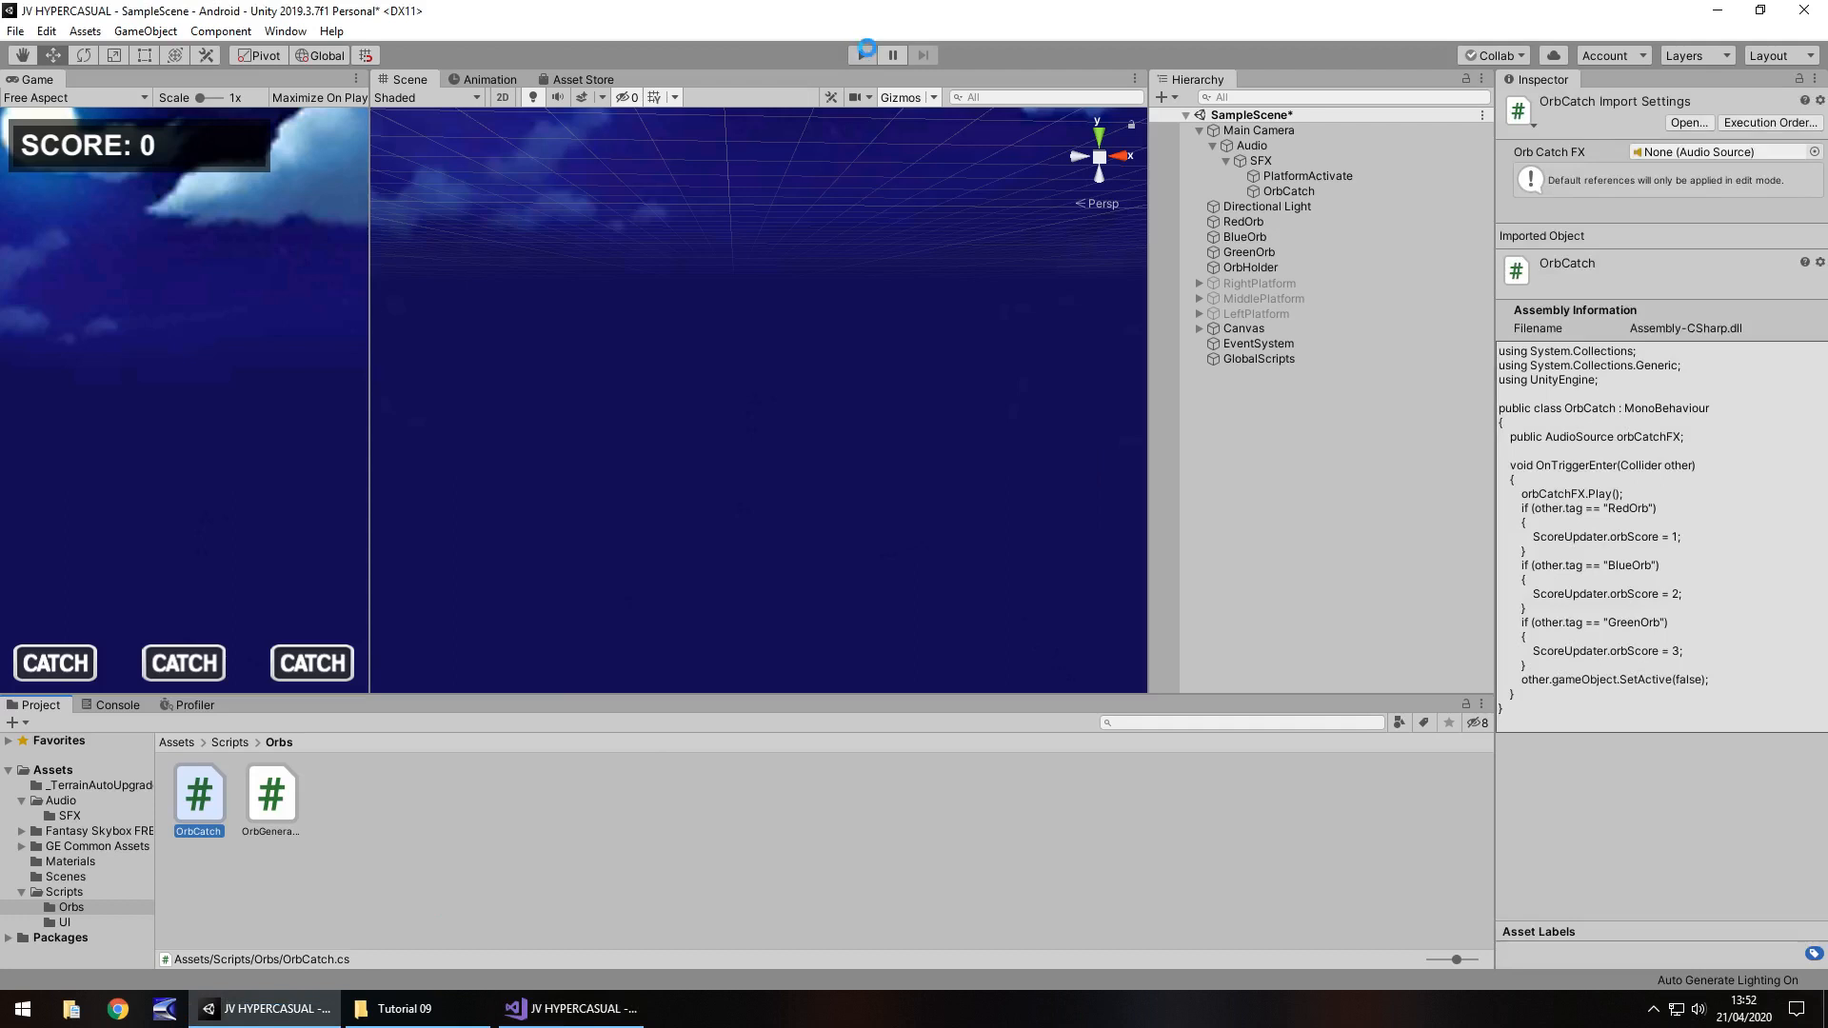
pyautogui.click(865, 56)
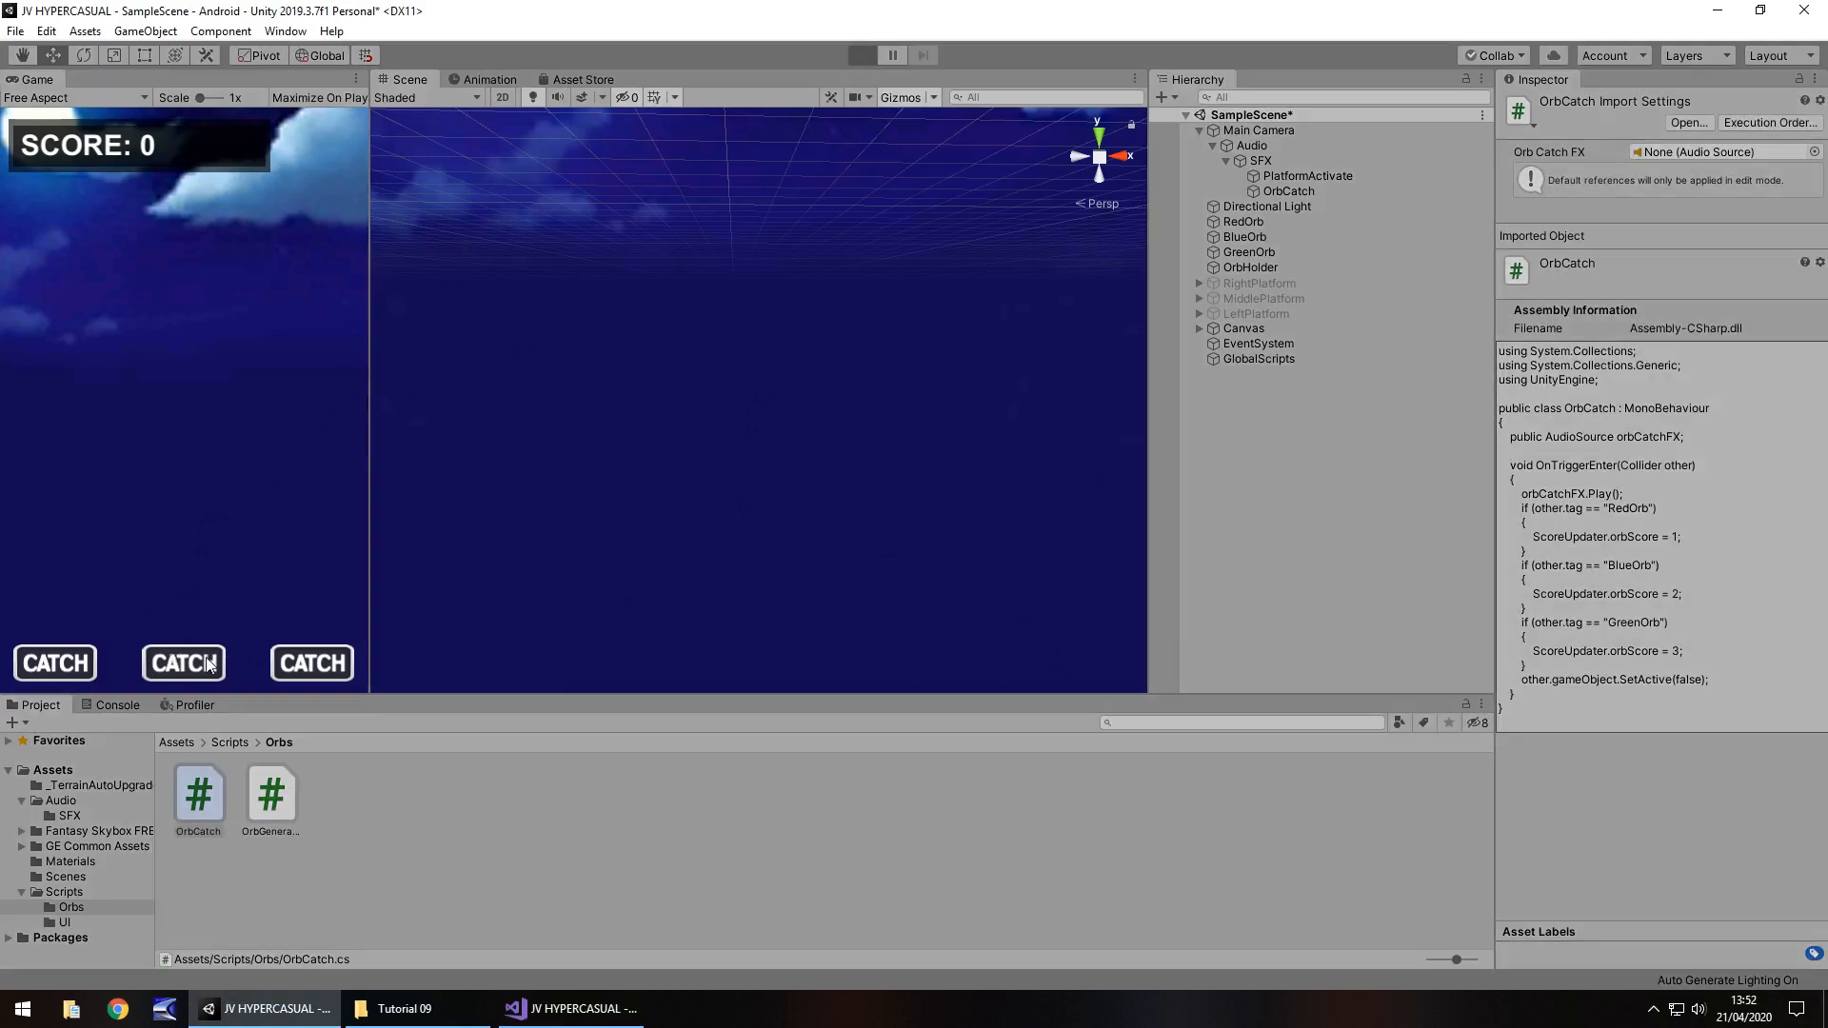
pyautogui.click(861, 56)
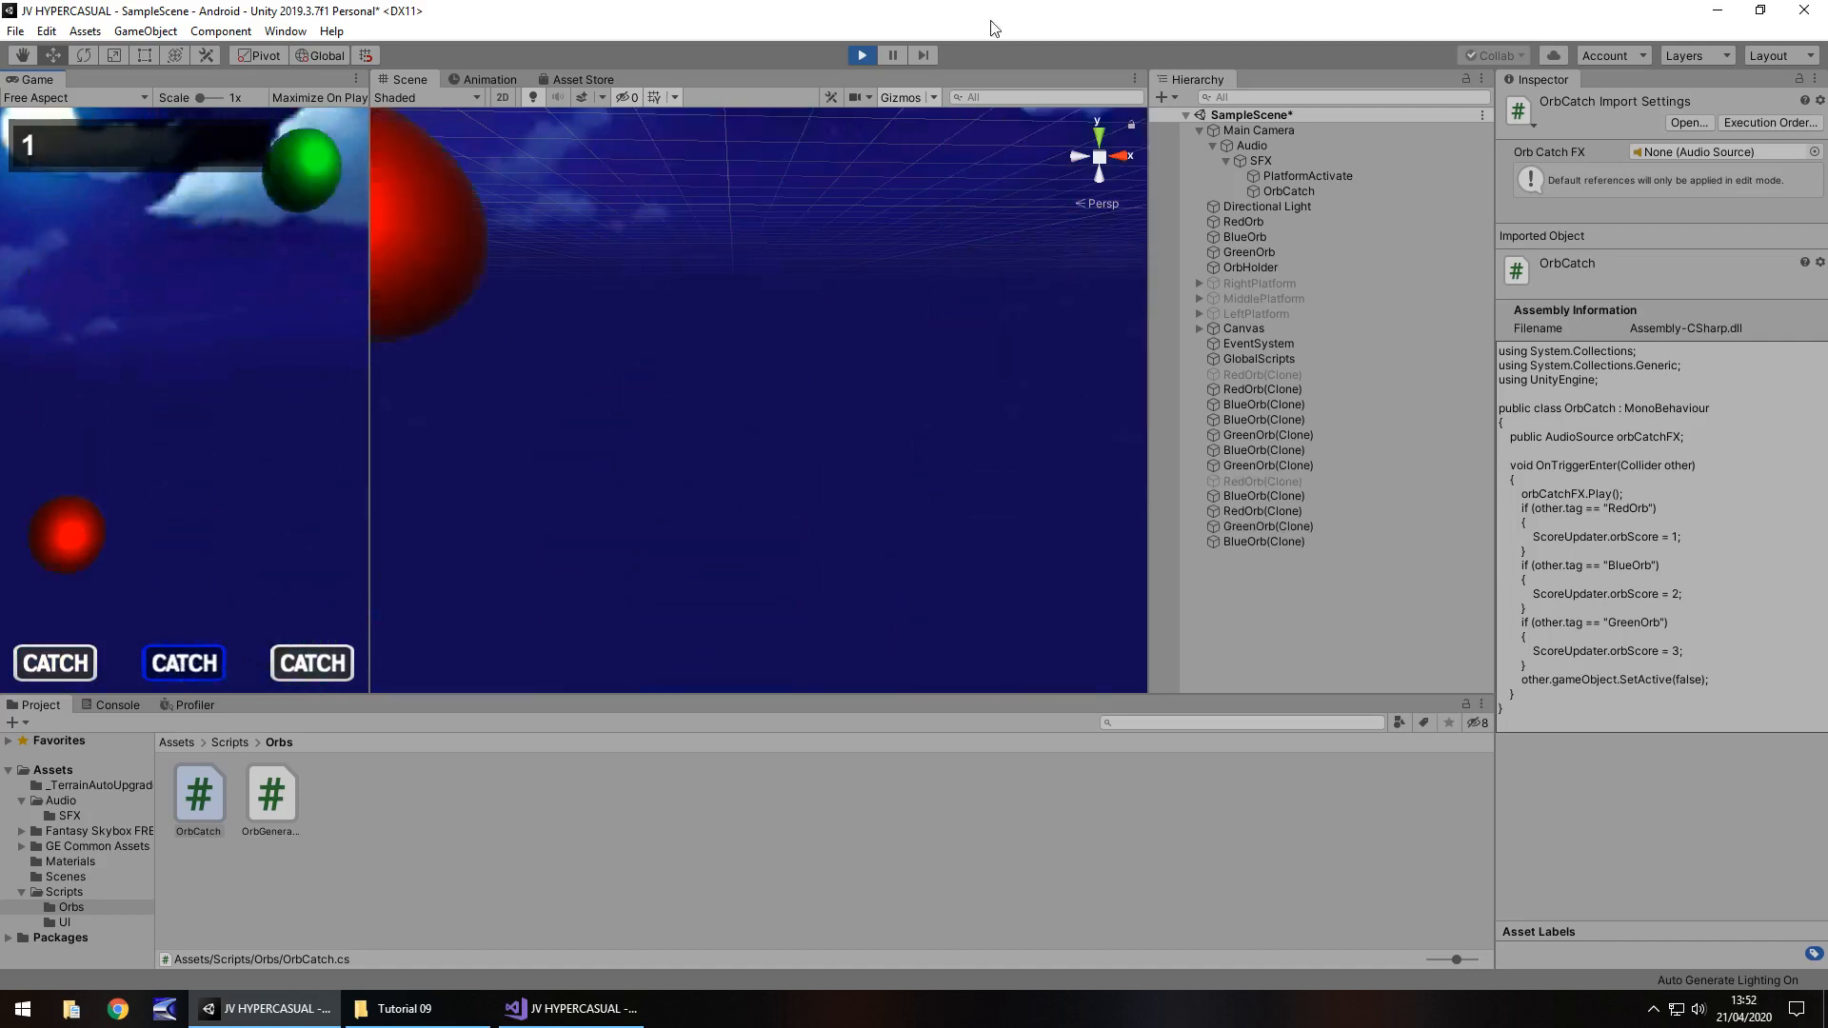
pyautogui.click(861, 55)
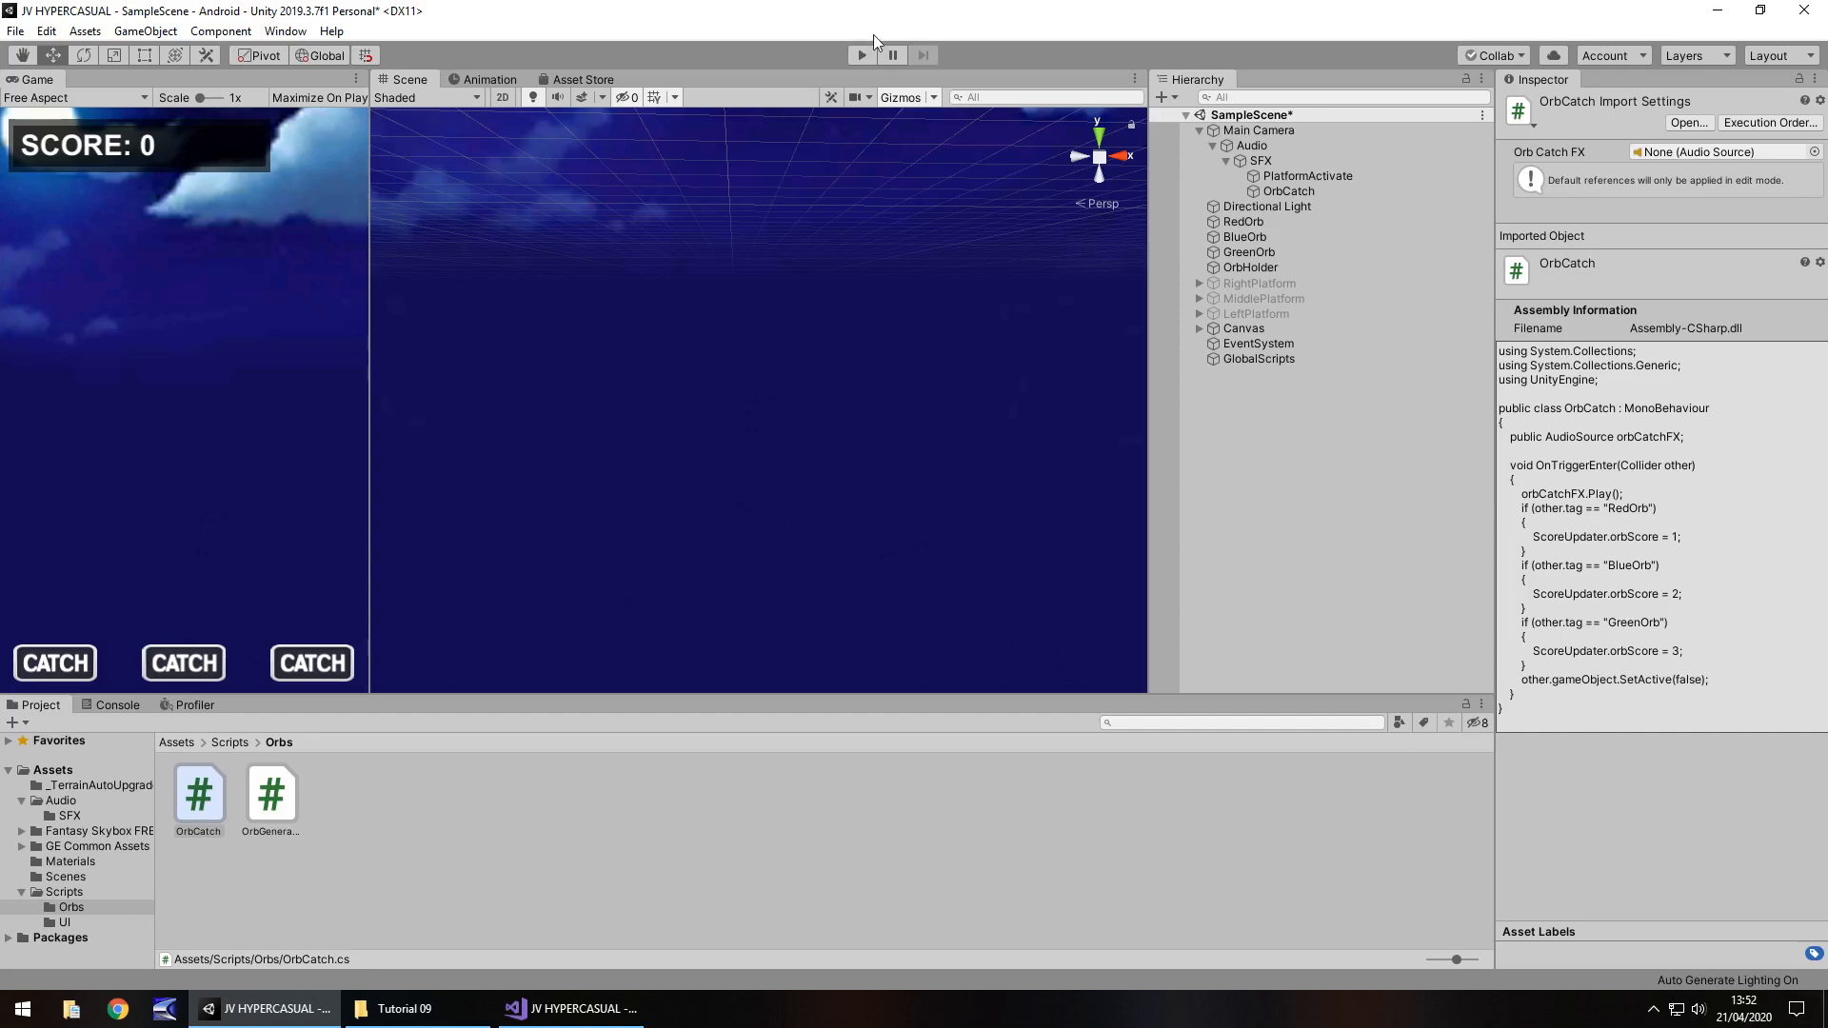
pyautogui.click(539, 859)
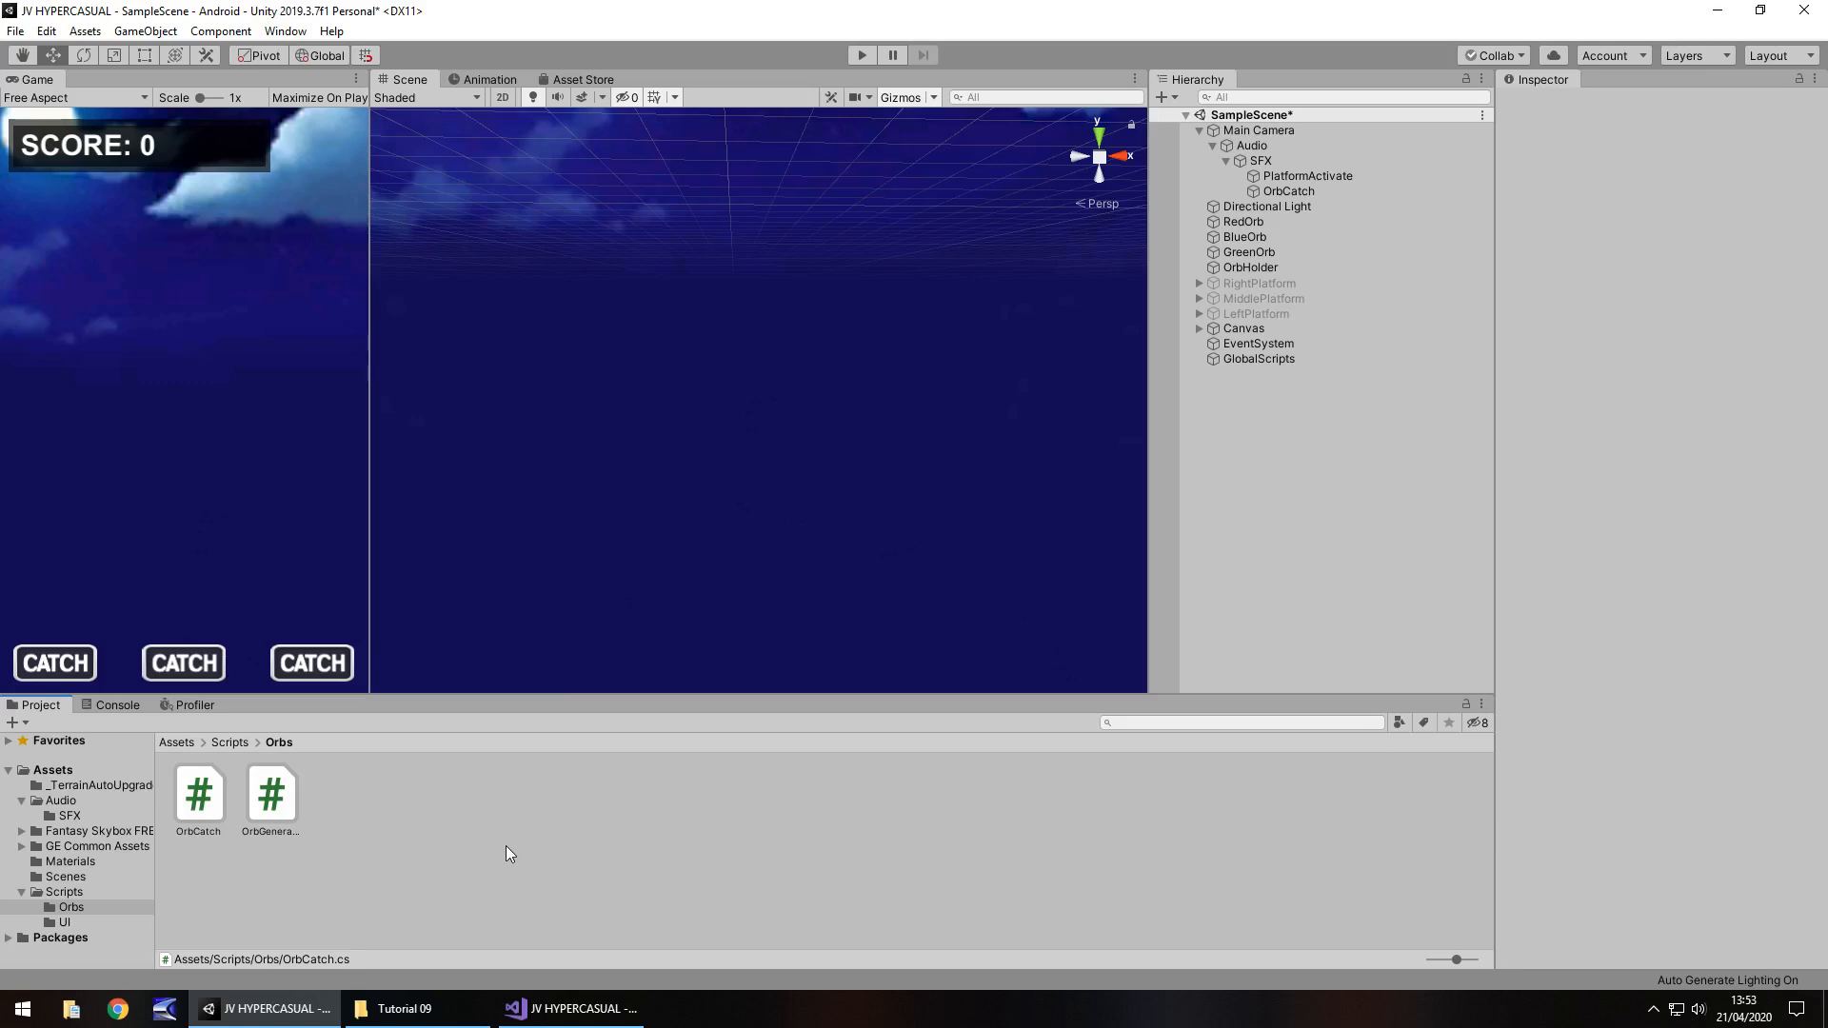
# Create a BGM folder under Assets/Audio and import ForestBGM.wav into it.
pyautogui.click(59, 802)
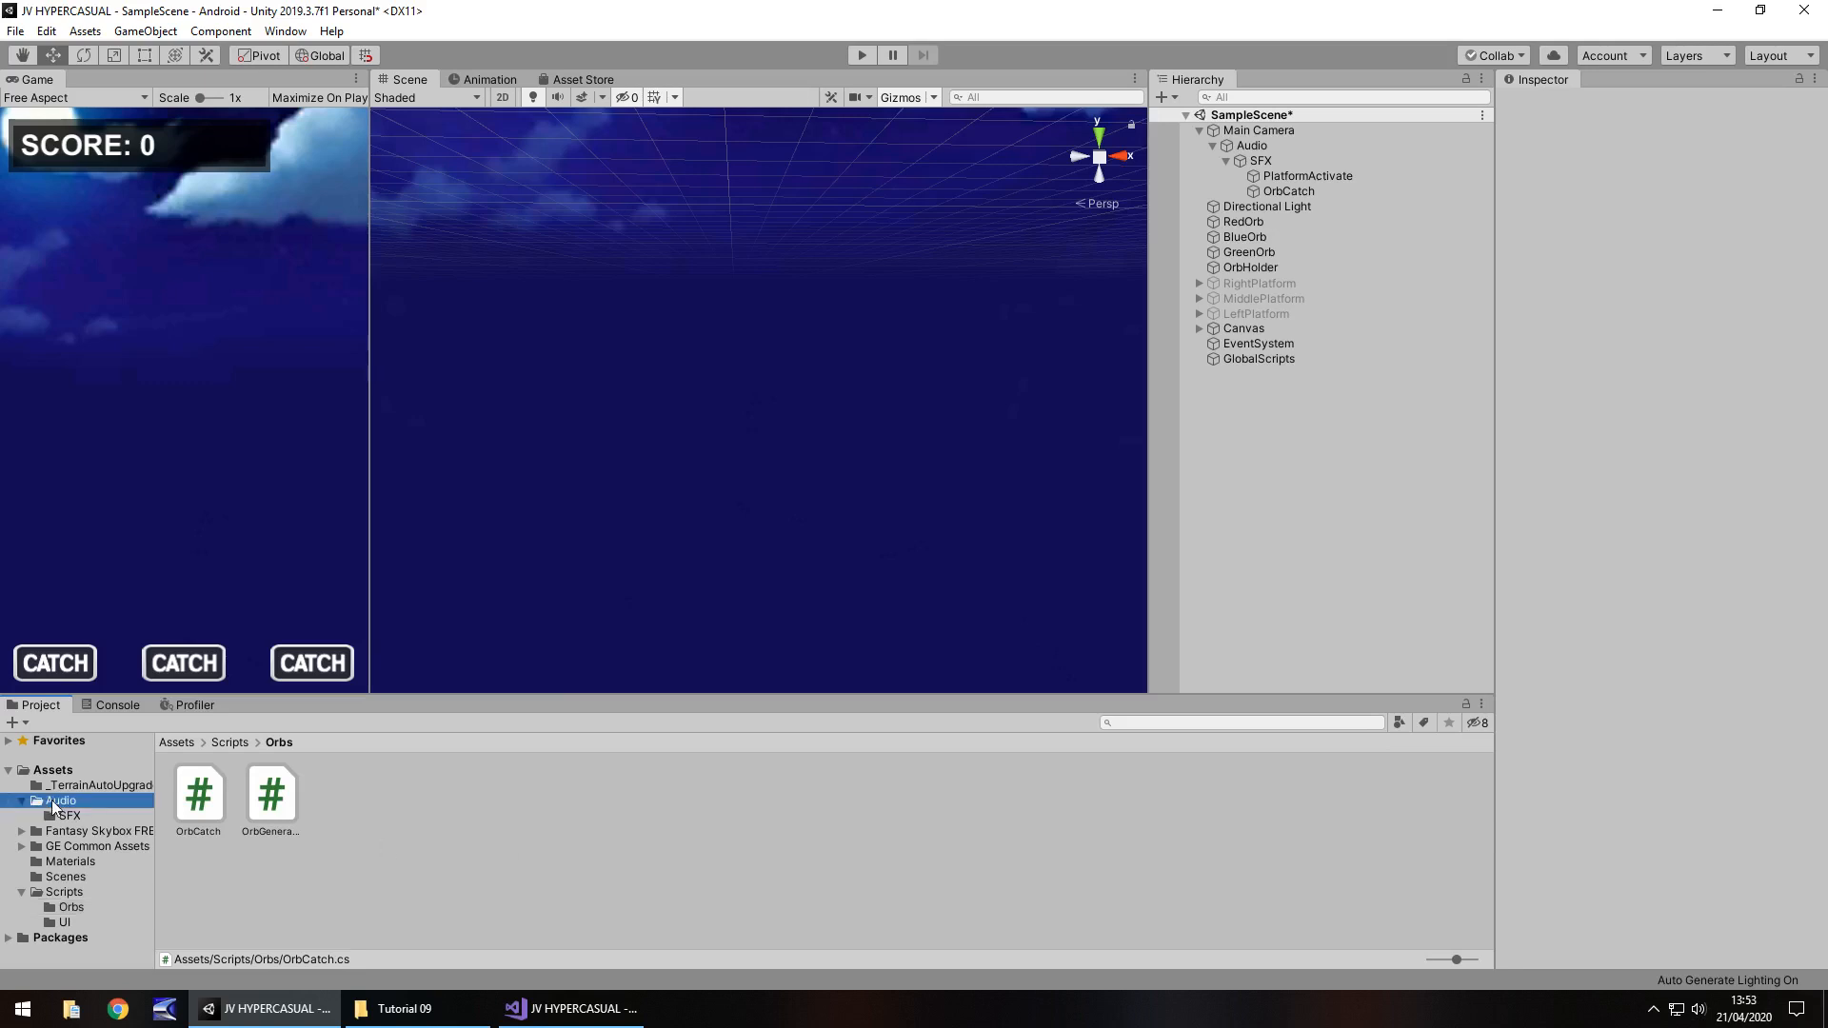
pyautogui.rightClick(59, 802)
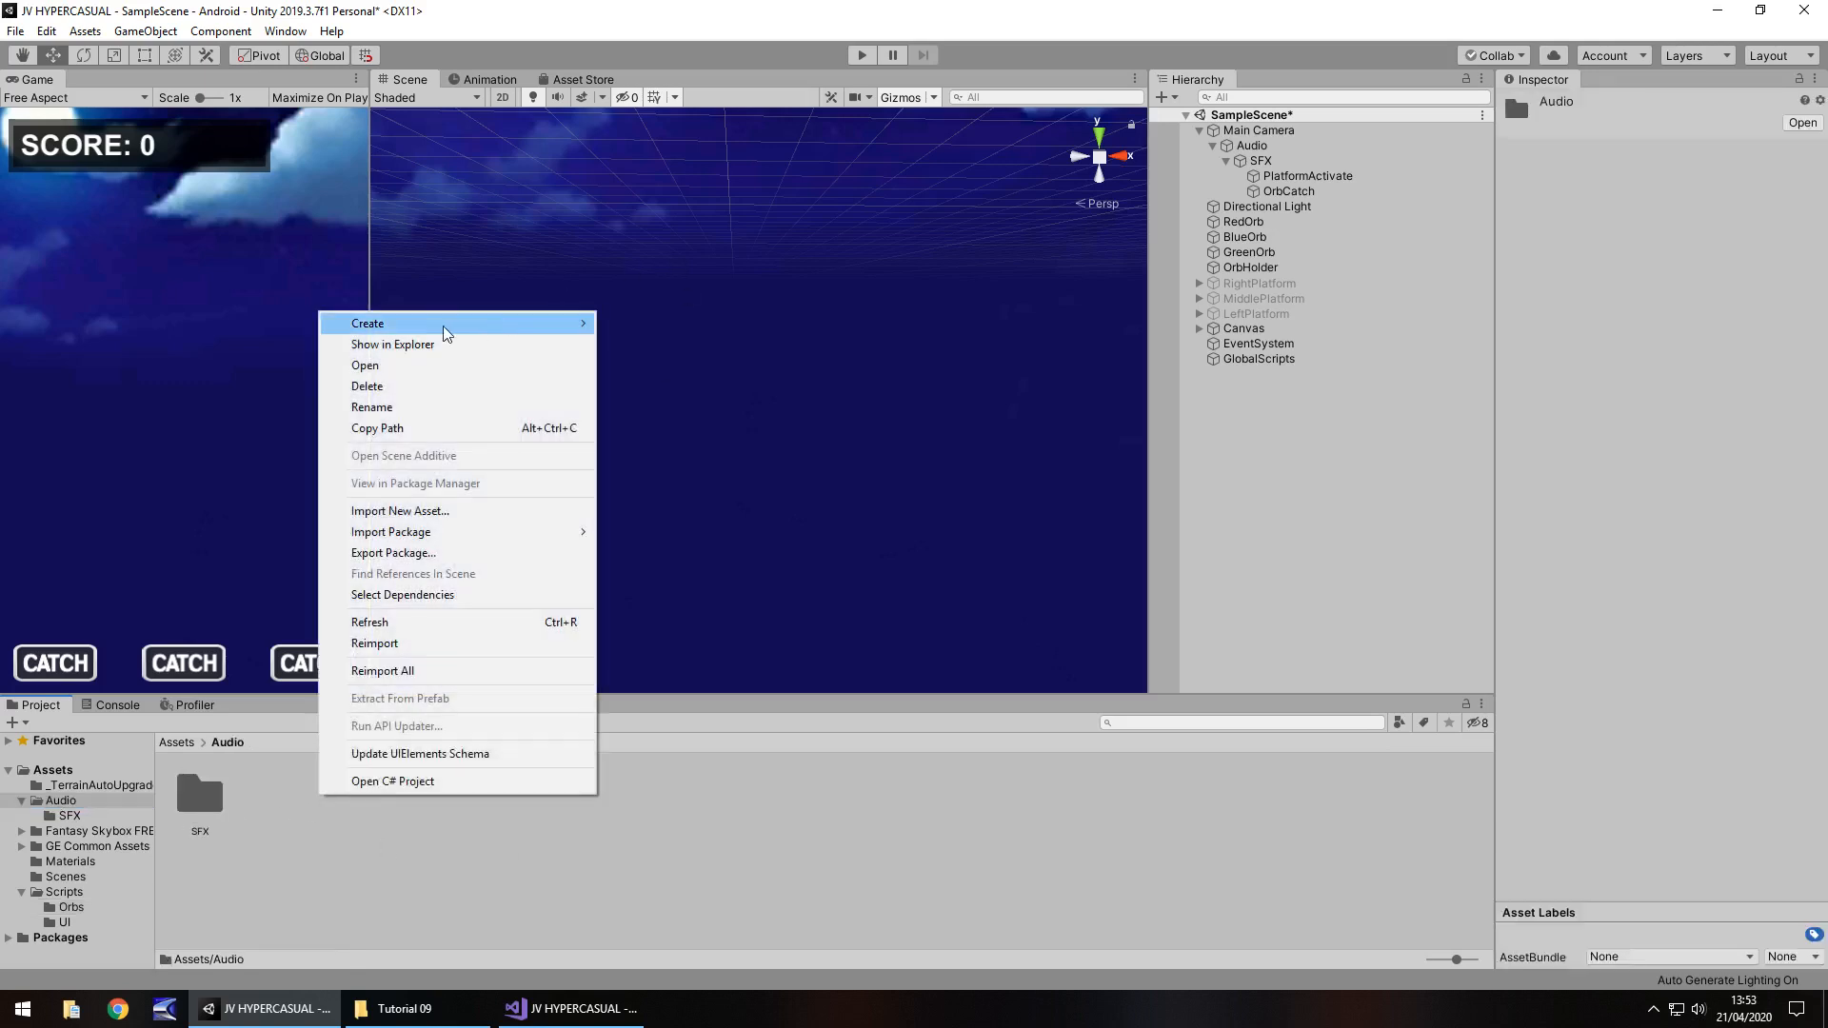
pyautogui.click(367, 324)
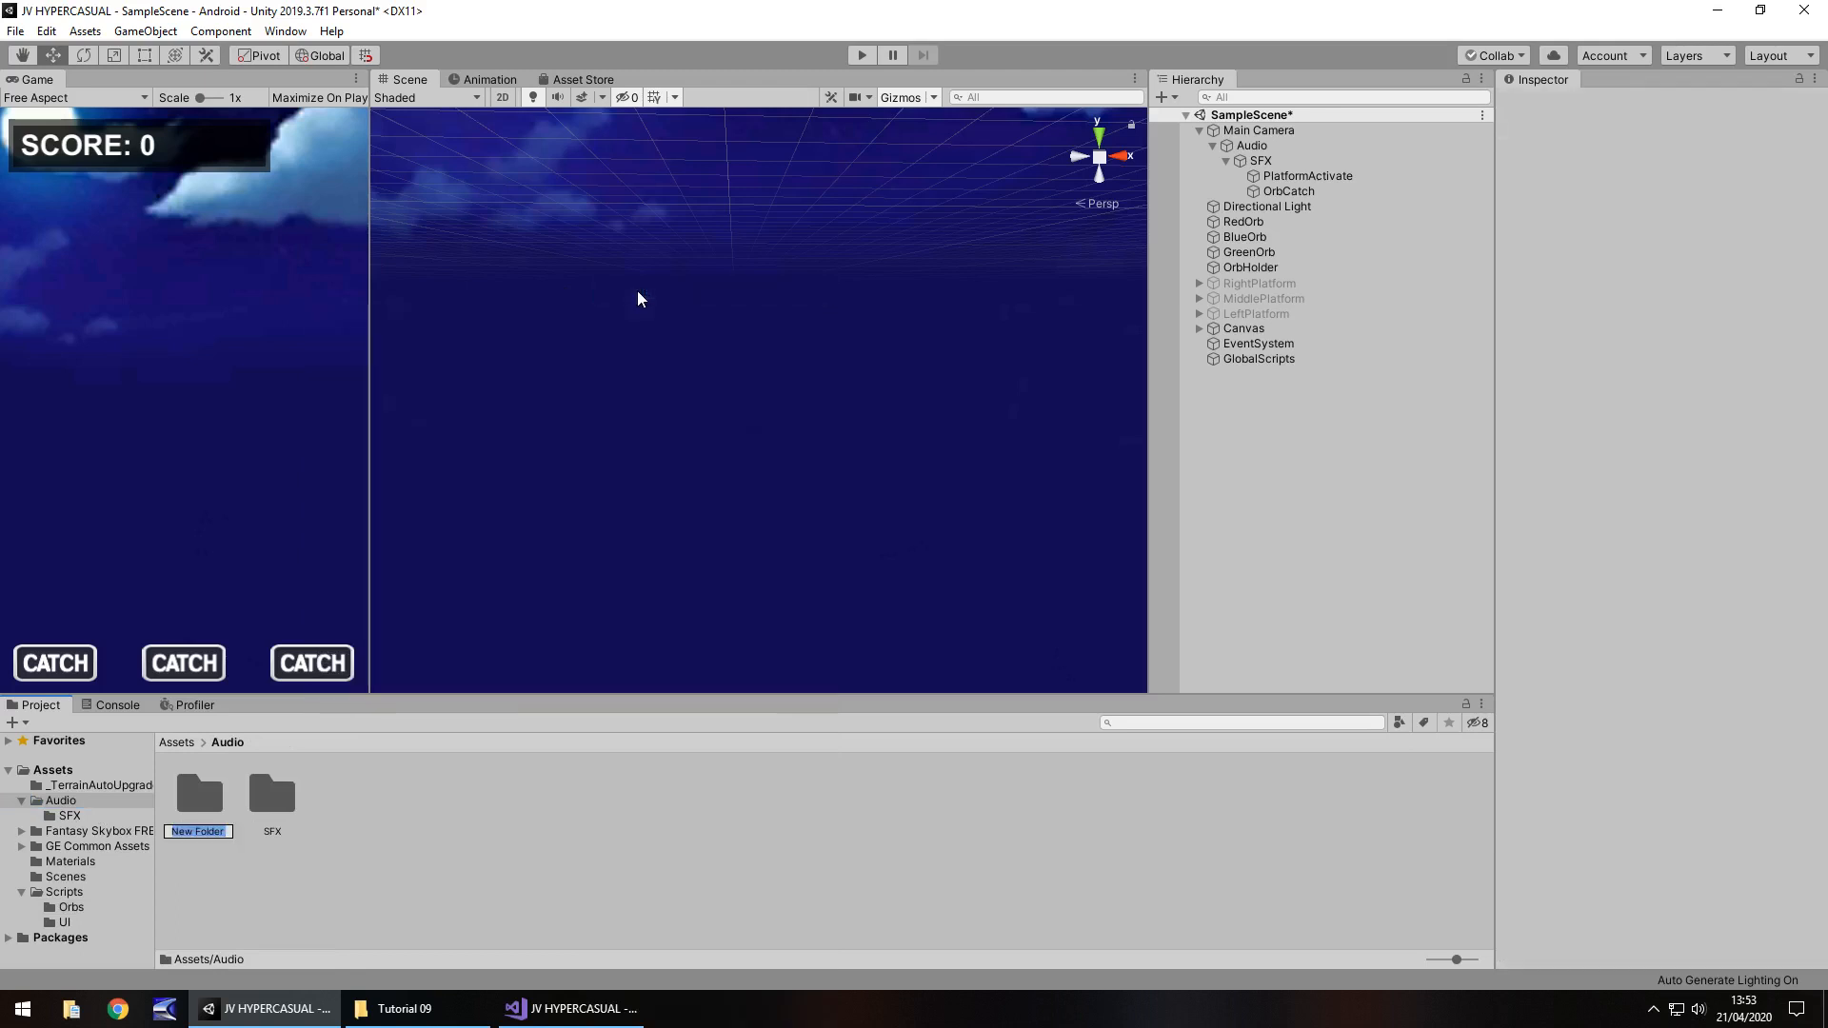
pyautogui.write('BGM')
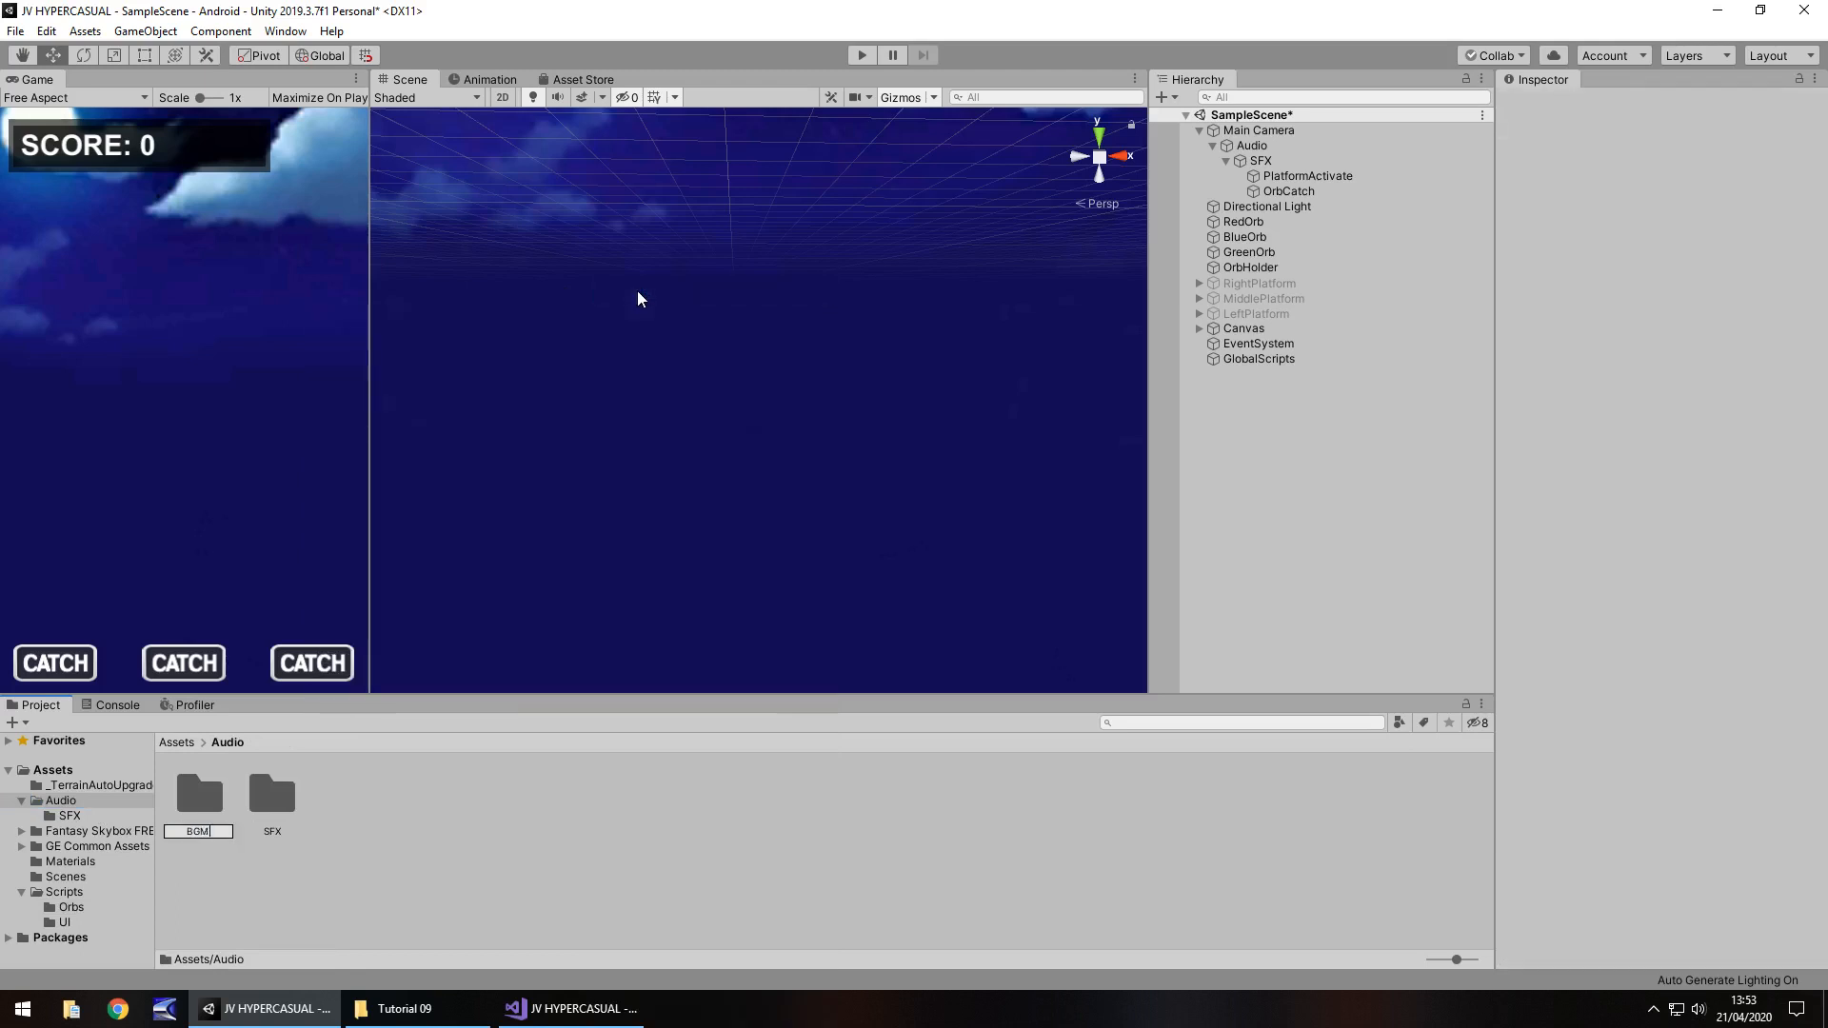
pyautogui.click(198, 794)
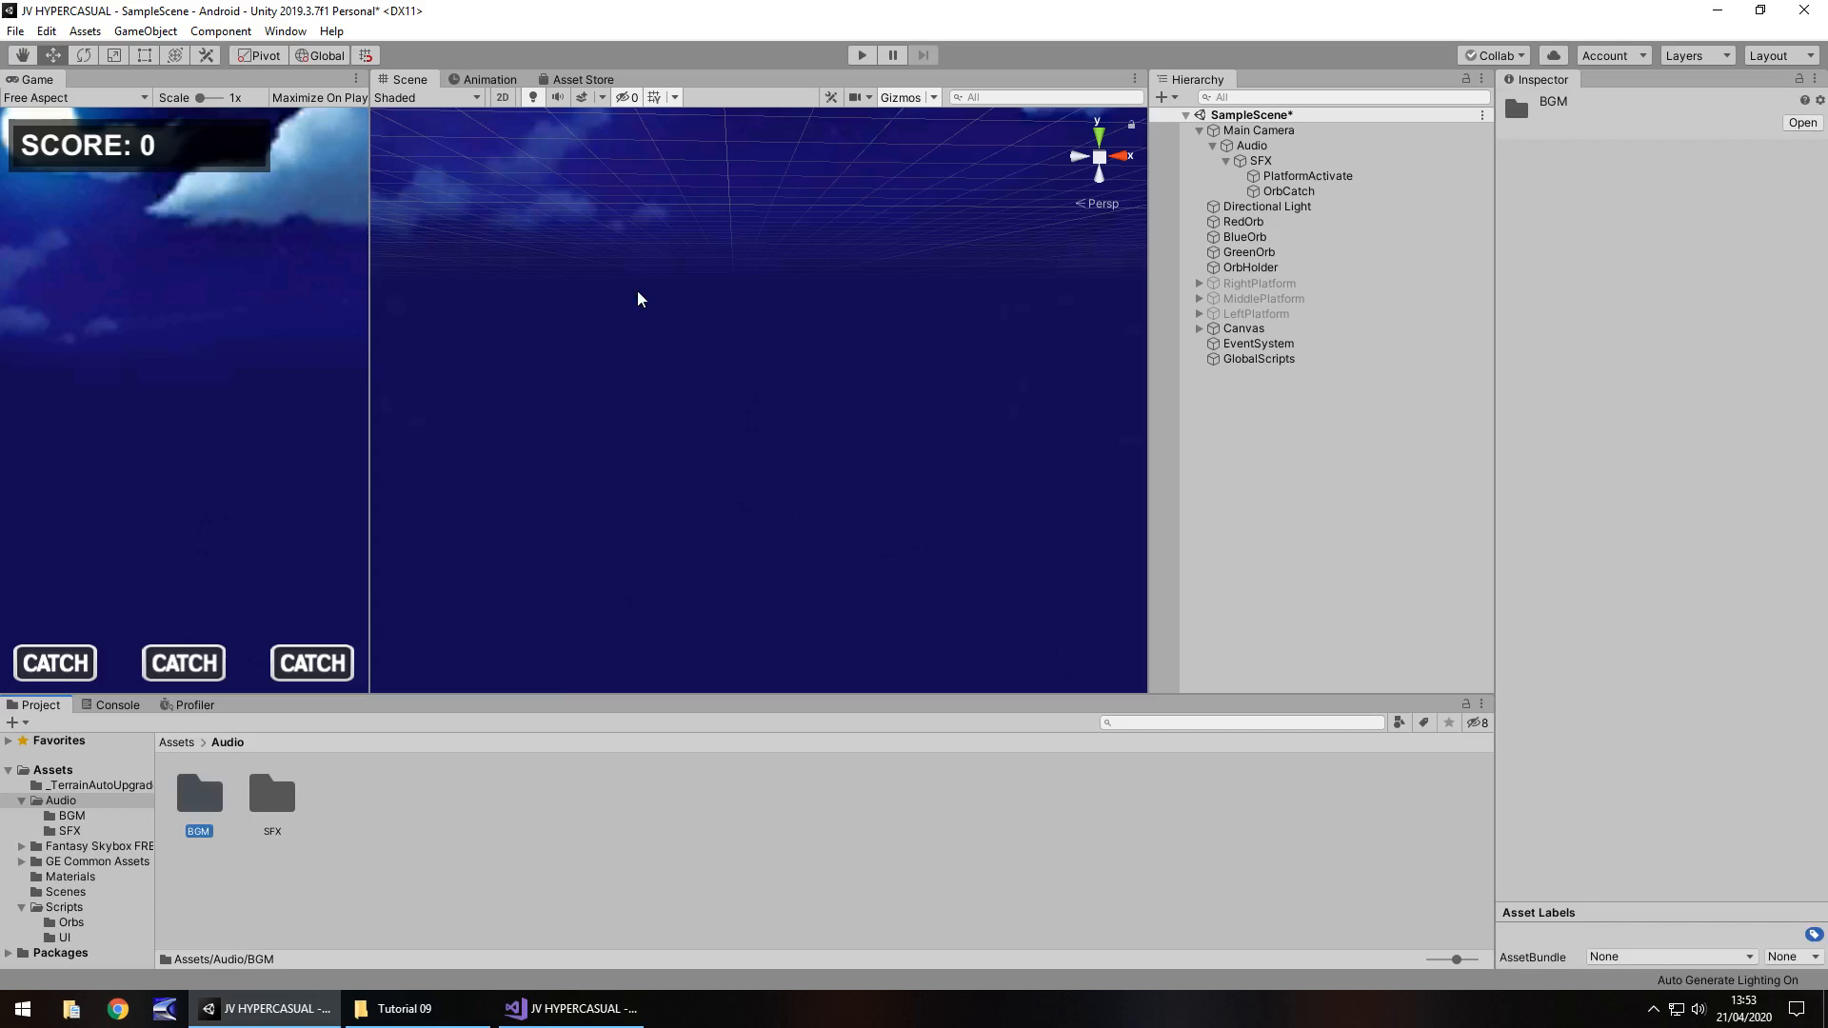
pyautogui.doubleClick(198, 794)
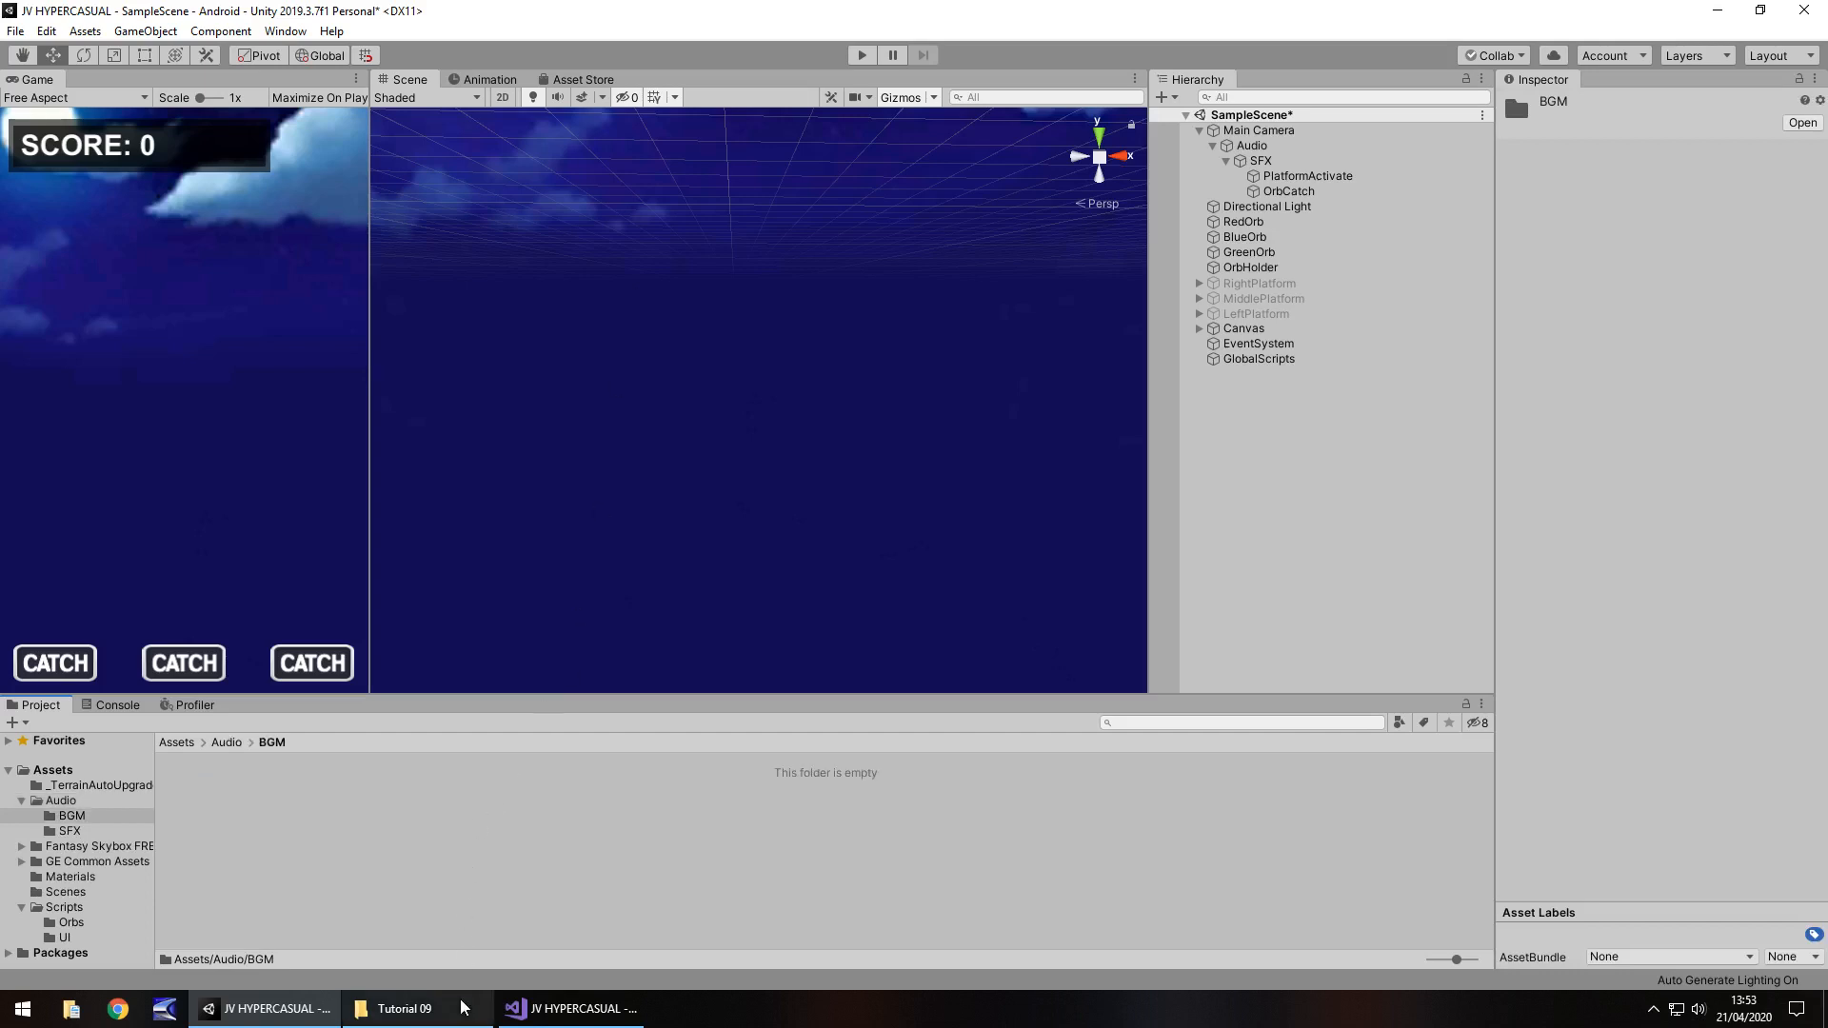
pyautogui.click(404, 1009)
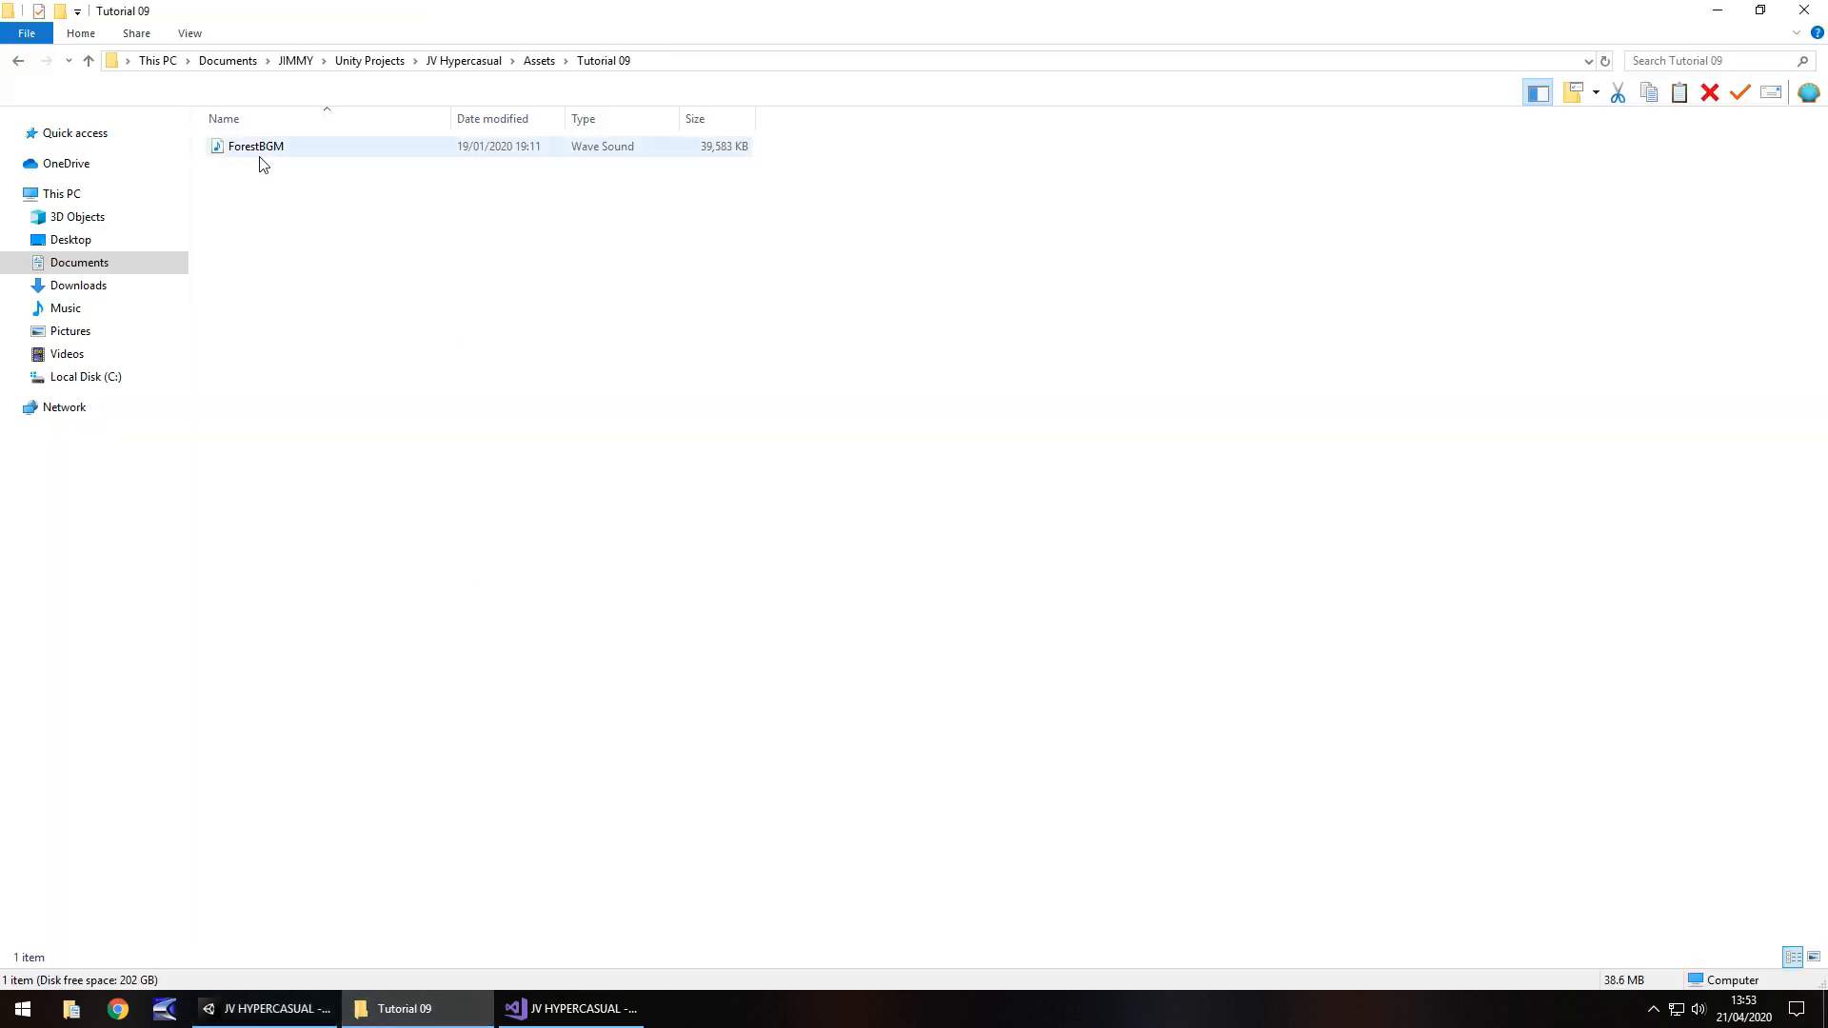
pyautogui.click(255, 146)
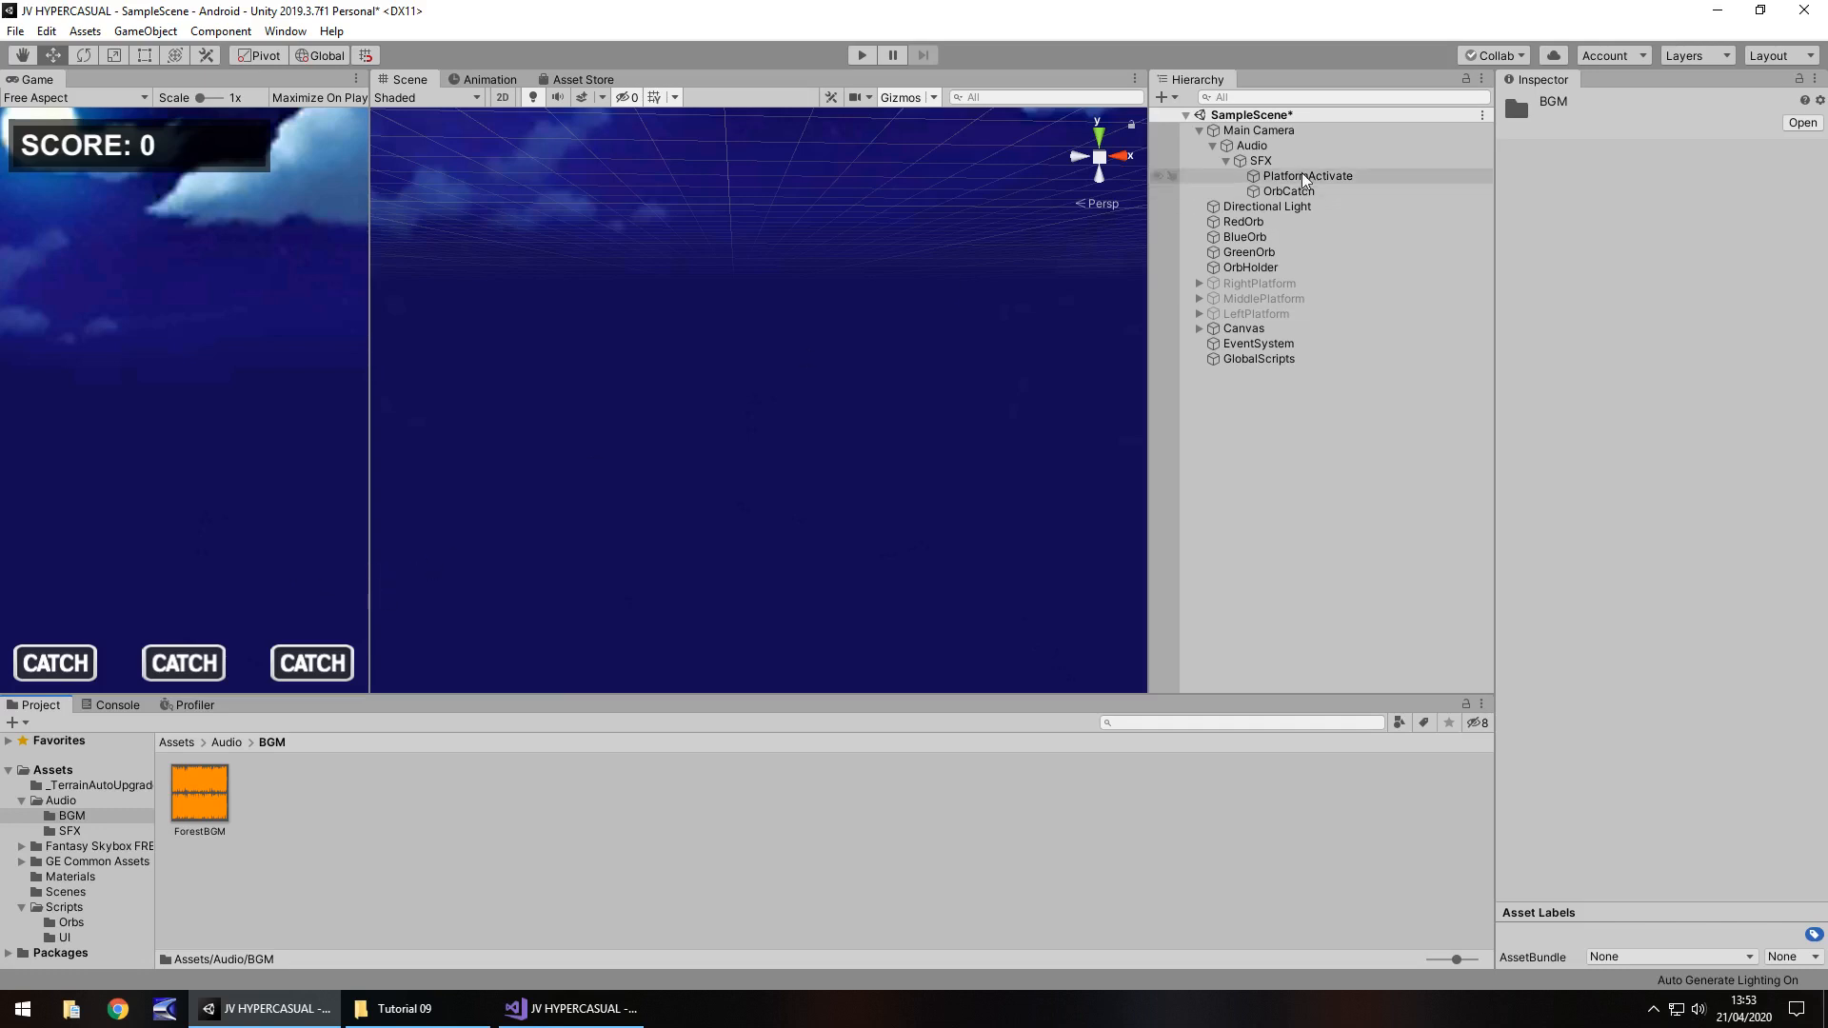
# Create an empty child object named BGM under the scene's Audio object.
pyautogui.click(1253, 144)
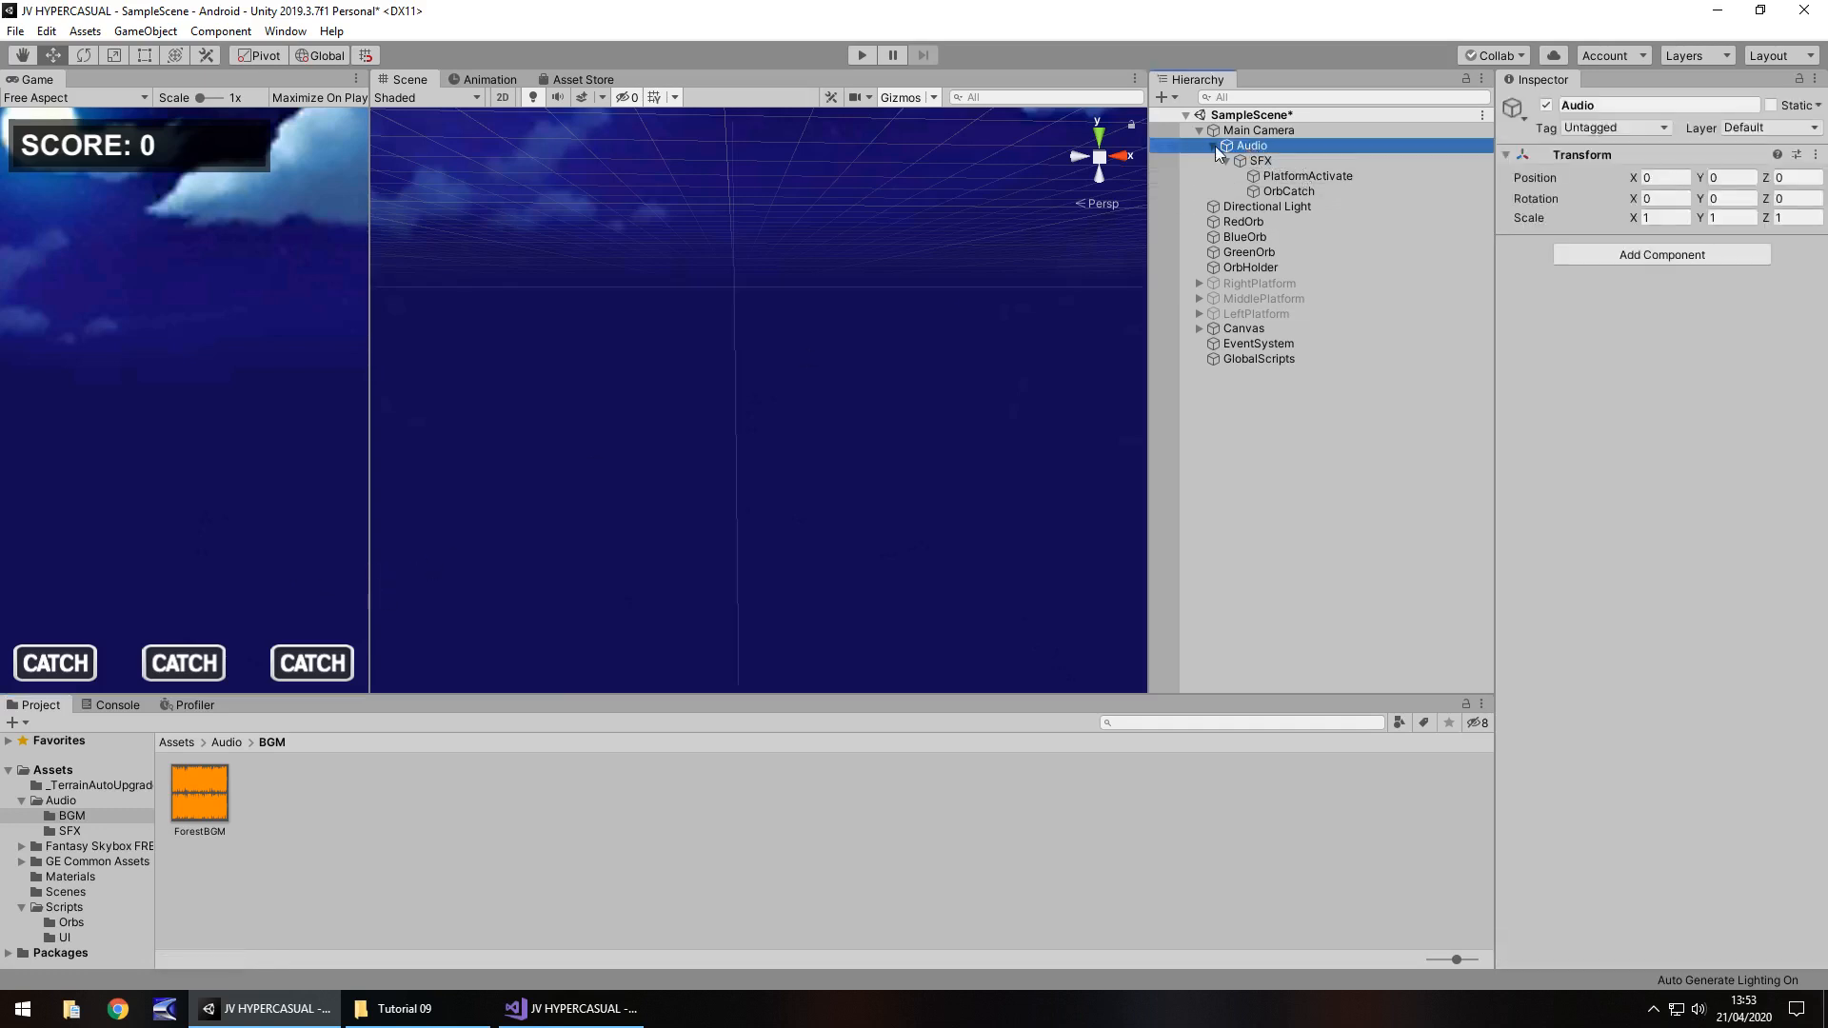
pyautogui.rightClick(1252, 147)
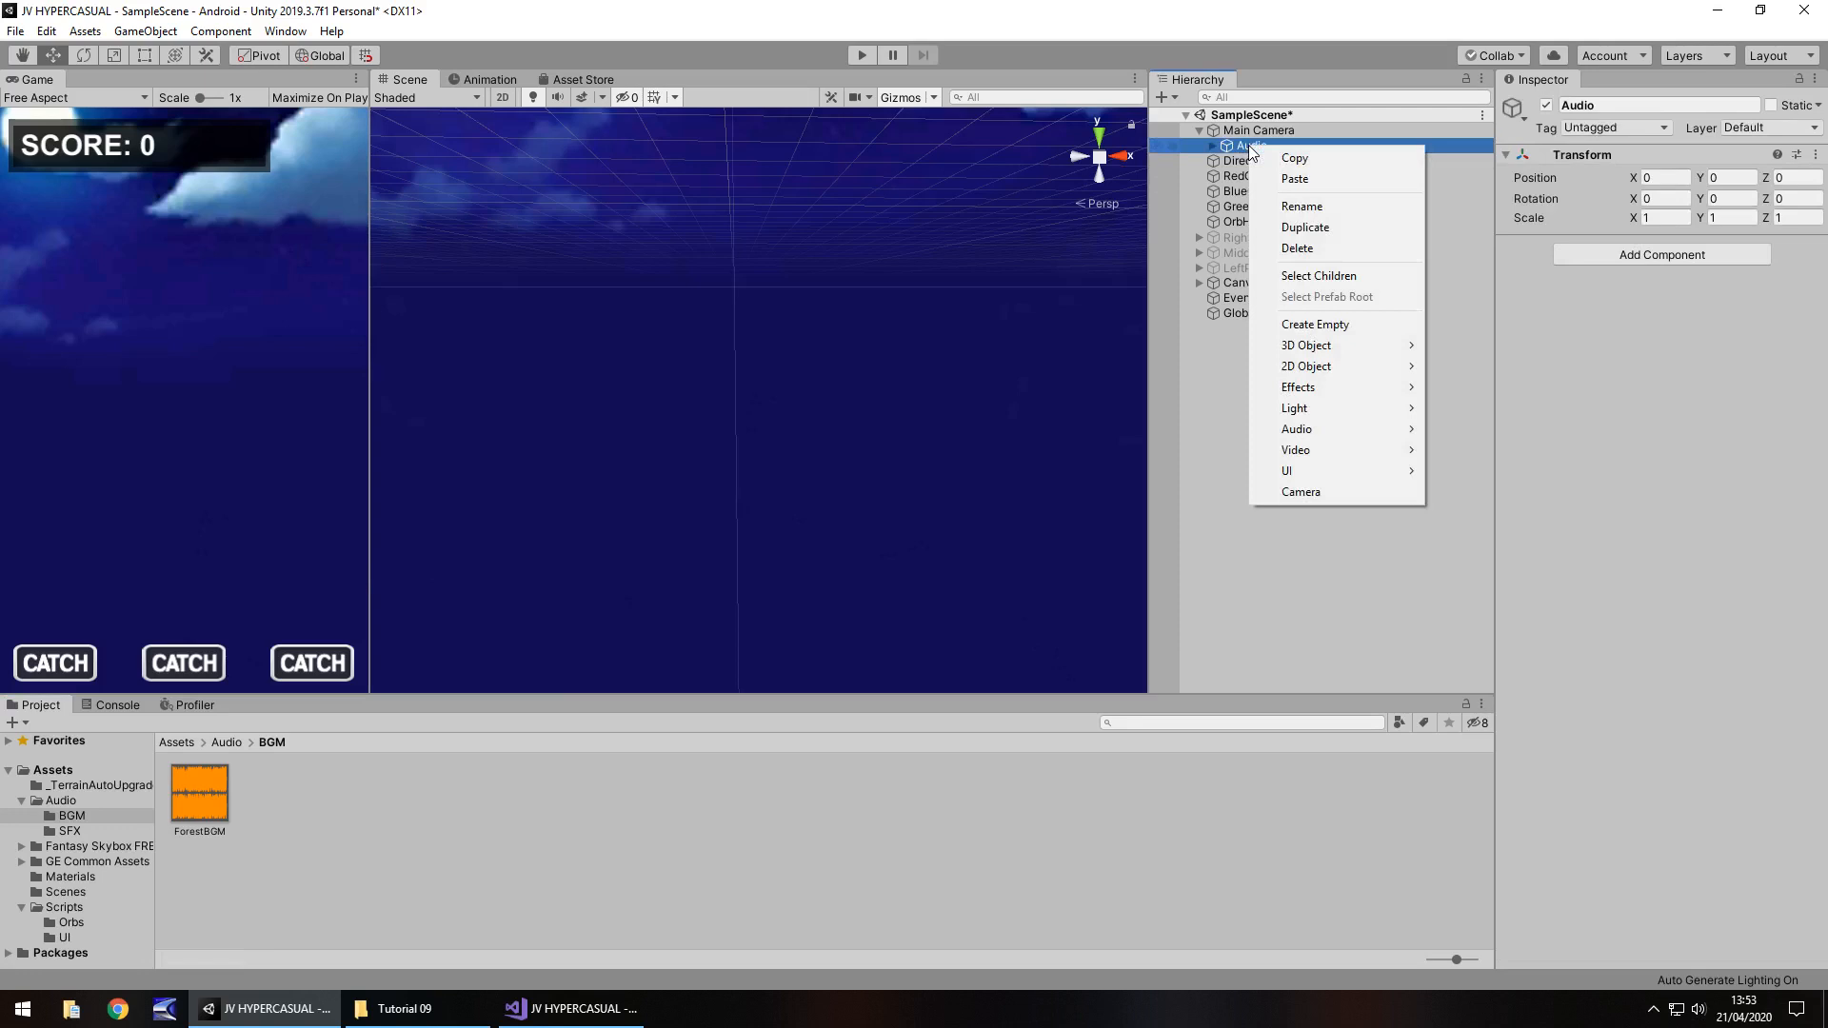
pyautogui.click(1316, 323)
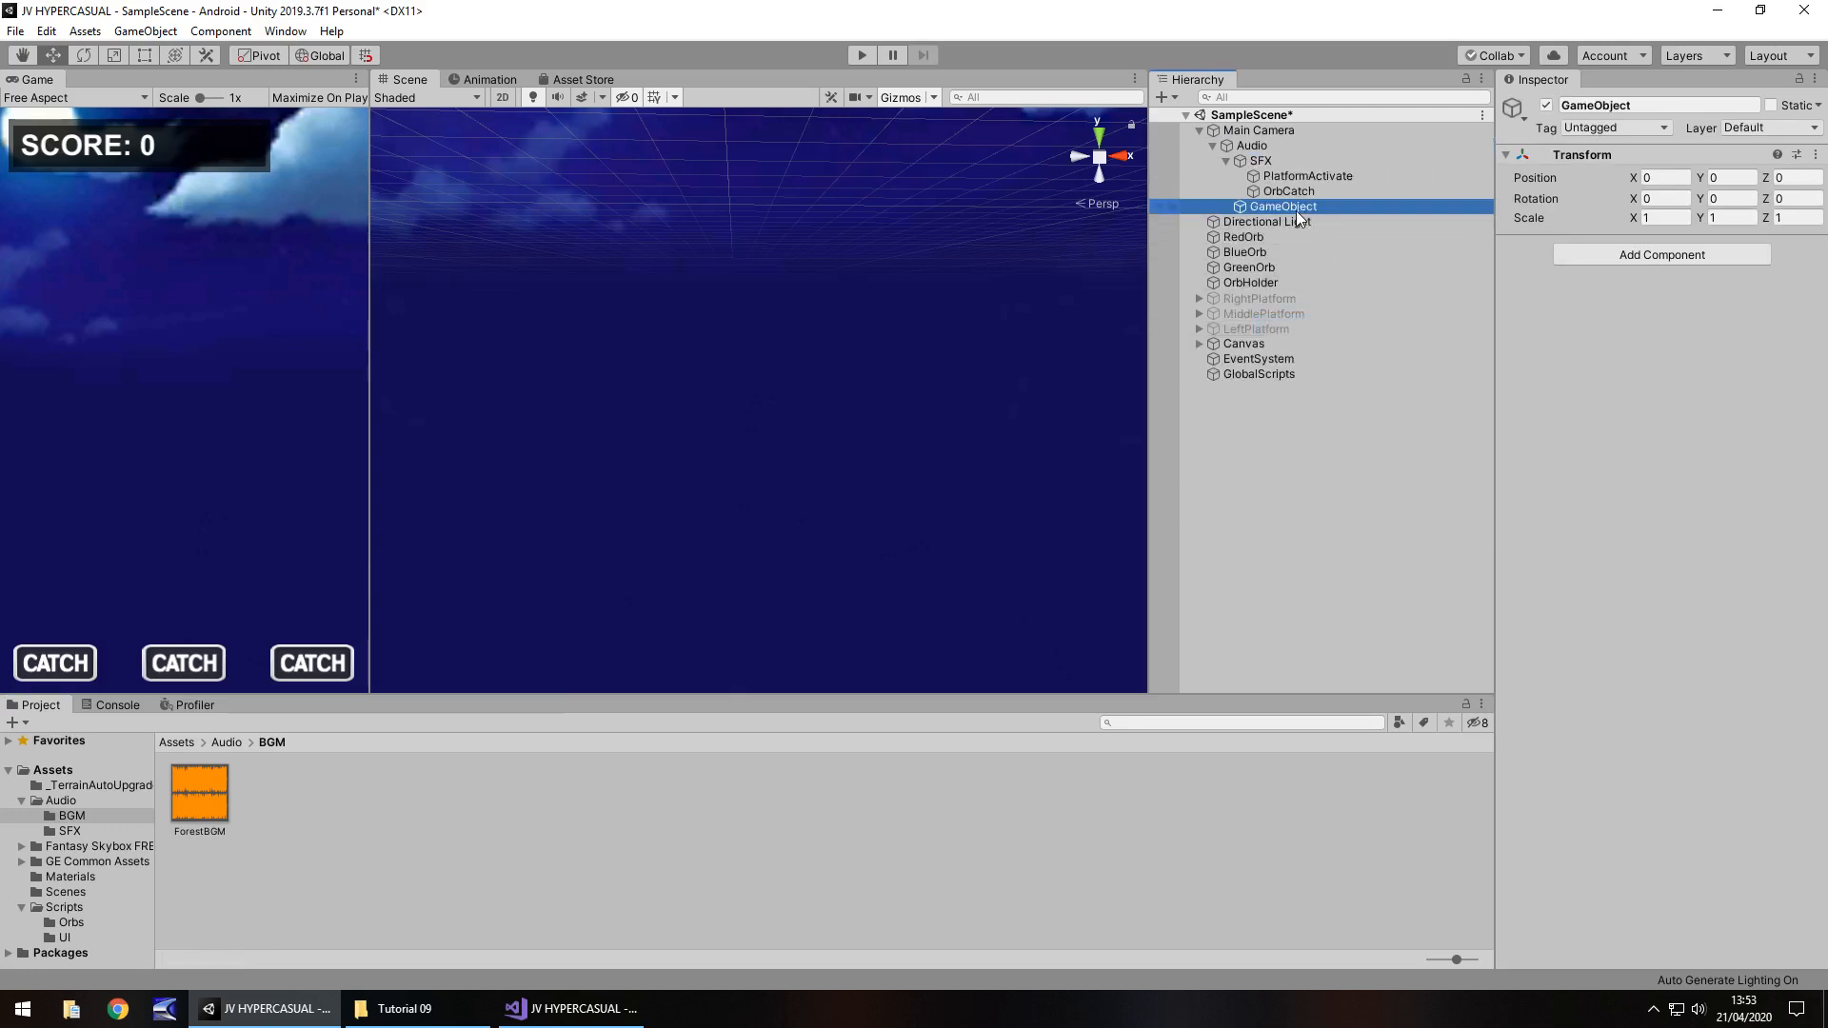
pyautogui.doubleClick(1280, 205)
pyautogui.write('BGM')
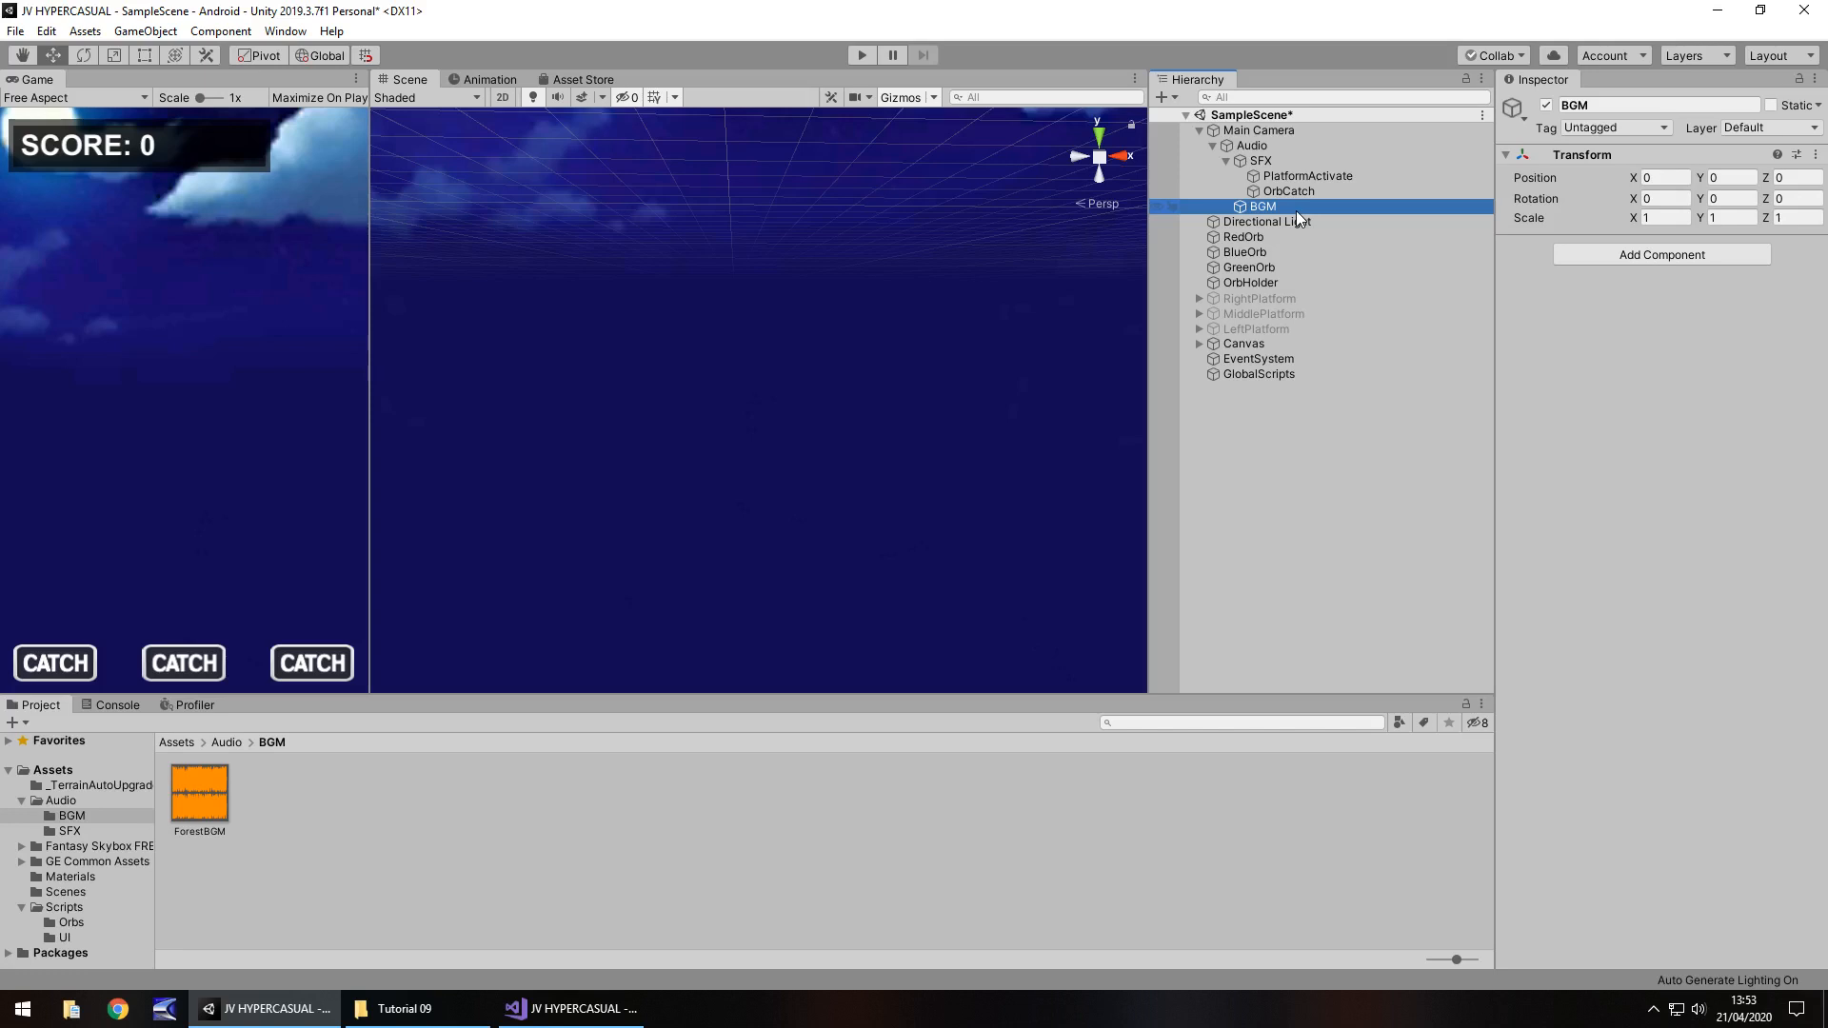
pyautogui.moveTo(720, 844)
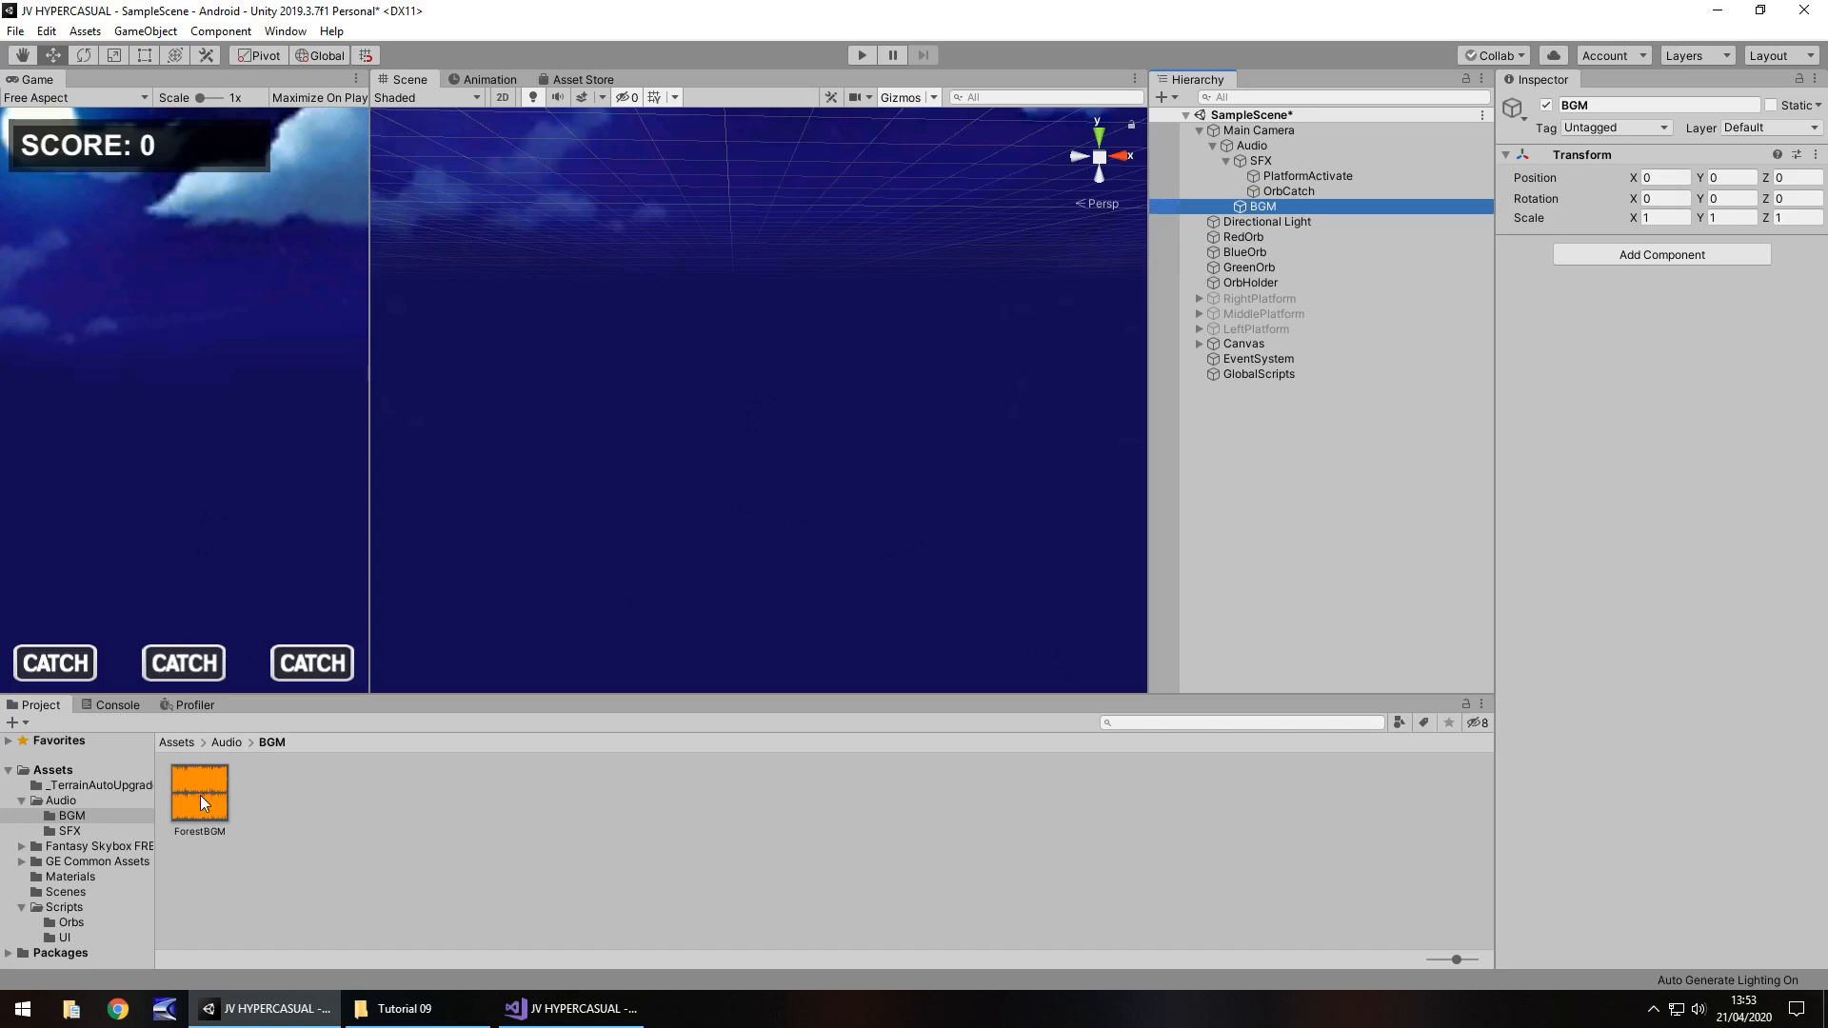
pyautogui.click(198, 798)
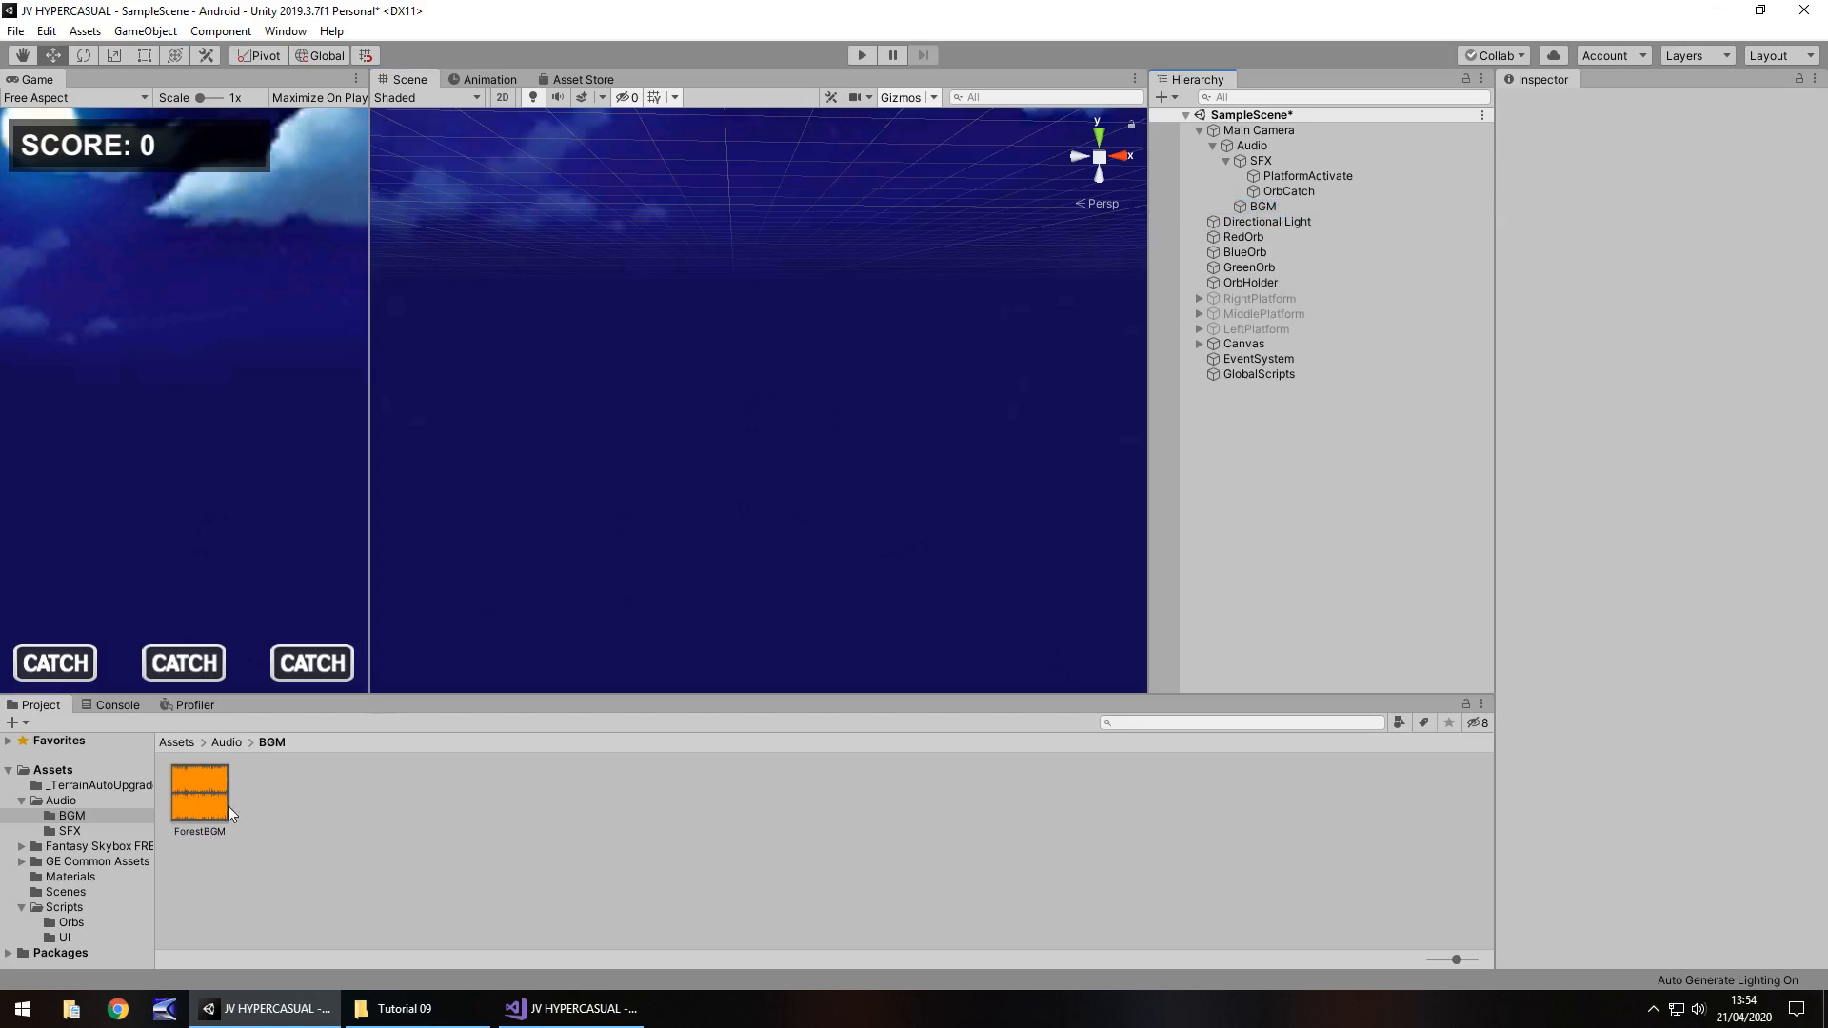
# Give BGM the ForestBGM clip, looping, with volume 0.1 and pitch 1.1.
pyautogui.click(1261, 206)
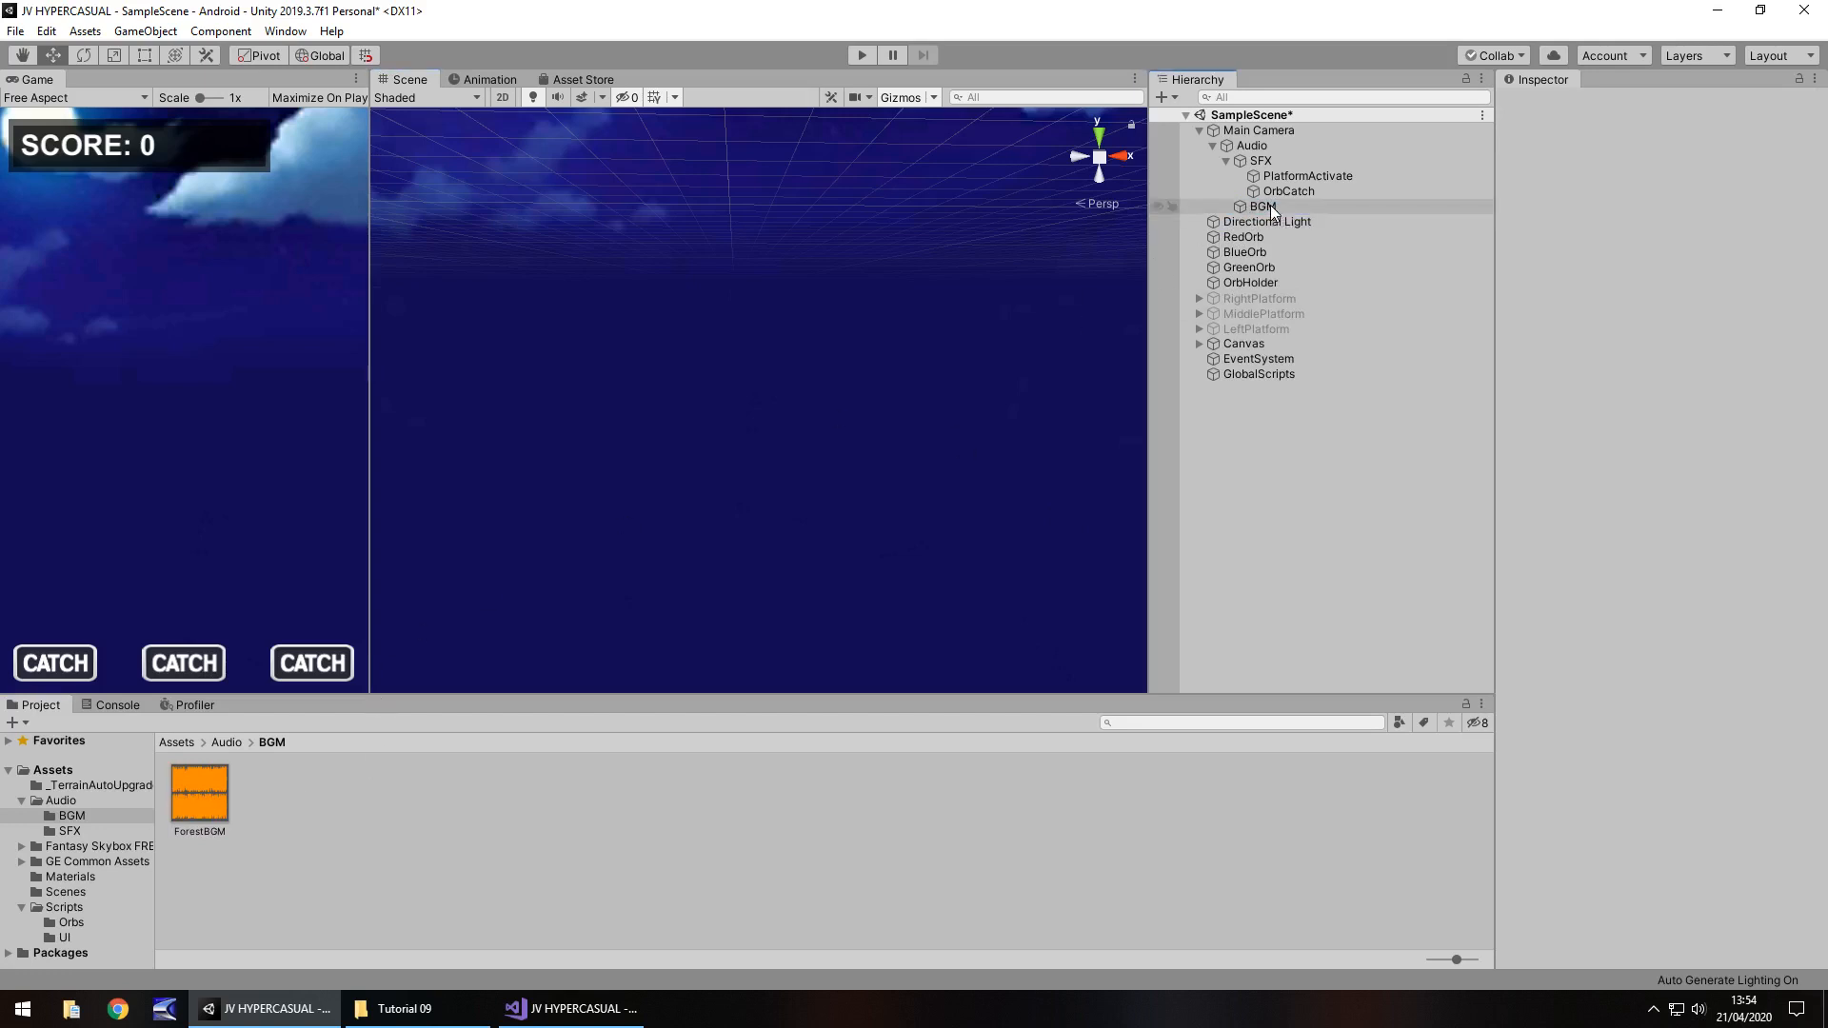
pyautogui.click(1260, 206)
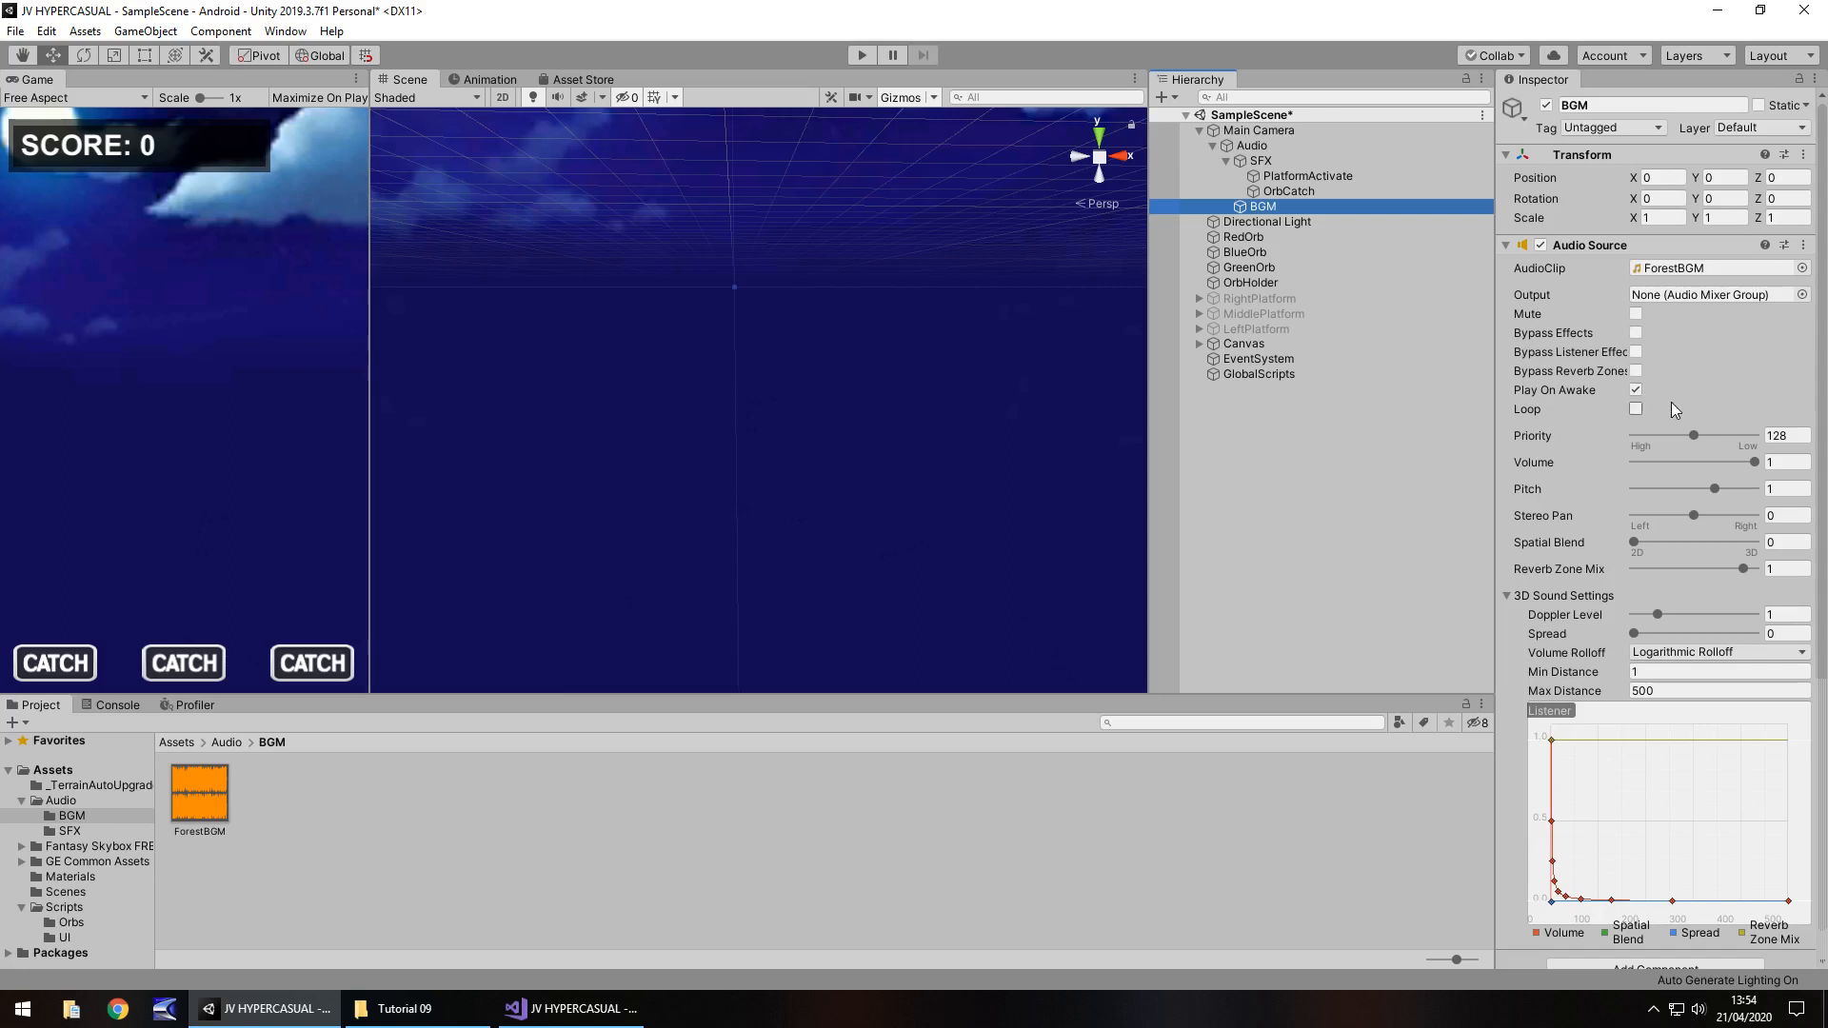
pyautogui.click(1636, 409)
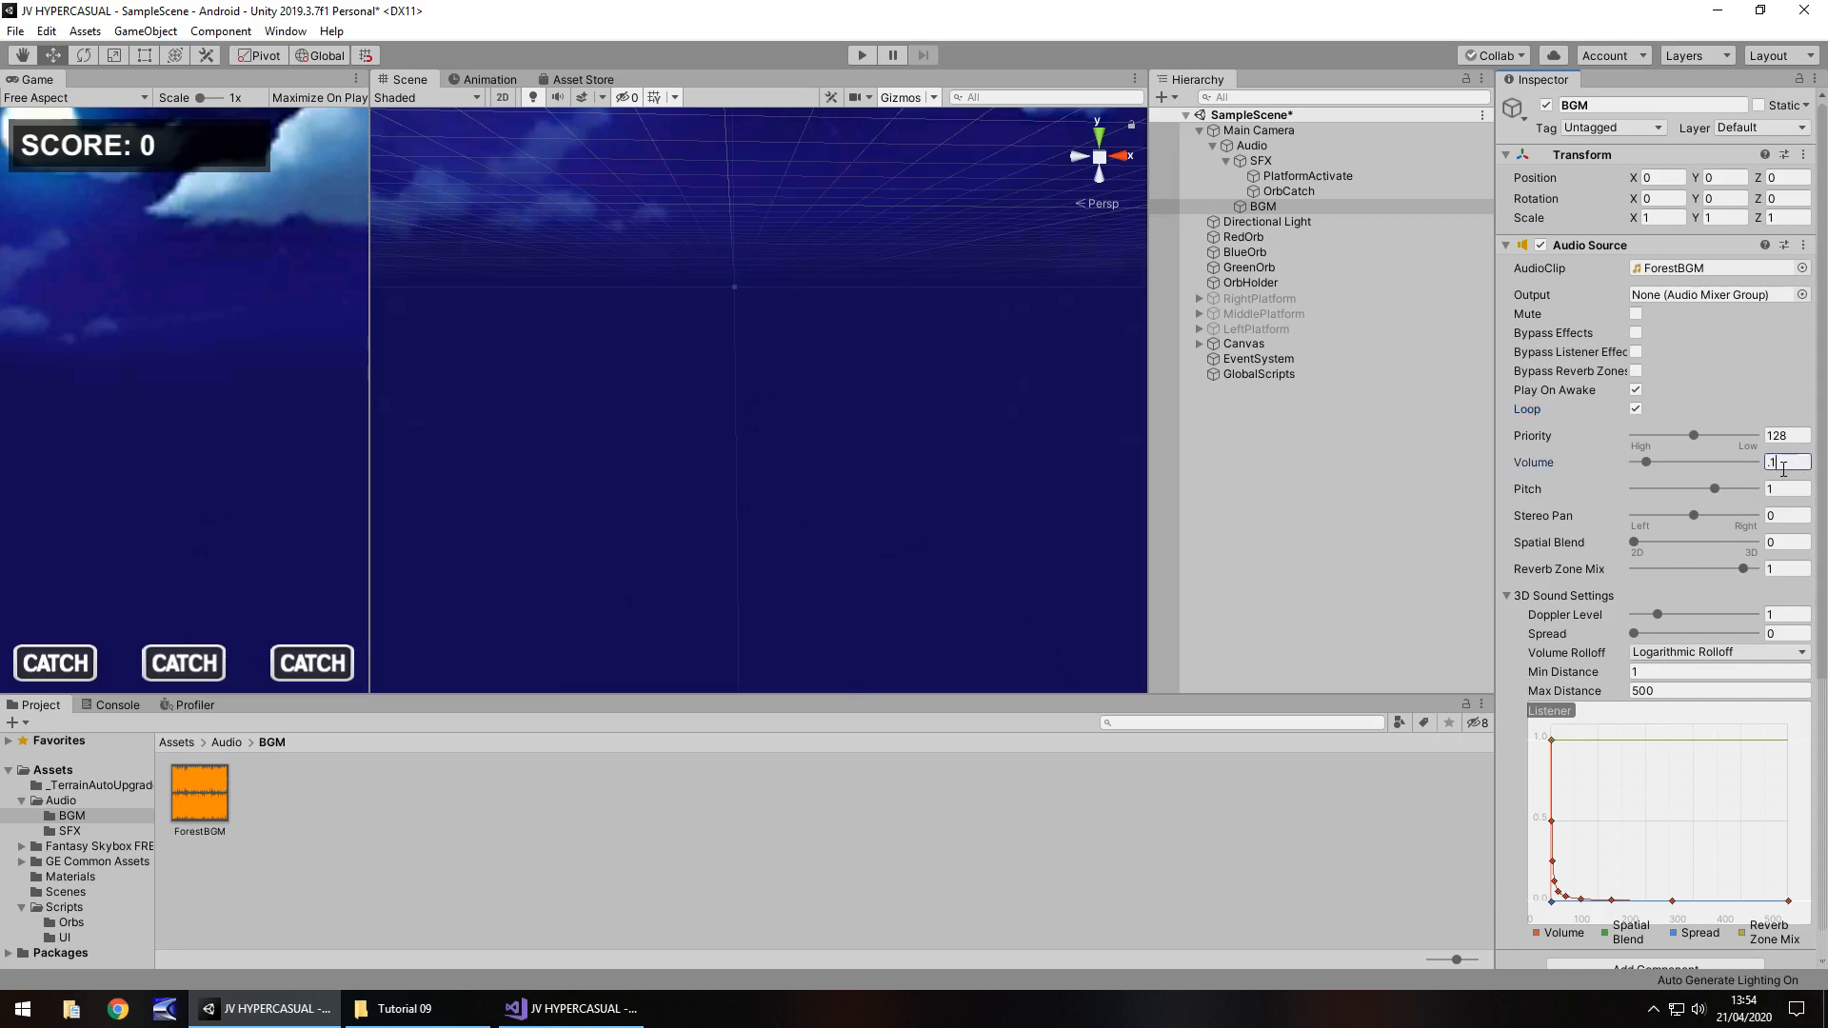
pyautogui.write('0.1')
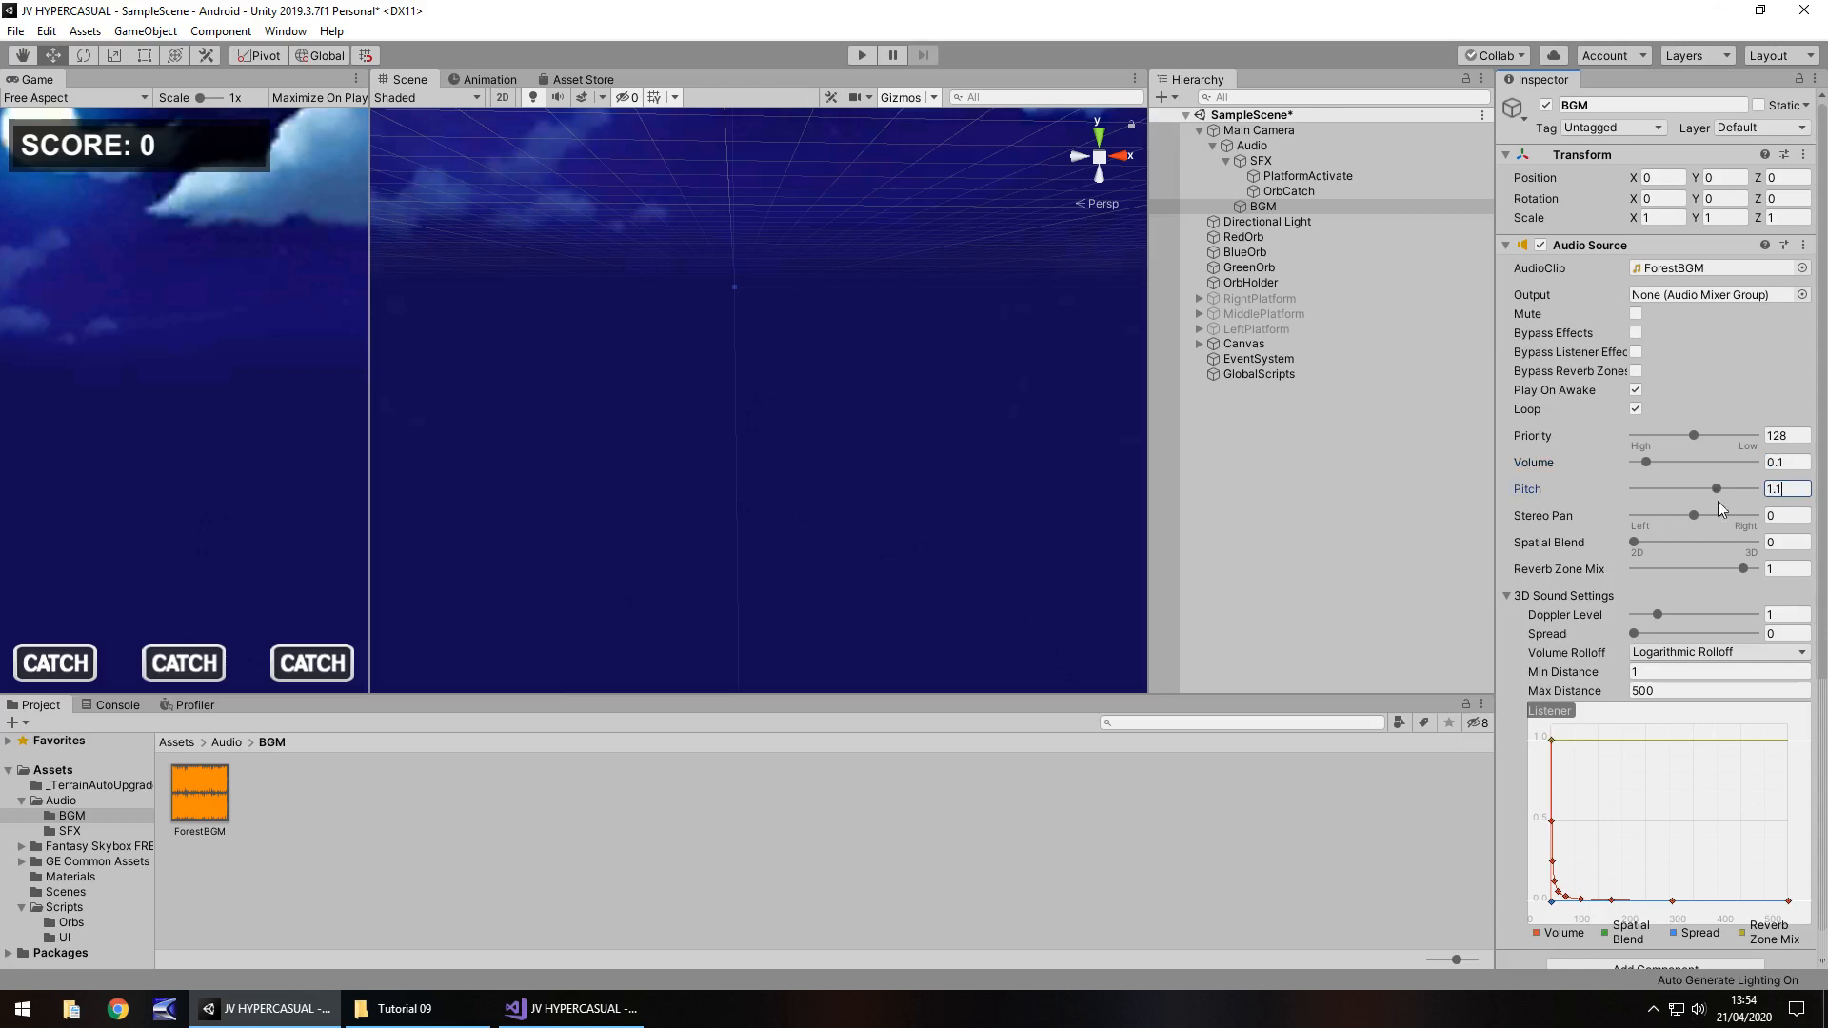
pyautogui.click(861, 55)
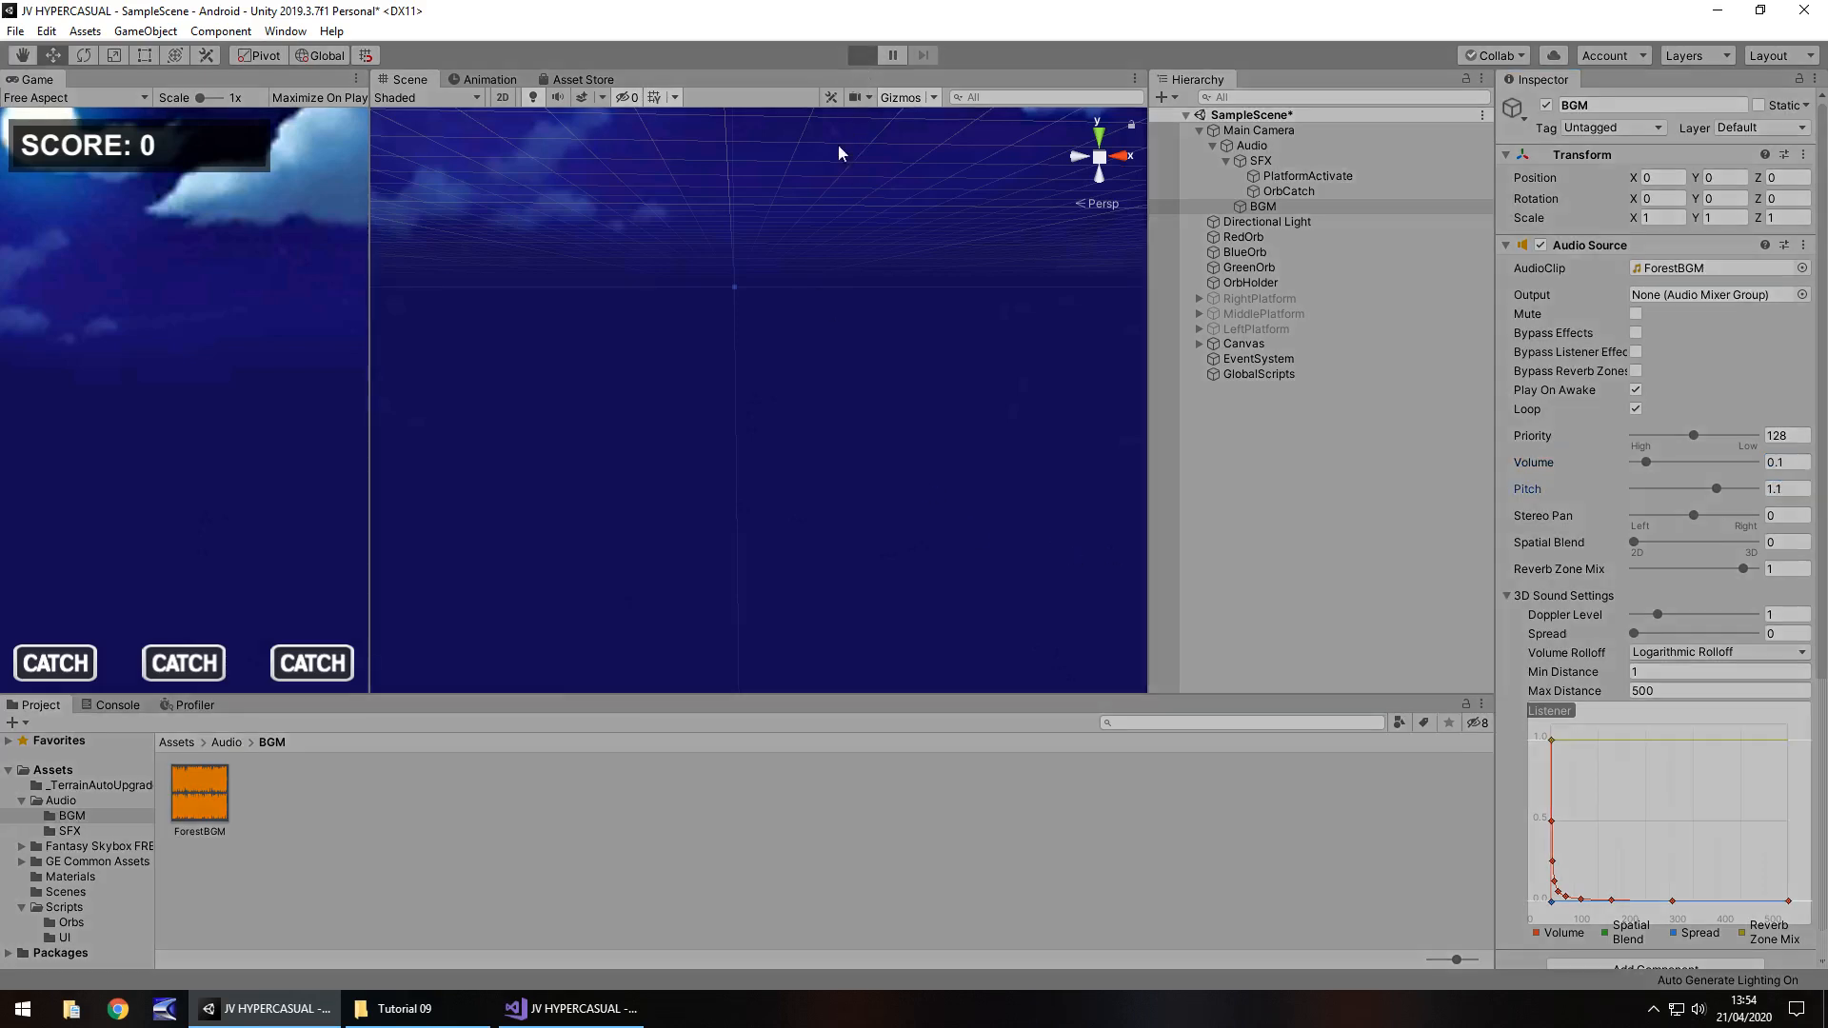
# After hearing a test run, lower the BGM Audio Source volume to 0.06.
pyautogui.click(861, 55)
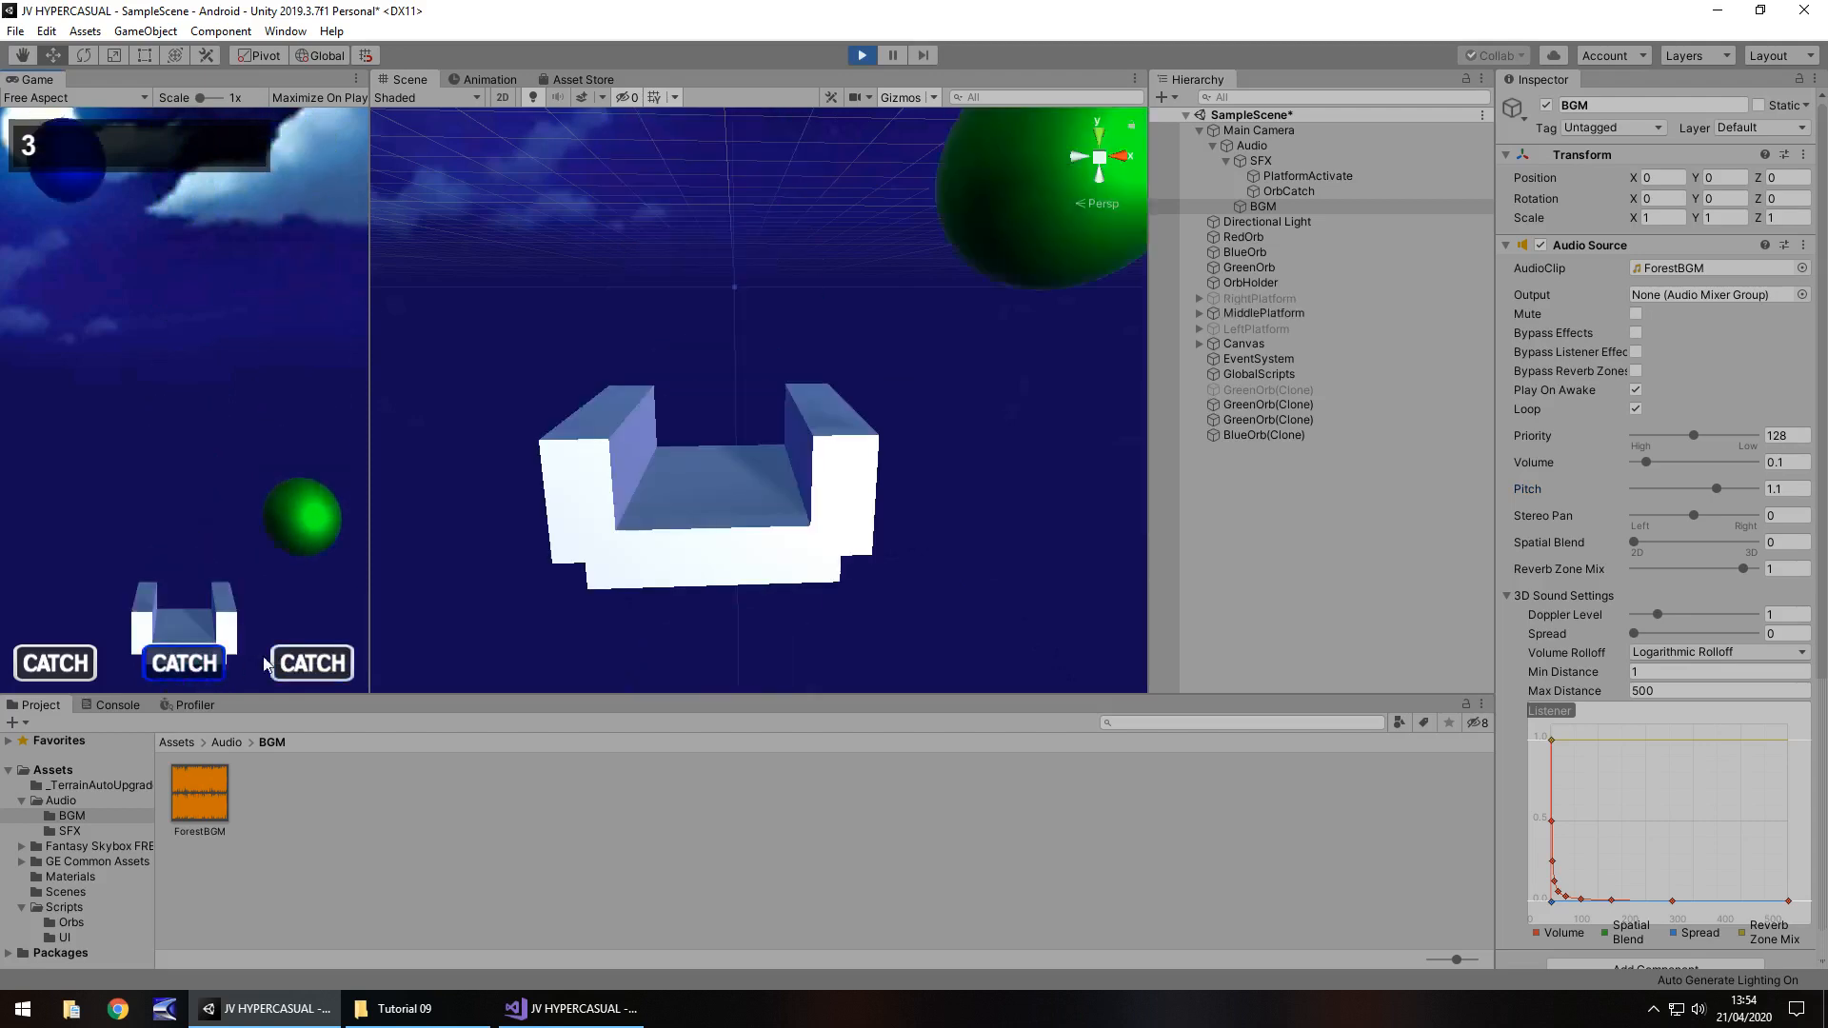
pyautogui.click(860, 56)
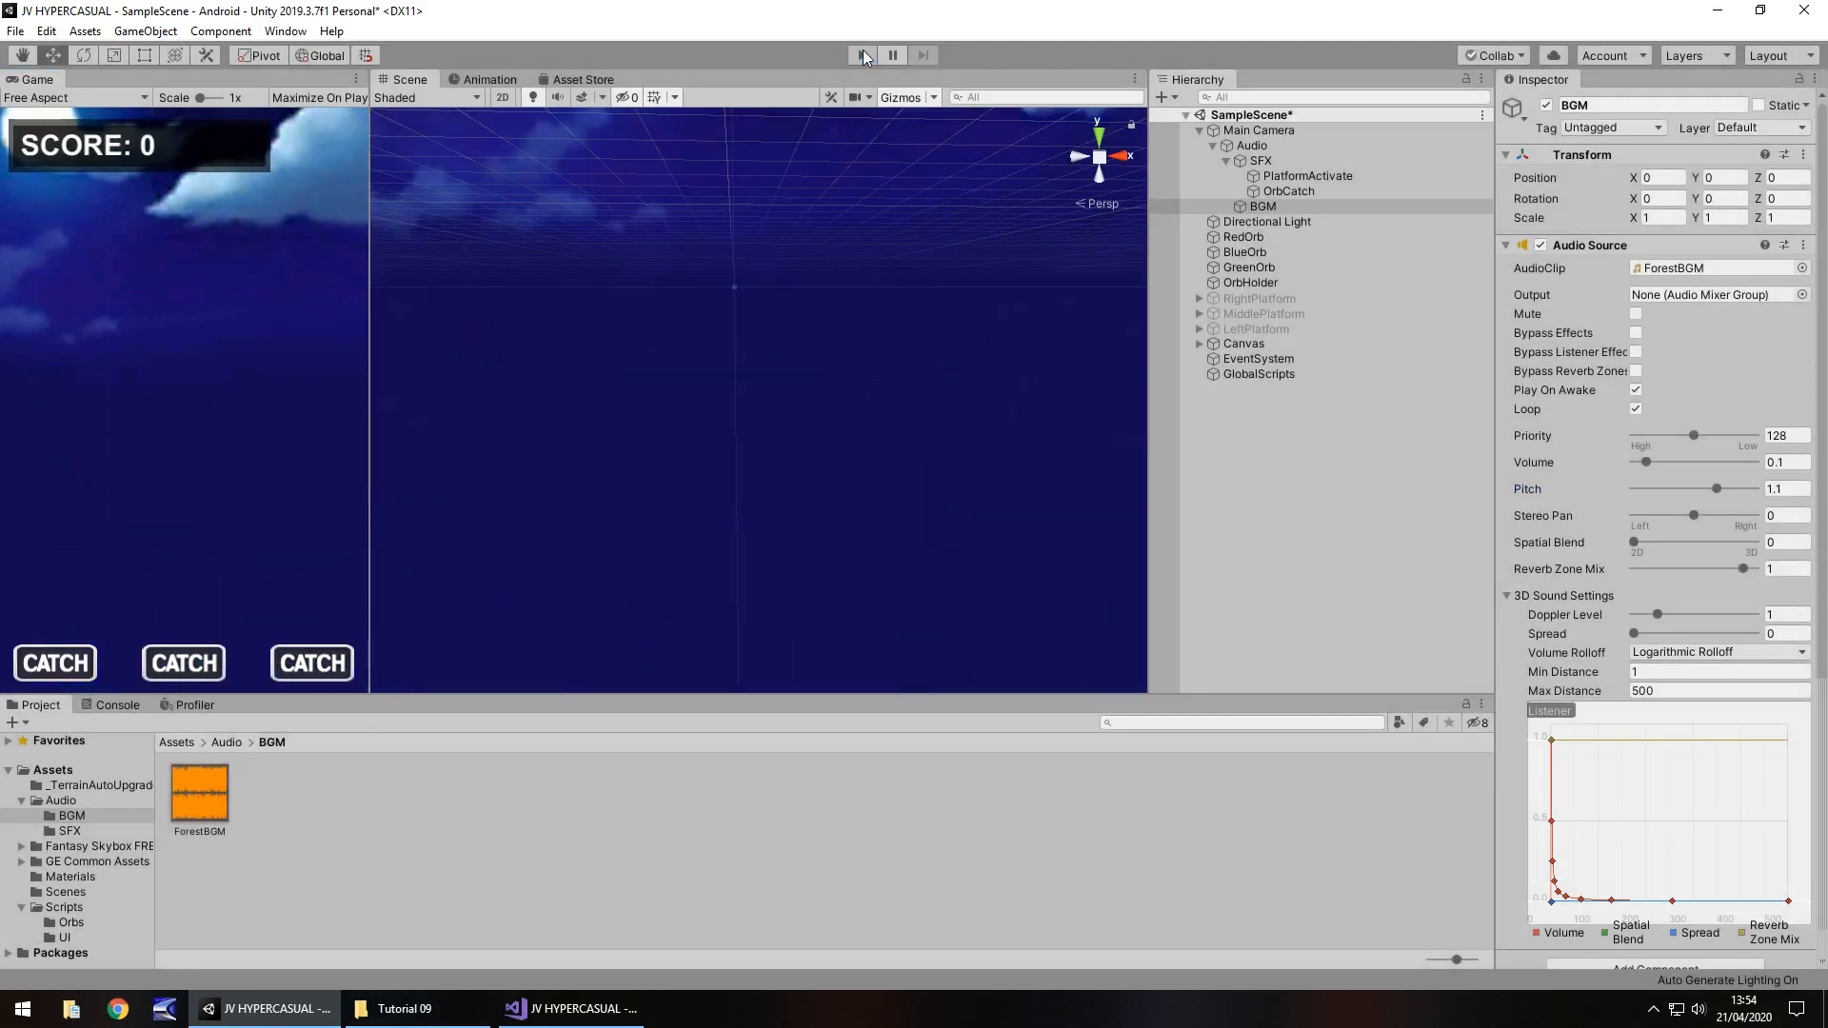
pyautogui.moveTo(860, 55)
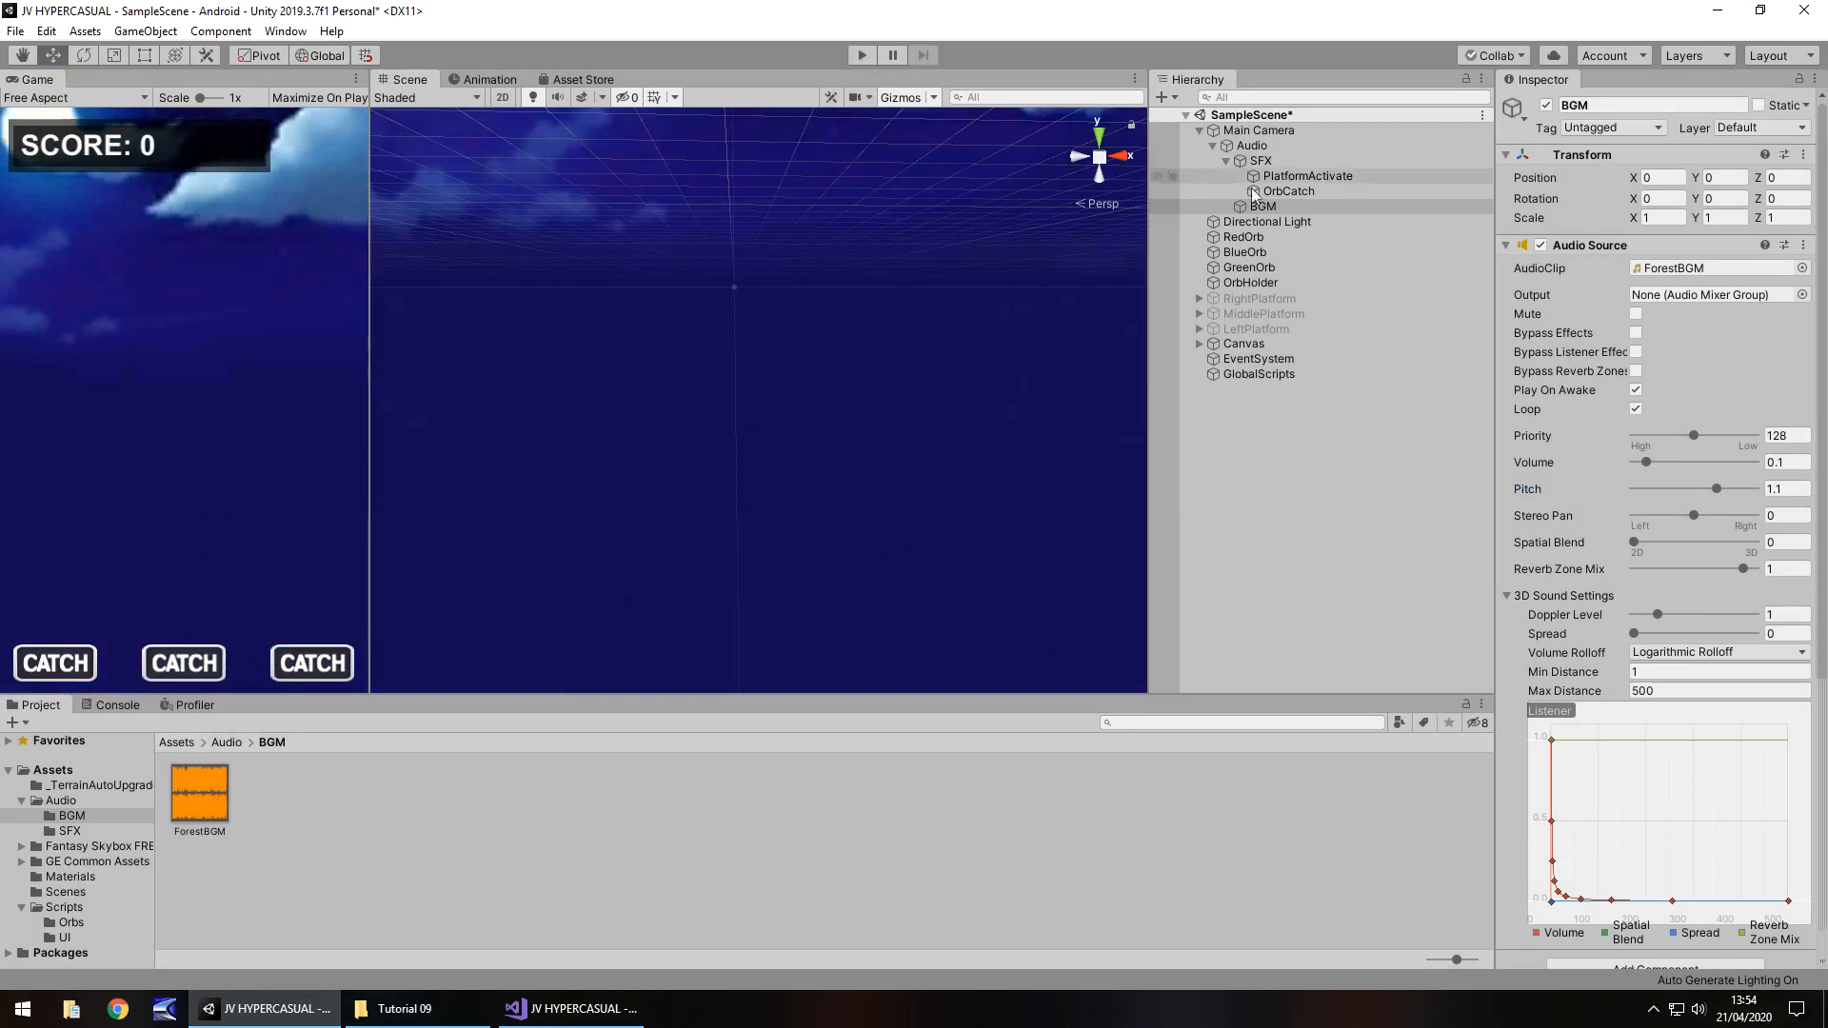
pyautogui.click(1287, 190)
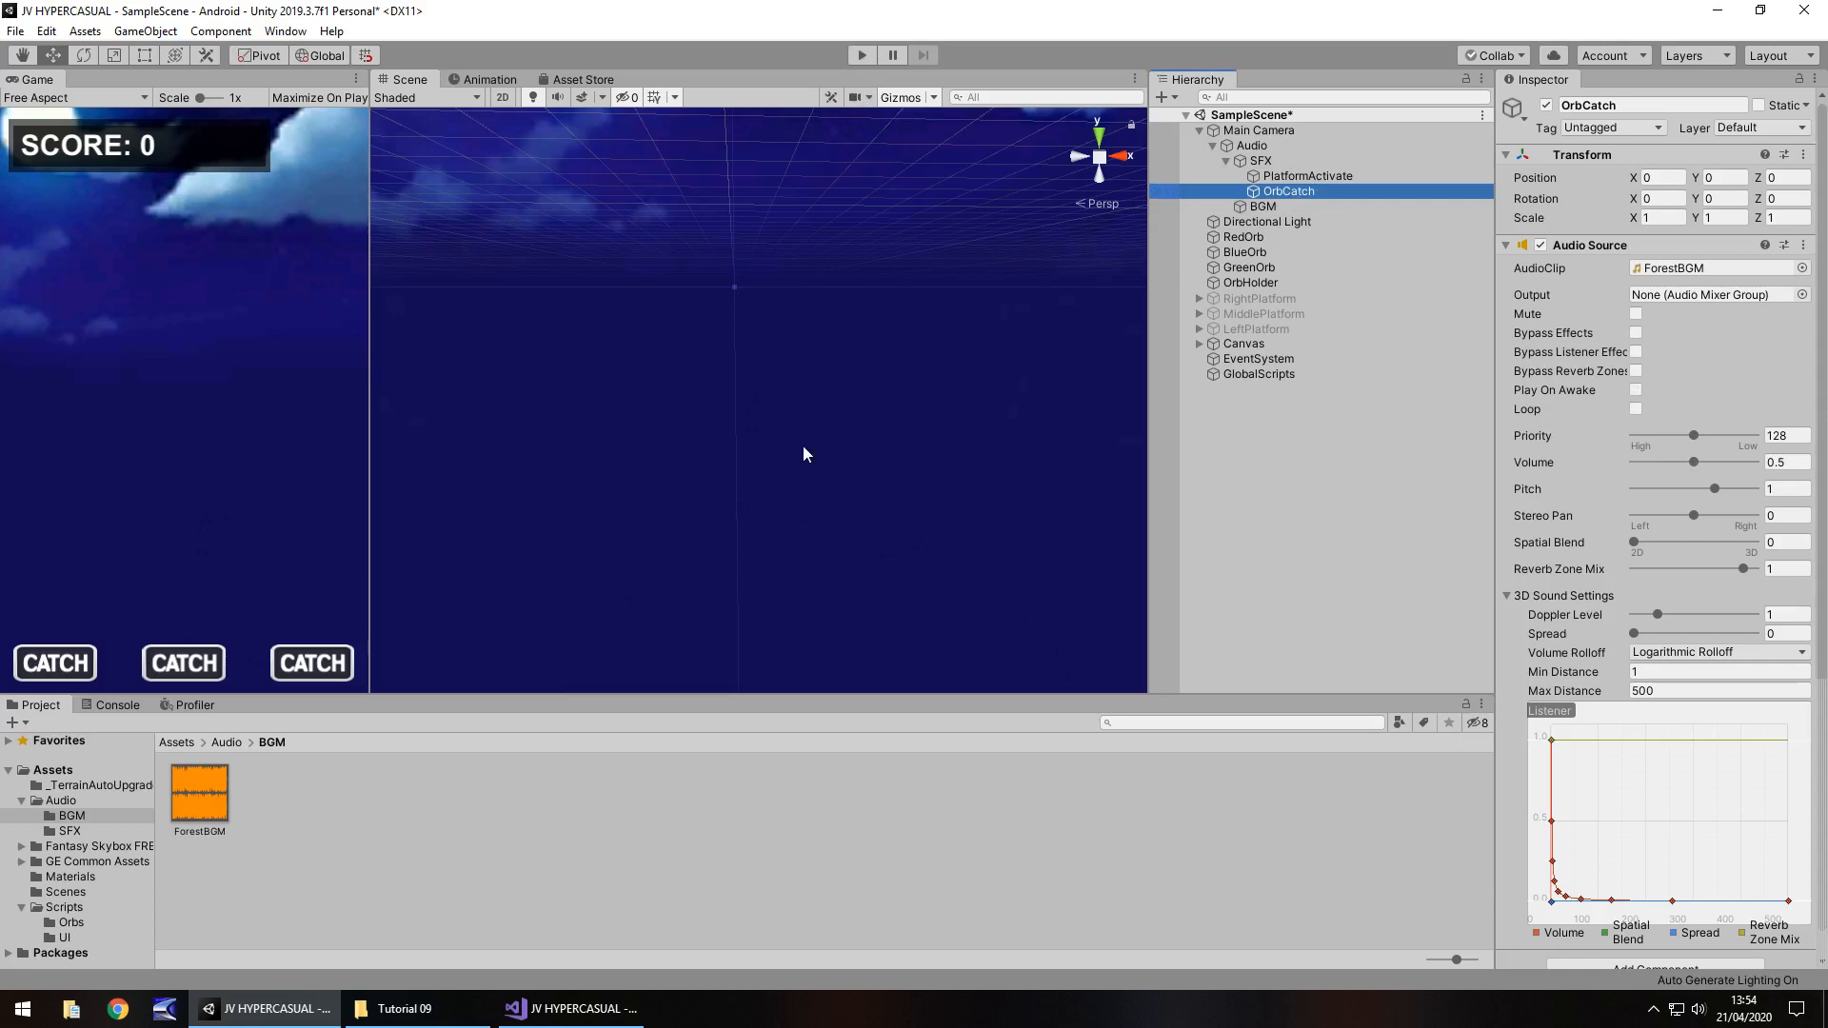
pyautogui.click(68, 830)
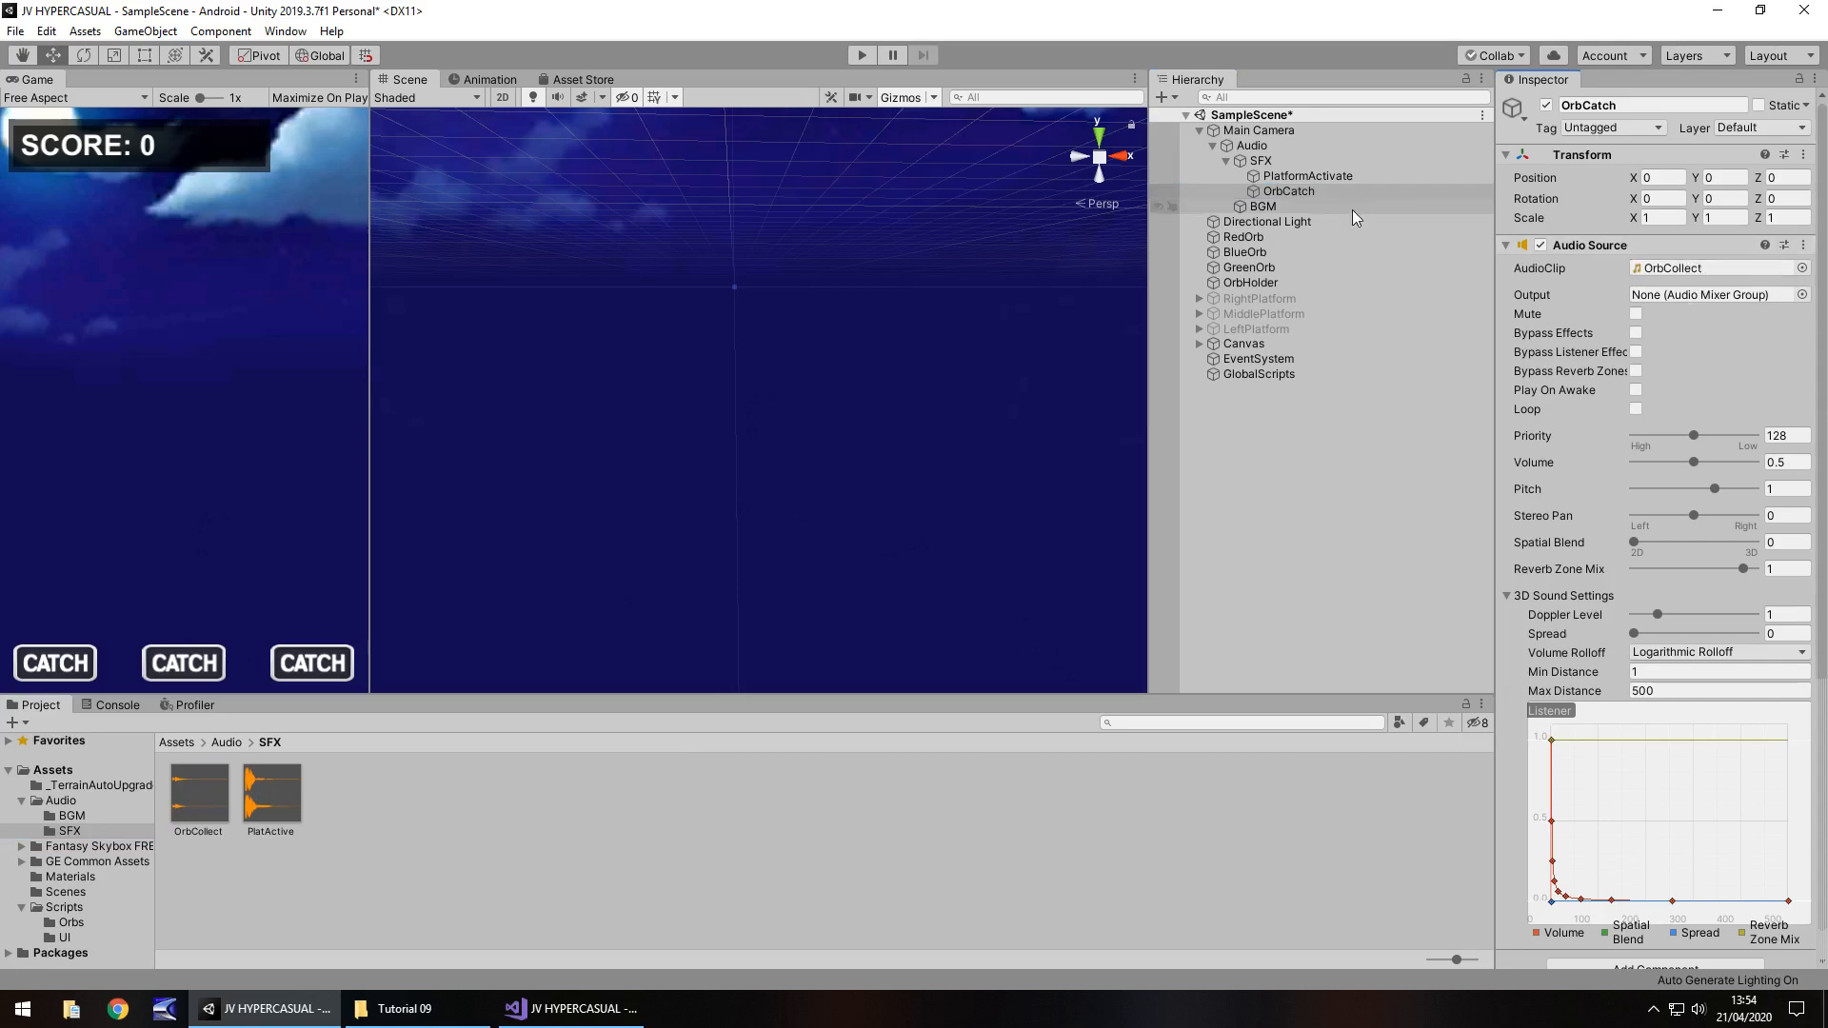
pyautogui.click(1306, 175)
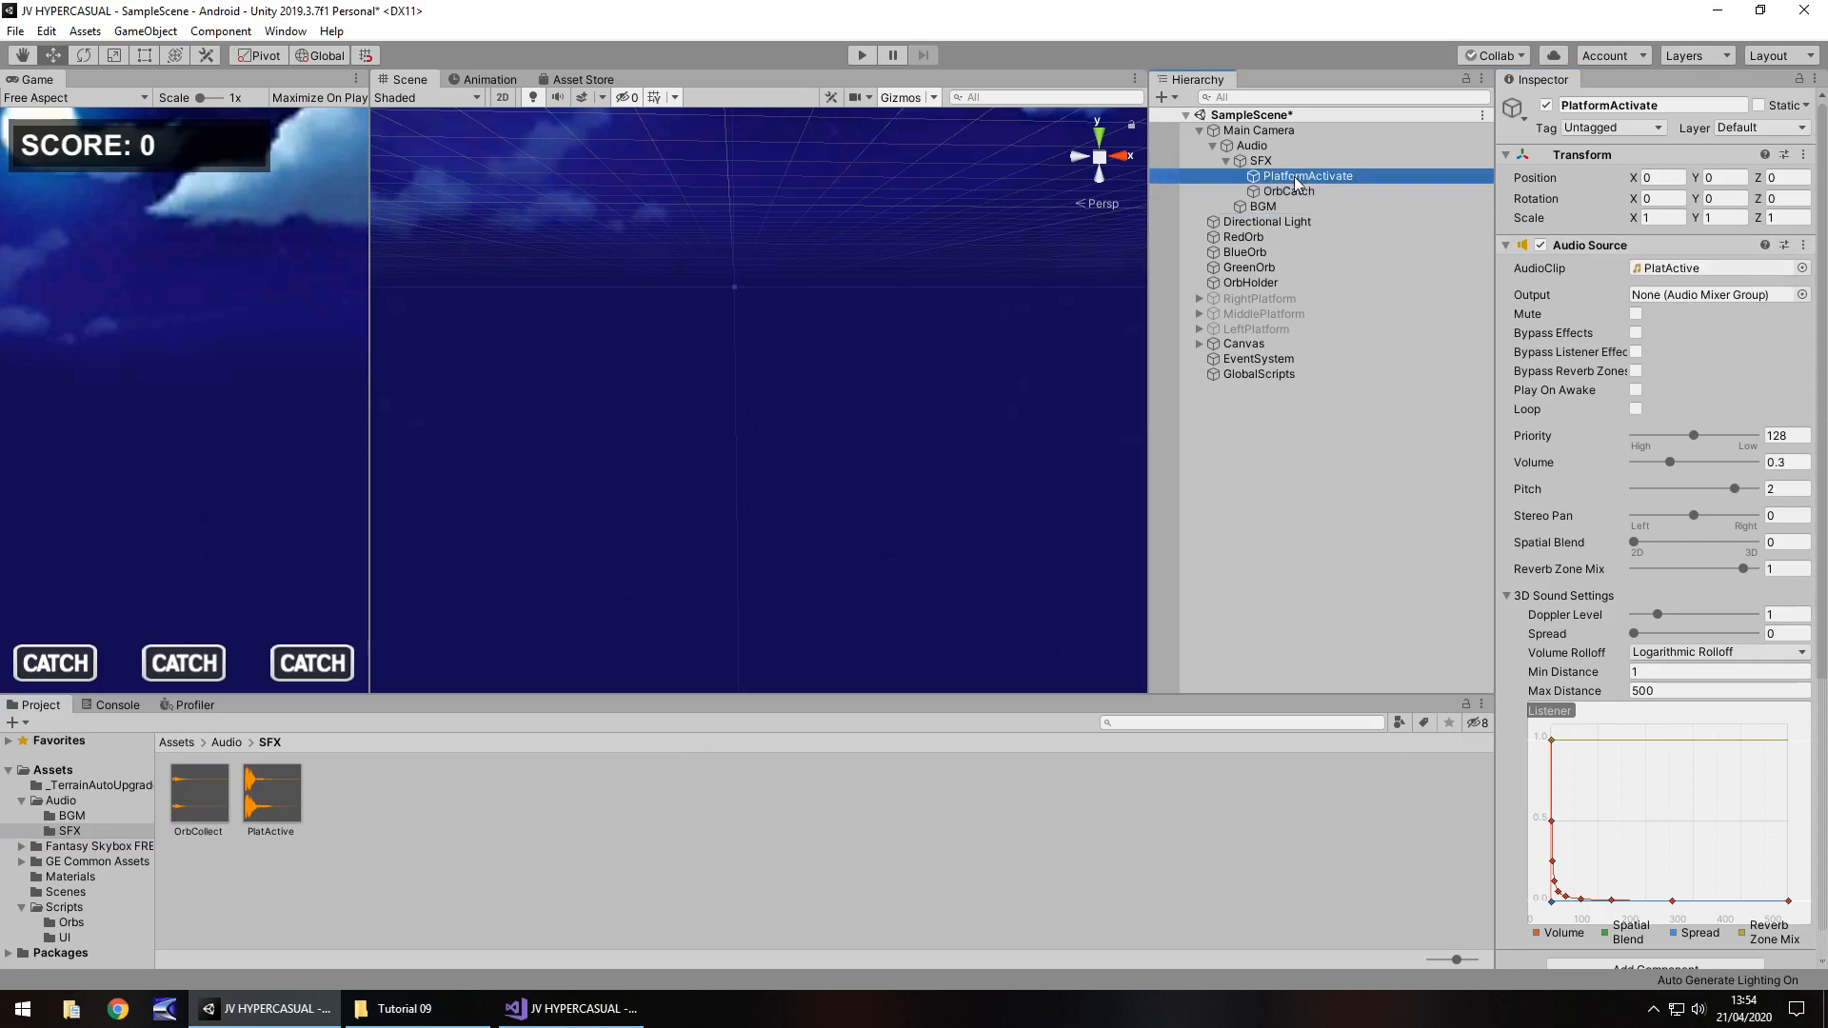
pyautogui.click(1260, 206)
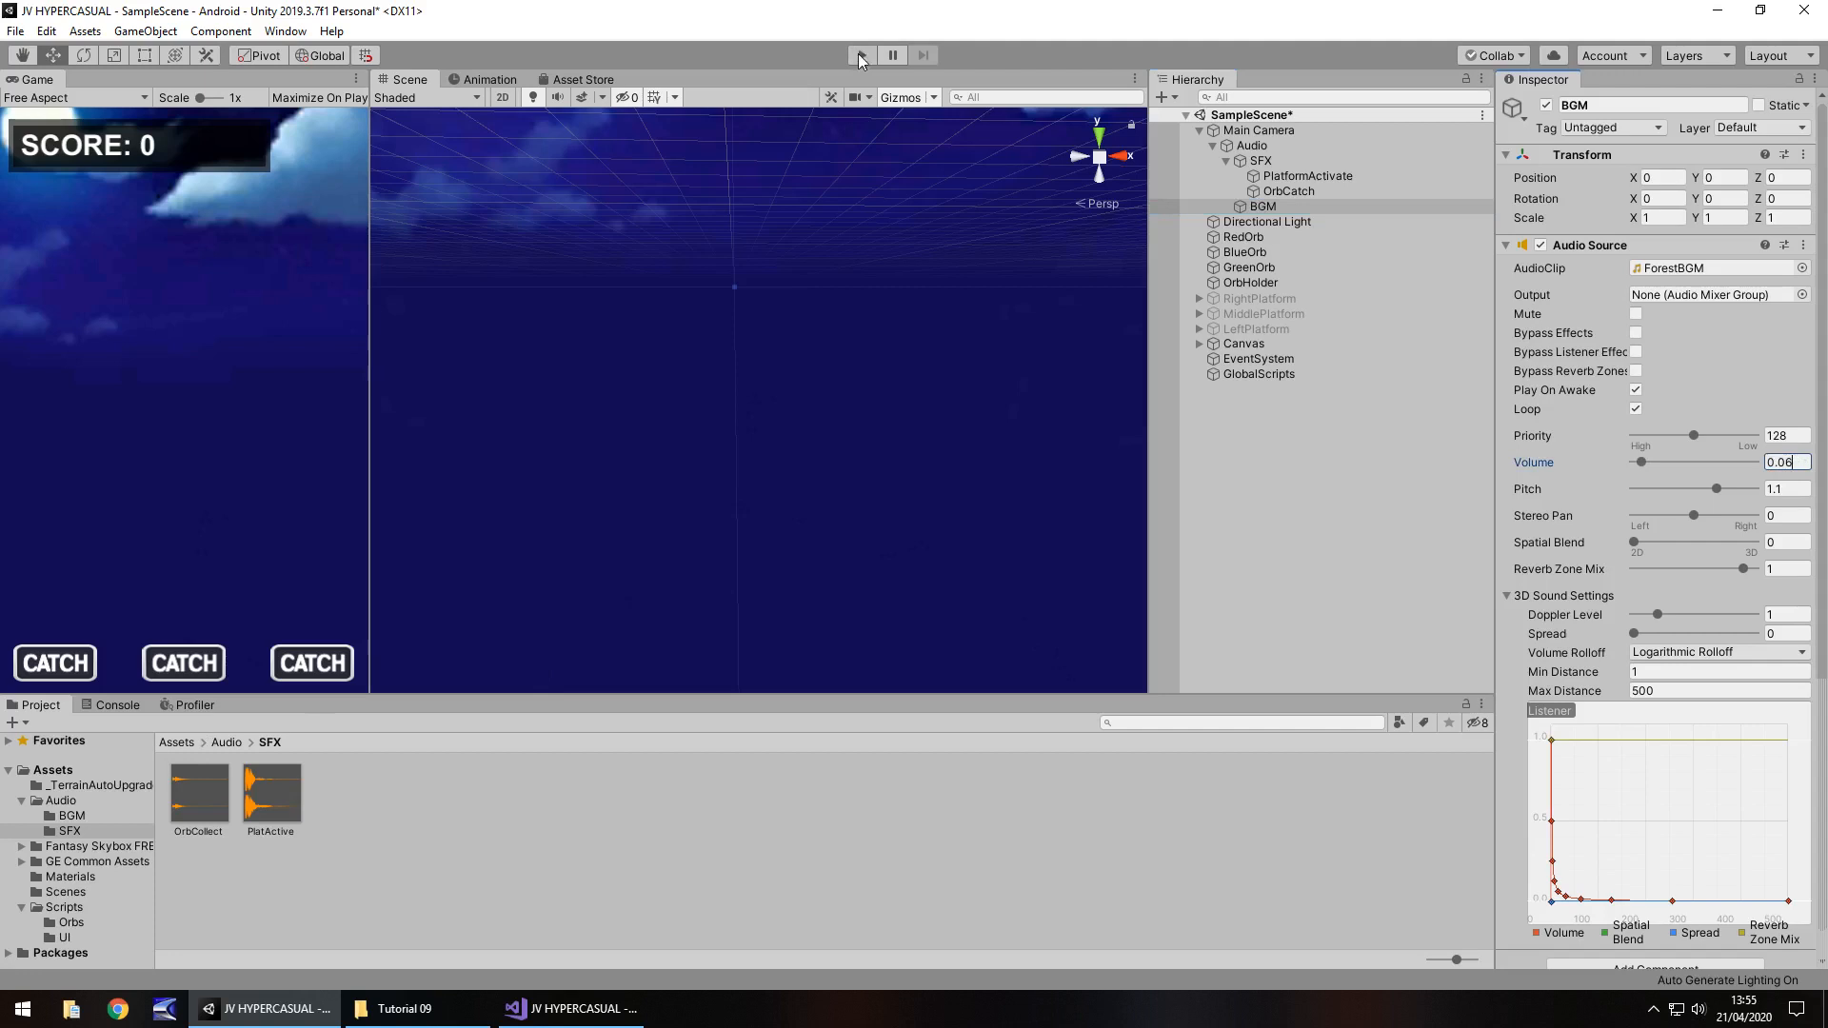
# Playtest again to check the quieter music, then stop.
pyautogui.click(861, 55)
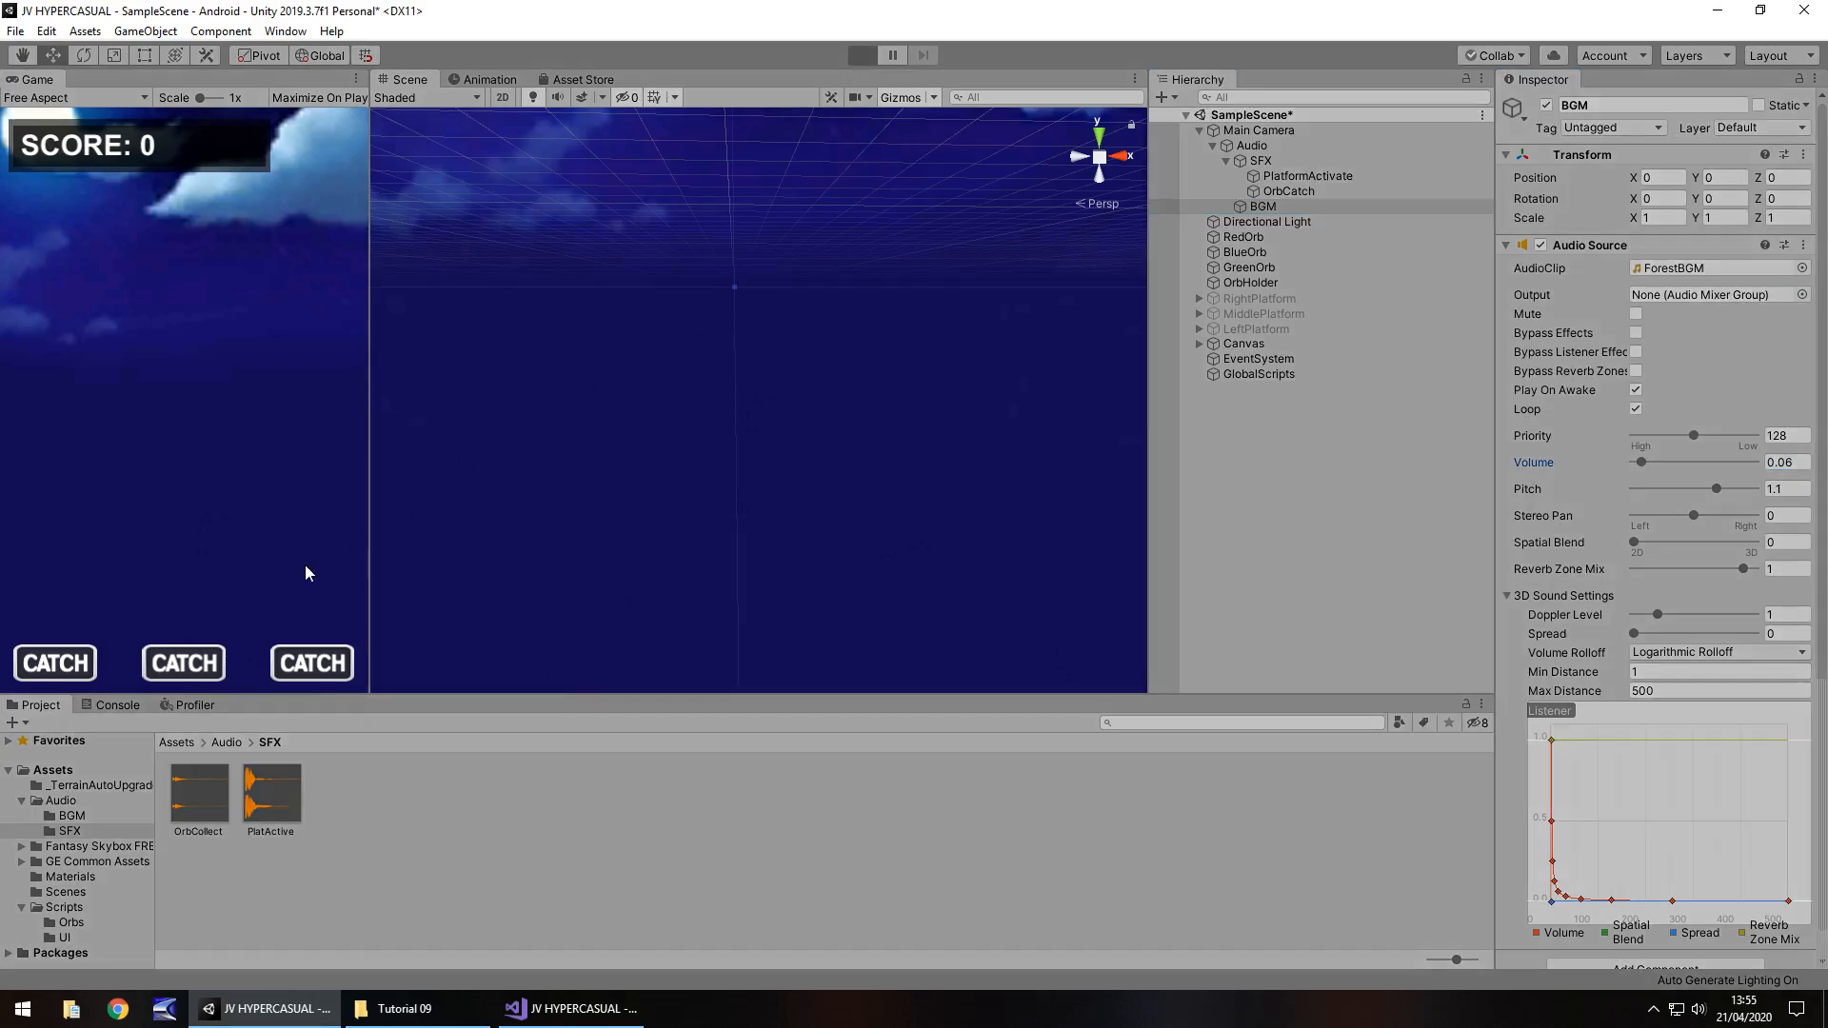
pyautogui.click(861, 55)
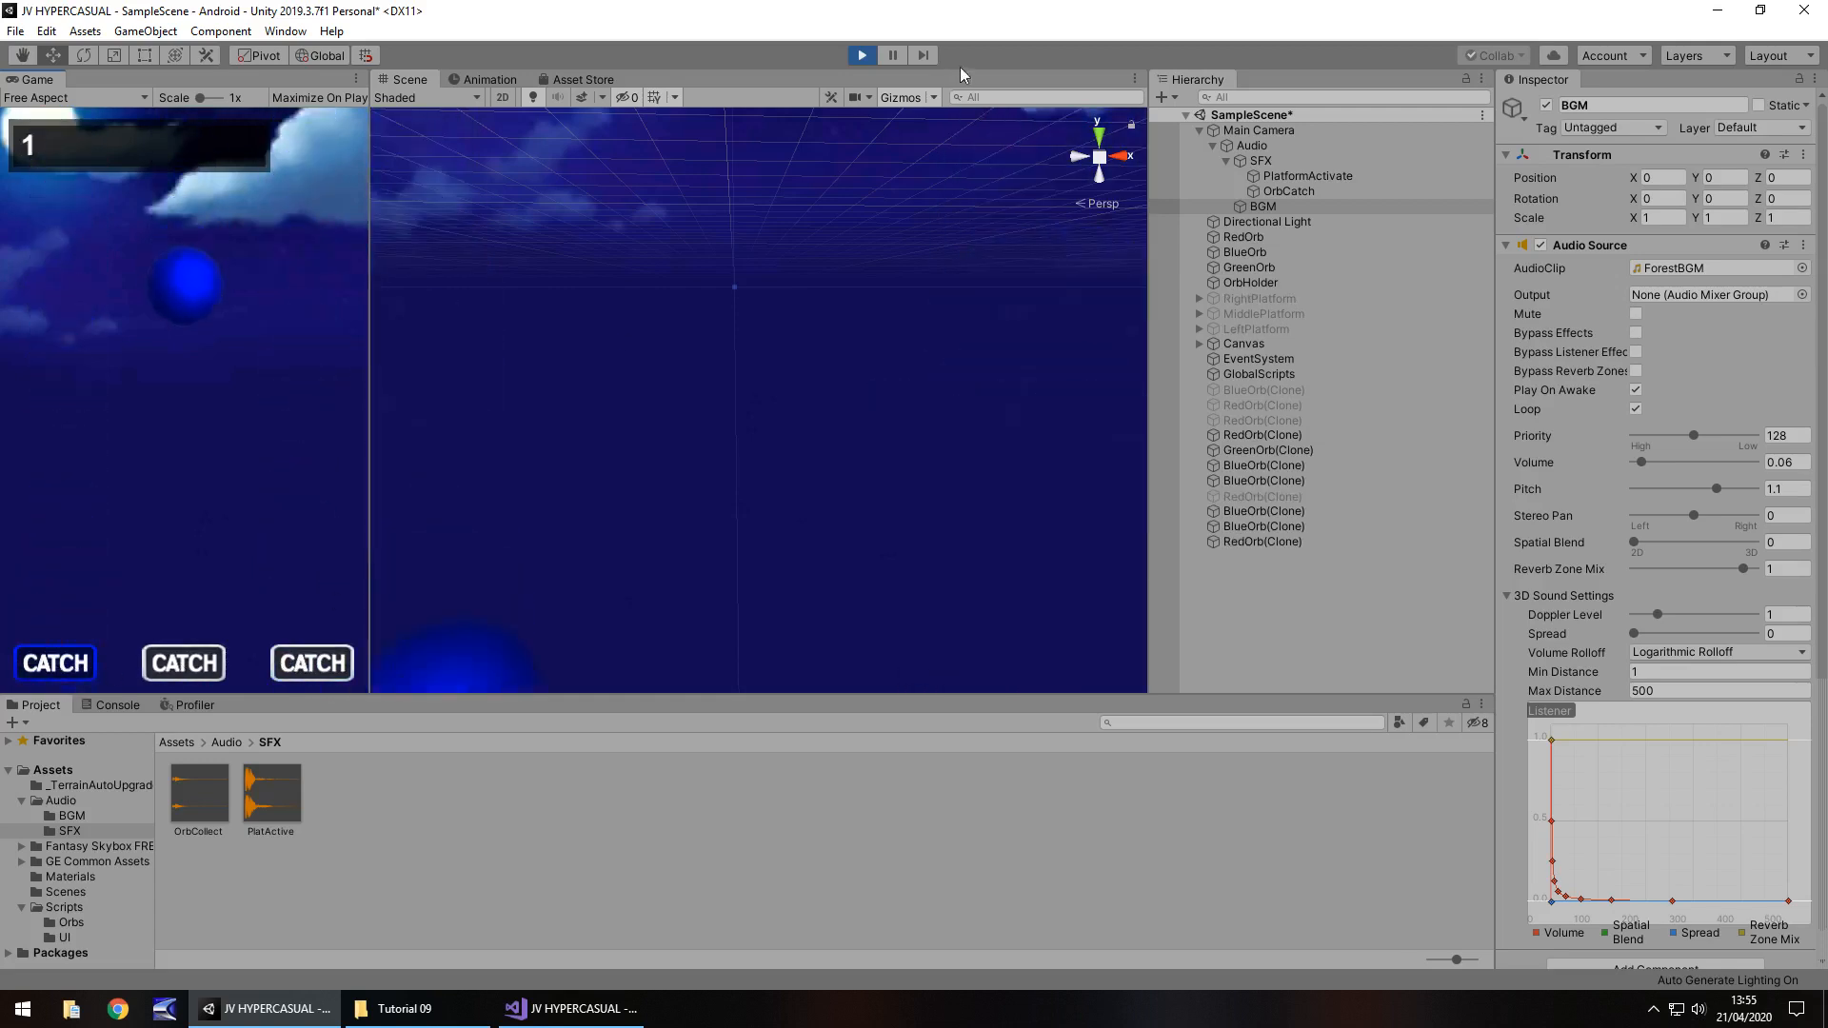
pyautogui.click(860, 56)
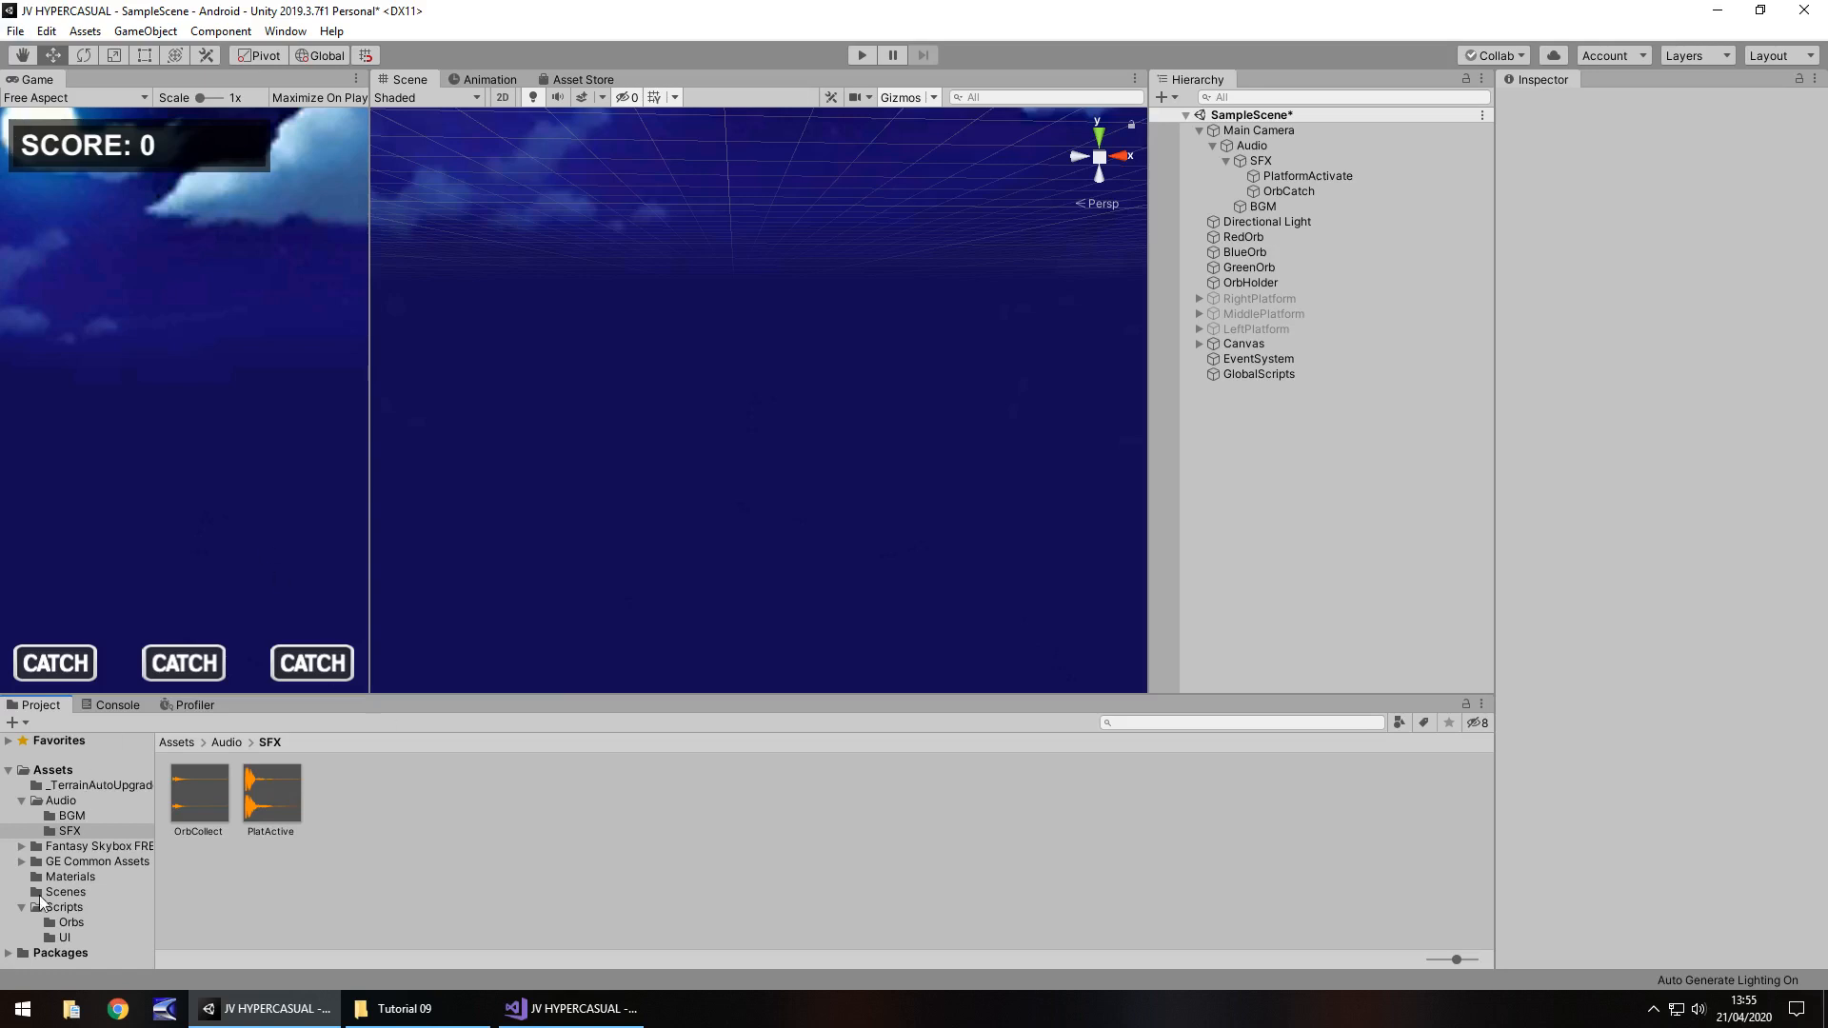
# In ScoreUpdater.cs Update(), set scoreDisplay's Text to "SCORE: " + orbScore.
pyautogui.click(63, 937)
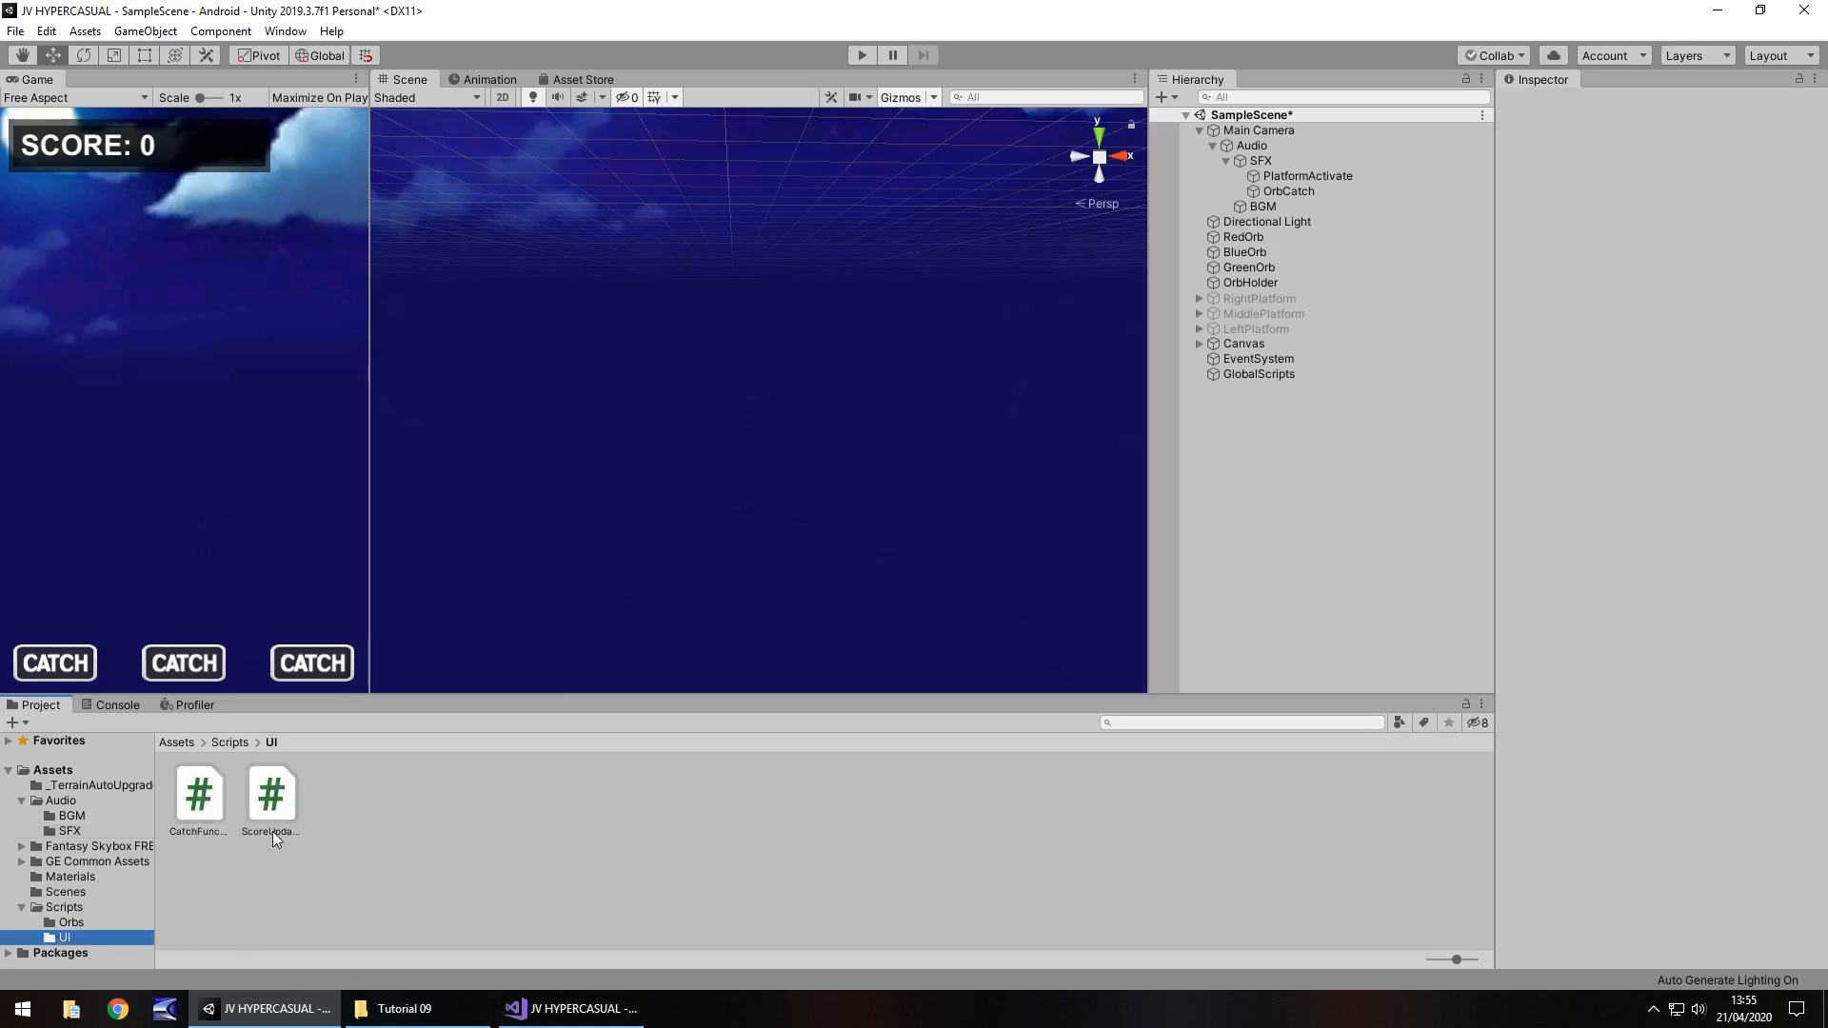
pyautogui.click(268, 796)
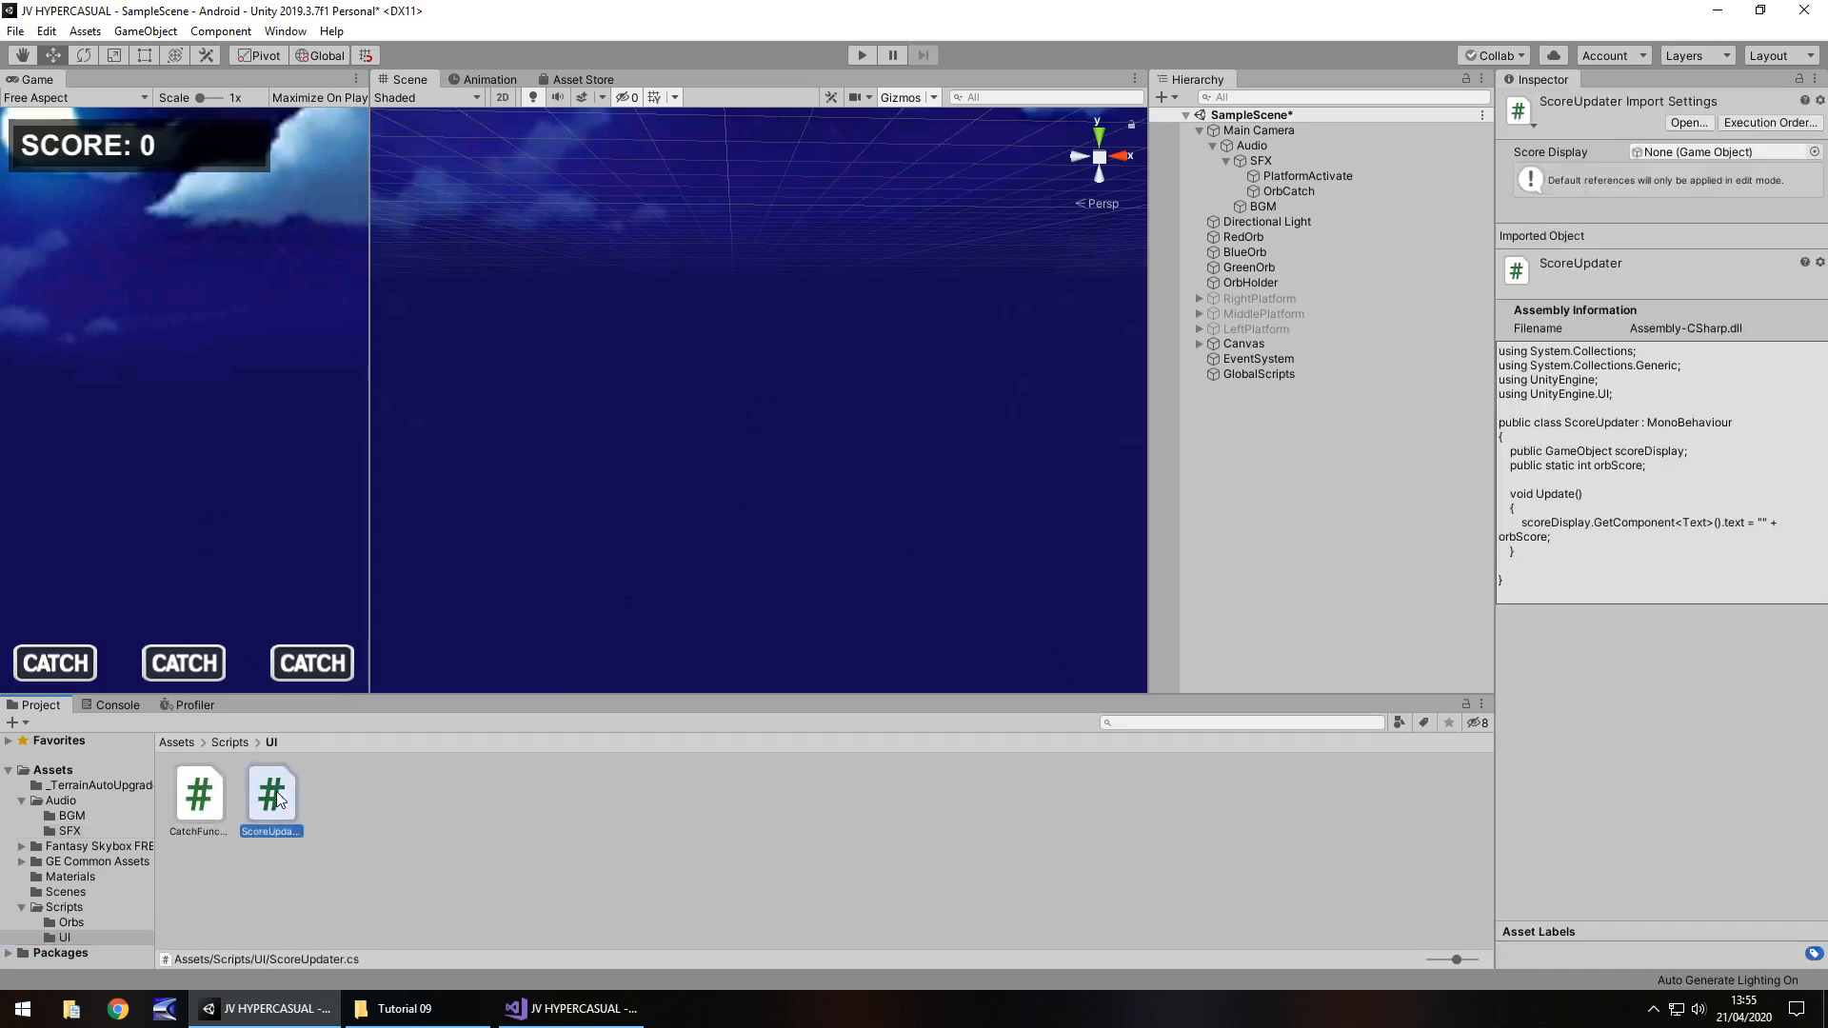
pyautogui.doubleClick(268, 793)
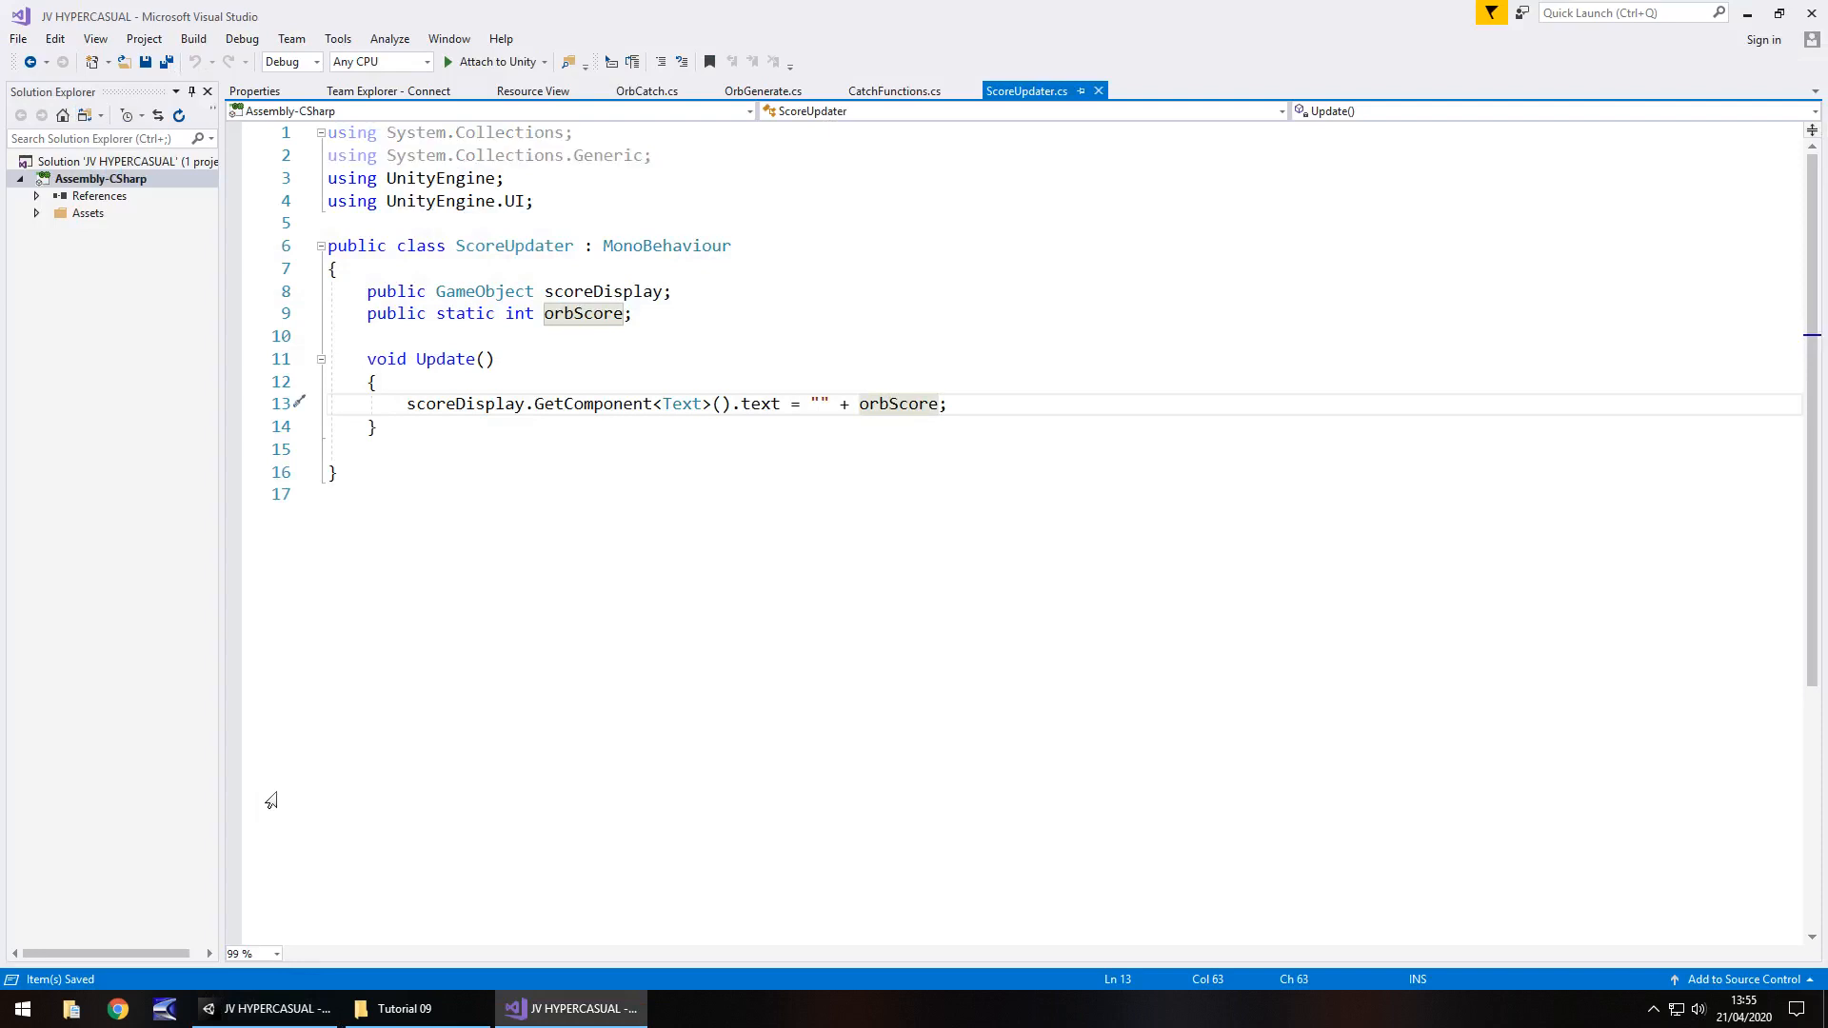
pyautogui.moveTo(1020, 10)
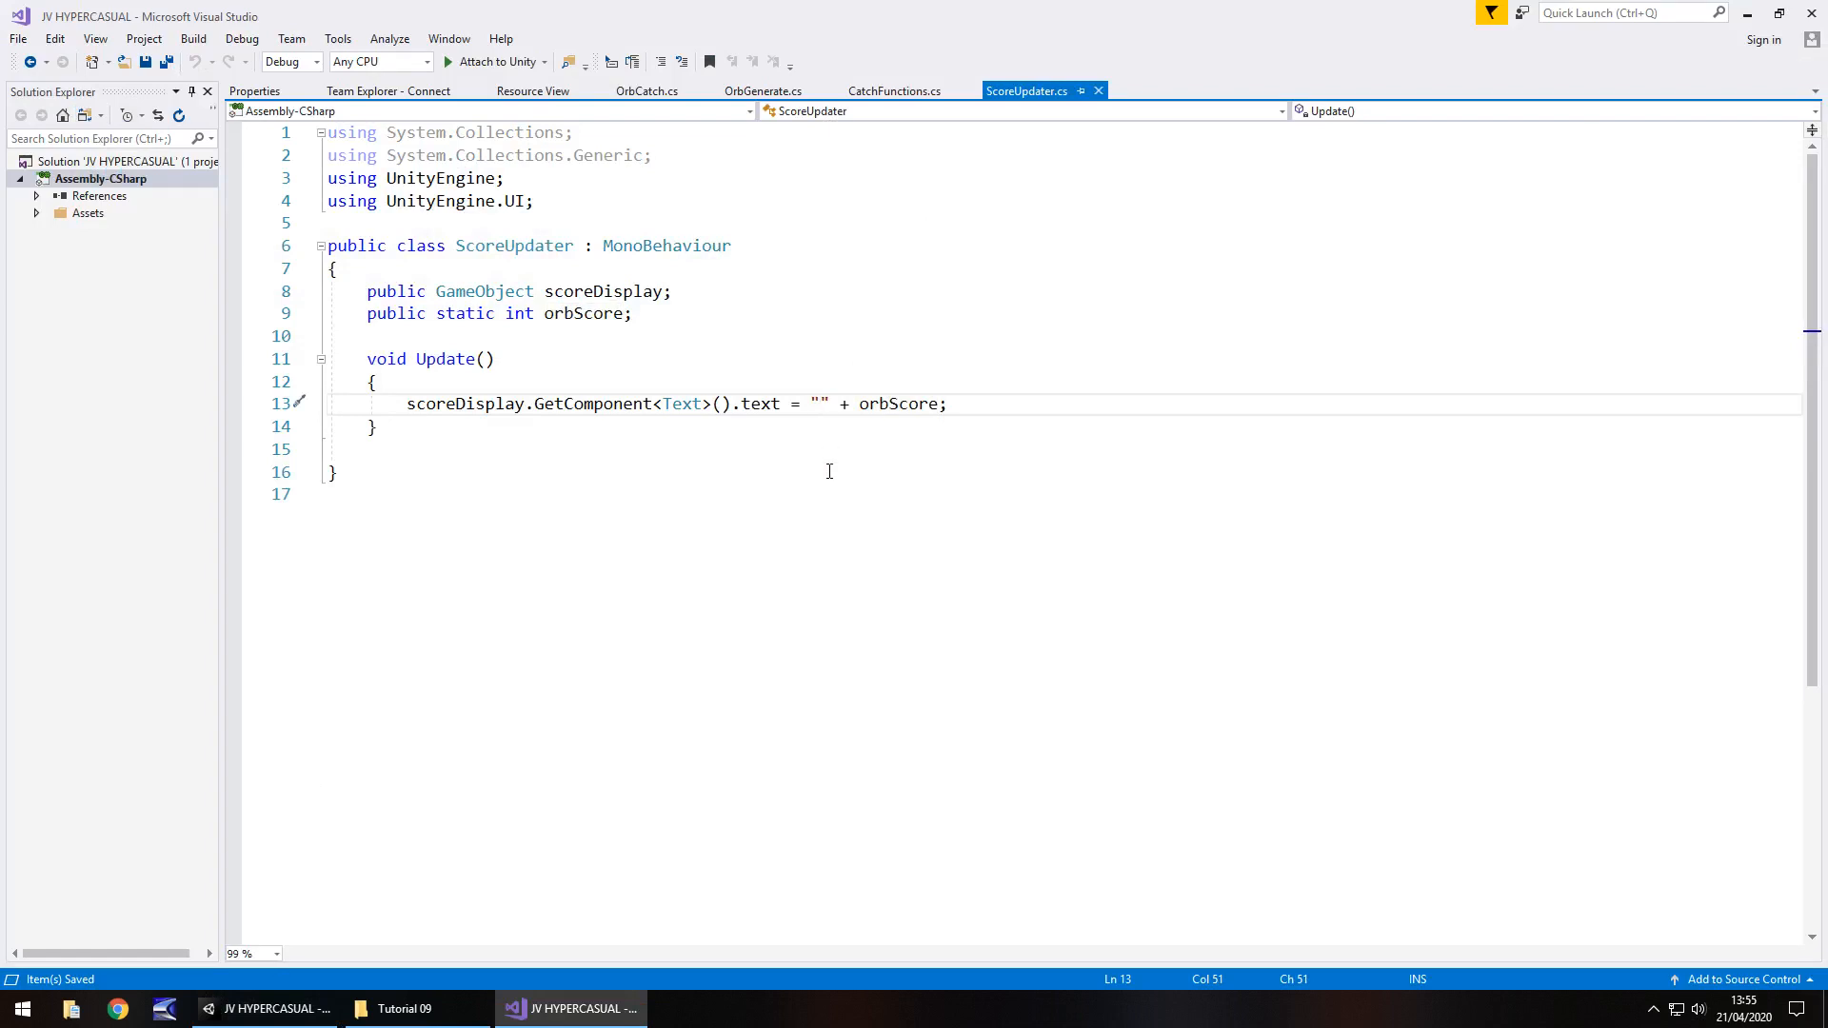
pyautogui.write('SCORE')
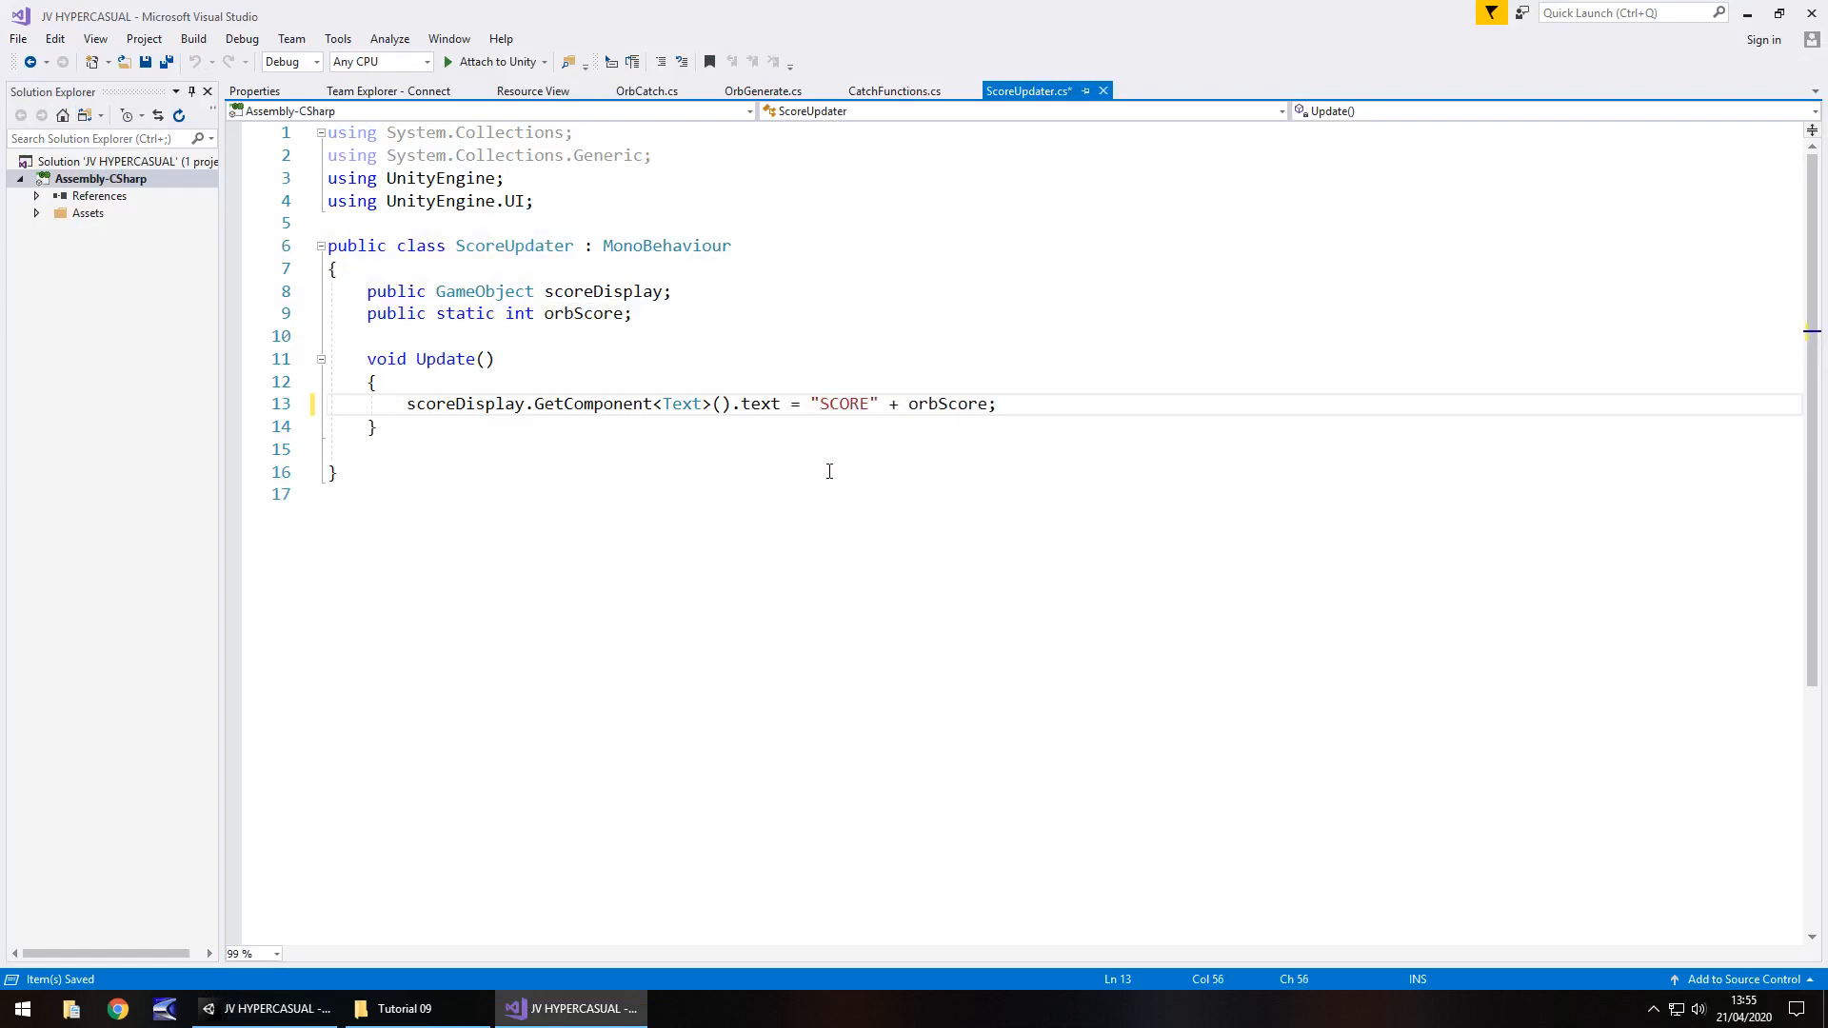
pyautogui.write(':')
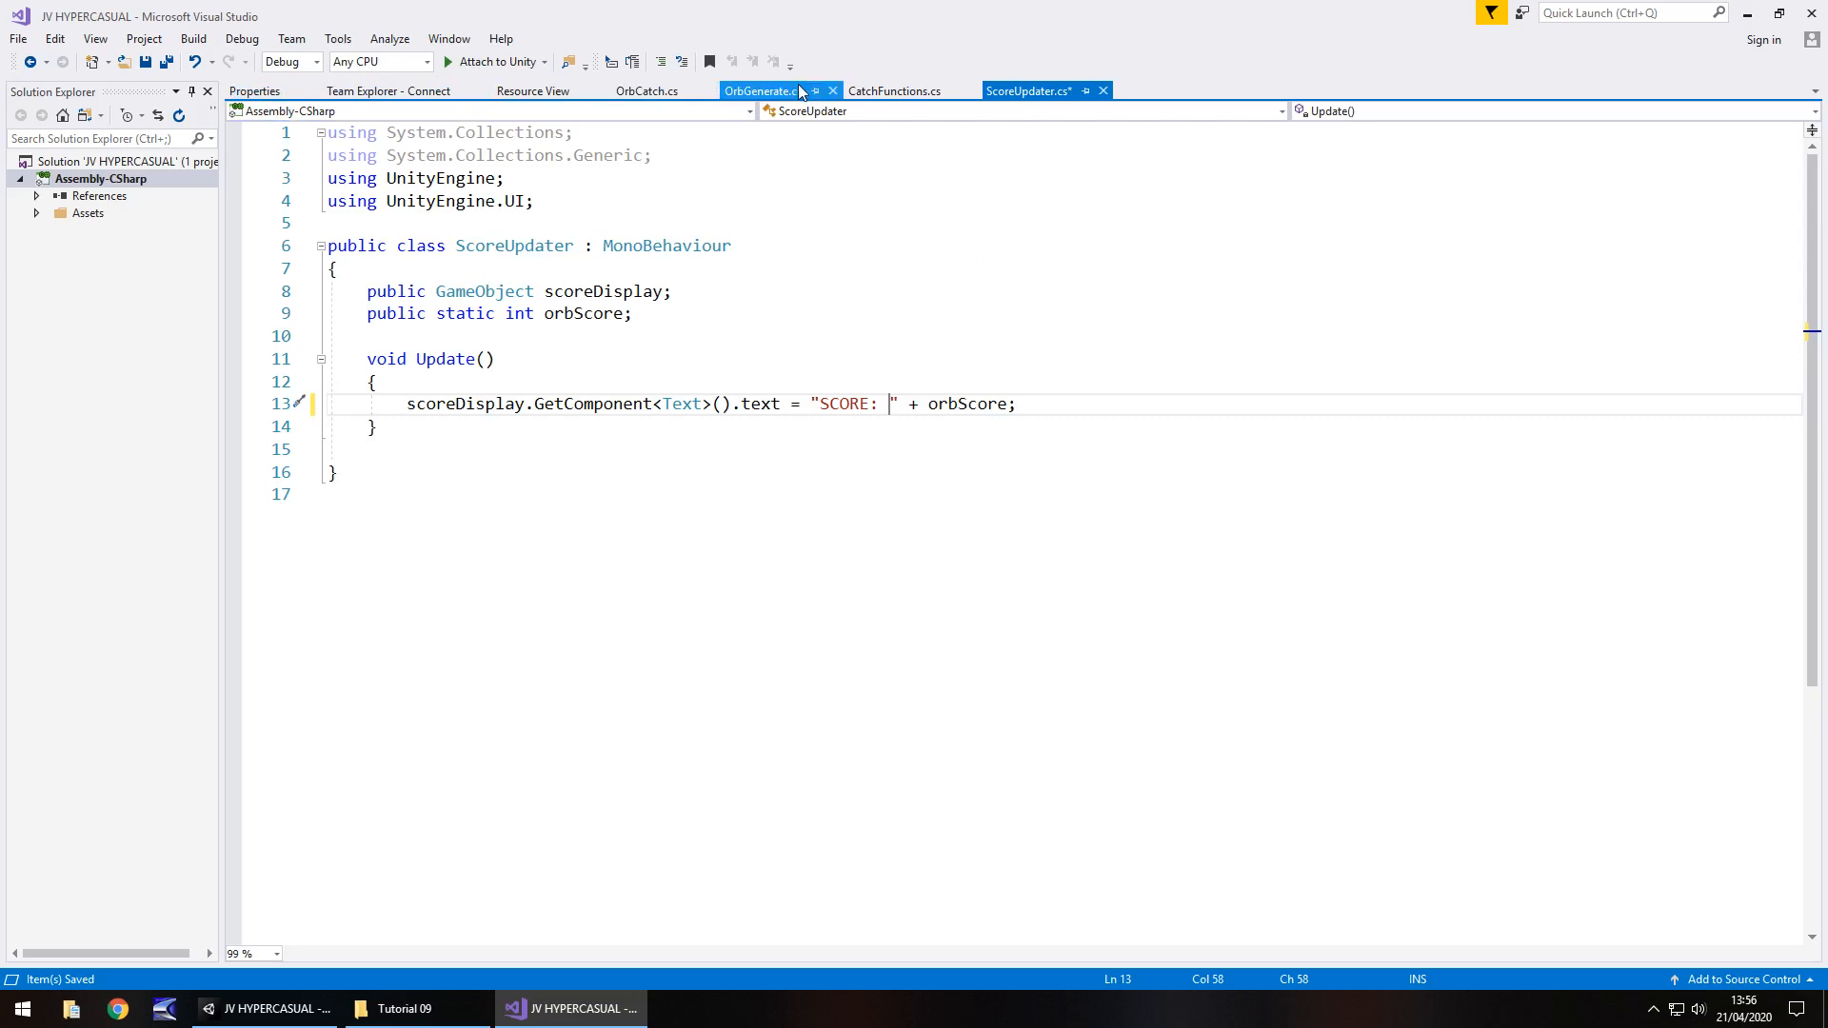
# Change each orbScore = to orbScore += on lines 14, 18 and 22 of OrbCatch.cs.
pyautogui.click(650, 91)
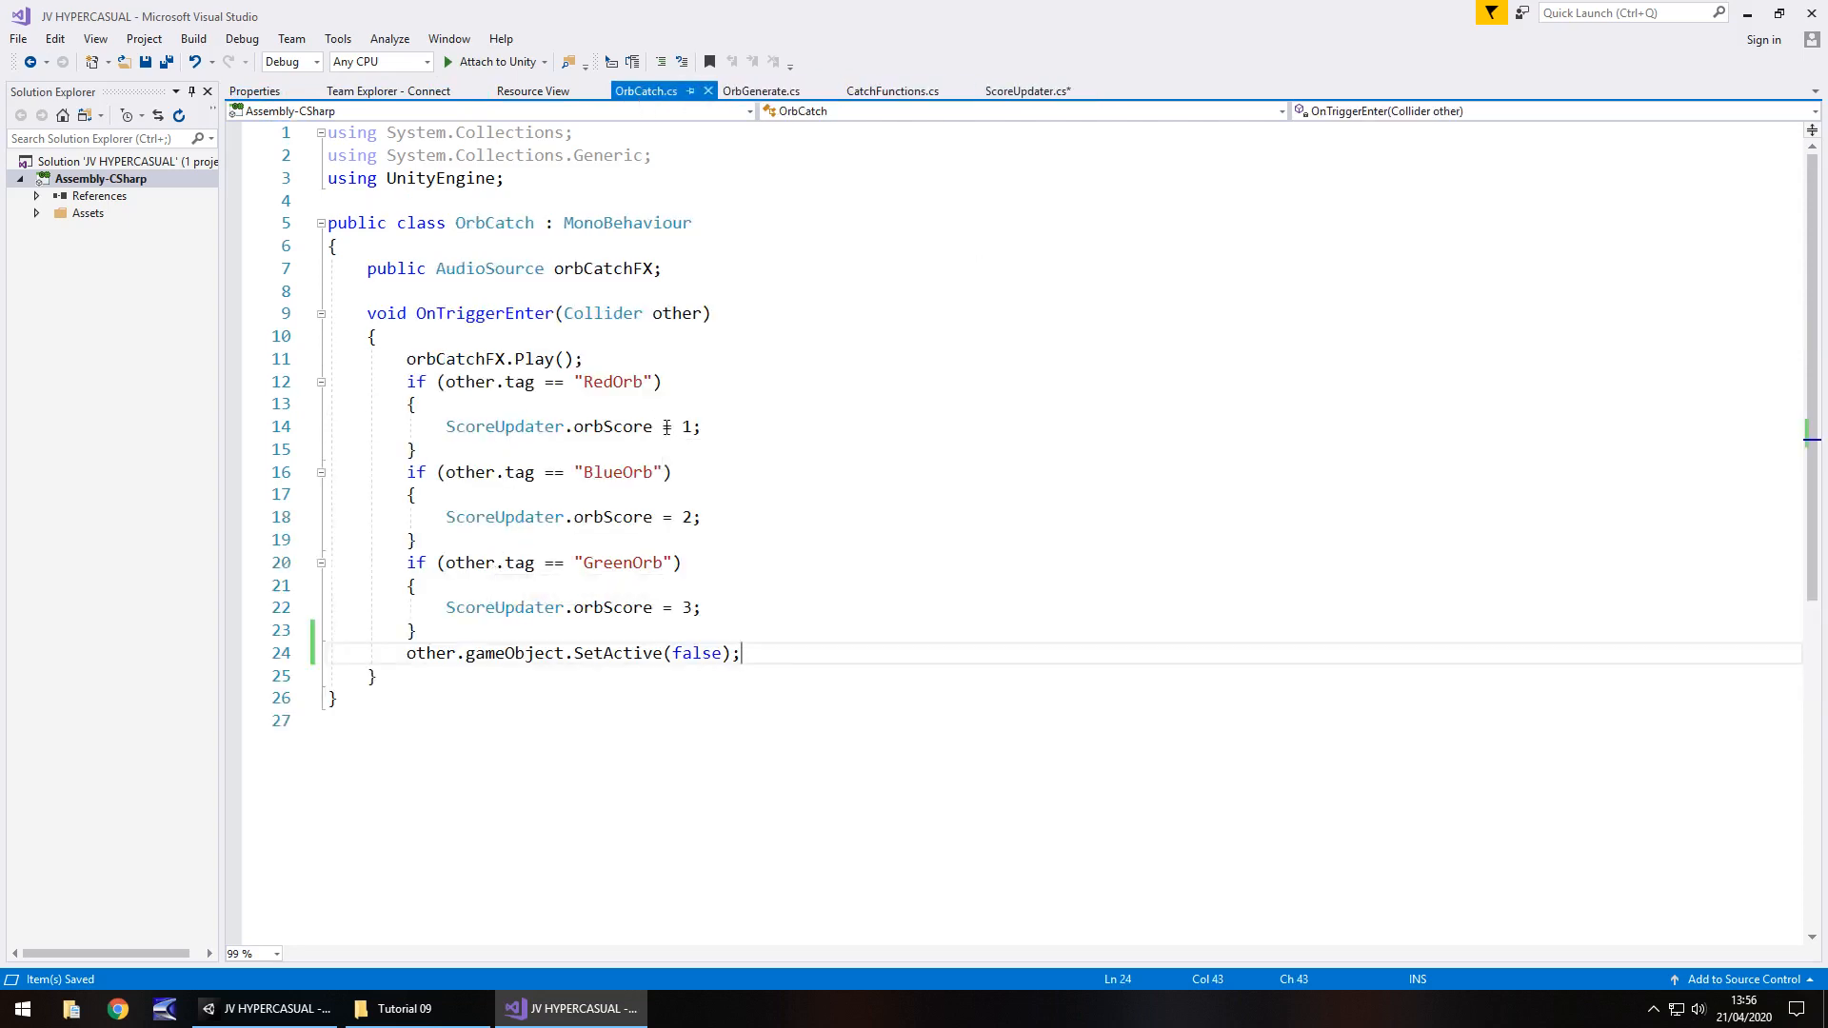
pyautogui.click(665, 425)
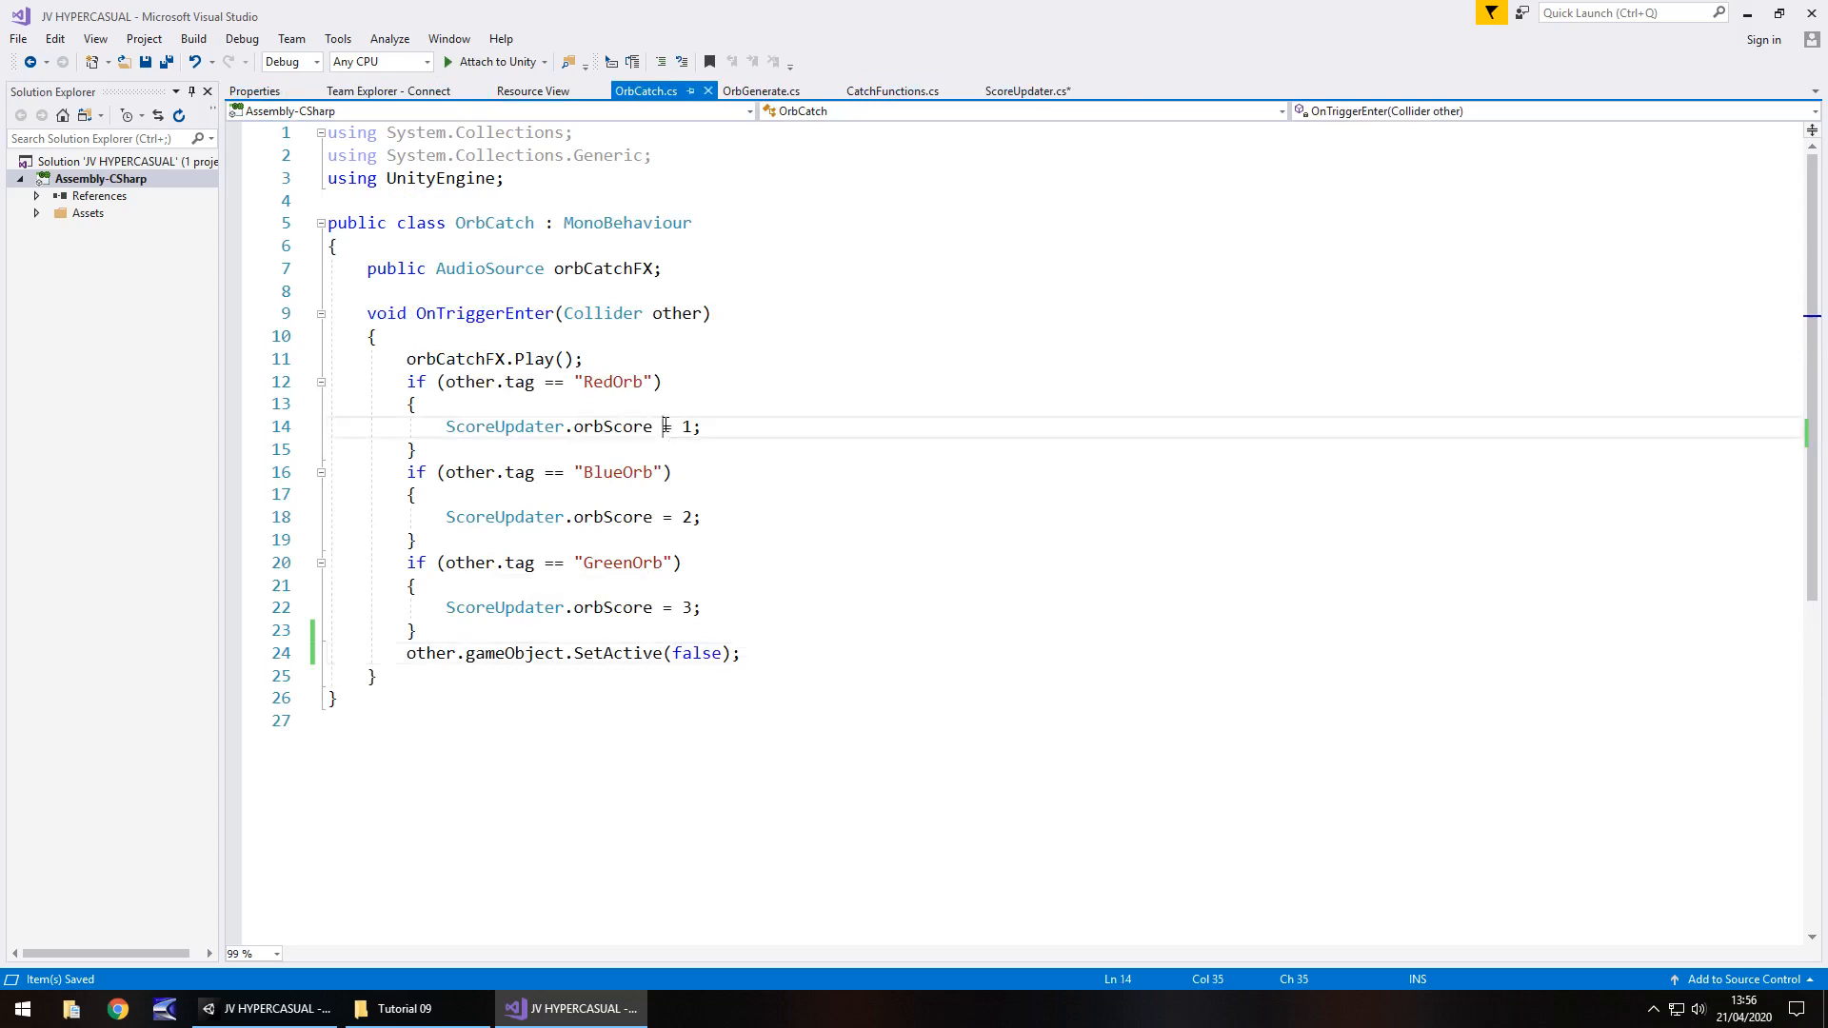
pyautogui.write('+')
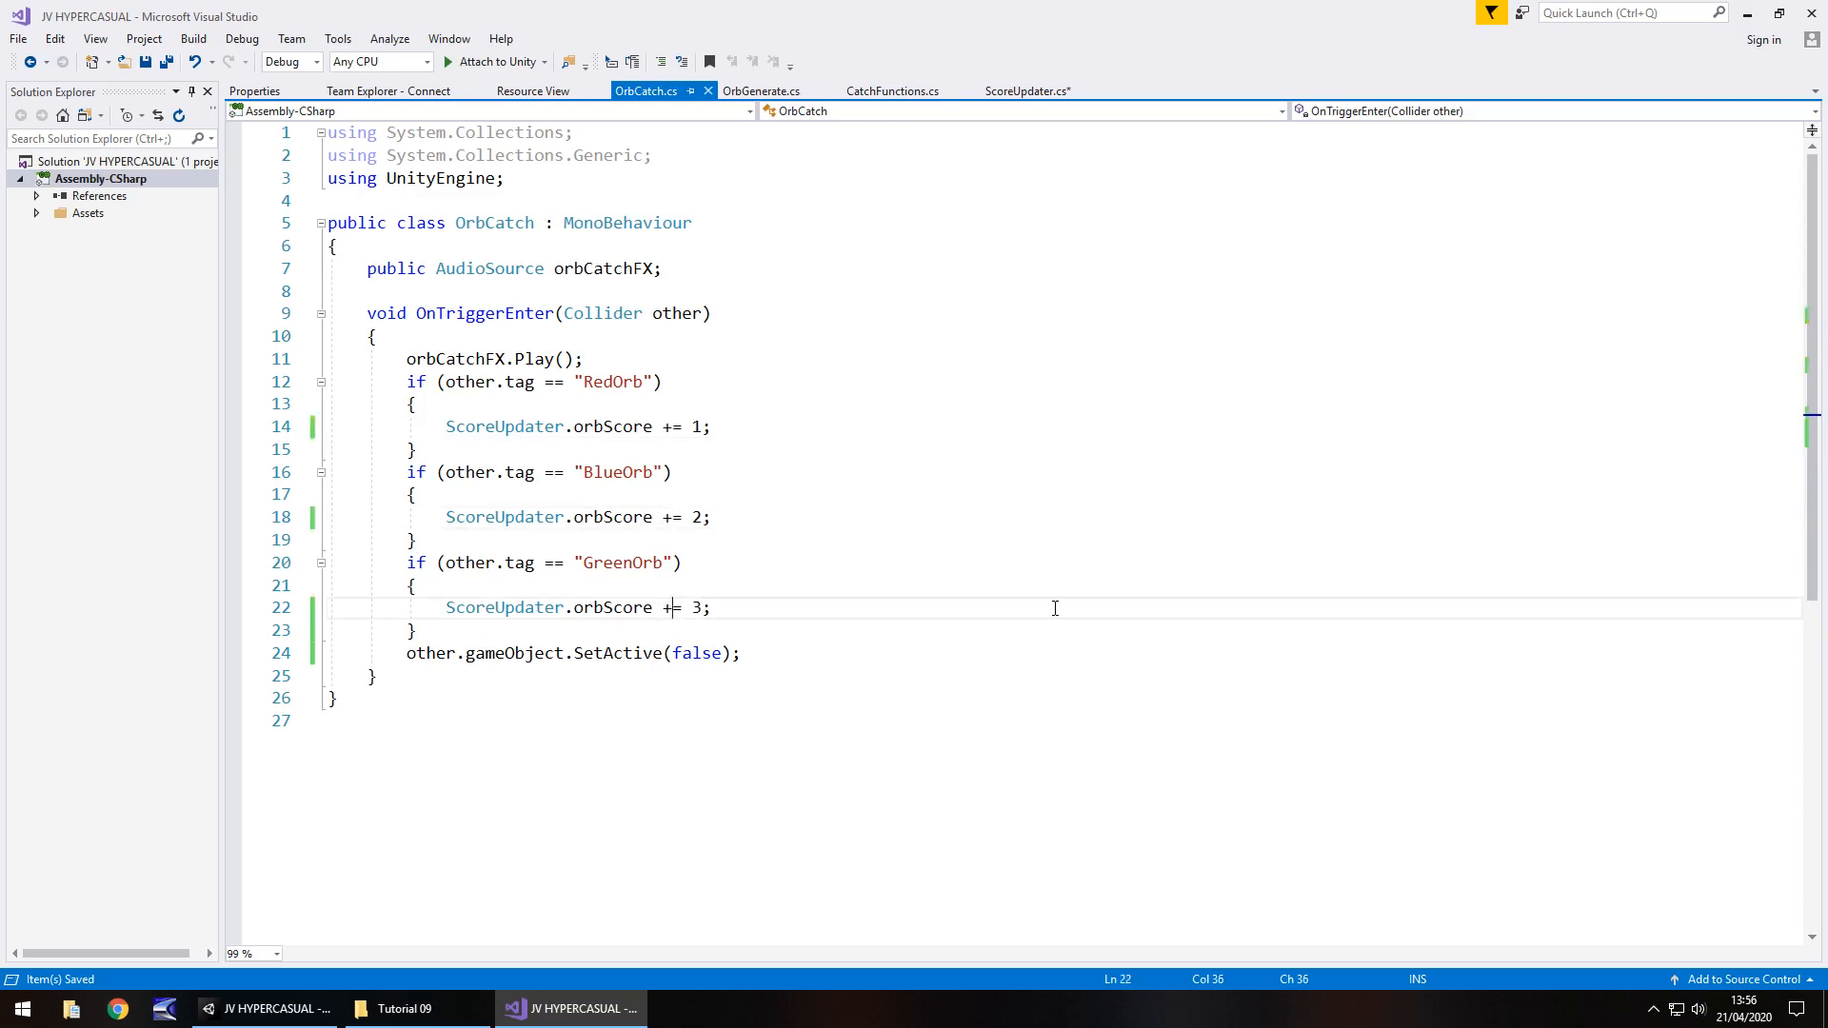
pyautogui.moveTo(927, 503)
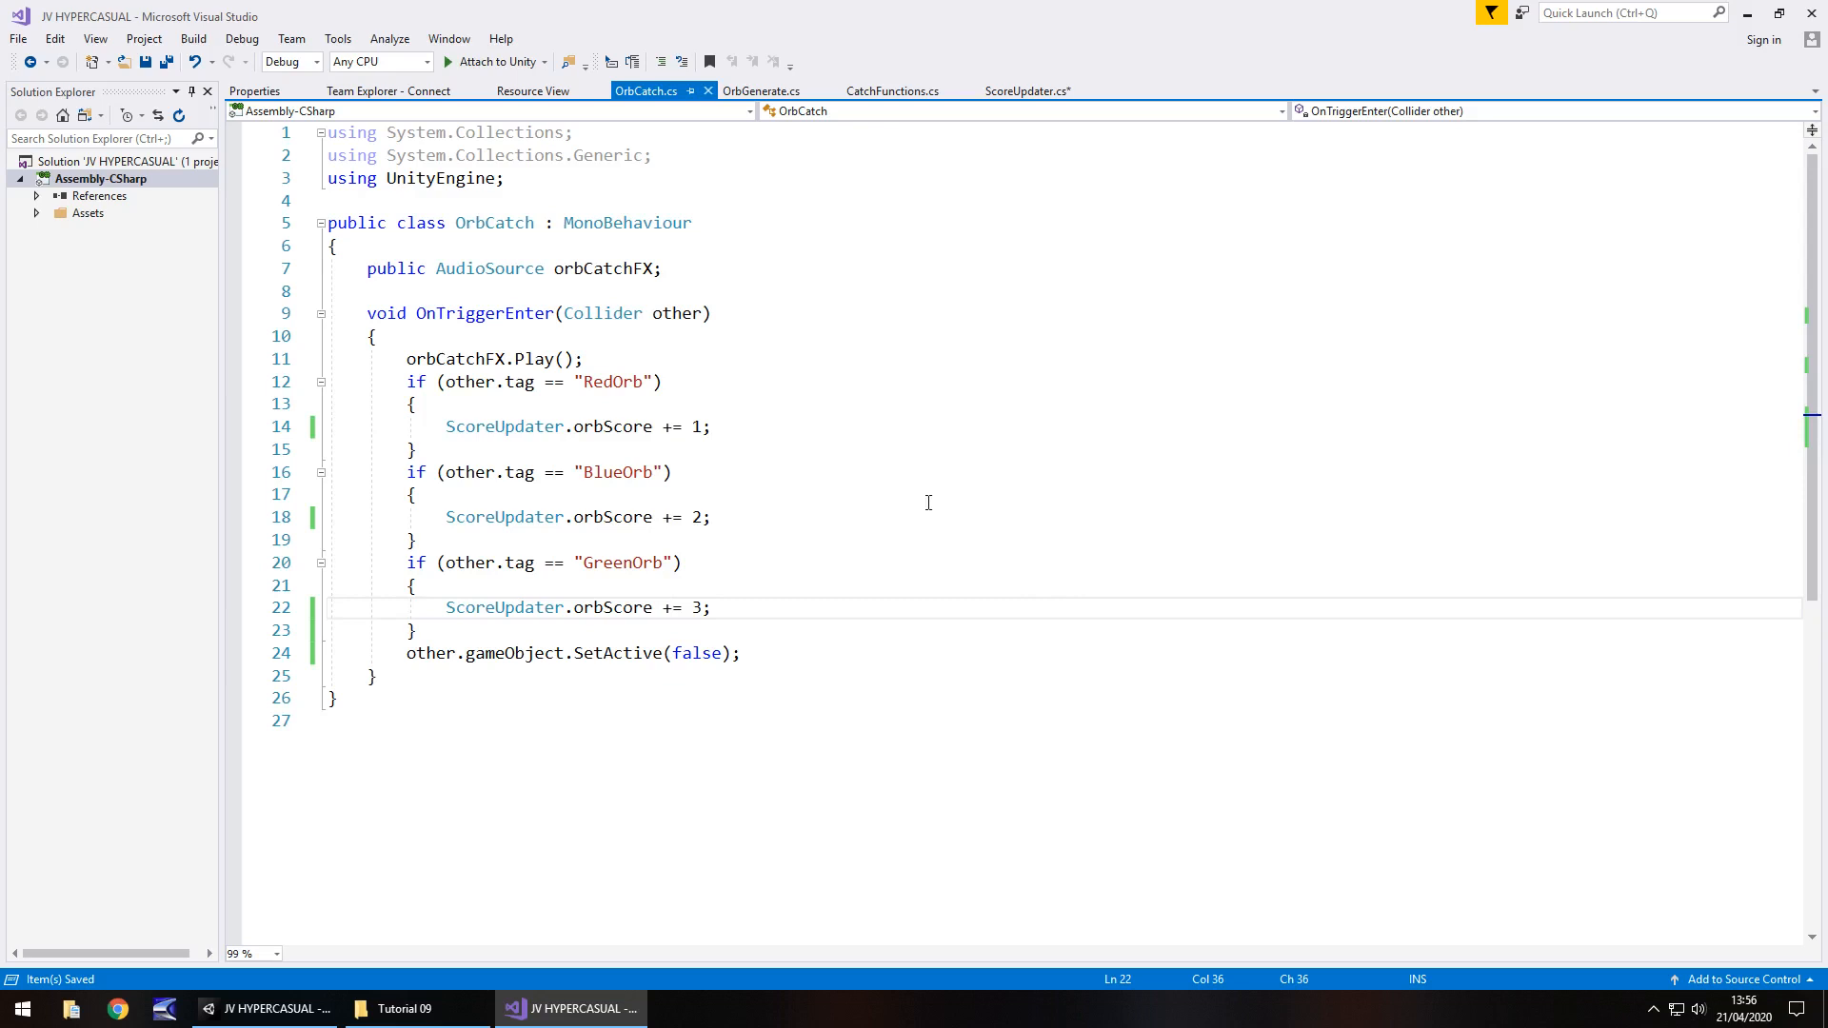
pyautogui.moveTo(822, 356)
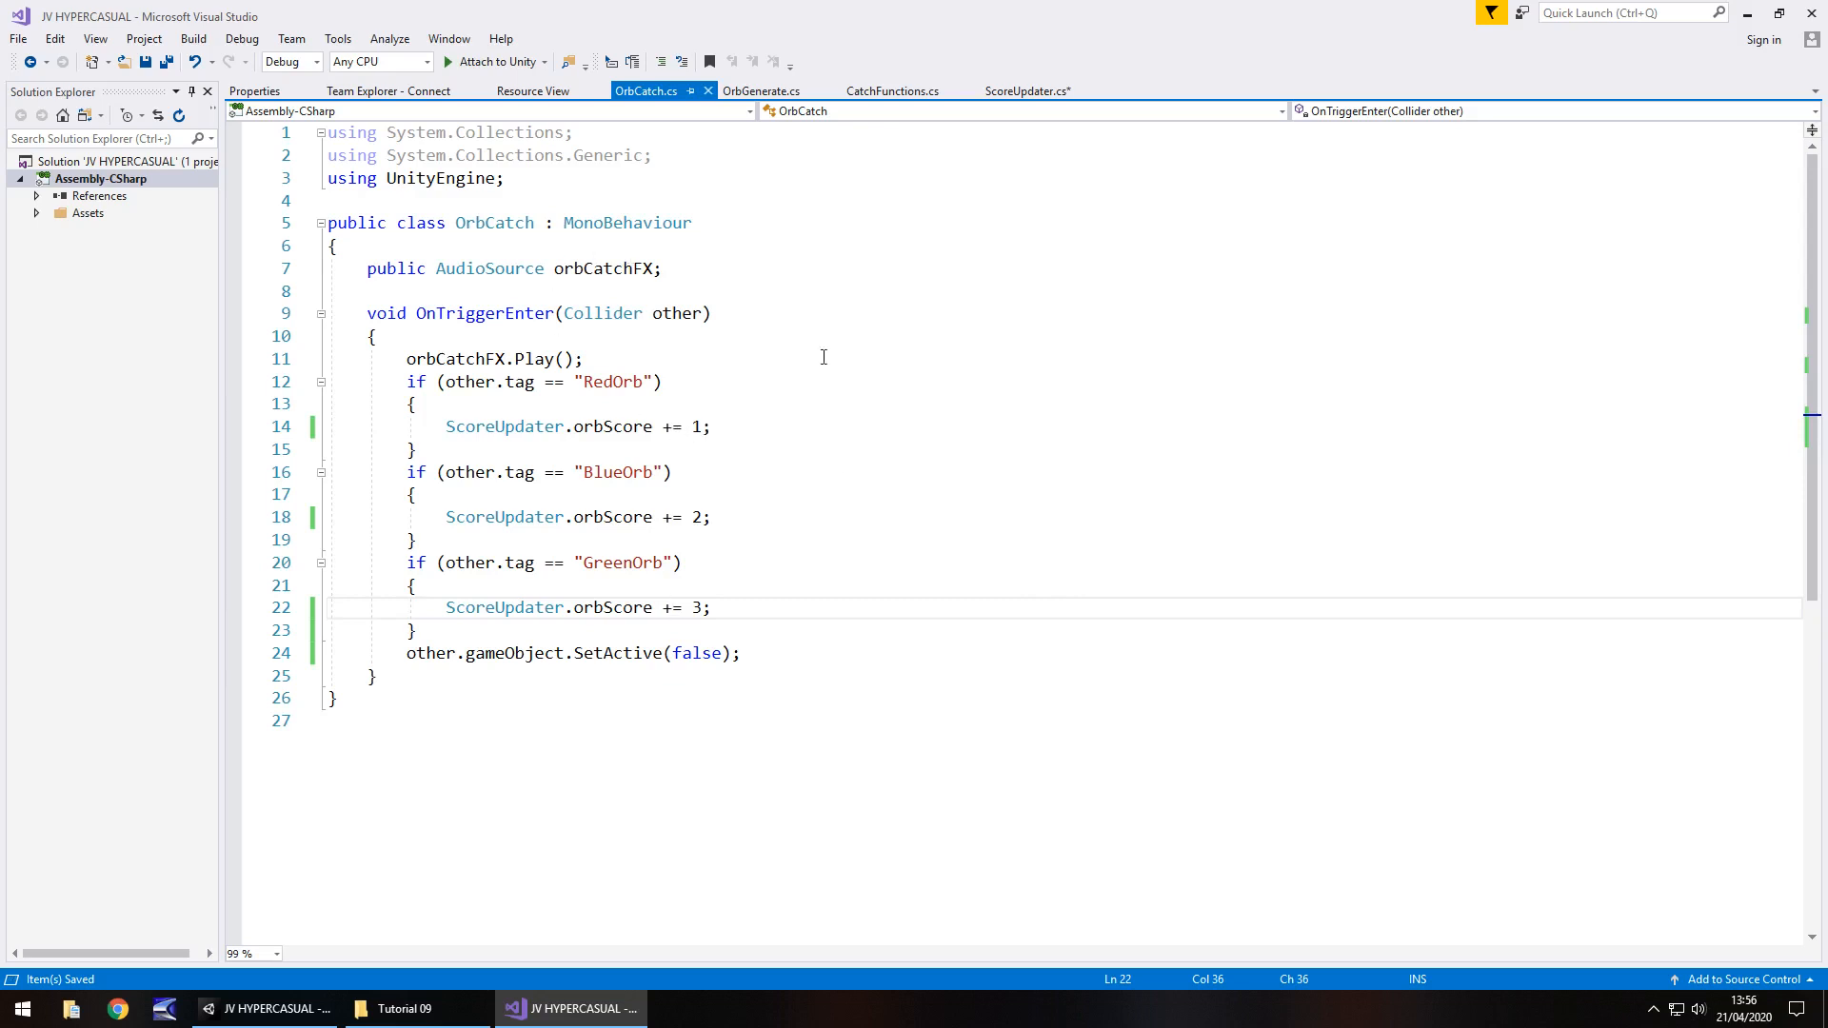
pyautogui.click(1026, 92)
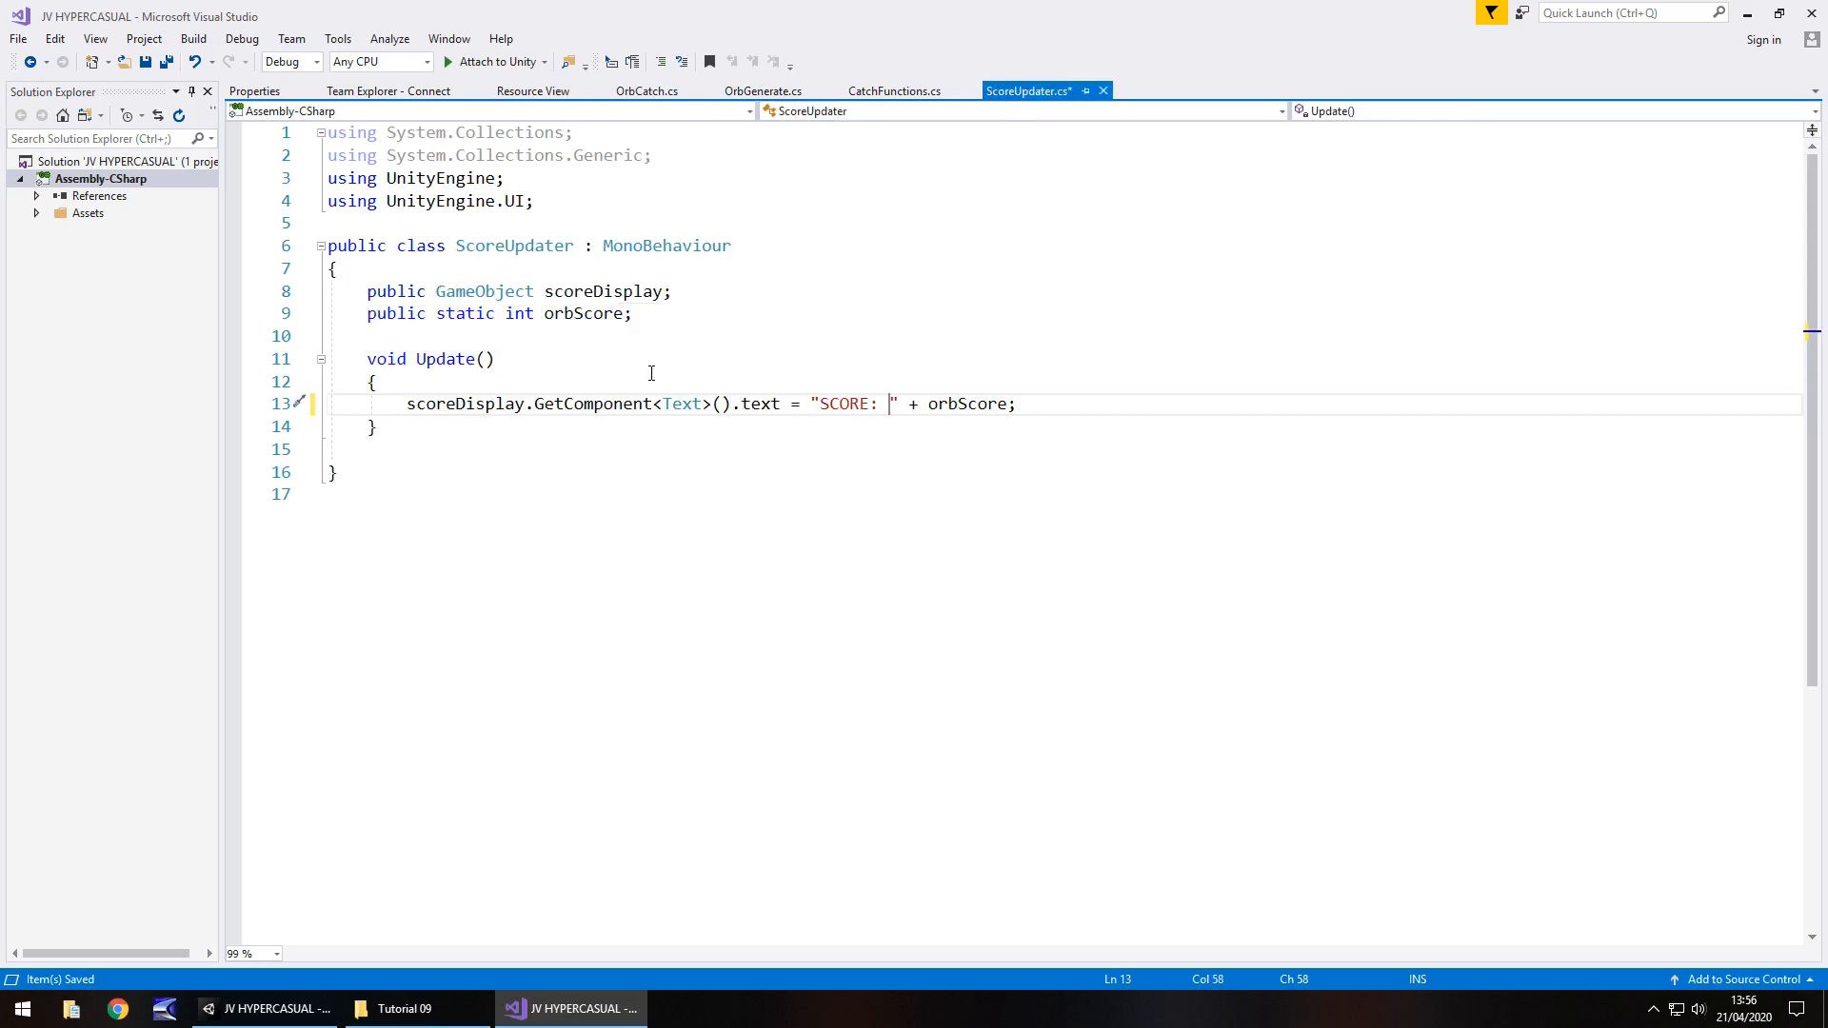
pyautogui.moveTo(730, 440)
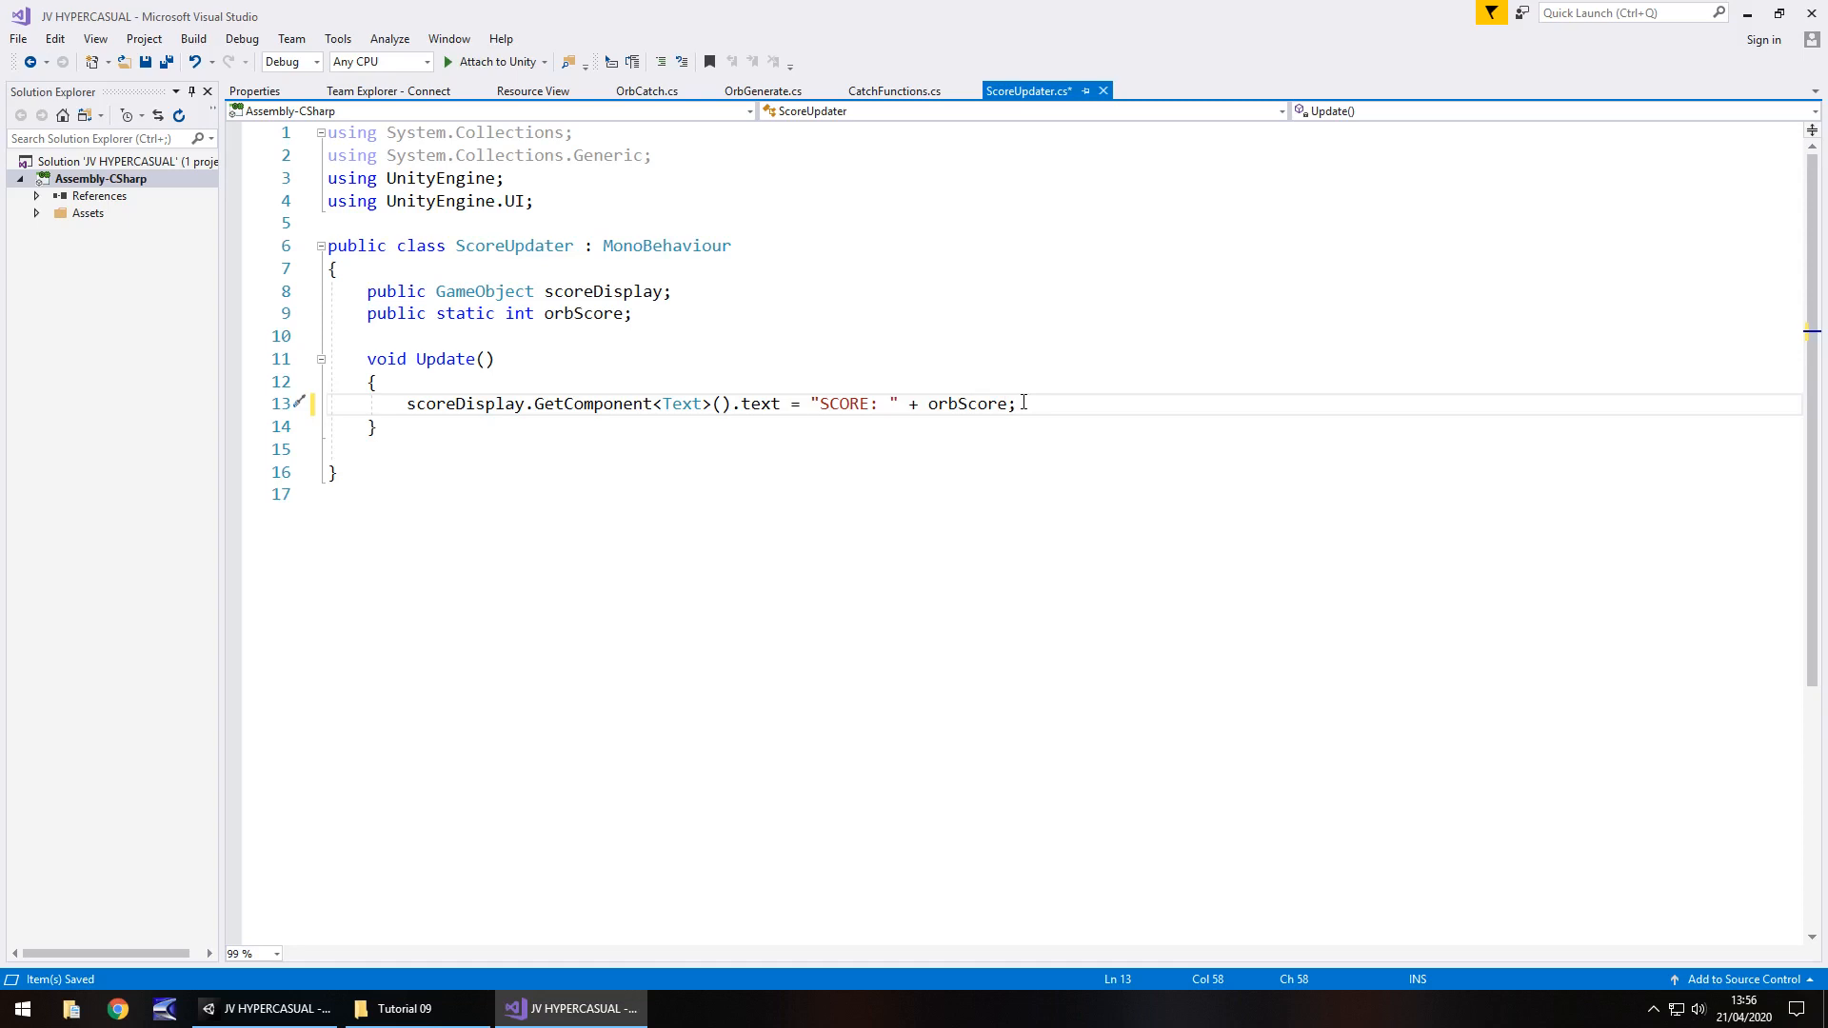
pyautogui.moveTo(973, 404)
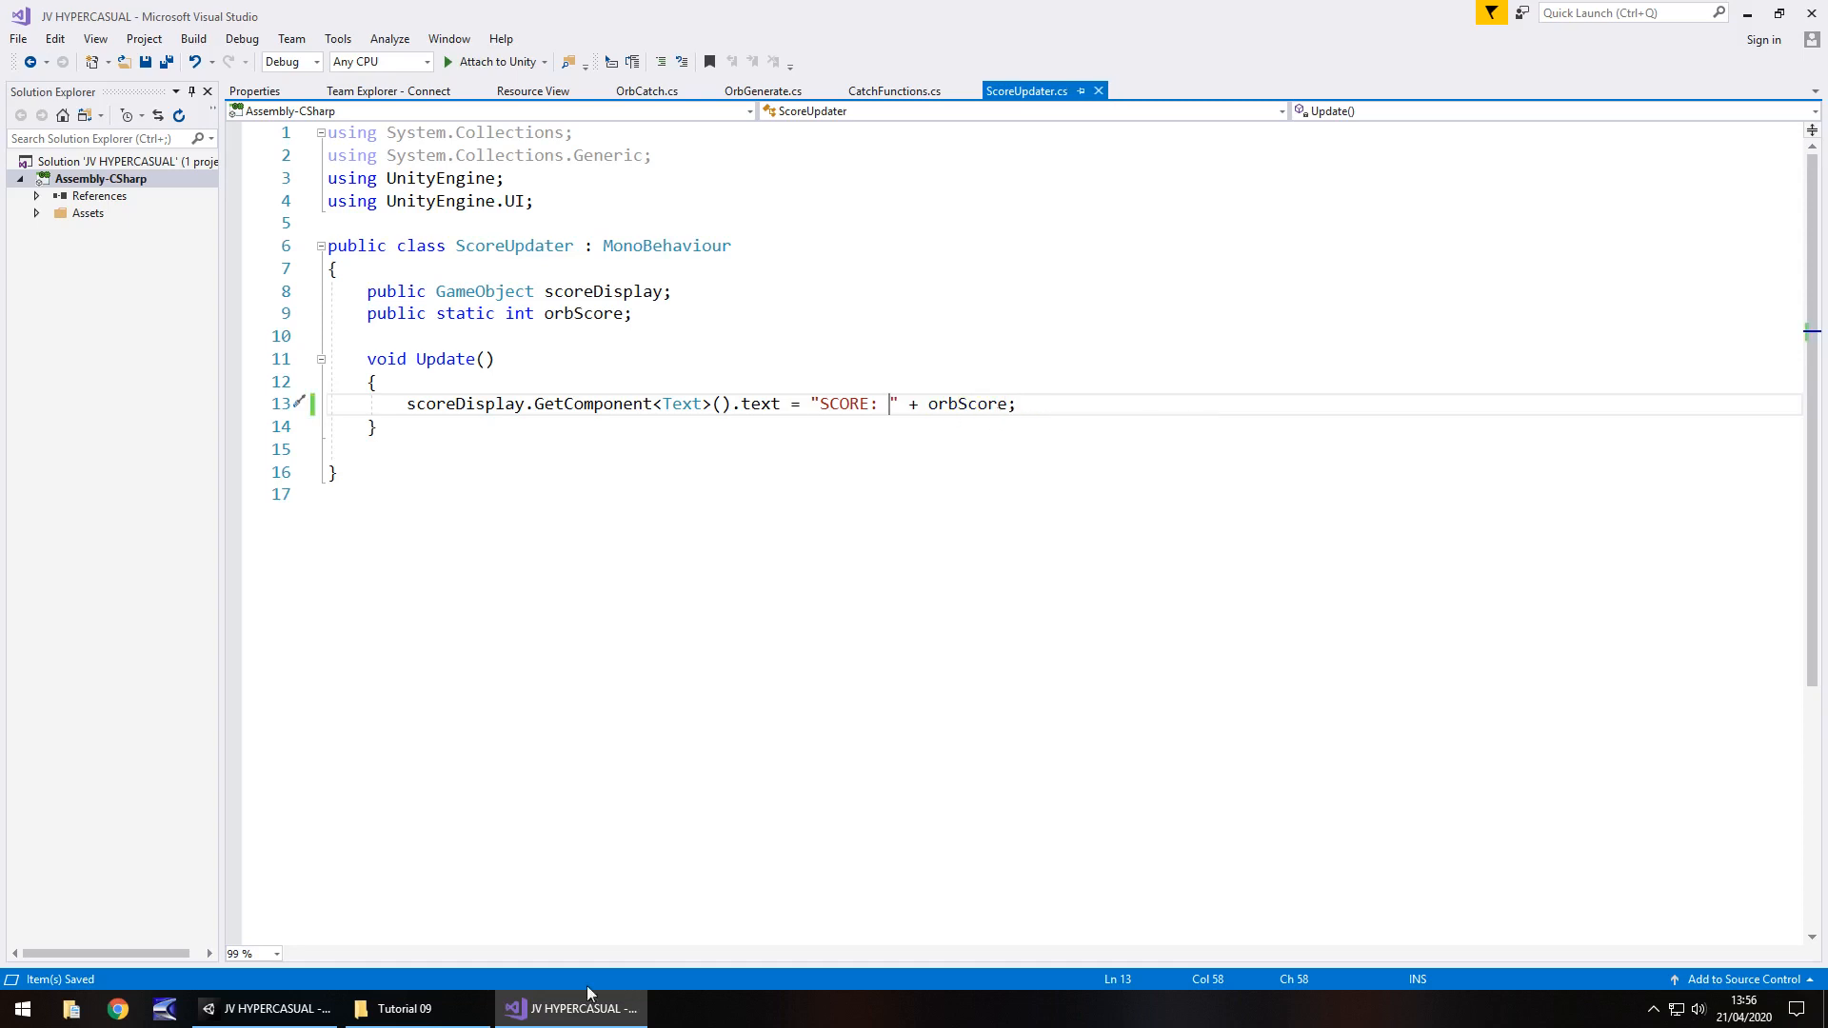
# Back in Unity, playtest so SCORE climbs to 35 as orbs are caught, then stop.
pyautogui.click(571, 1009)
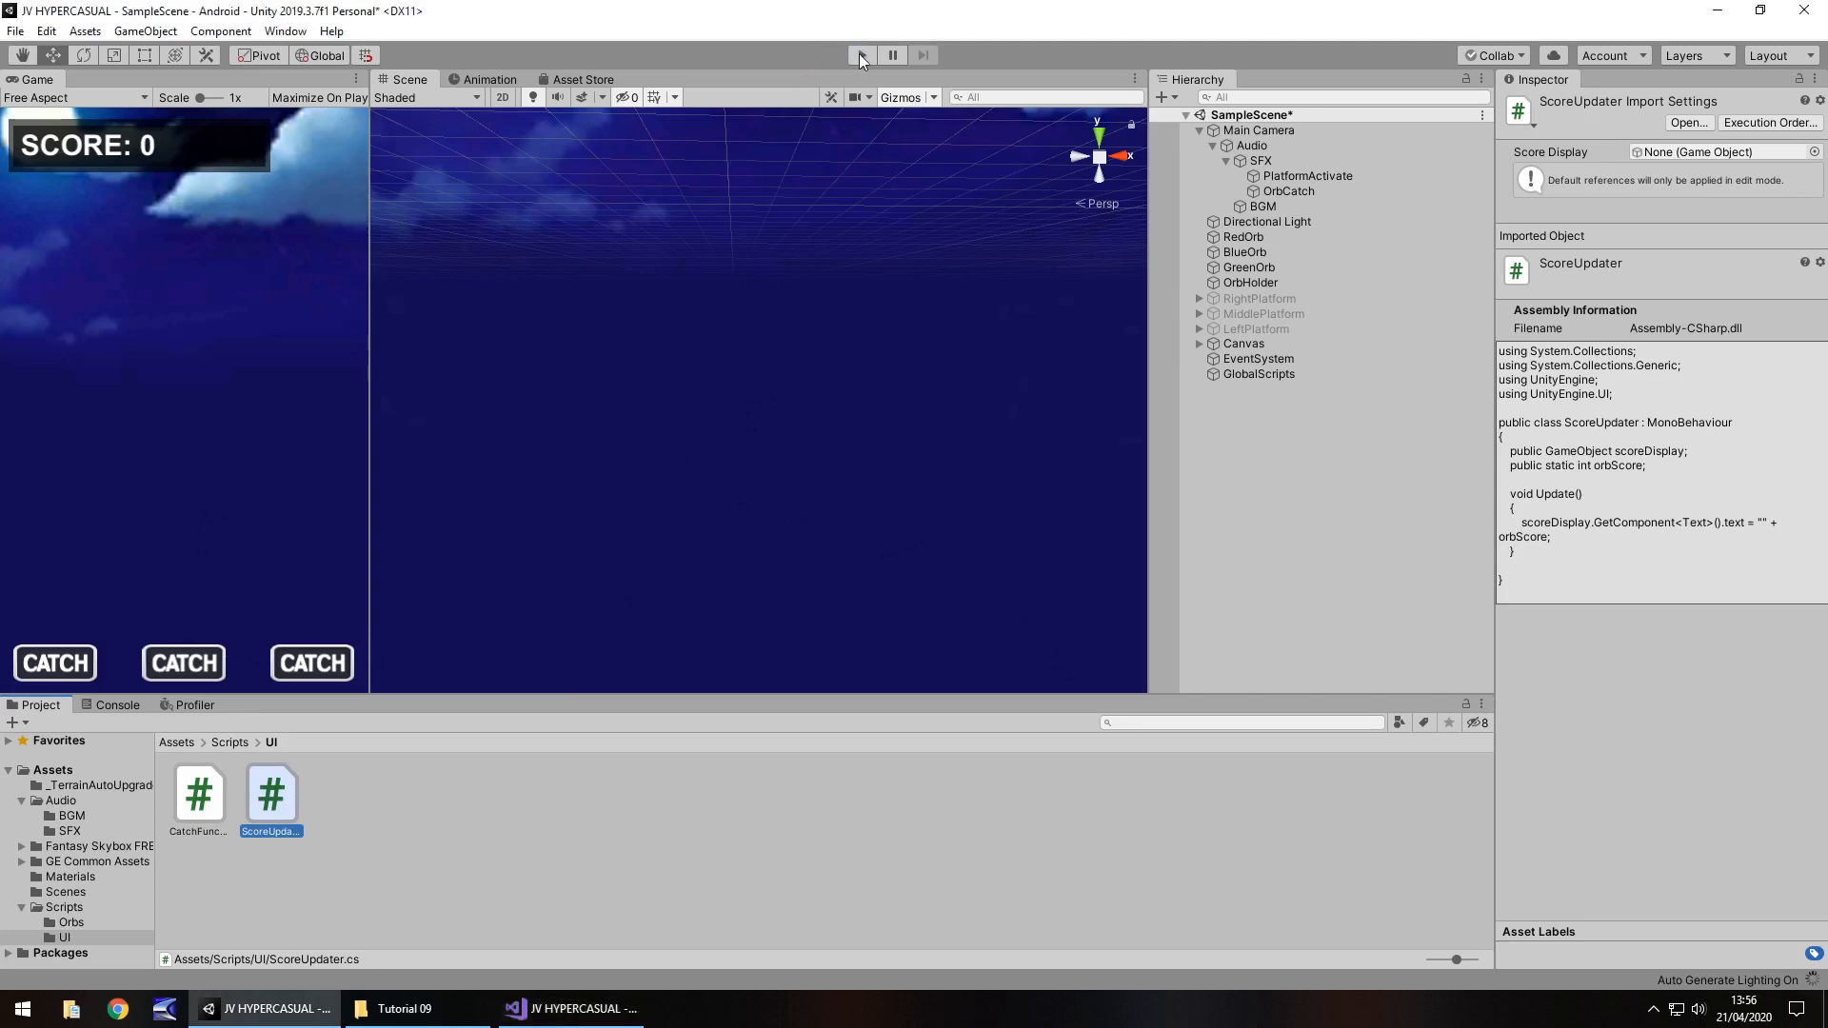
pyautogui.click(860, 56)
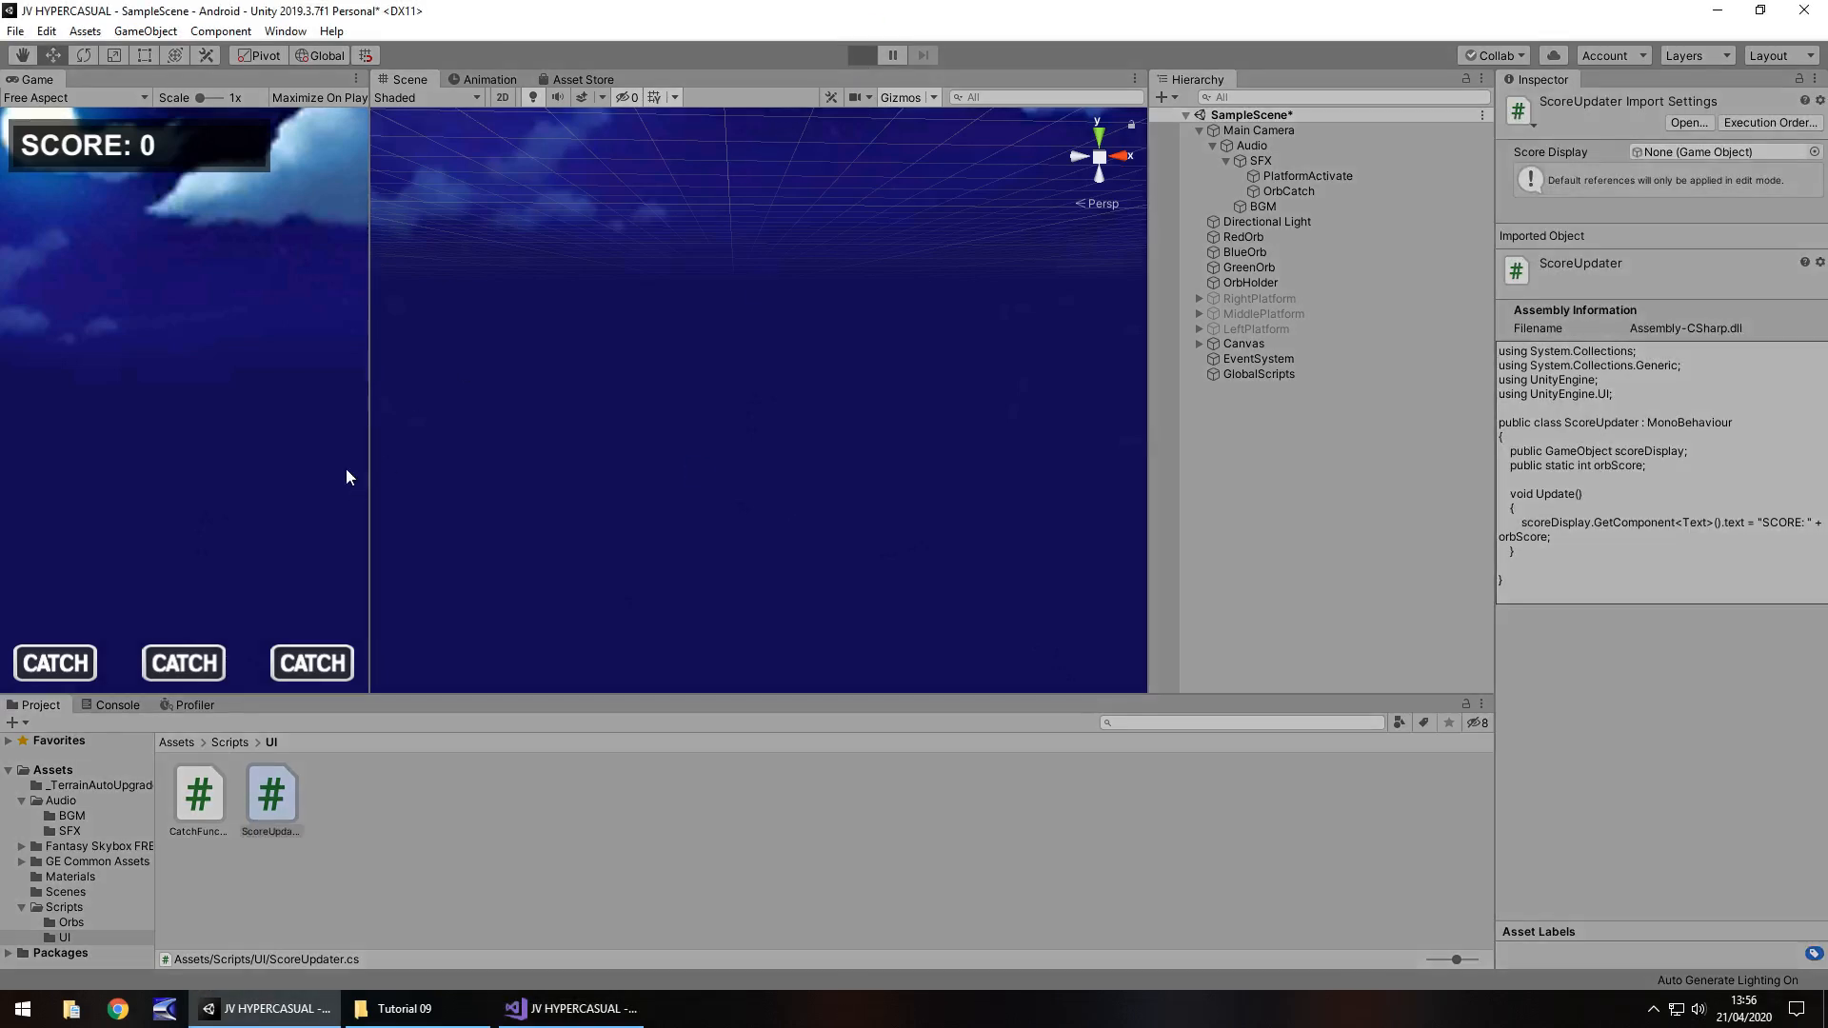
pyautogui.click(861, 56)
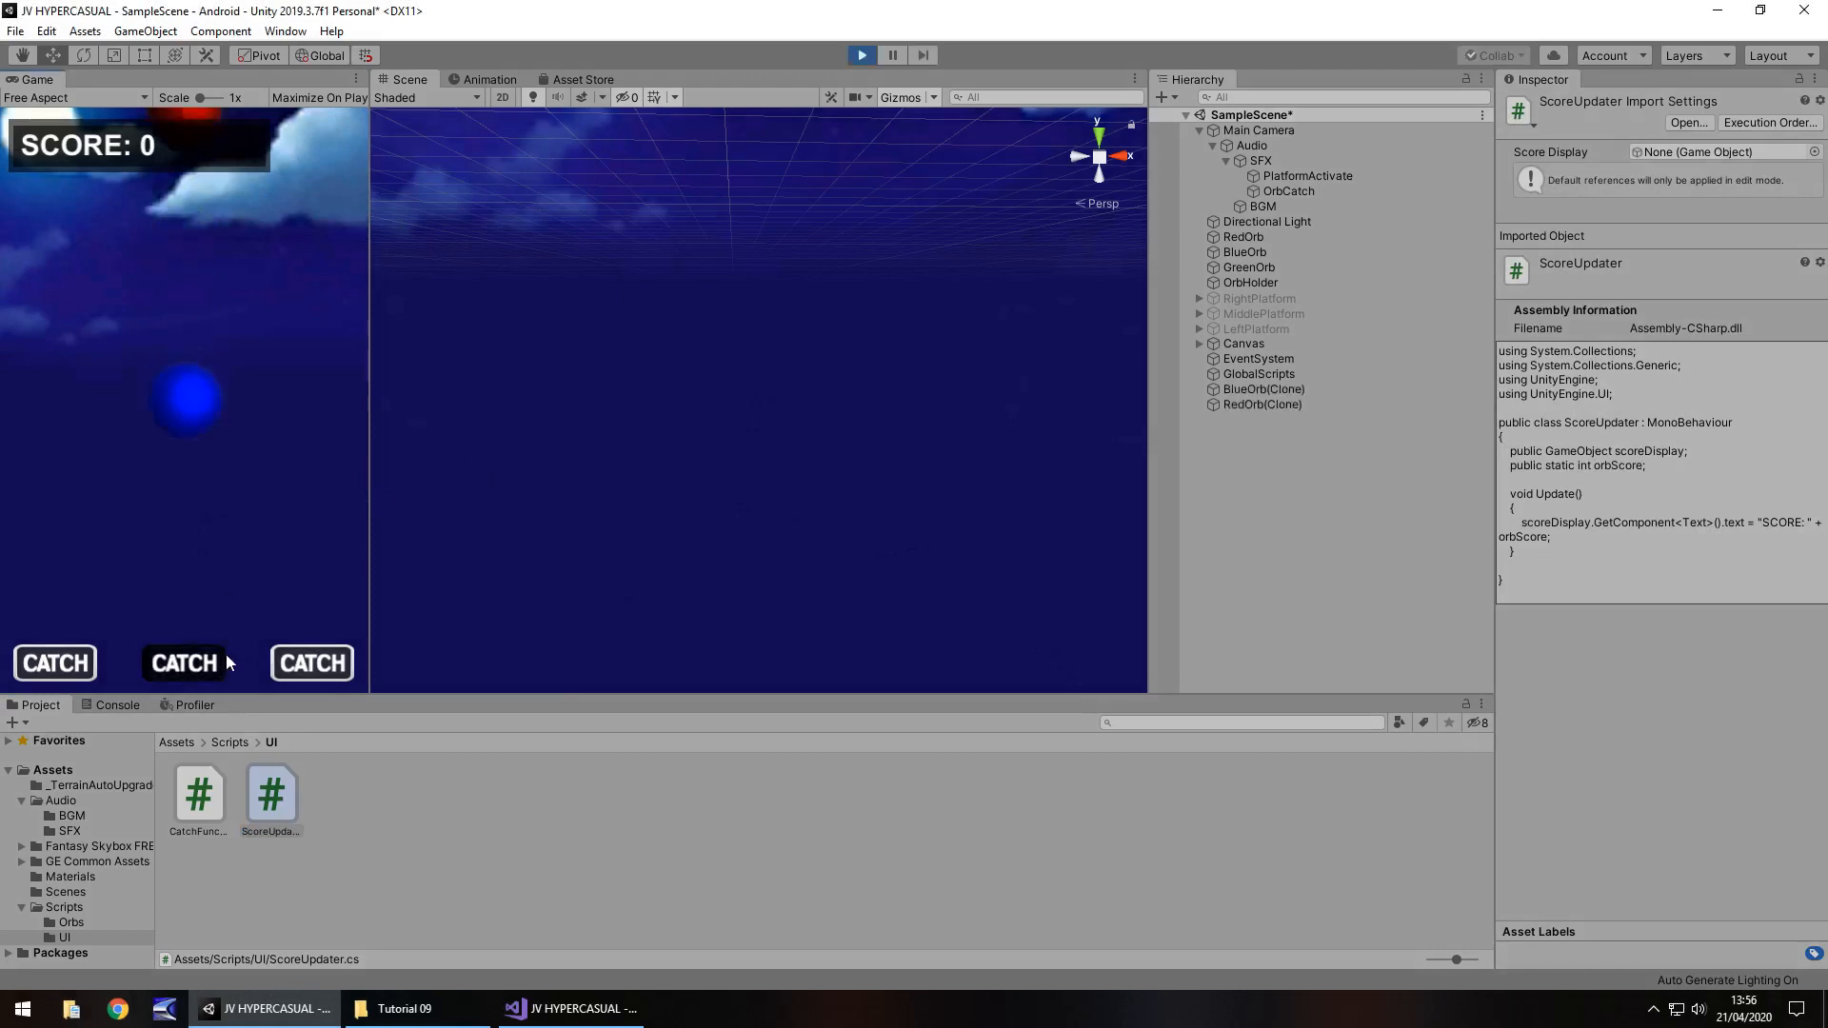
pyautogui.click(53, 663)
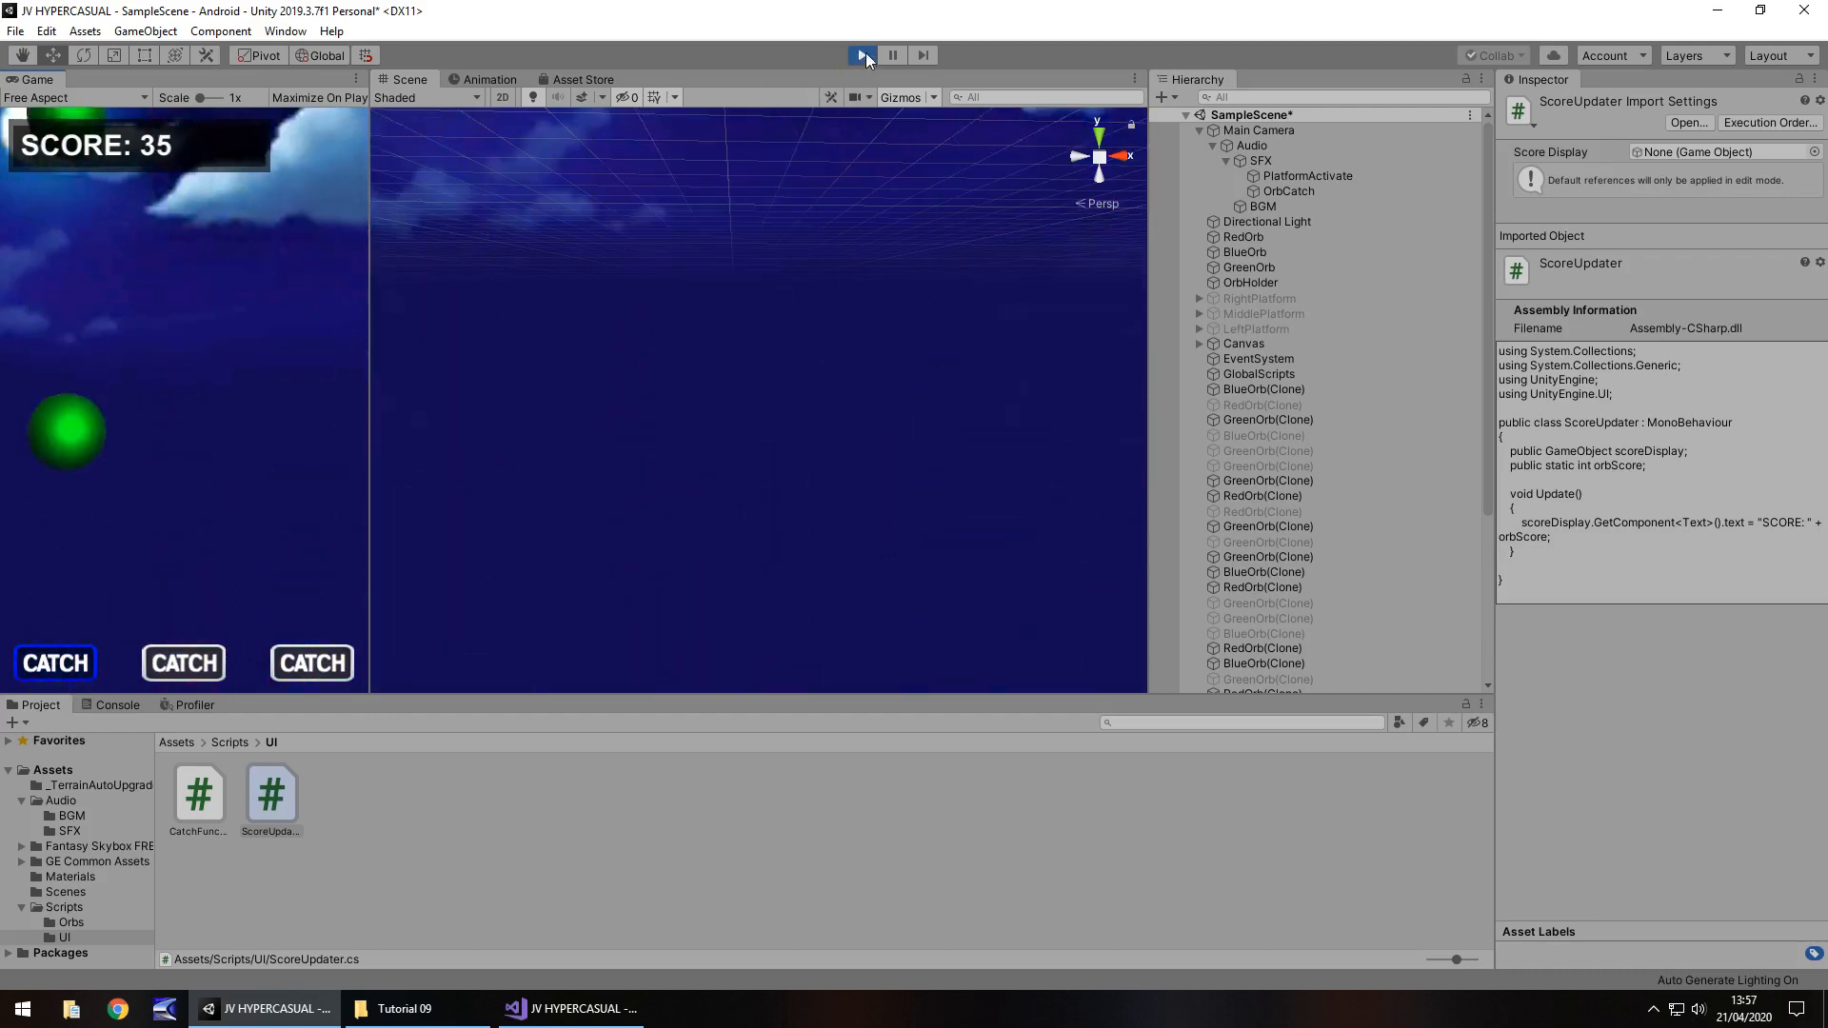
pyautogui.click(861, 56)
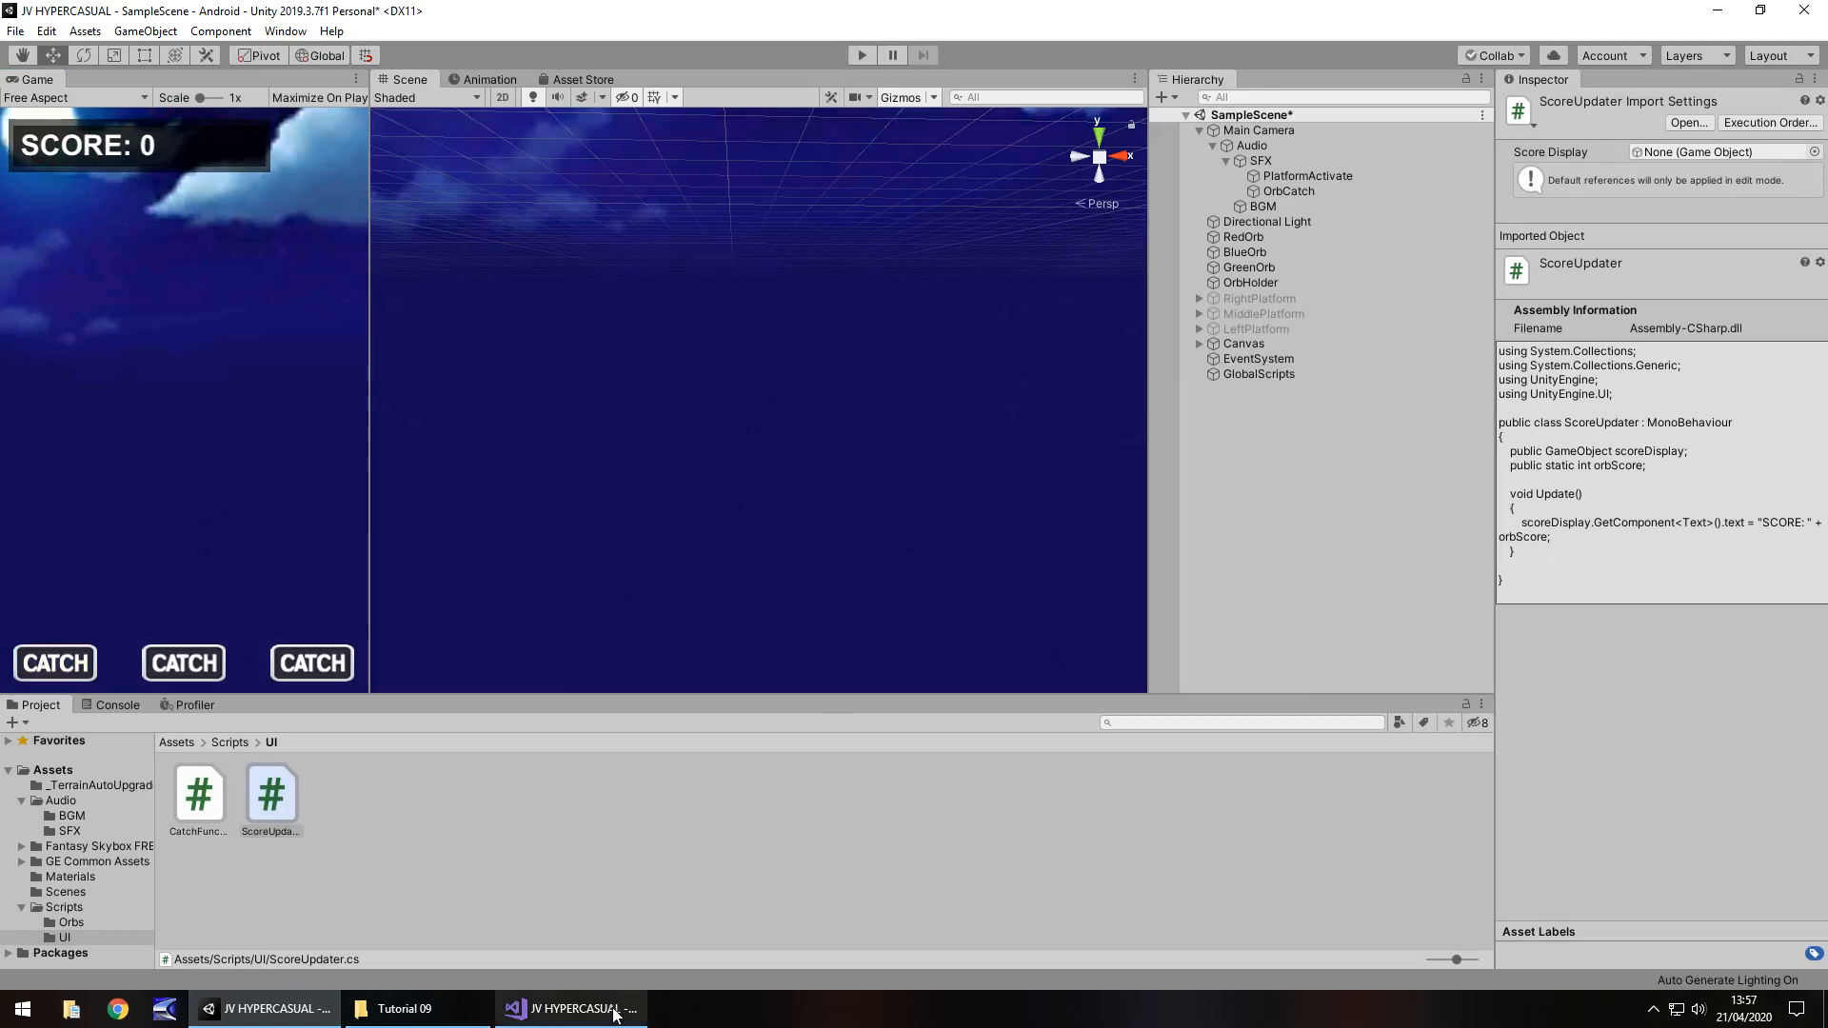
pyautogui.click(569, 1010)
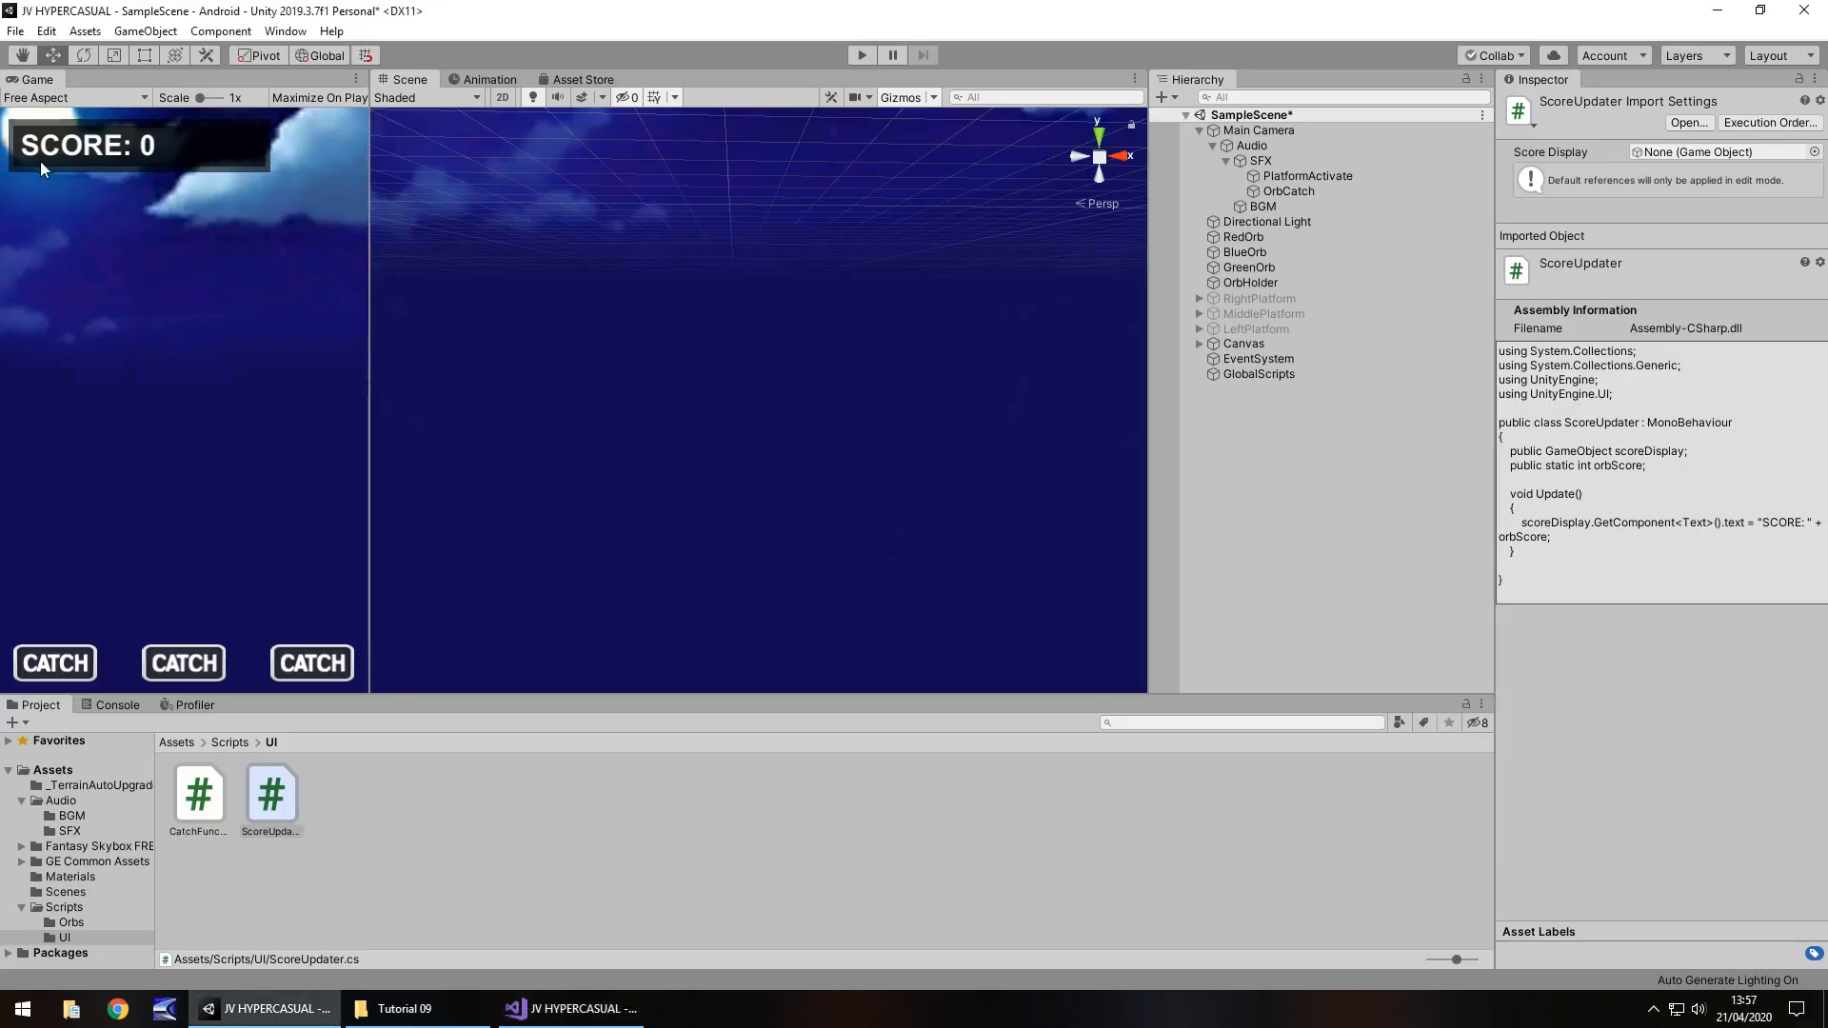
pyautogui.moveTo(112, 158)
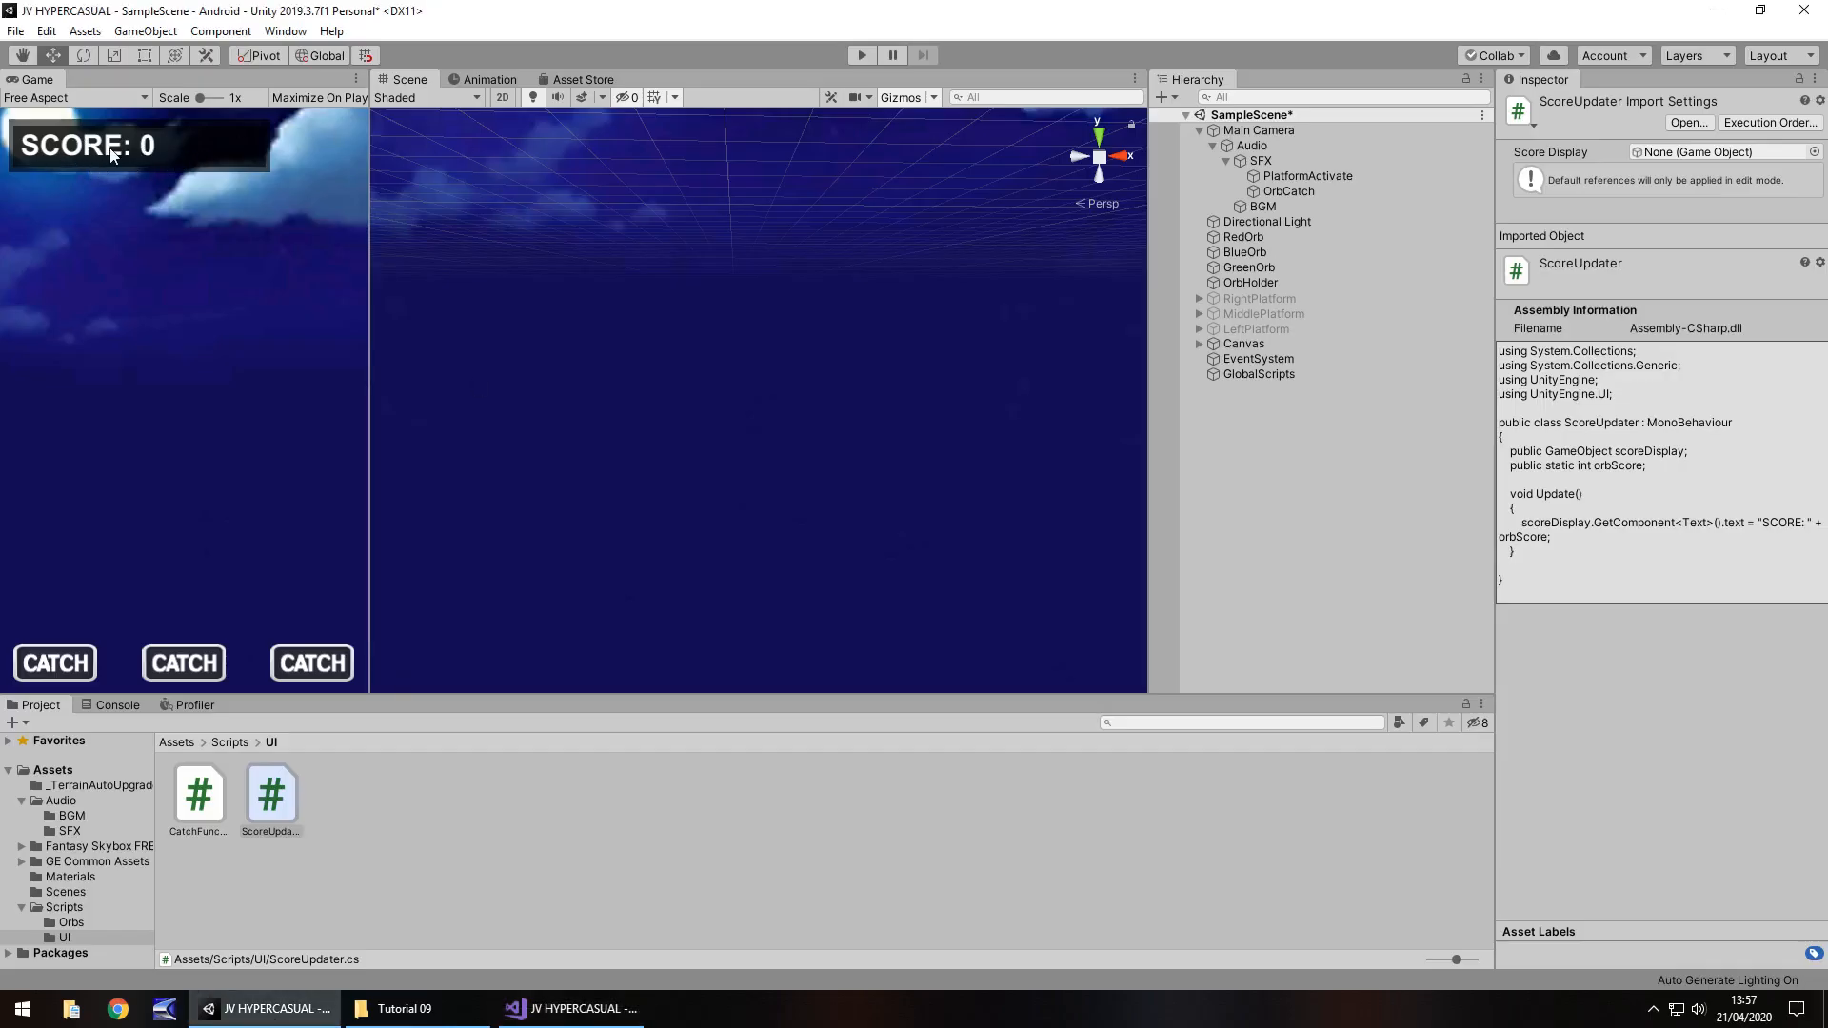
pyautogui.moveTo(1289, 240)
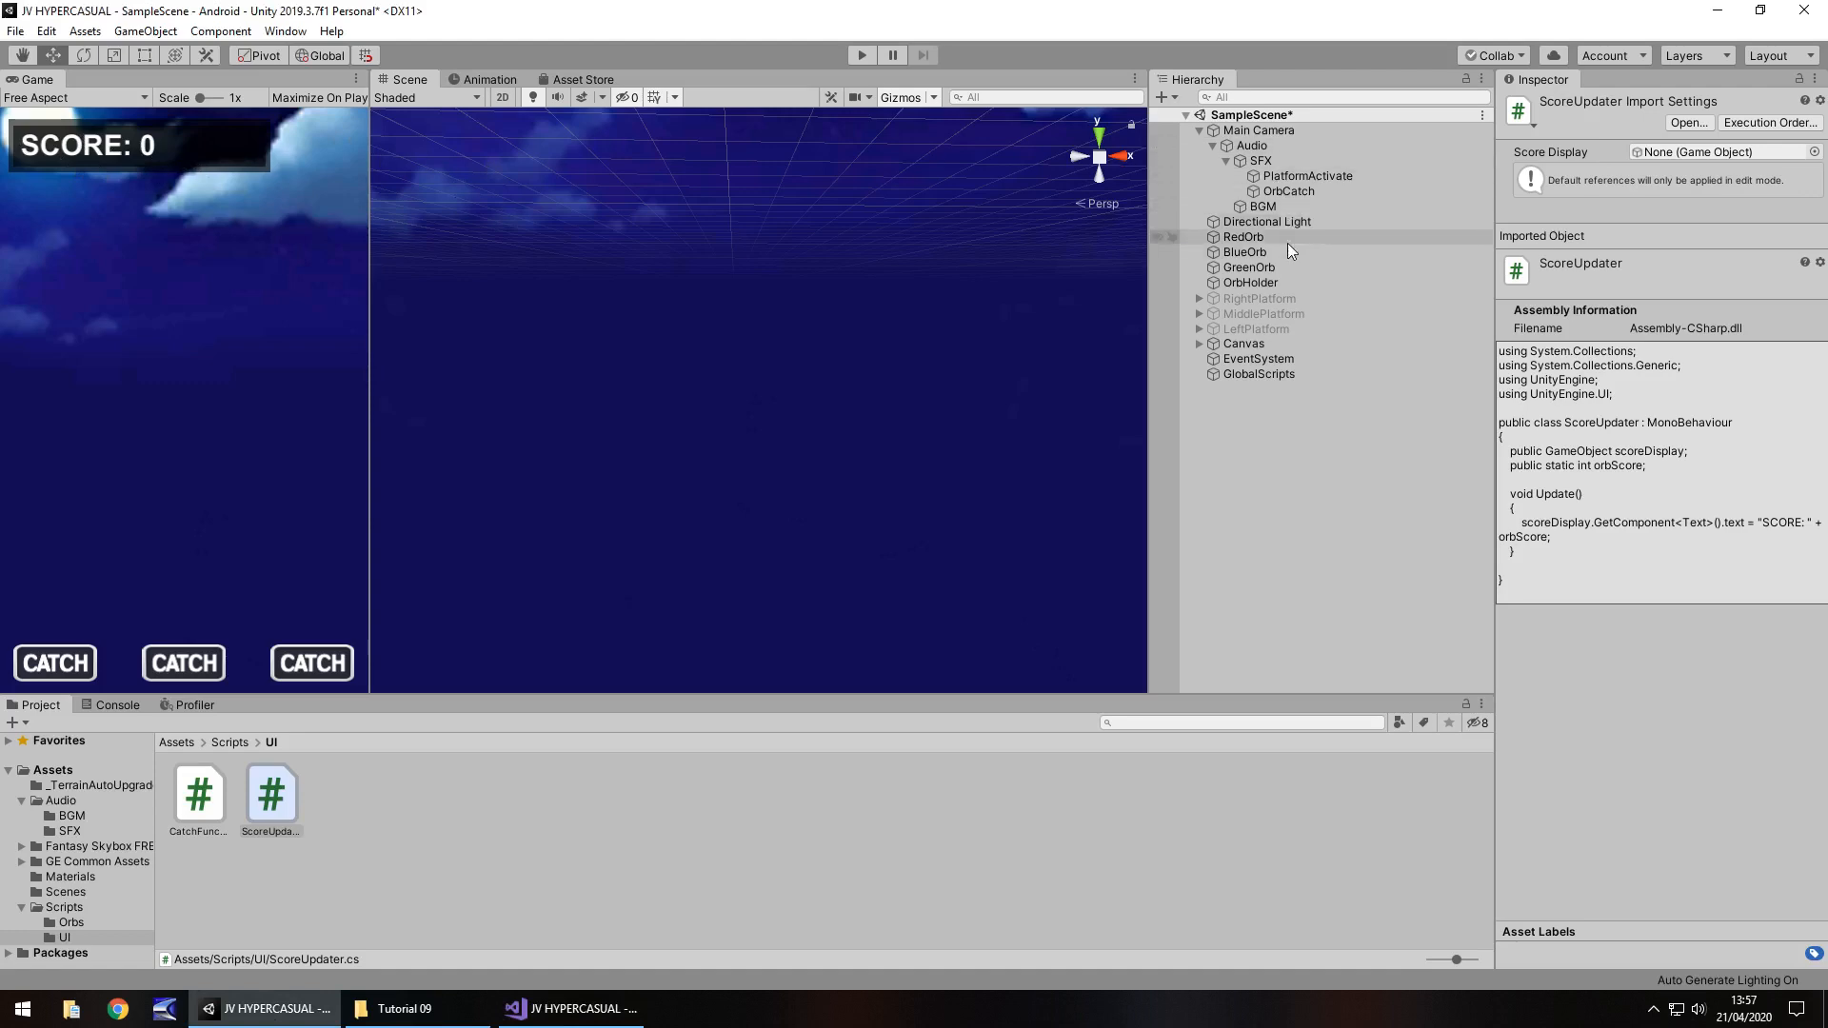
# Widen Panel01 and Panel02 with the Rect Tool to about 370–378 by 43.
pyautogui.click(1243, 343)
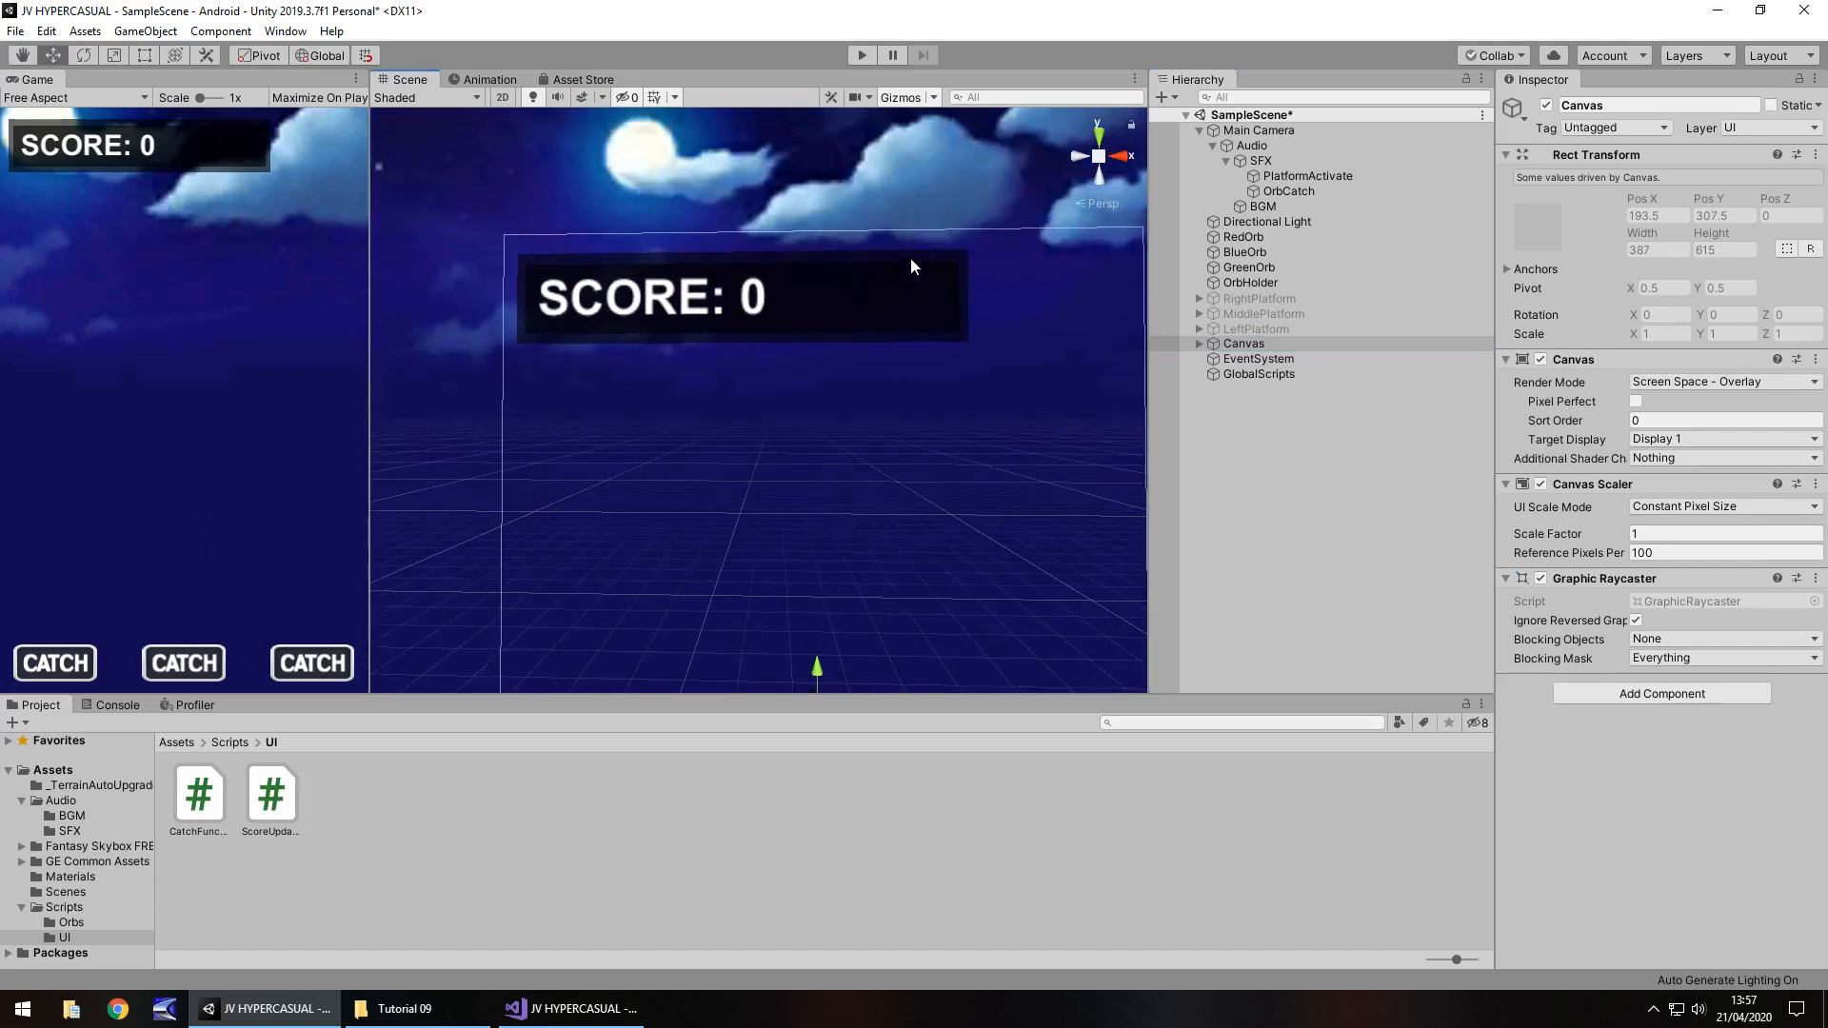
pyautogui.click(1257, 358)
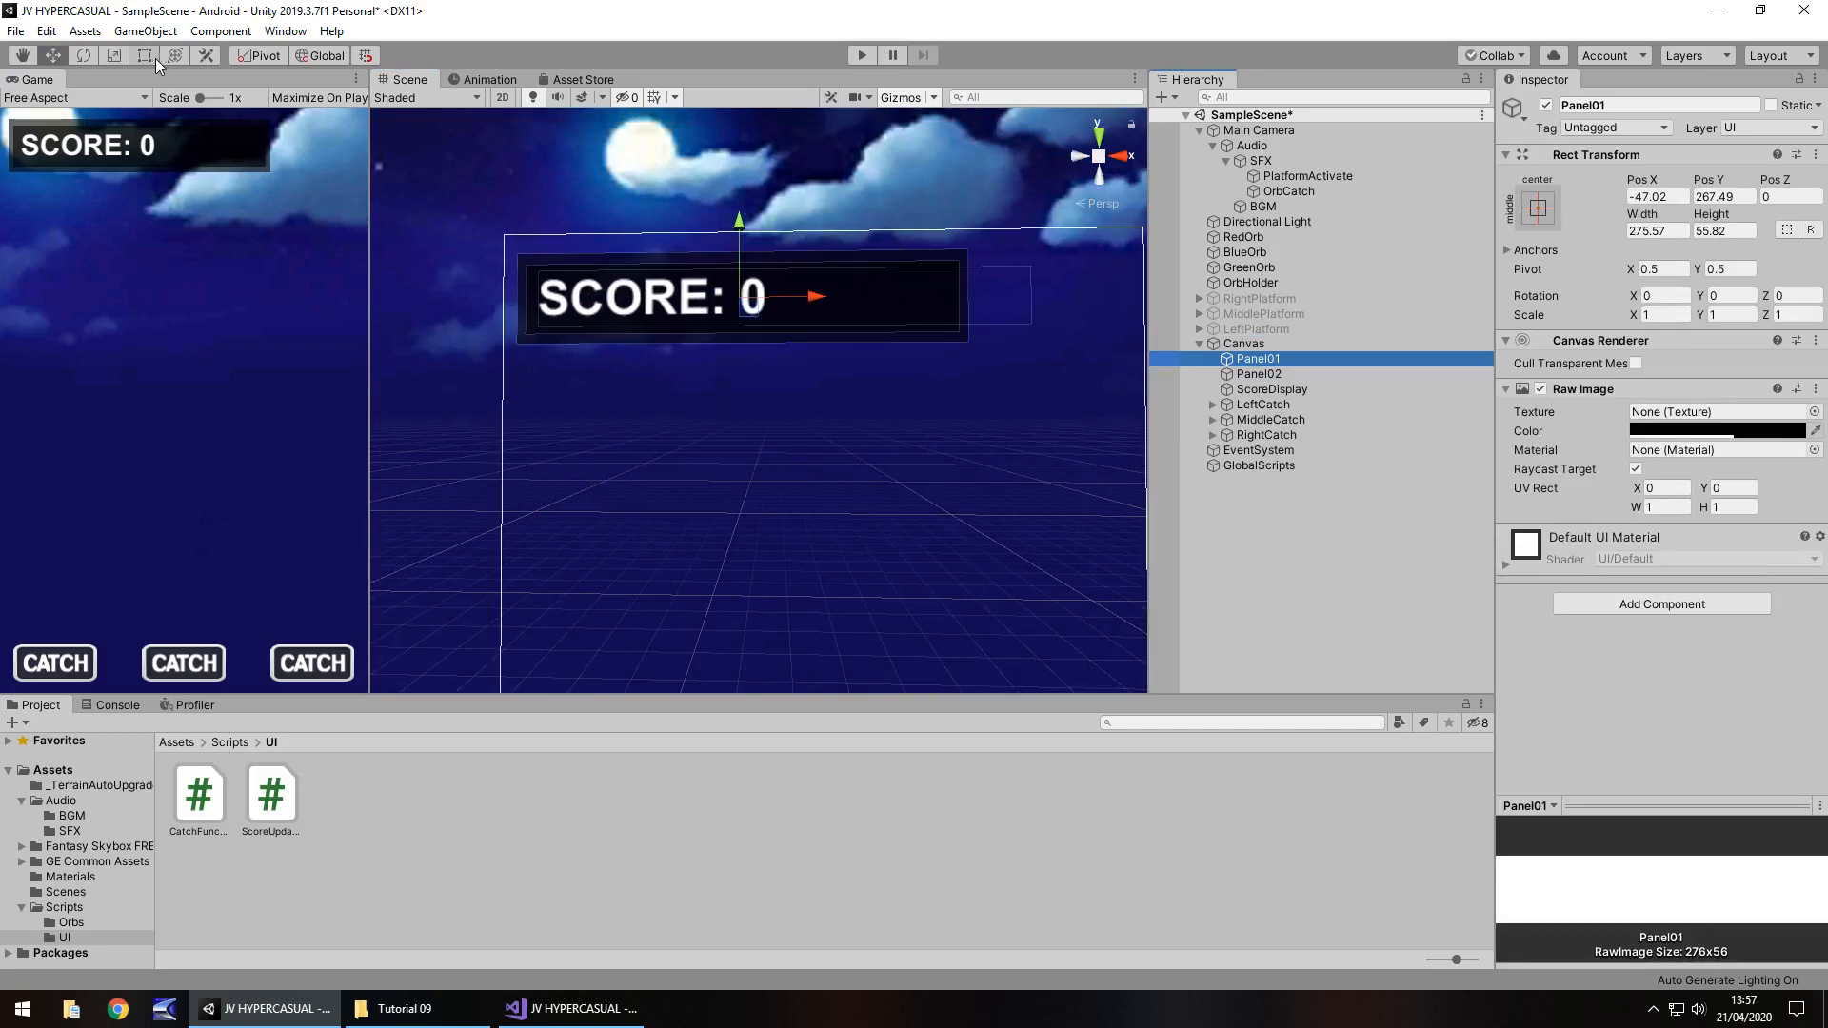
pyautogui.click(144, 55)
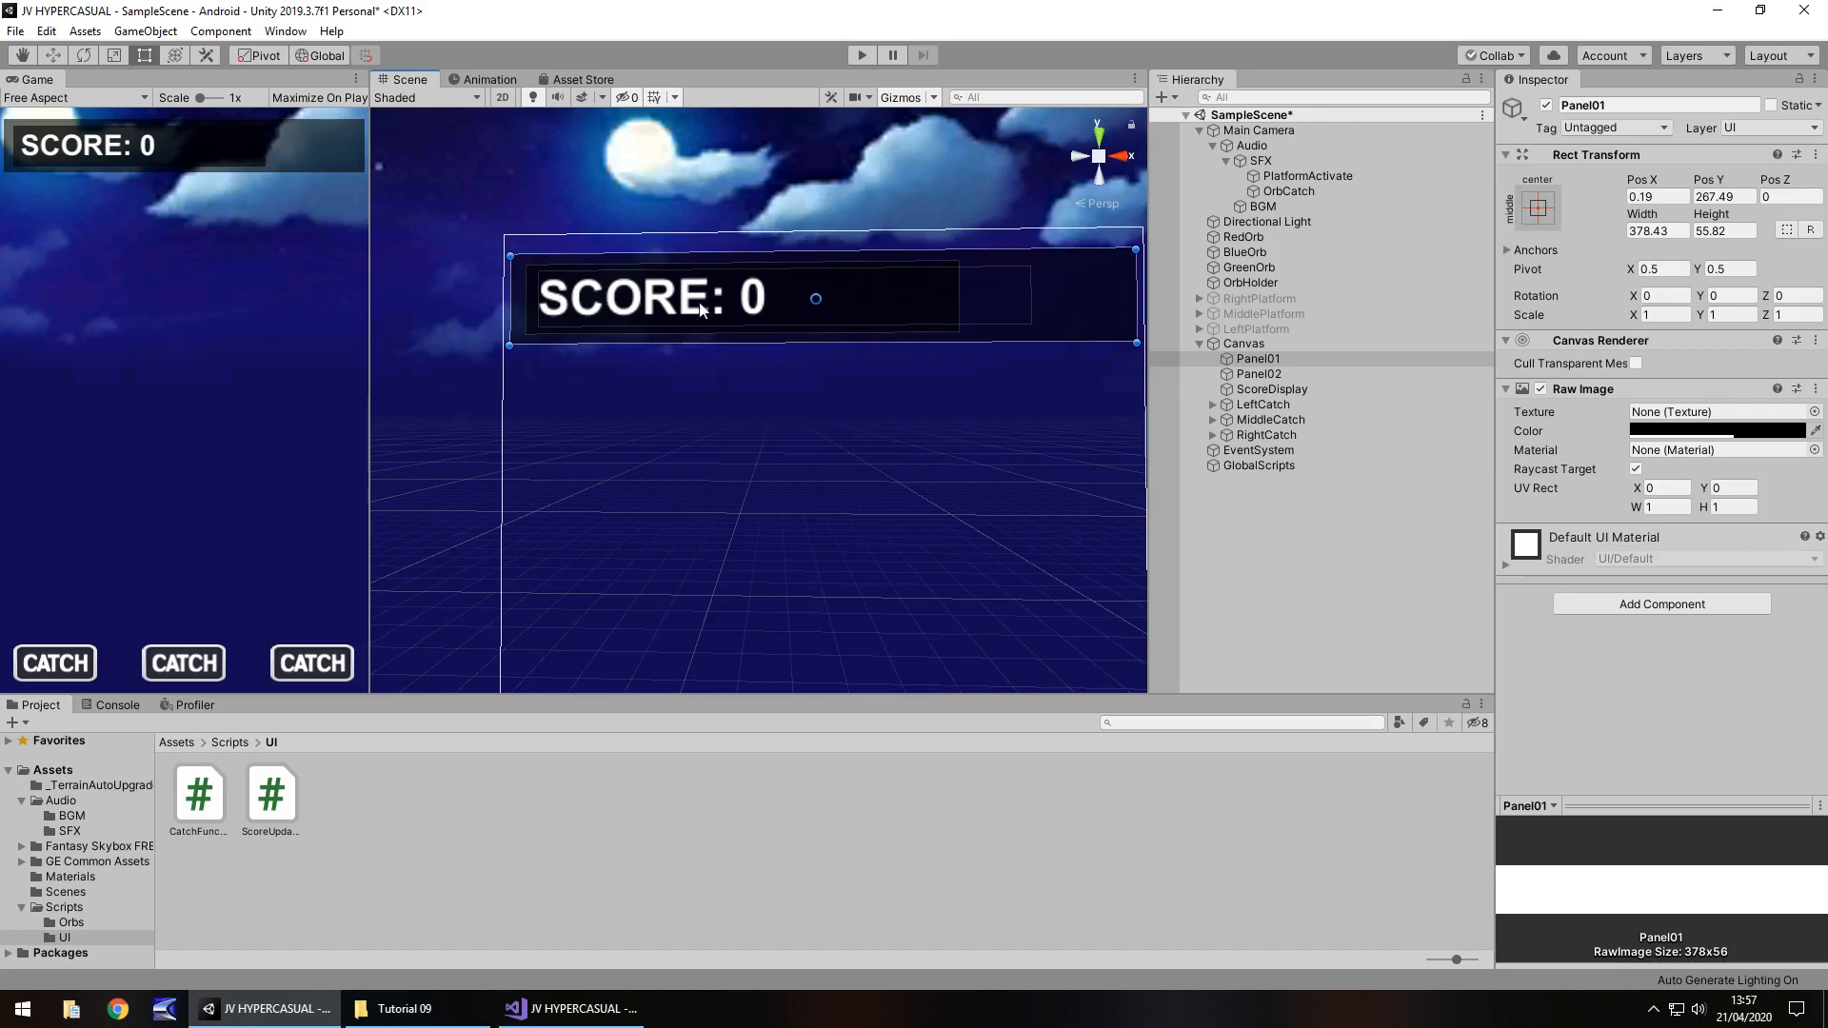
pyautogui.click(1259, 373)
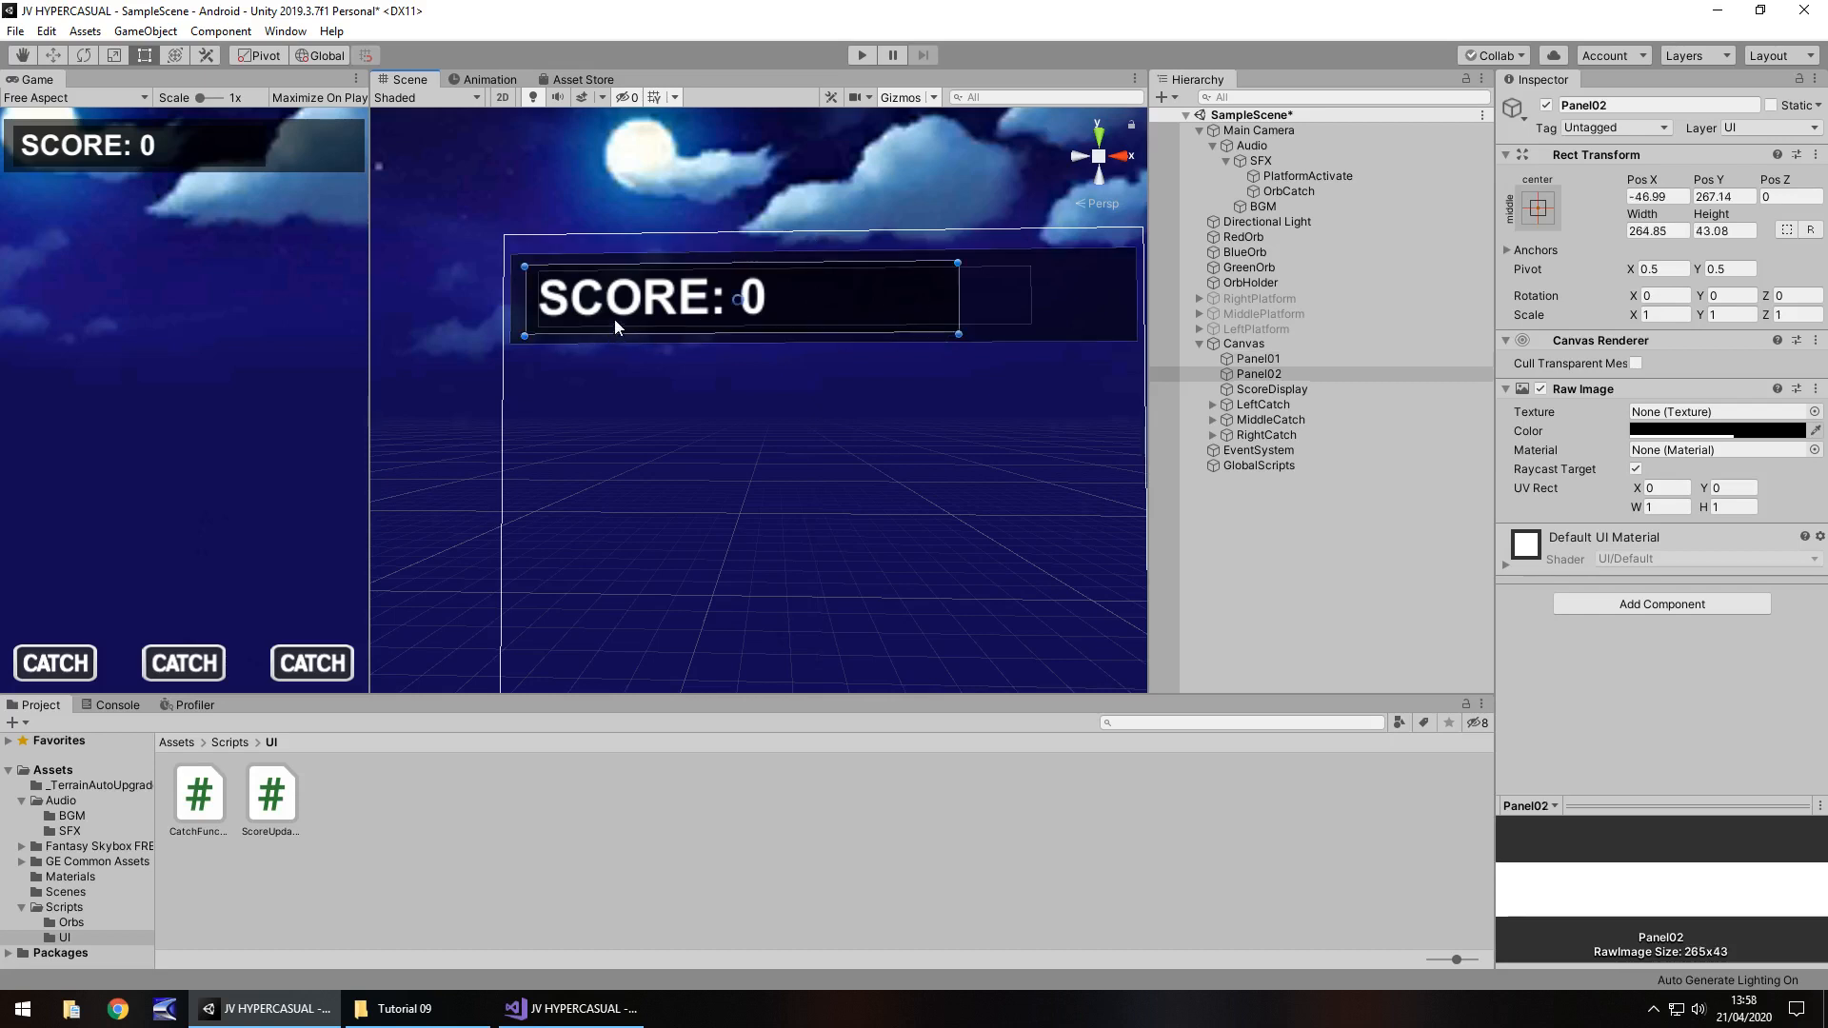
pyautogui.moveTo(741, 297); pyautogui.dragTo(735, 297)
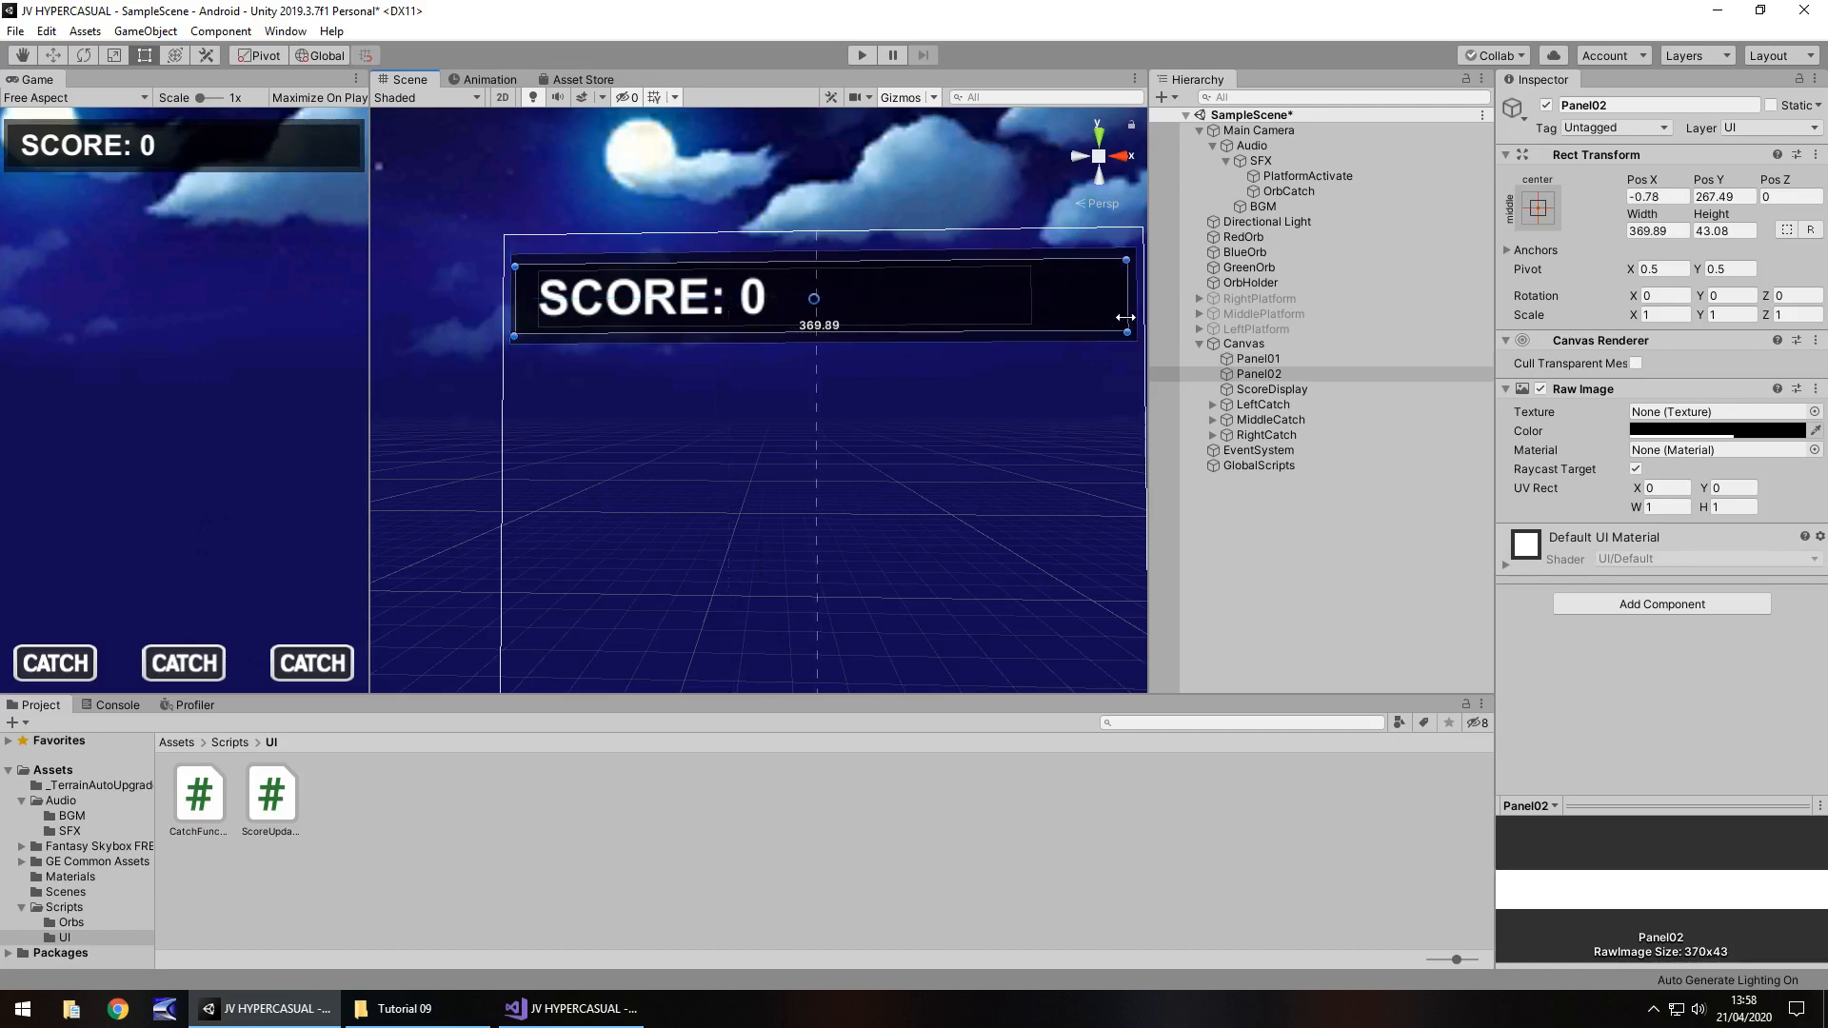
pyautogui.moveTo(723, 284)
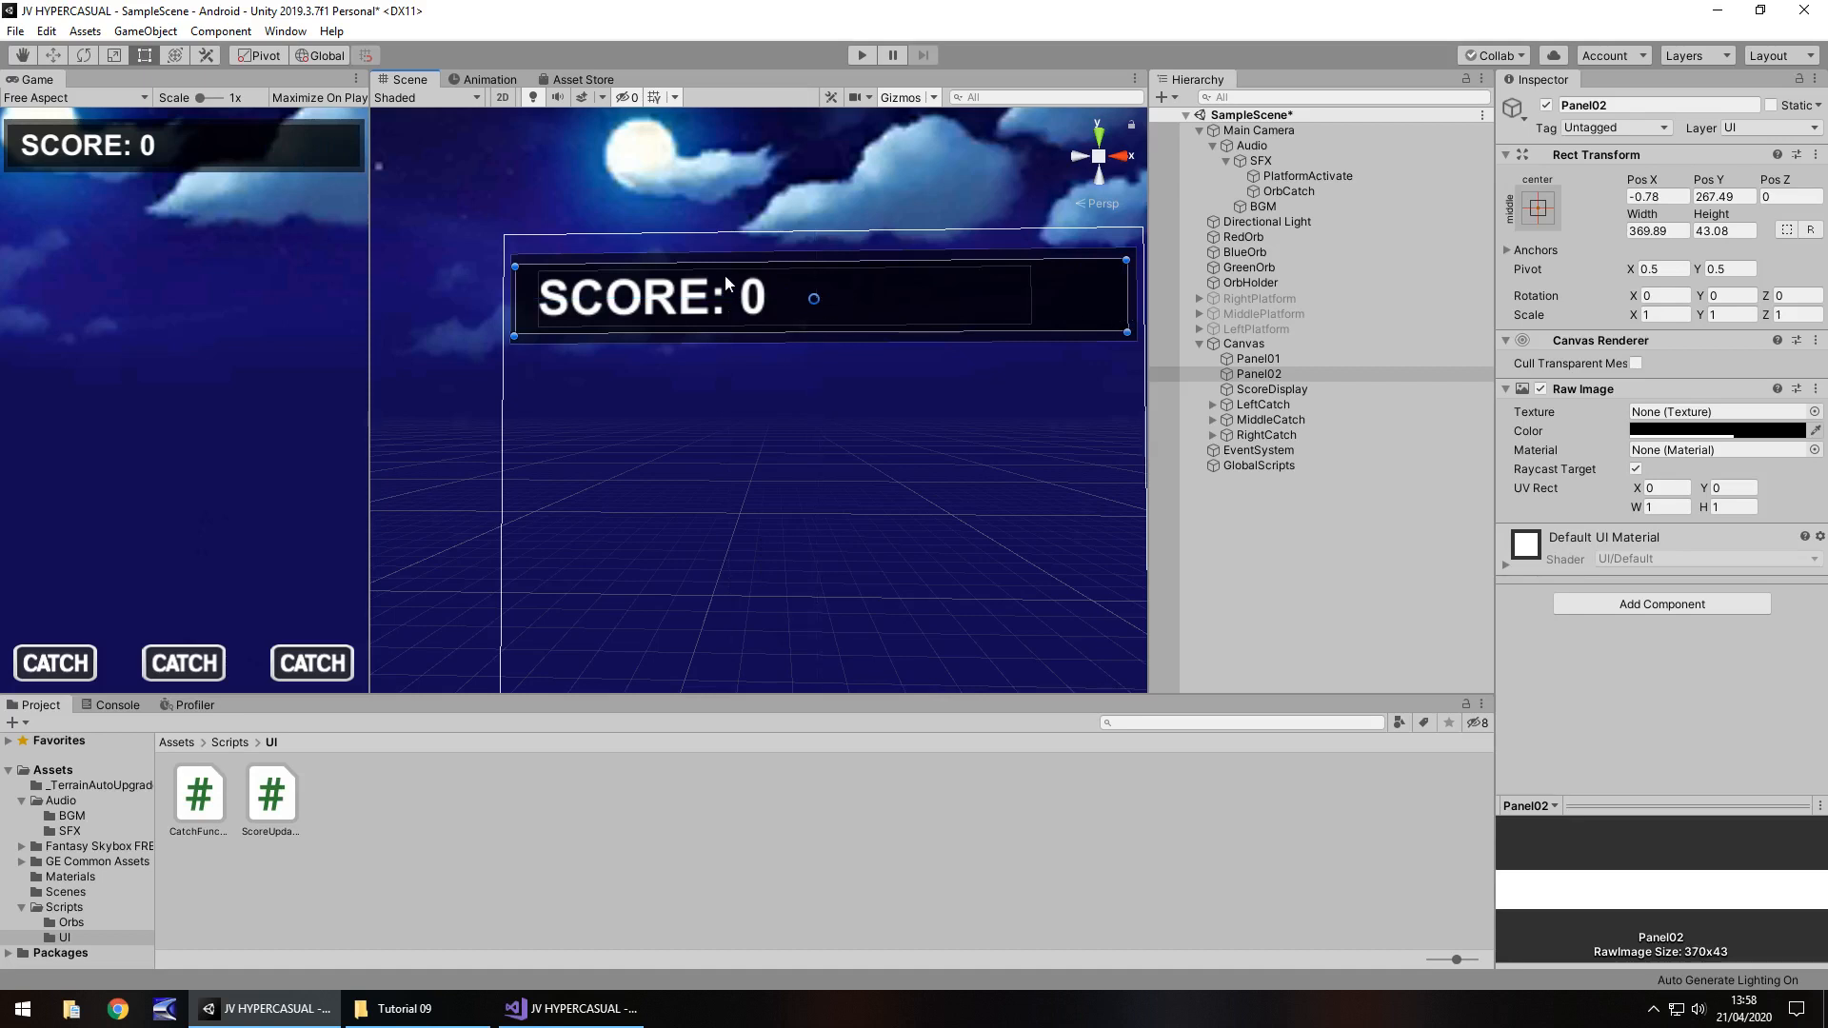
pyautogui.moveTo(695, 366)
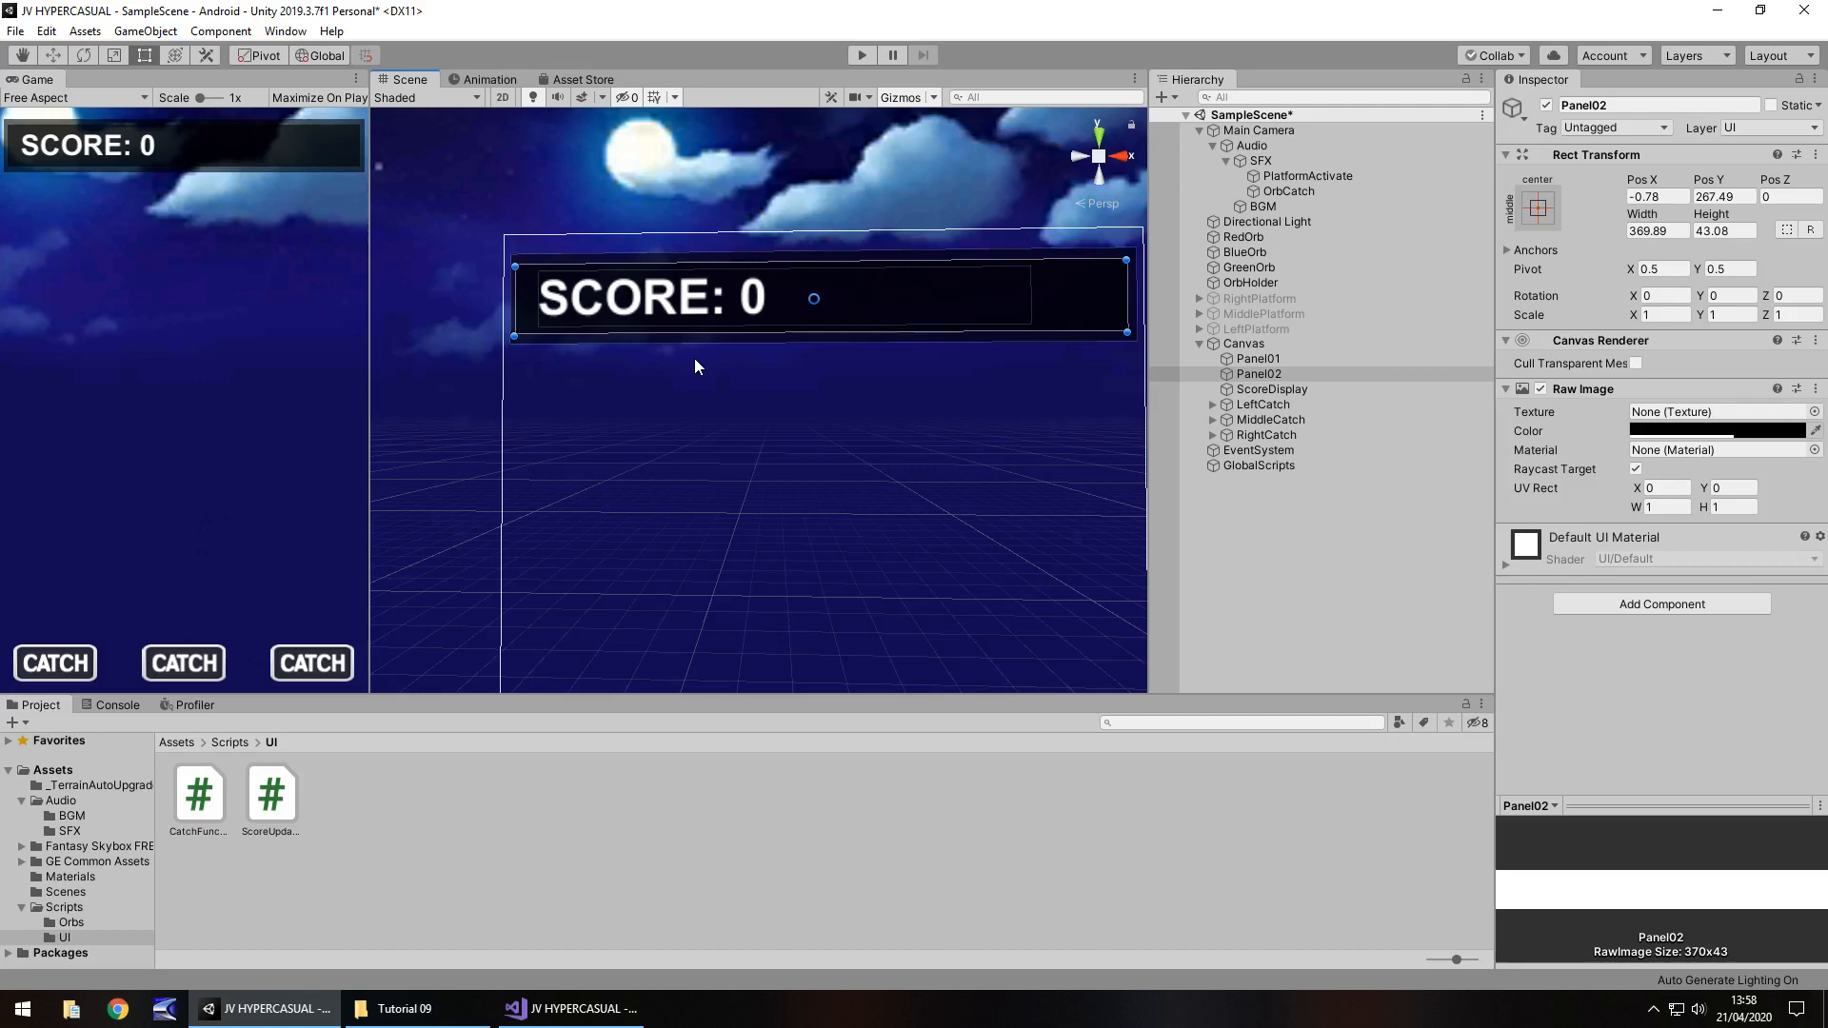
pyautogui.moveTo(302, 167)
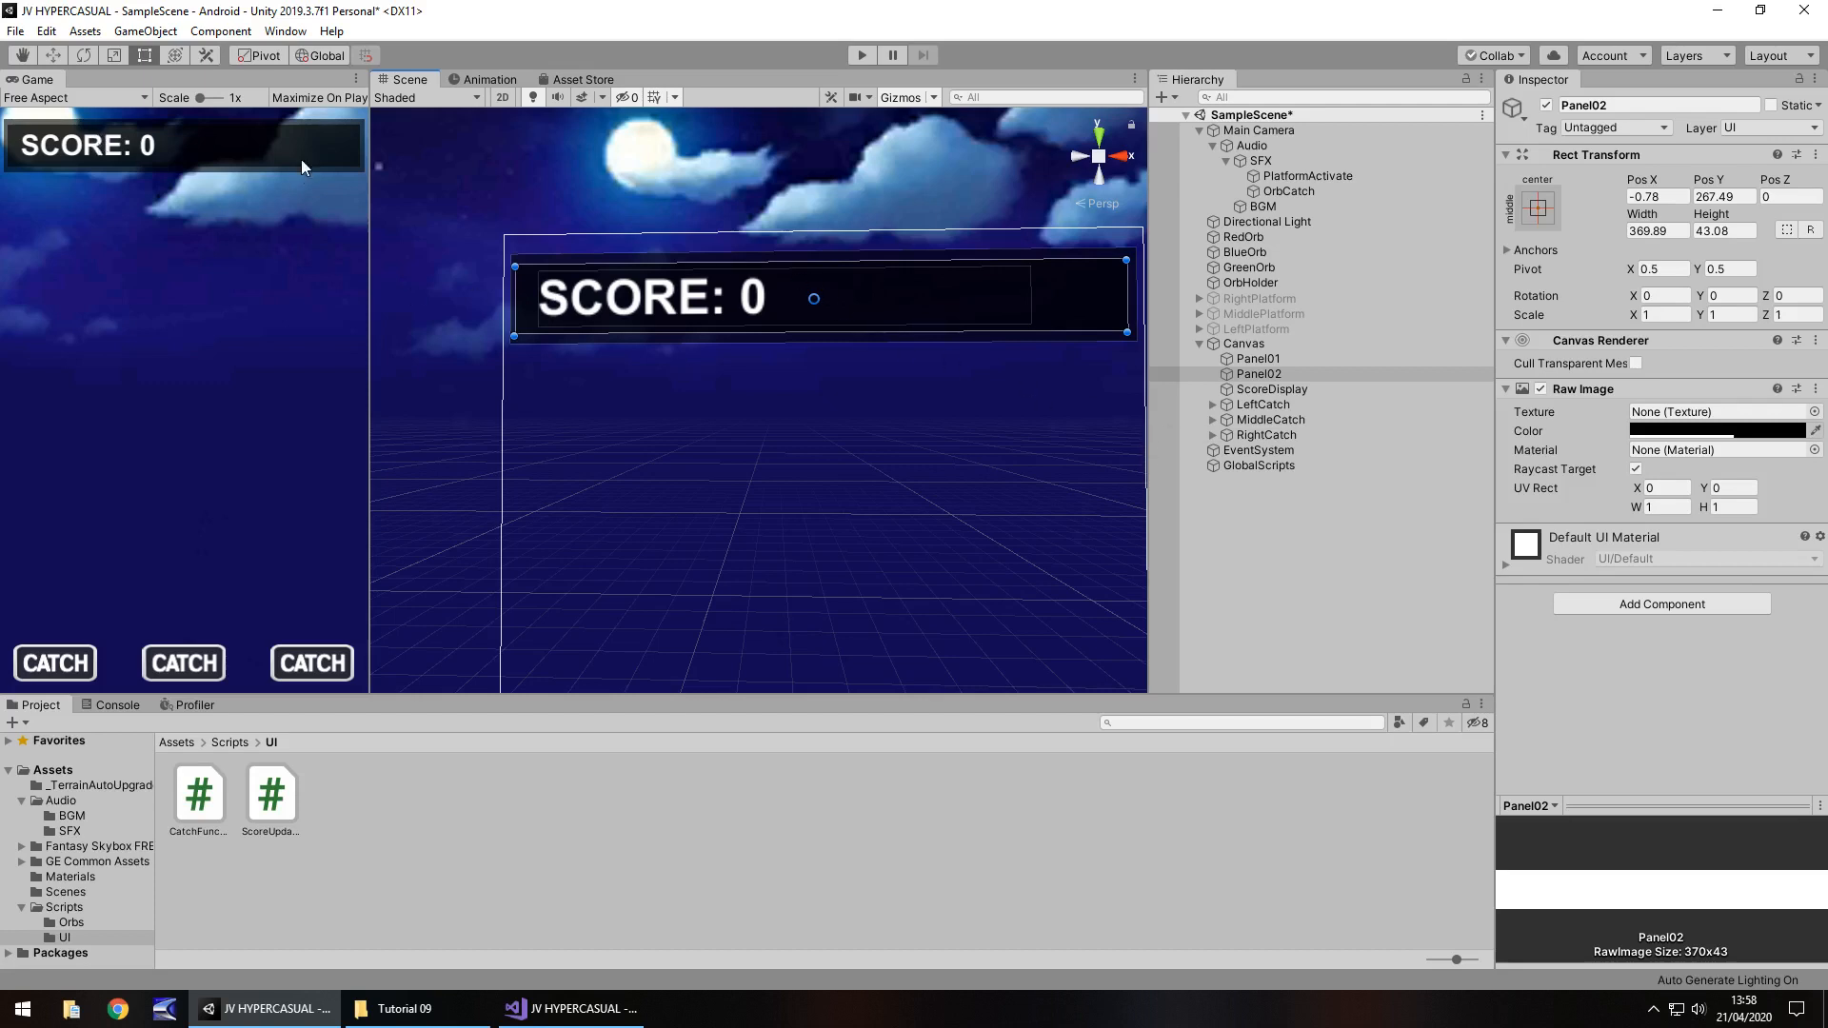
pyautogui.moveTo(305, 169)
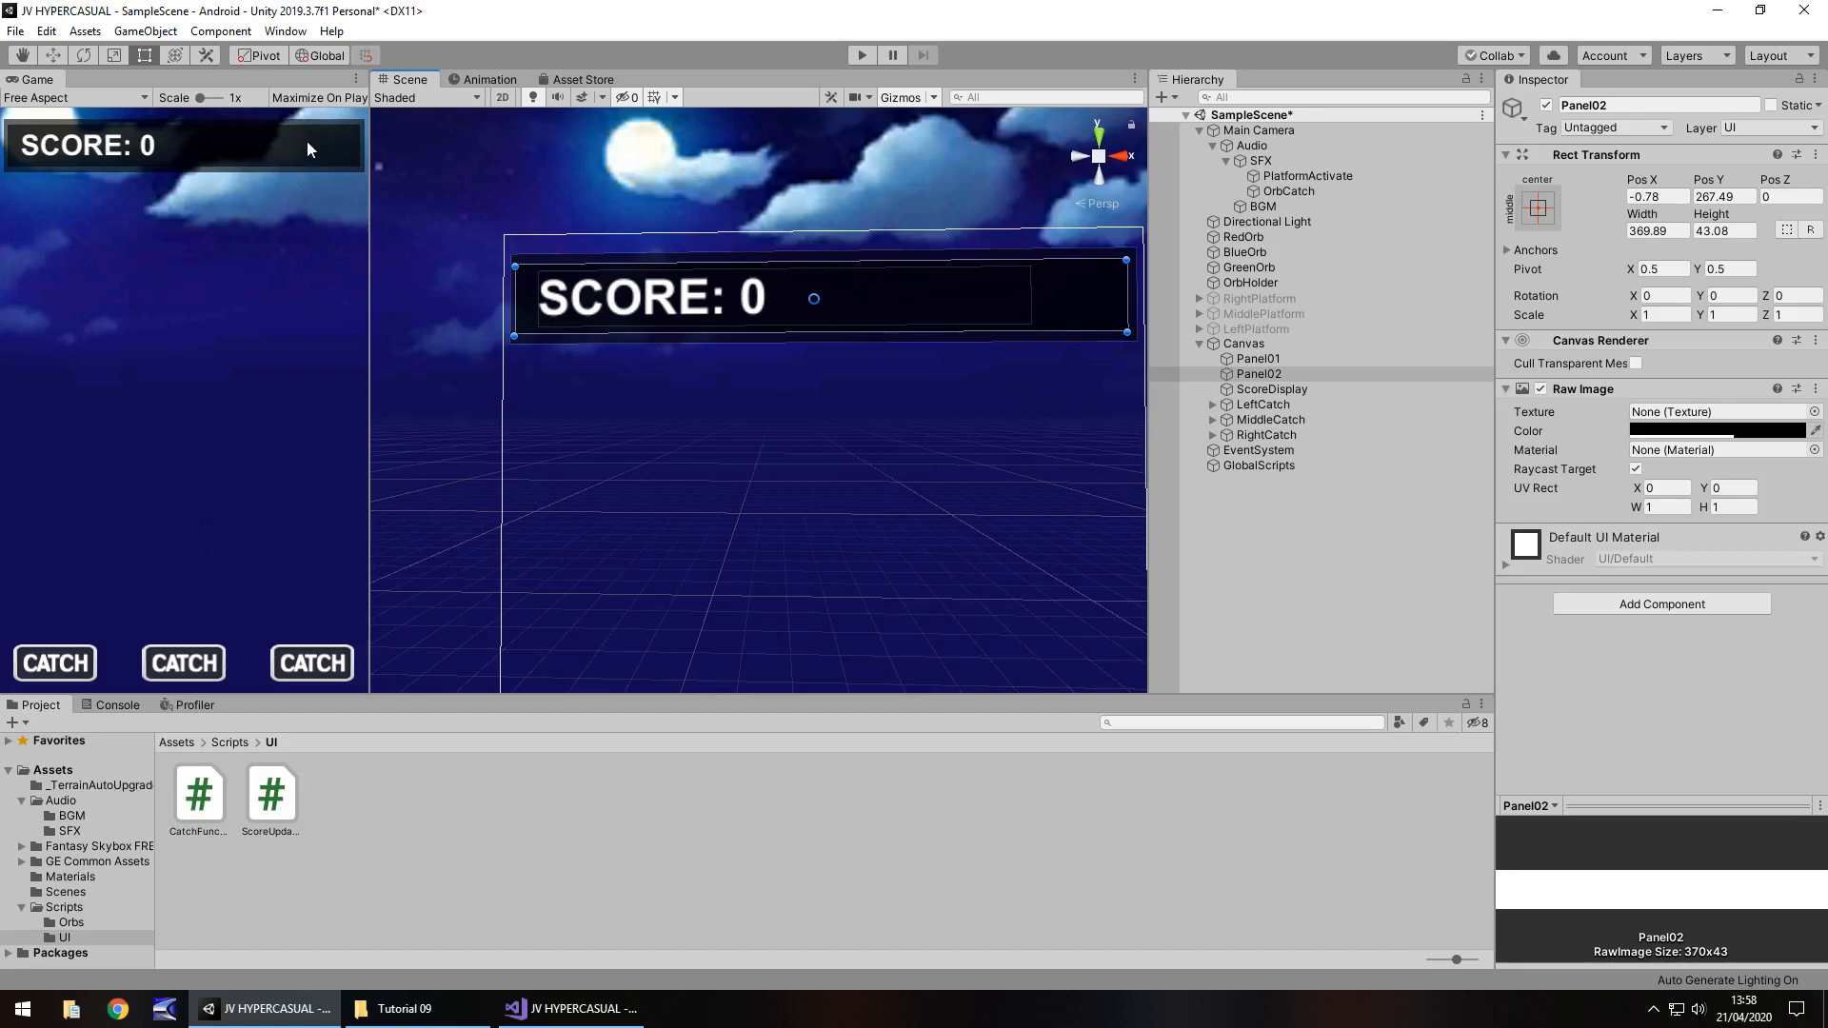
pyautogui.click(1272, 388)
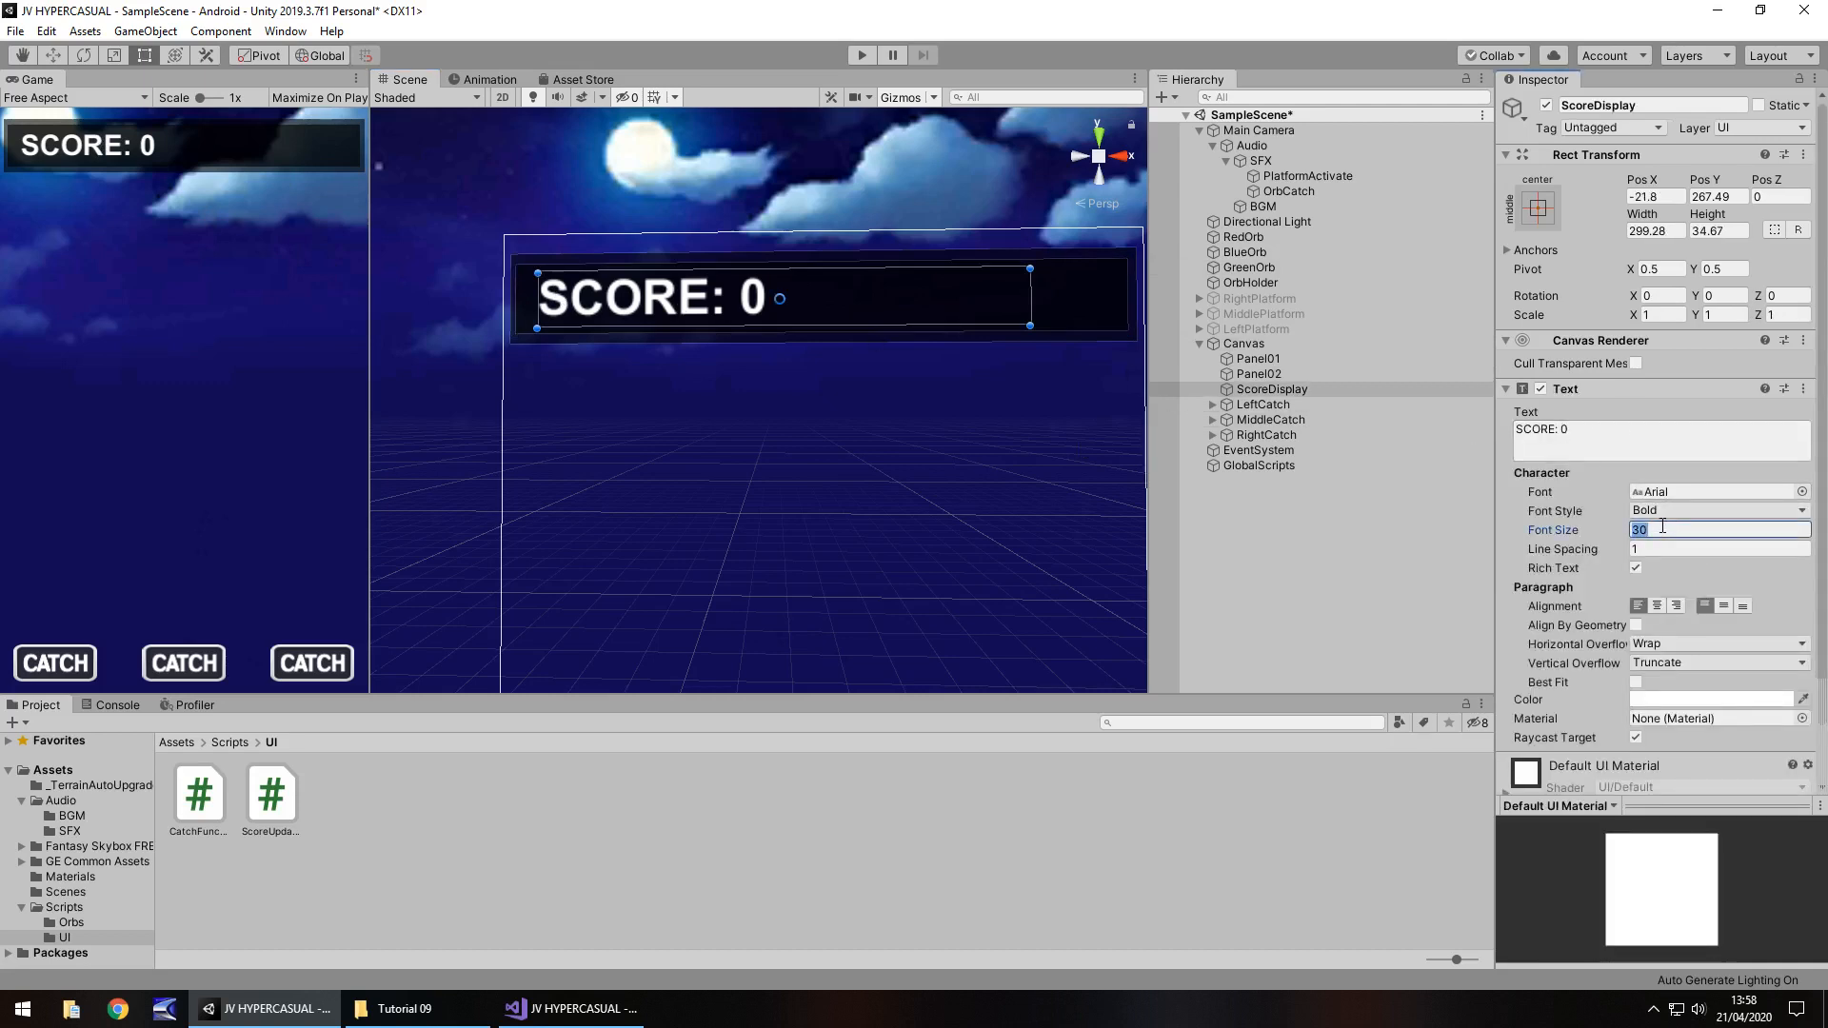
# Set ScoreDisplay font size to 24 and narrow its rect to about 171 wide on the left.
pyautogui.write('24')
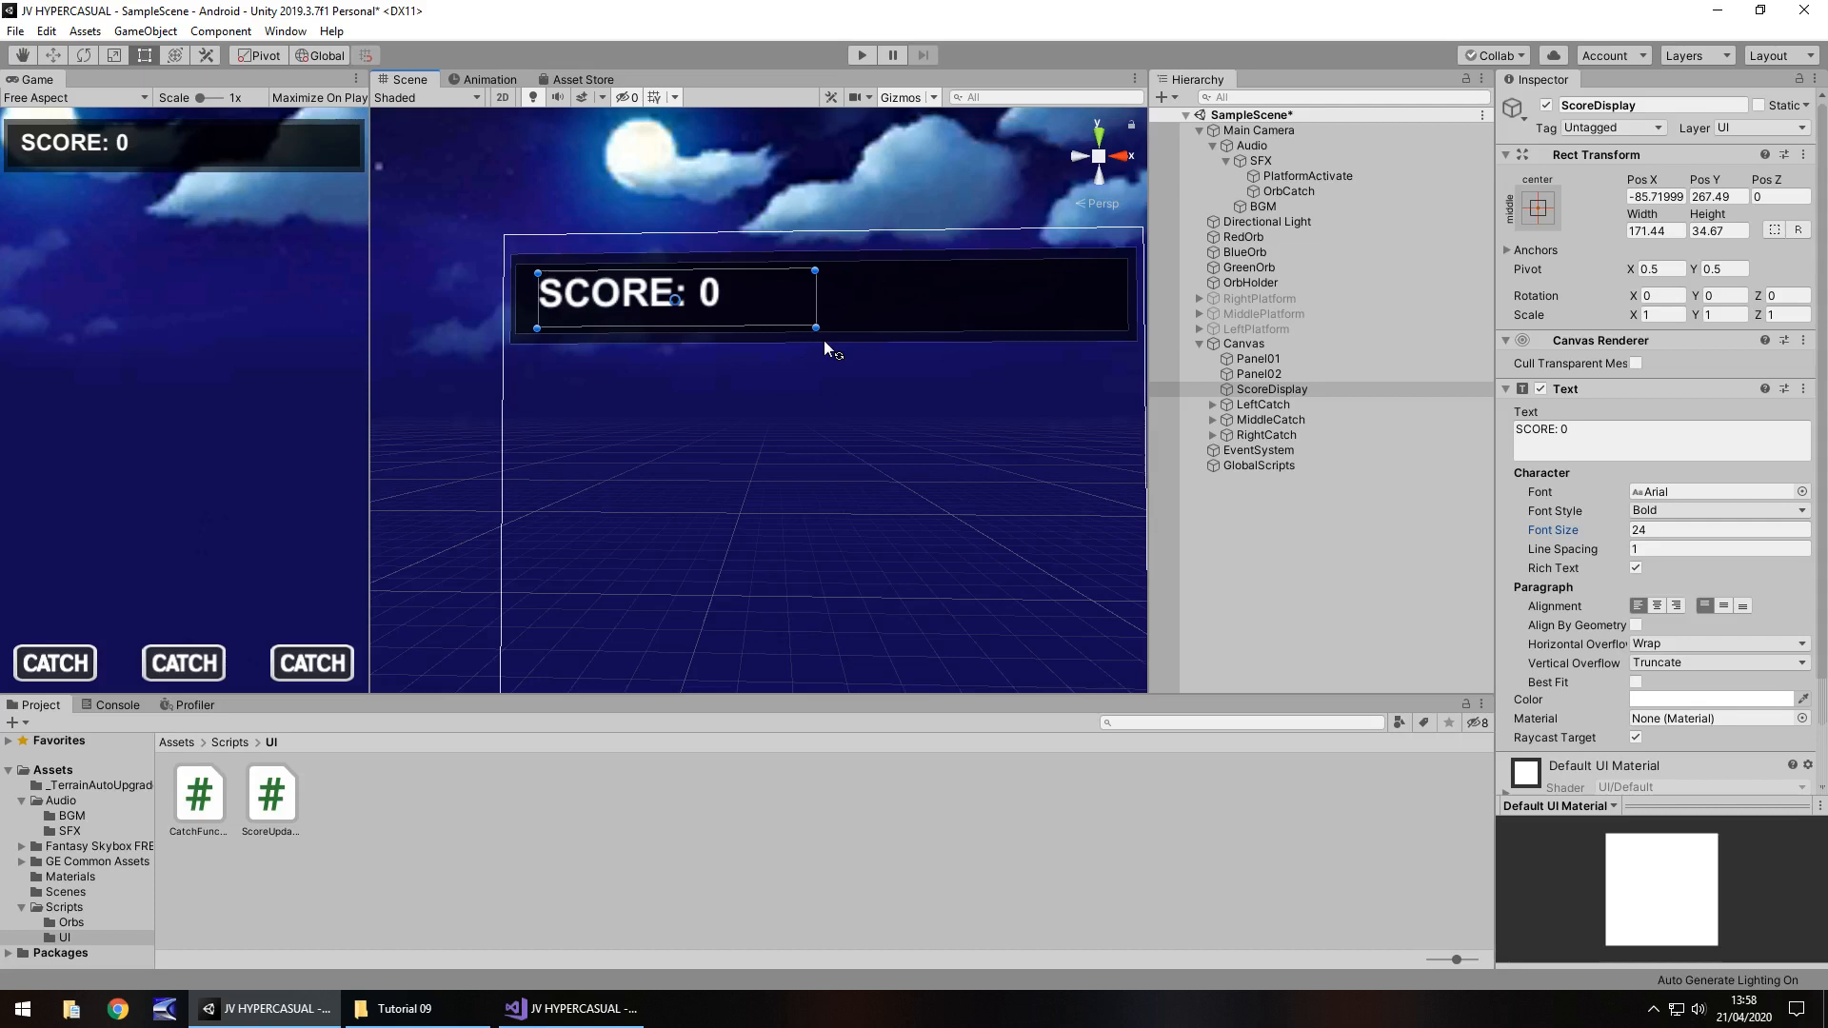
pyautogui.moveTo(586, 358)
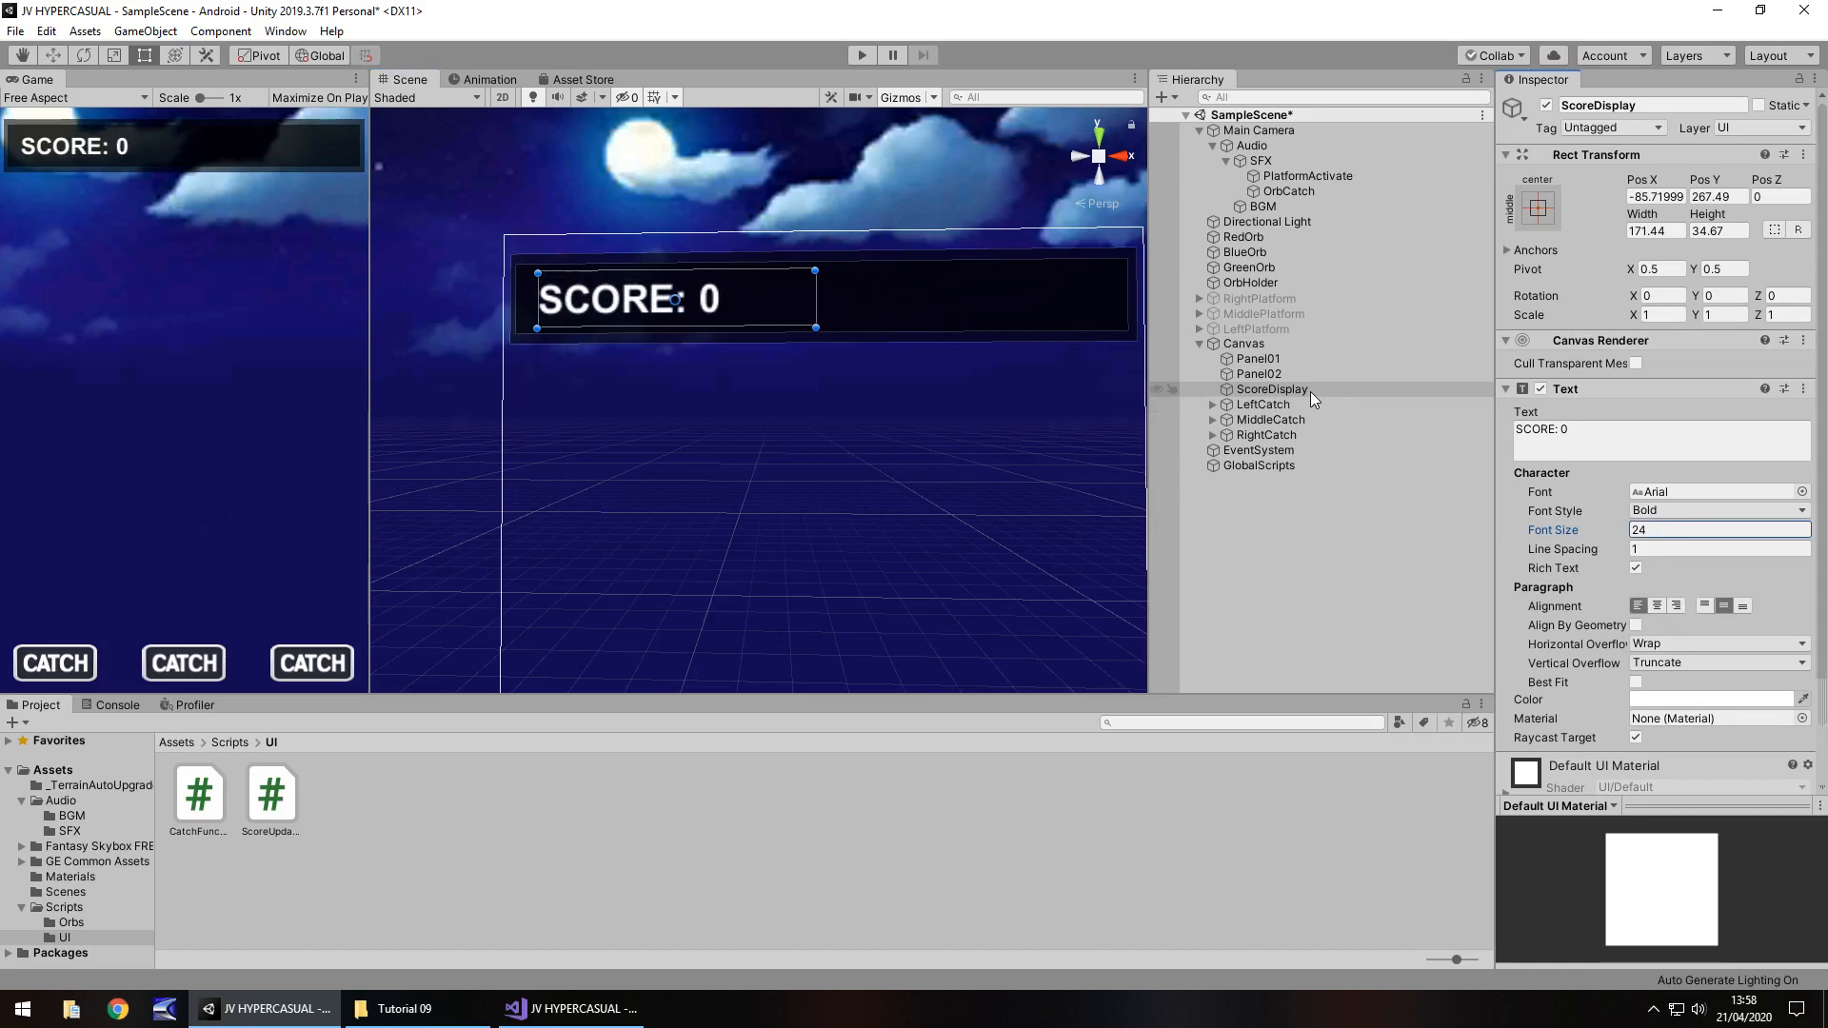
pyautogui.click(1274, 389)
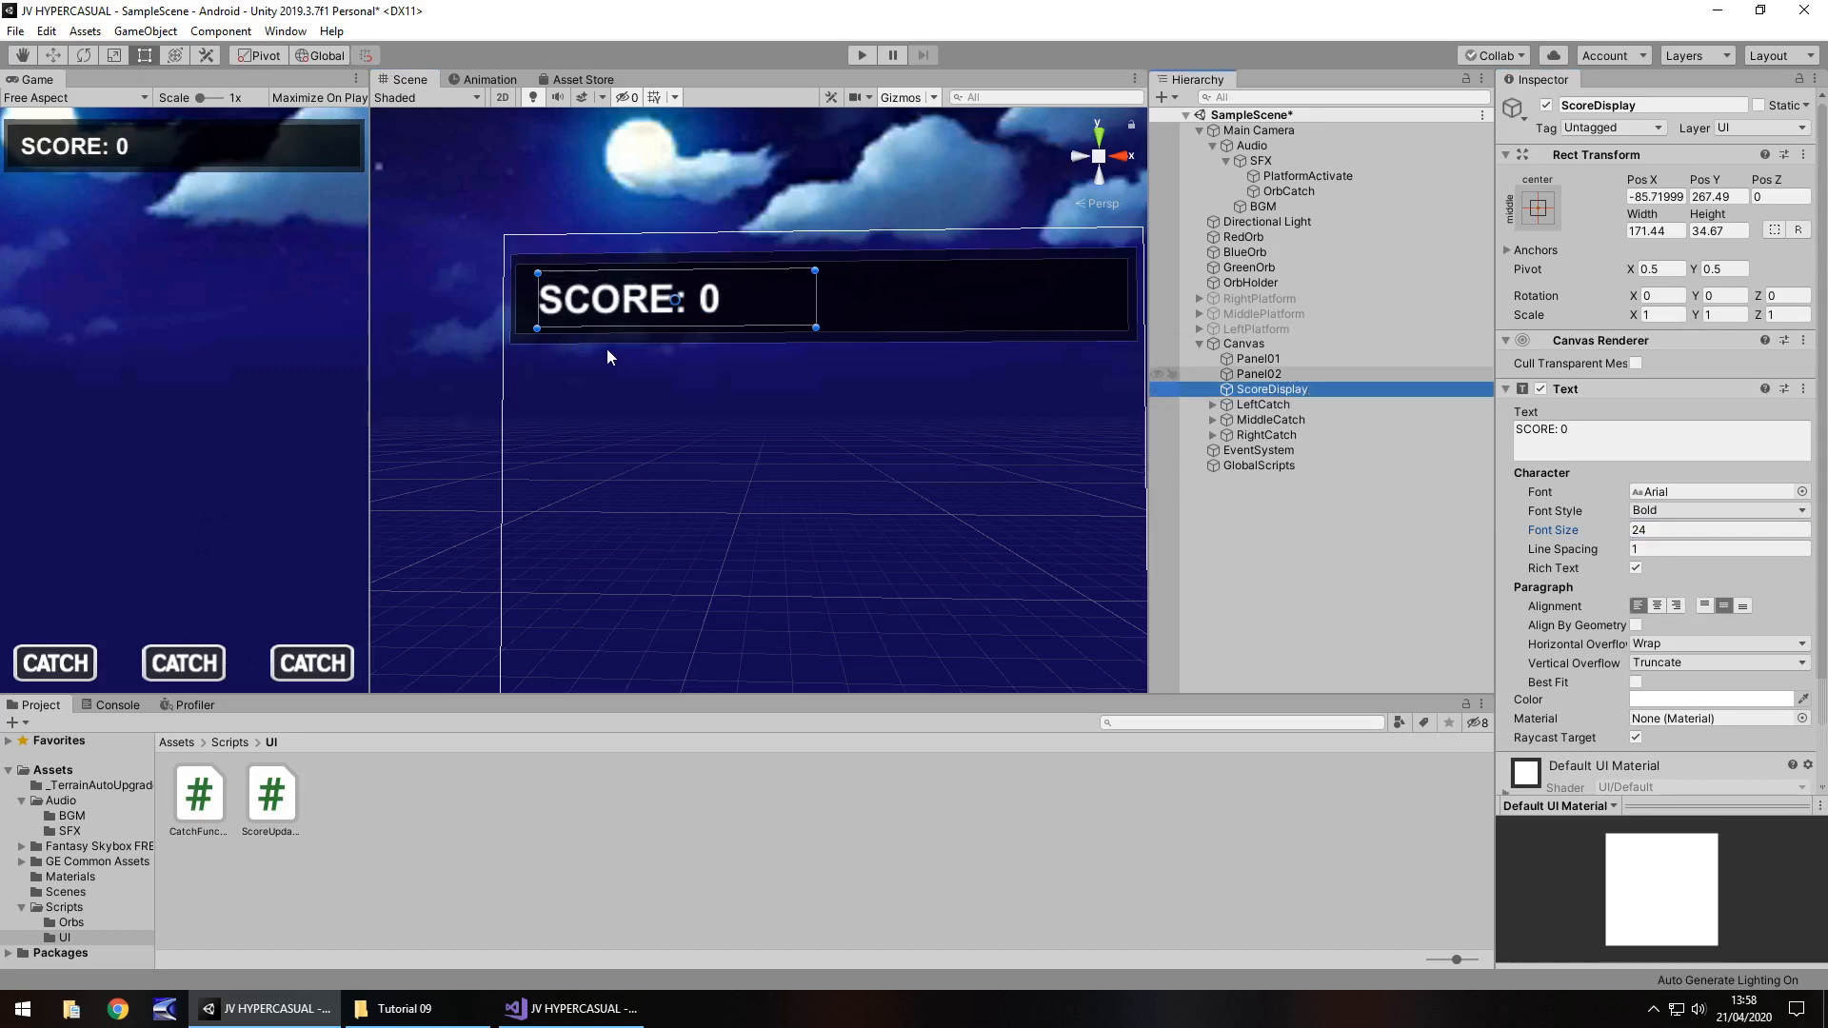
pyautogui.moveTo(648, 324)
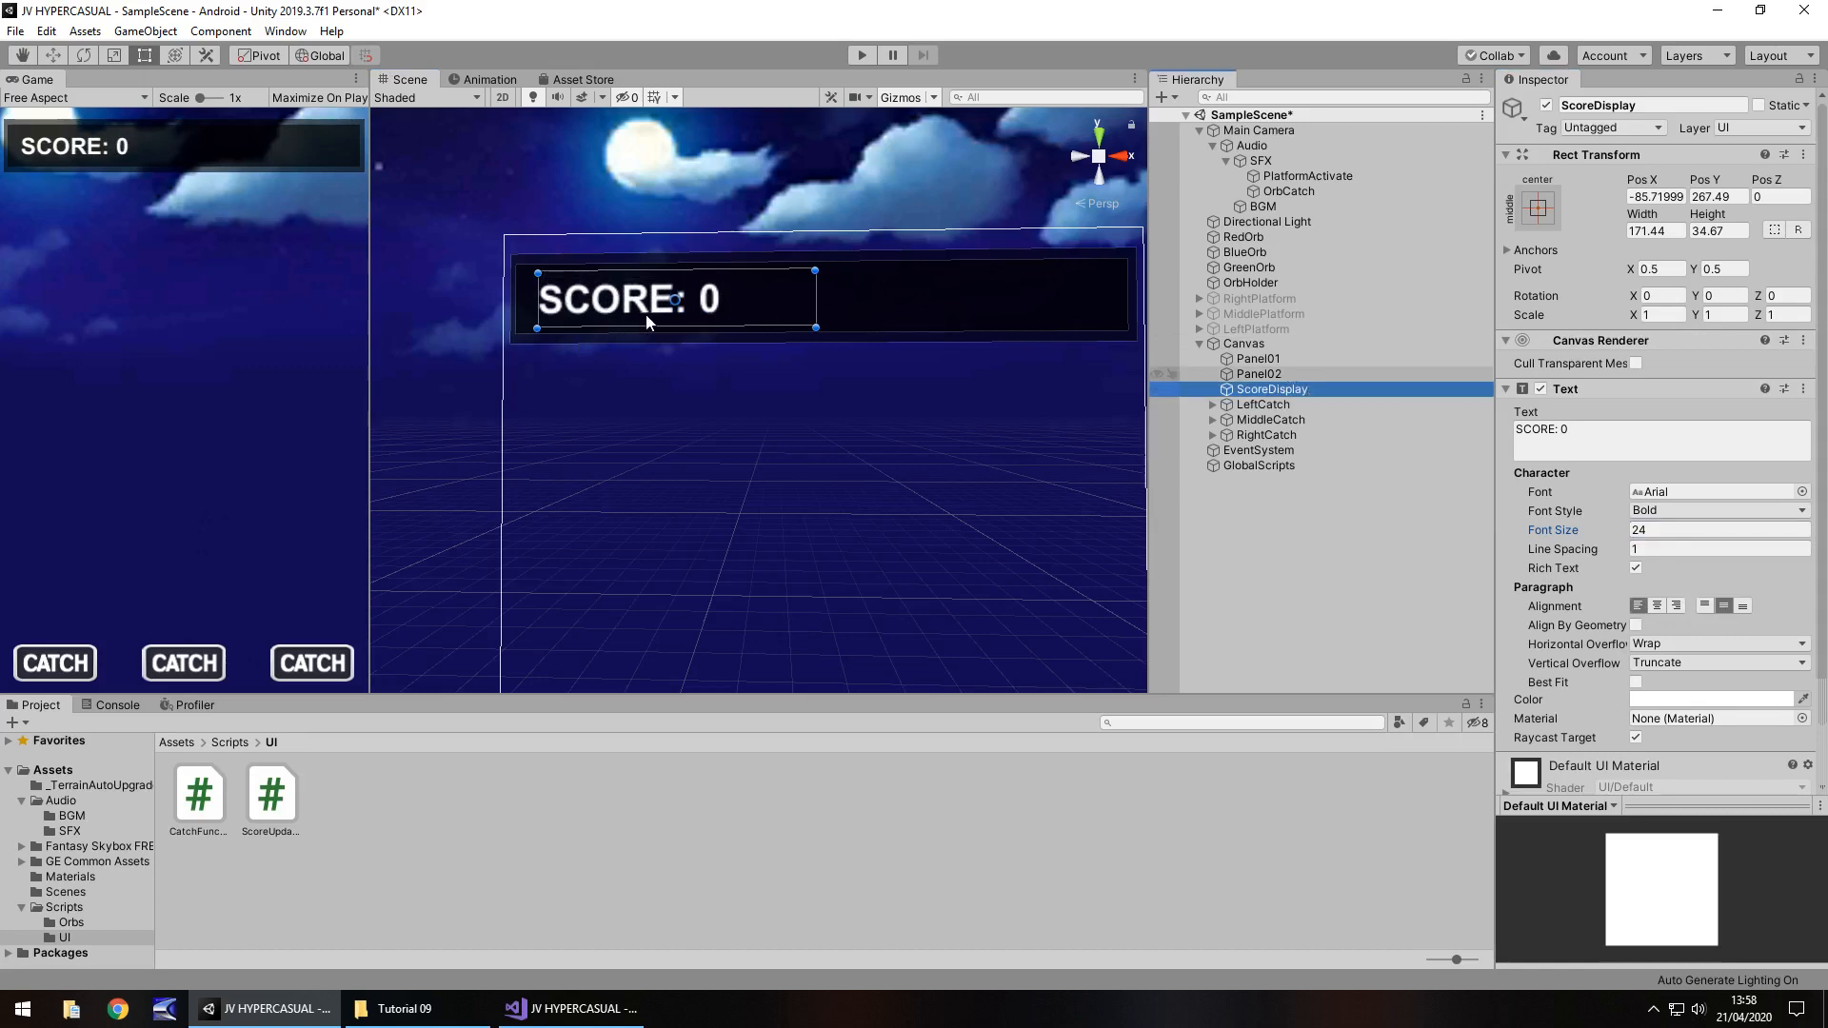
# Duplicate the score text as OrbDisplay and set its text to 'ORBS: 0'.
pyautogui.press('ctrl+d')
pyautogui.write('Orb')
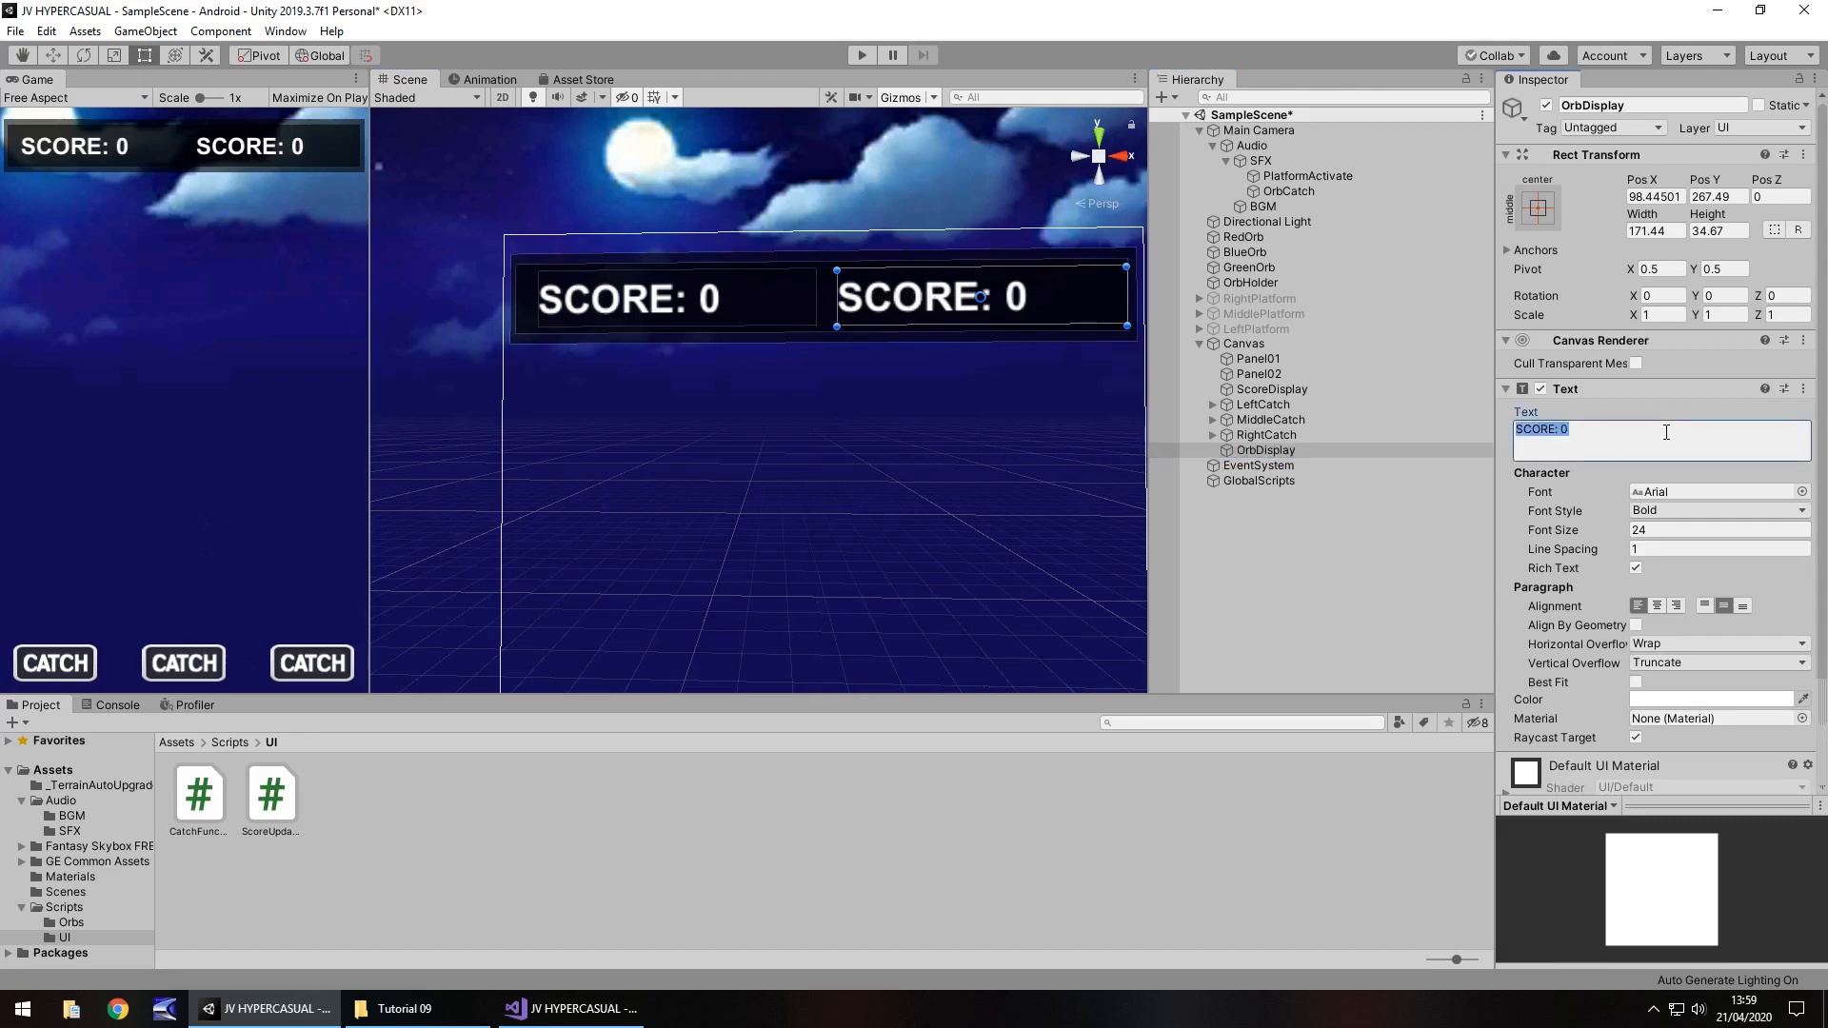
pyautogui.write('ORBS CAUGH')
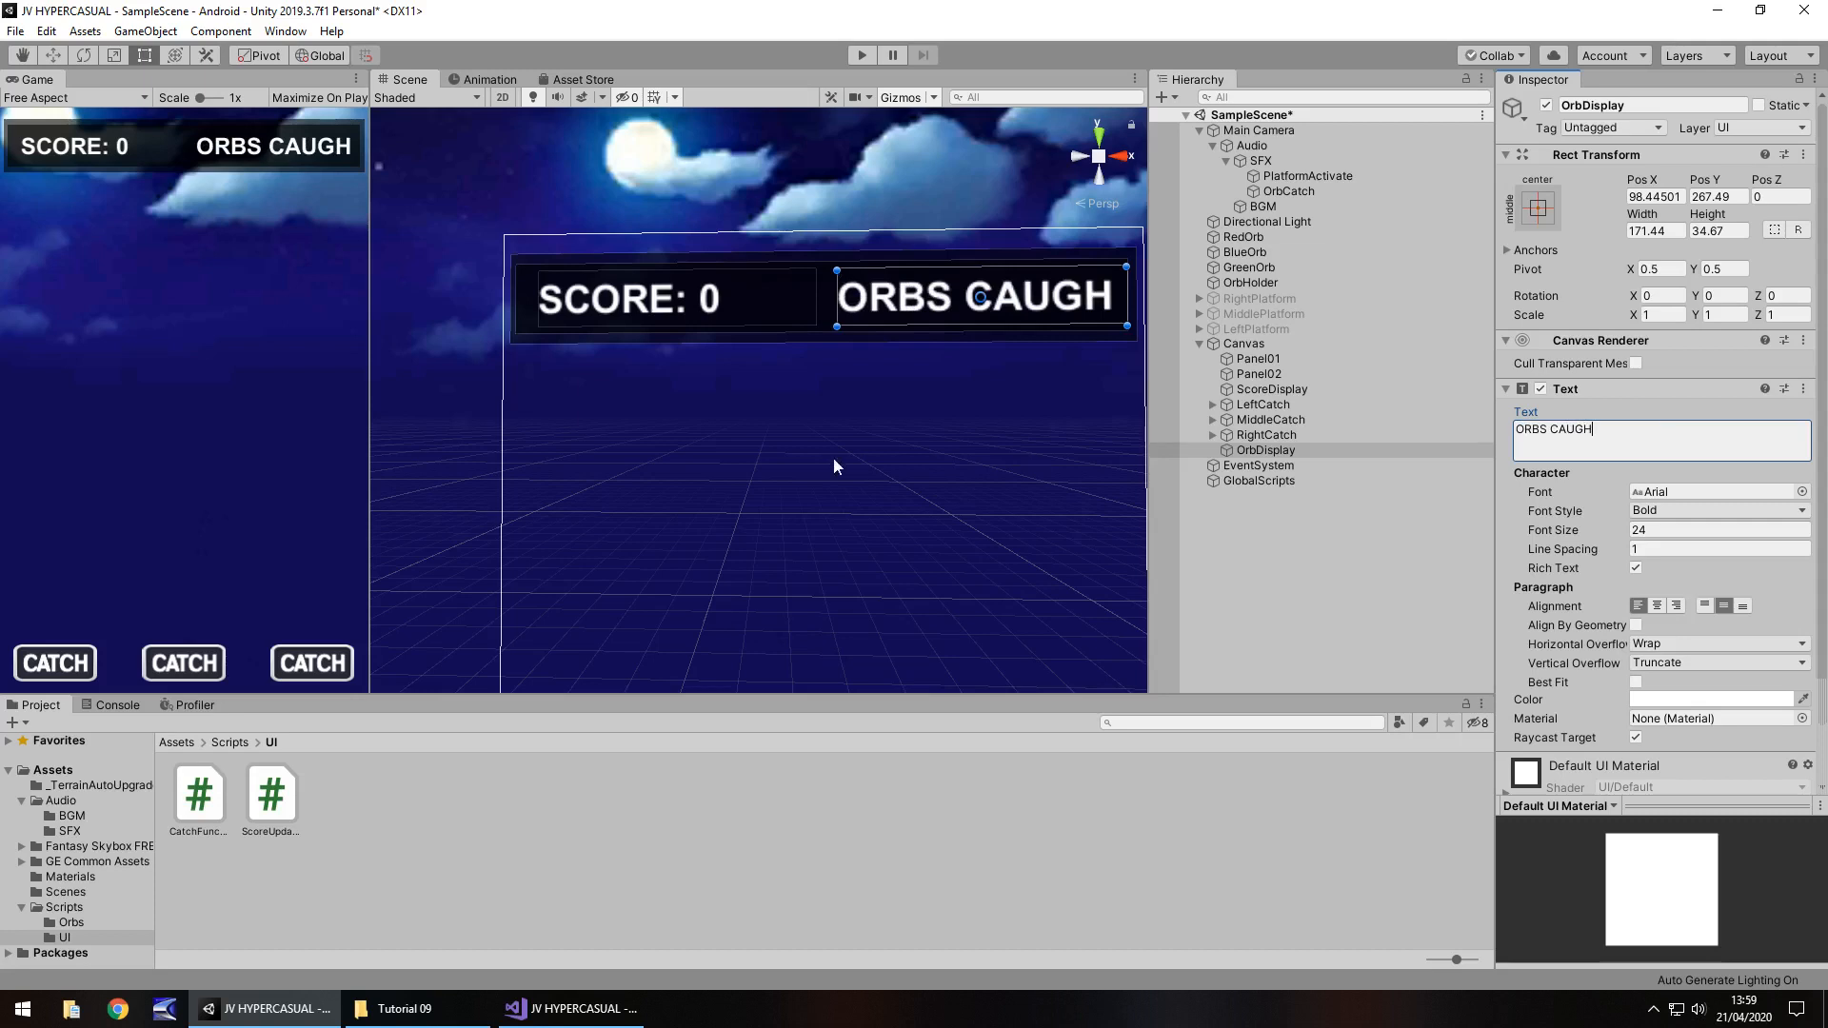
pyautogui.moveTo(1674, 413)
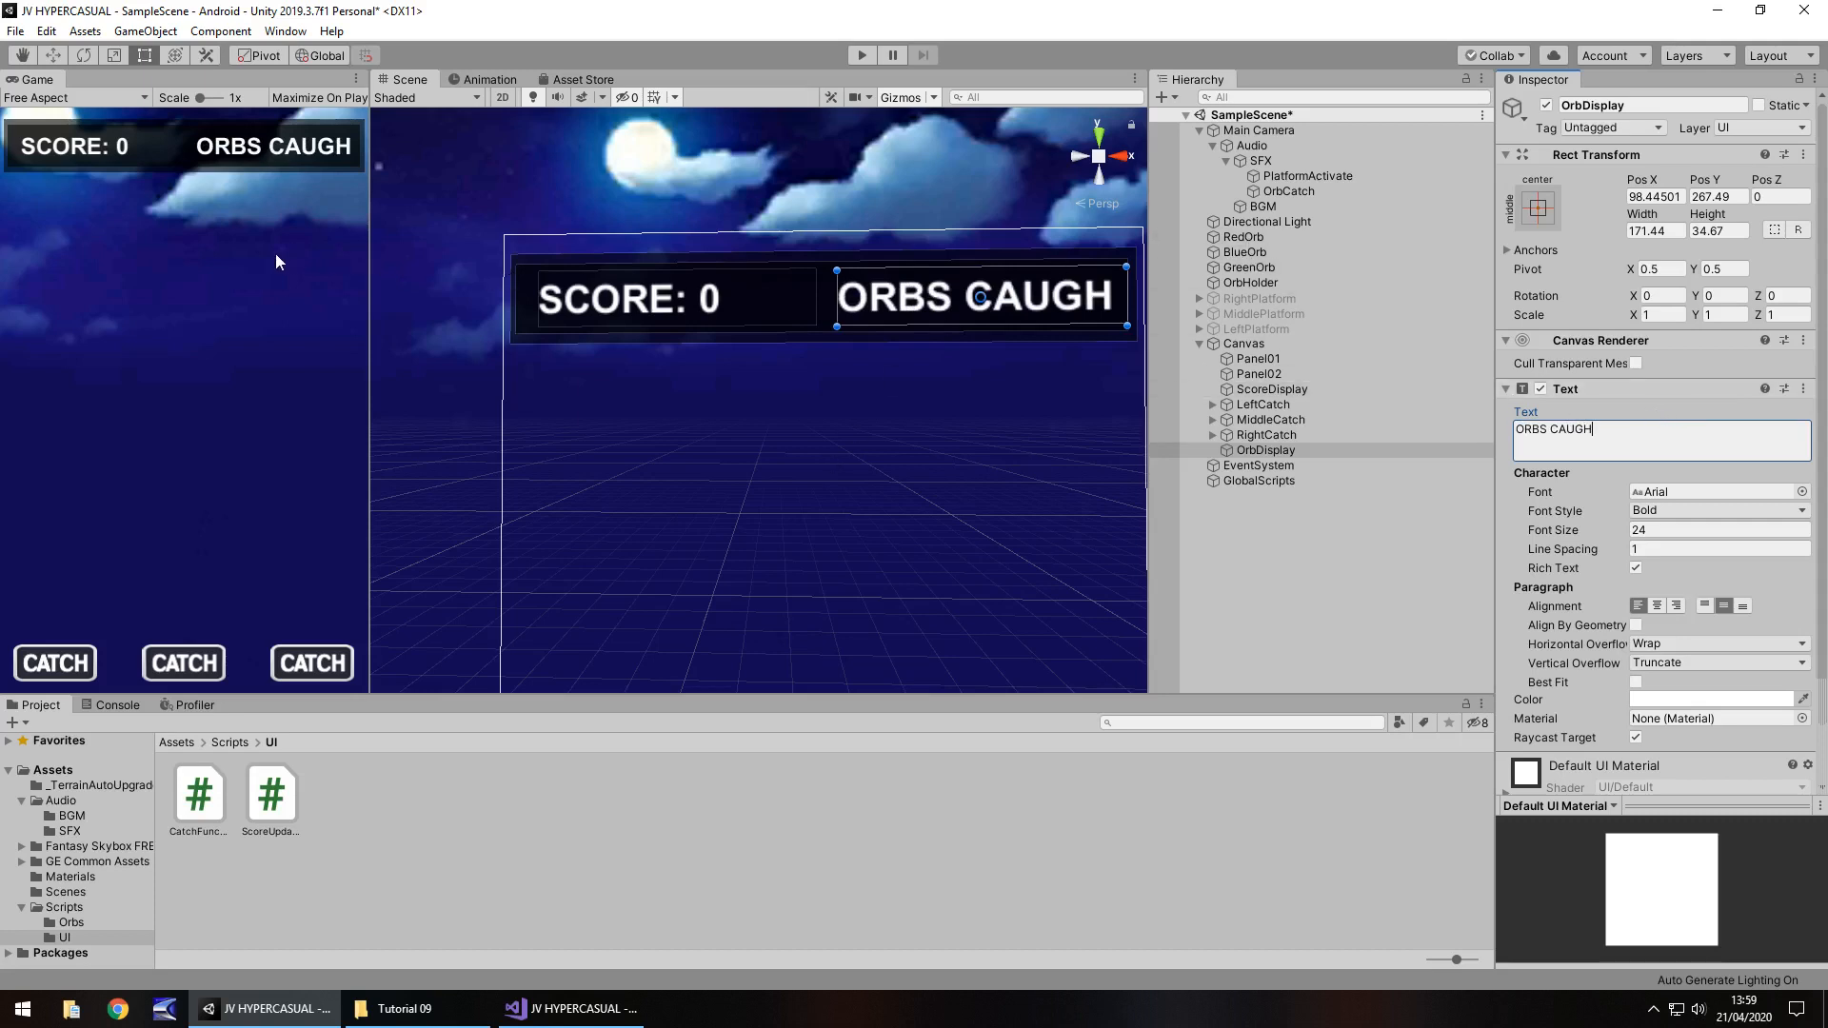
pyautogui.moveTo(1645, 421)
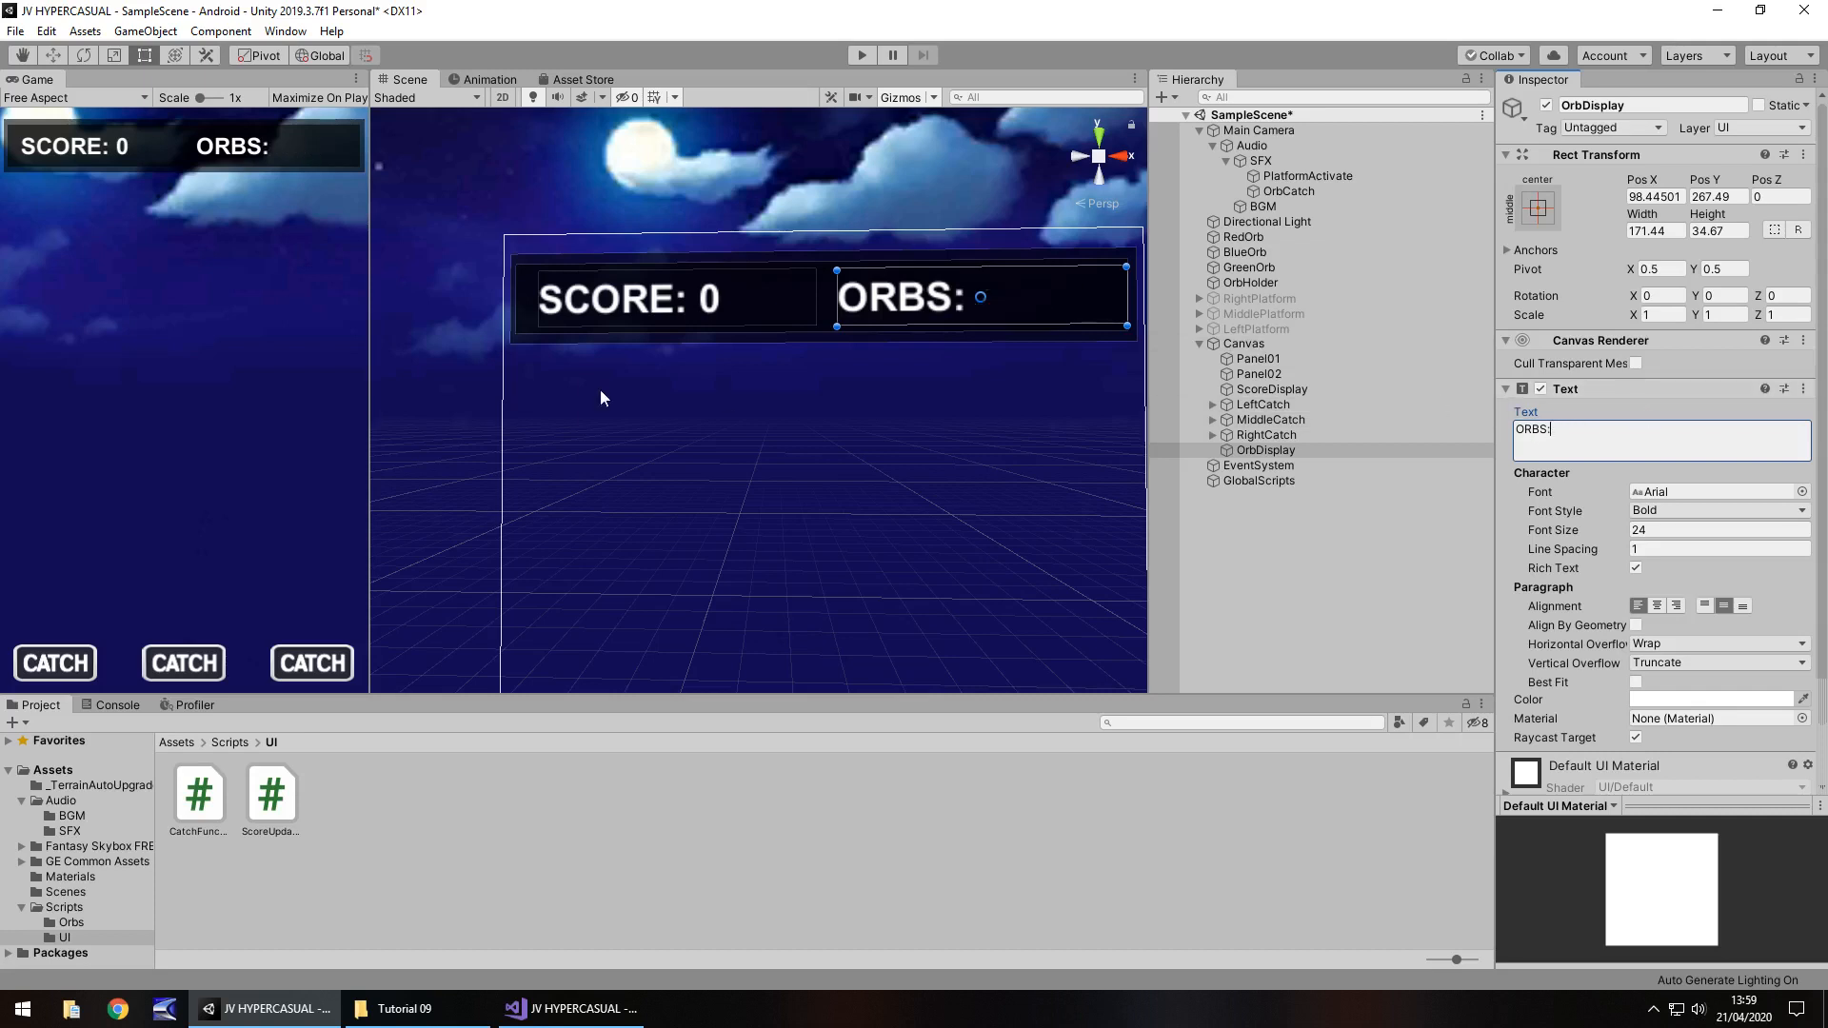
pyautogui.write('0')
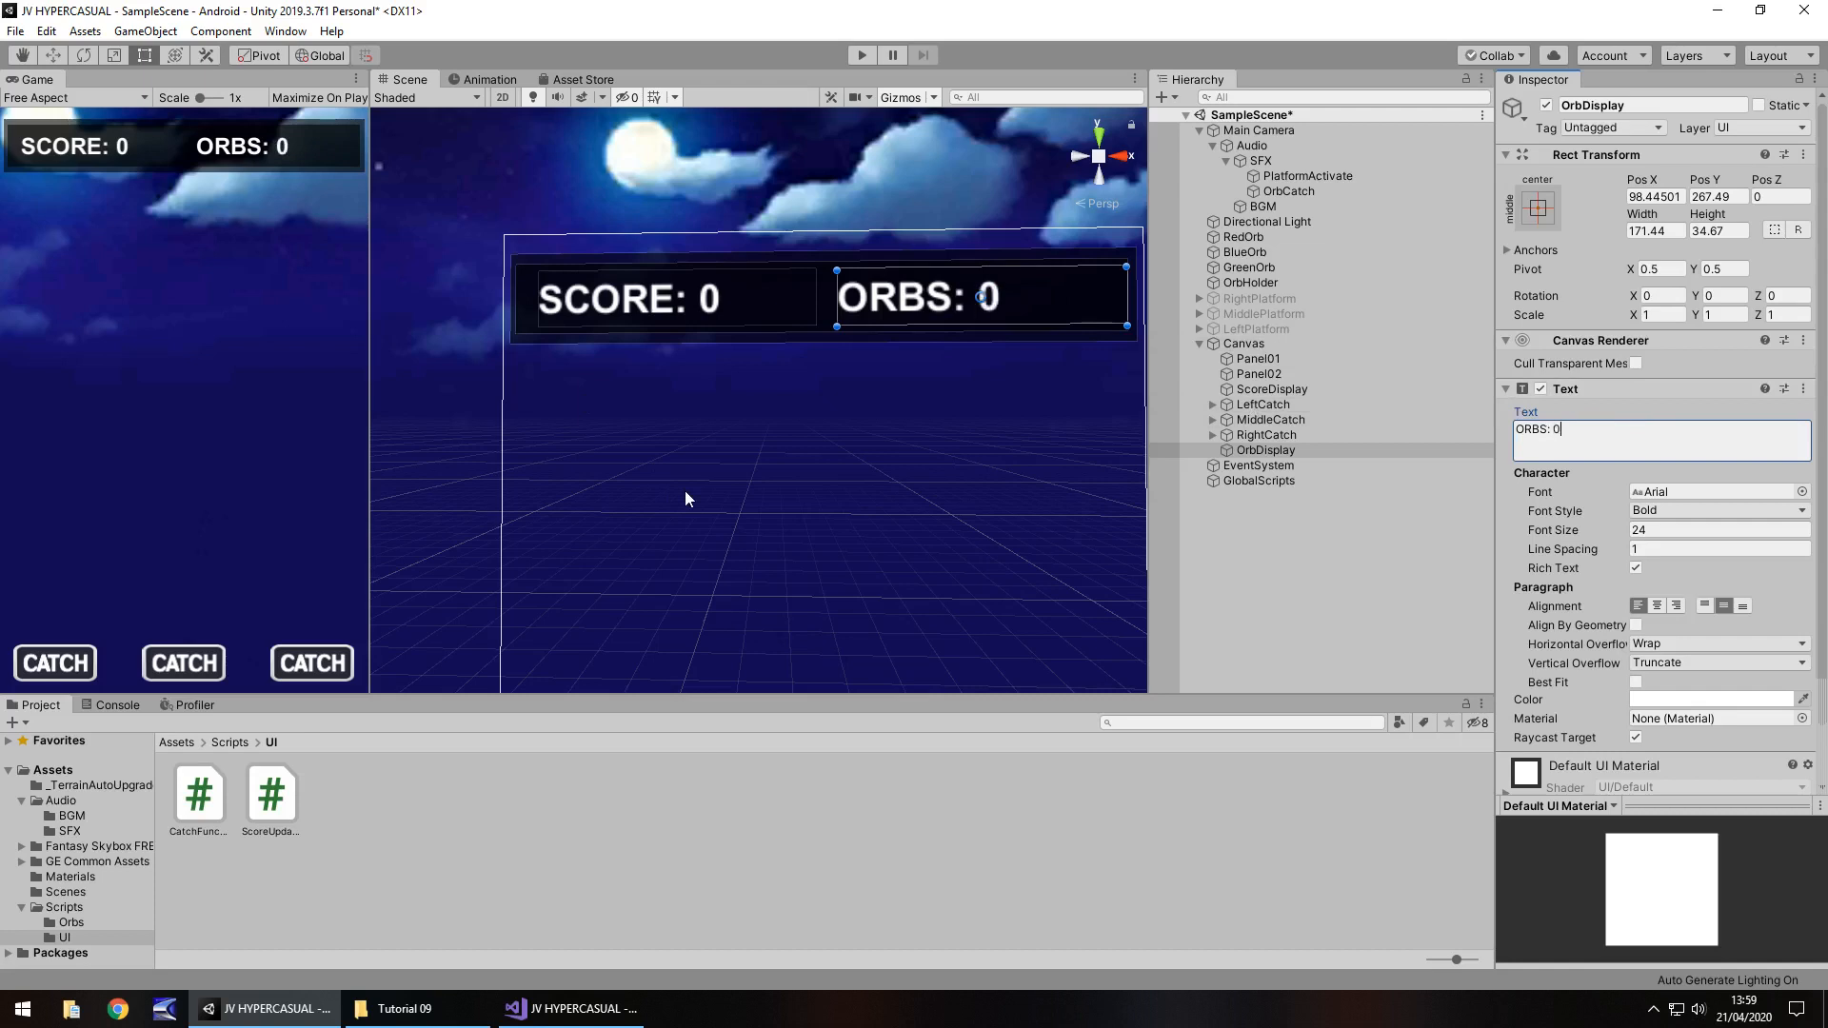
pyautogui.moveTo(819, 266)
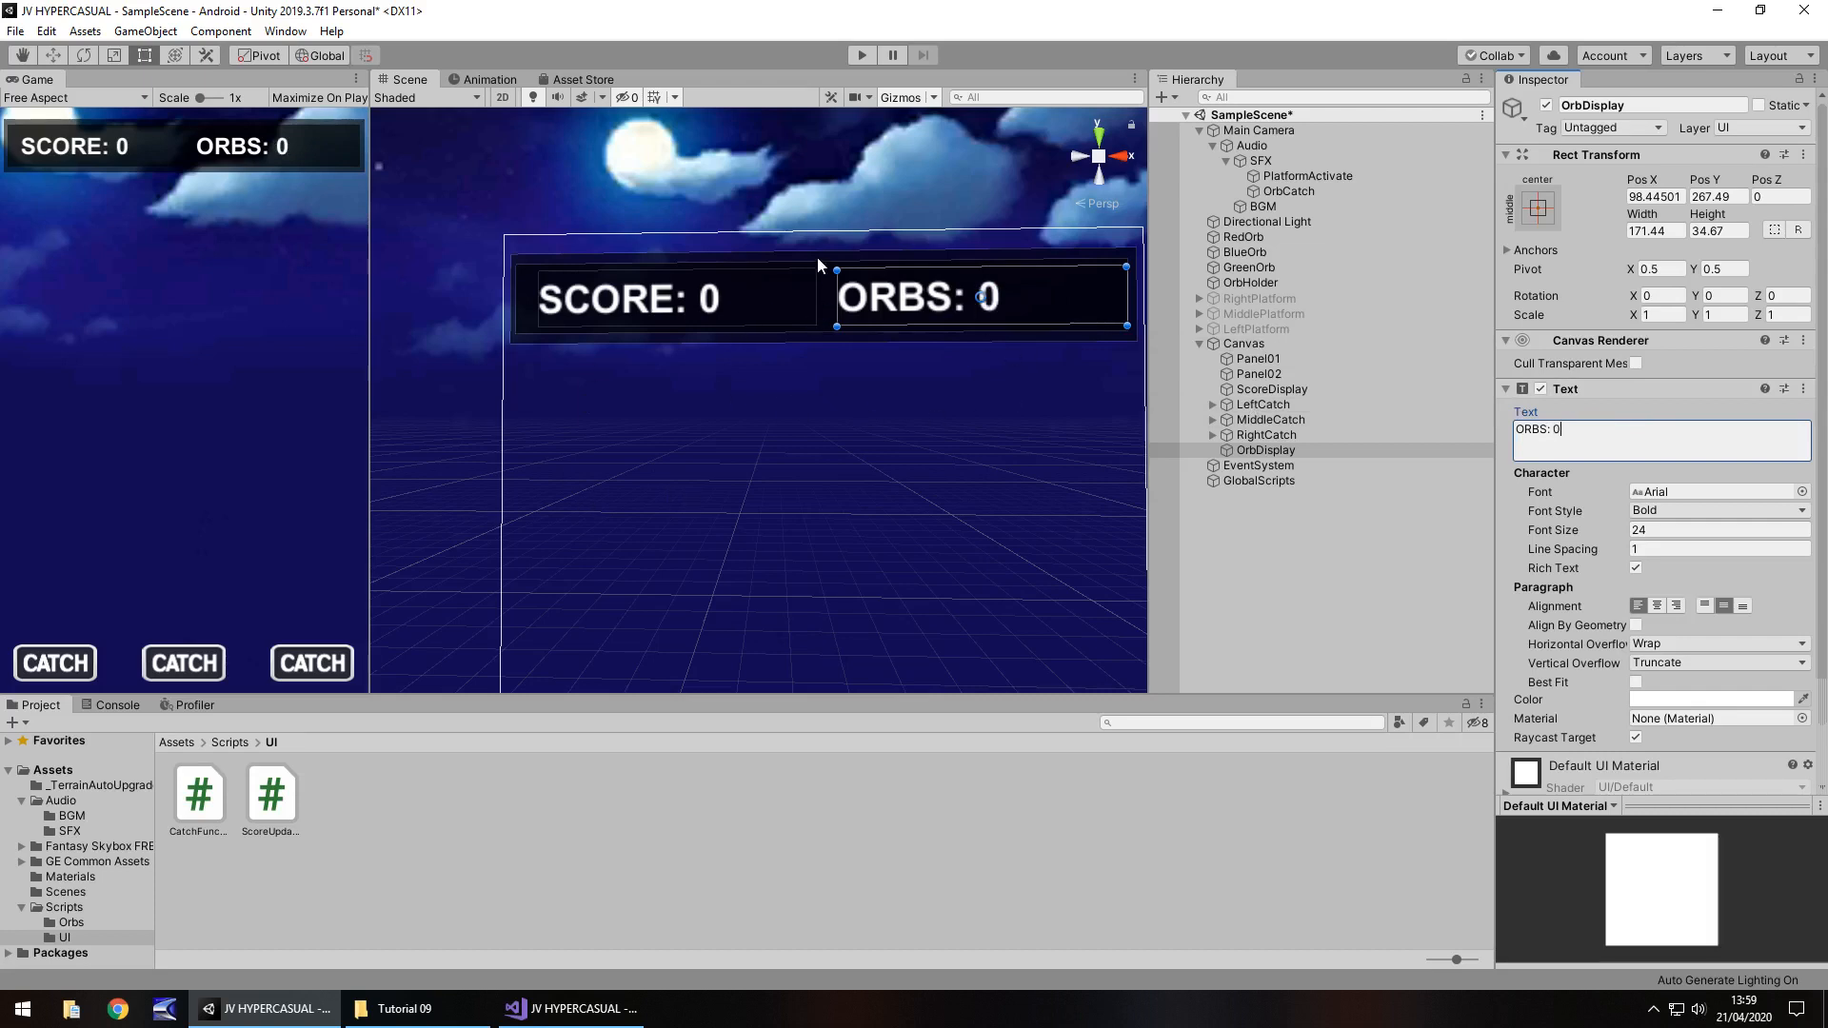
pyautogui.moveTo(811, 371)
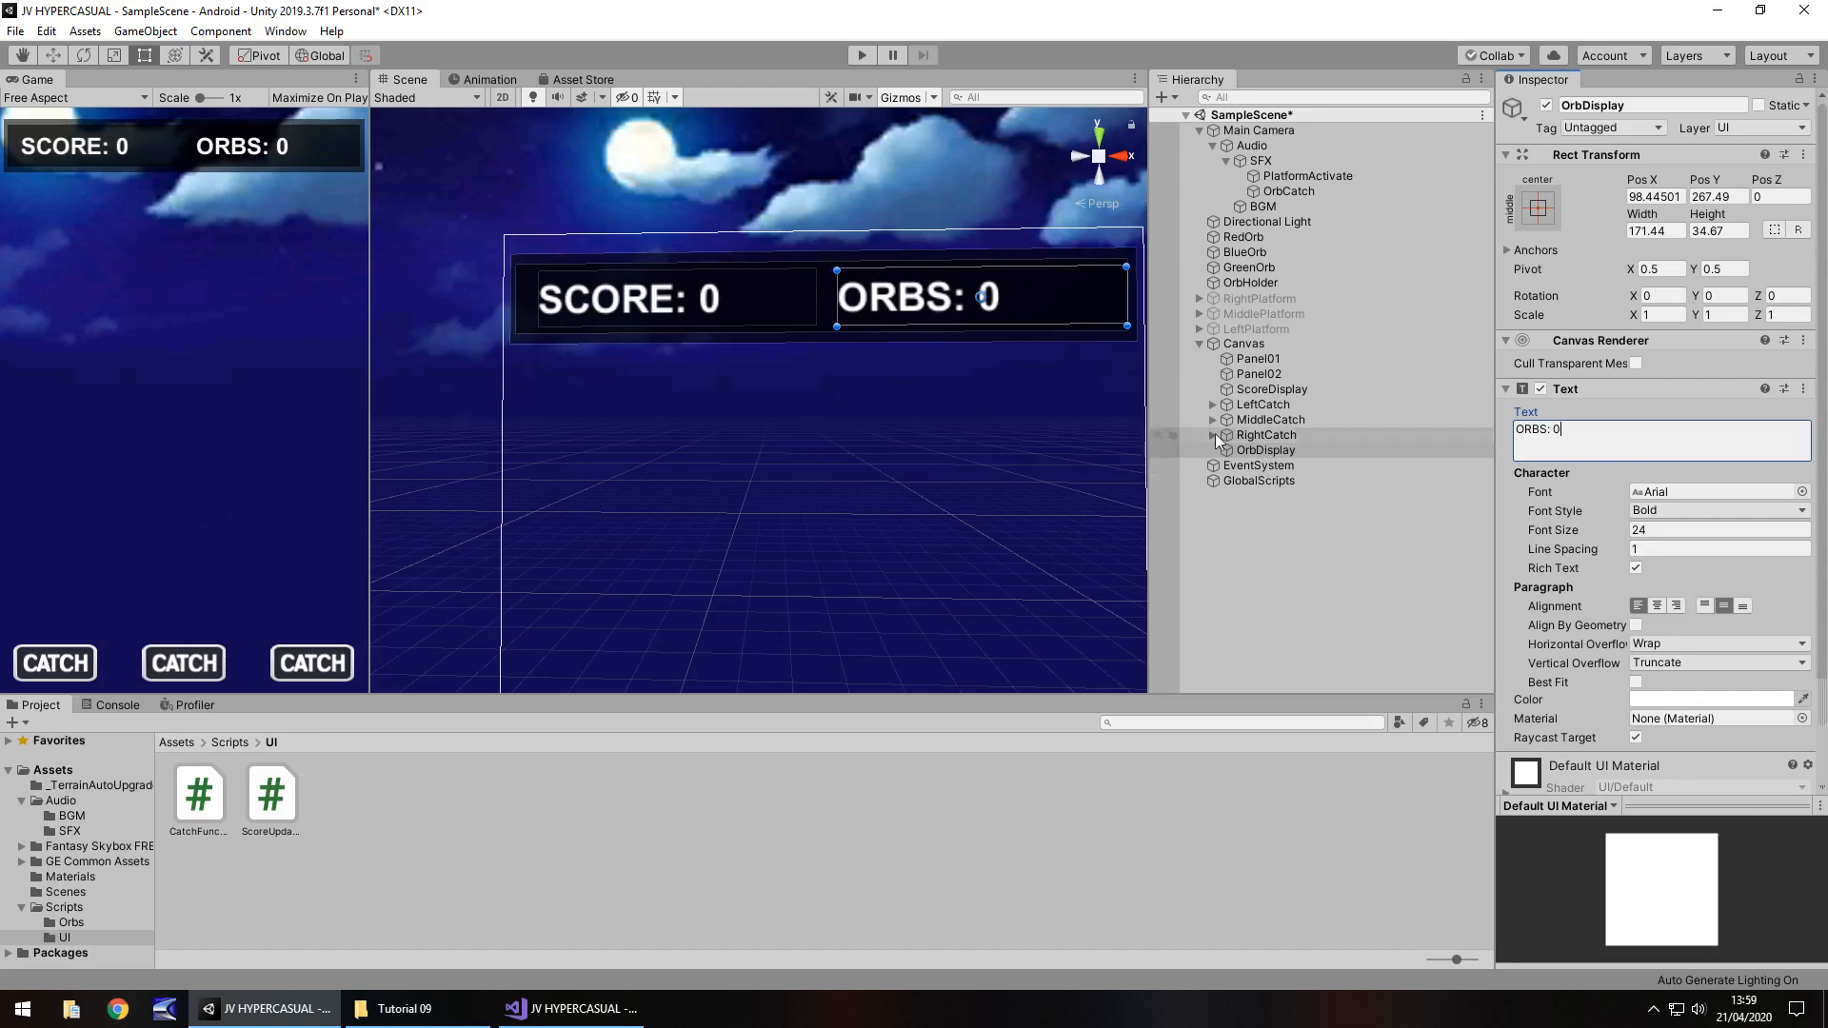
# Shrink Panel02 to cover only SCORE and duplicate it as Panel03 behind ORBS.
pyautogui.rightClick(1245, 343)
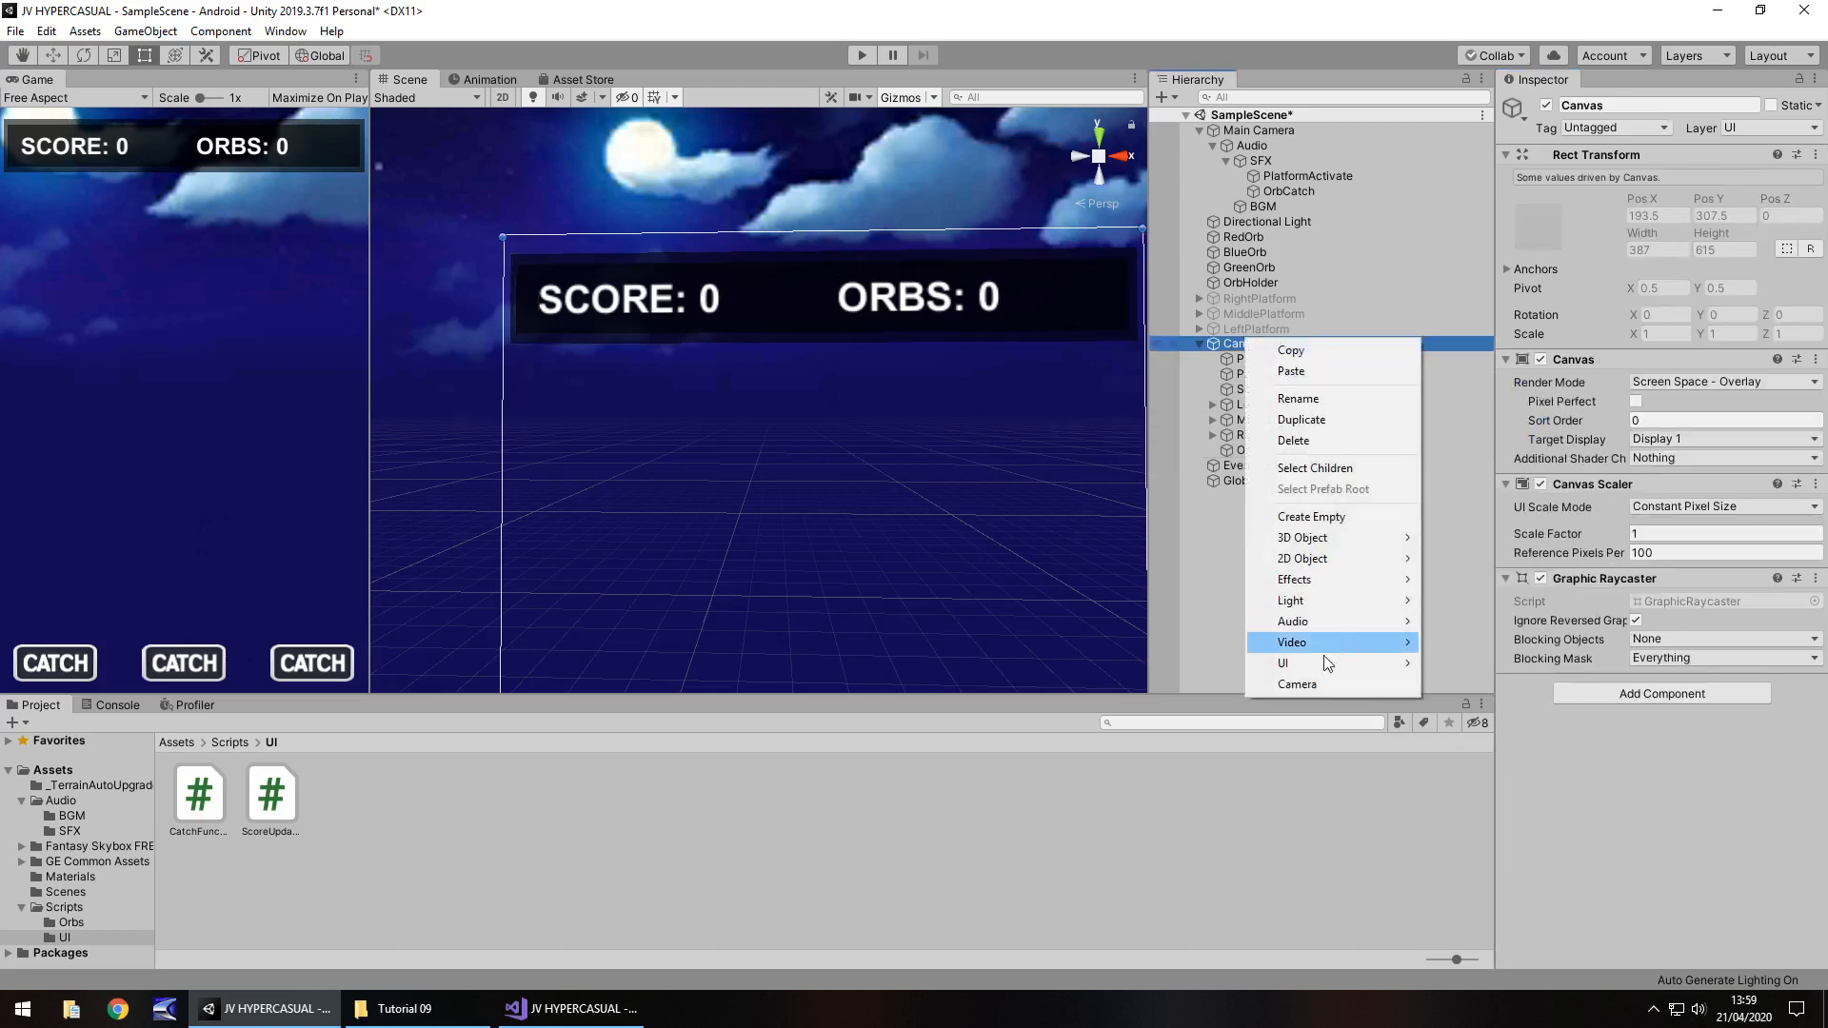
pyautogui.click(1281, 661)
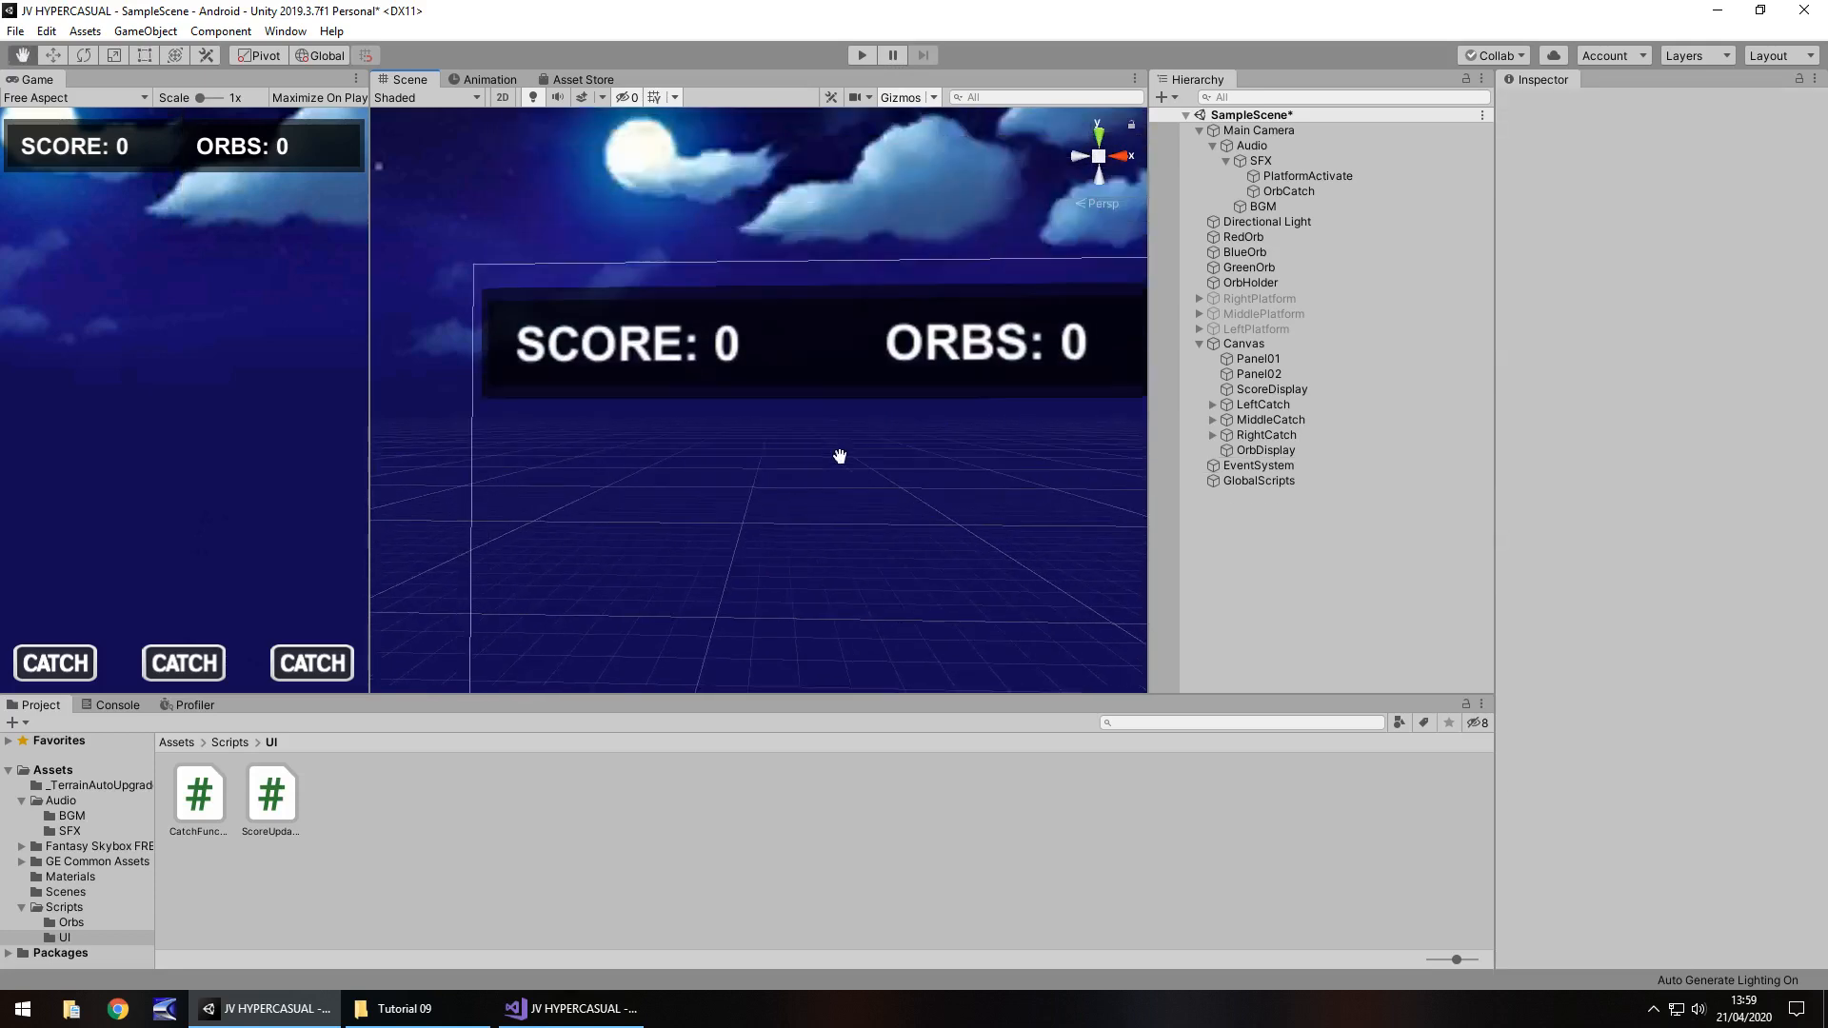
pyautogui.click(1258, 373)
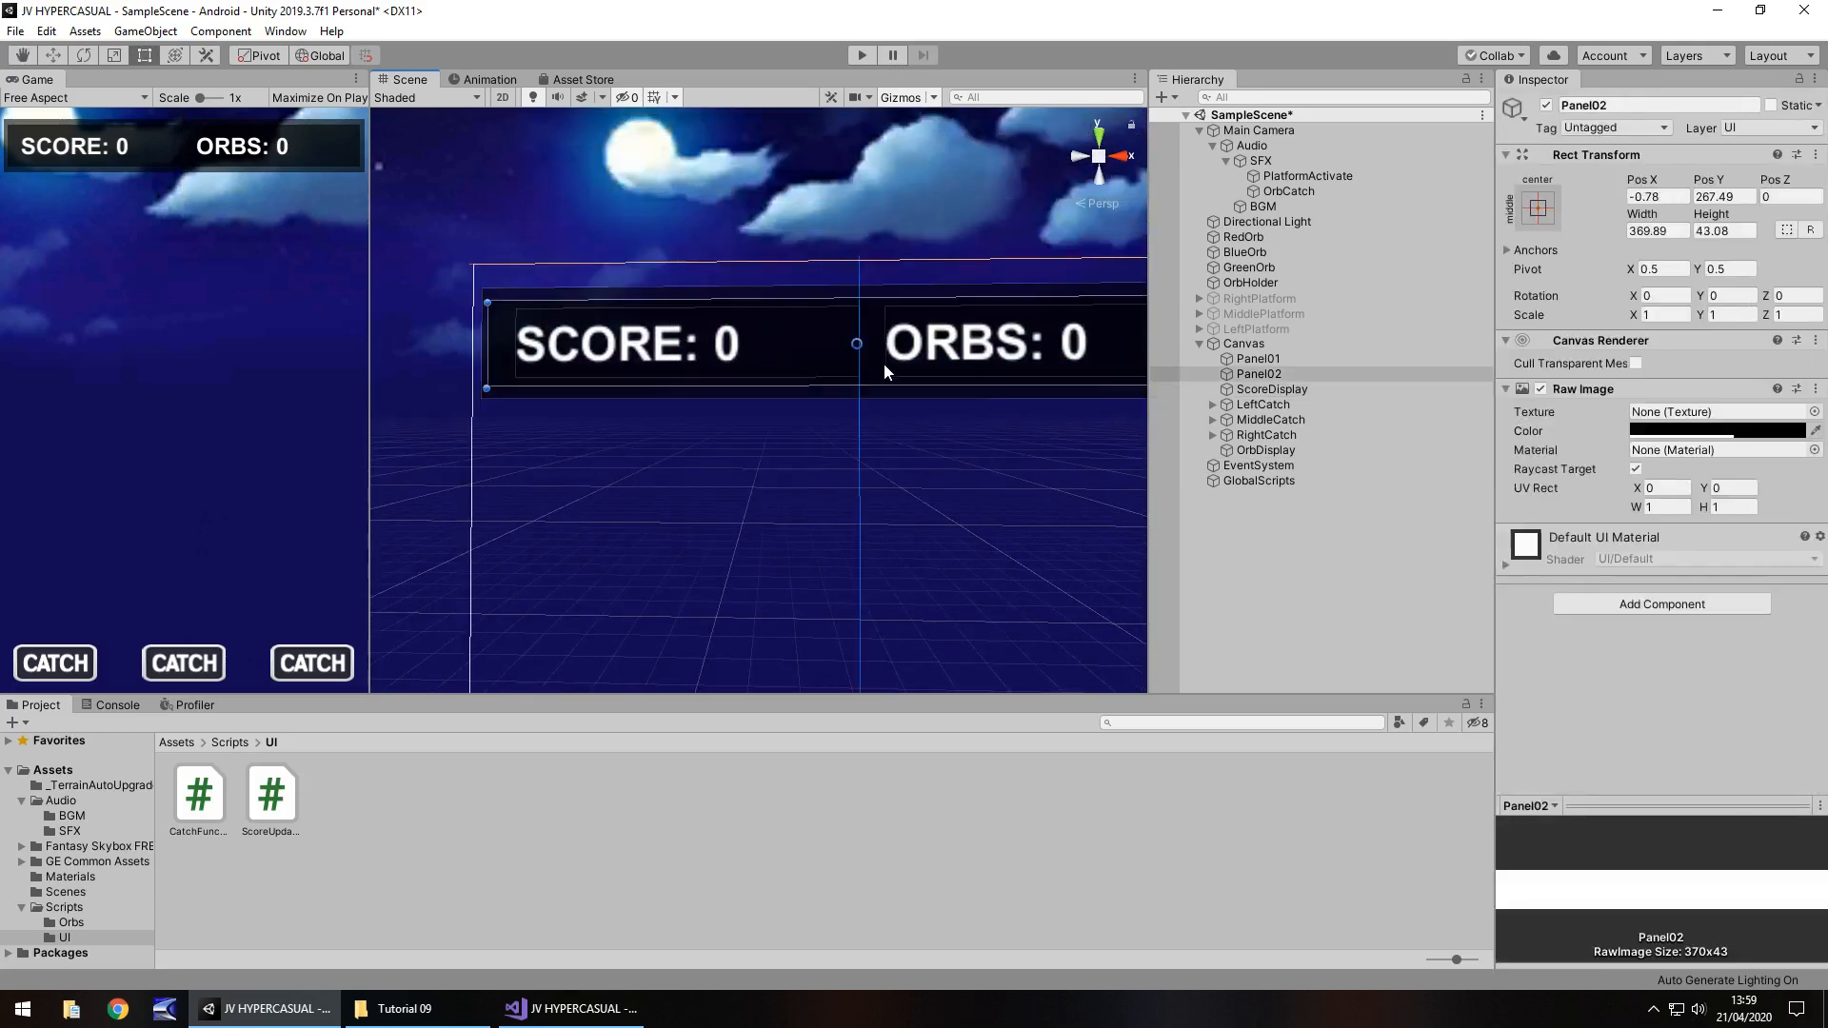
pyautogui.click(1259, 373)
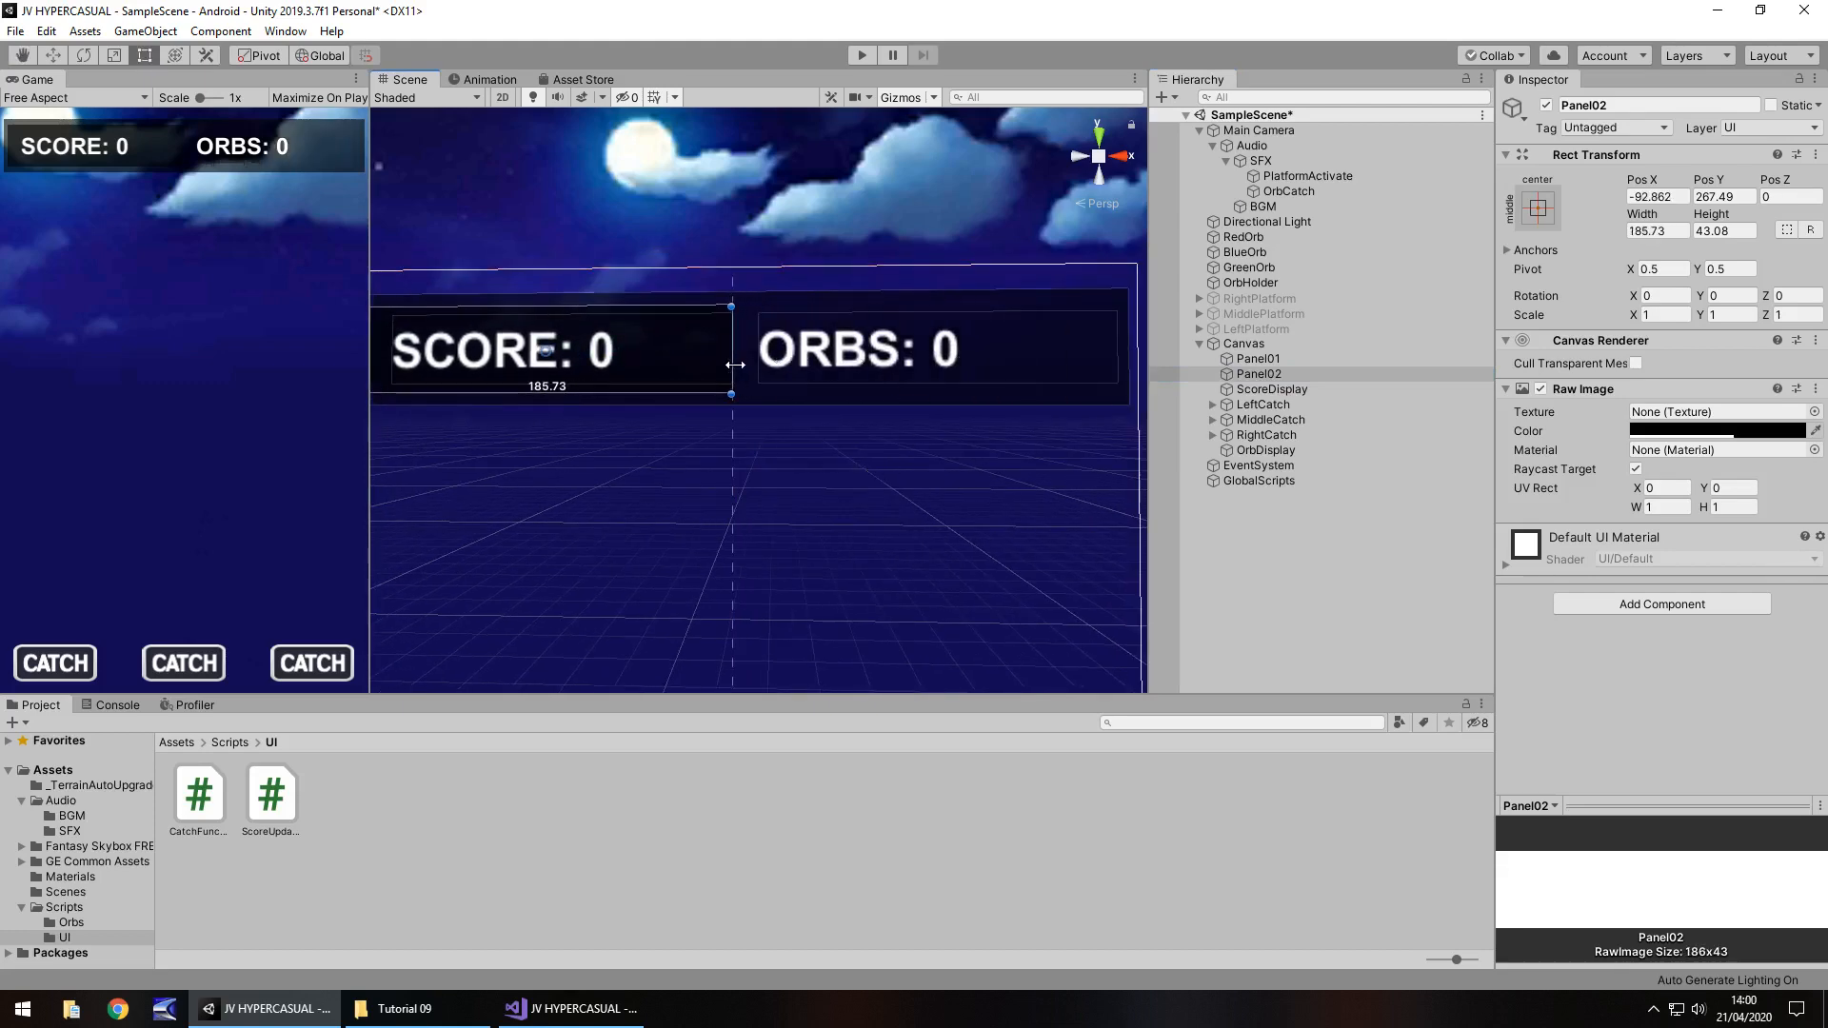
pyautogui.click(1259, 373)
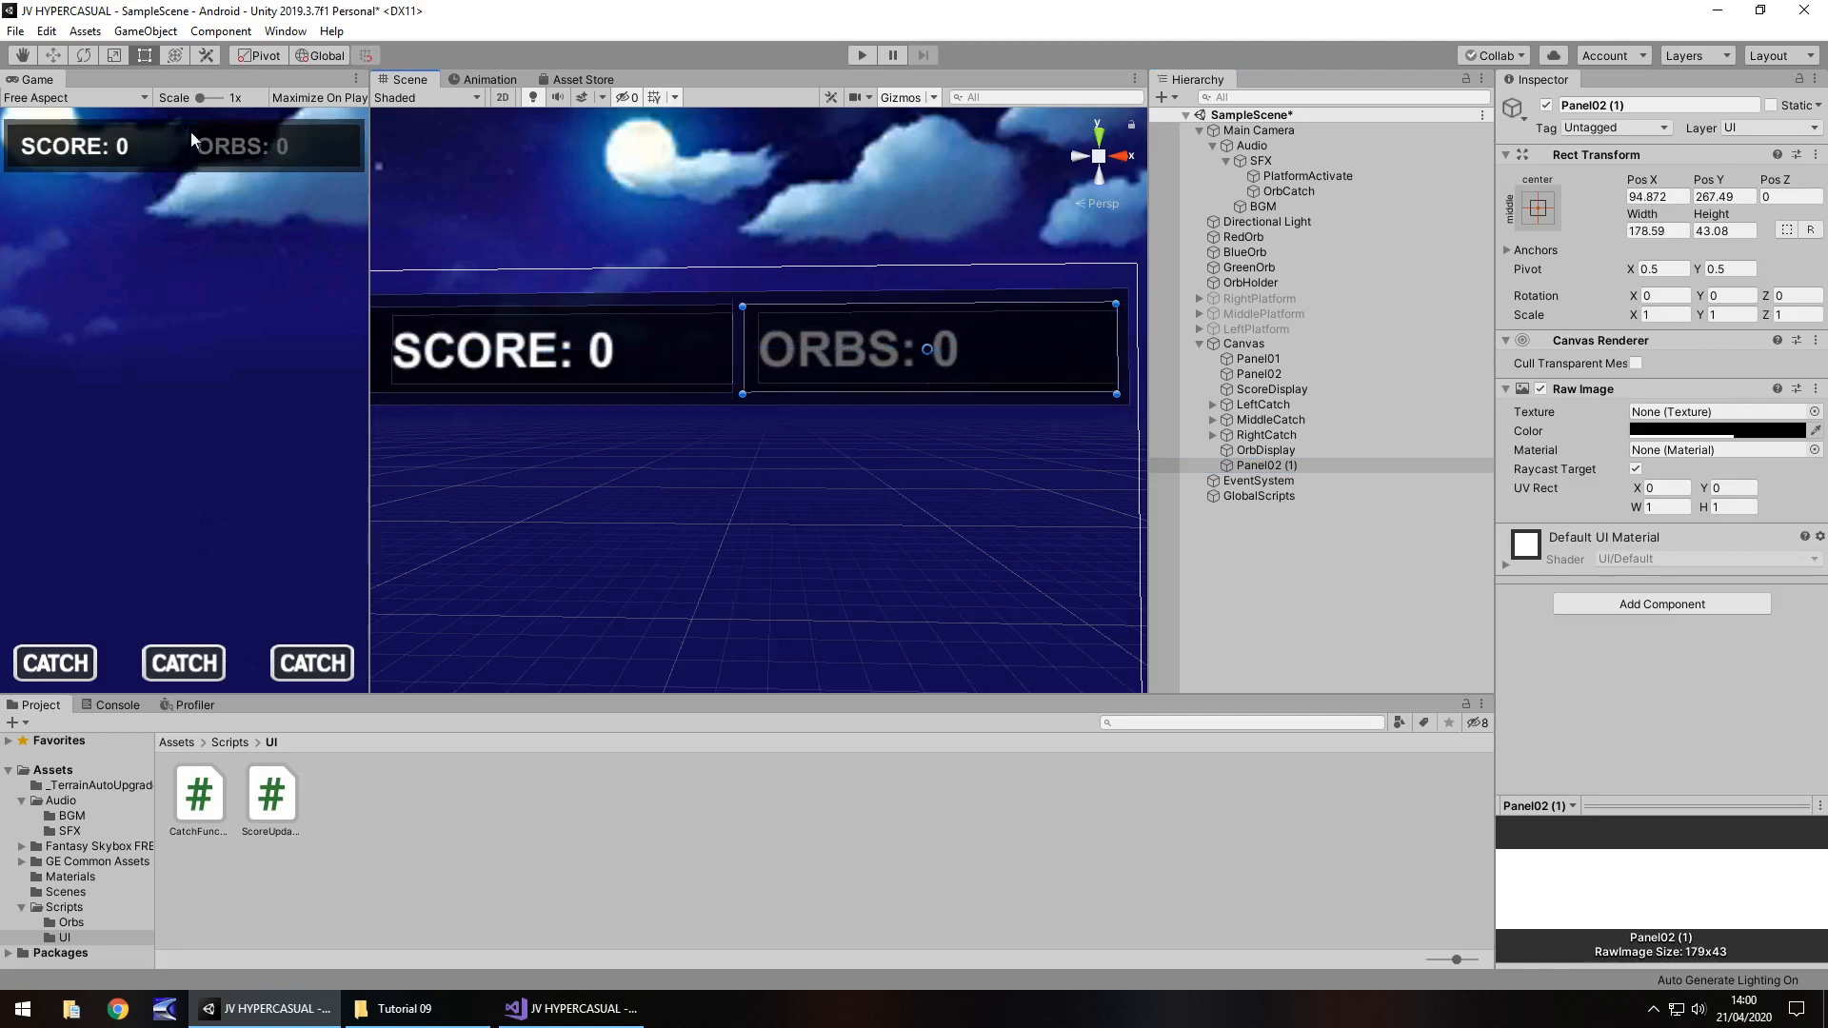
pyautogui.click(1264, 465)
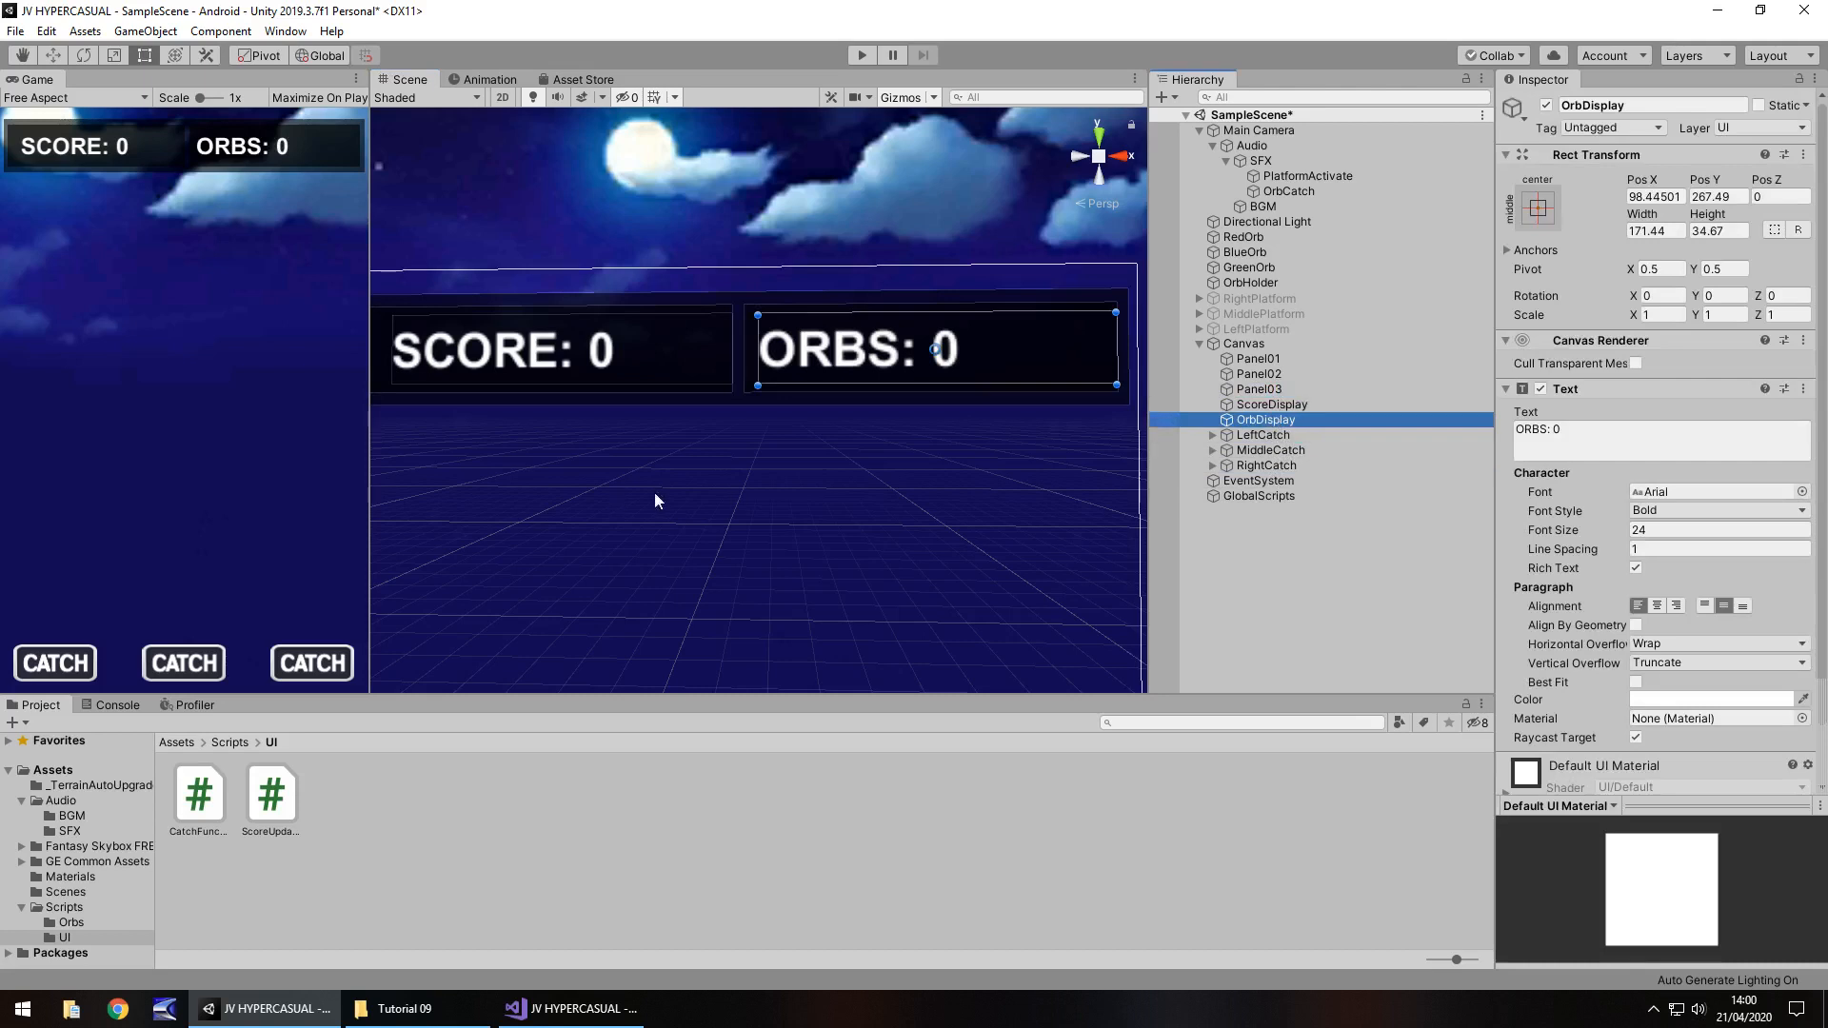
pyautogui.moveTo(406, 512)
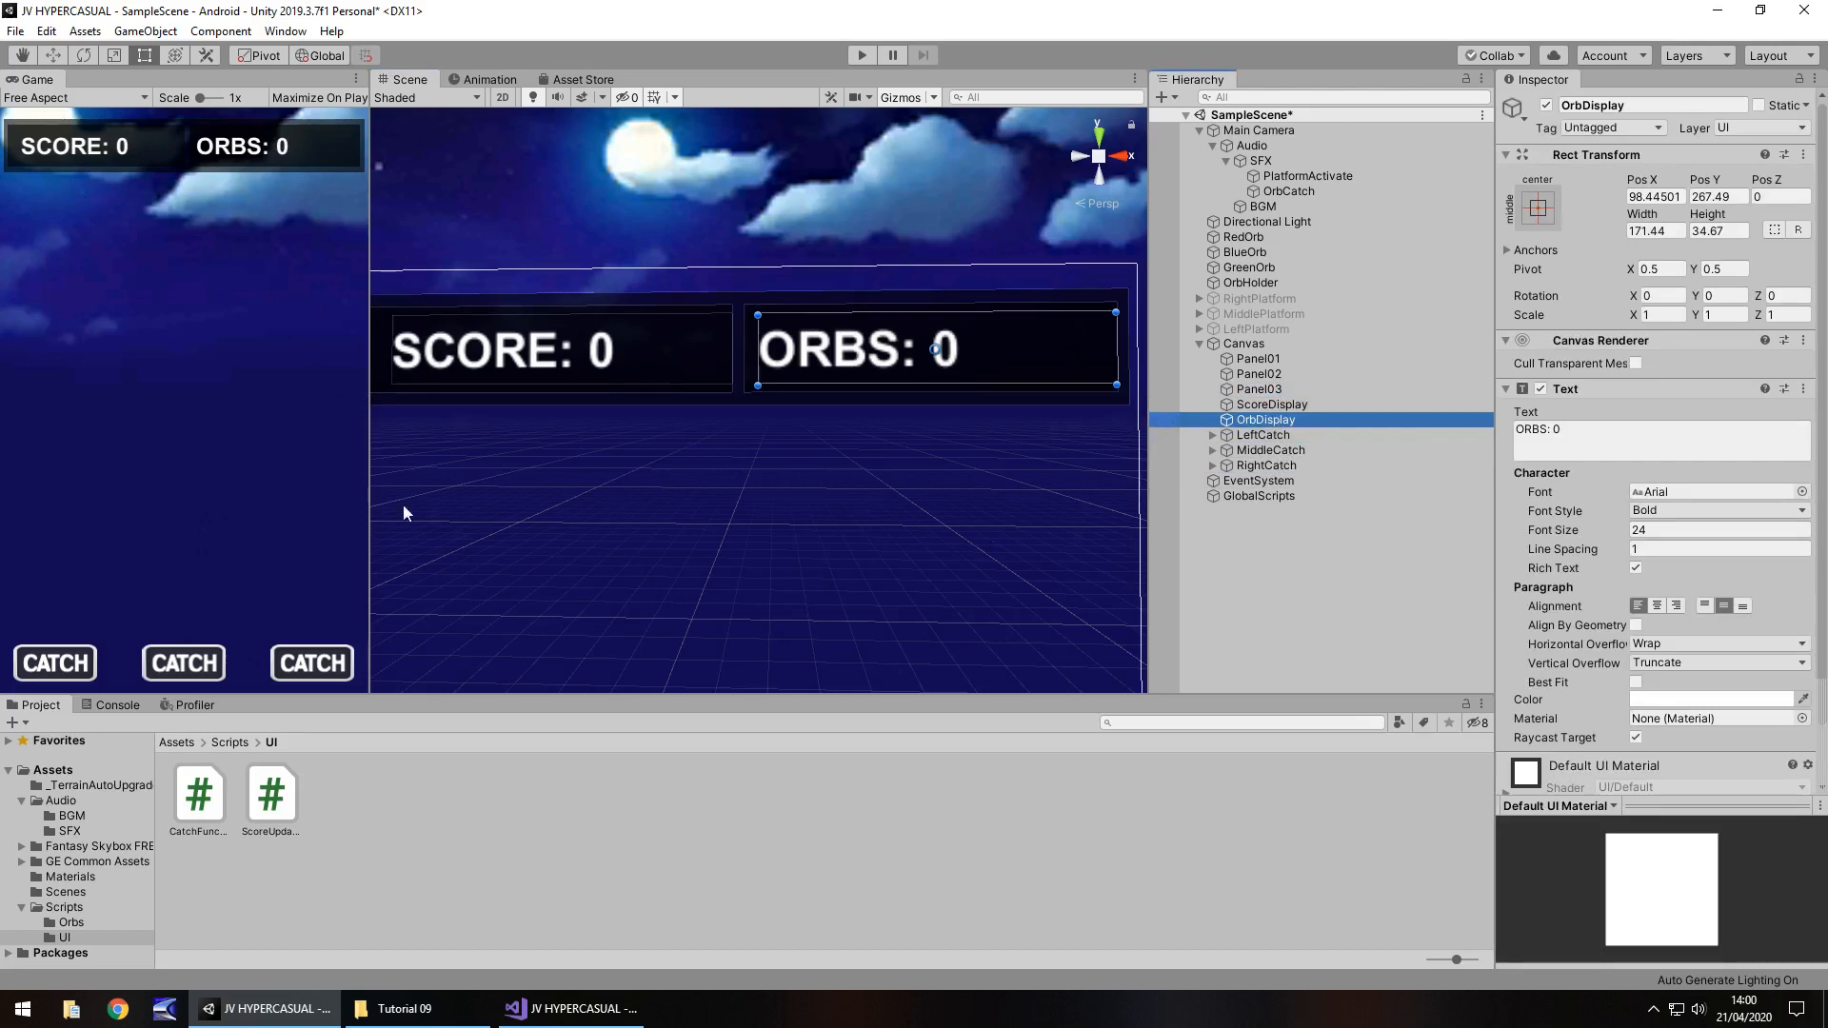
pyautogui.moveTo(6, 287)
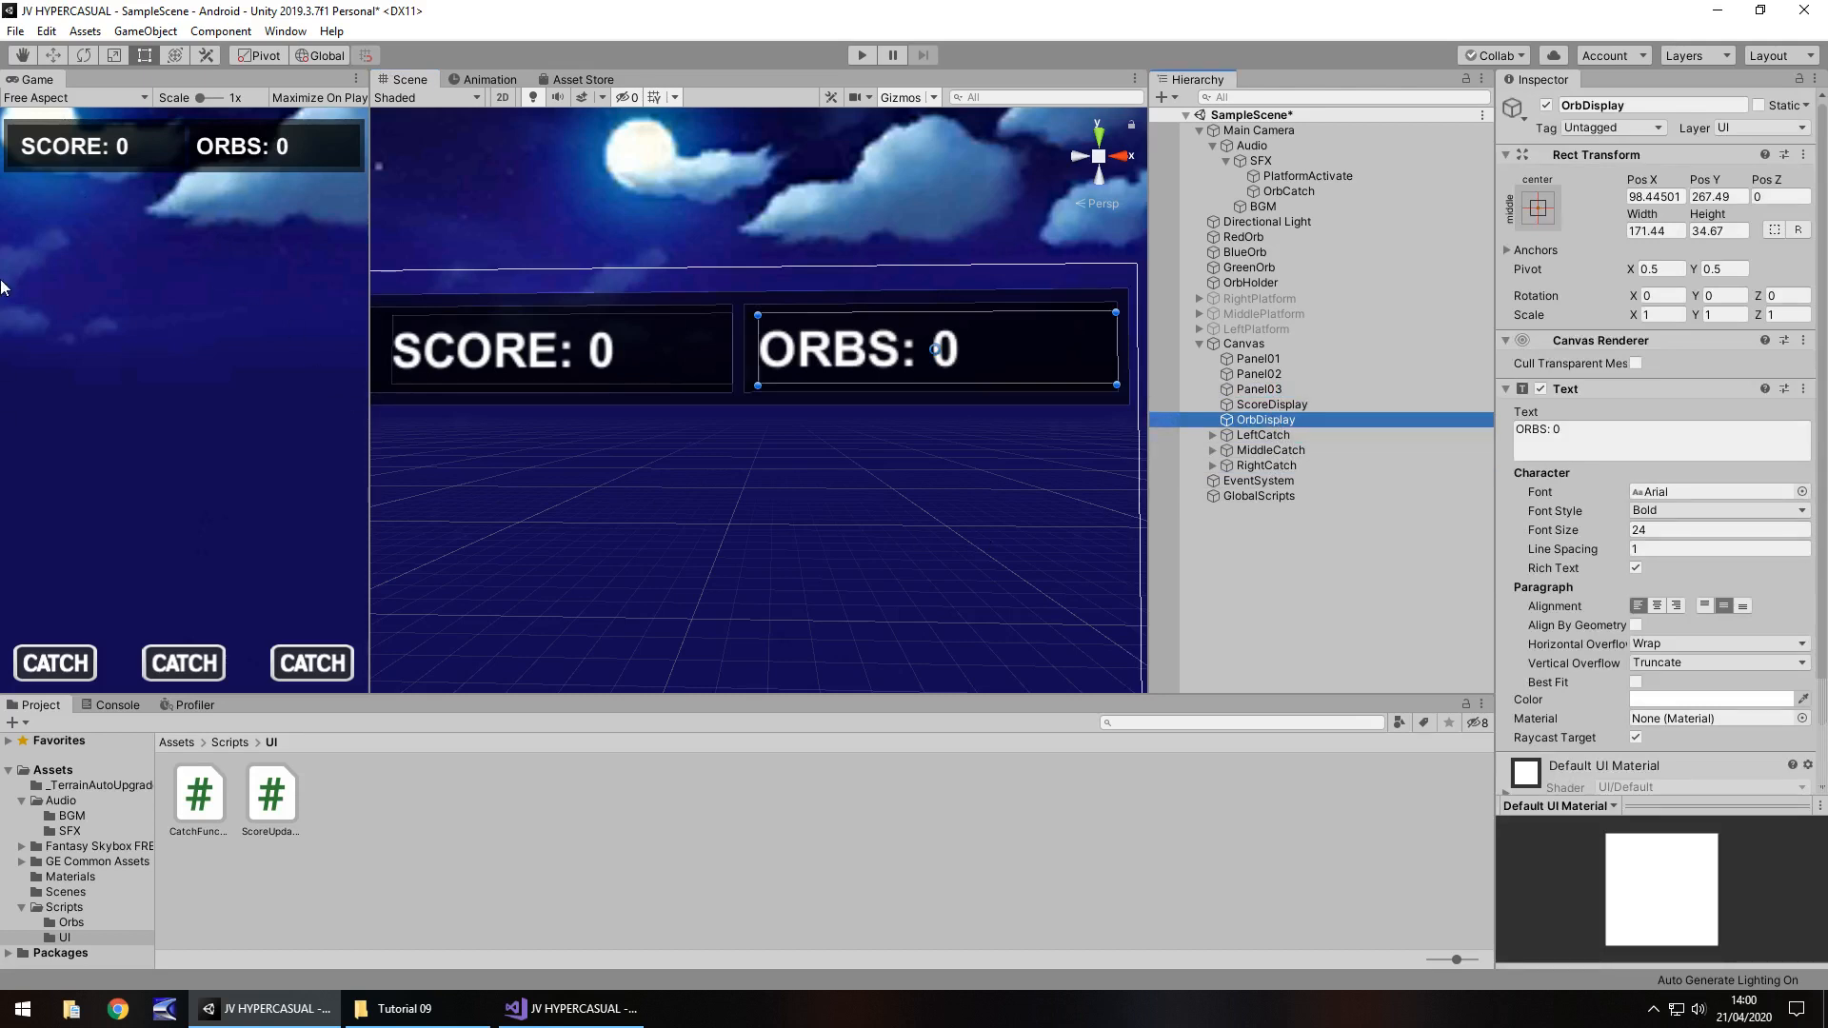
pyautogui.moveTo(828, 412)
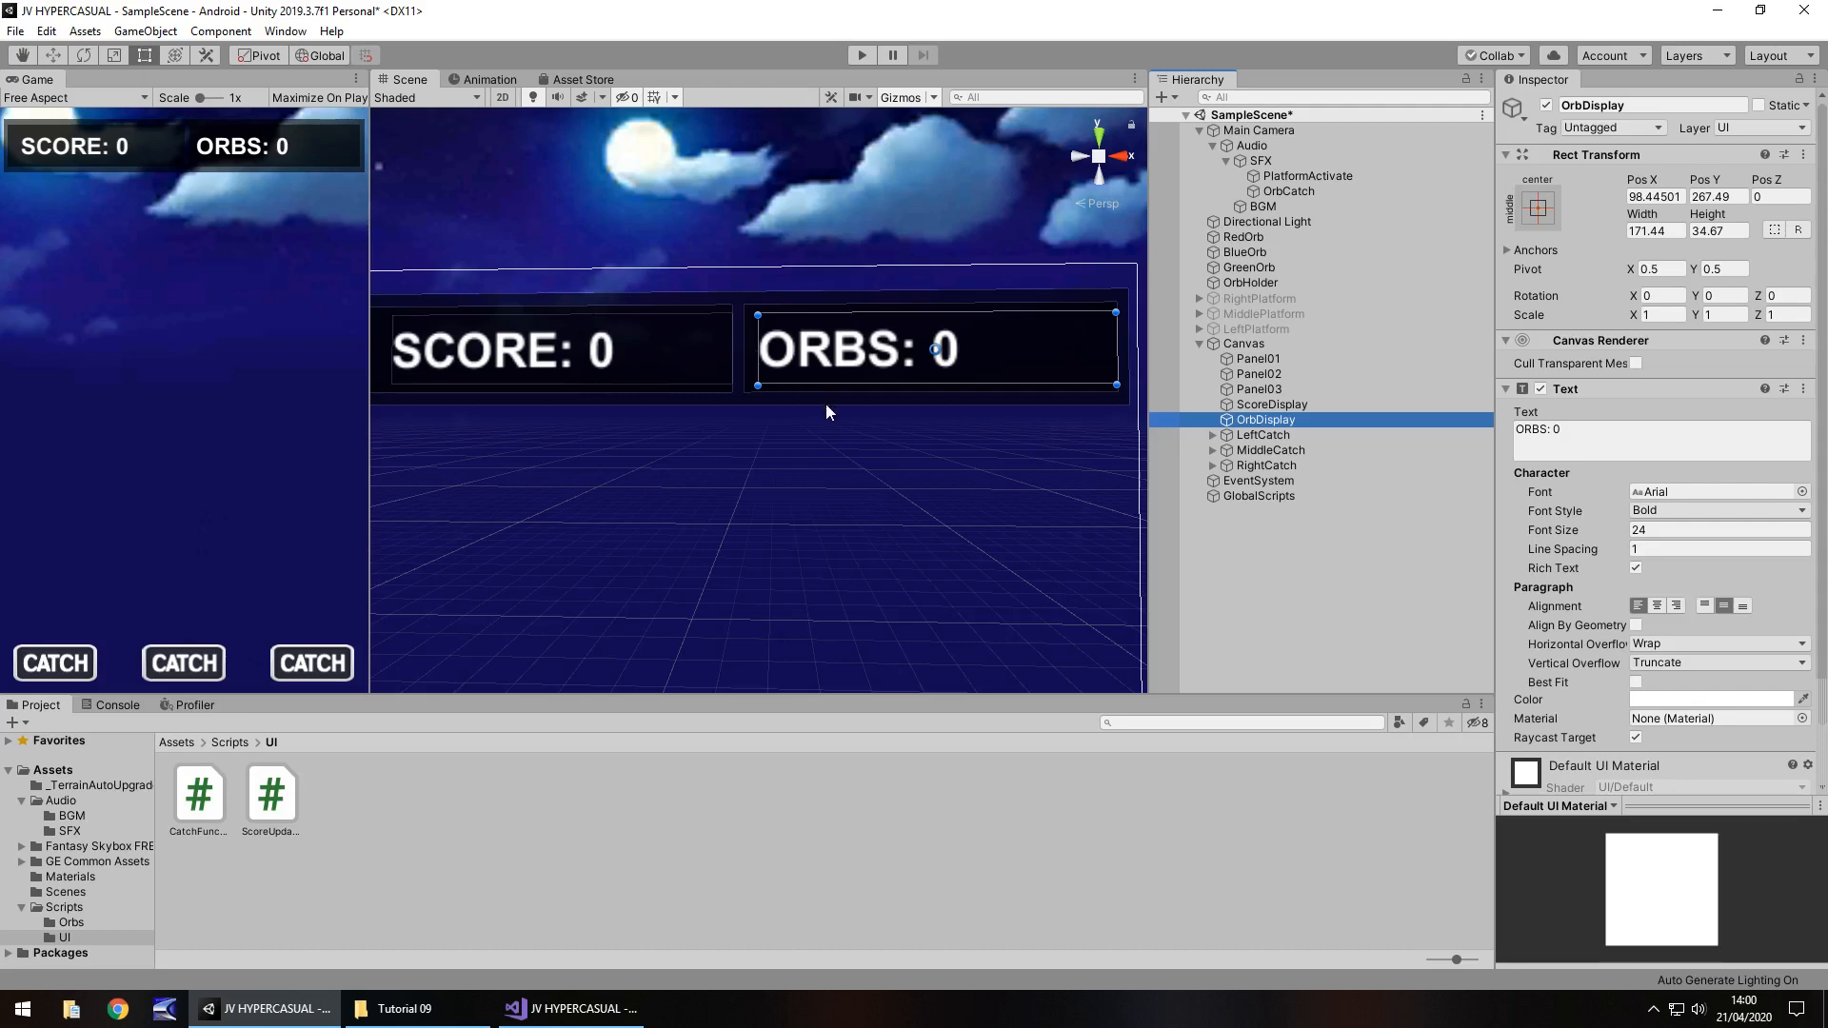
pyautogui.moveTo(778, 363)
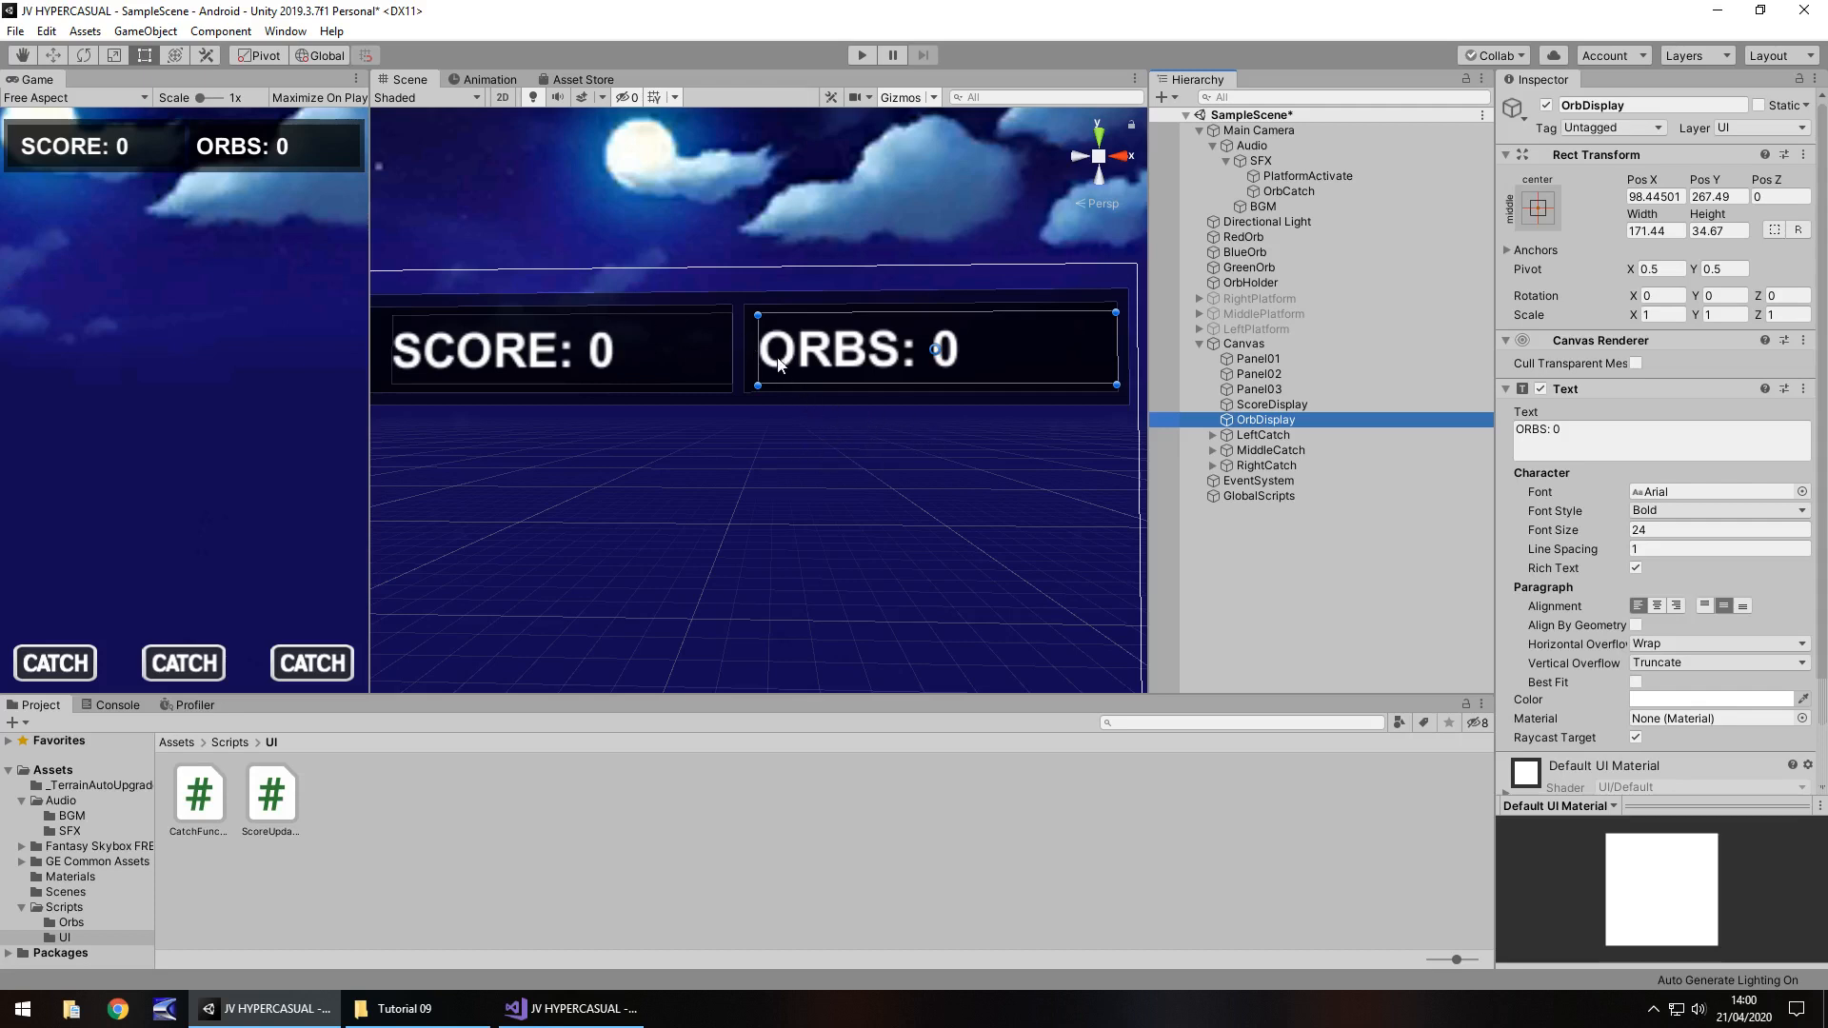
# Adjust the two panels' widths and positions so a gap separates SCORE and ORBS.
pyautogui.click(1259, 388)
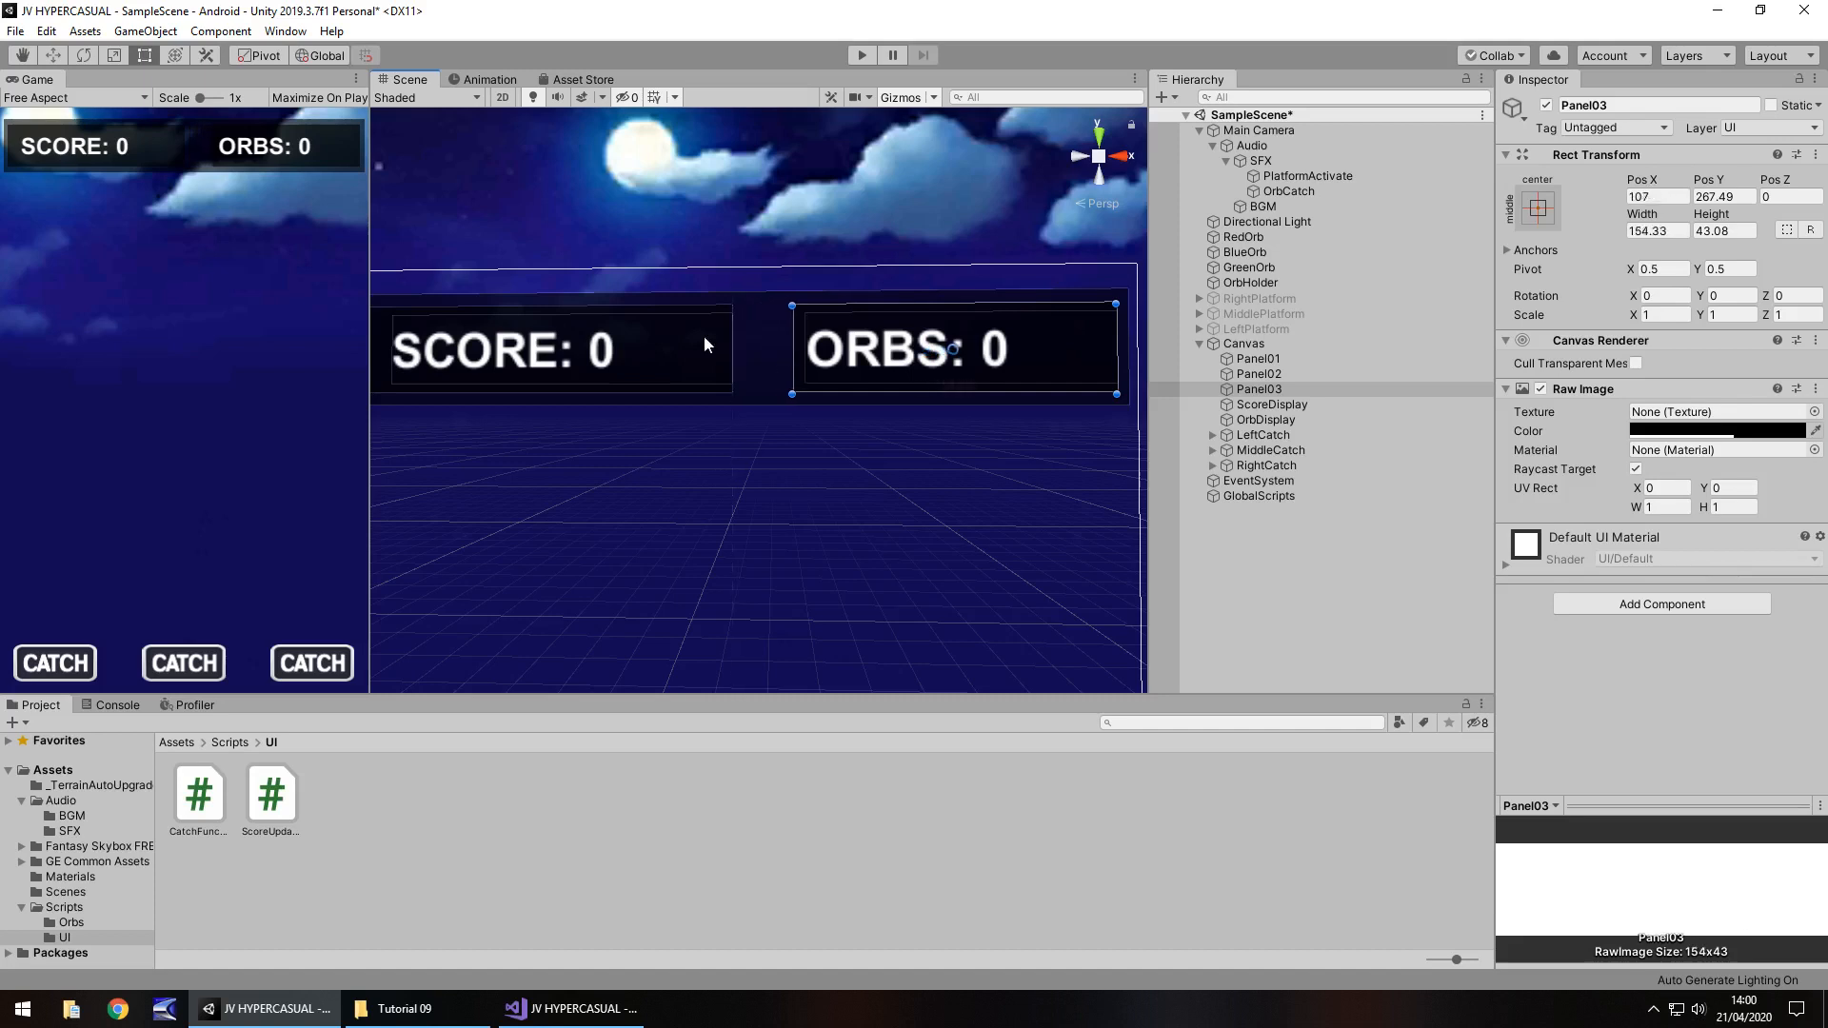
pyautogui.click(1270, 403)
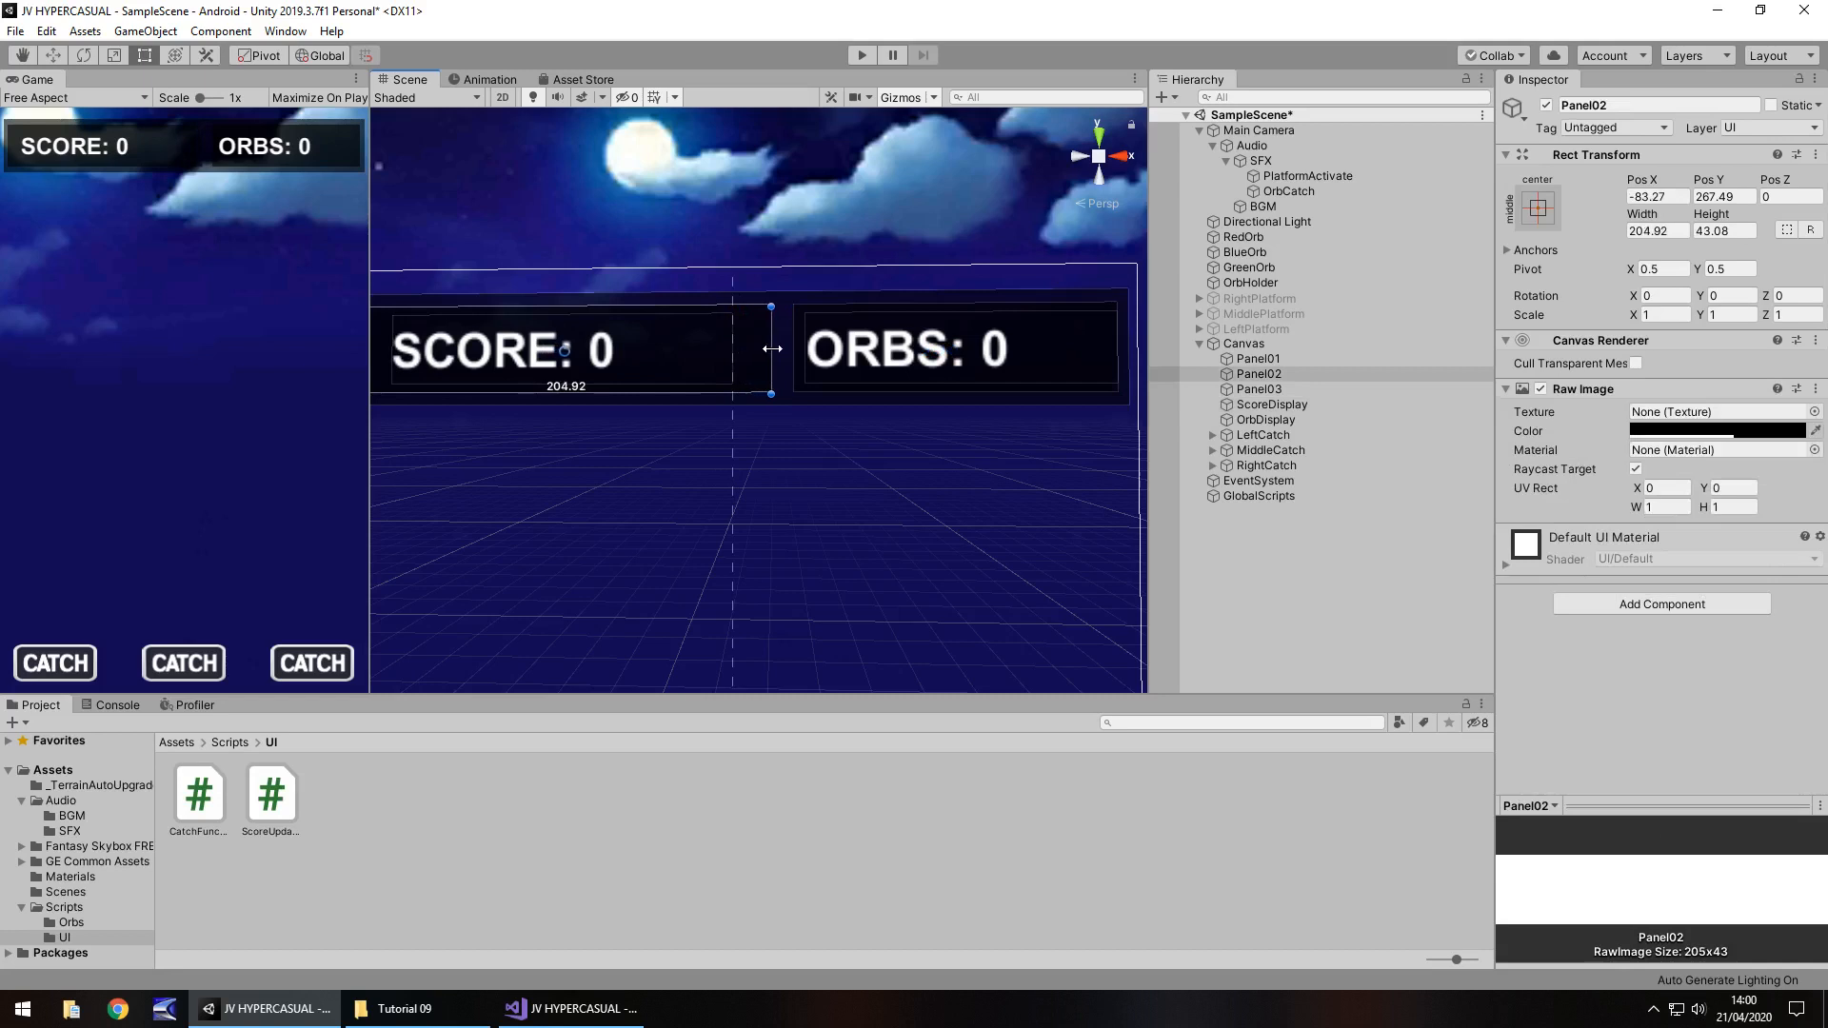
pyautogui.click(1270, 403)
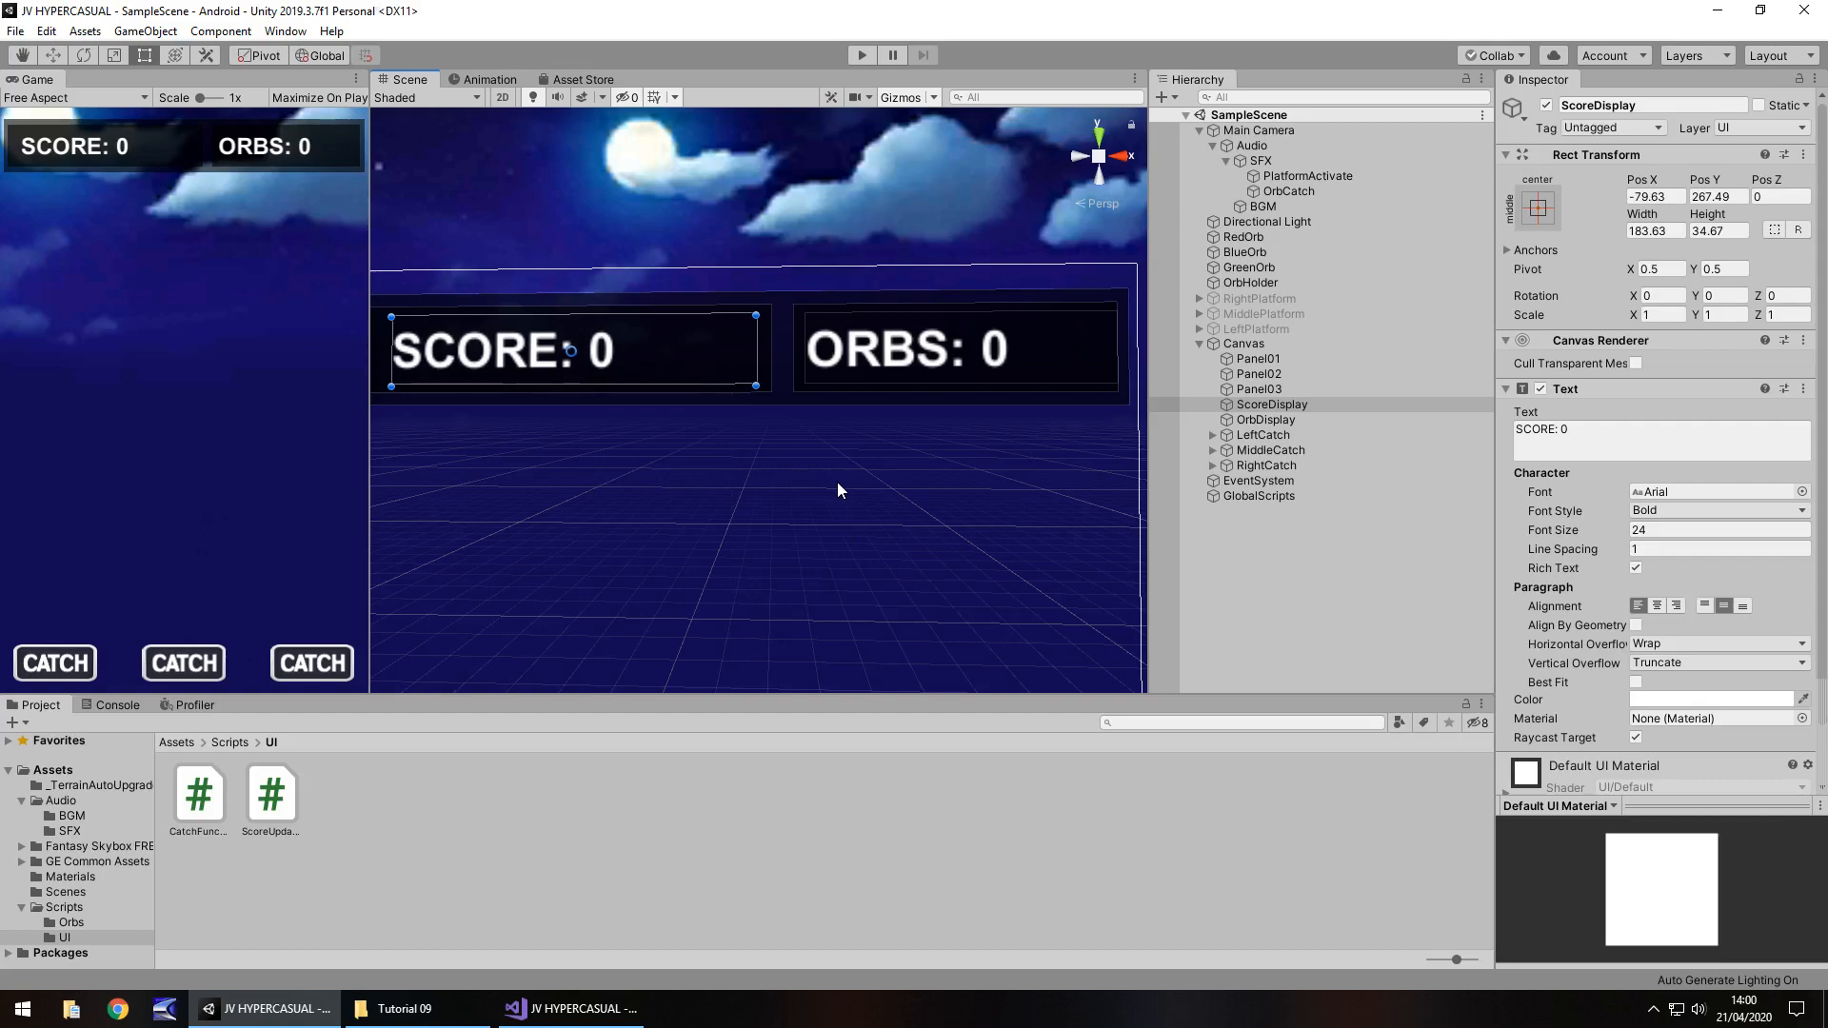
# Add a public orbDisplay GameObject field below scoreDisplay in ScoreUpdater.cs.
pyautogui.click(569, 1010)
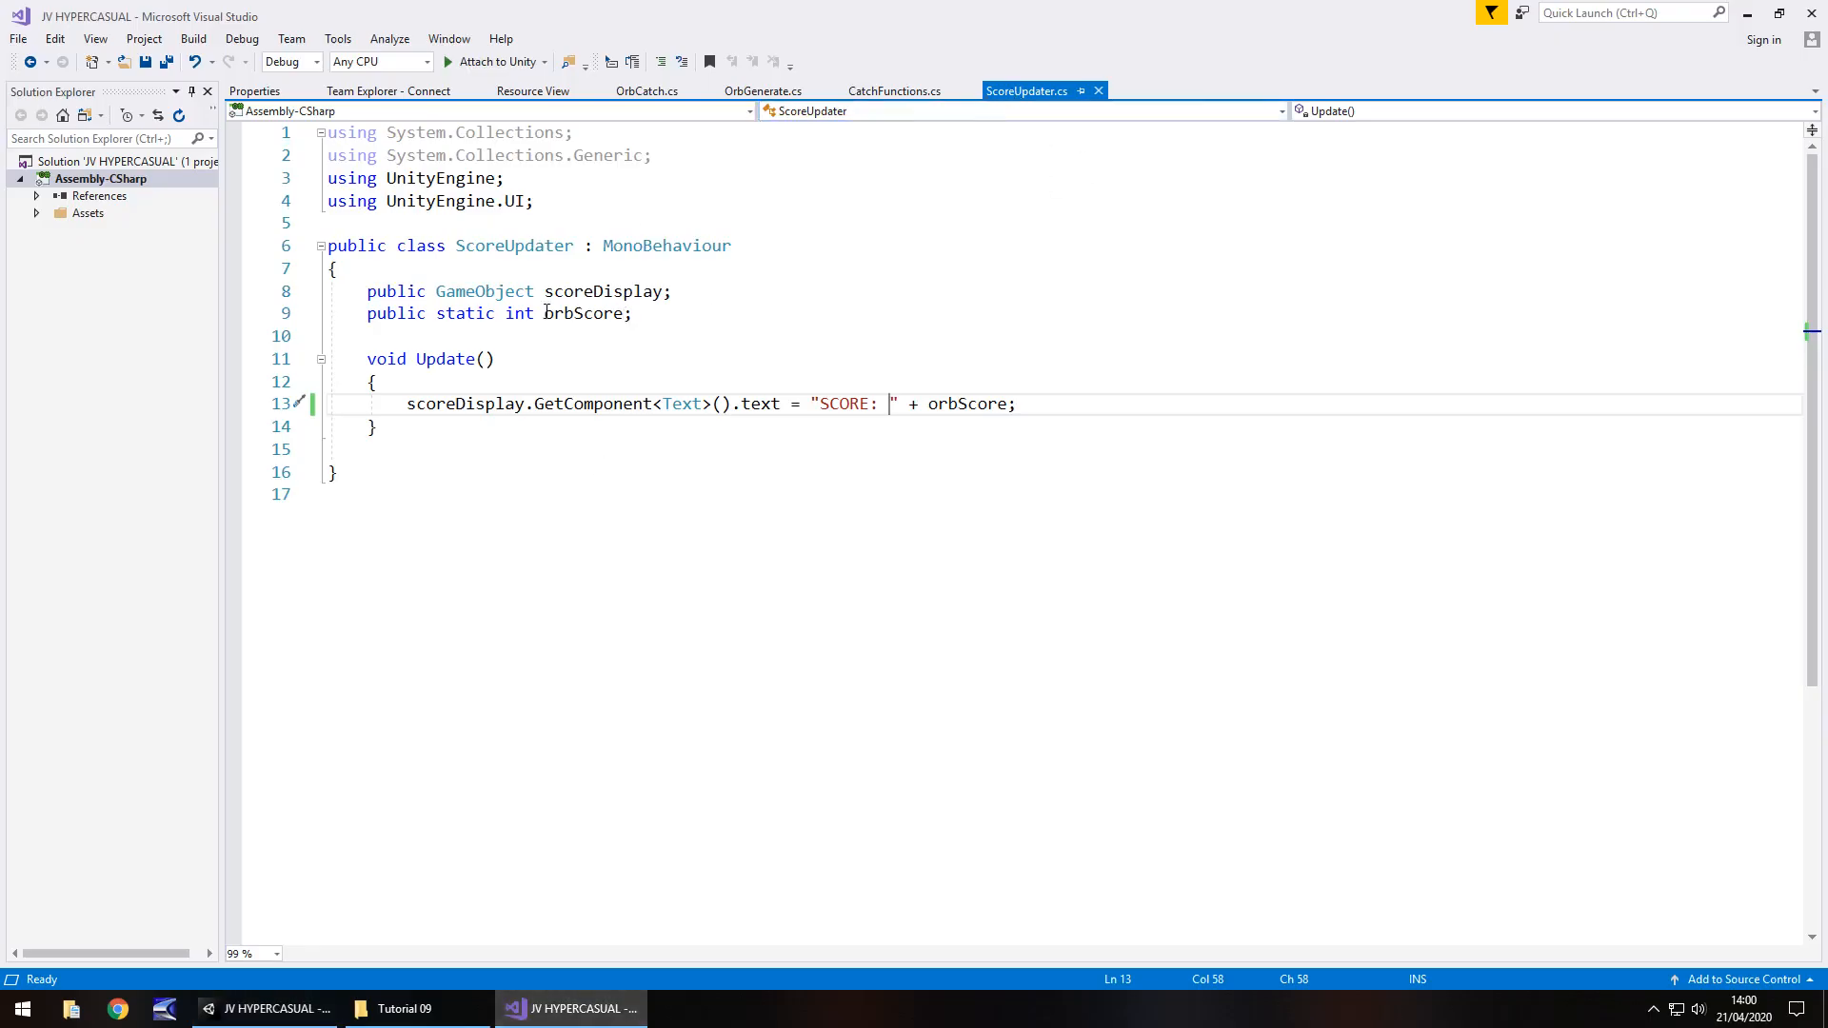
pyautogui.press('Enter')
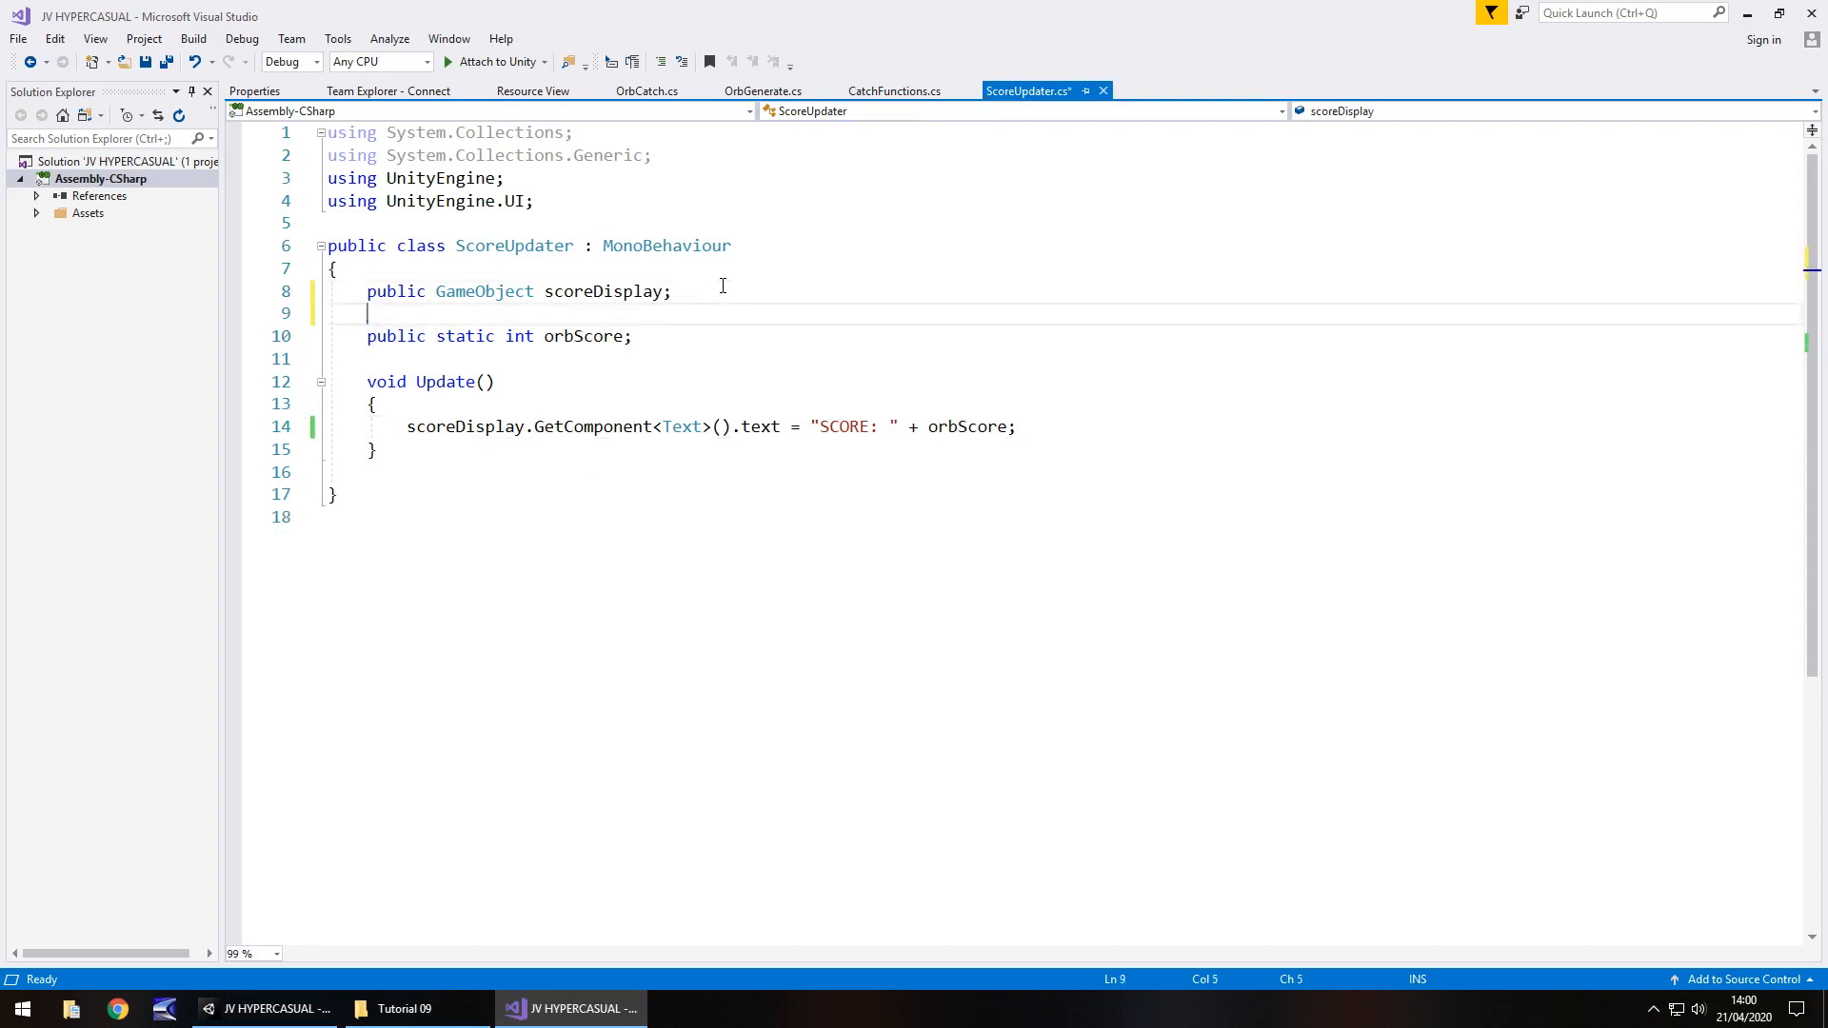
pyautogui.write('public GameObject')
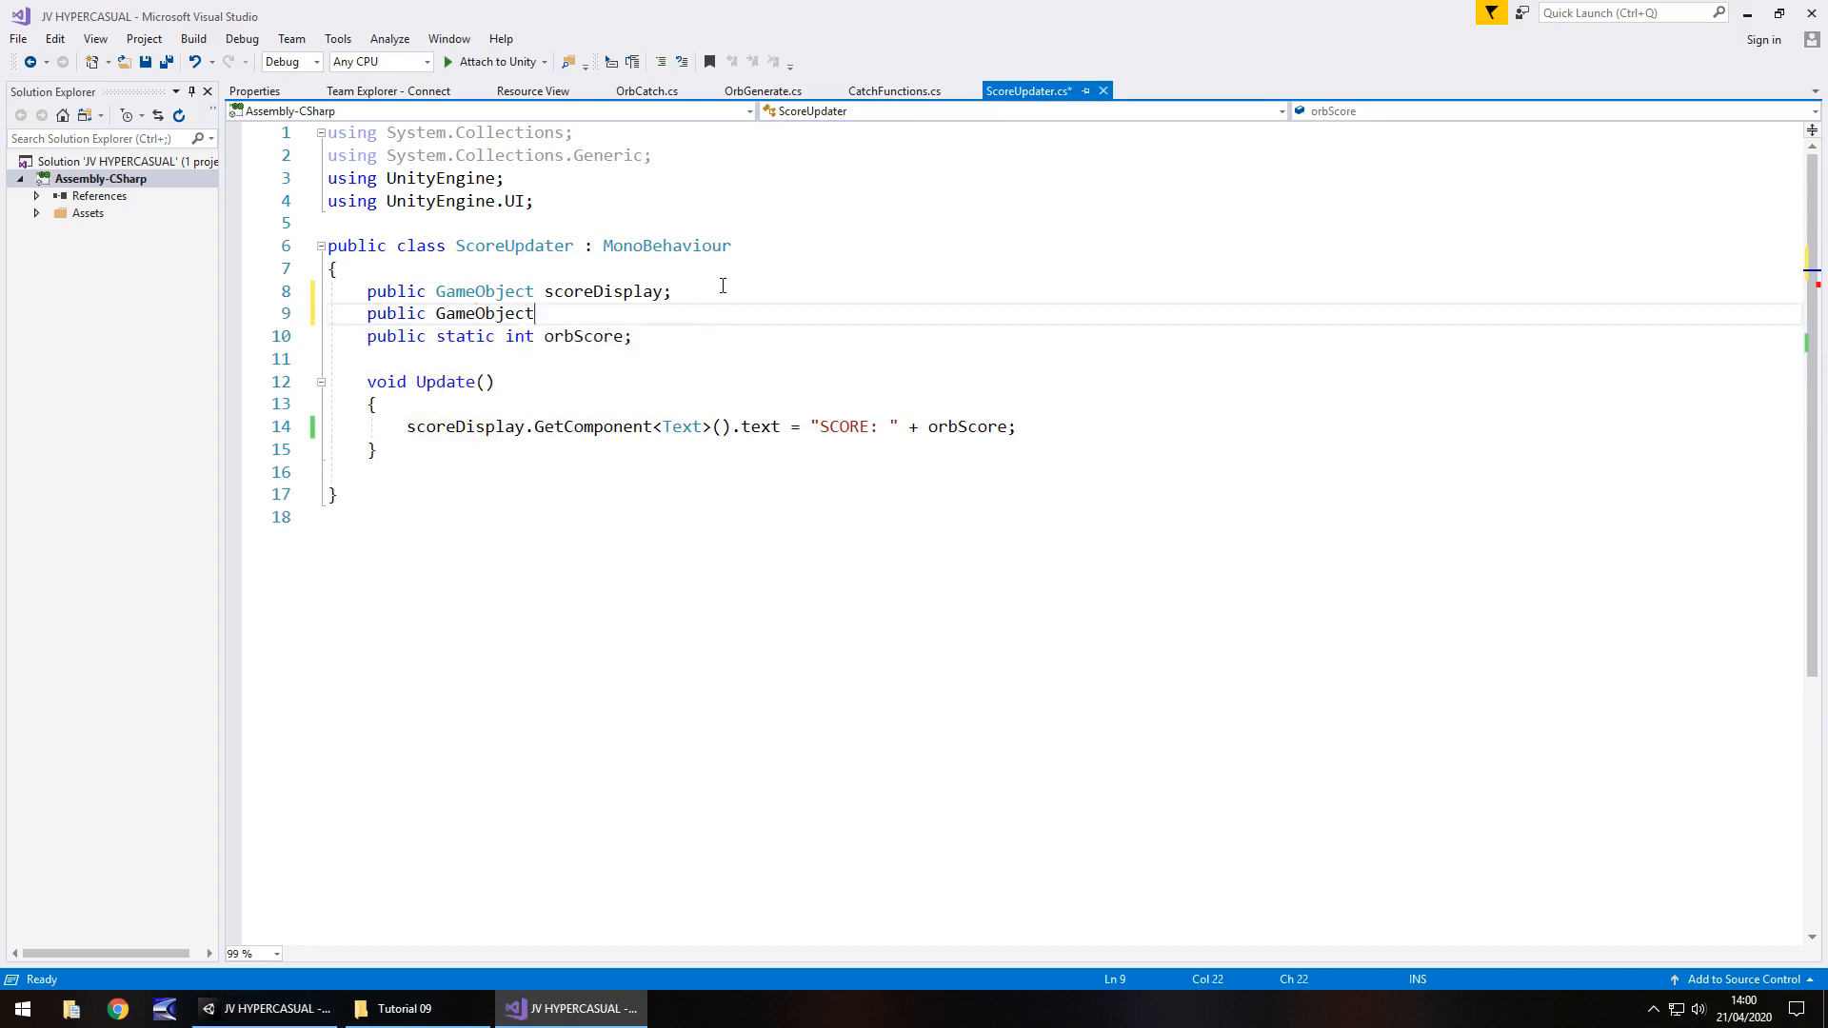
pyautogui.write('orbDisplay;')
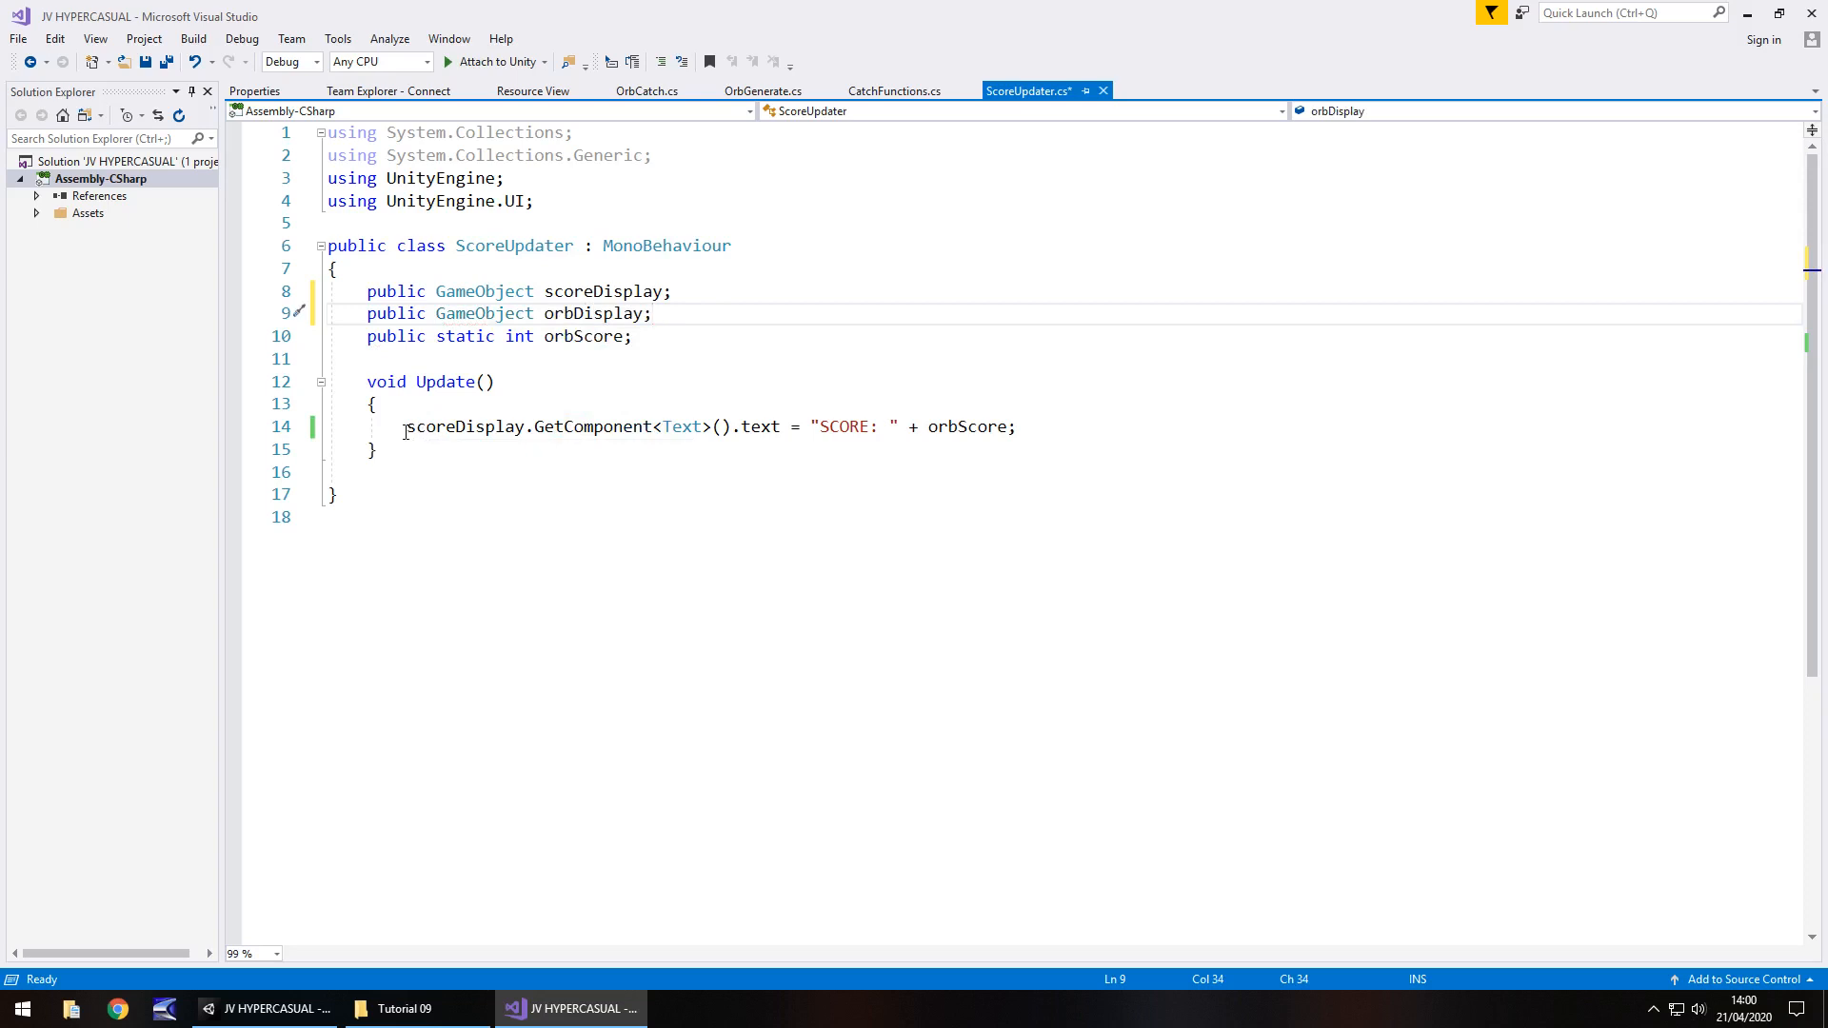
# In Update, set orbDisplay's Text component to "ORBS: " + orbCount.
pyautogui.click(1015, 427)
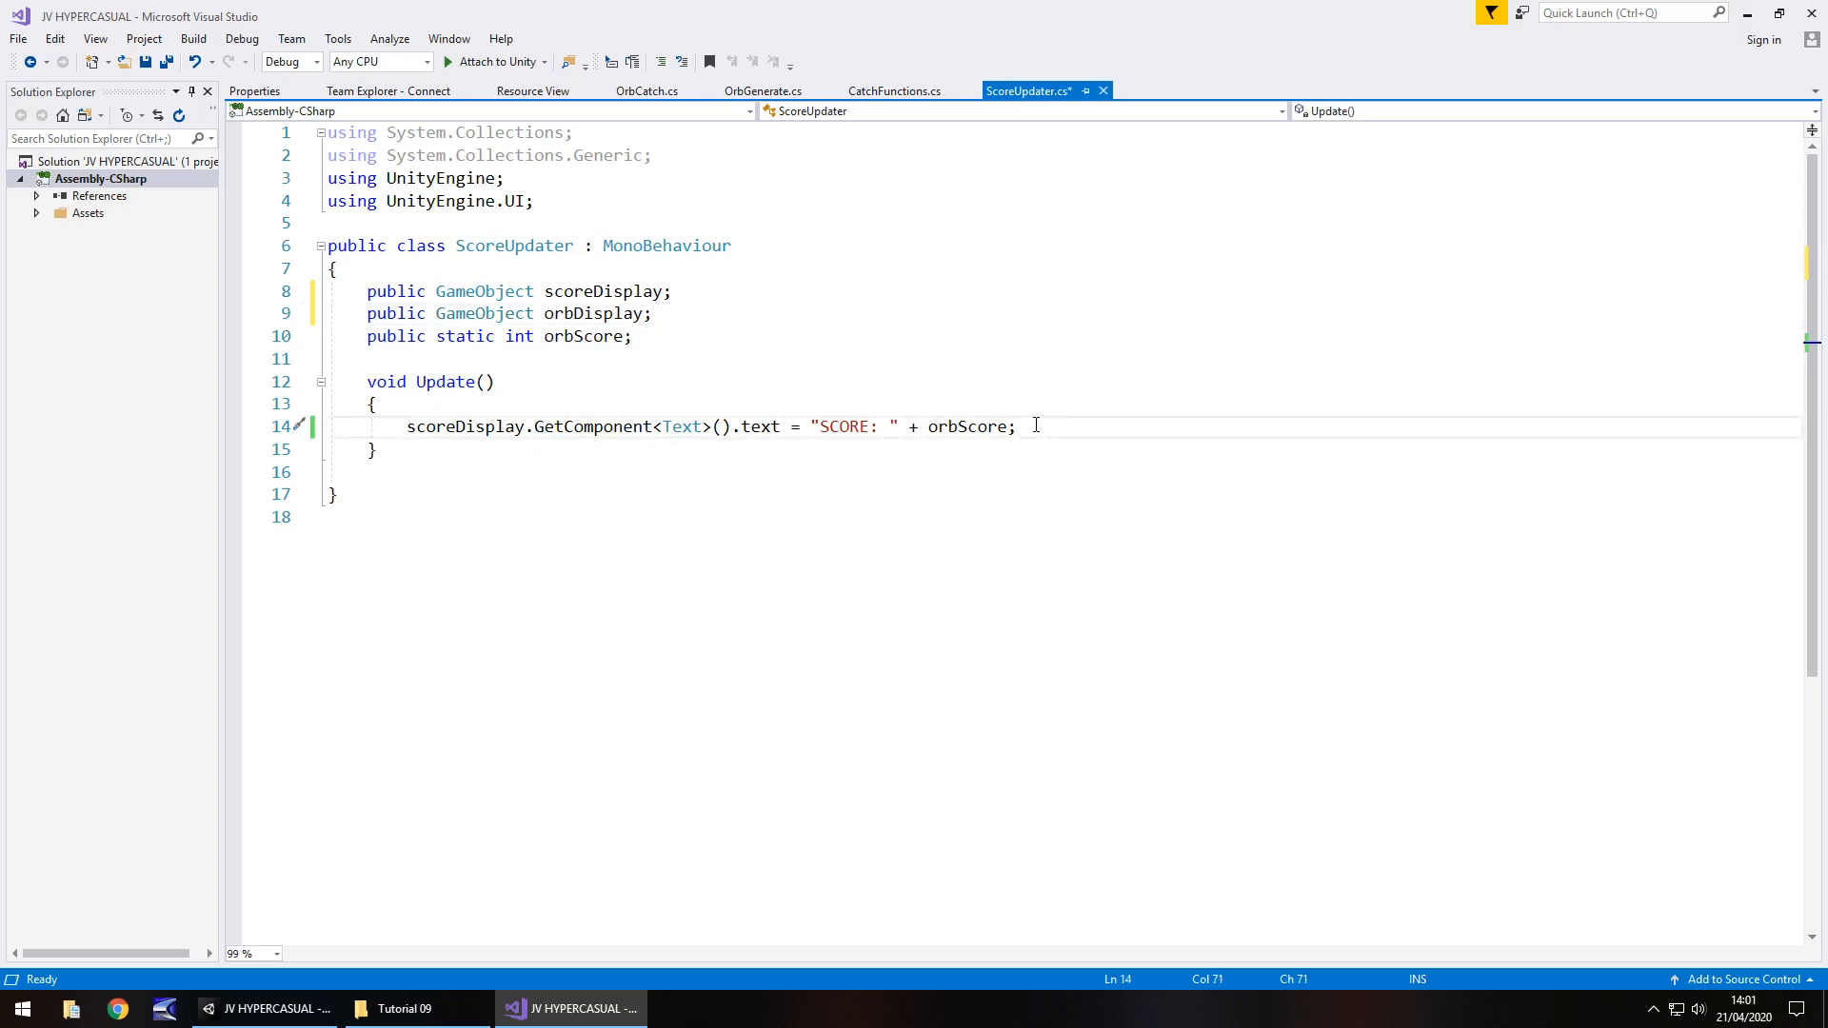
pyautogui.write('orbDisplay')
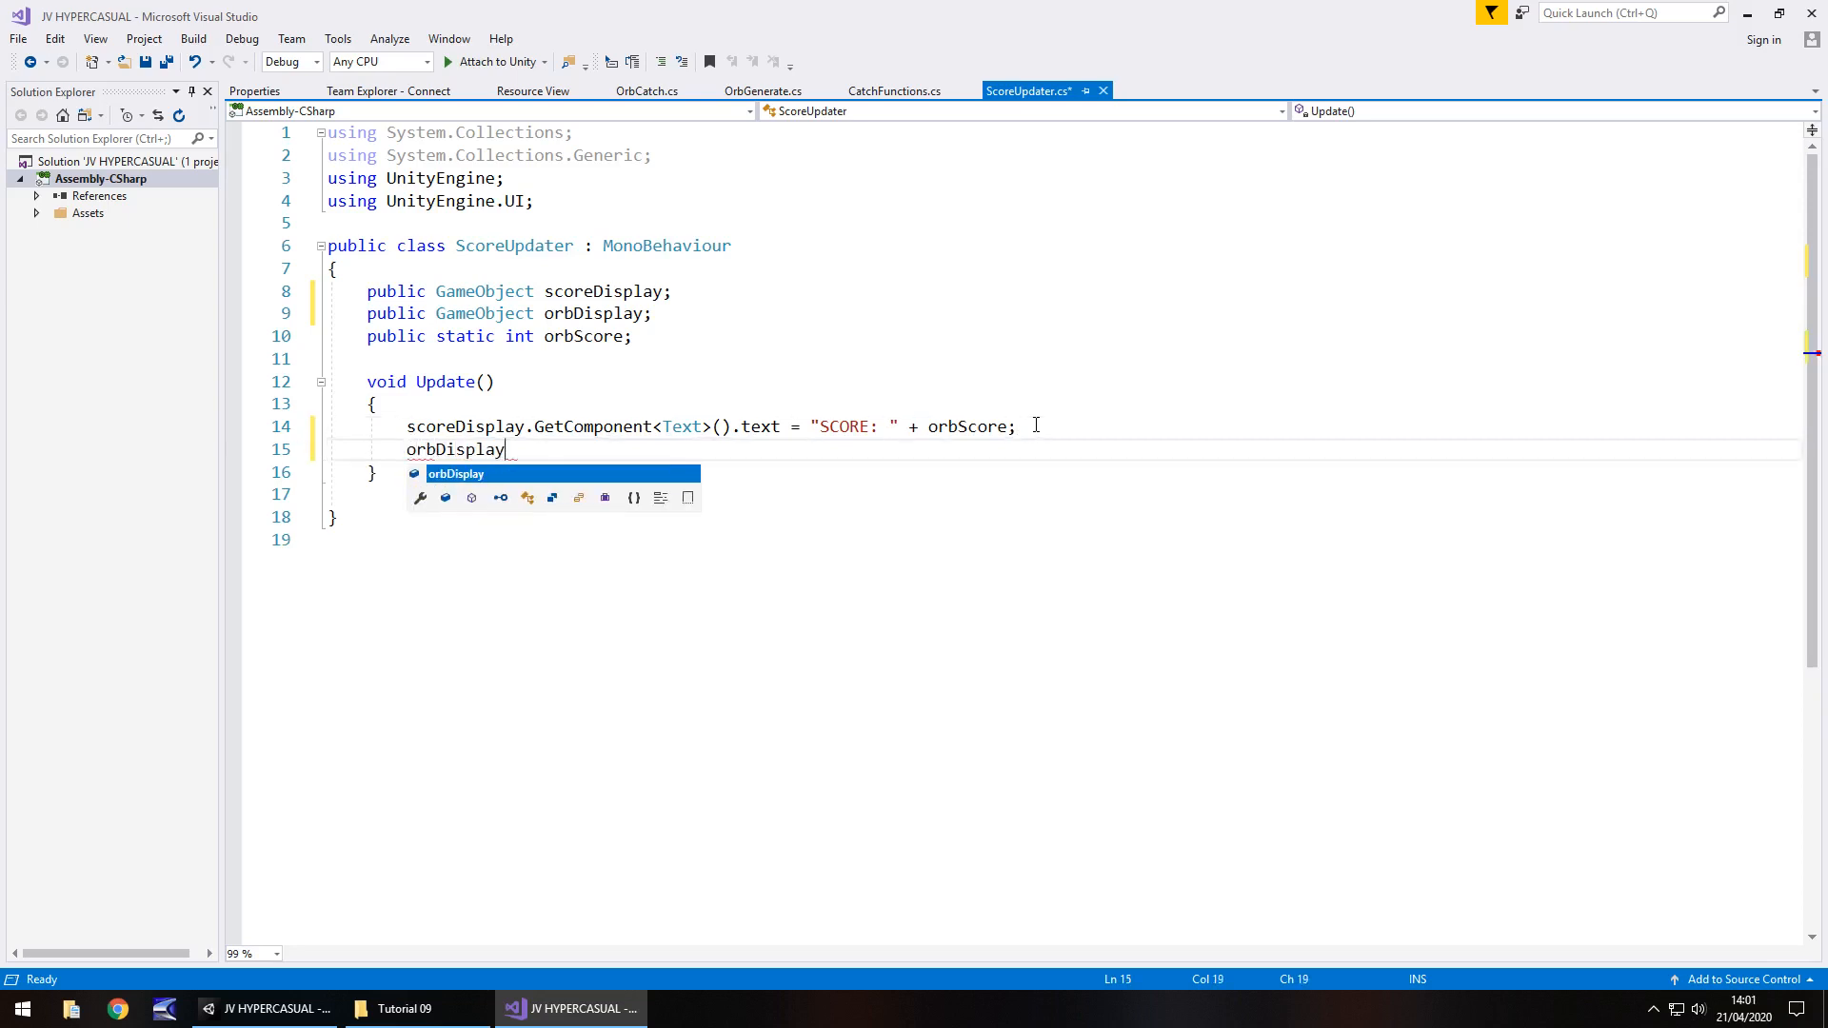
pyautogui.write('.GetComponent')
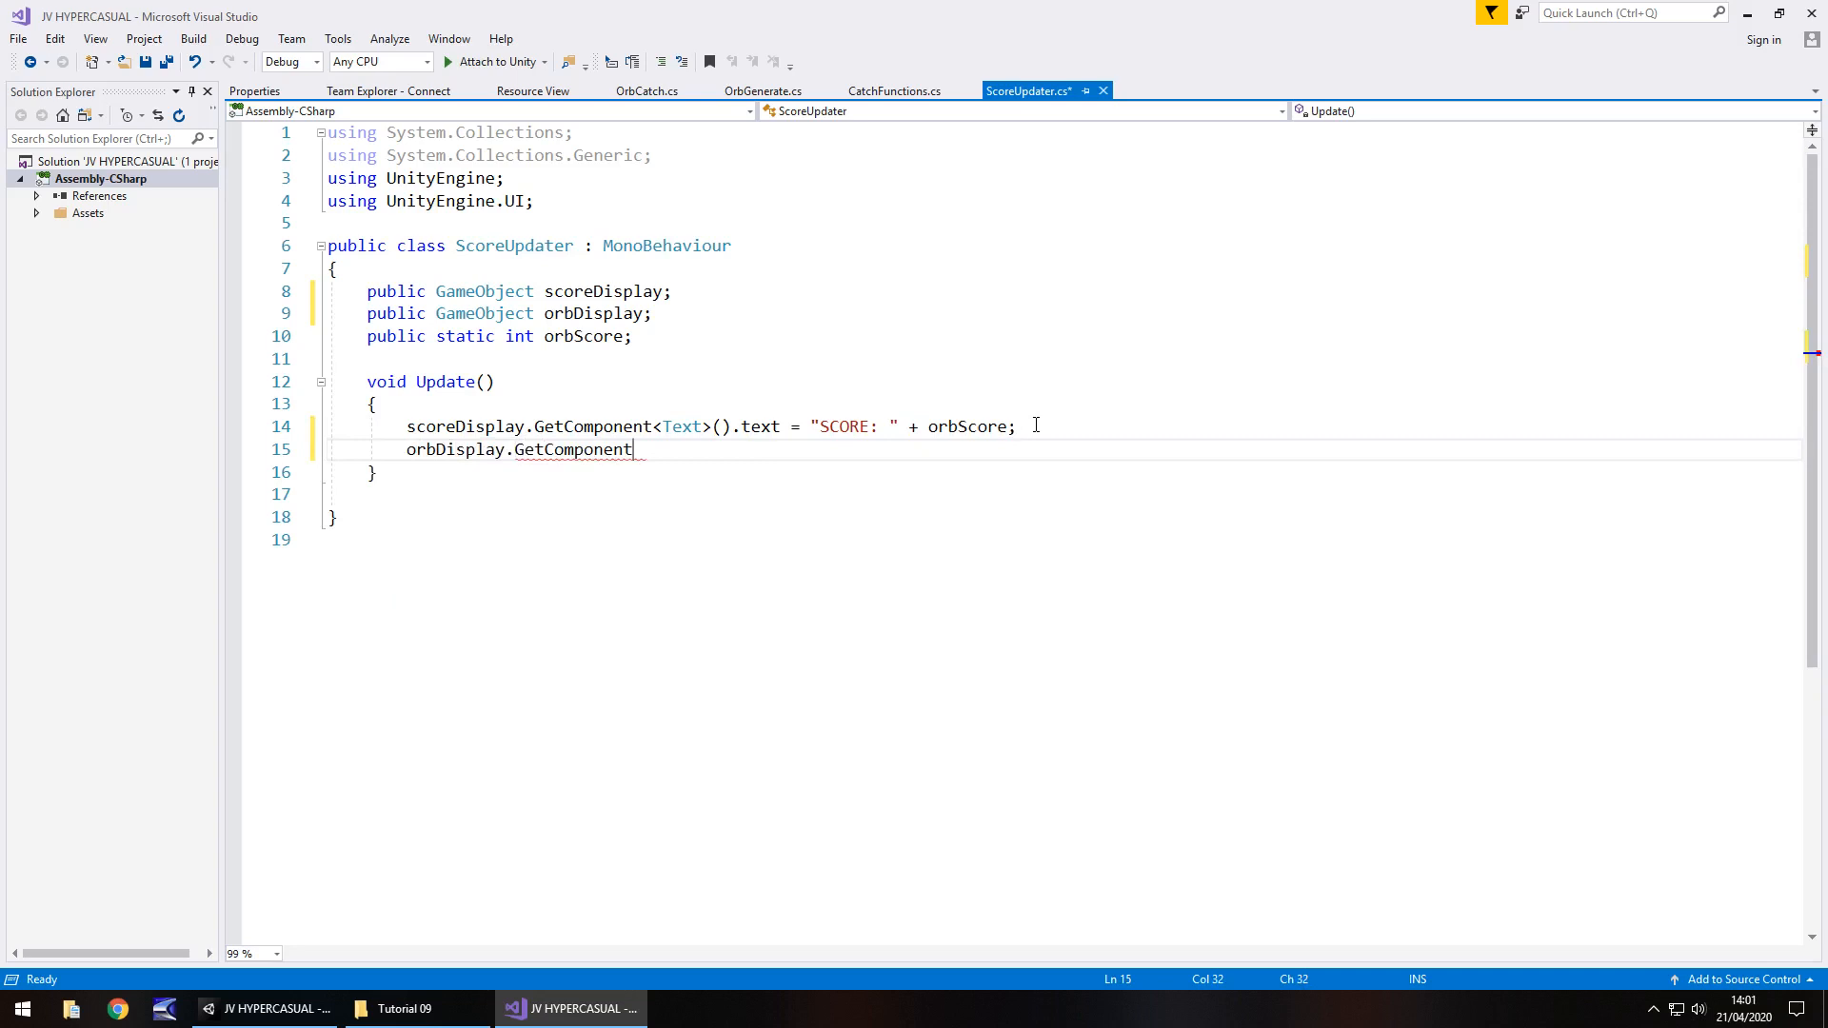
pyautogui.write('<Text>')
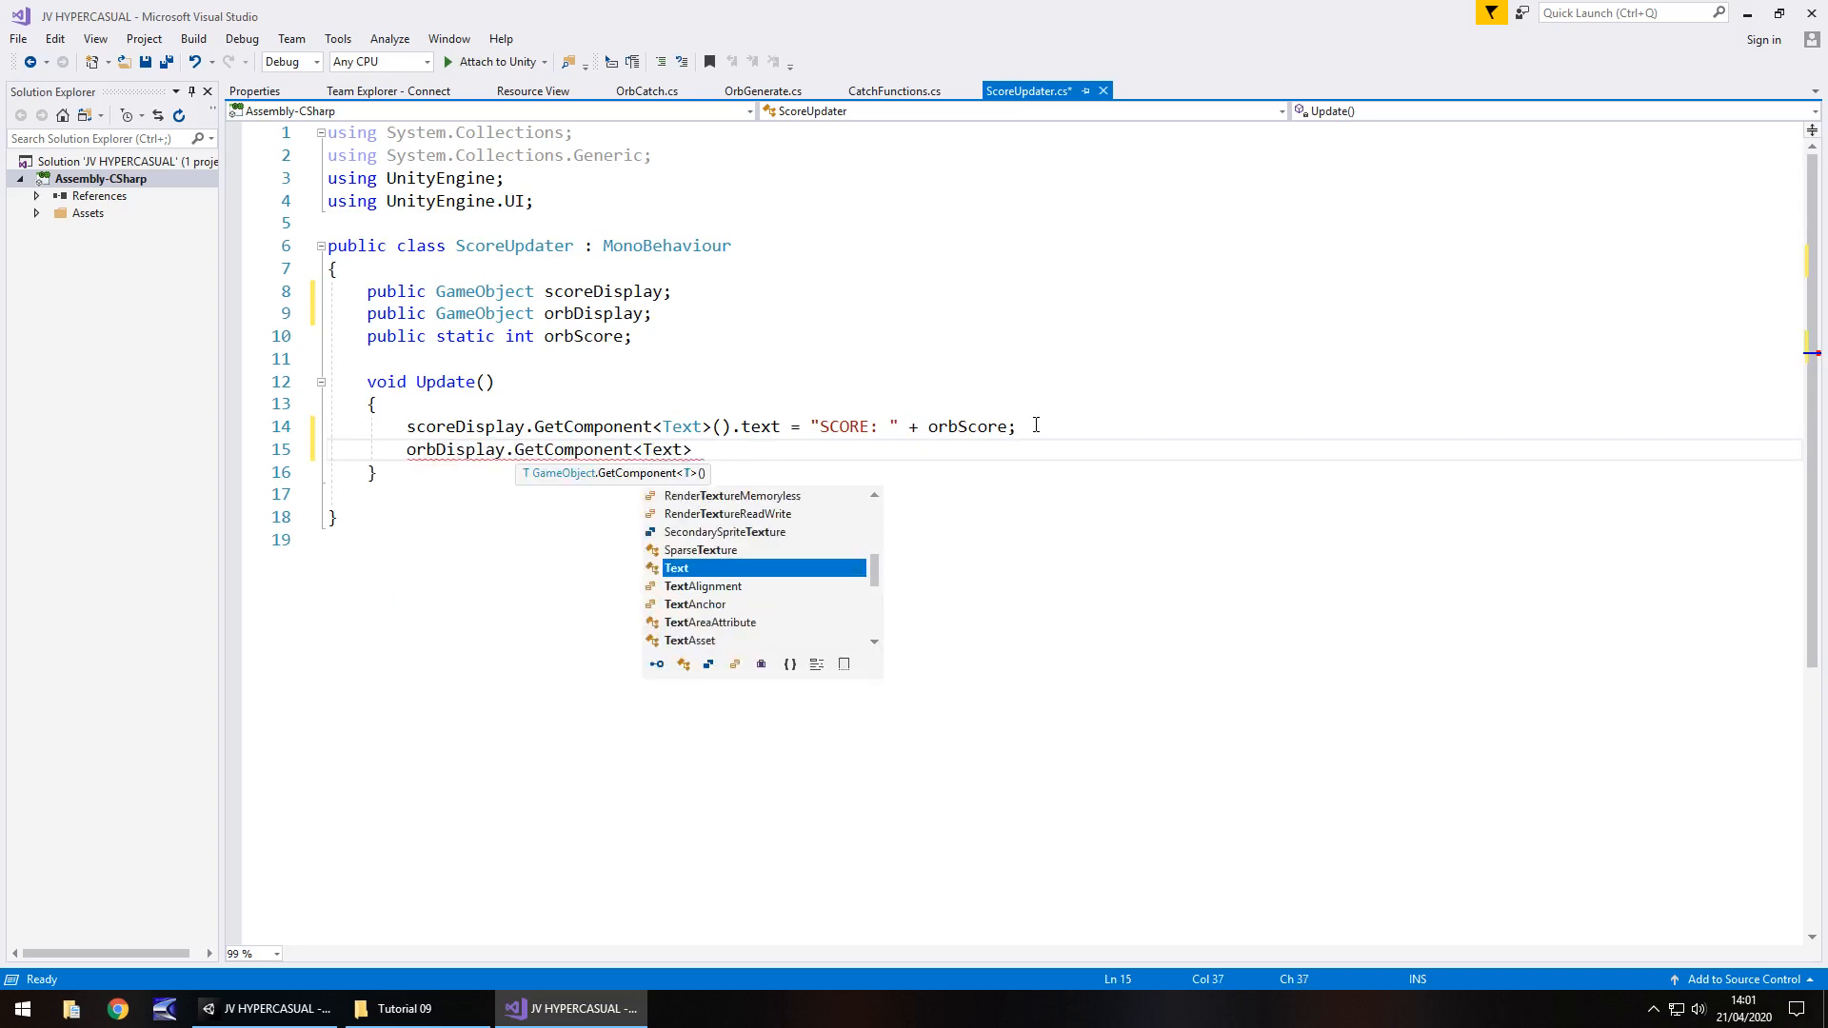
pyautogui.write('>().text = "O')
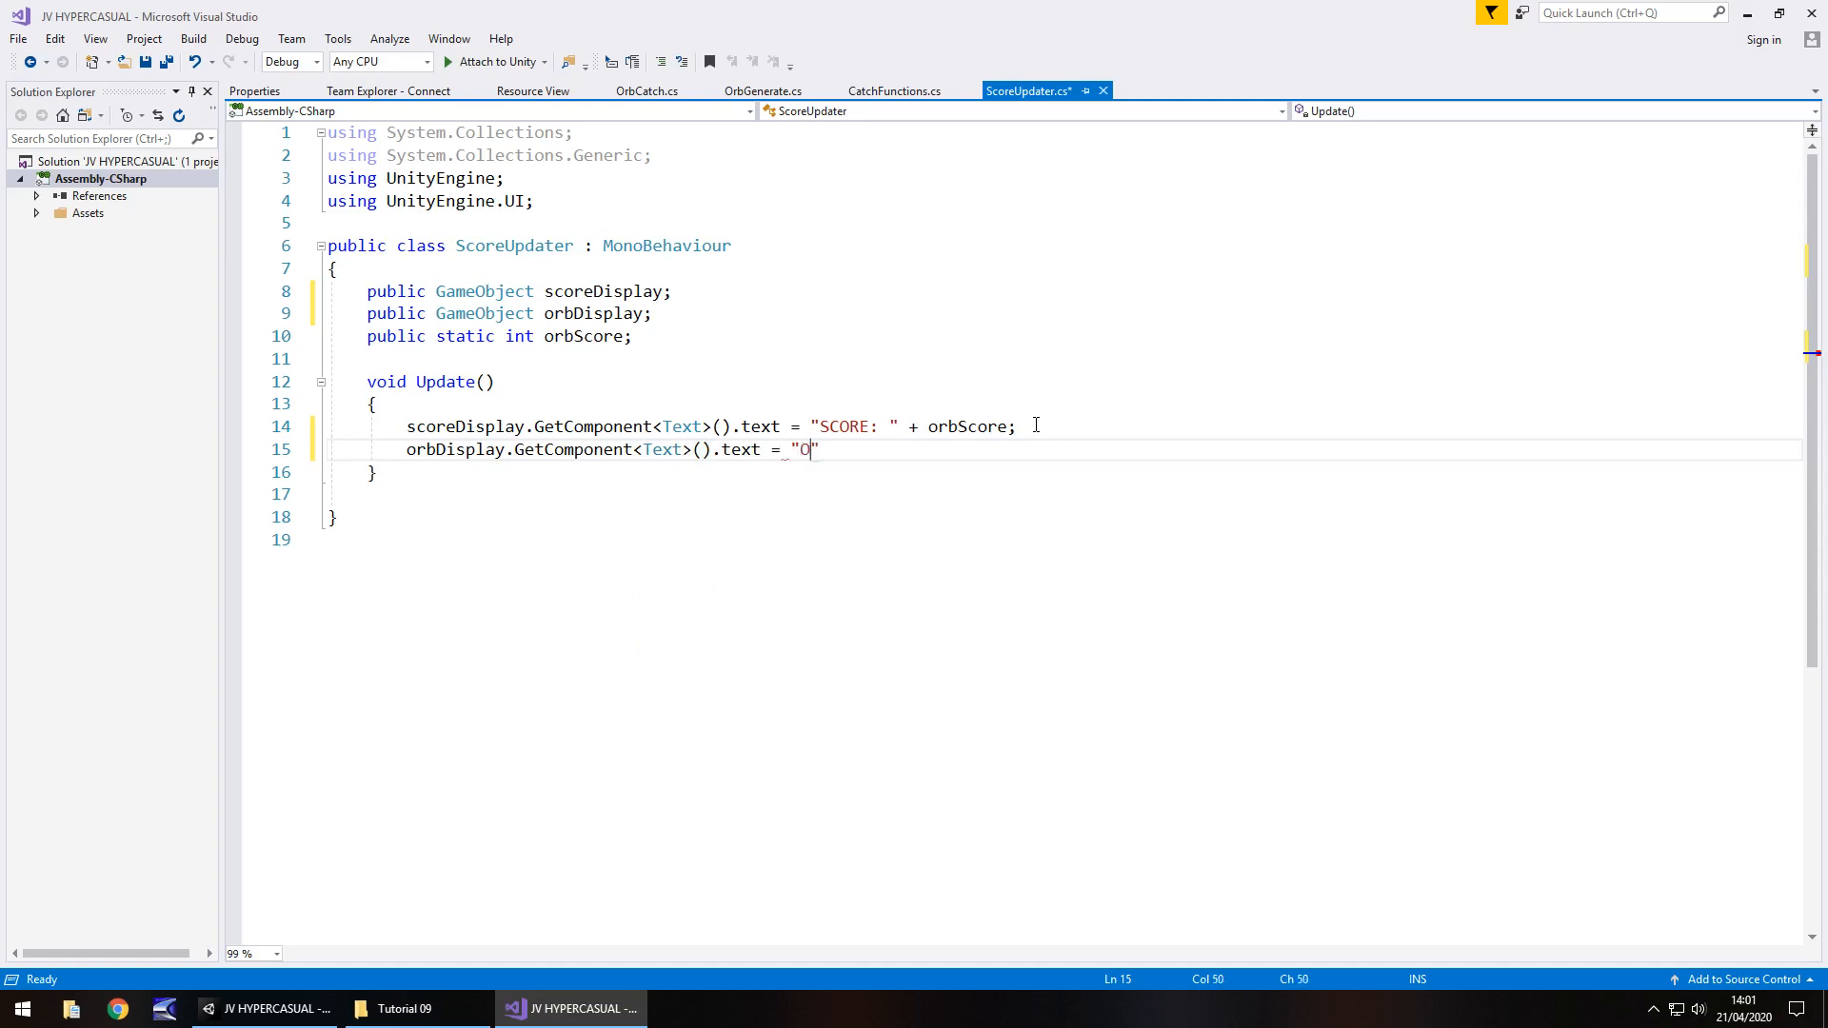
pyautogui.write('RBS:')
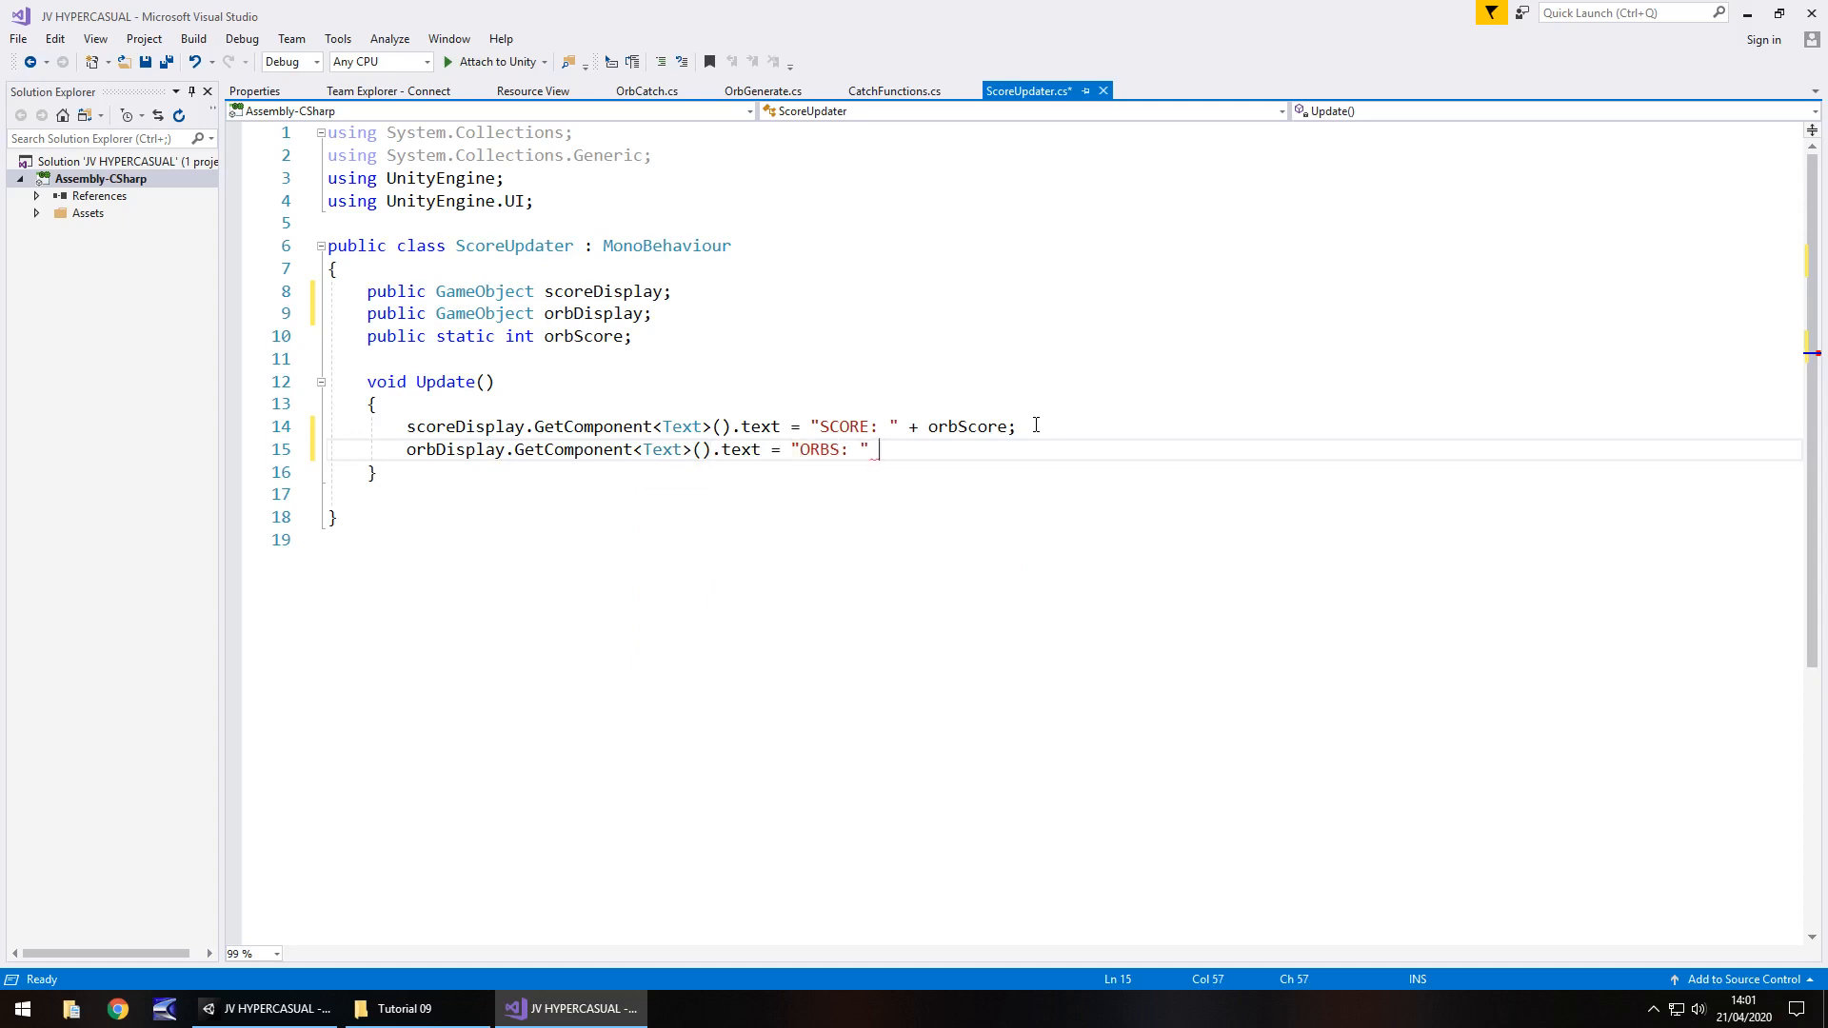
pyautogui.write('+')
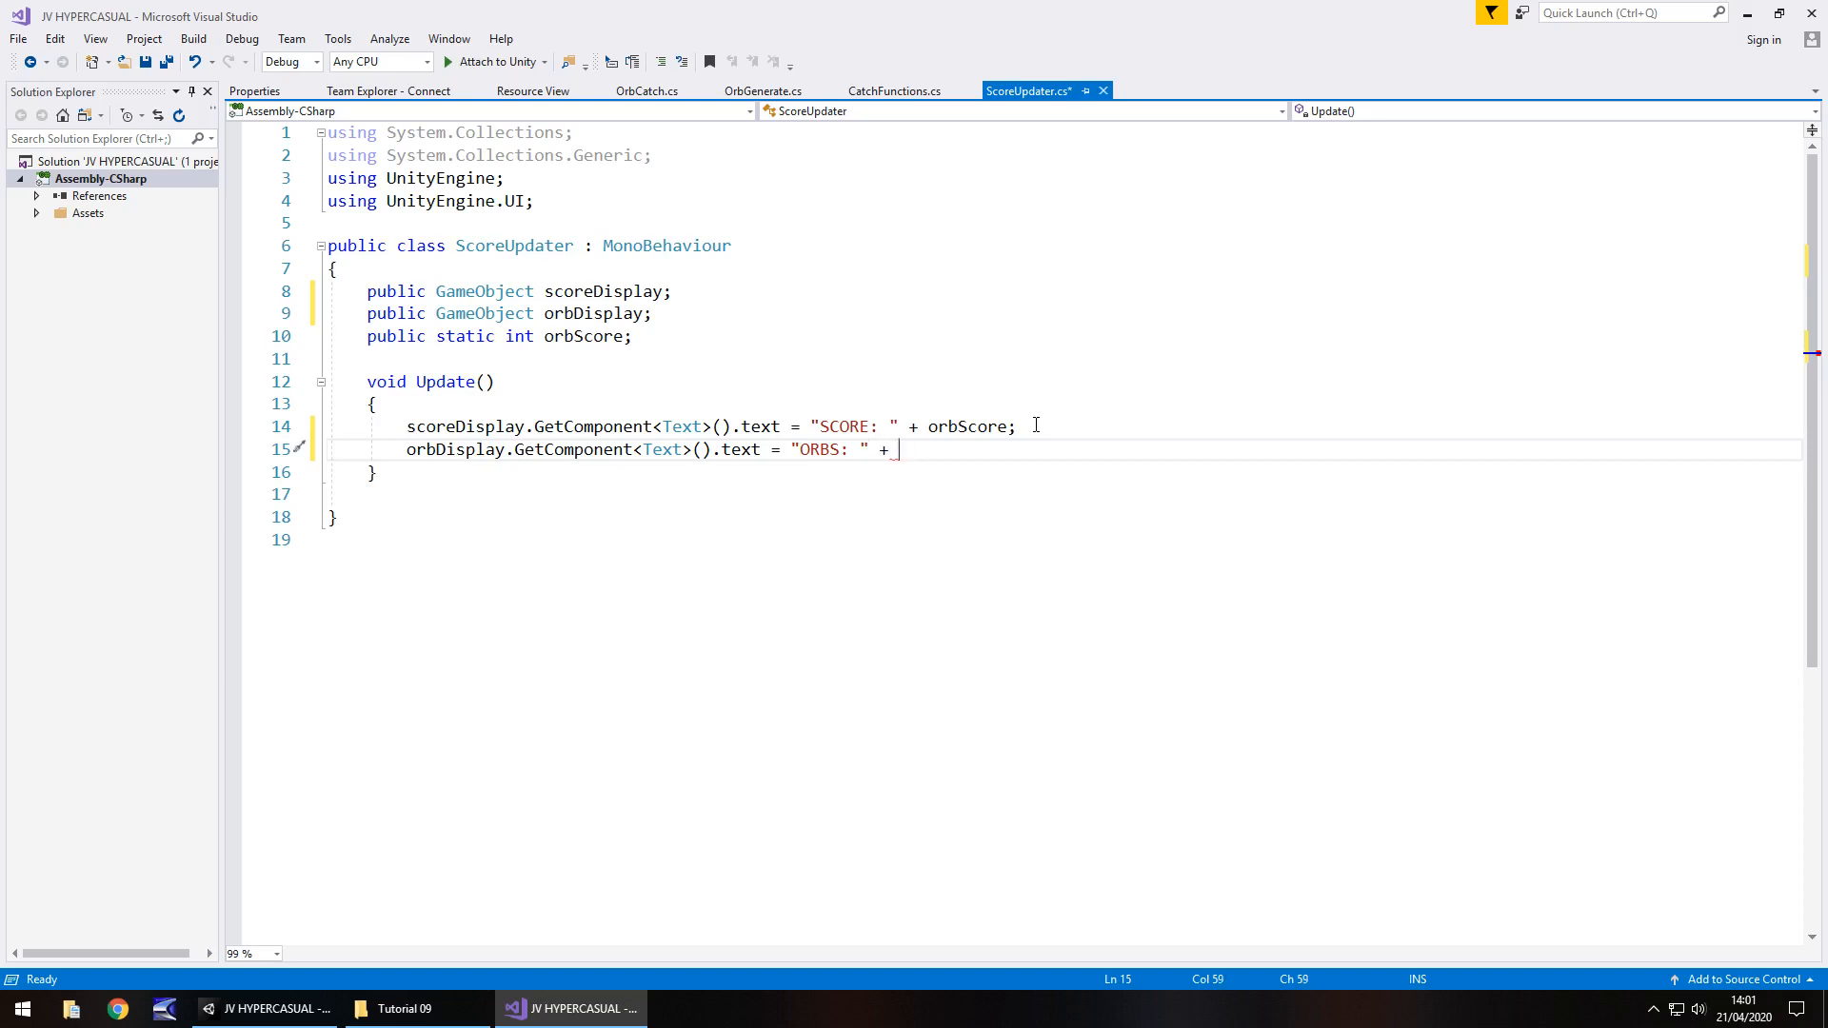
pyautogui.moveTo(544, 398)
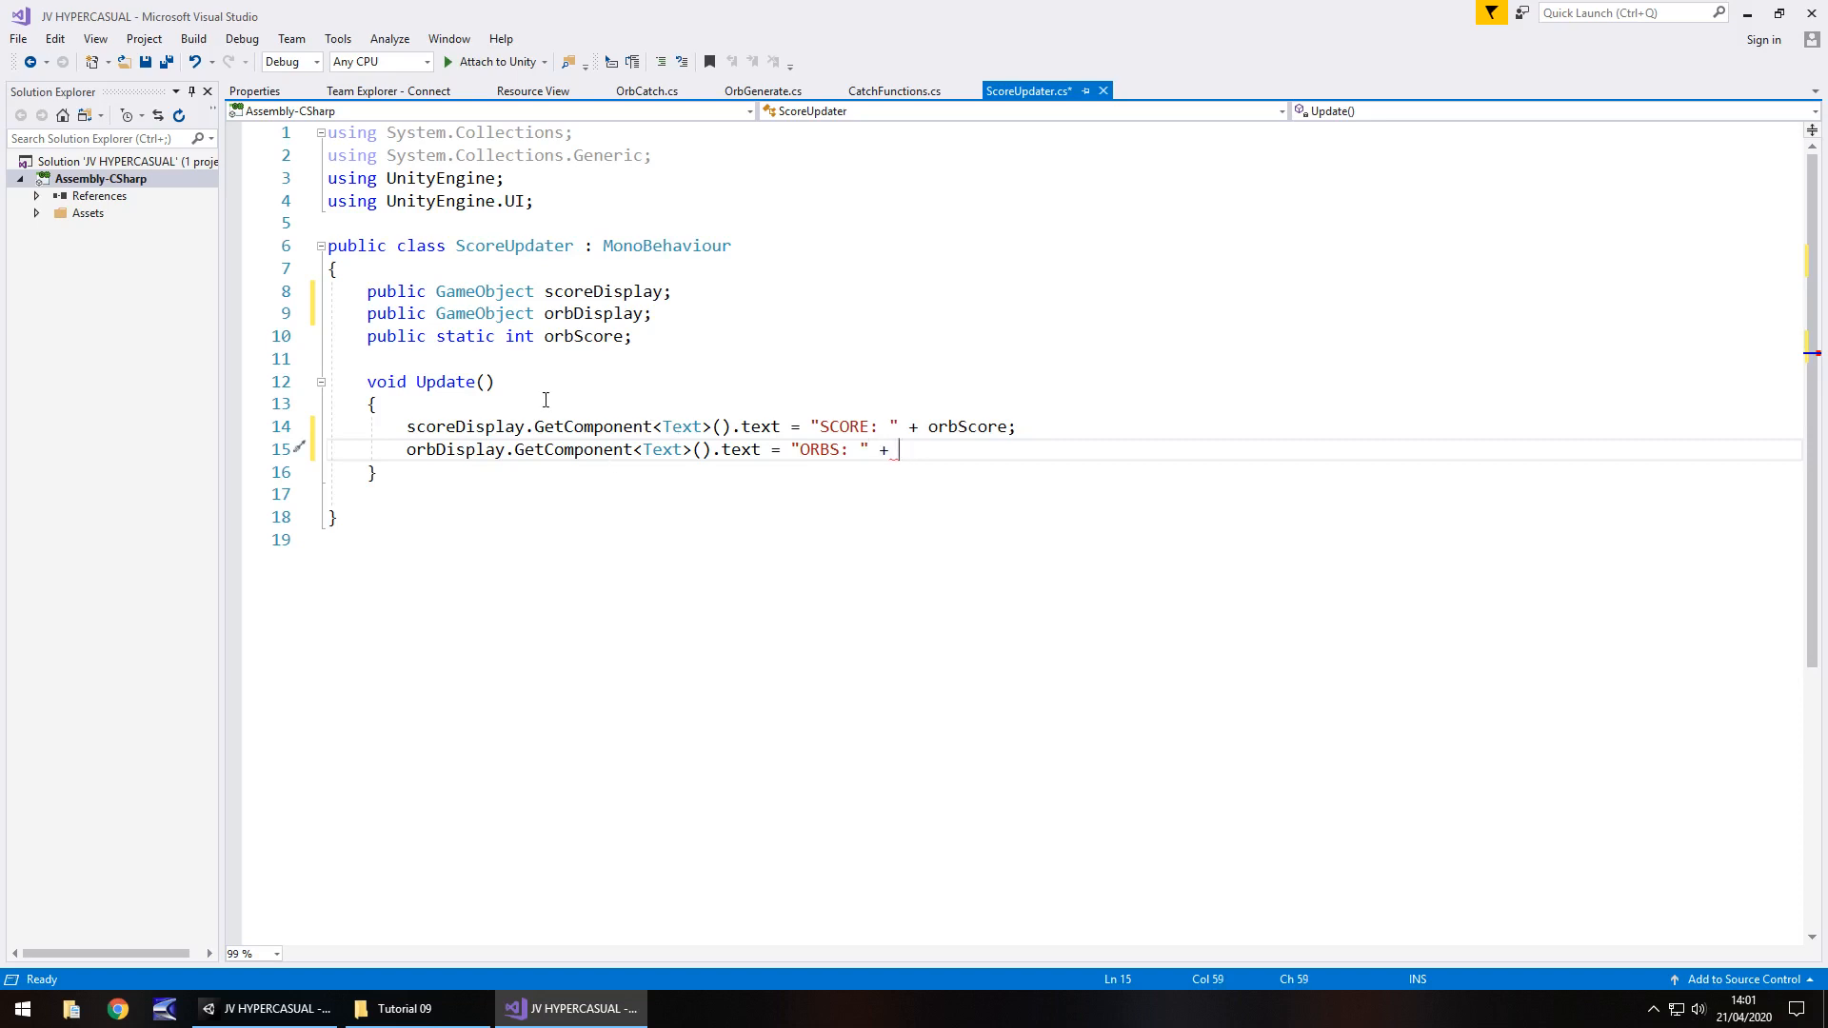
pyautogui.write('o')
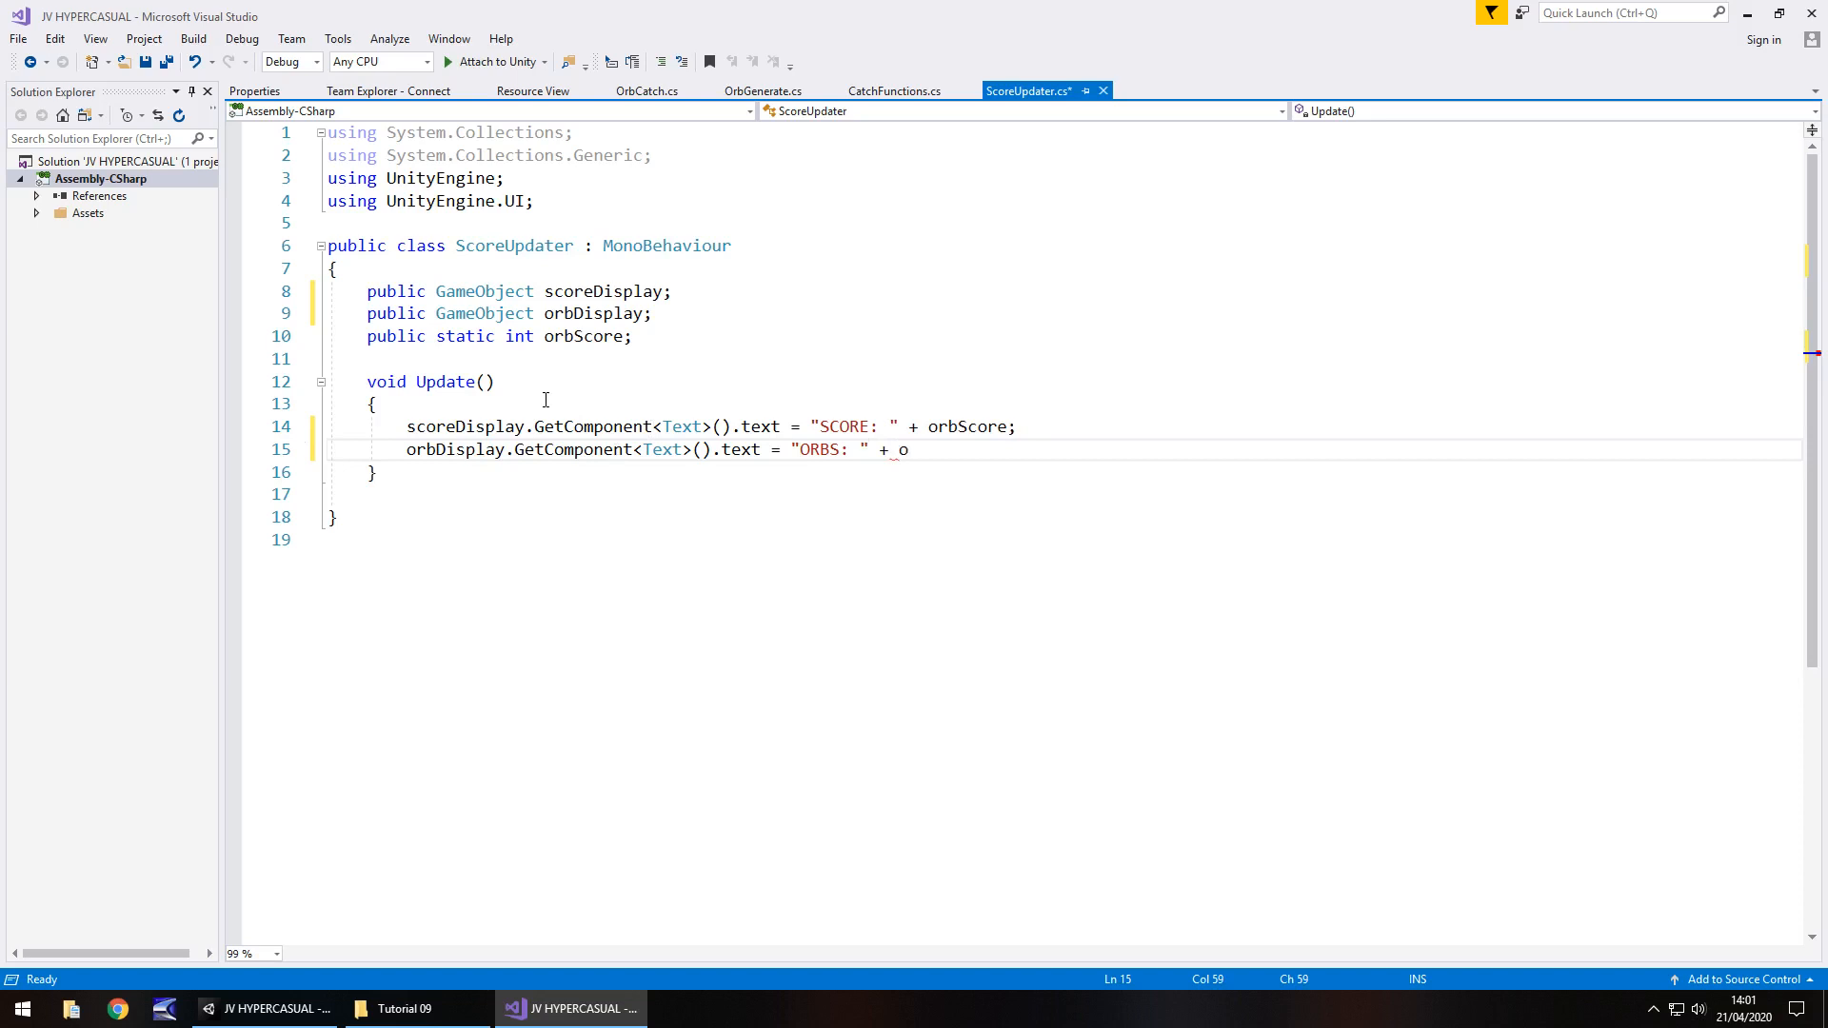
pyautogui.write("rbCount'")
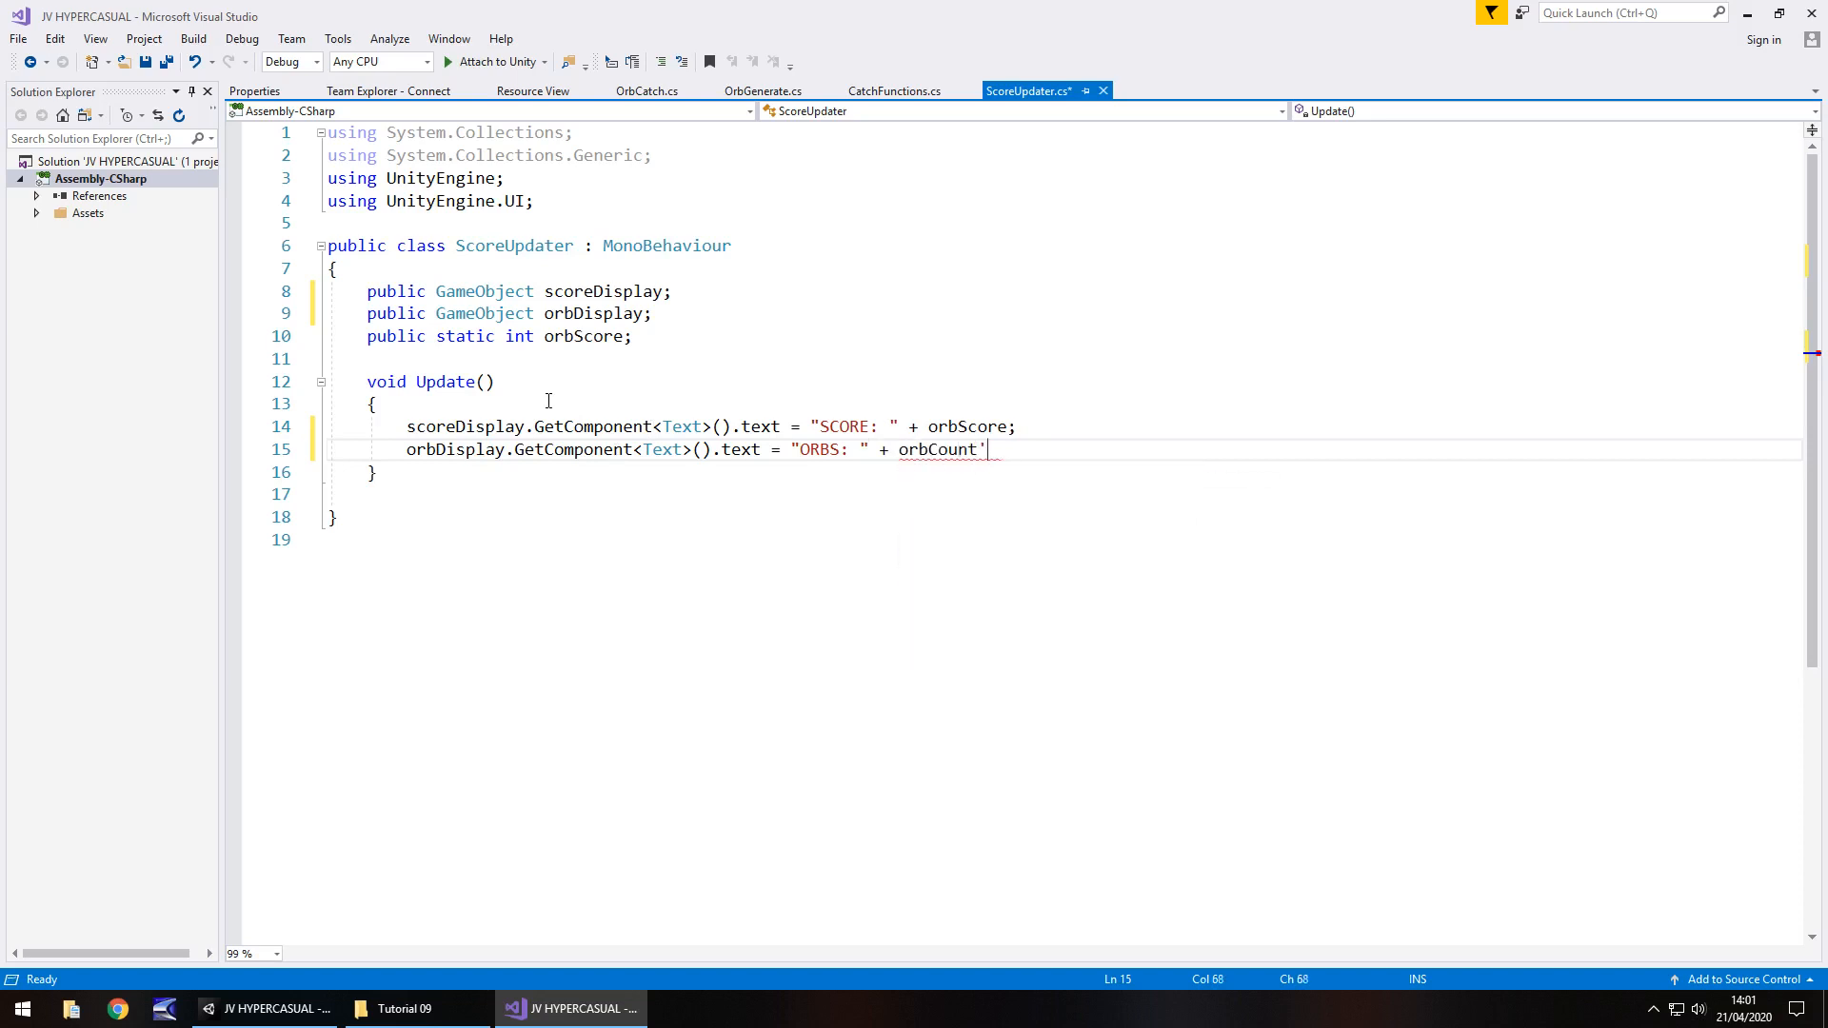
pyautogui.write(';')
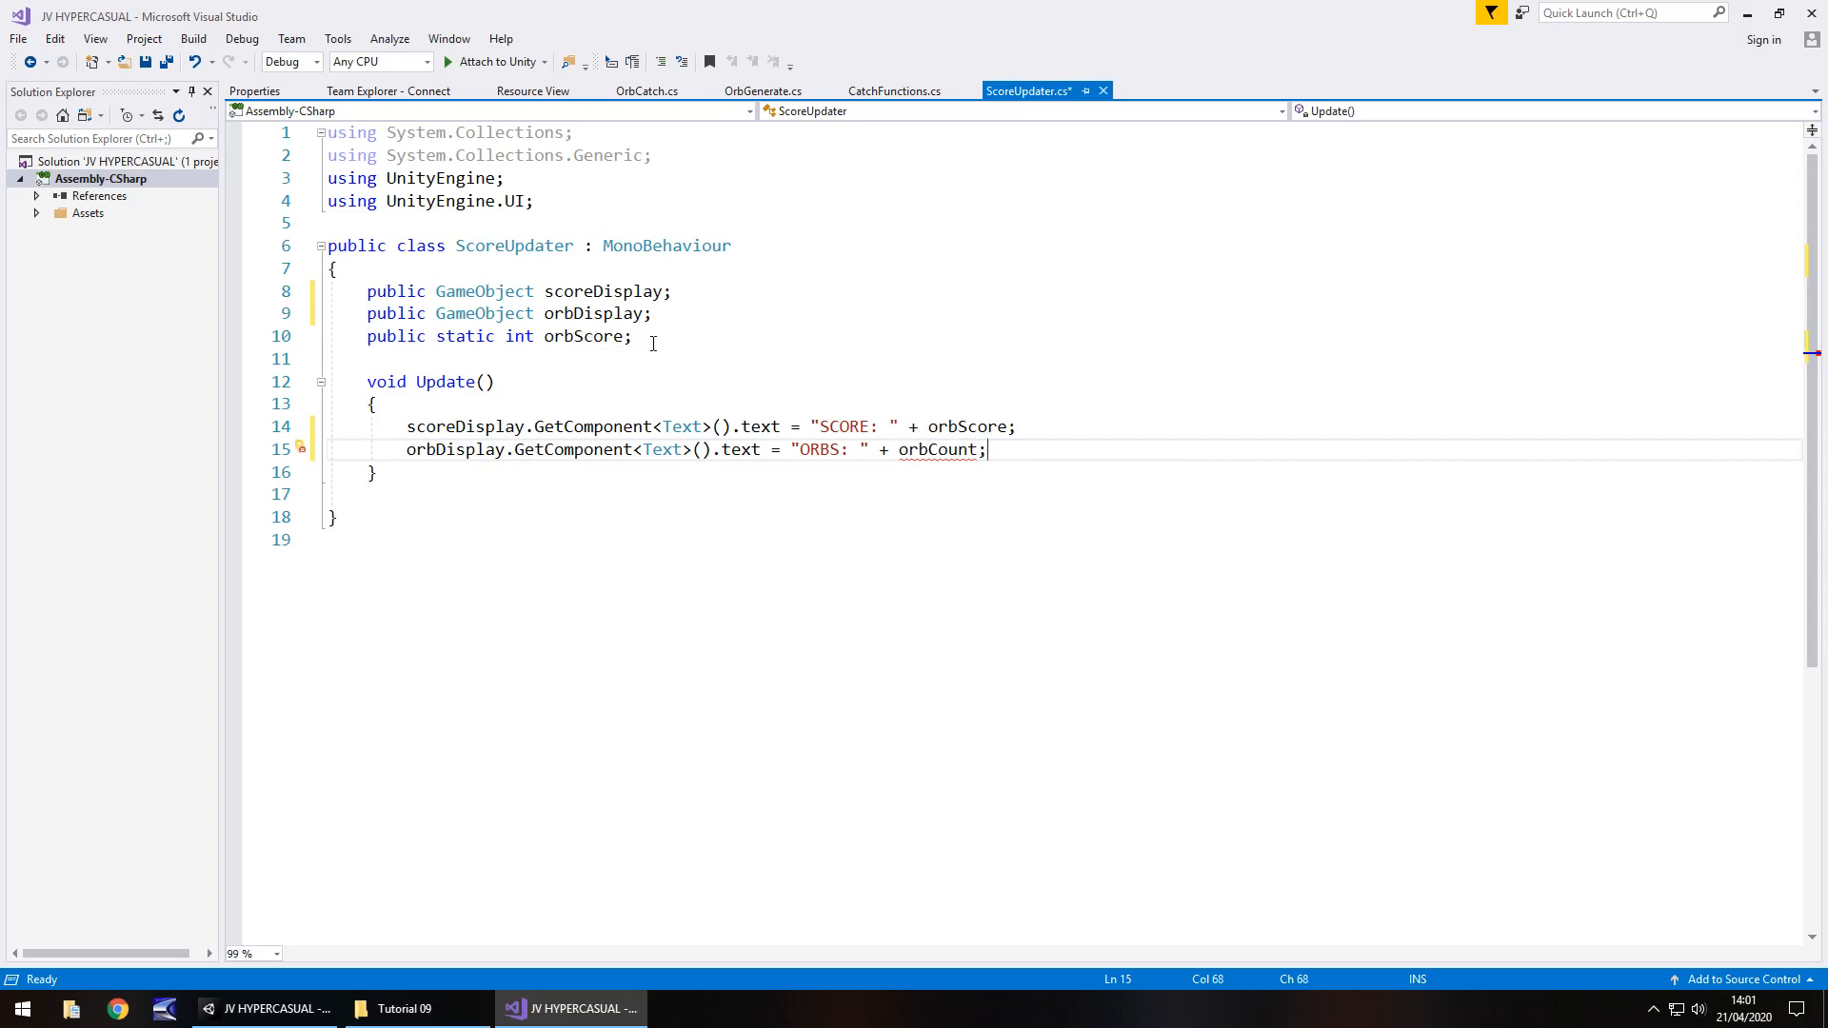
# Declare public static int orbCount; in ScoreUpdater.cs.
pyautogui.write('public static int')
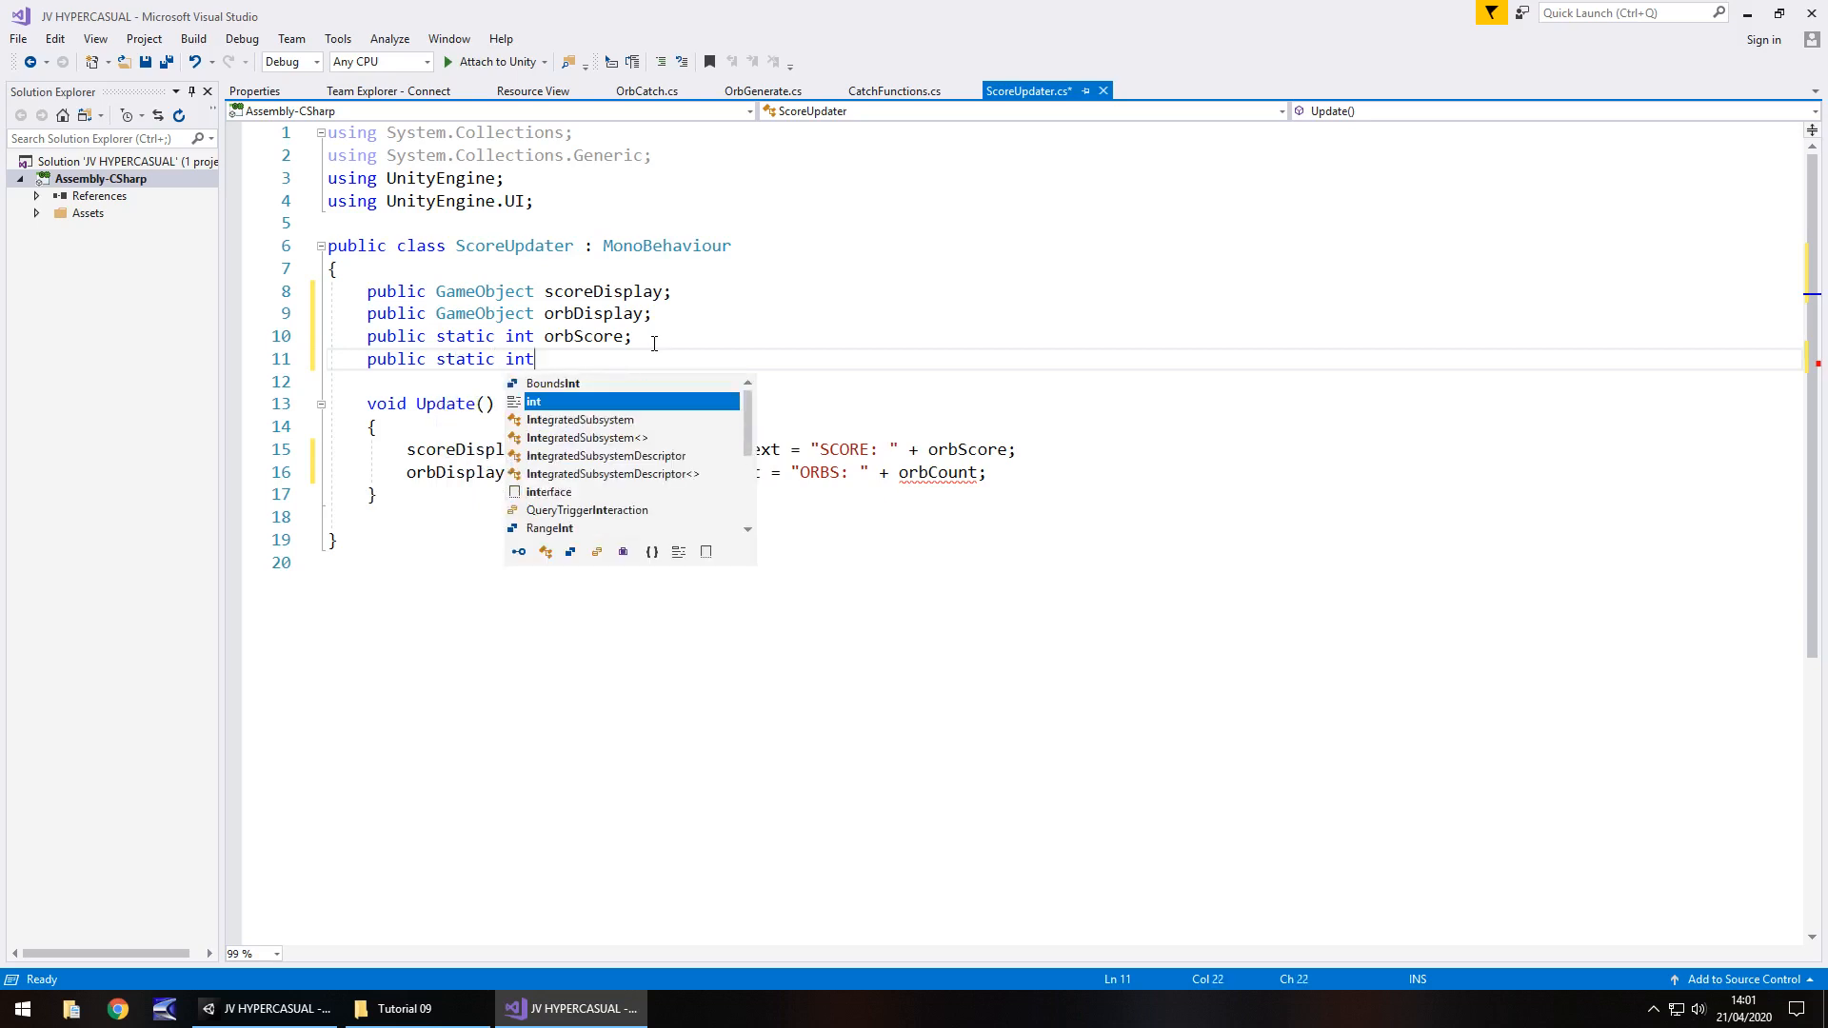
pyautogui.write('orbCount')
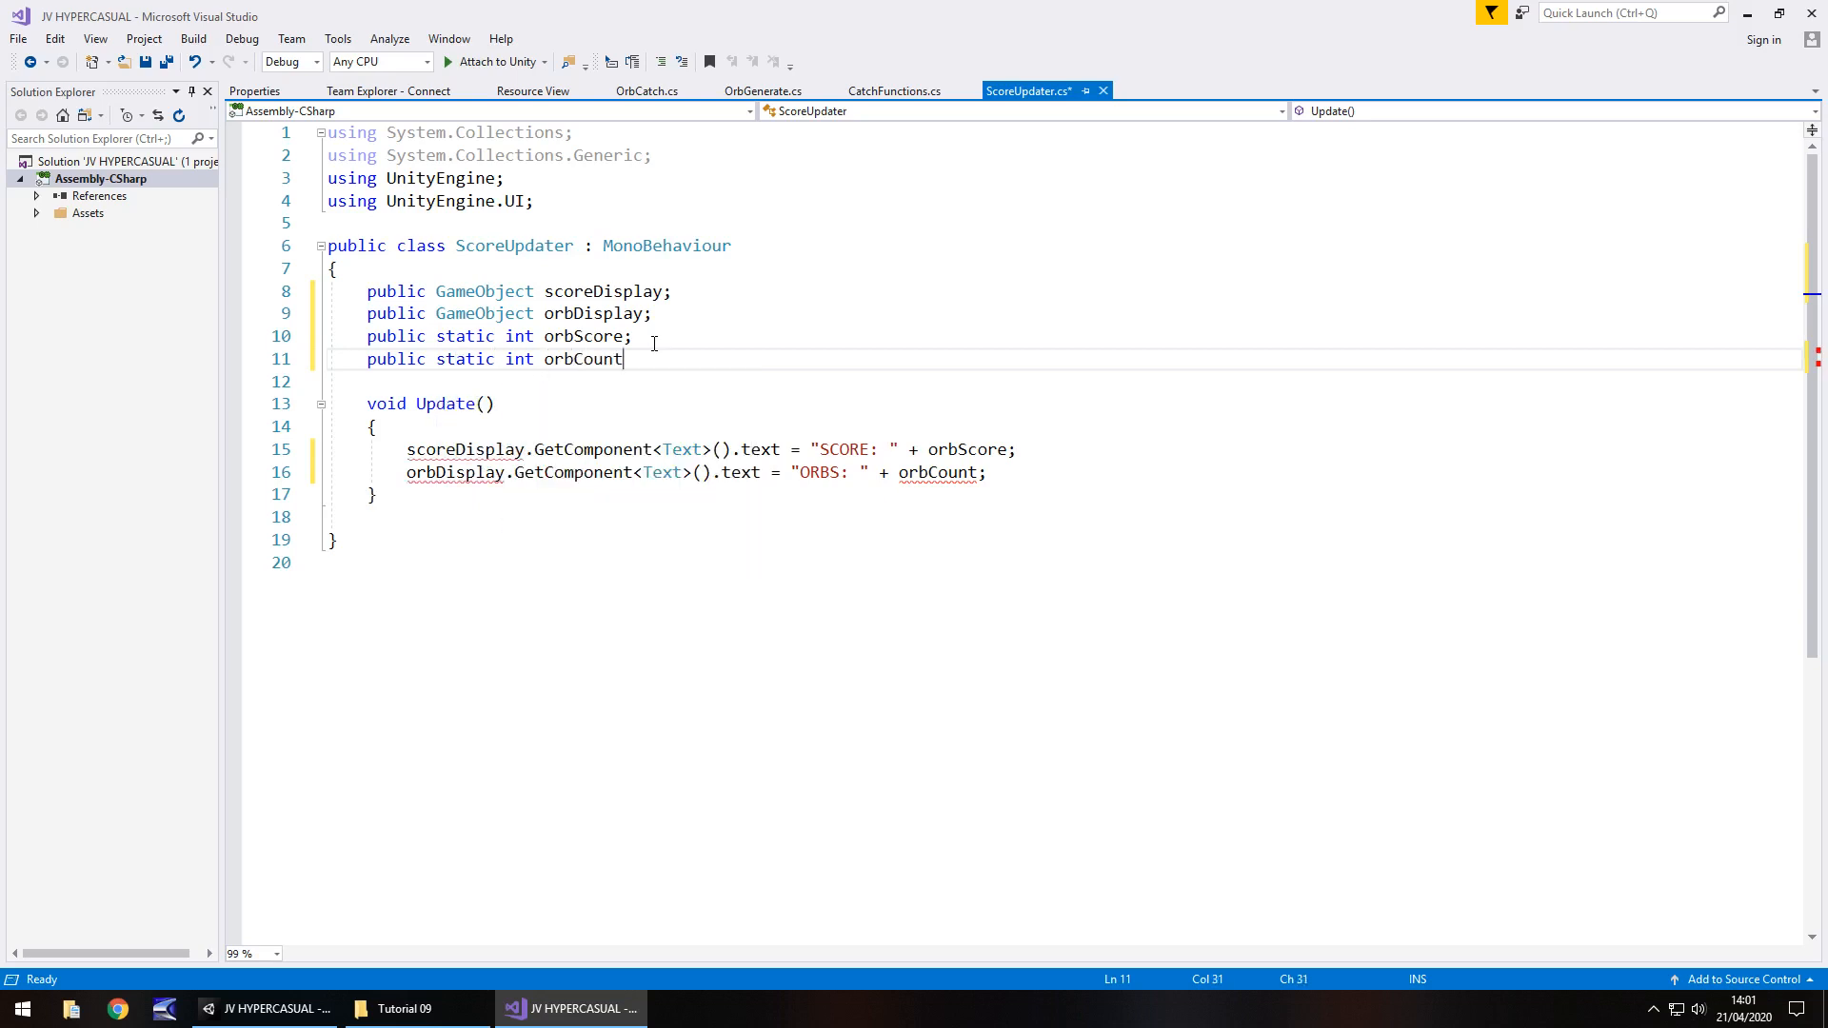
pyautogui.write(';')
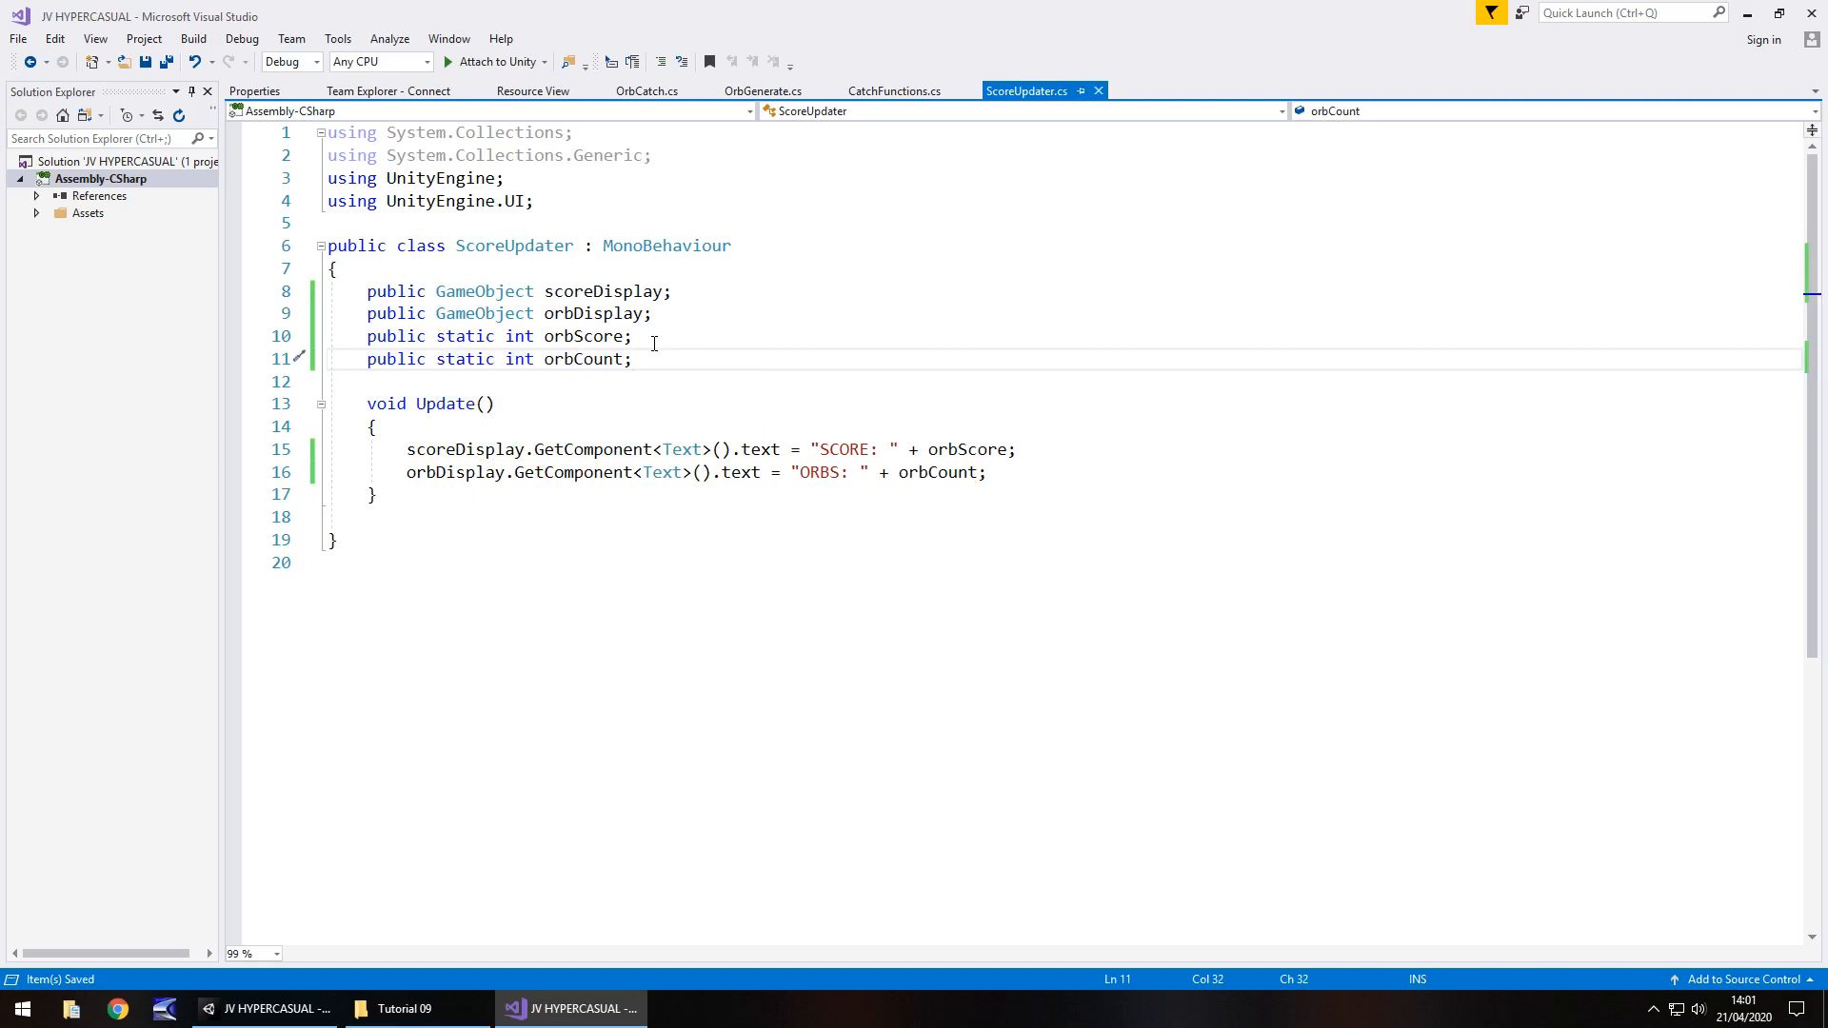
pyautogui.moveTo(728, 191)
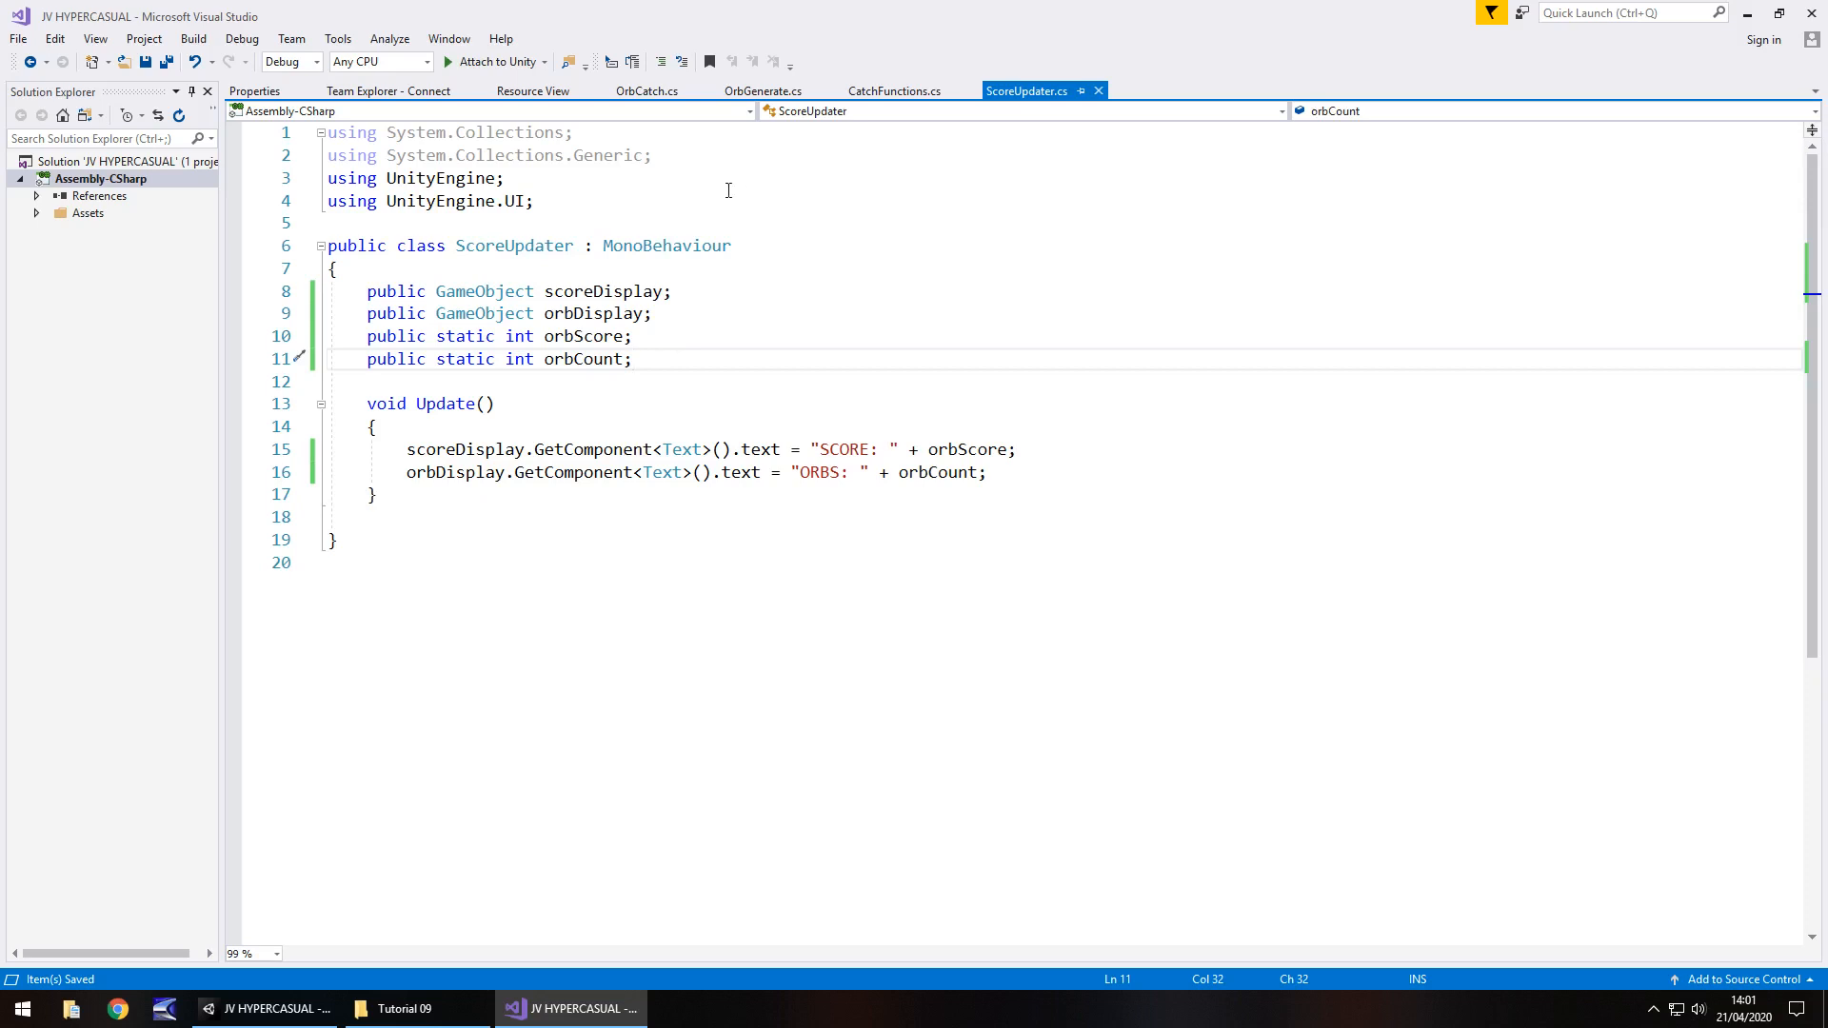
# In OrbCatch.cs add ScoreUpdater.orbCount += 1; before SetActive(false) for every orb, and save.
pyautogui.click(647, 92)
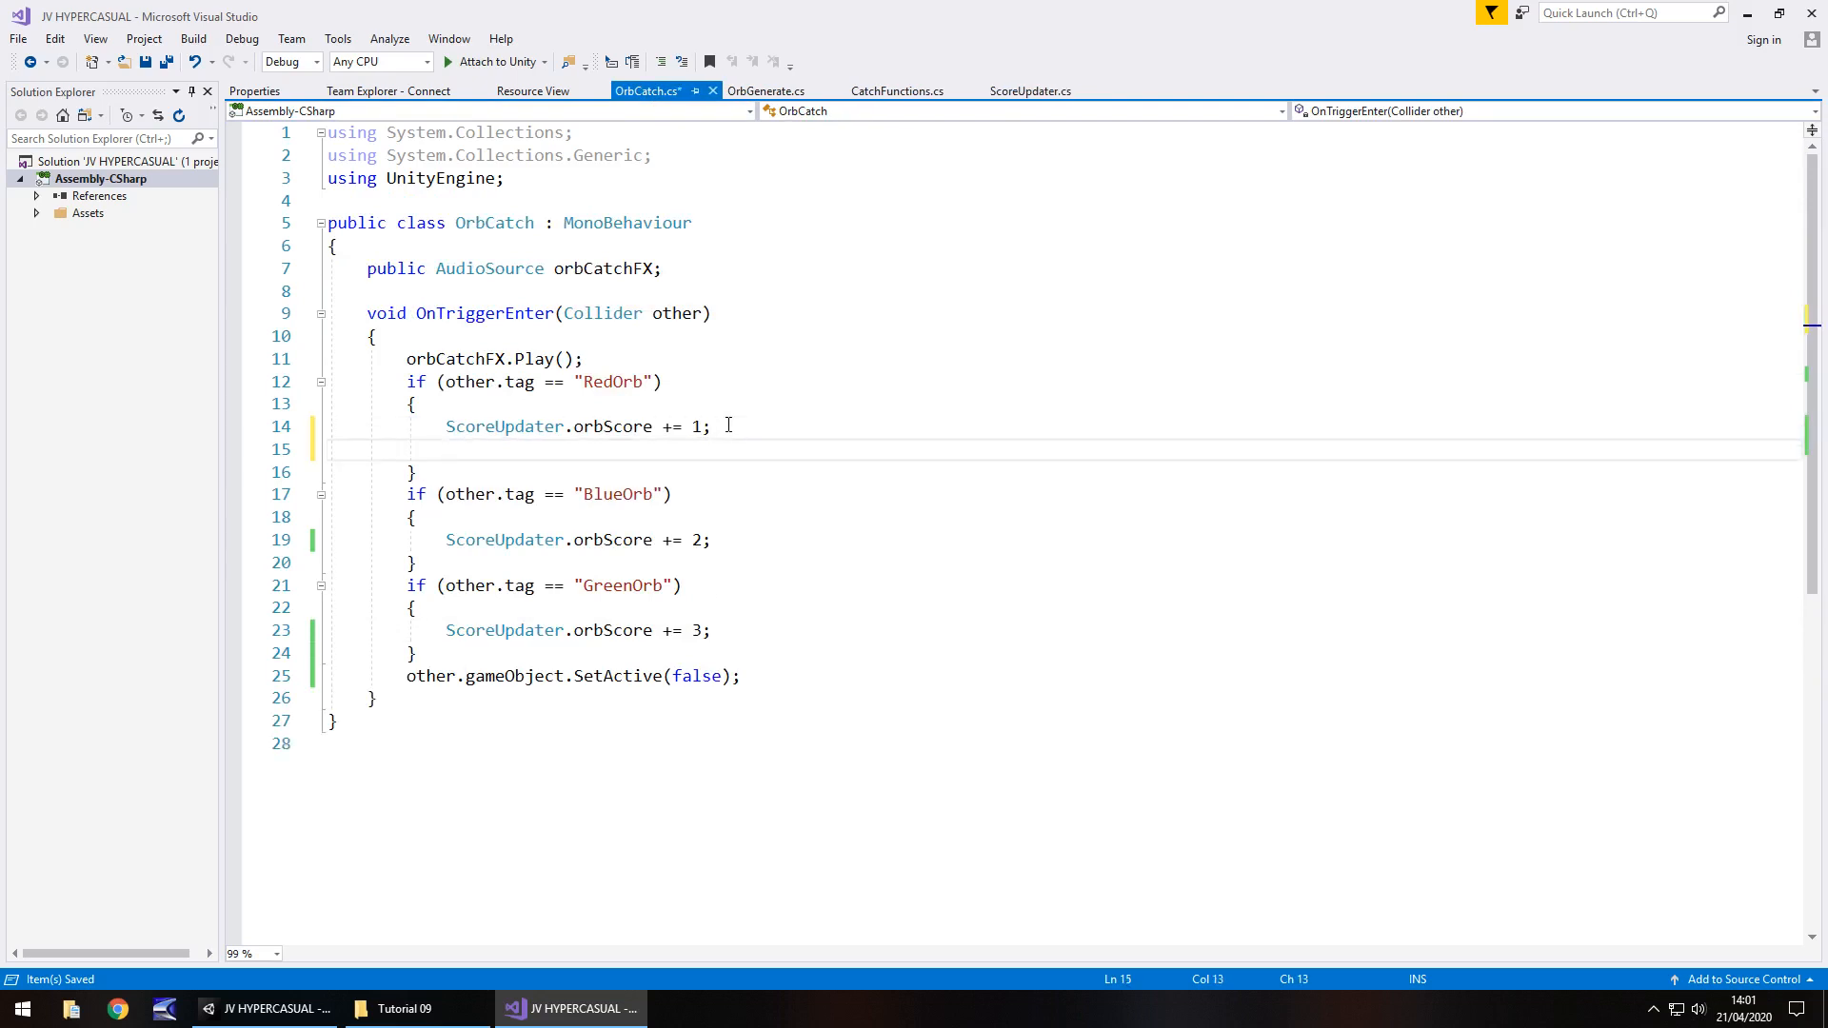
pyautogui.write('ScoreUpdater.orbCount +')
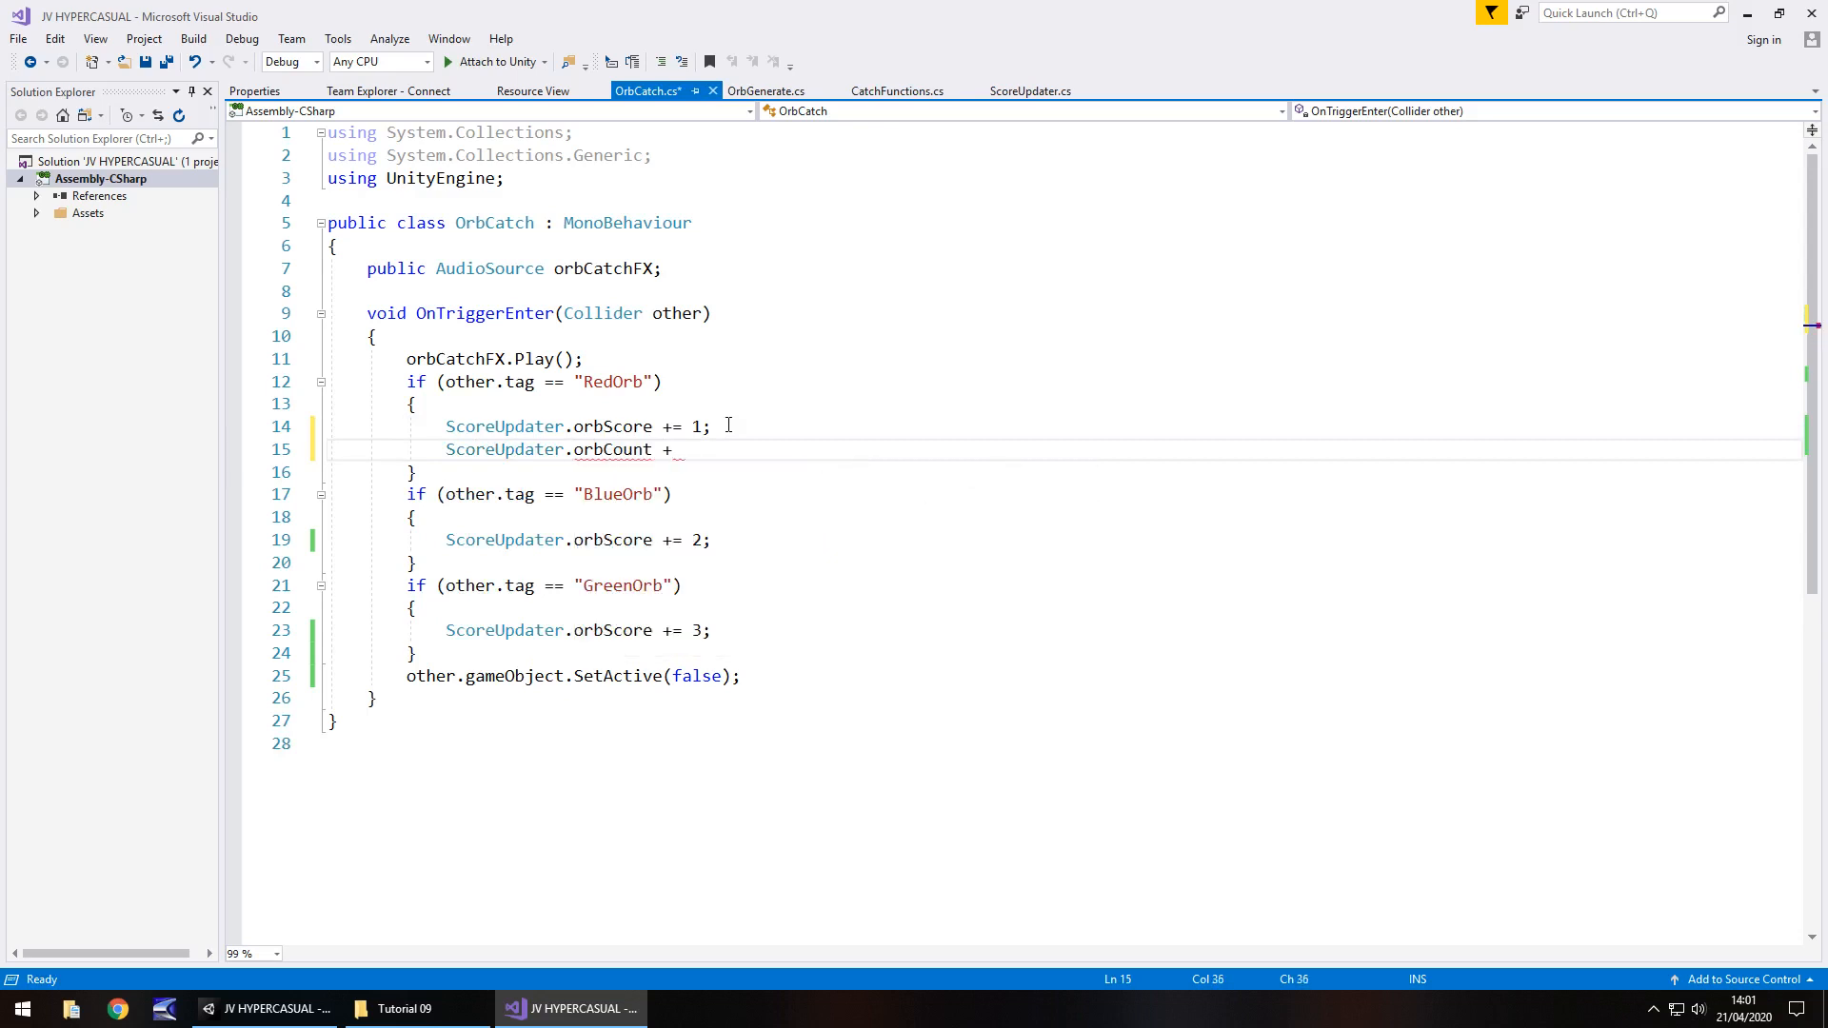
pyautogui.write('= 1;')
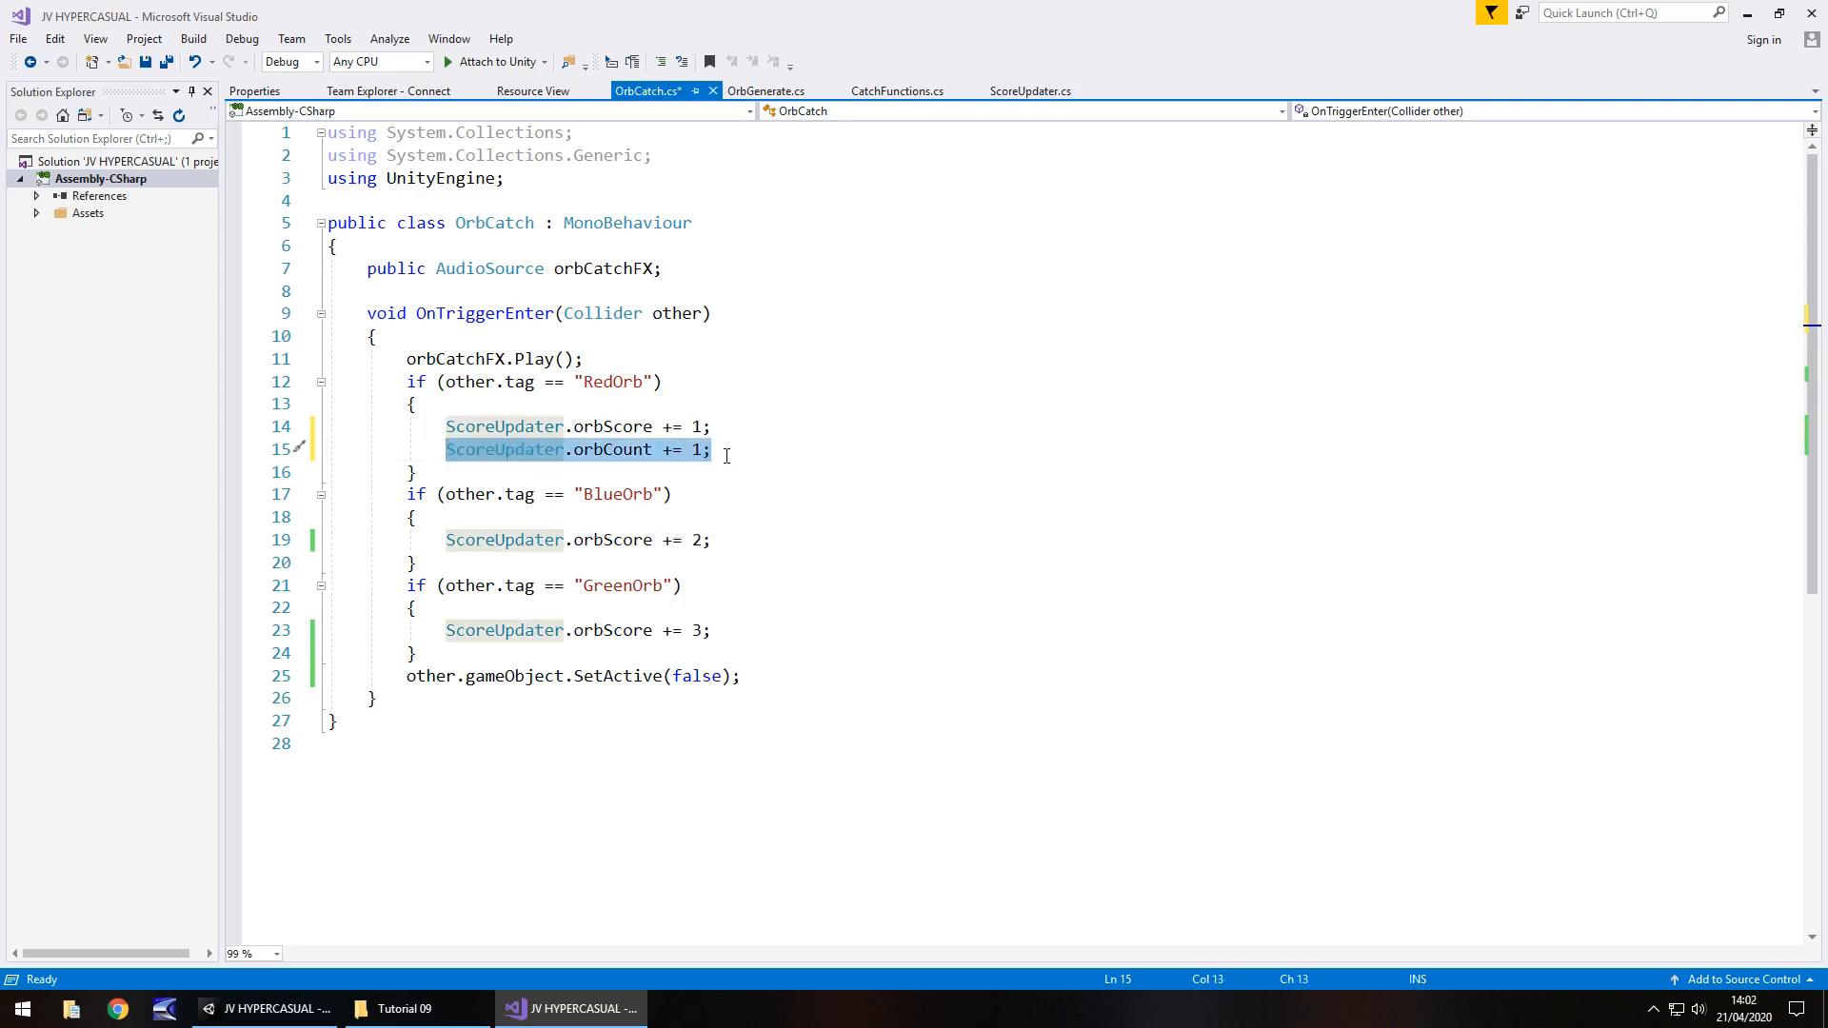
pyautogui.press('Delete')
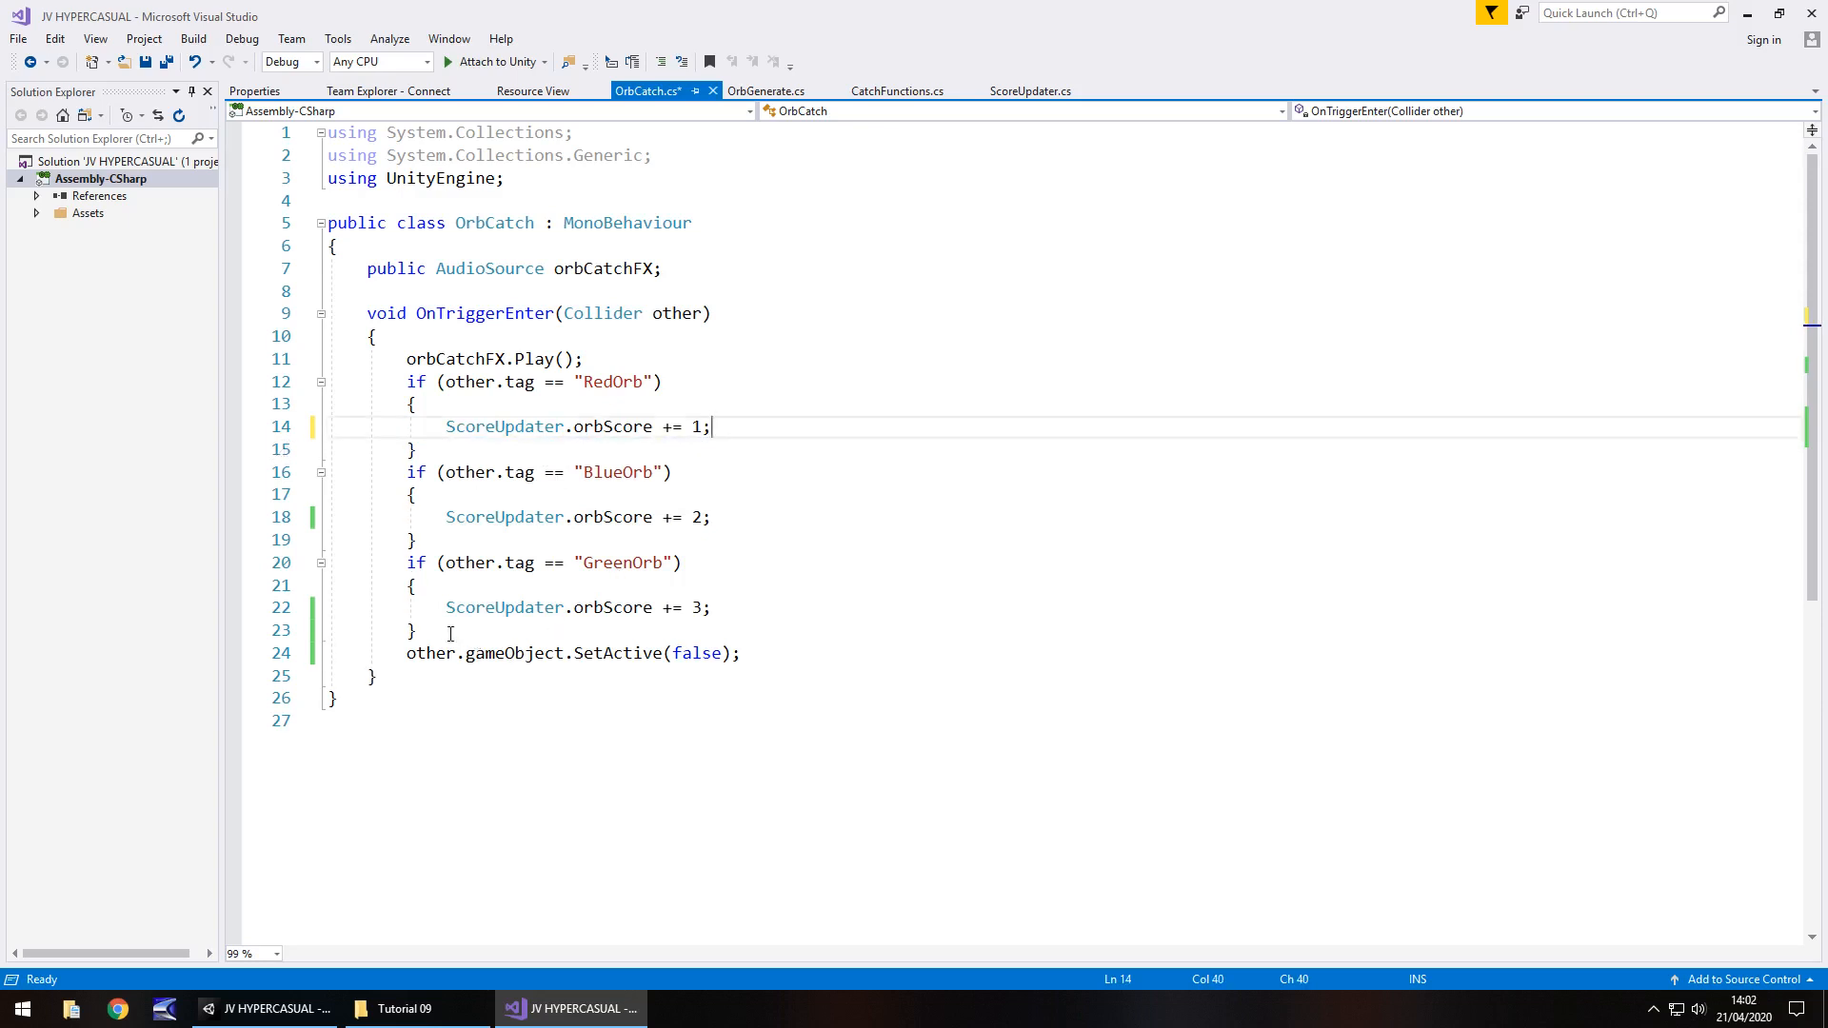
pyautogui.write('ScoreUpdater.orbCount += 1;')
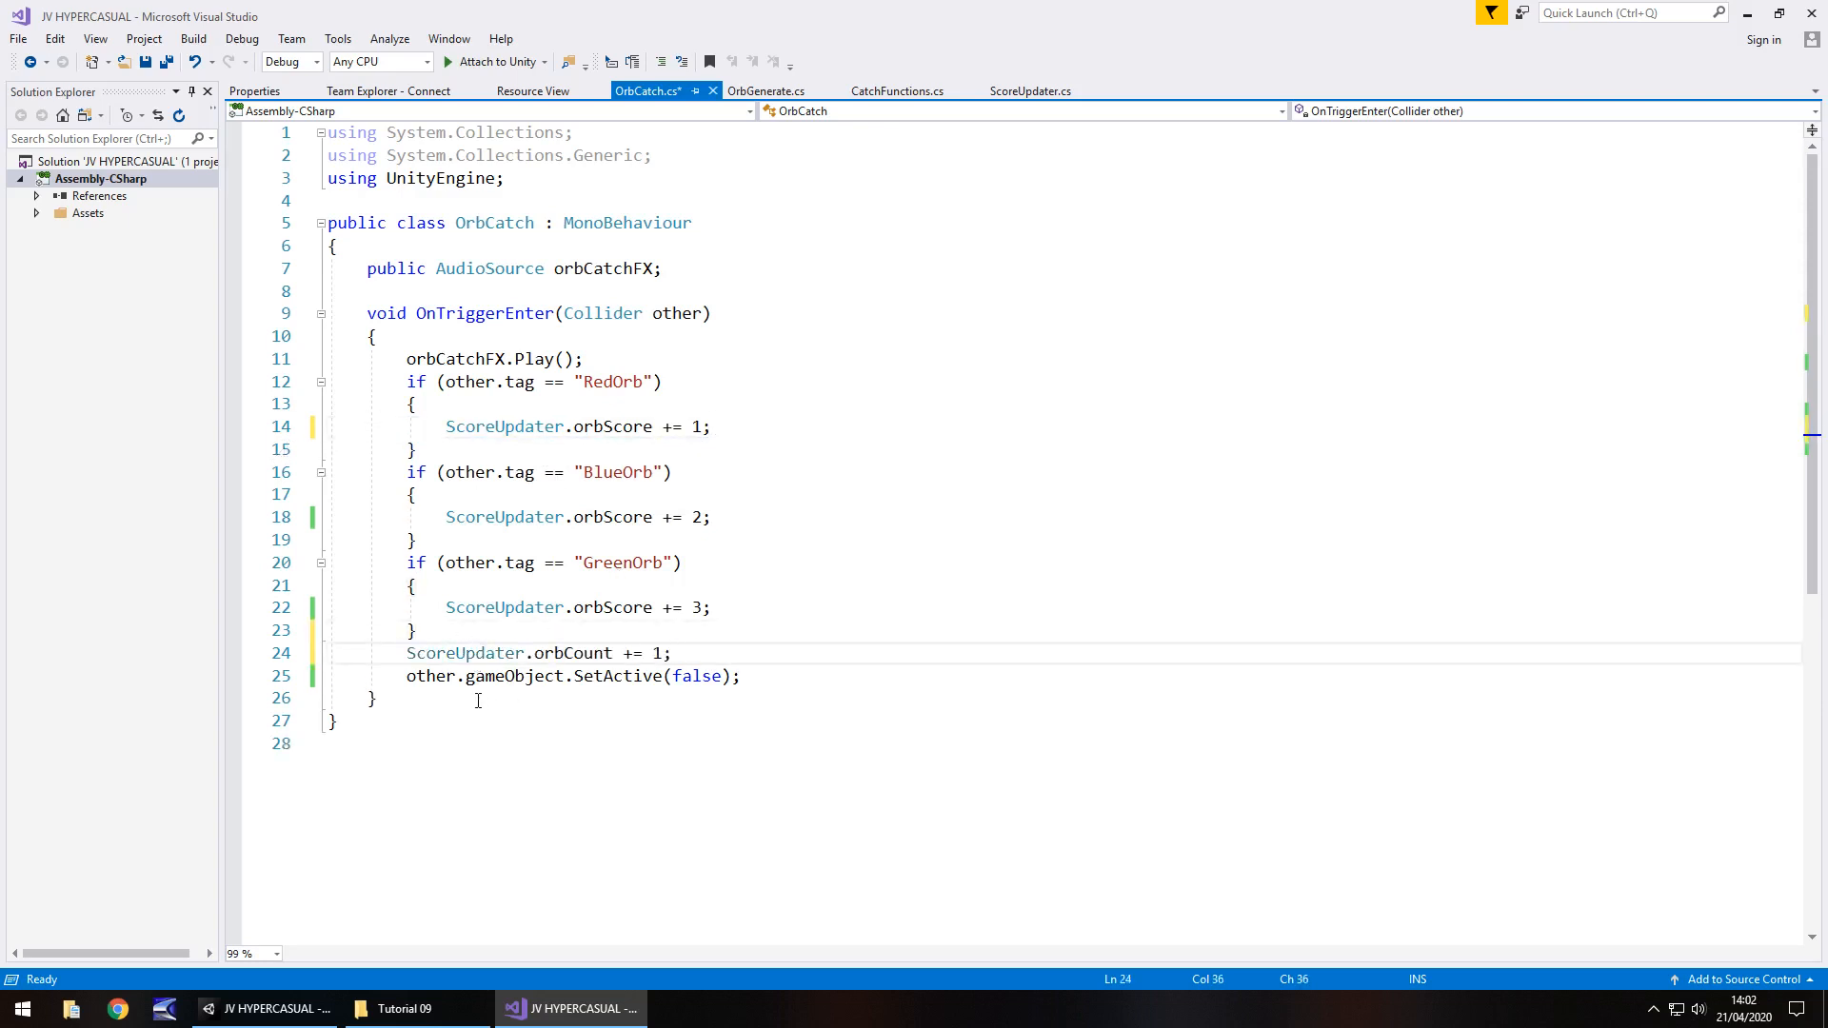
pyautogui.moveTo(697, 676)
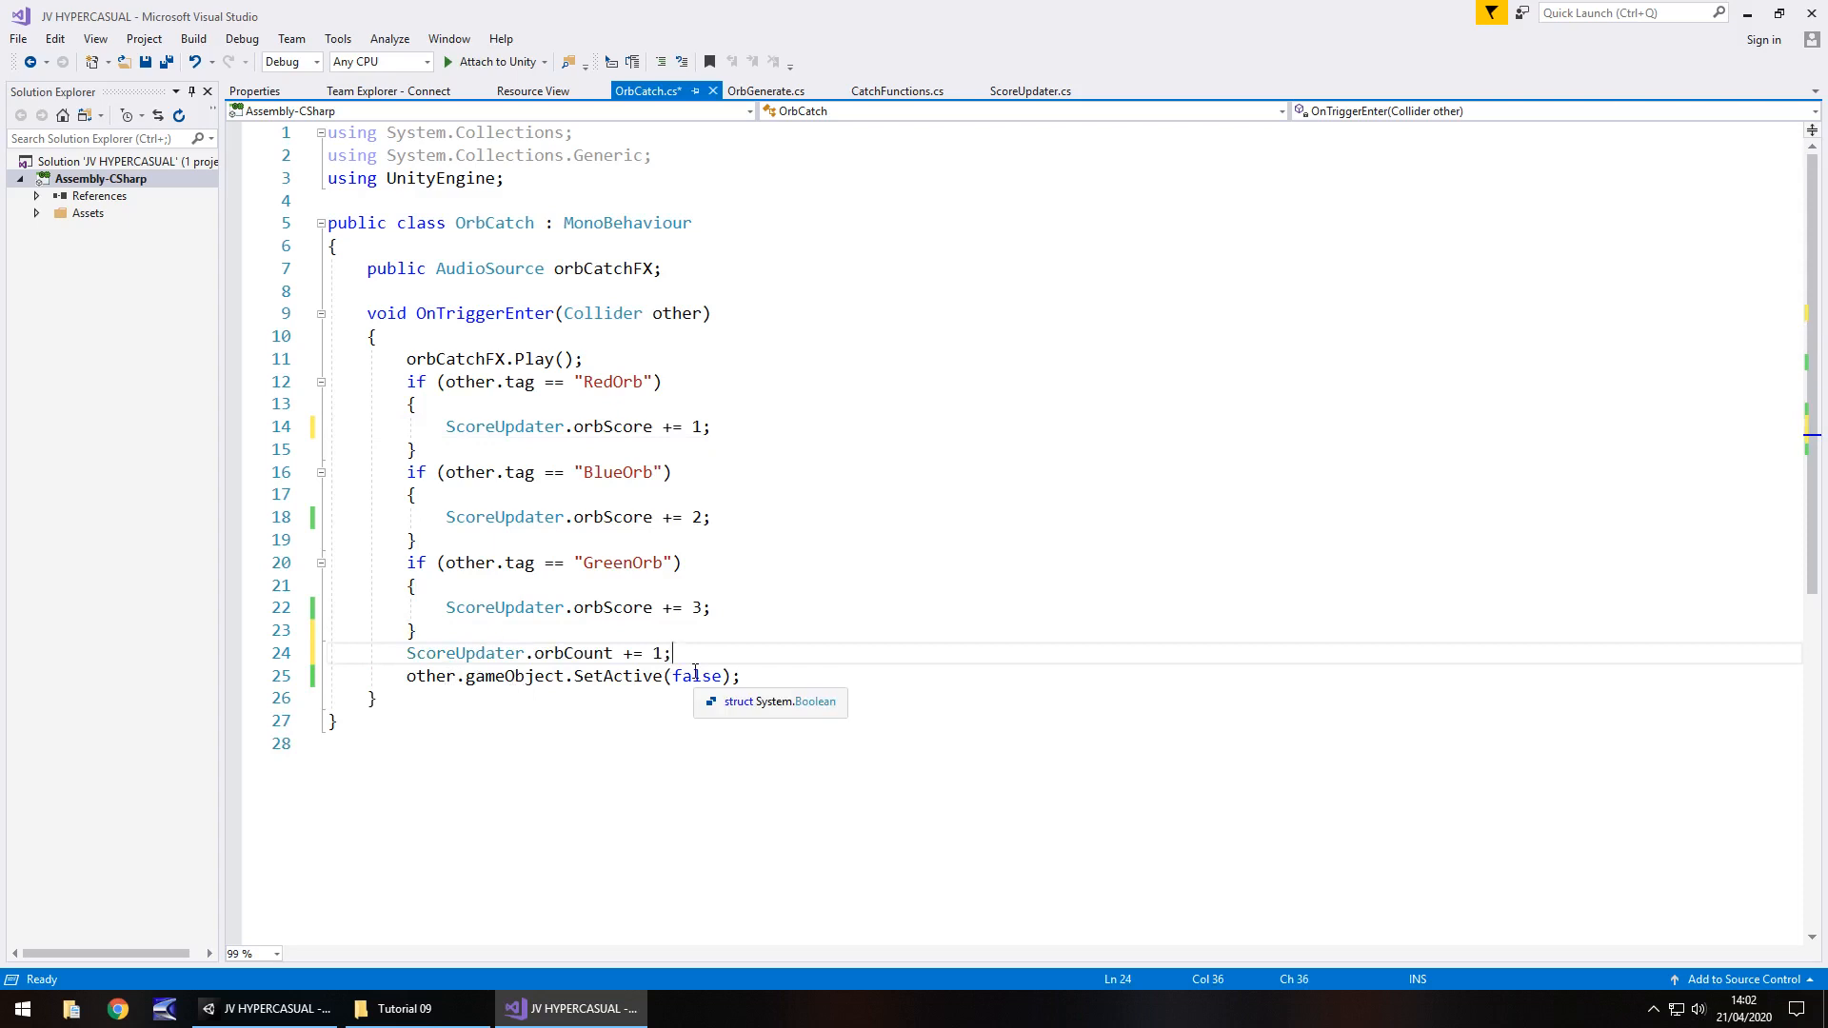
pyautogui.moveTo(611, 605)
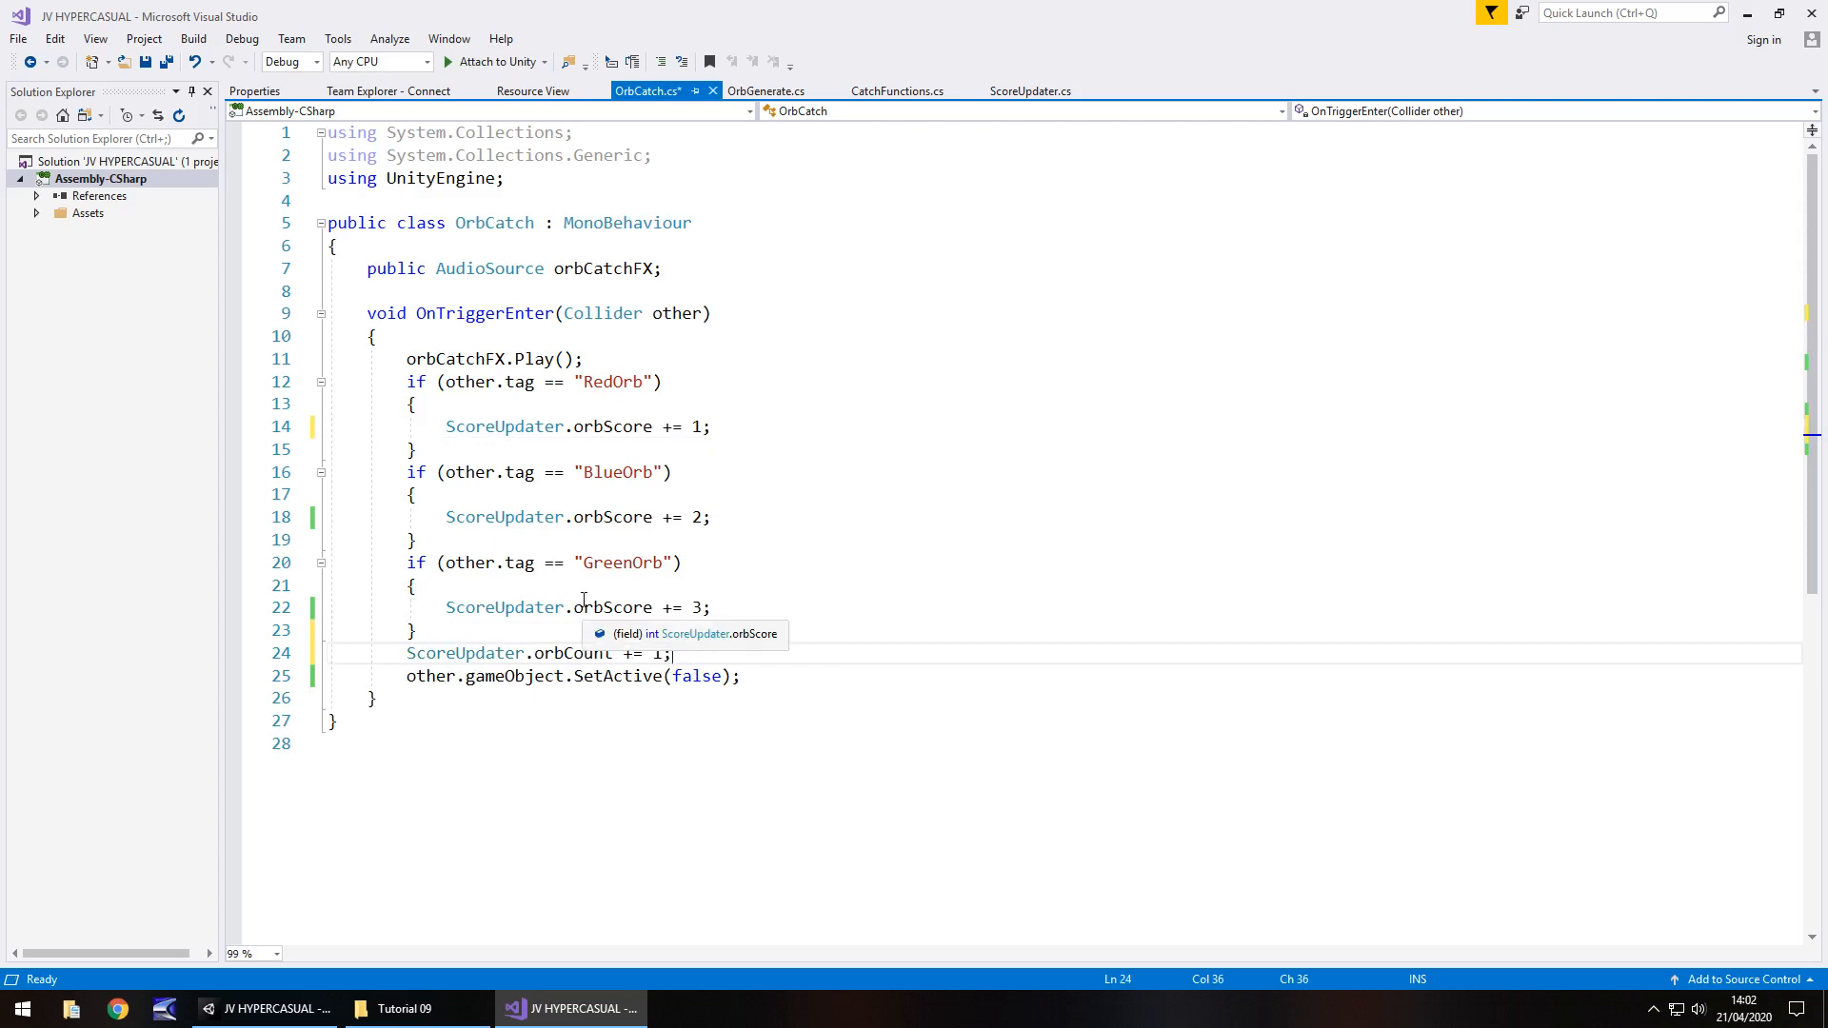
pyautogui.press('ctrl+s')
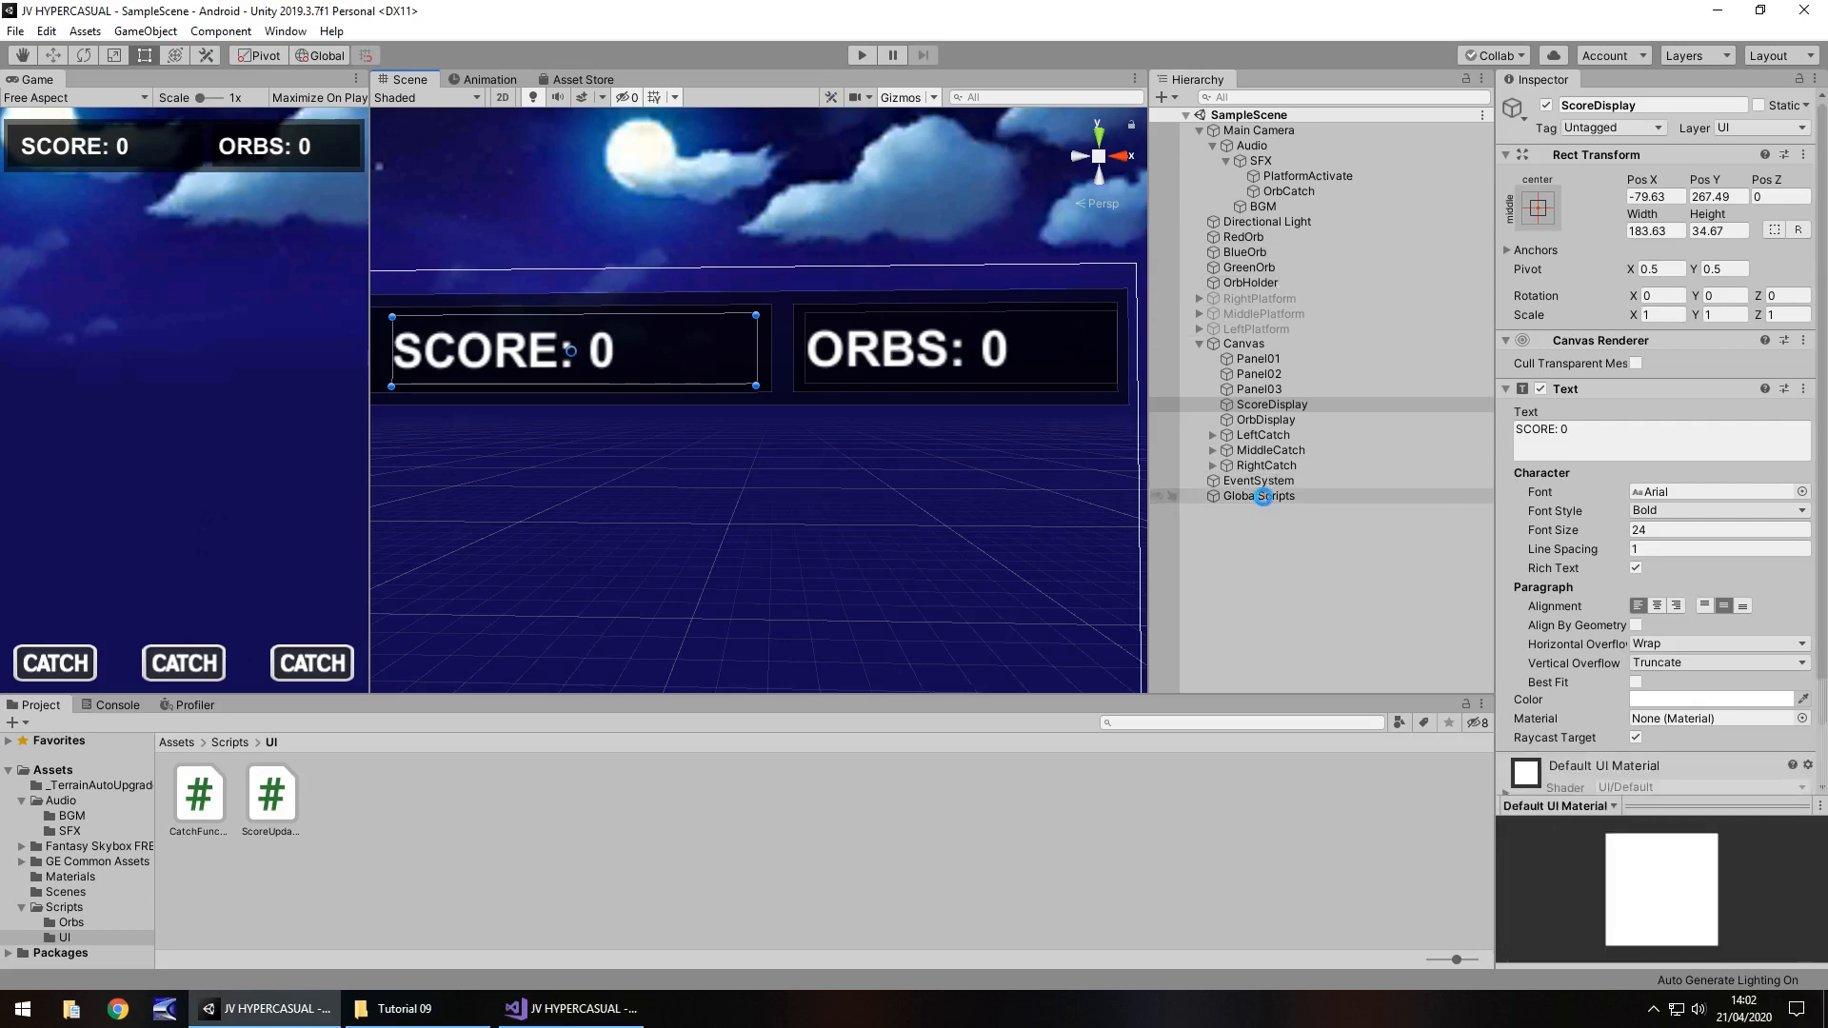
# Assign OrbDisplay to GlobalScripts' Orb Display slot and start a play test.
pyautogui.click(1259, 495)
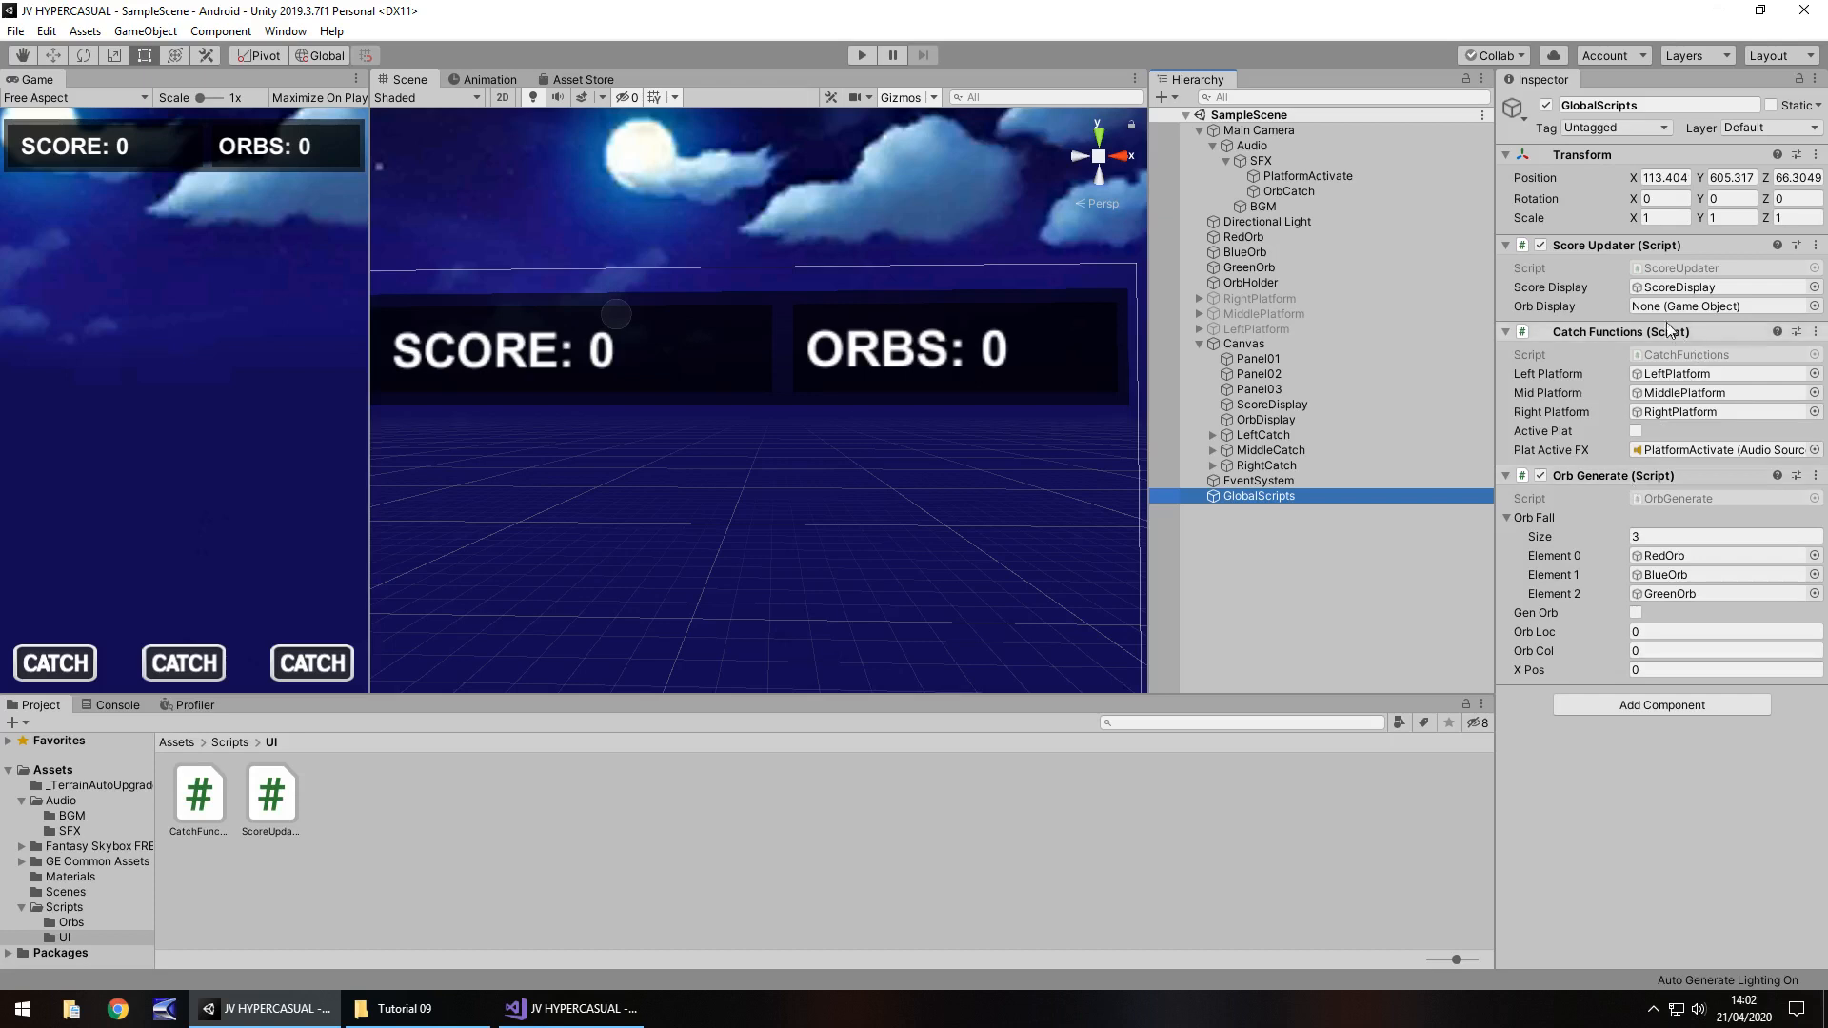
pyautogui.click(1264, 419)
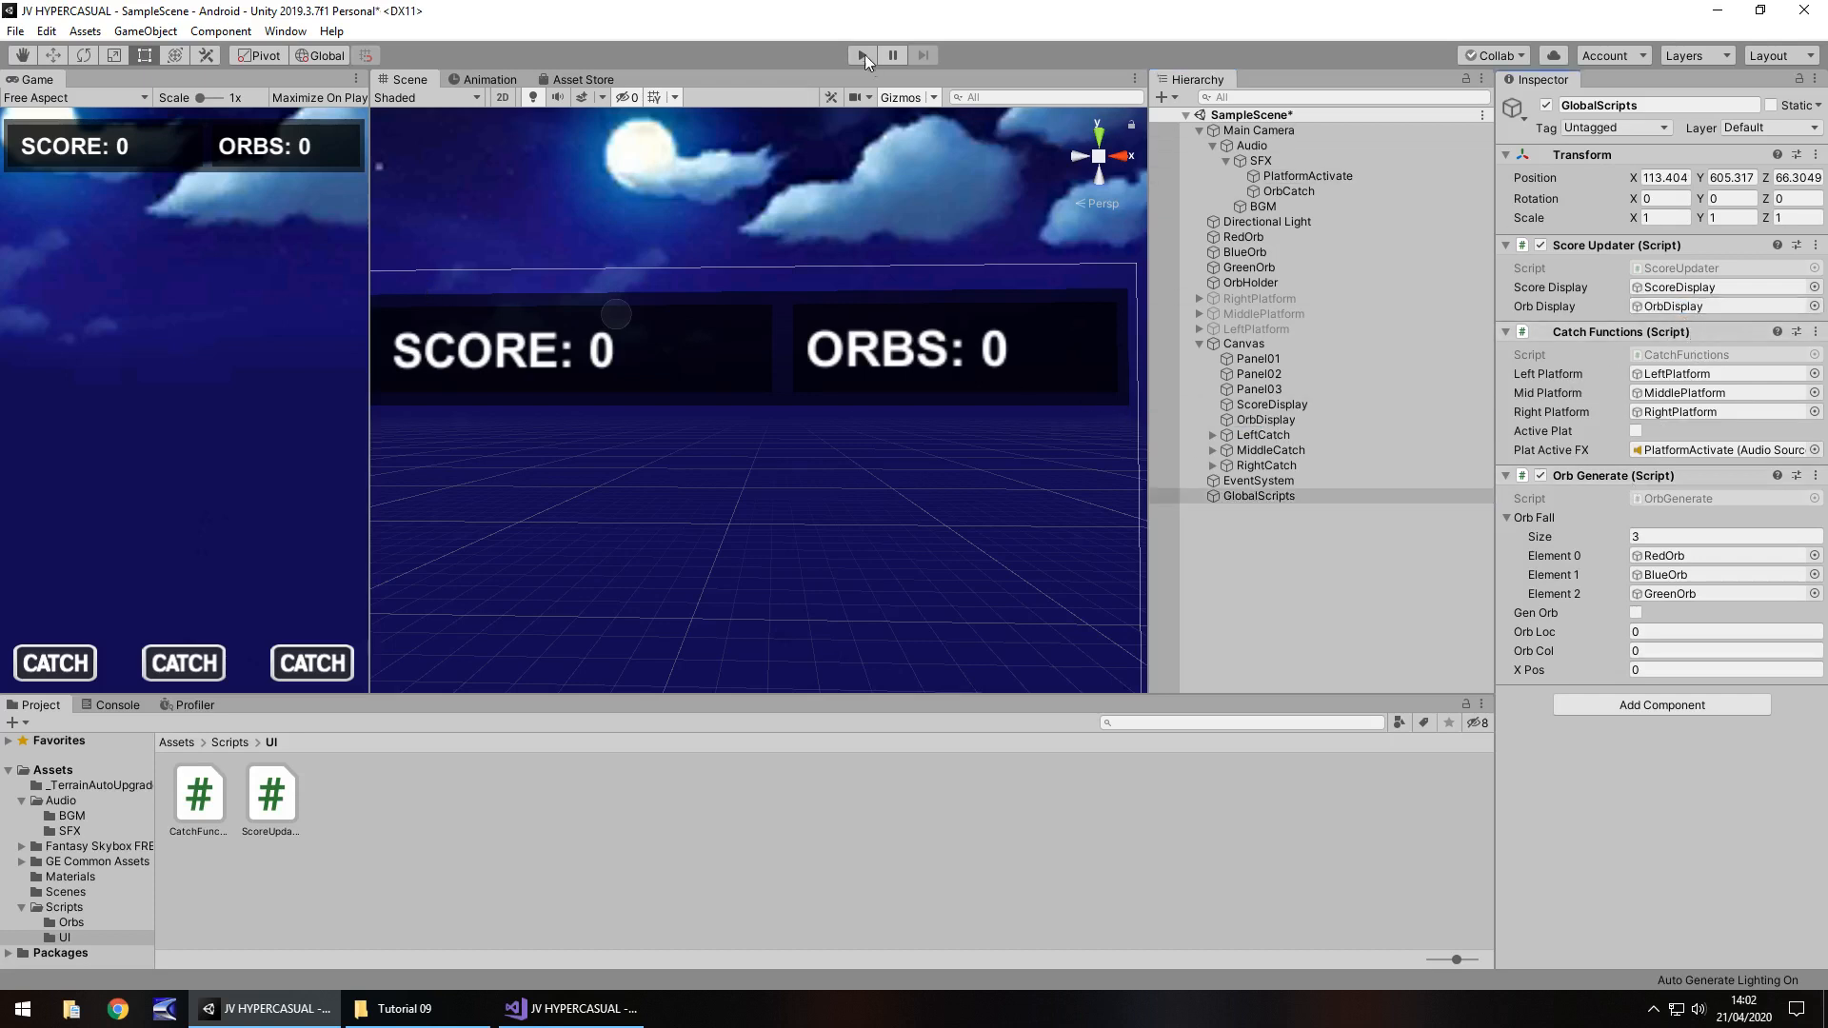
pyautogui.click(863, 55)
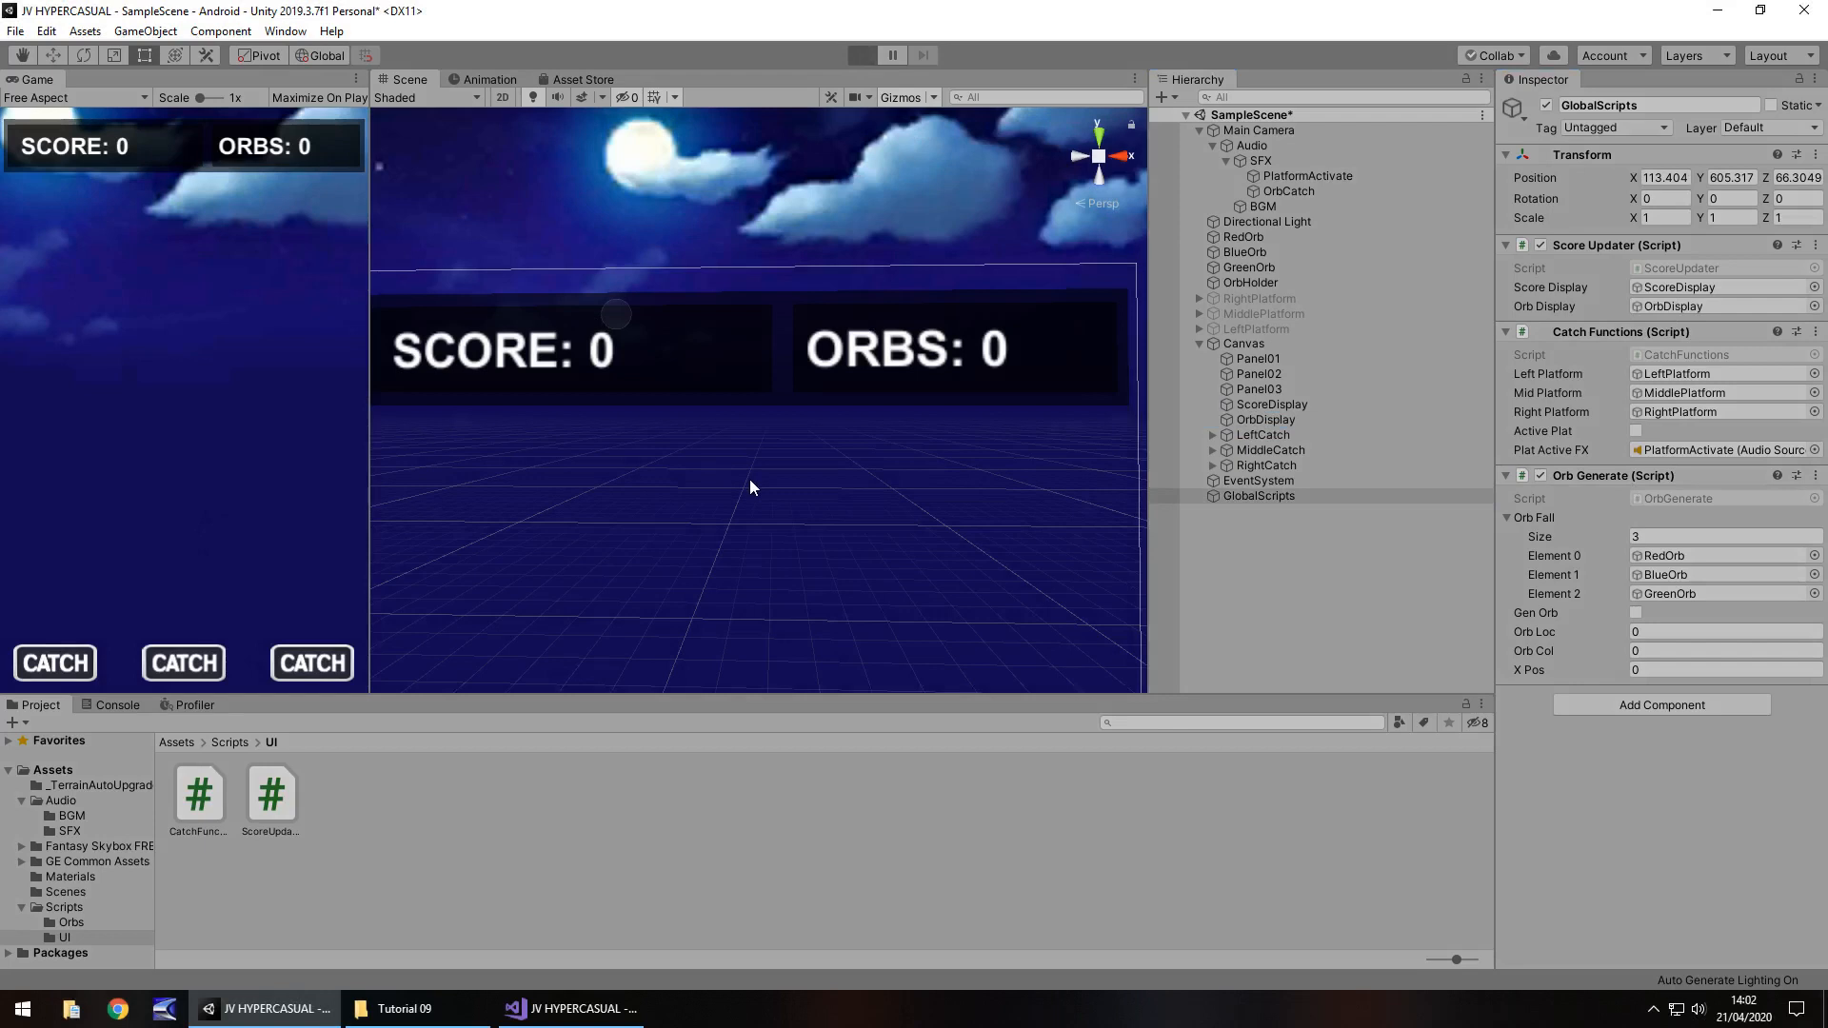
# Catch falling orbs to see SCORE and ORBS climb, then stop the test run.
pyautogui.click(861, 56)
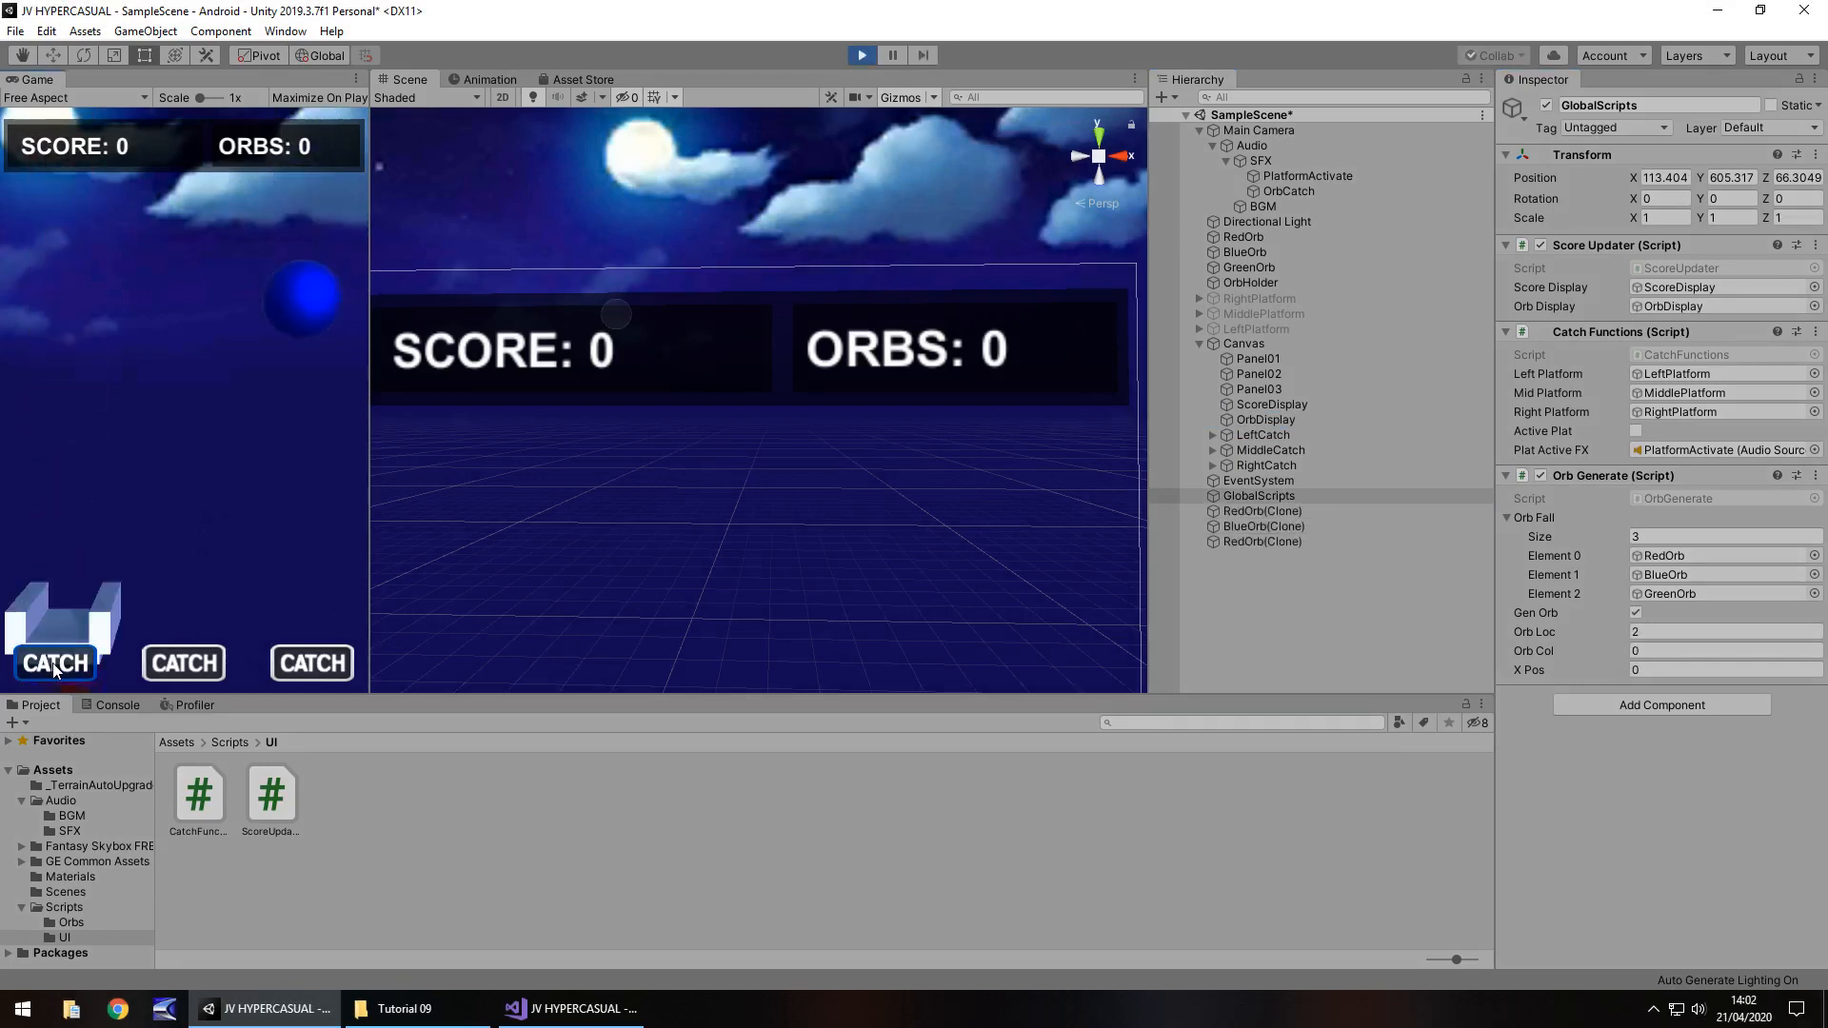
pyautogui.click(54, 663)
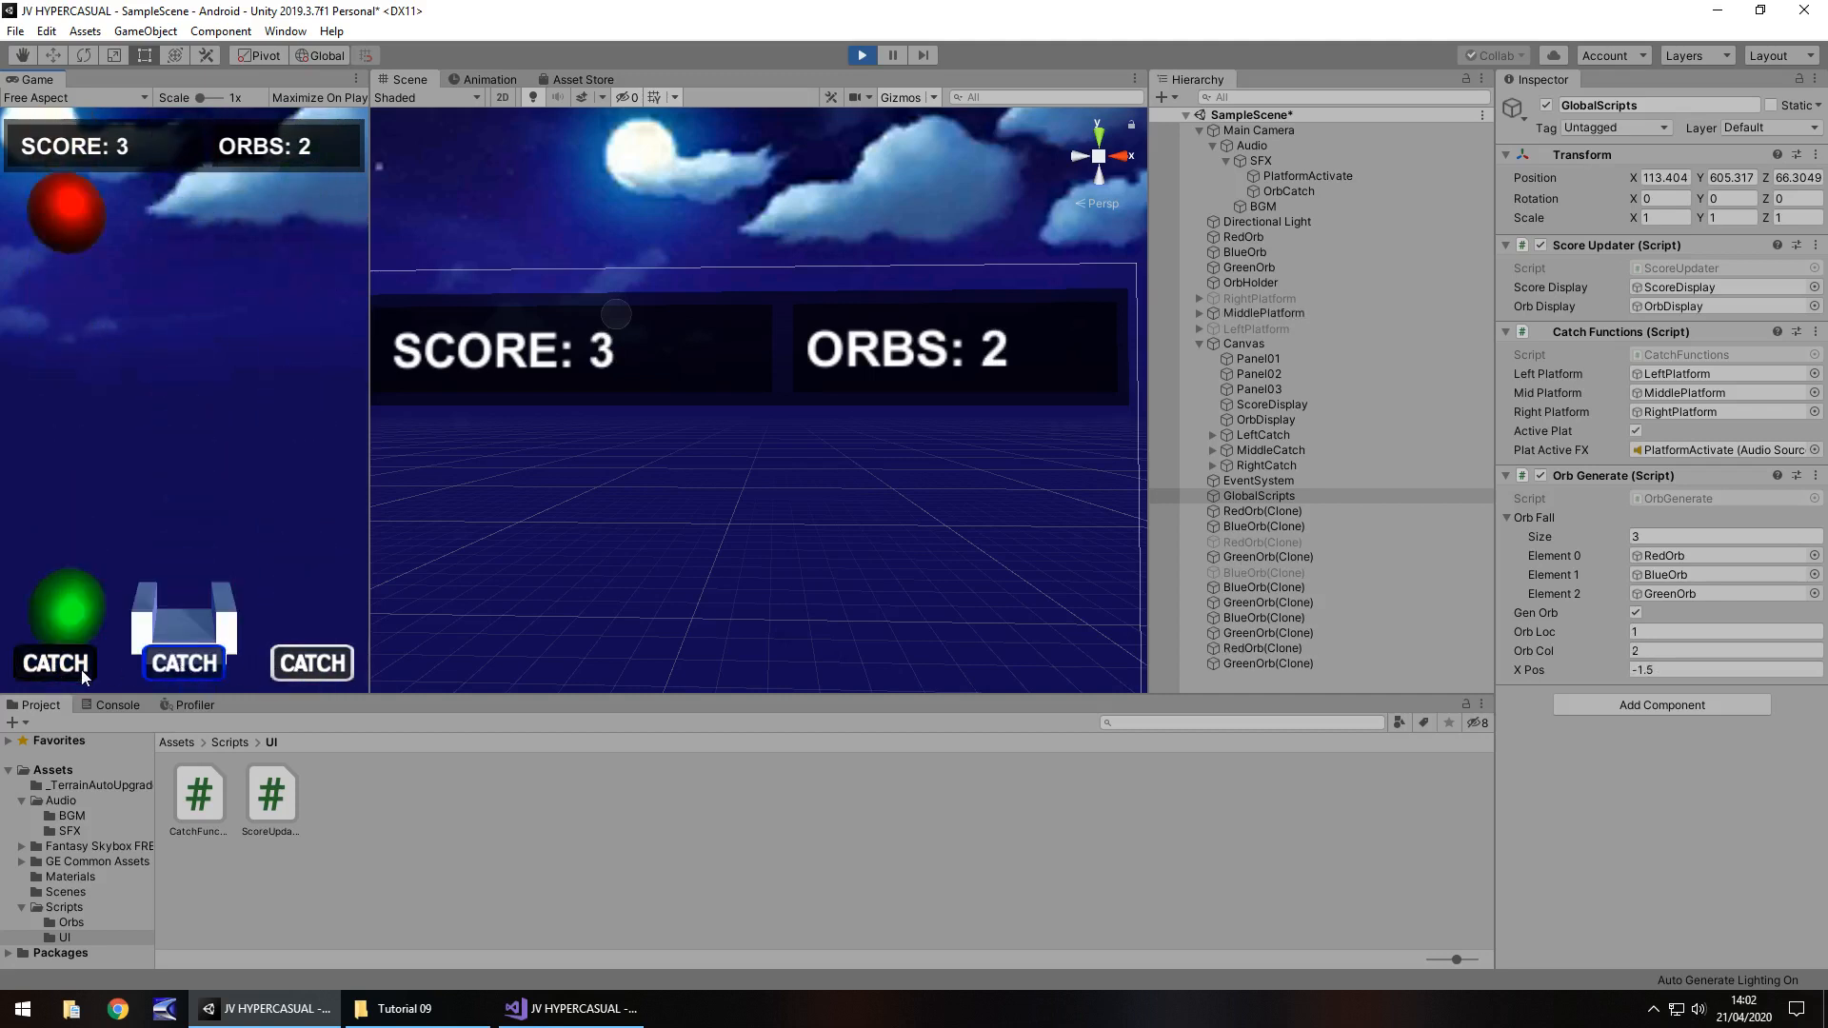
pyautogui.click(310, 662)
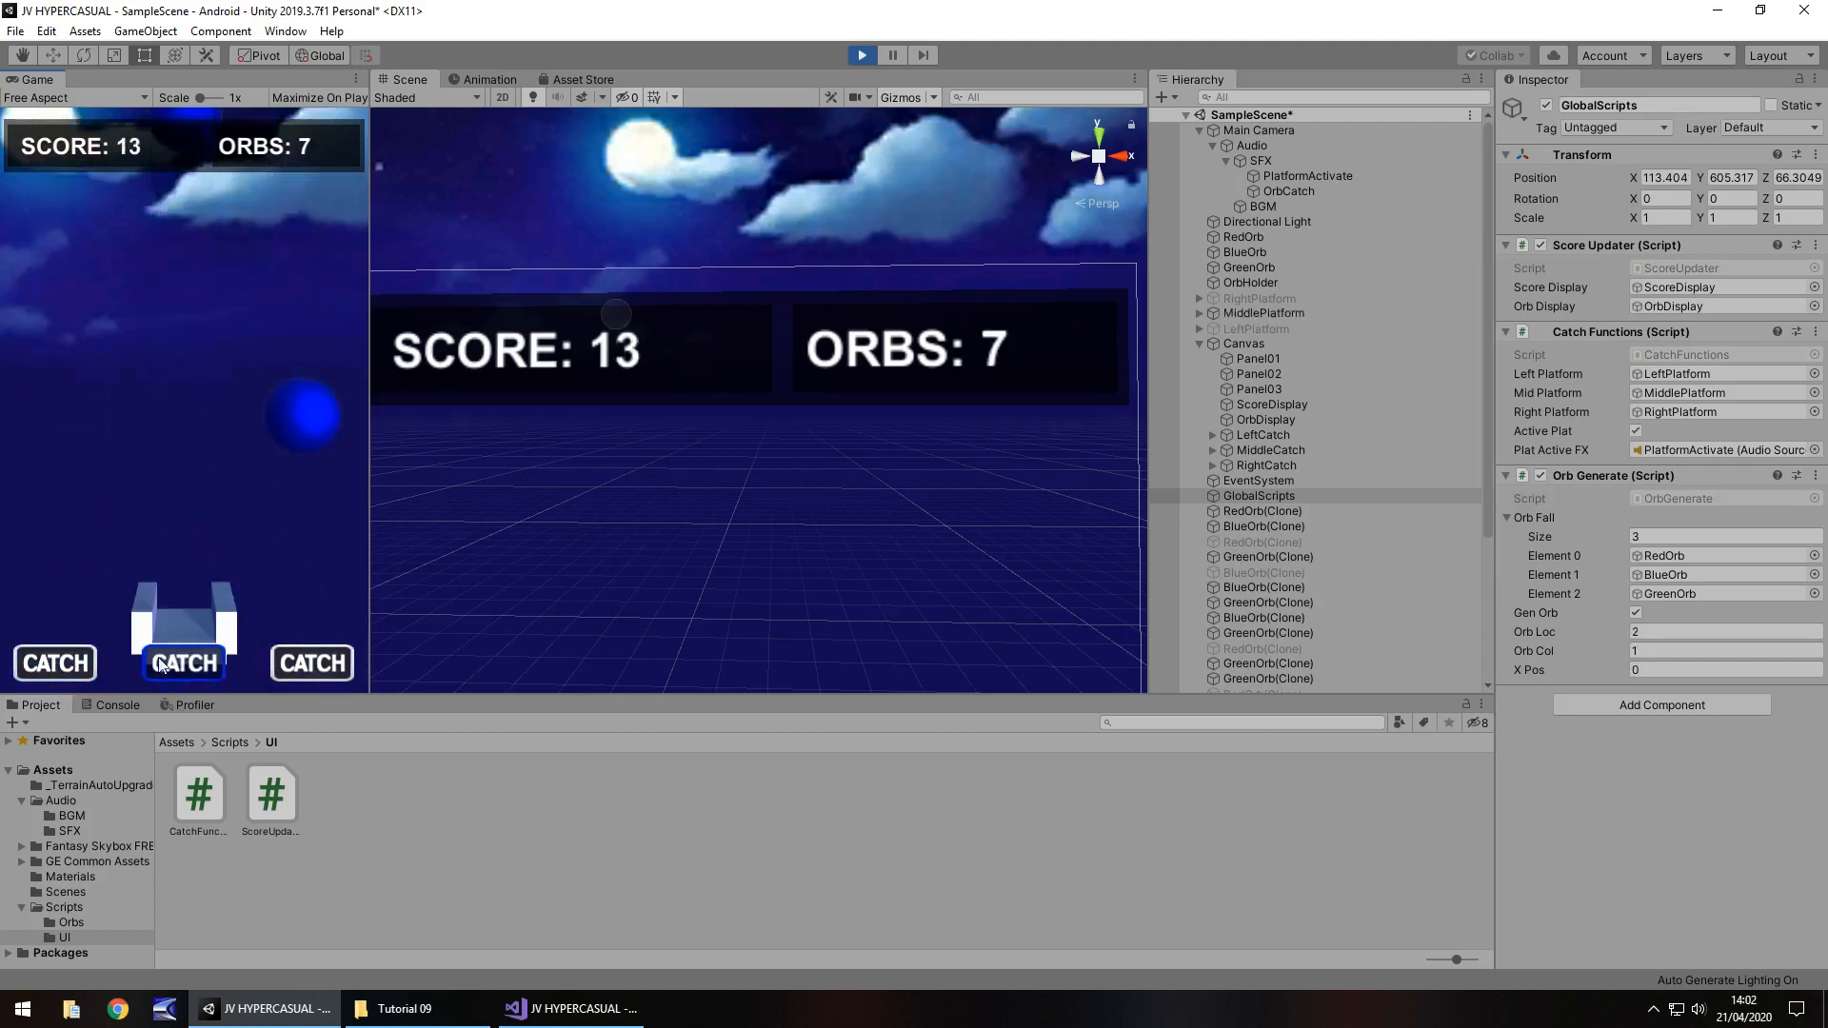
pyautogui.click(183, 663)
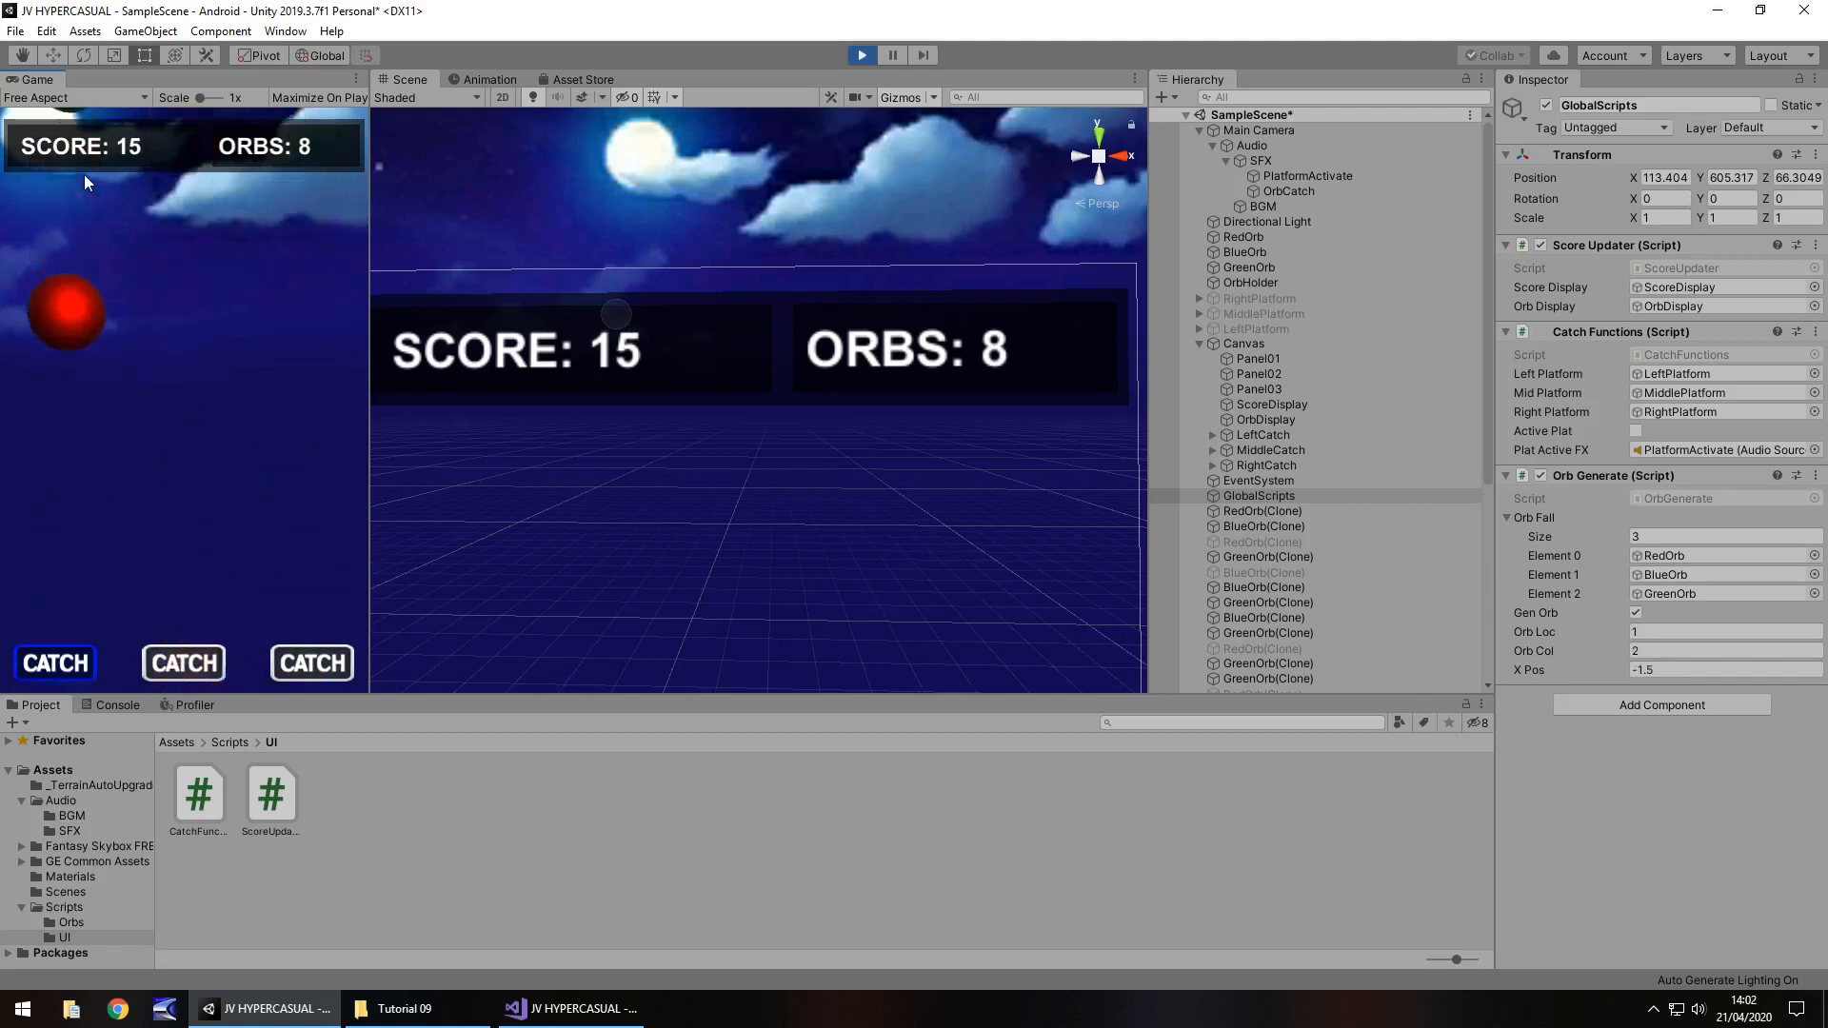
pyautogui.click(860, 56)
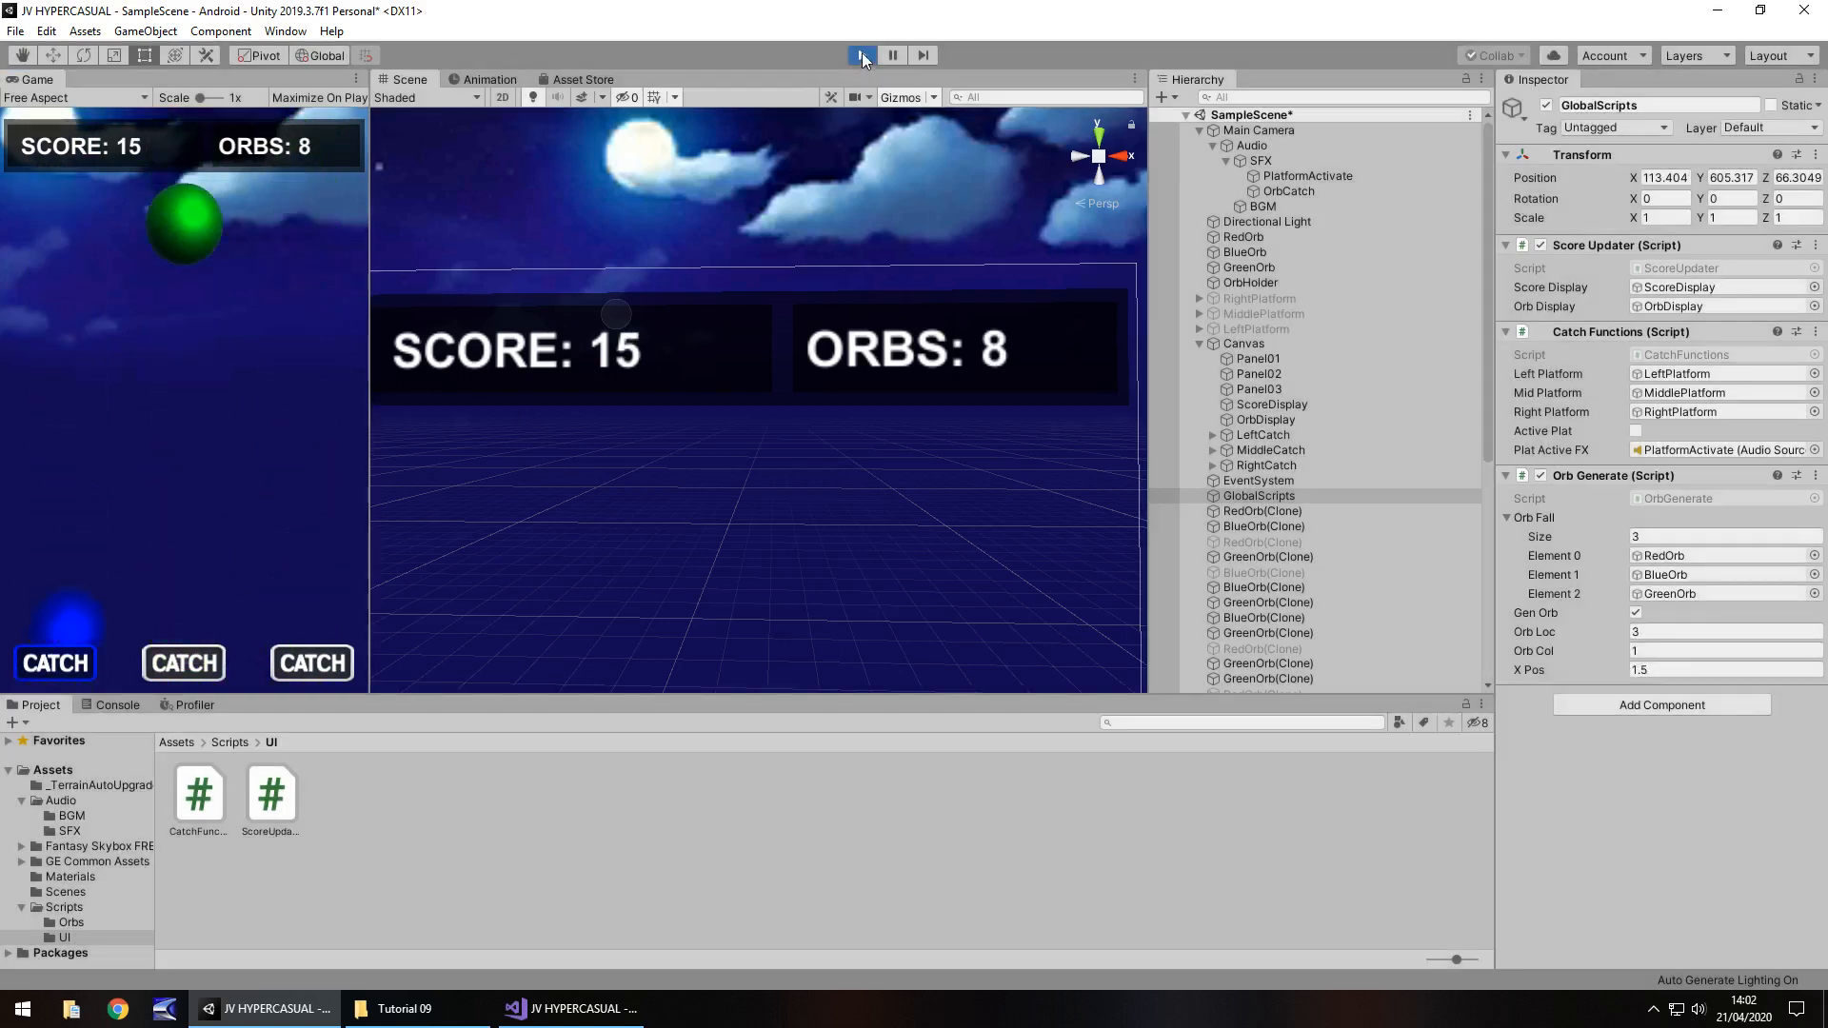
pyautogui.click(861, 55)
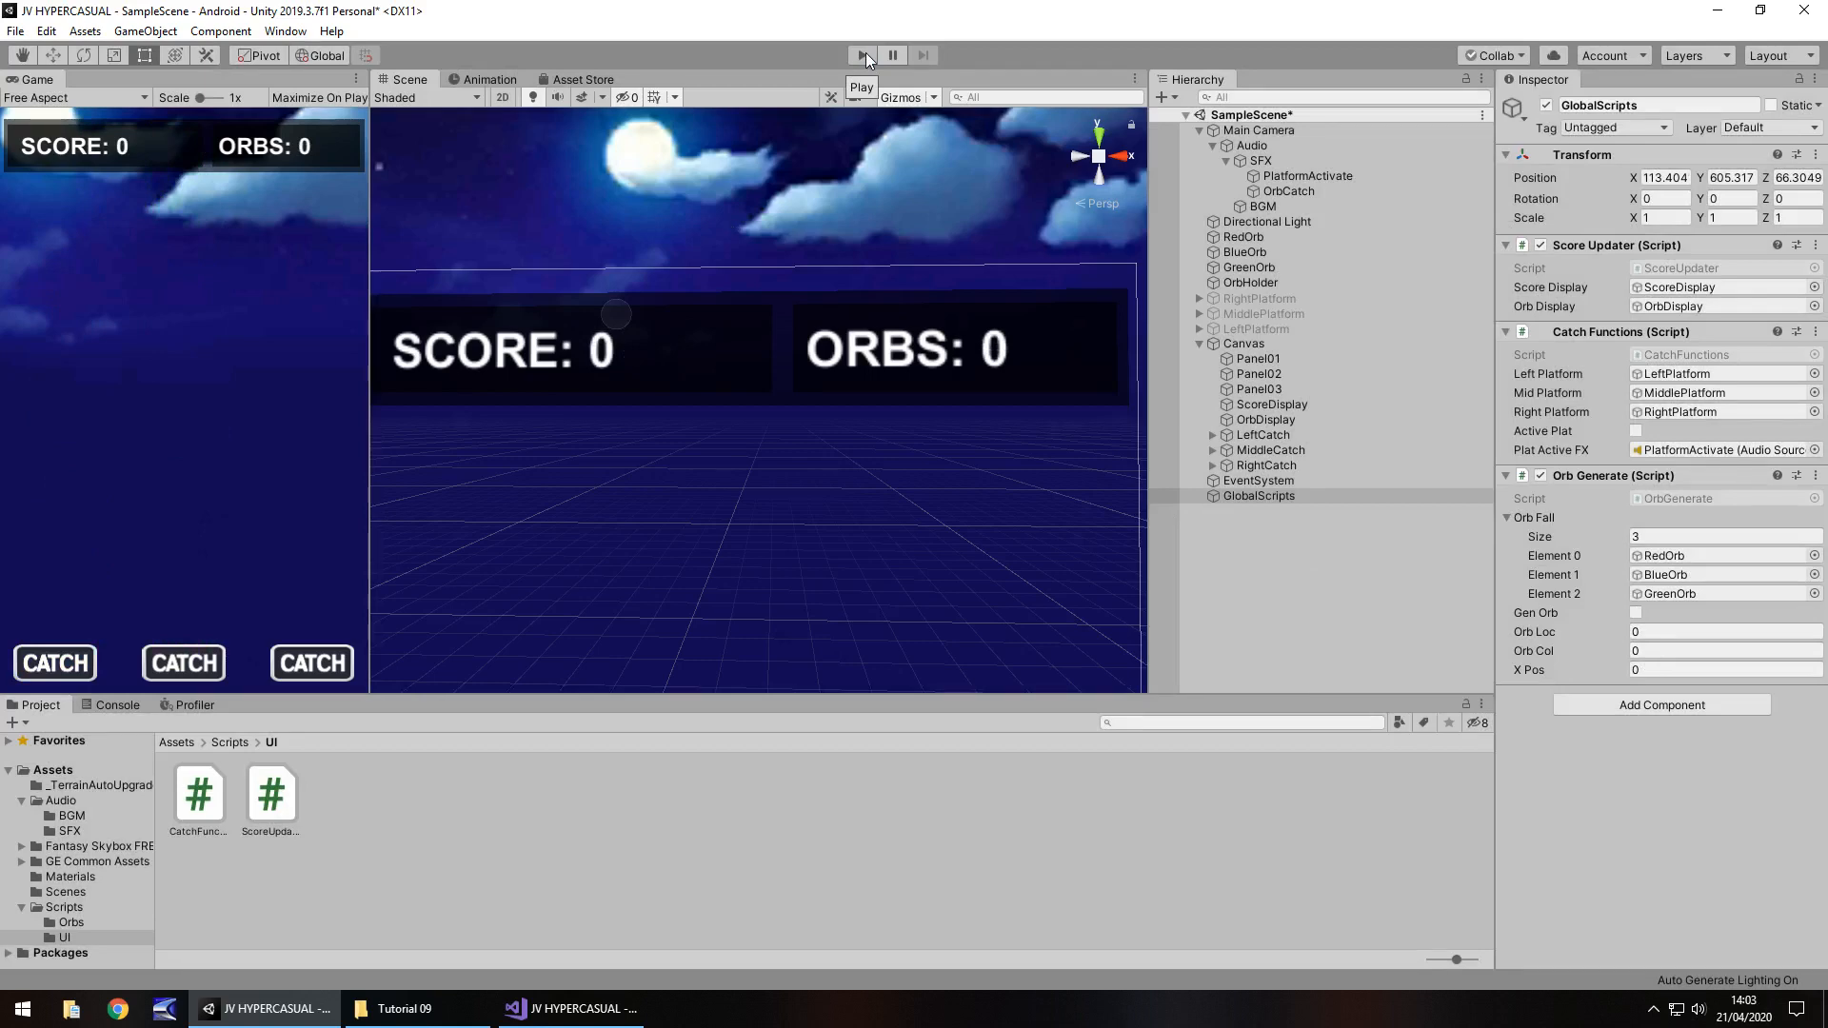
pyautogui.click(860, 55)
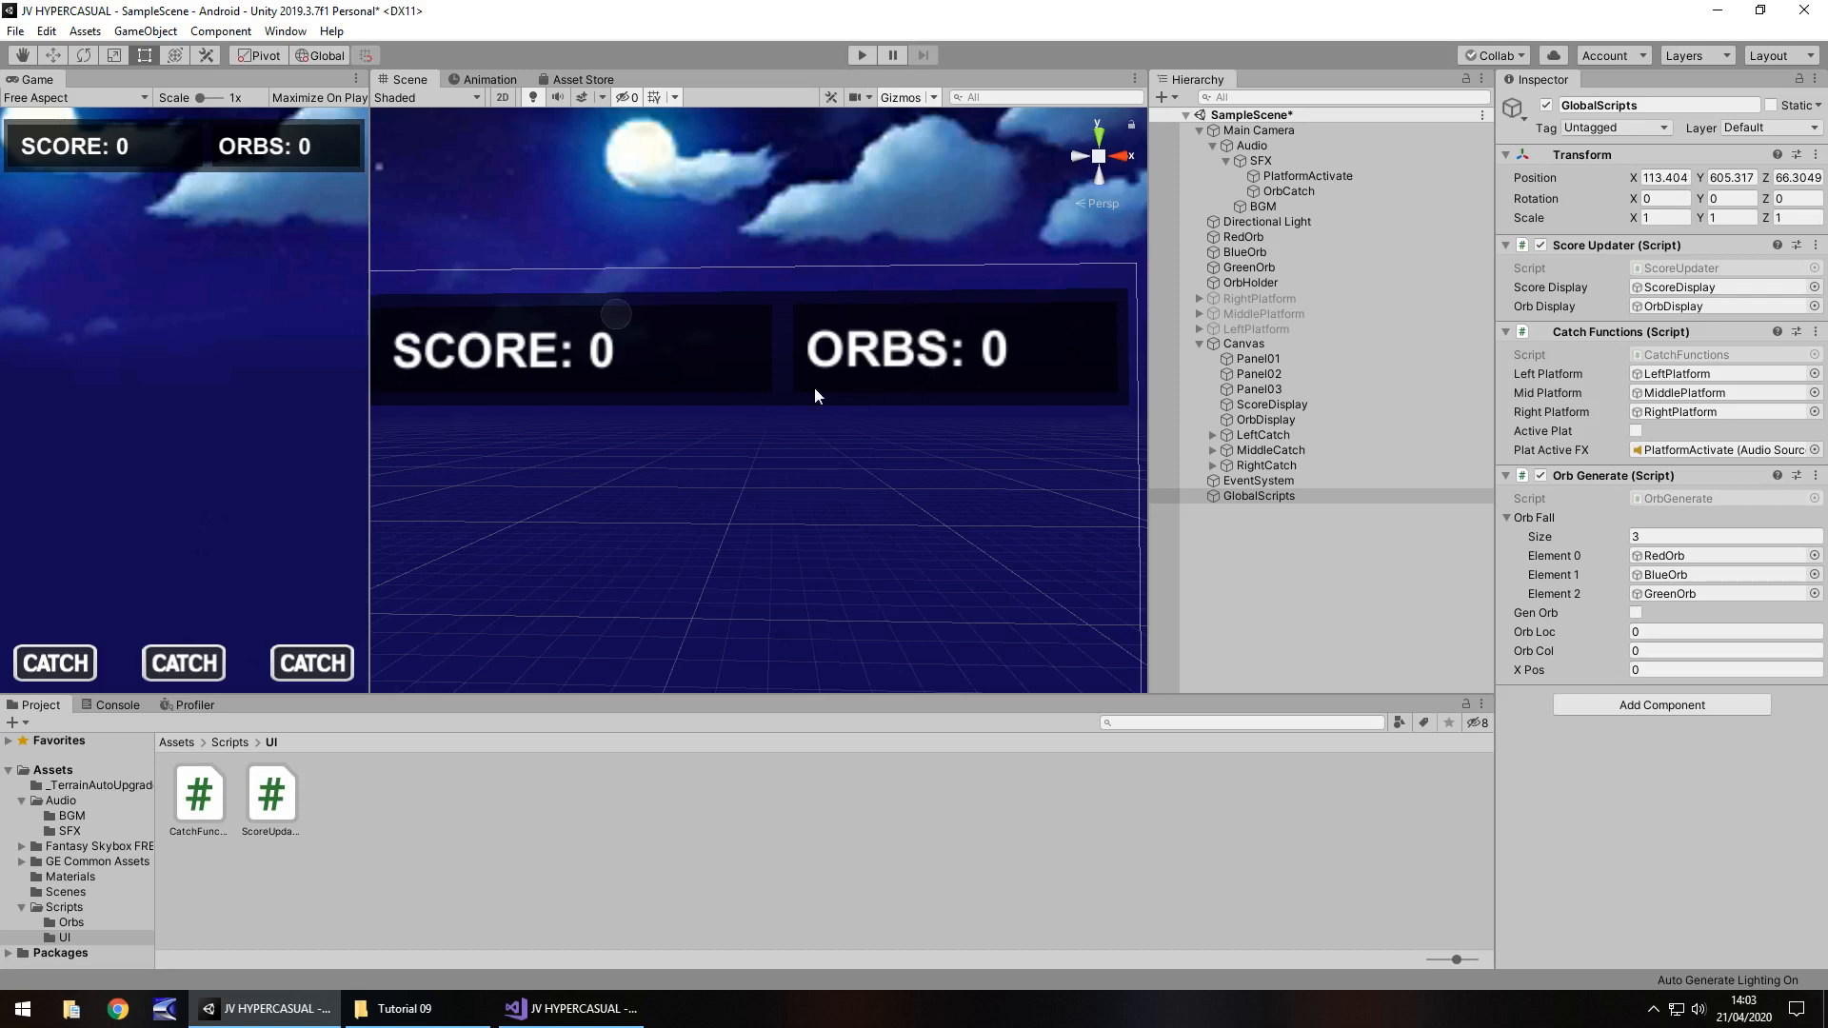
pyautogui.moveTo(832, 379)
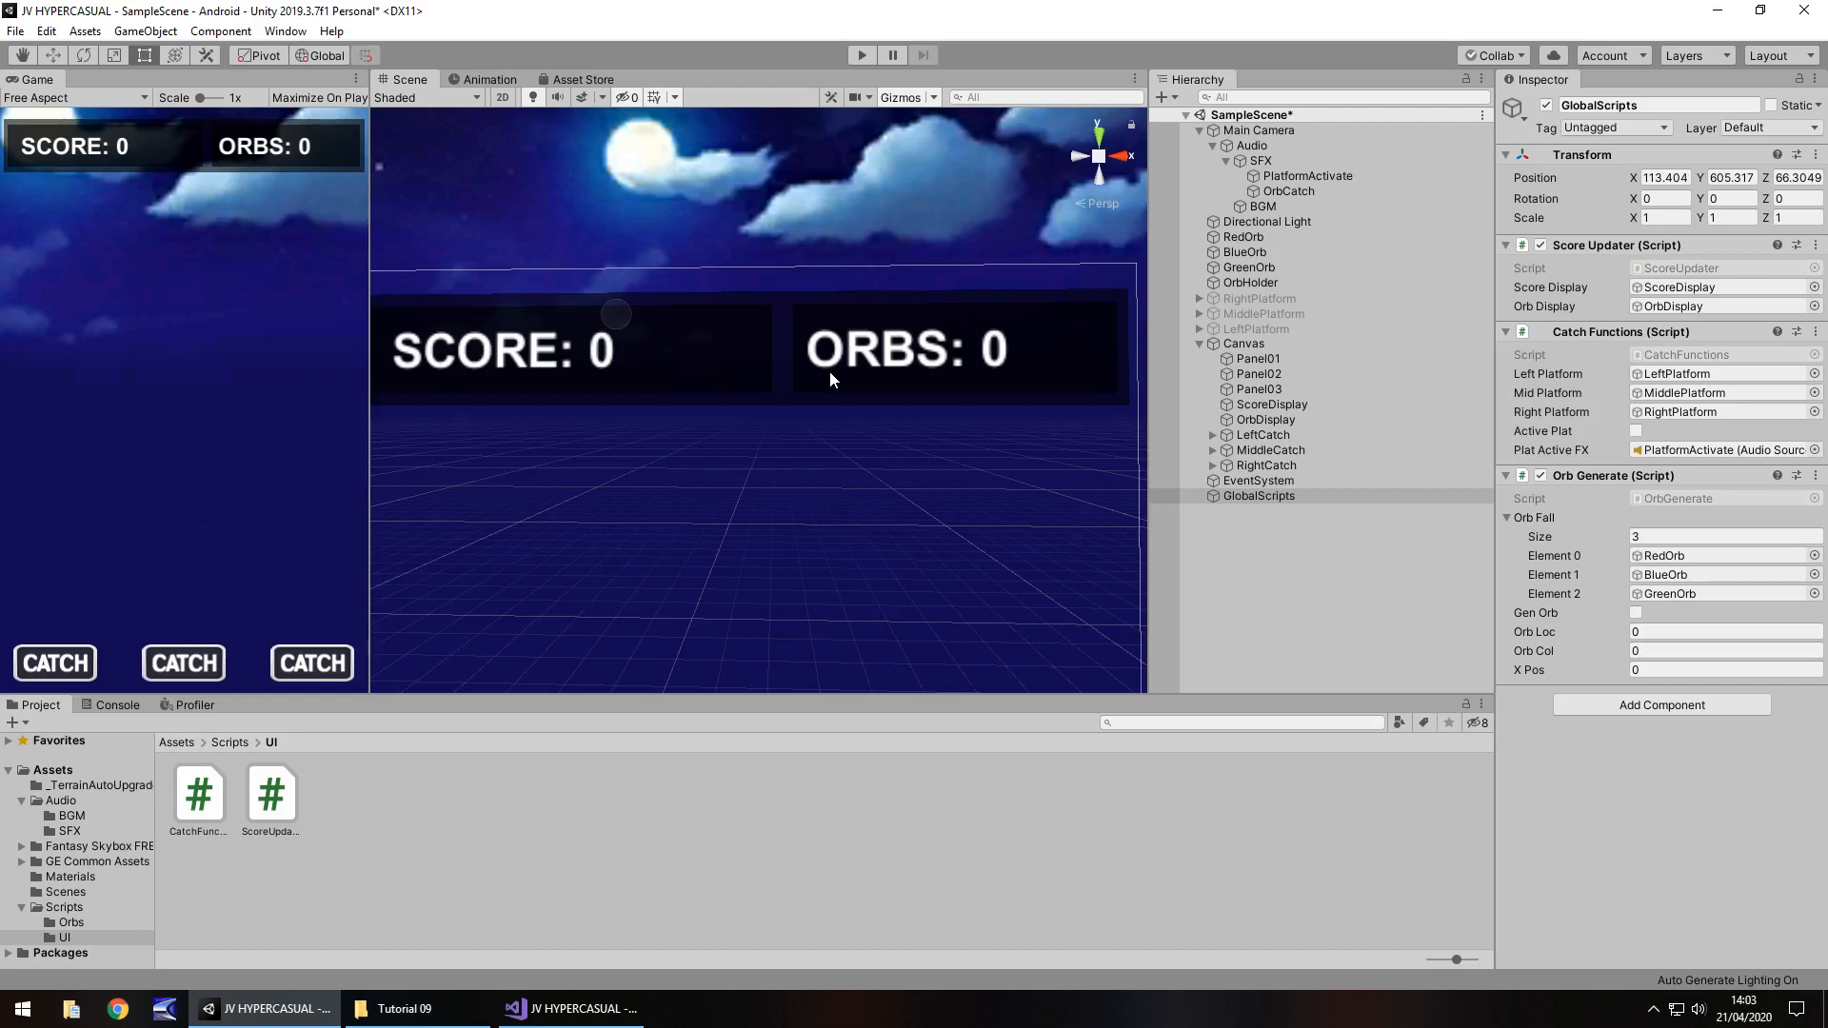
pyautogui.moveTo(248, 215)
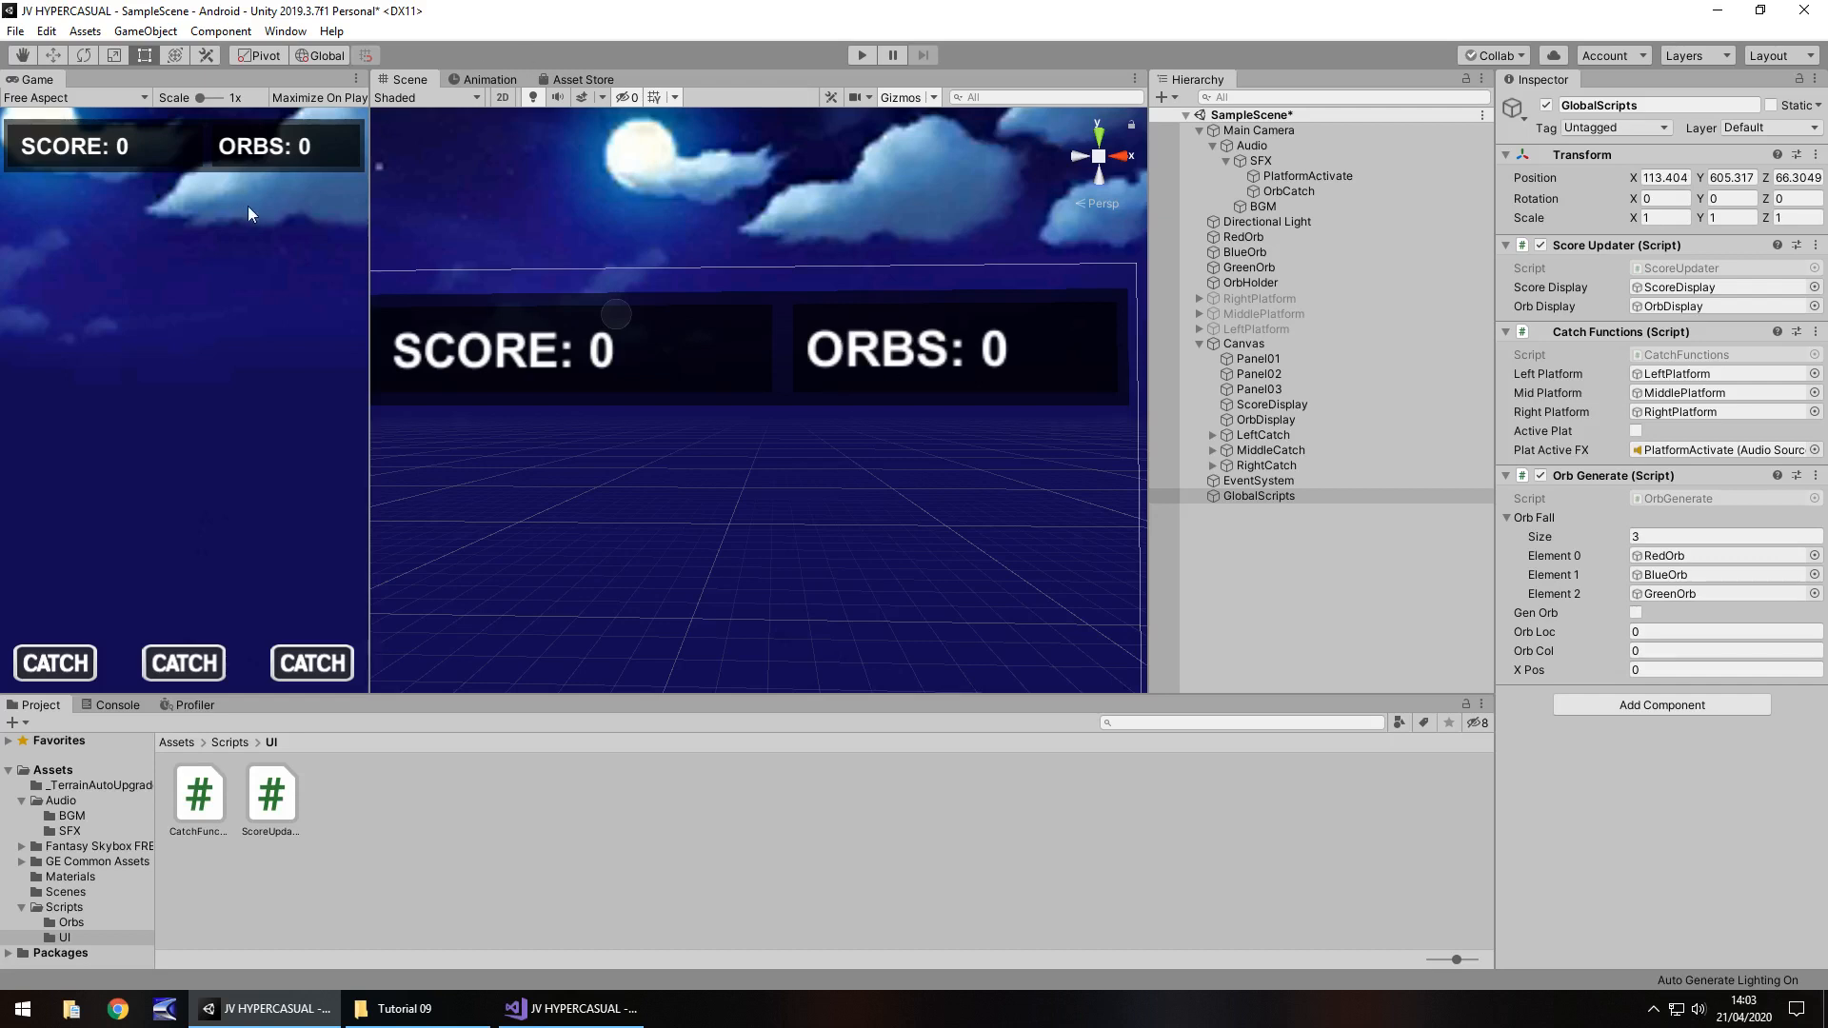
pyautogui.moveTo(339, 196)
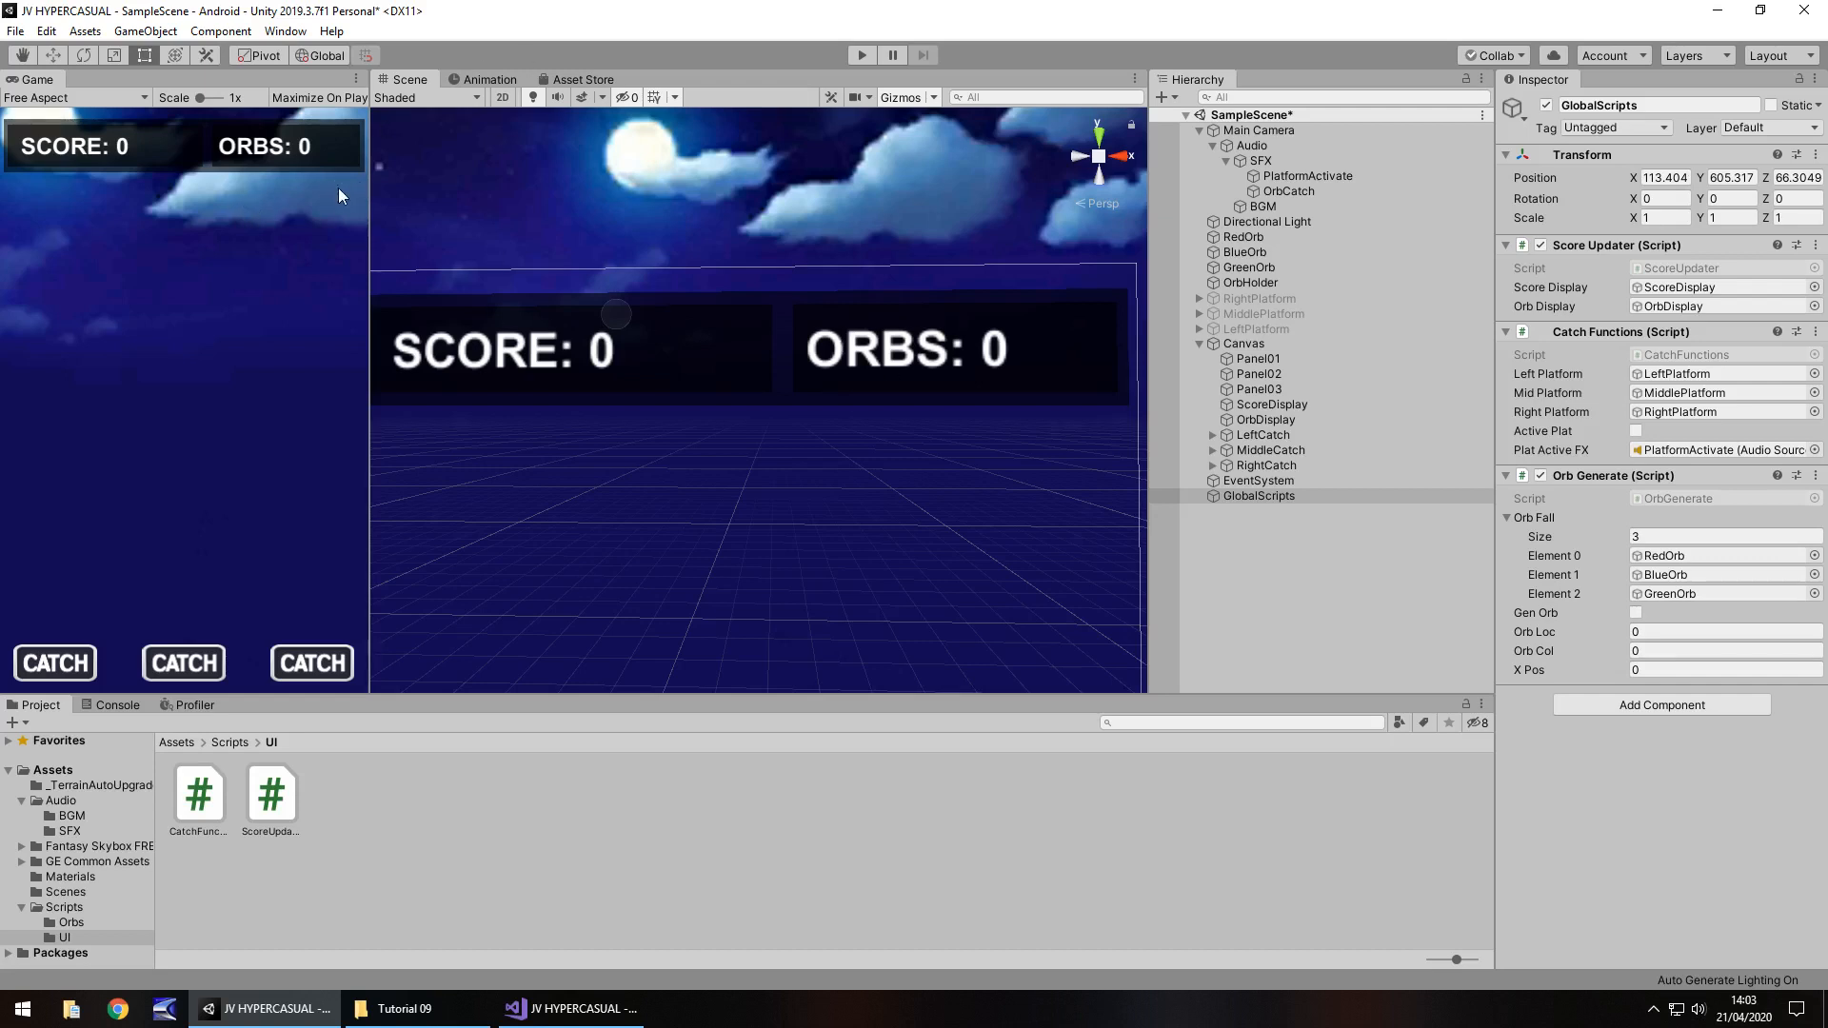